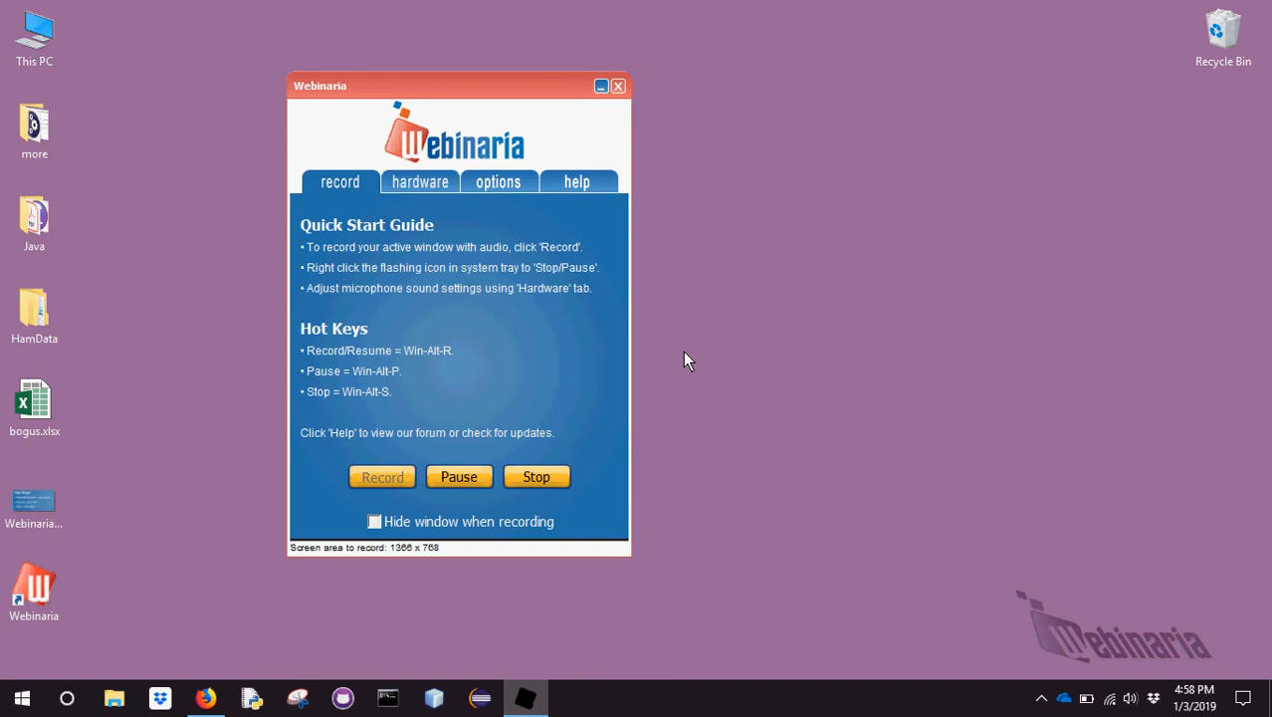
pyautogui.moveTo(655, 366)
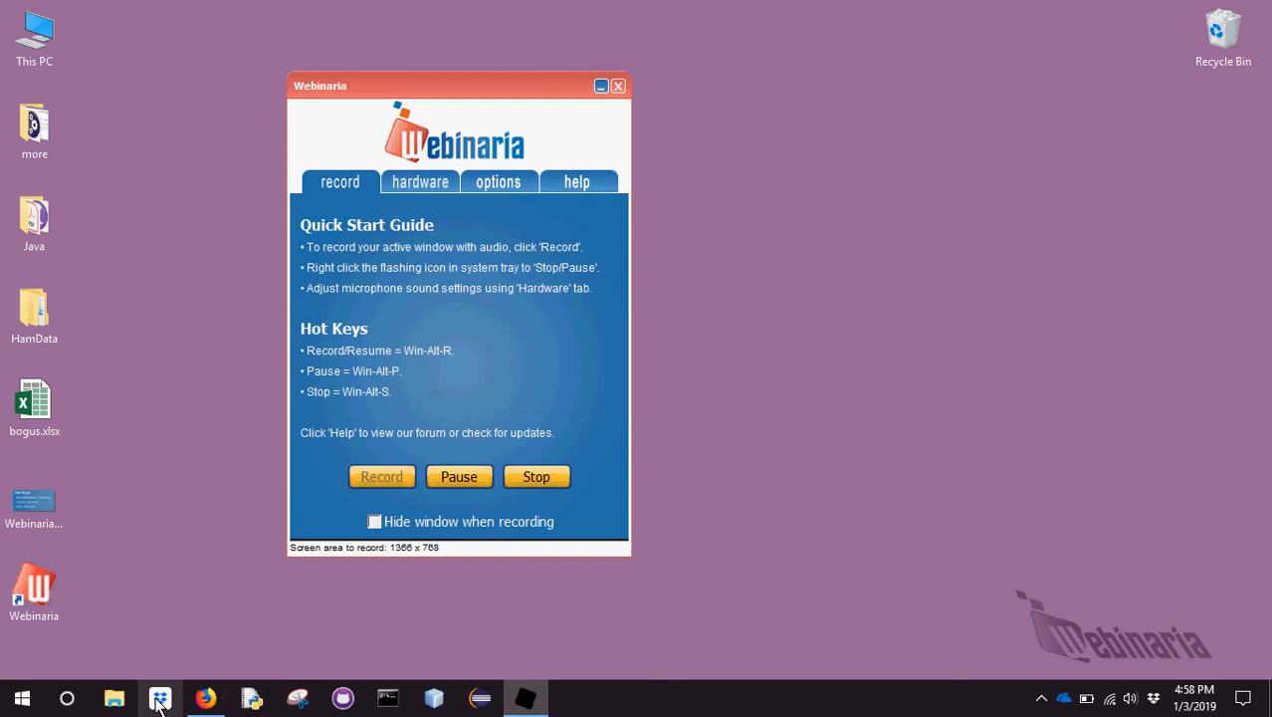
# Browse through CourseMaterialsAU > A_CurrentCourses > StatsSoftware in File Explorer
pyautogui.click(113, 697)
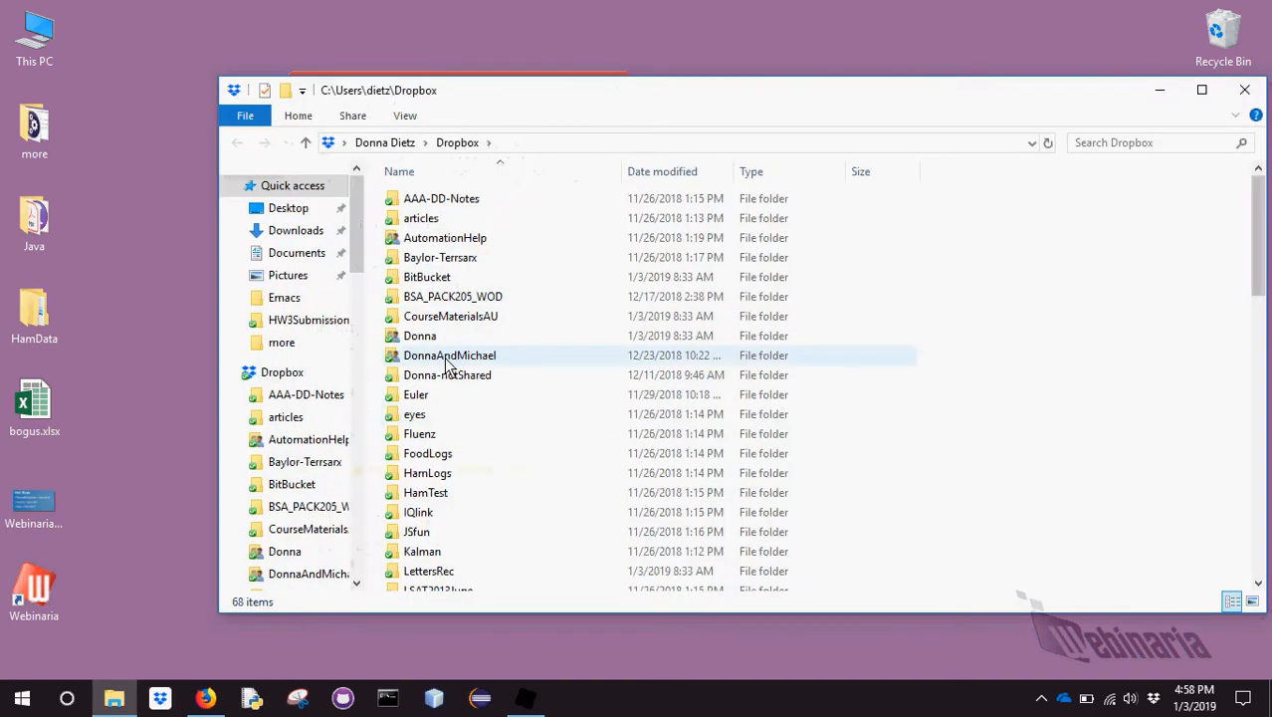
pyautogui.doubleClick(450, 315)
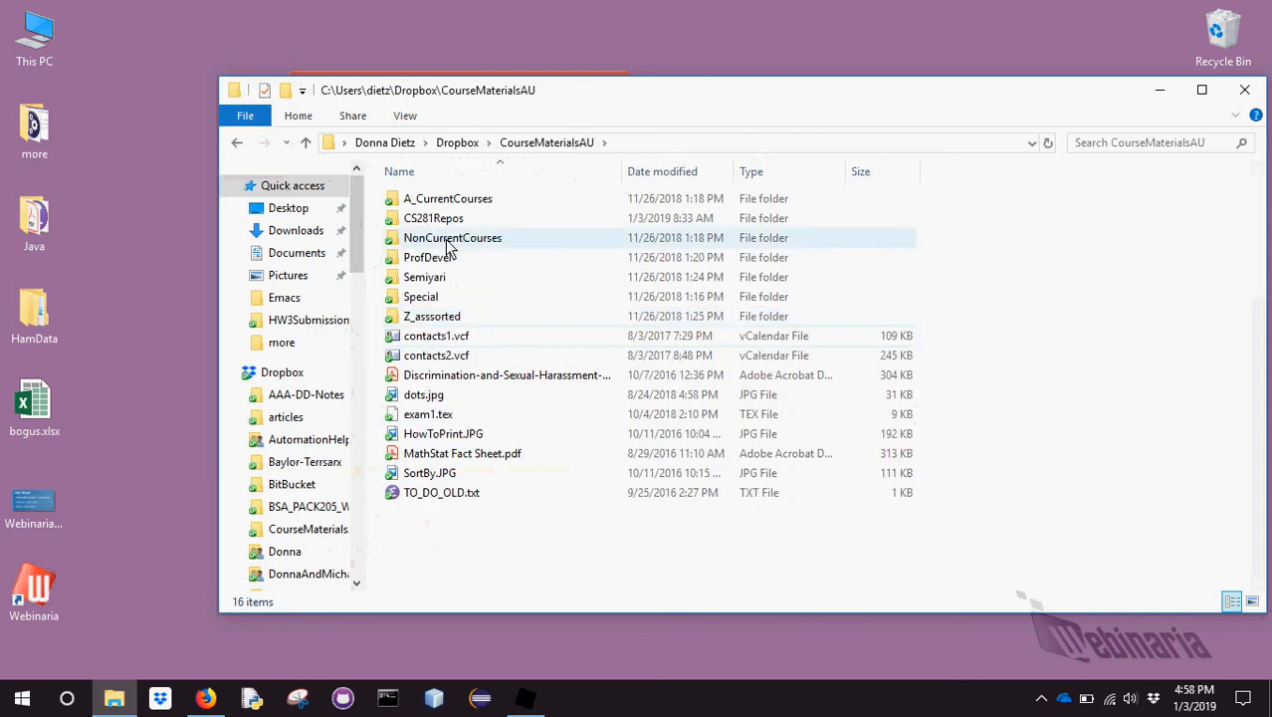
pyautogui.click(446, 199)
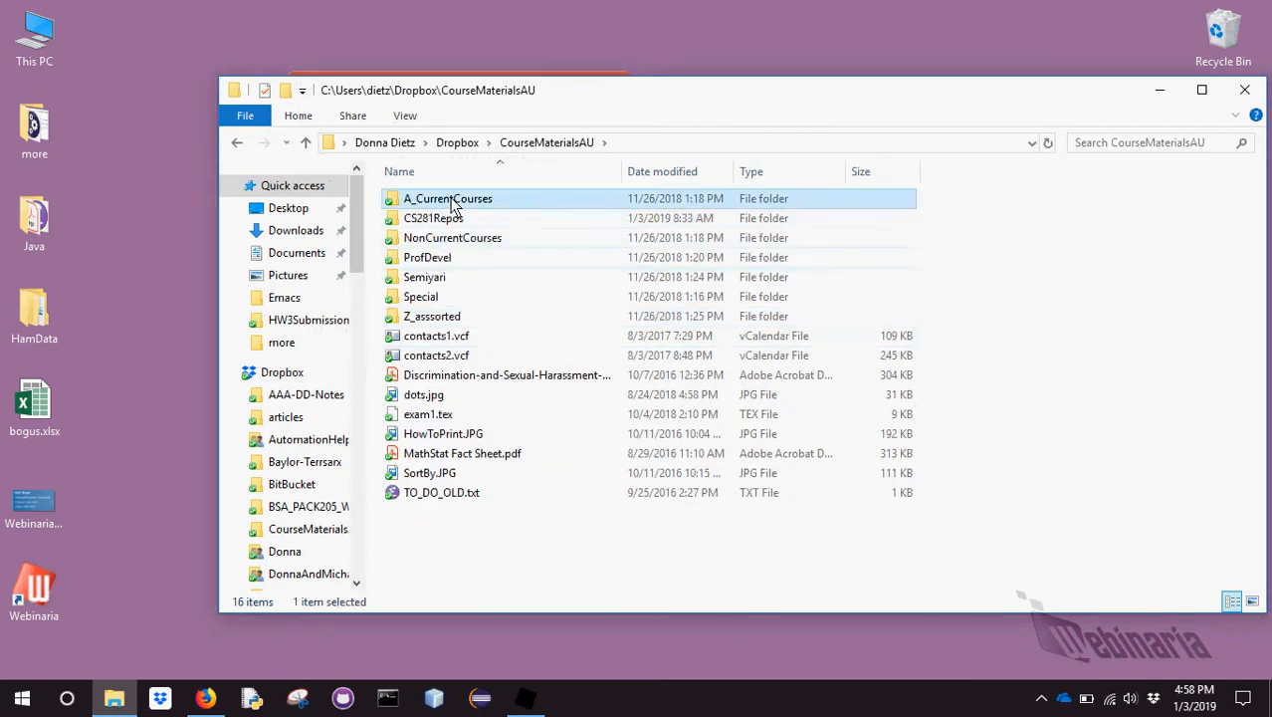
pyautogui.doubleClick(446, 199)
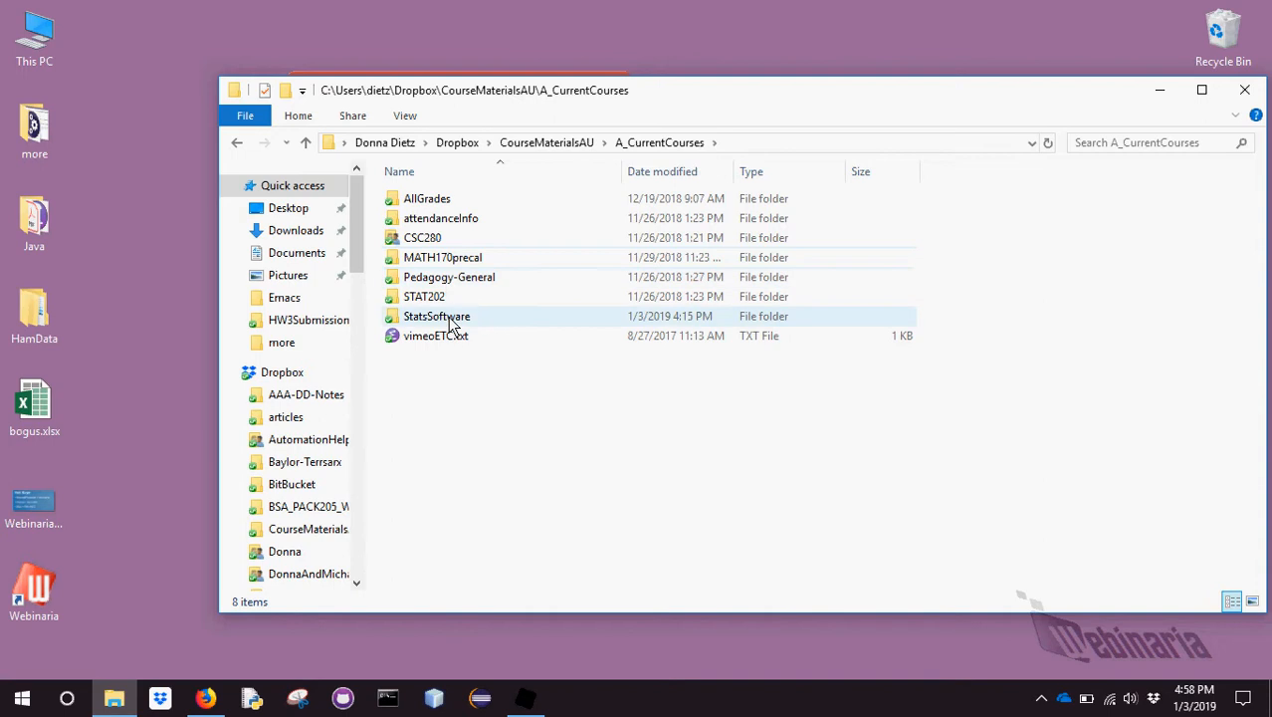
pyautogui.doubleClick(436, 315)
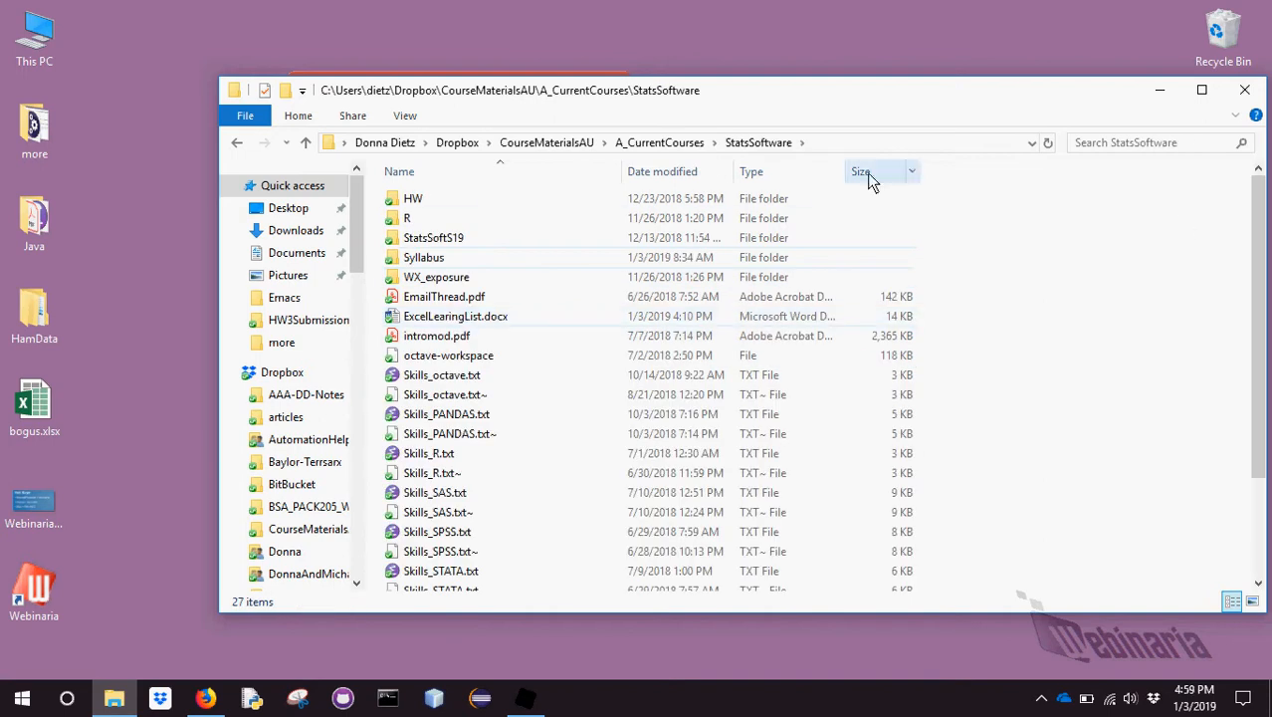
pyautogui.moveTo(1258, 408)
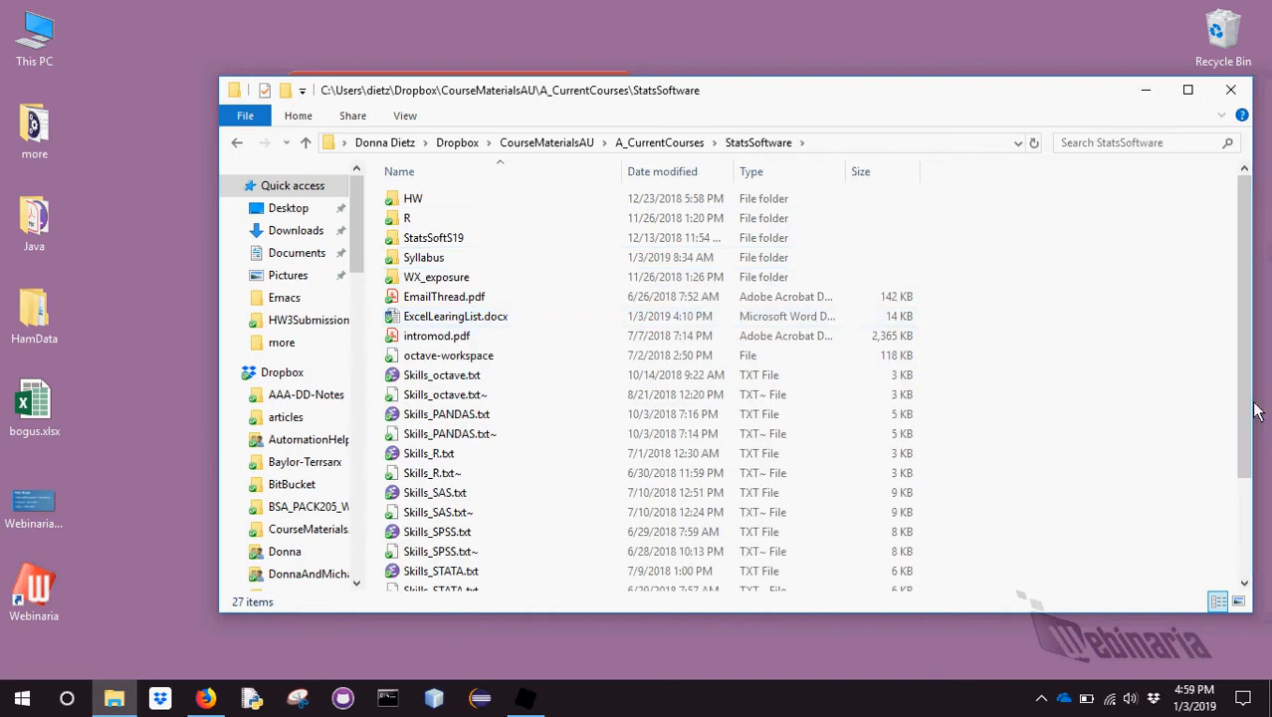
pyautogui.scroll(-3)
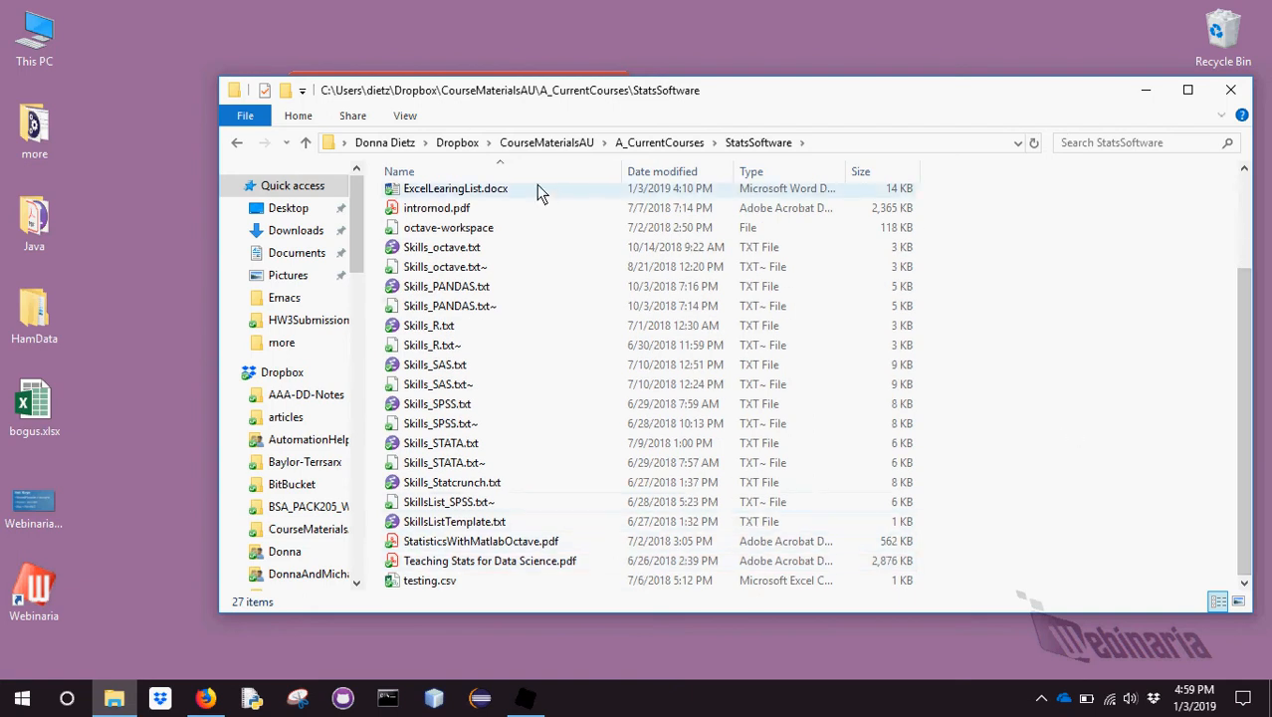
# Review the Excel learning list document and close it
pyautogui.doubleClick(454, 187)
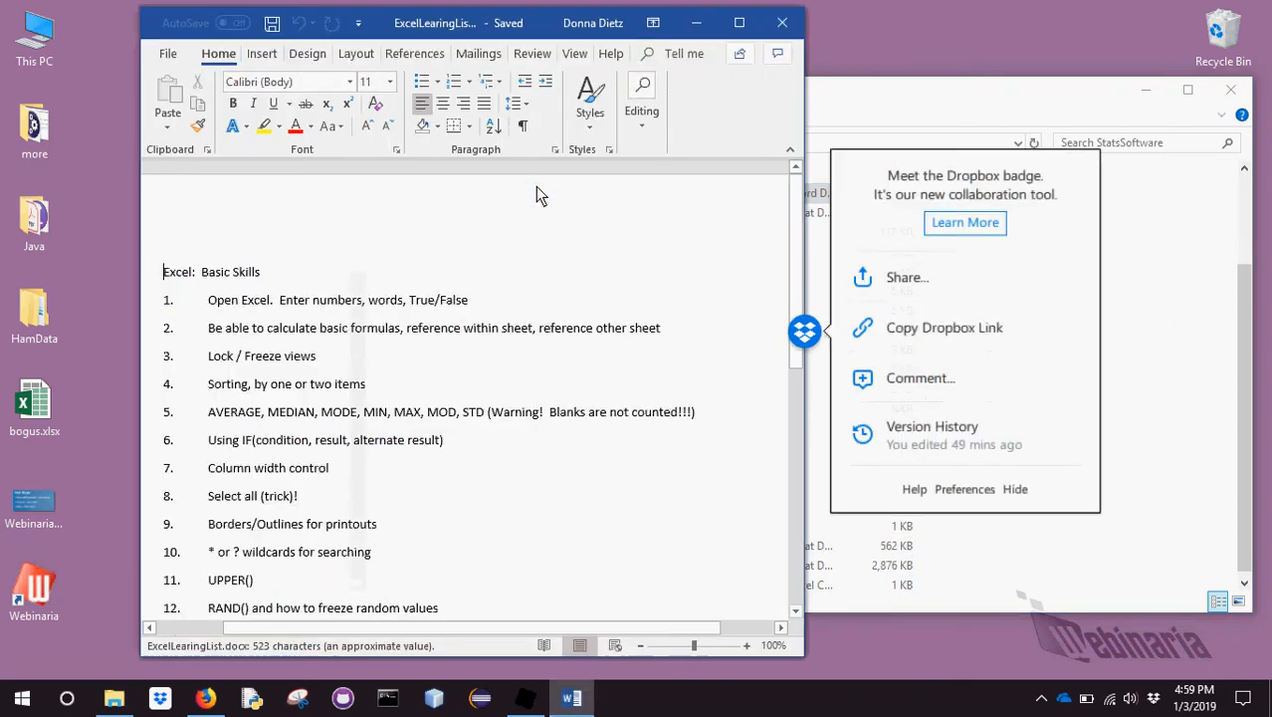
pyautogui.scroll(-3)
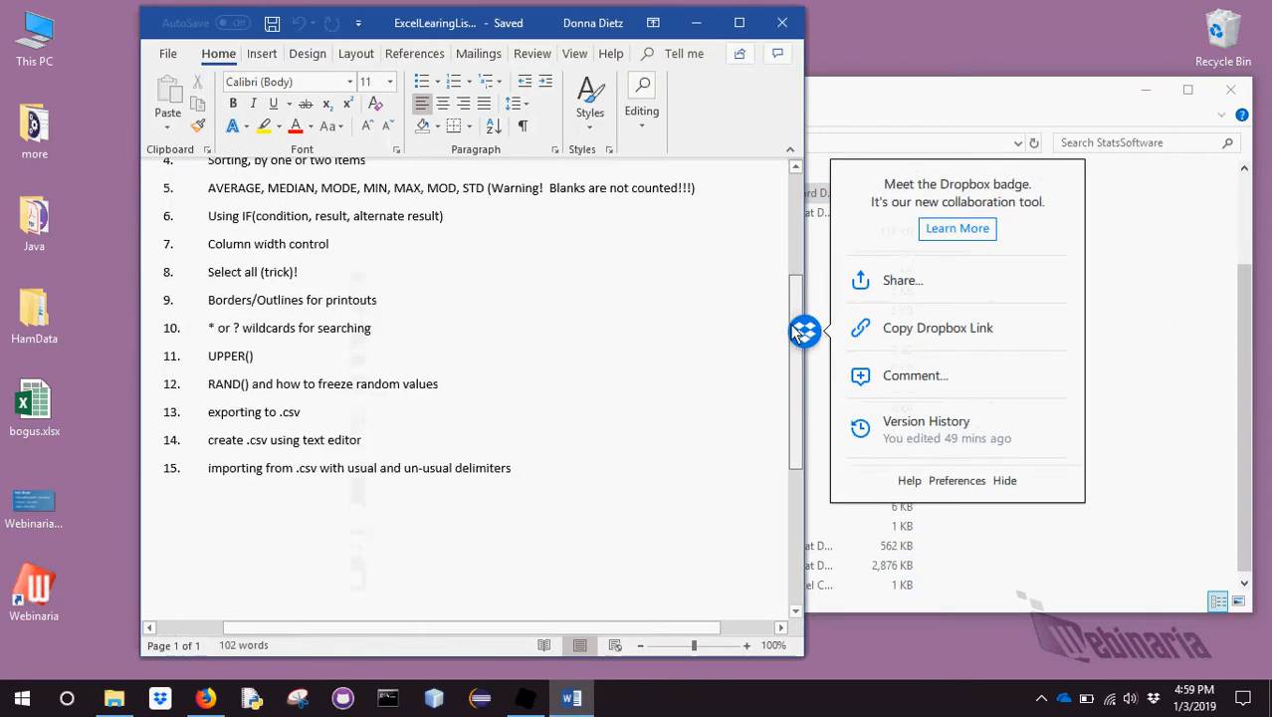
pyautogui.scroll(3)
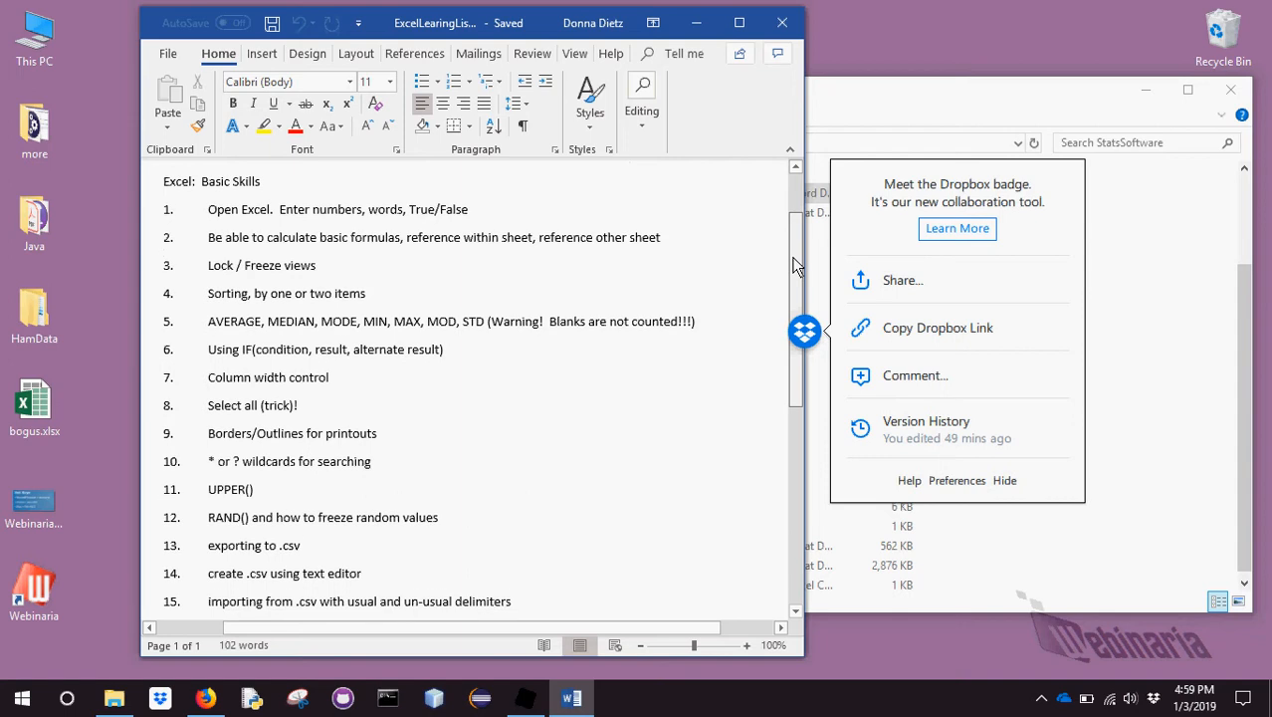
pyautogui.moveTo(783, 21)
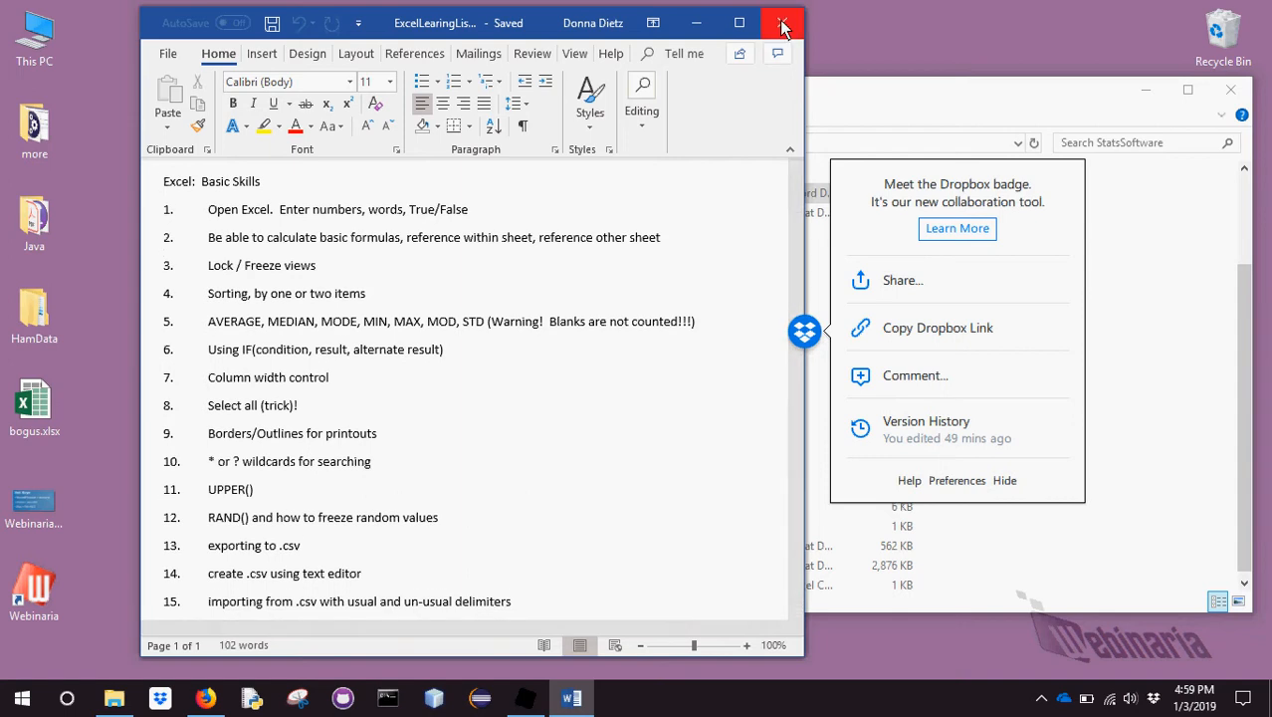
pyautogui.click(783, 24)
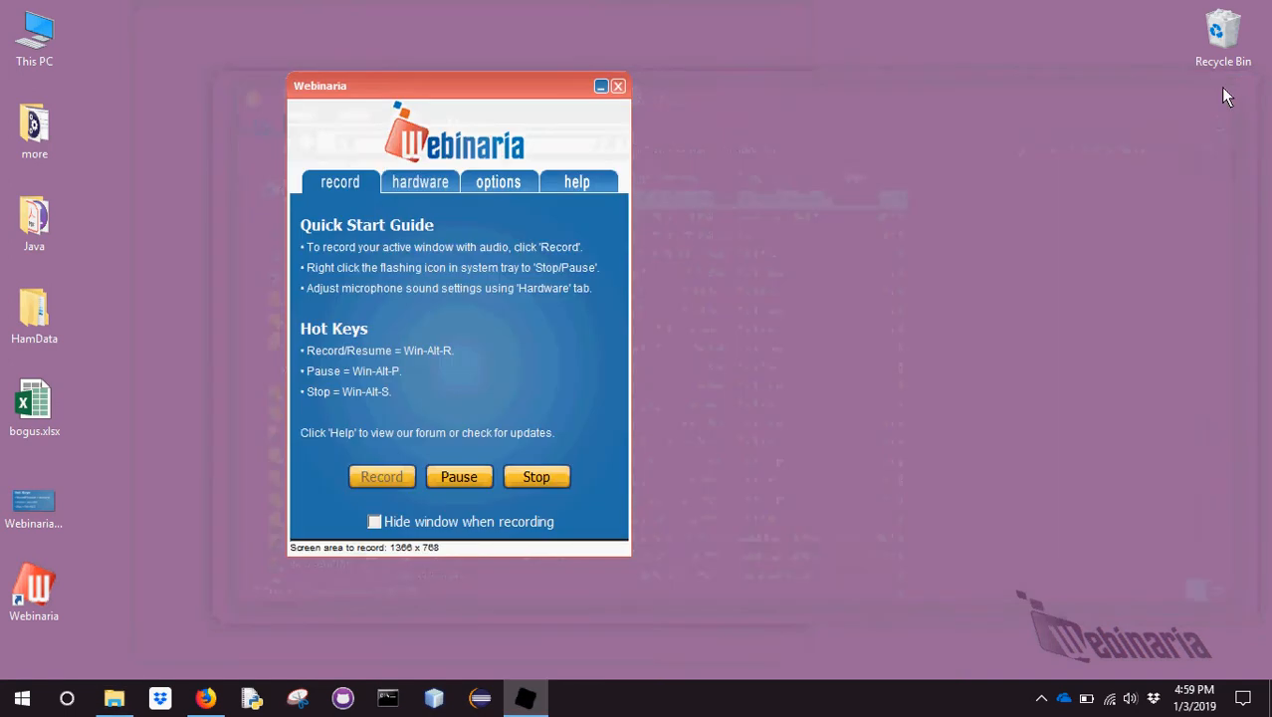
pyautogui.moveTo(641, 223)
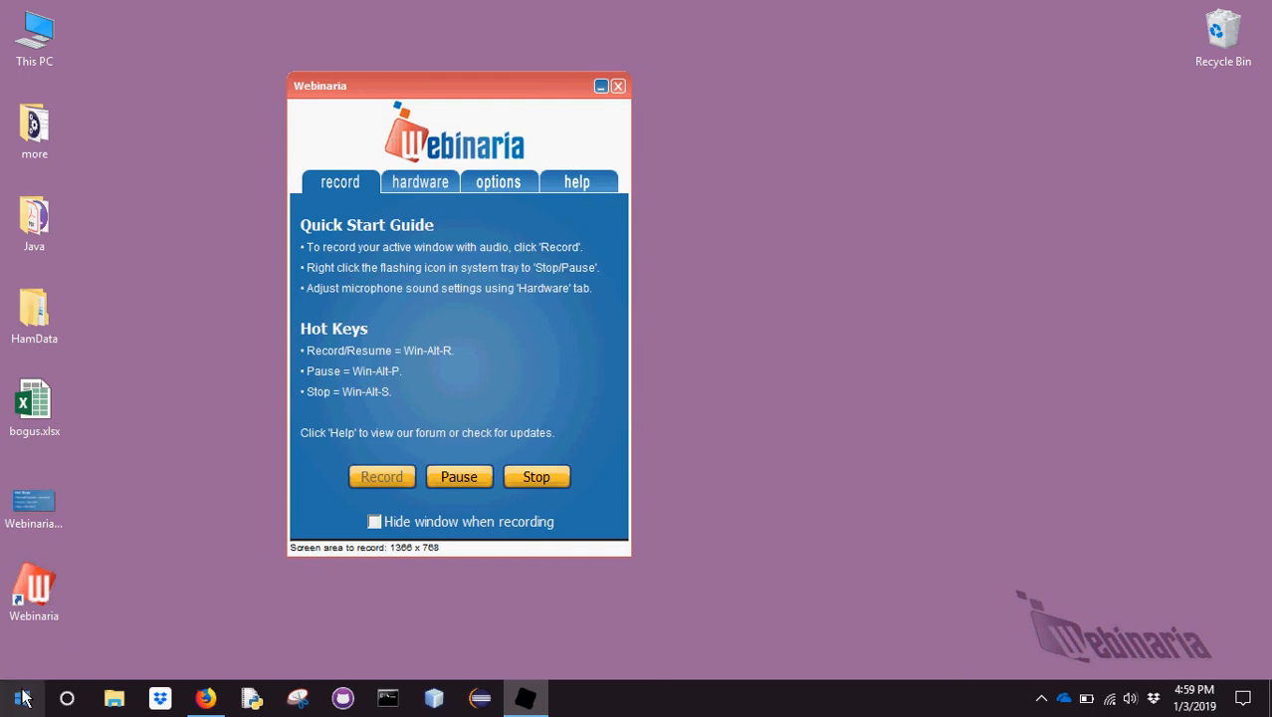
pyautogui.moveTo(40, 687)
pyautogui.write('xc')
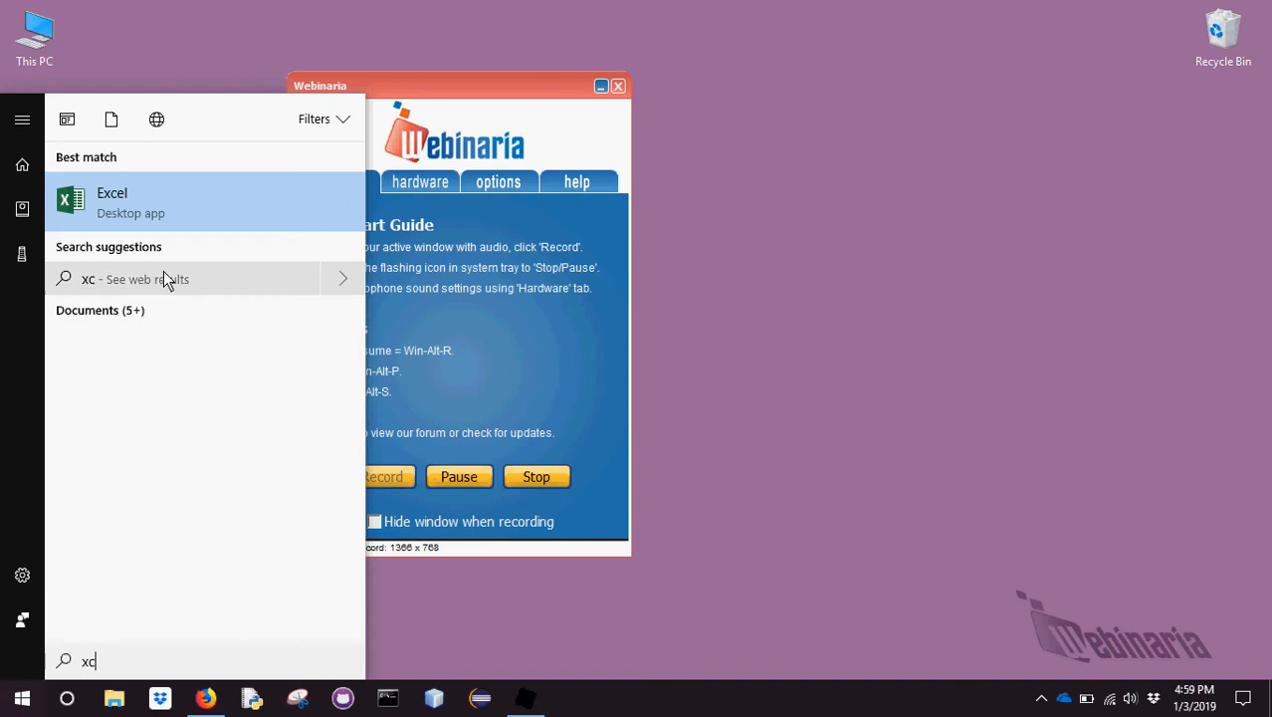
# Start a blank workbook and enter name, color, number headers with rows for Sally, Joe and Chris
pyautogui.click(112, 203)
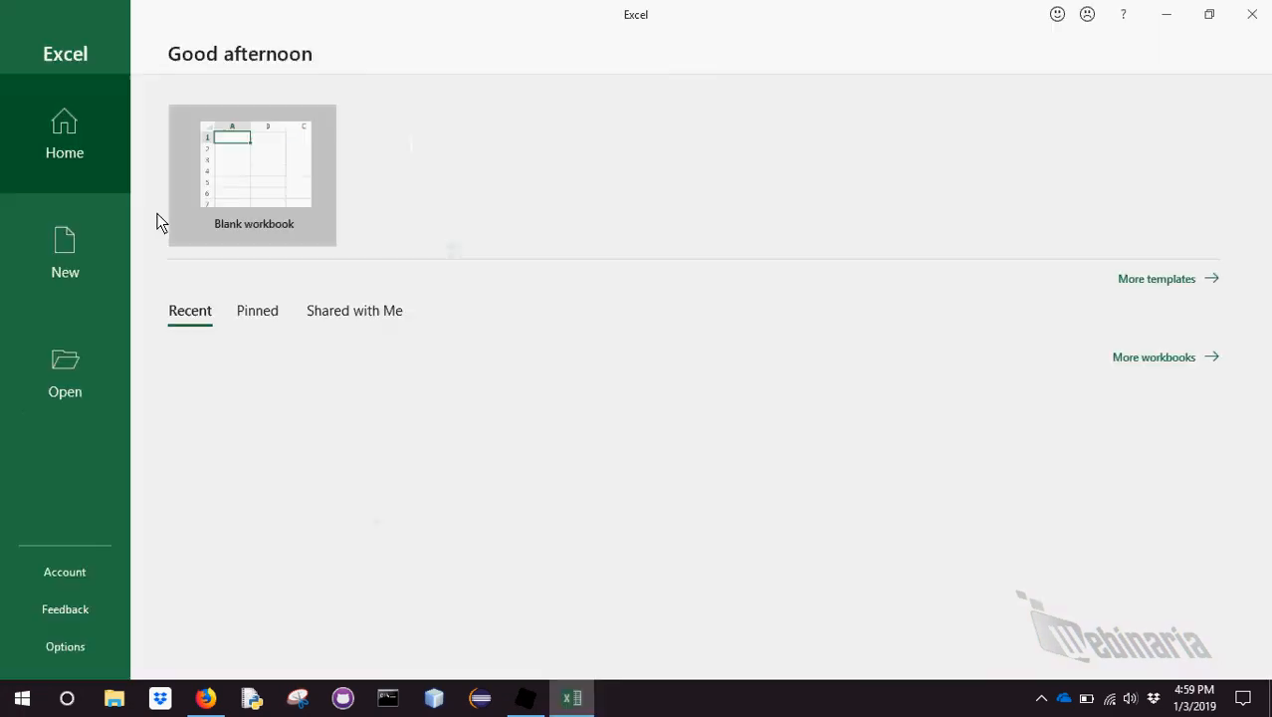
pyautogui.click(255, 163)
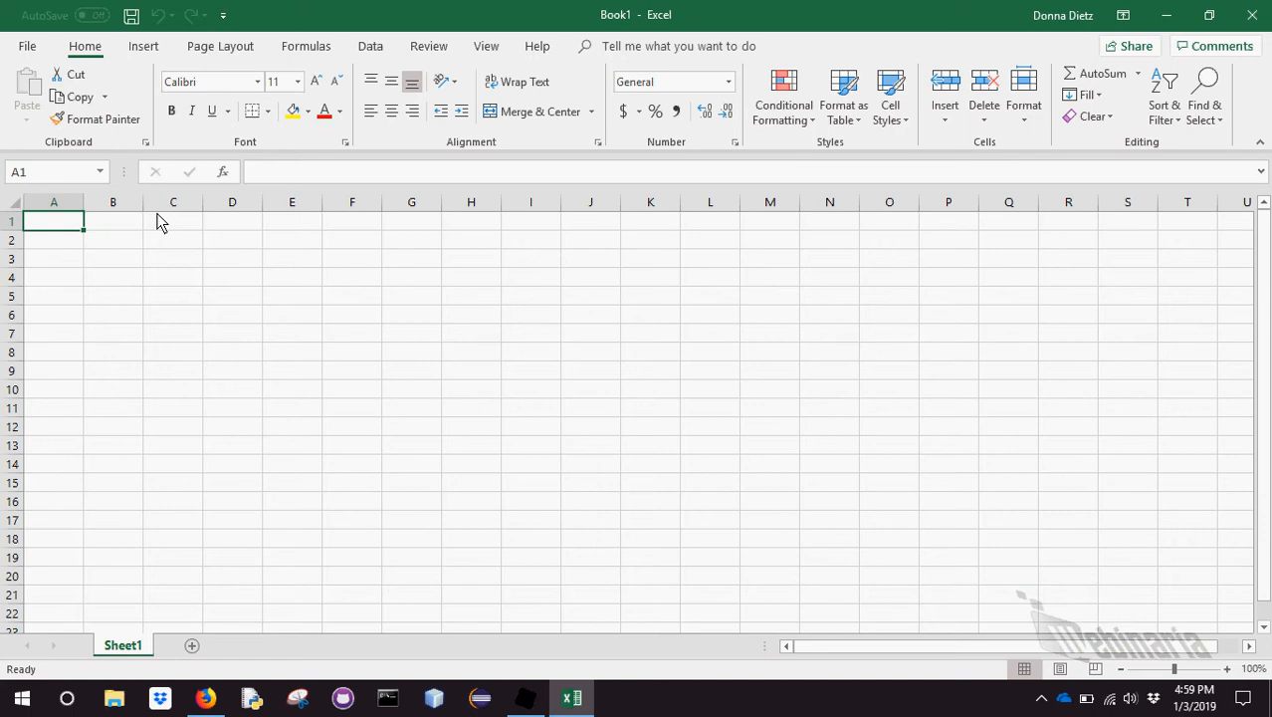
pyautogui.moveTo(54, 203)
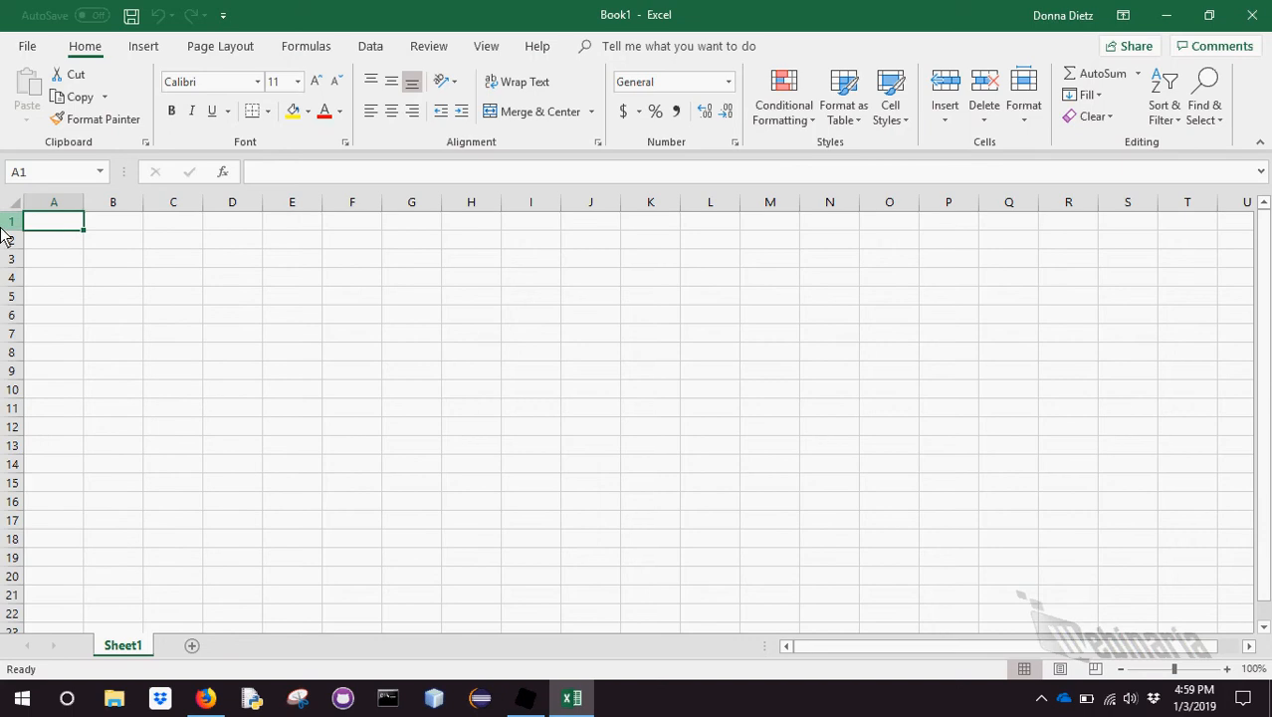
pyautogui.moveTo(89, 246)
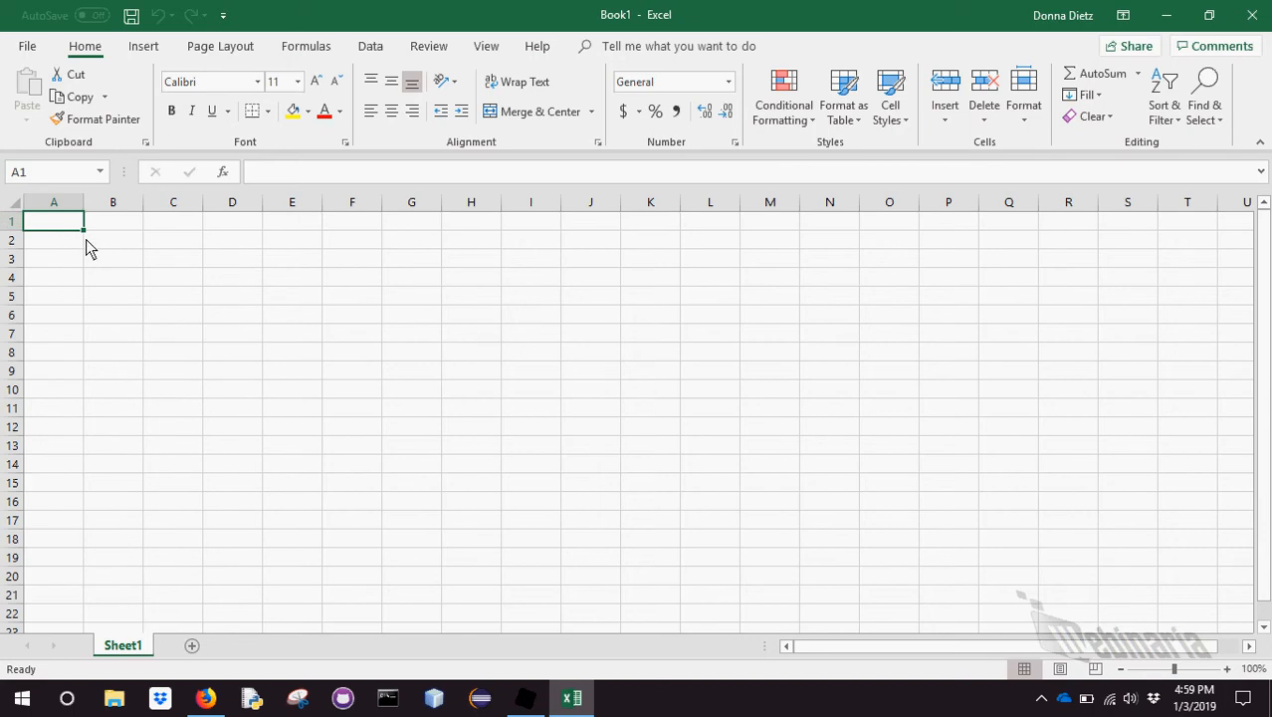
pyautogui.moveTo(69, 235)
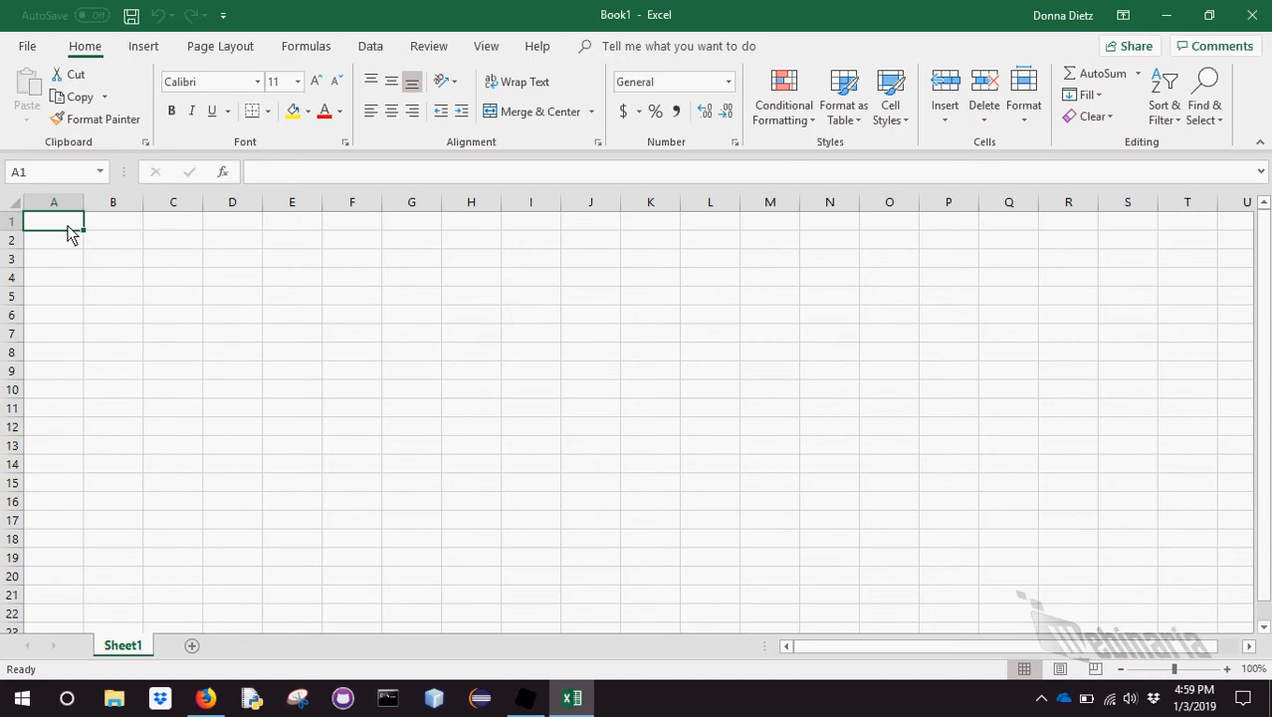
pyautogui.write('name')
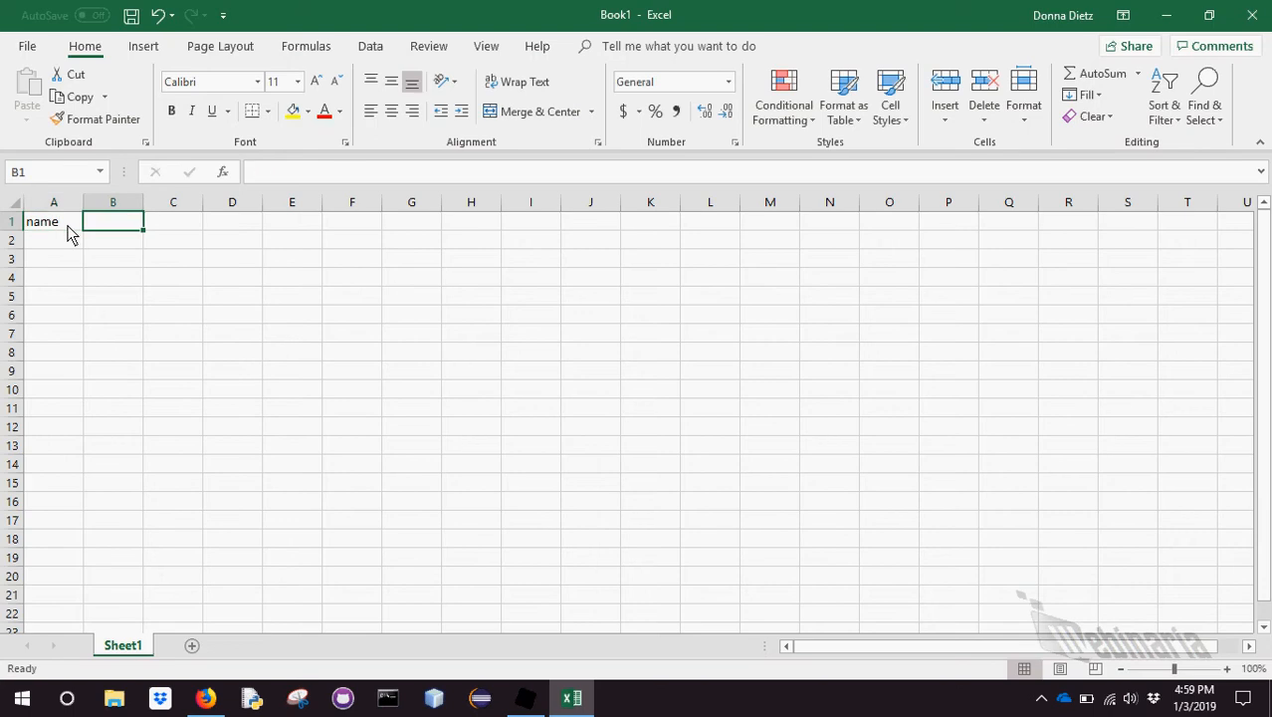
pyautogui.write('color')
pyautogui.click(173, 221)
pyautogui.write('numb')
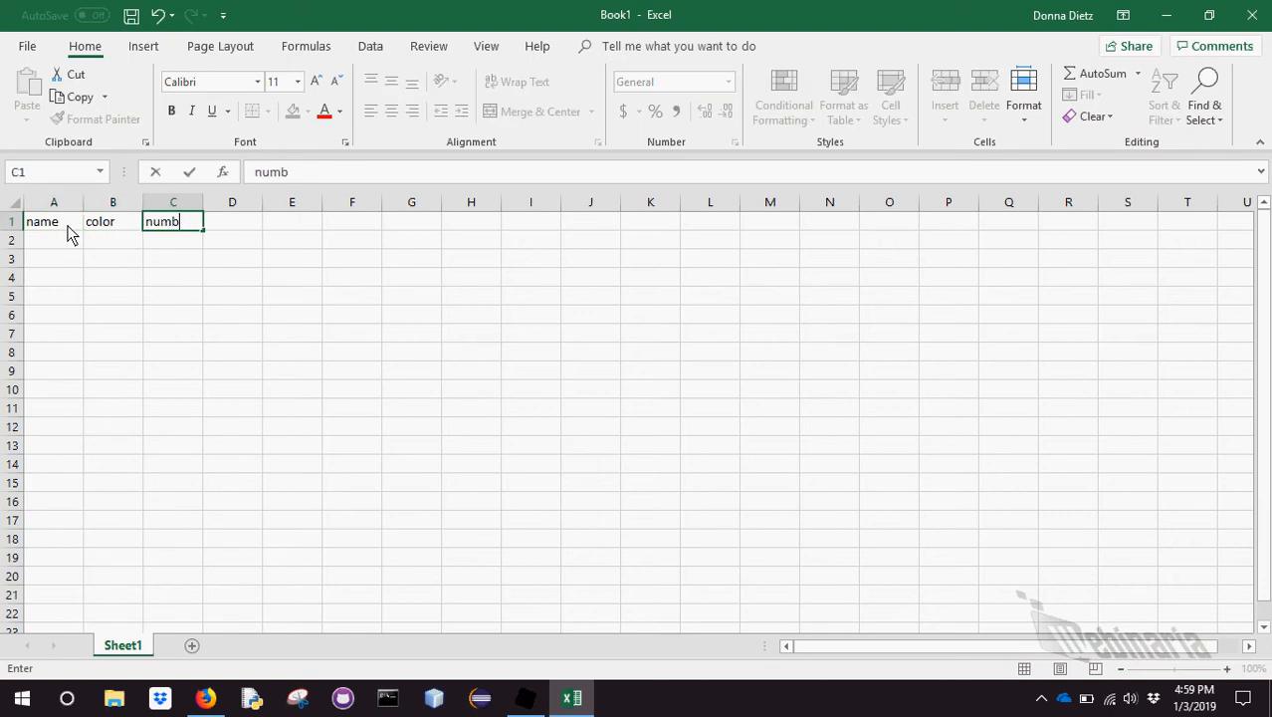
pyautogui.press('Enter')
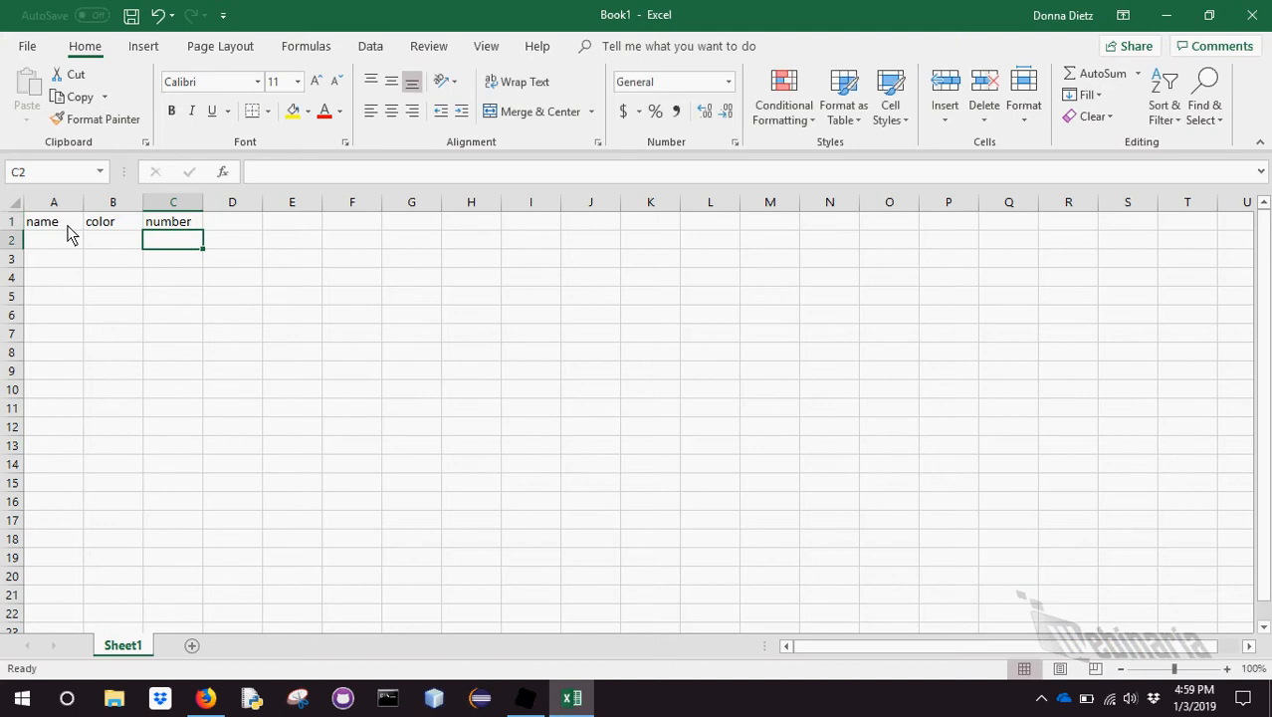
pyautogui.write('Sally')
pyautogui.click(114, 277)
pyautogui.write('black')
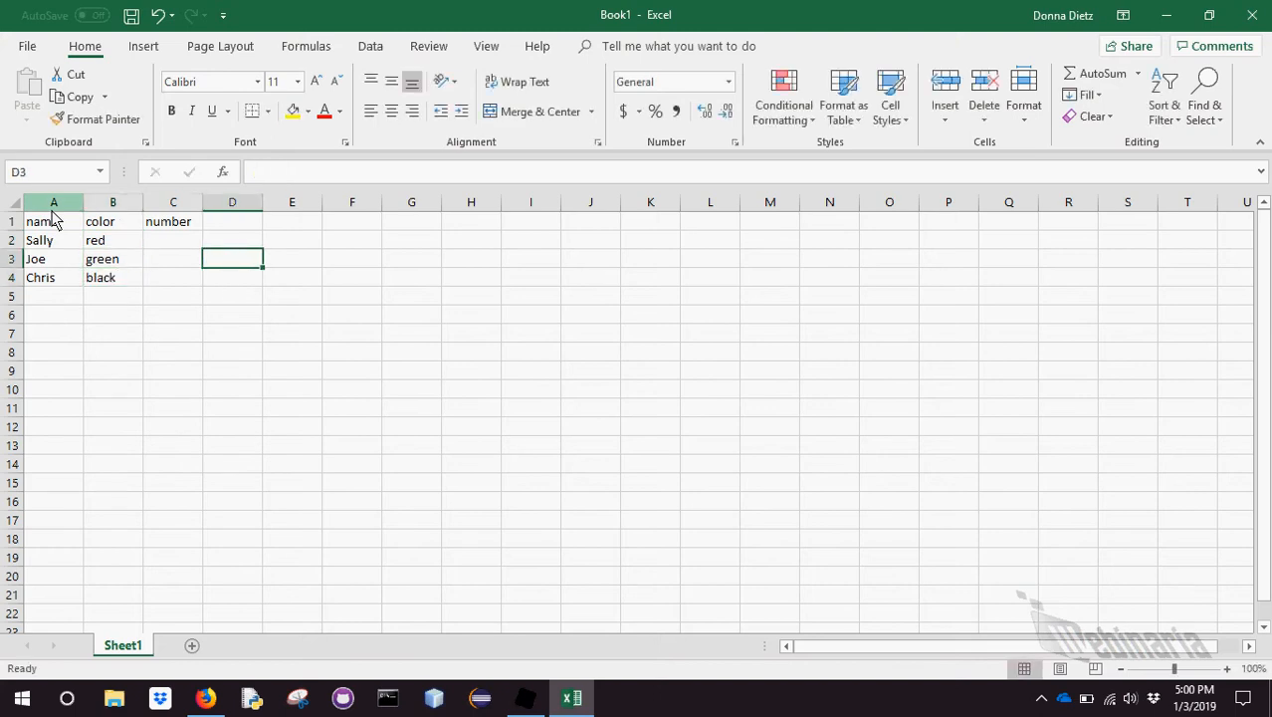
pyautogui.write('56')
pyautogui.click(173, 259)
pyautogui.write('23')
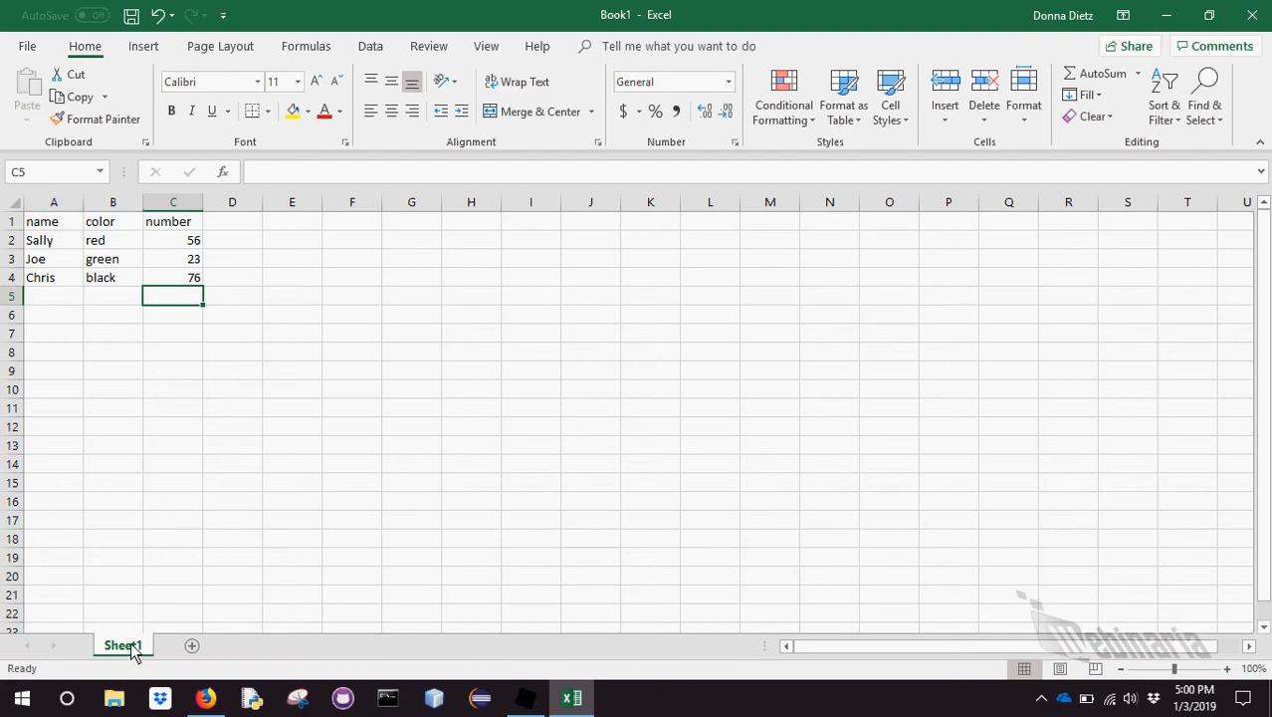
# Rename Sheet1 to A and add new blank sheets to the workbook
pyautogui.rightClick(123, 645)
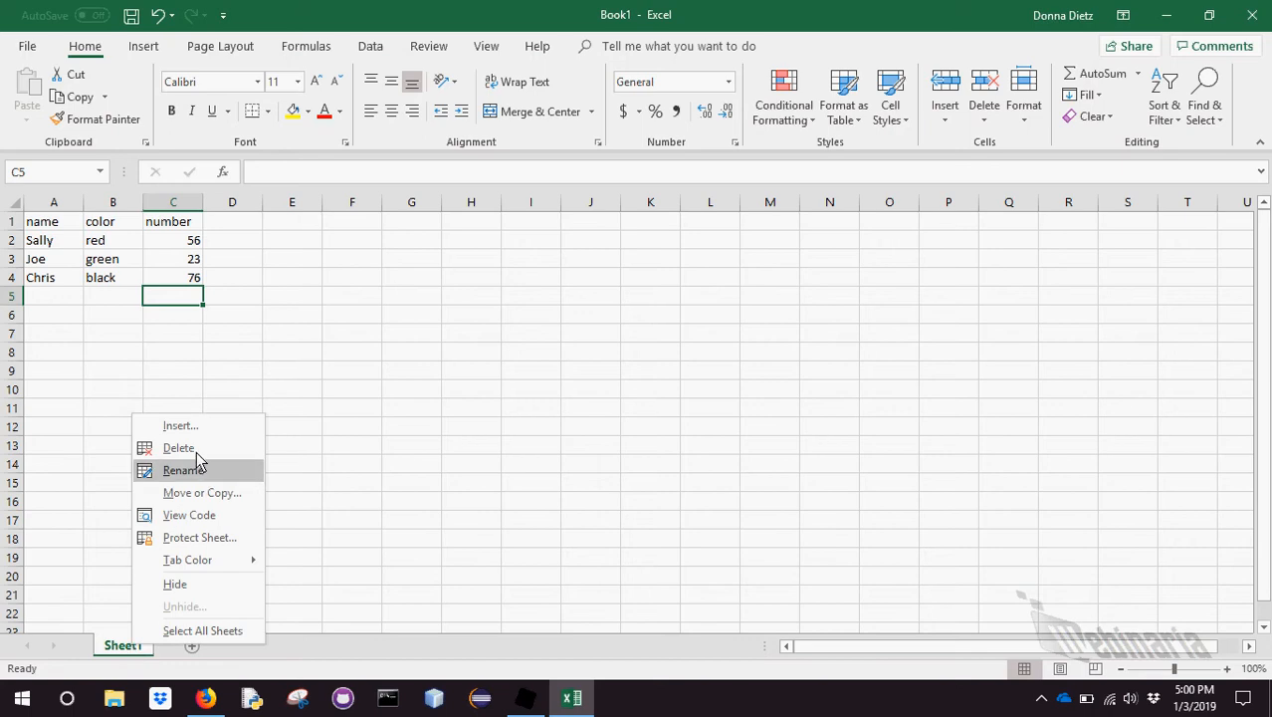
pyautogui.click(183, 469)
pyautogui.write('A')
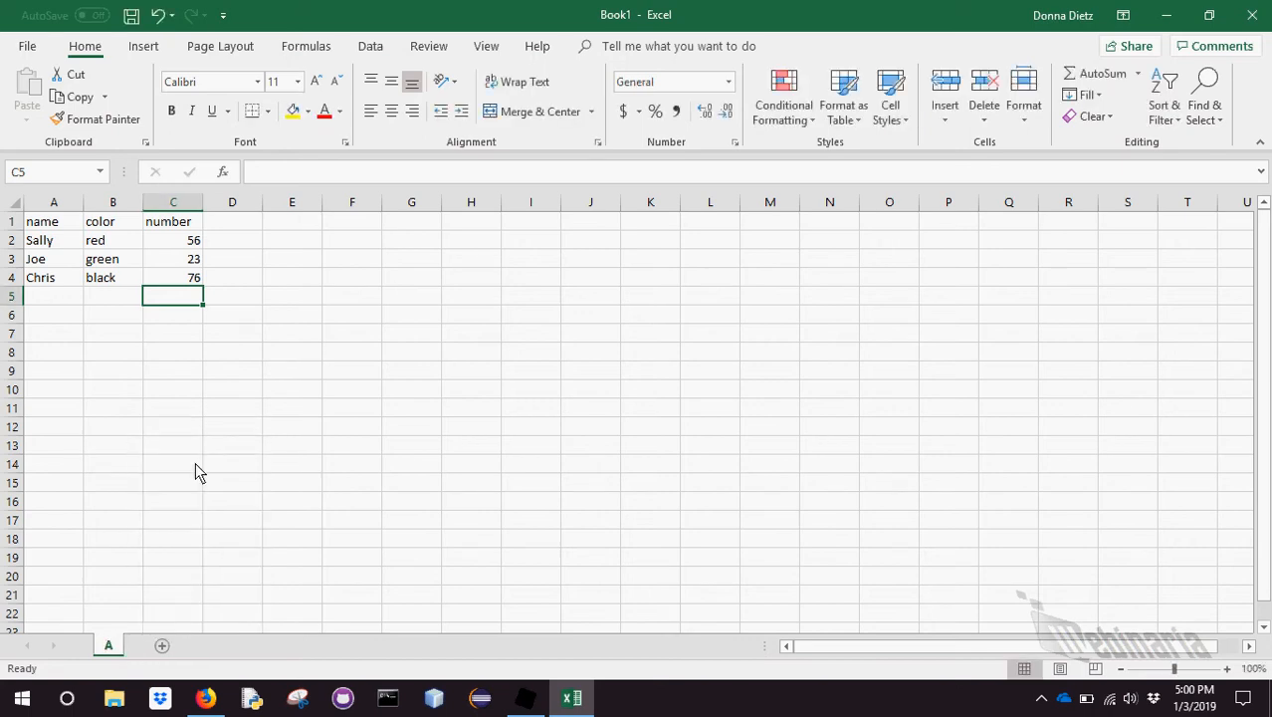
pyautogui.click(161, 645)
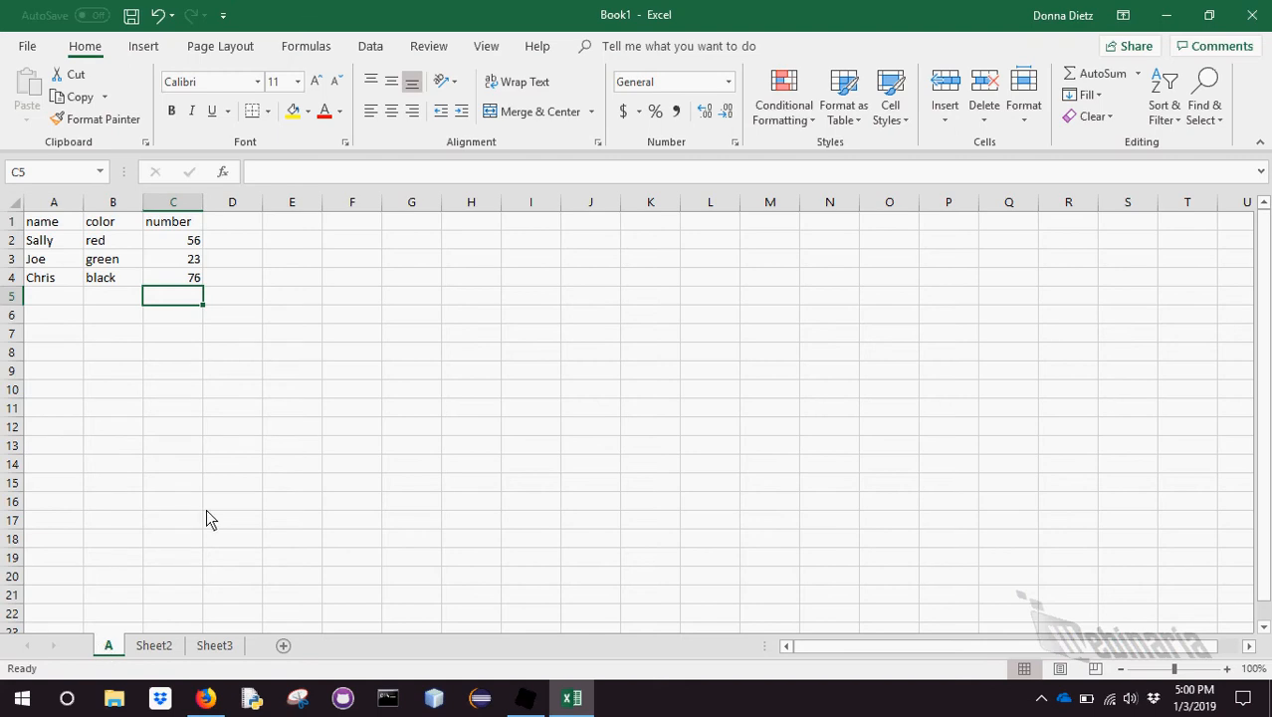
pyautogui.click(173, 259)
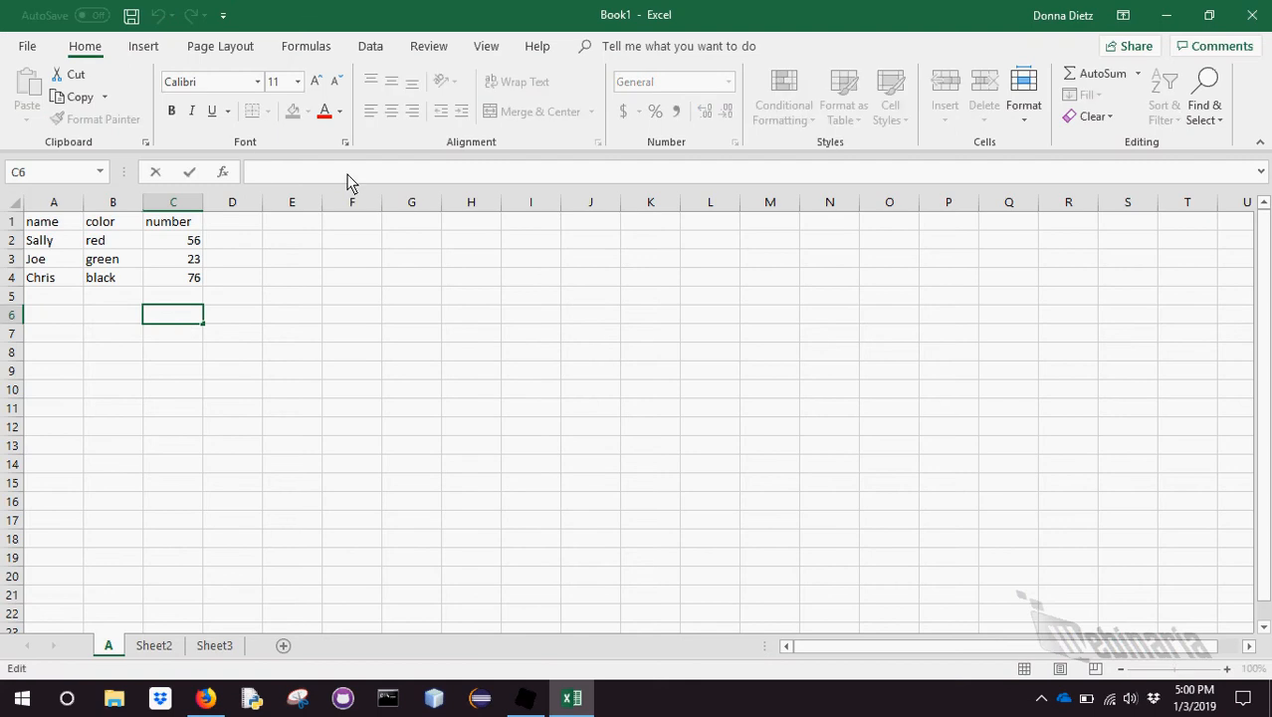
# Total the number column with =SUM(C2:C4) giving 155
pyautogui.write('=SUM')
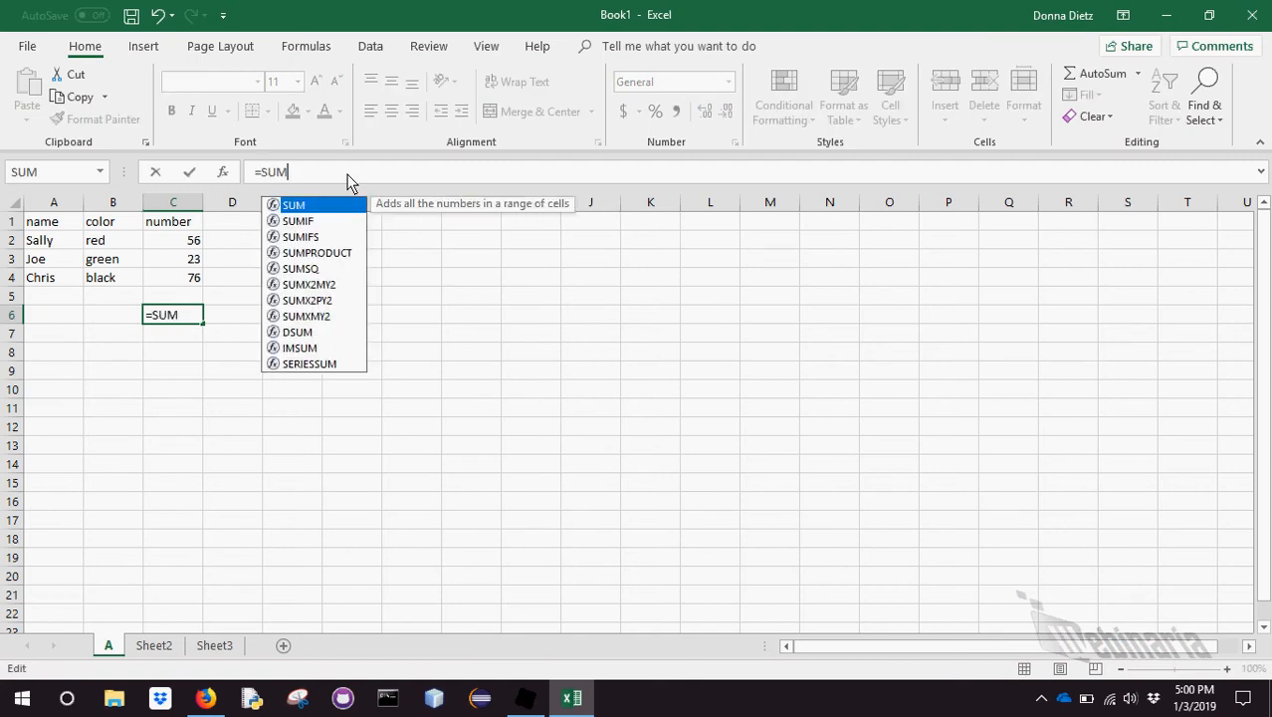
pyautogui.write('(C2:C')
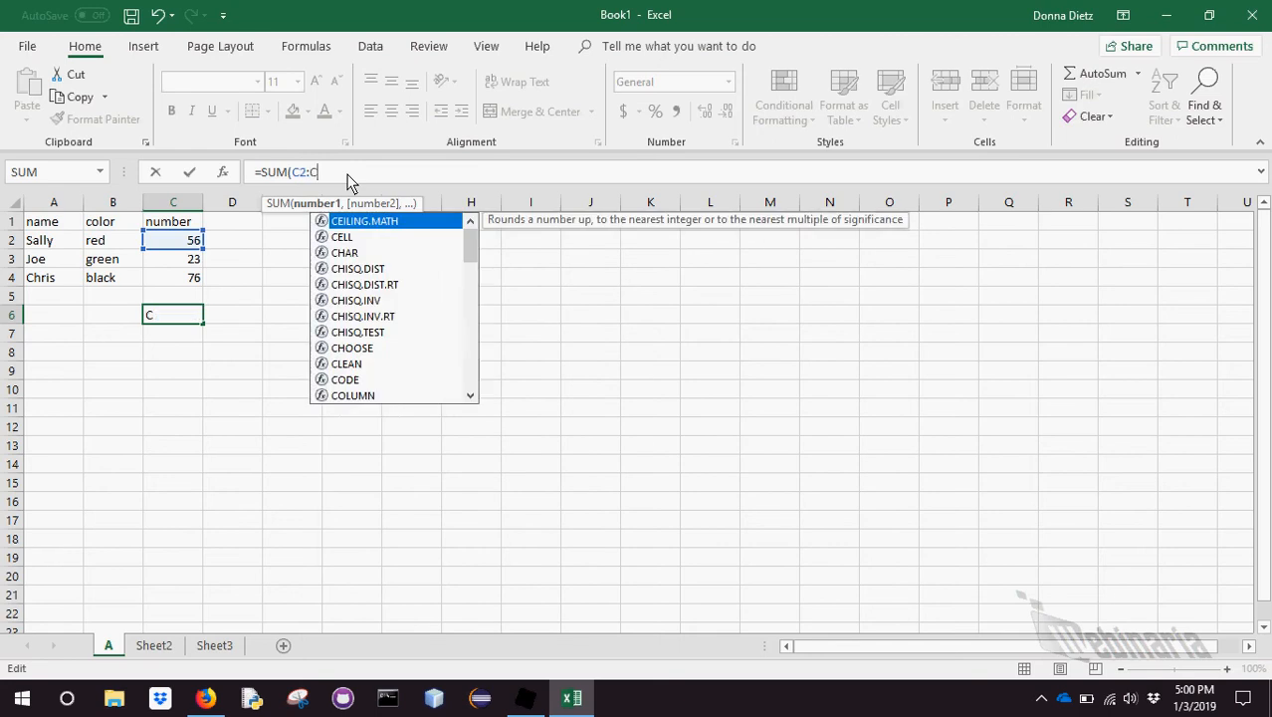
pyautogui.press('Return')
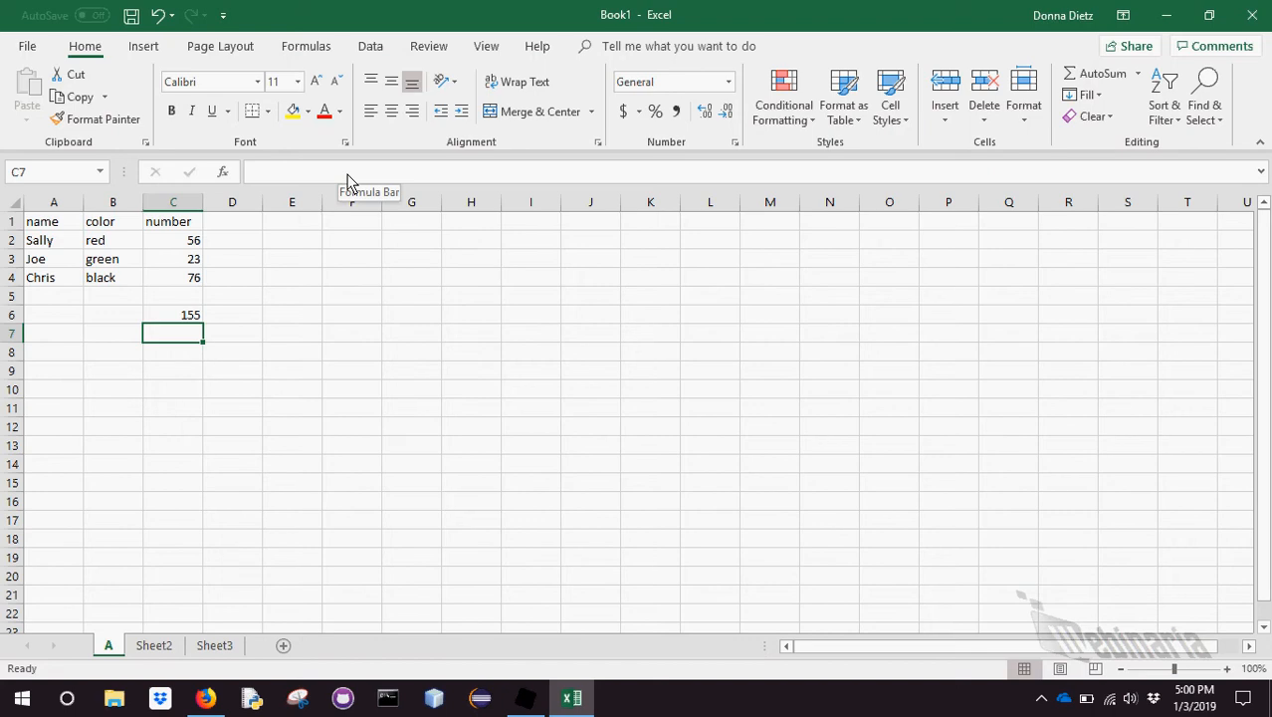
# Add a boolean column reading TRUE, FALSE, FALSE for Sally, Joe and Chris
pyautogui.click(231, 220)
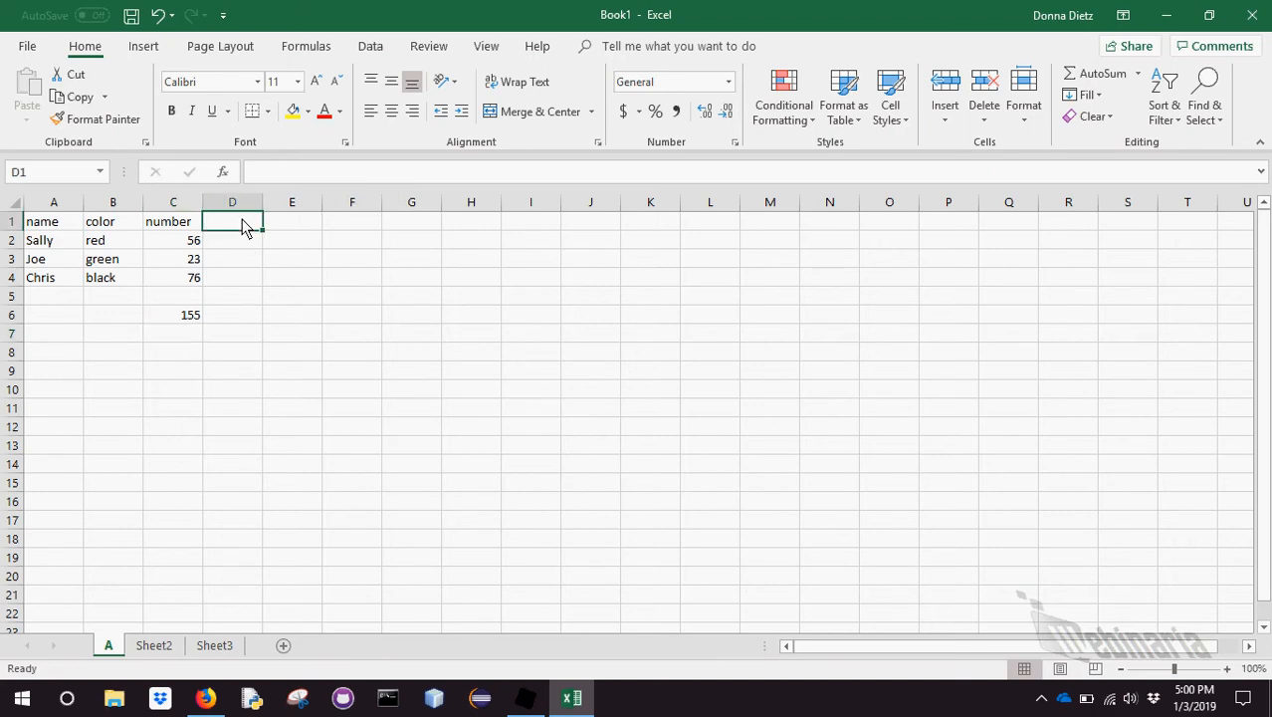
pyautogui.write('boolean')
pyautogui.click(233, 259)
pyautogui.write('fals')
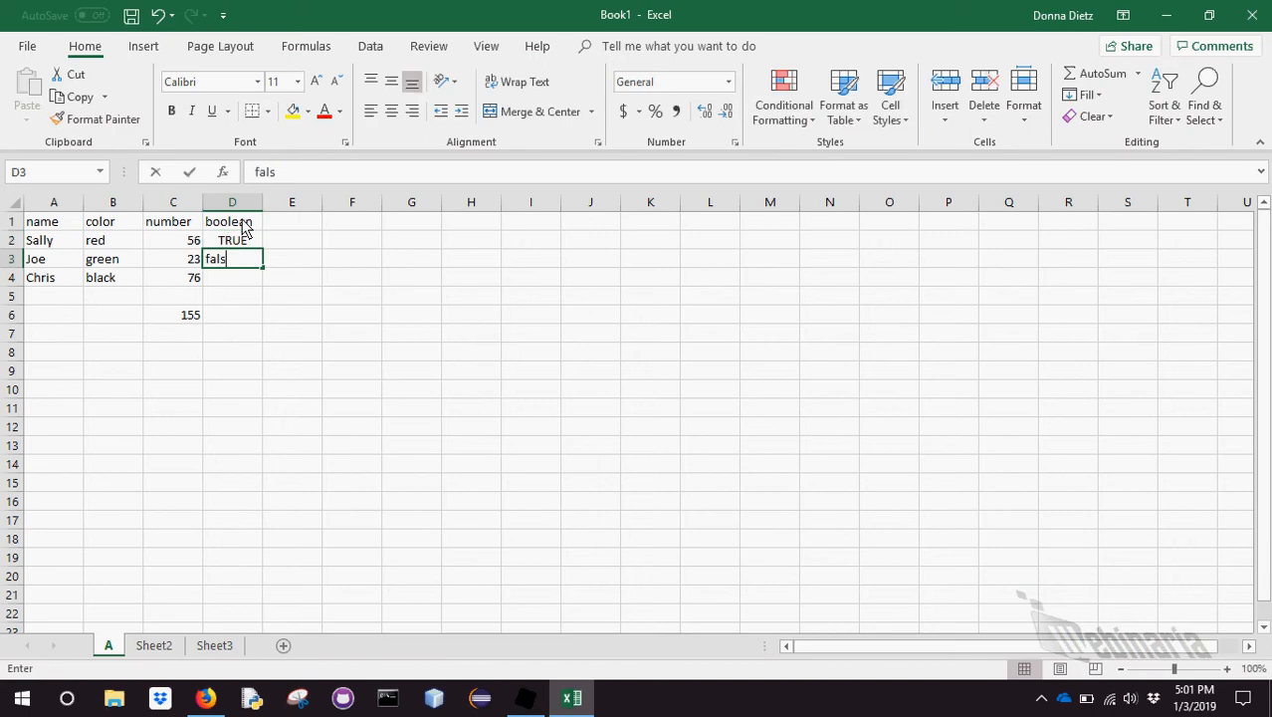
pyautogui.press('Return')
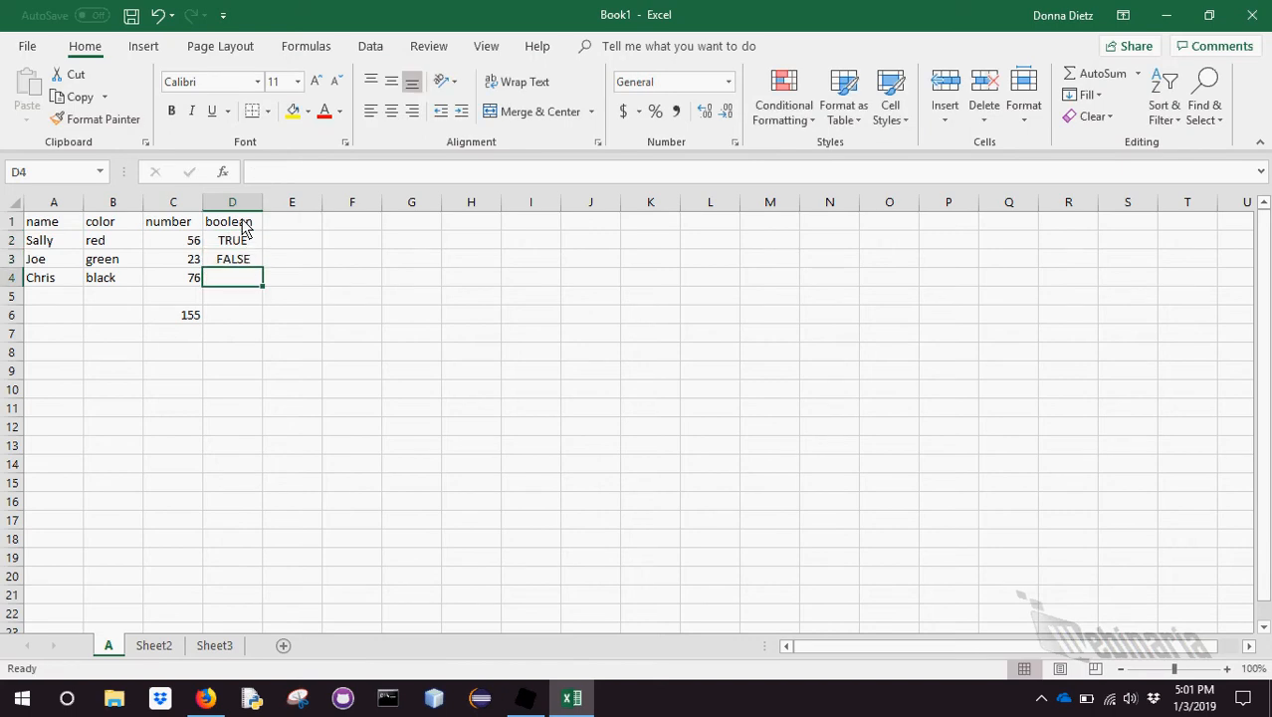
pyautogui.write('FAlse')
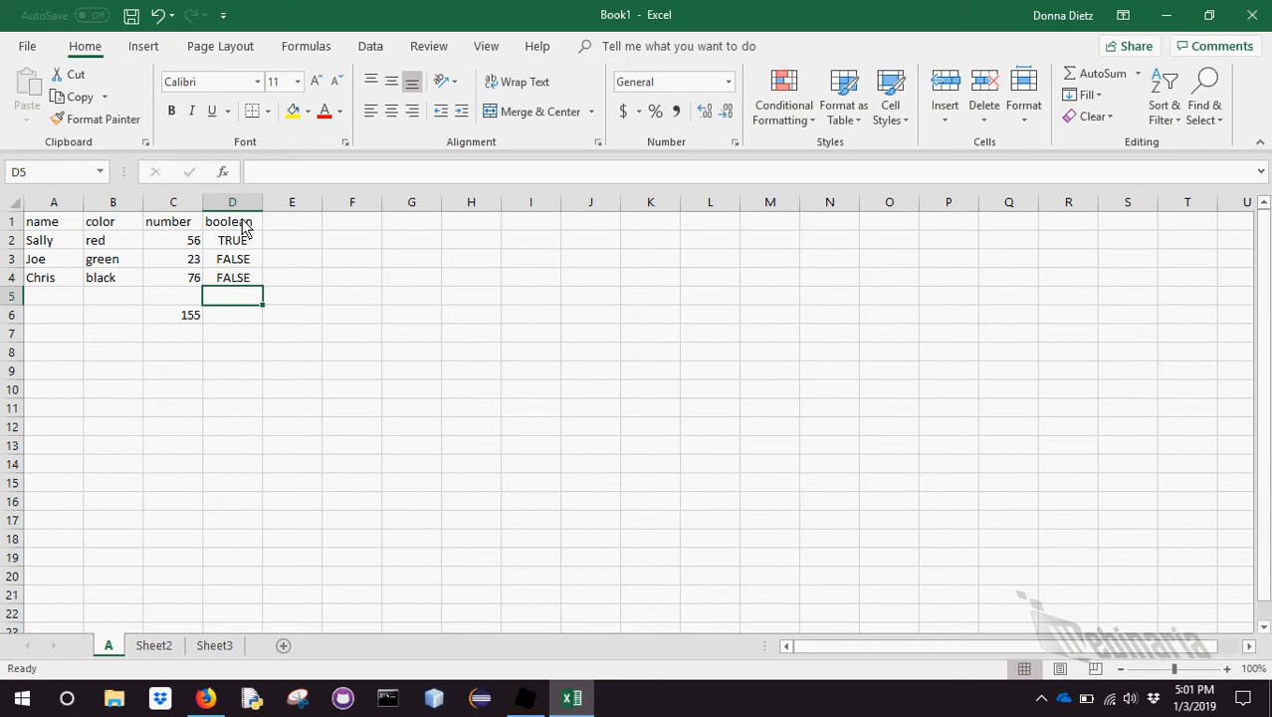
pyautogui.moveTo(362, 355)
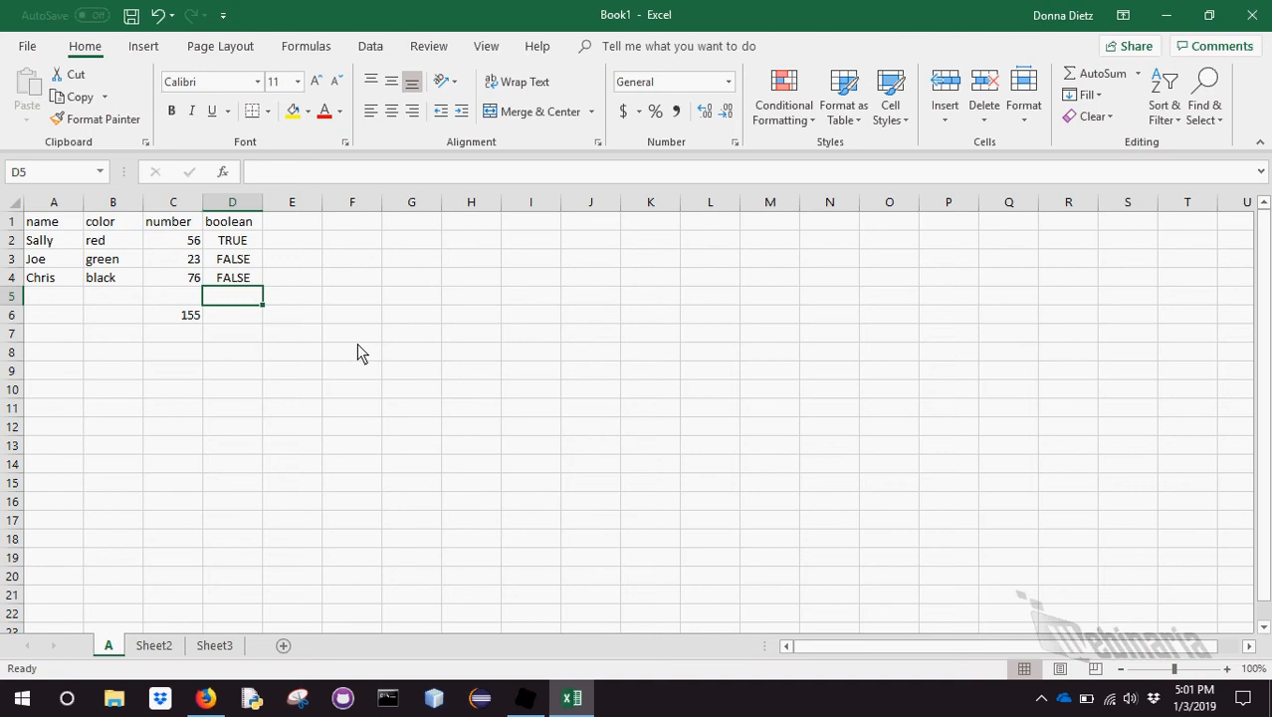
# Discard Book1 without saving, open bogus.xlsx and inspect the Exam1 total formula
pyautogui.click(1252, 14)
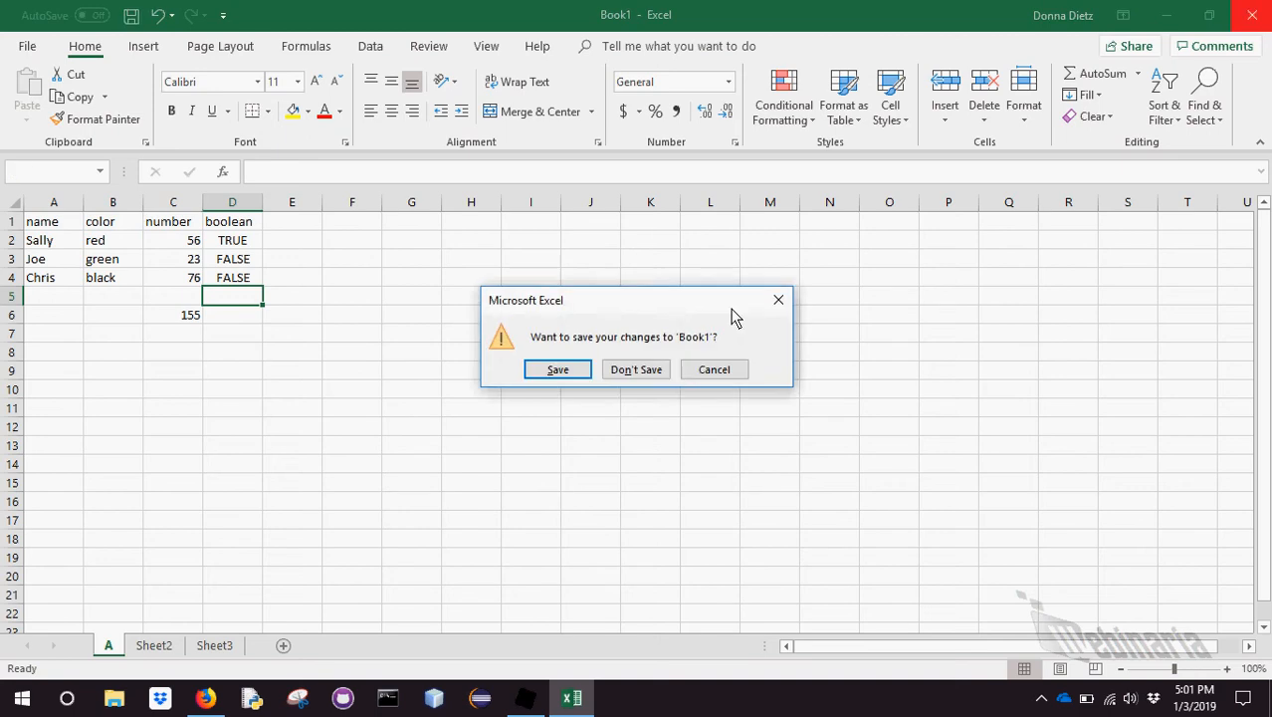
pyautogui.click(635, 369)
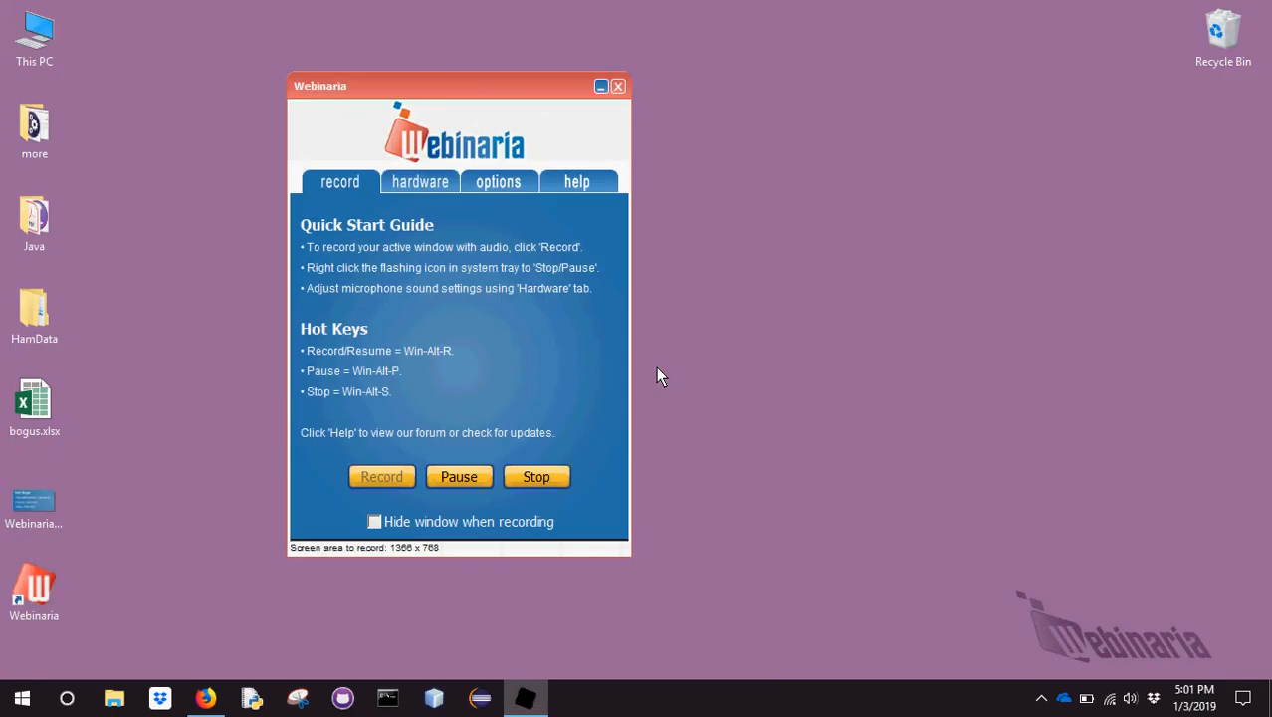
pyautogui.doubleClick(34, 402)
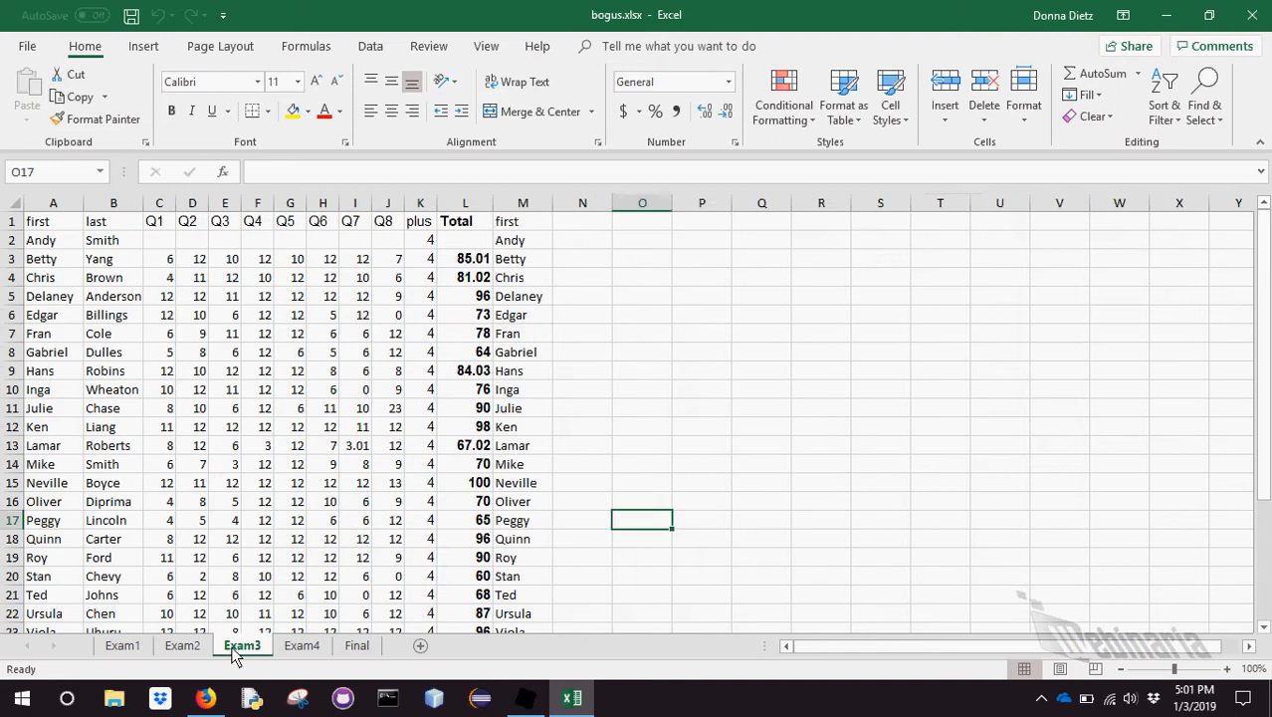
pyautogui.click(356, 645)
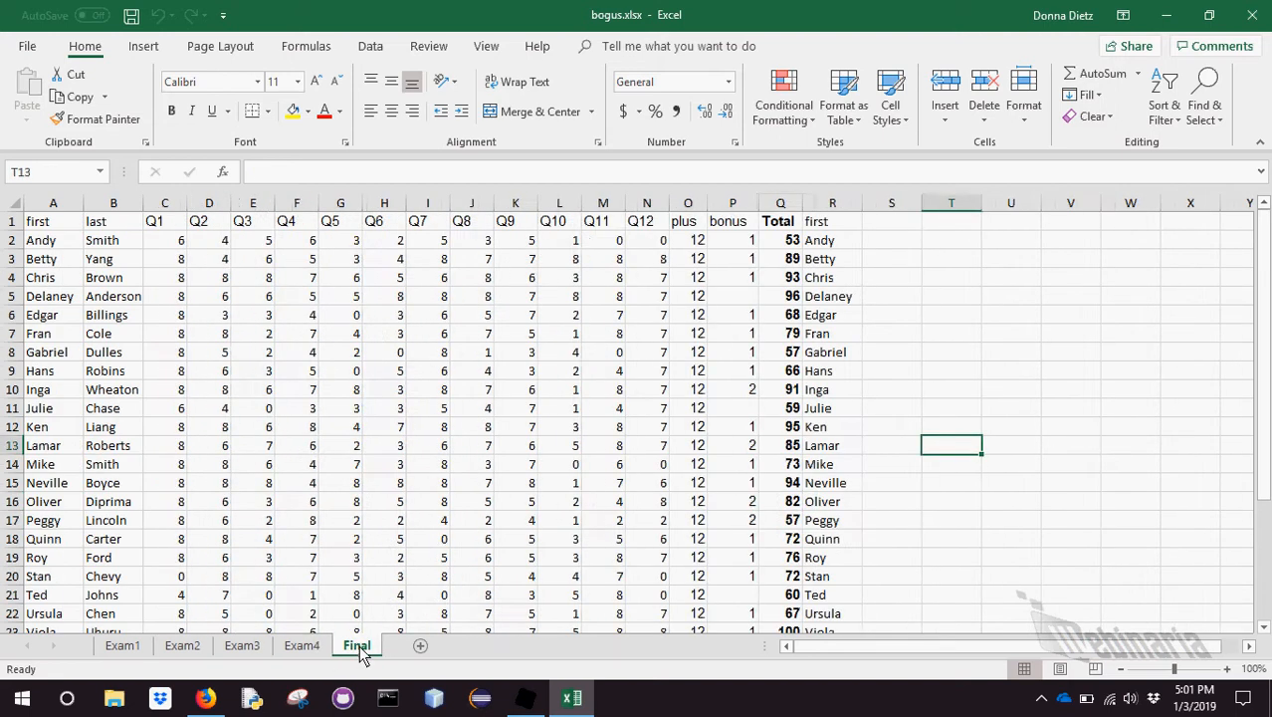
pyautogui.click(123, 645)
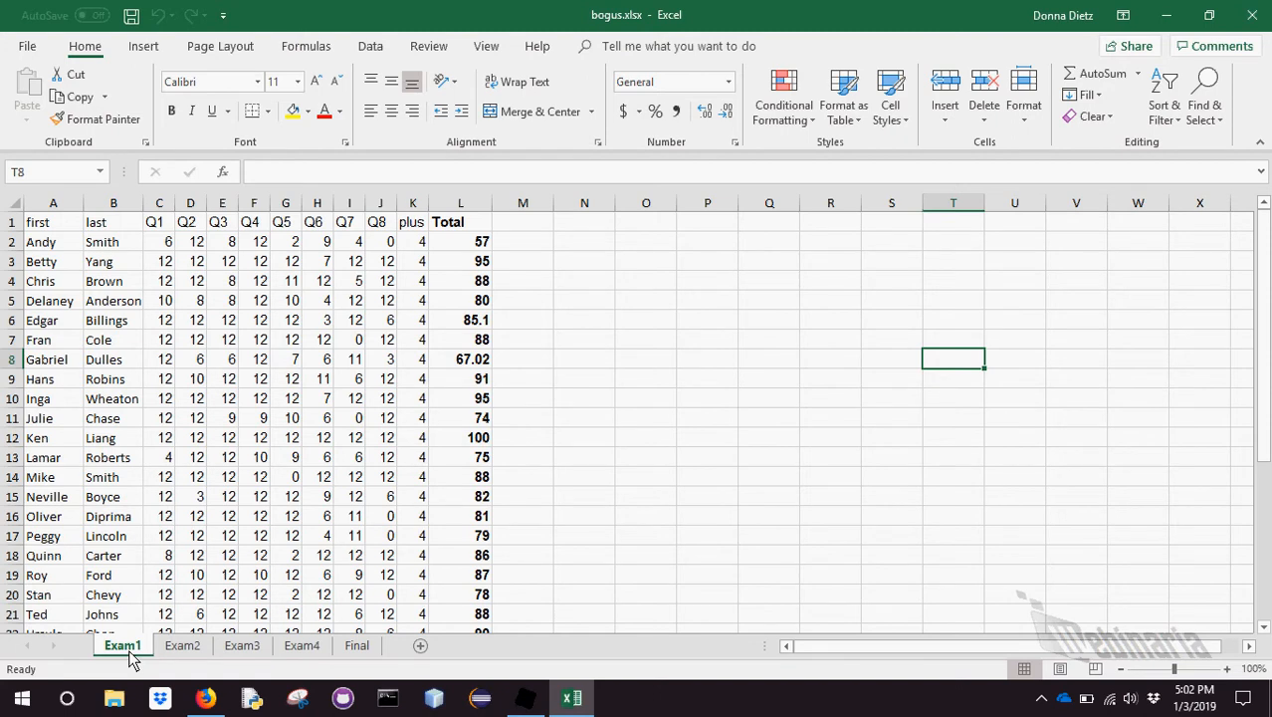
pyautogui.moveTo(457, 269)
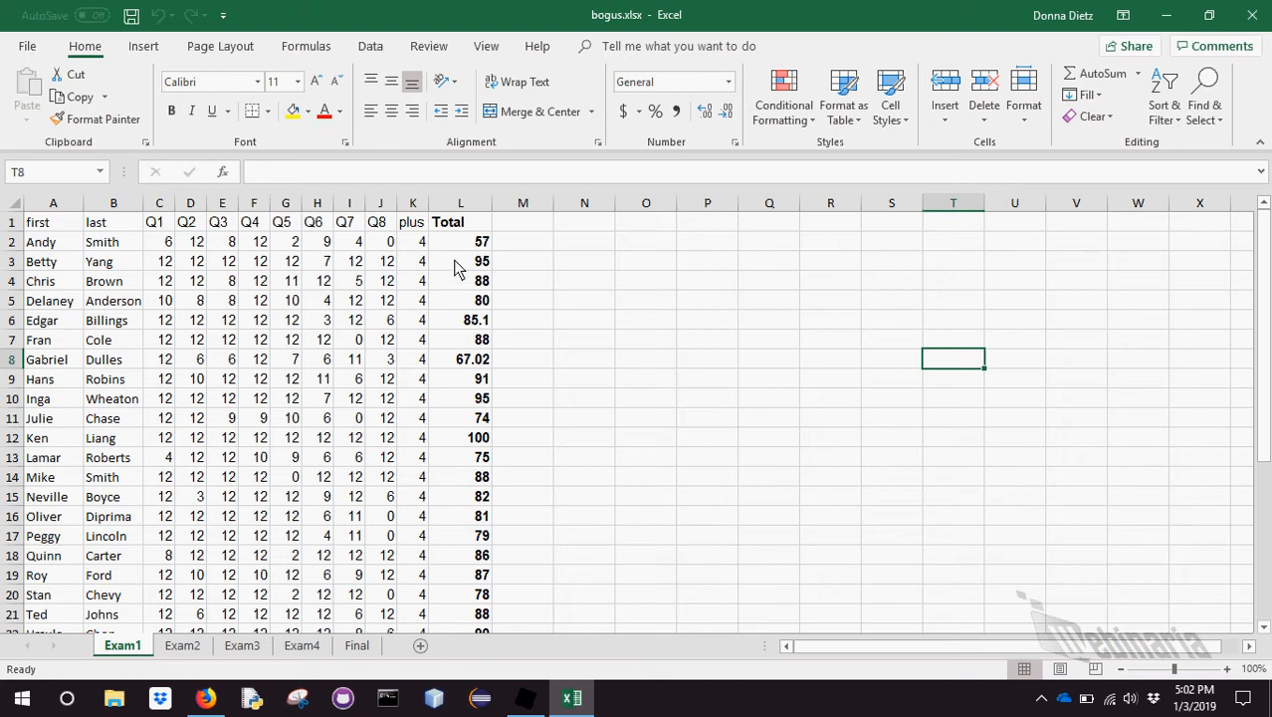
pyautogui.click(462, 241)
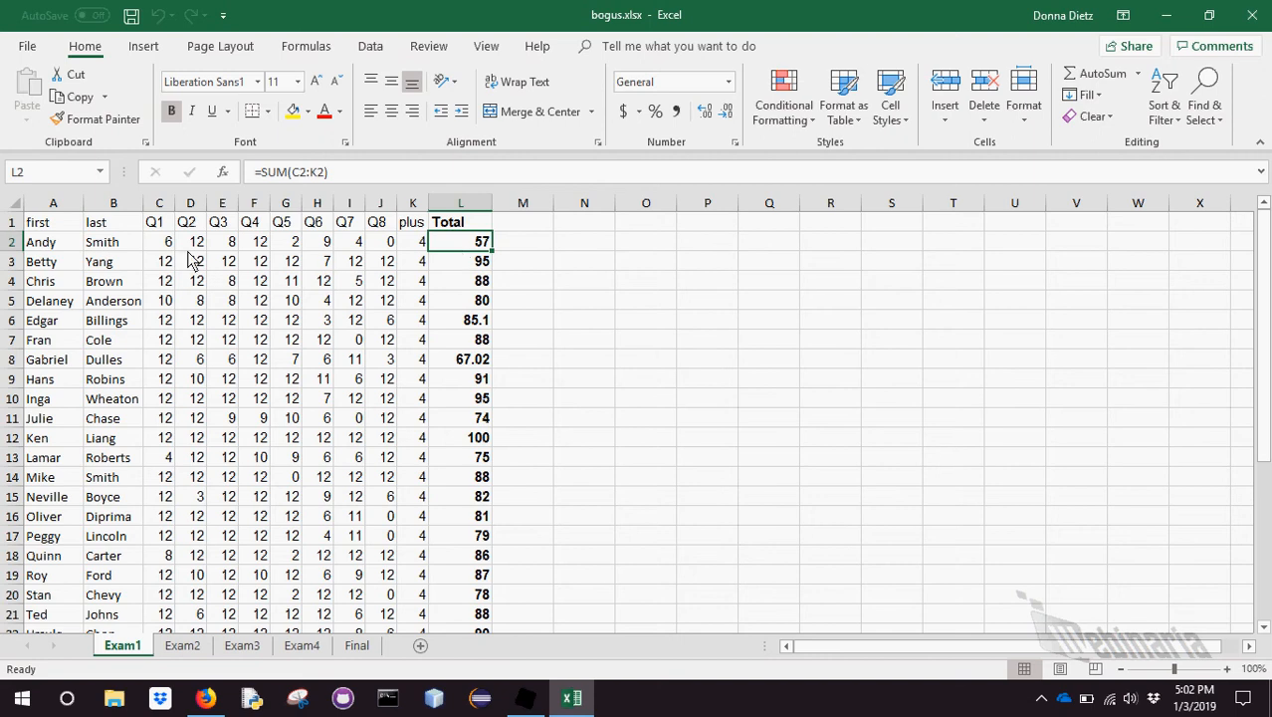
pyautogui.moveTo(382, 247)
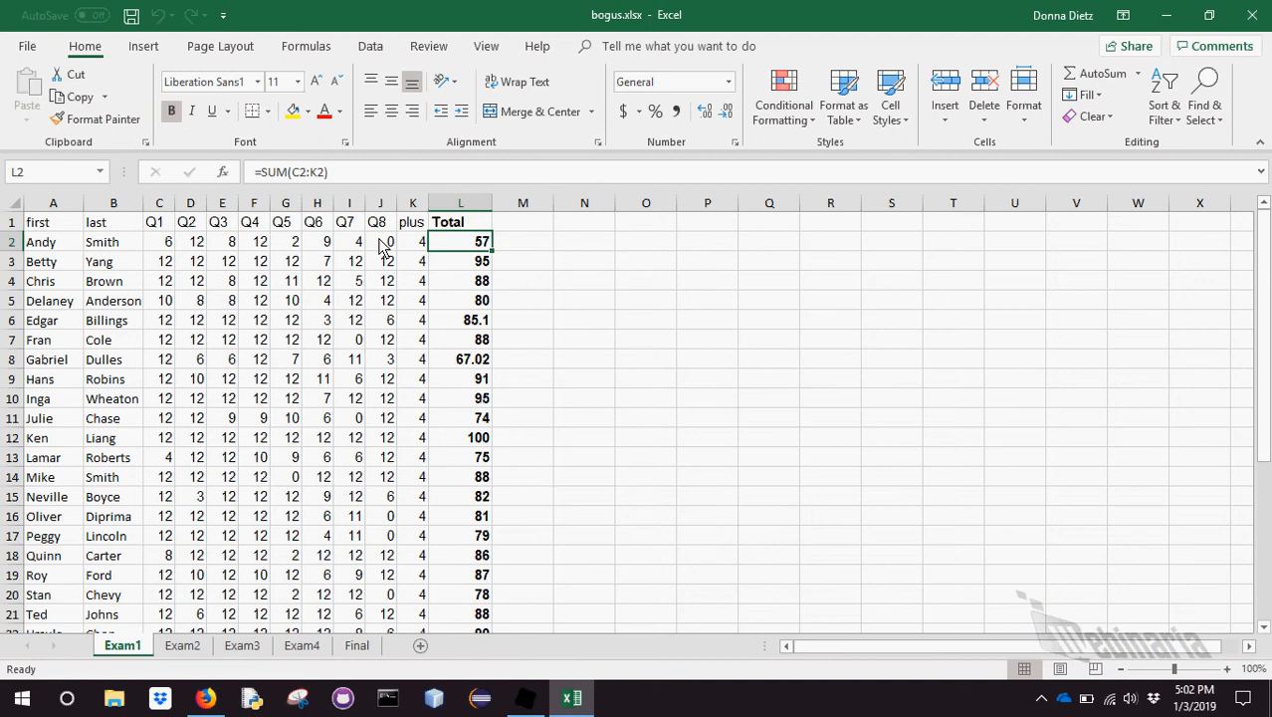
pyautogui.moveTo(468, 257)
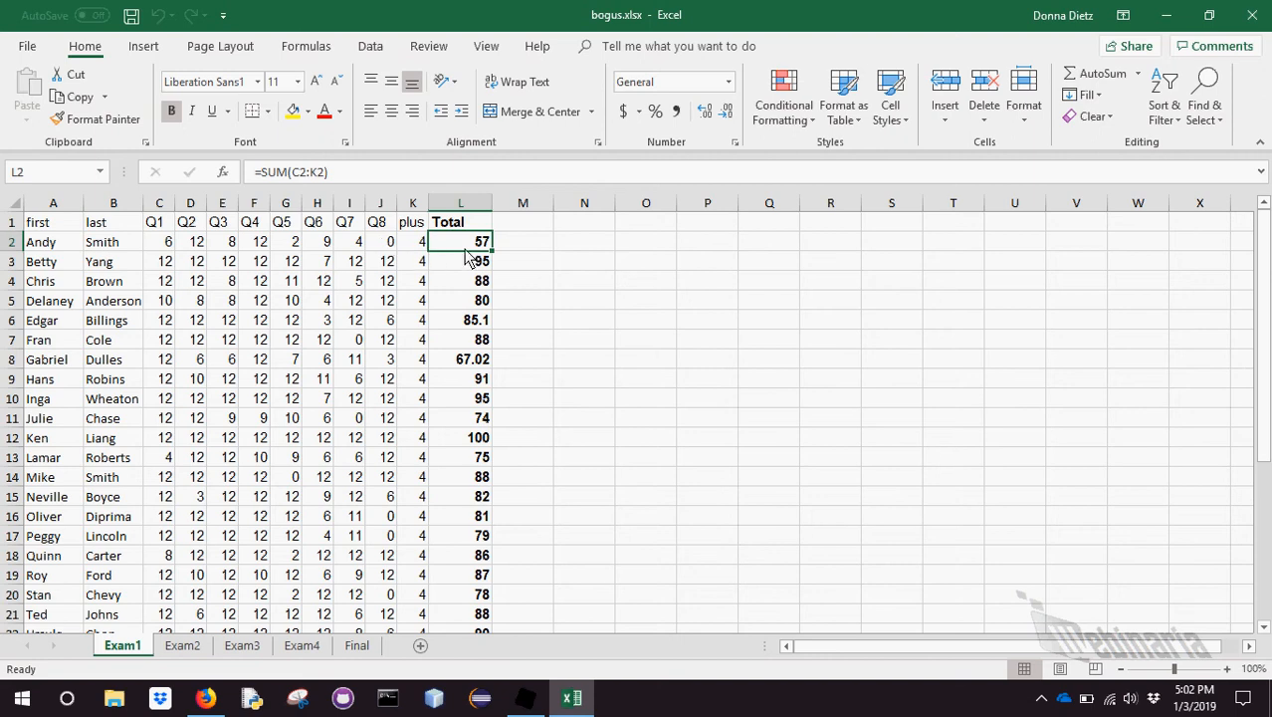
pyautogui.moveTo(1266, 331)
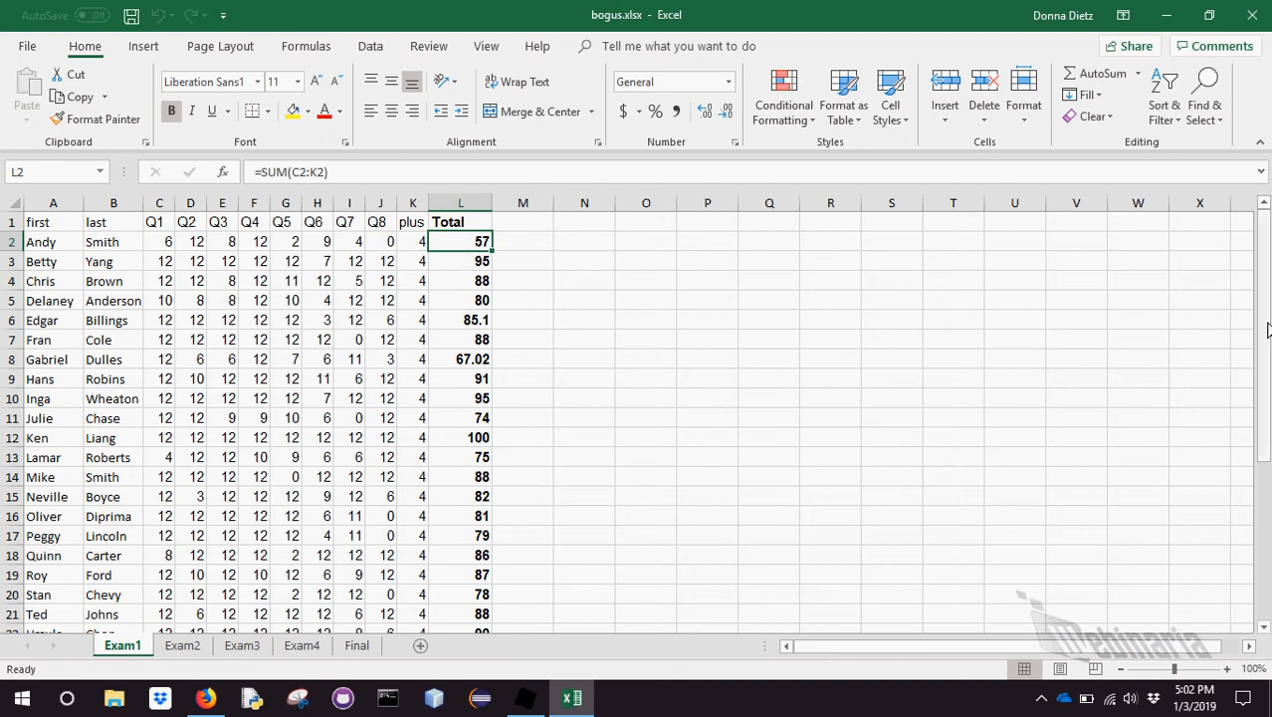
# Check the average formulas and fill a MEDIAN row under every question column on Exam1
pyautogui.scroll(-3)
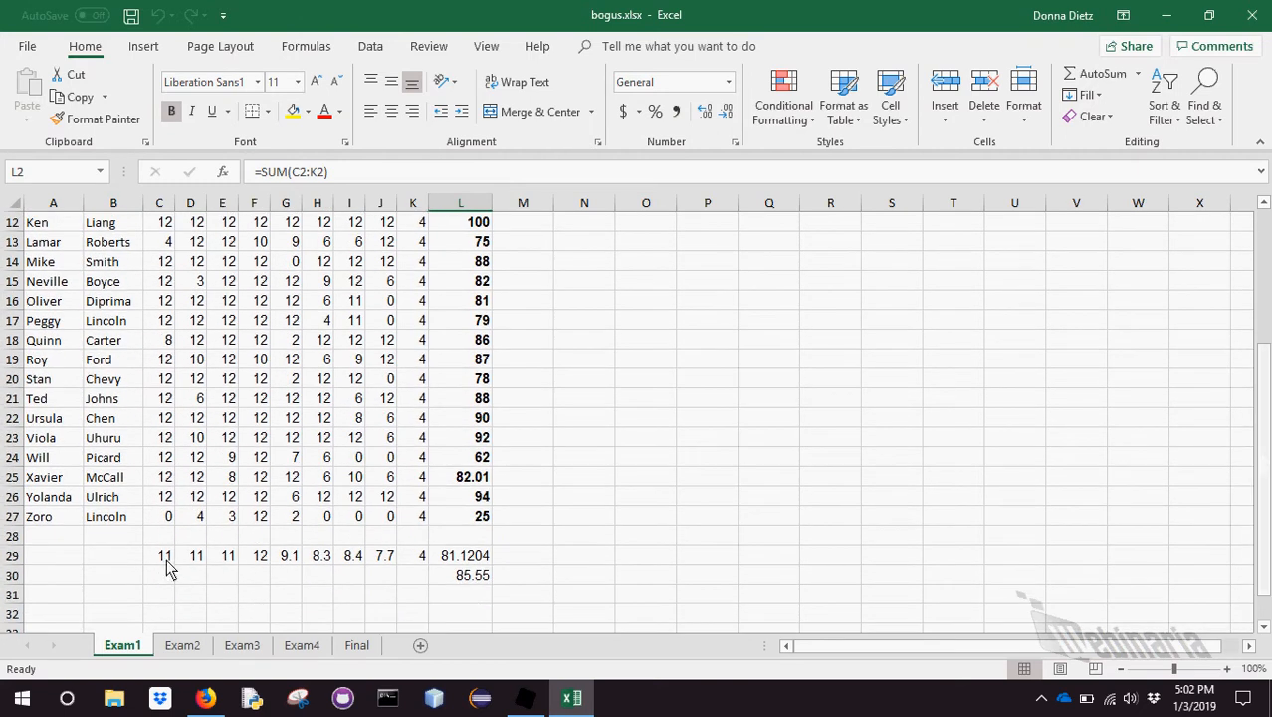
pyautogui.click(191, 553)
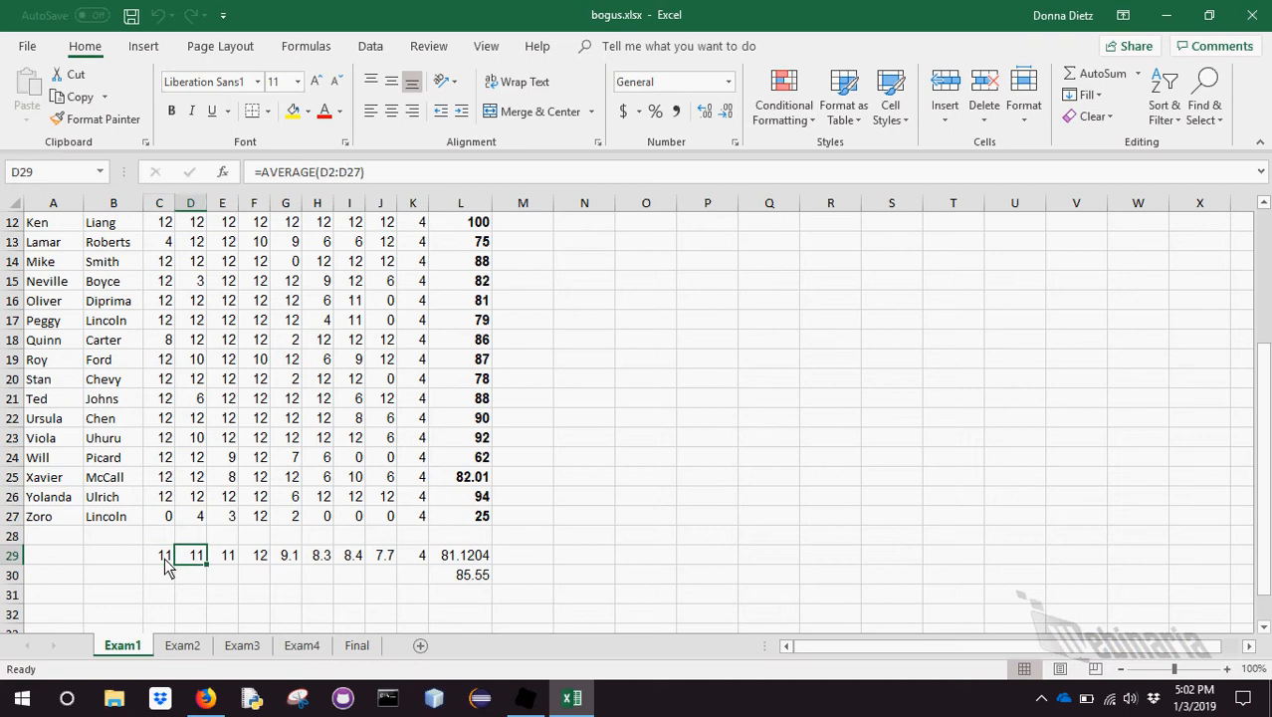
pyautogui.click(382, 553)
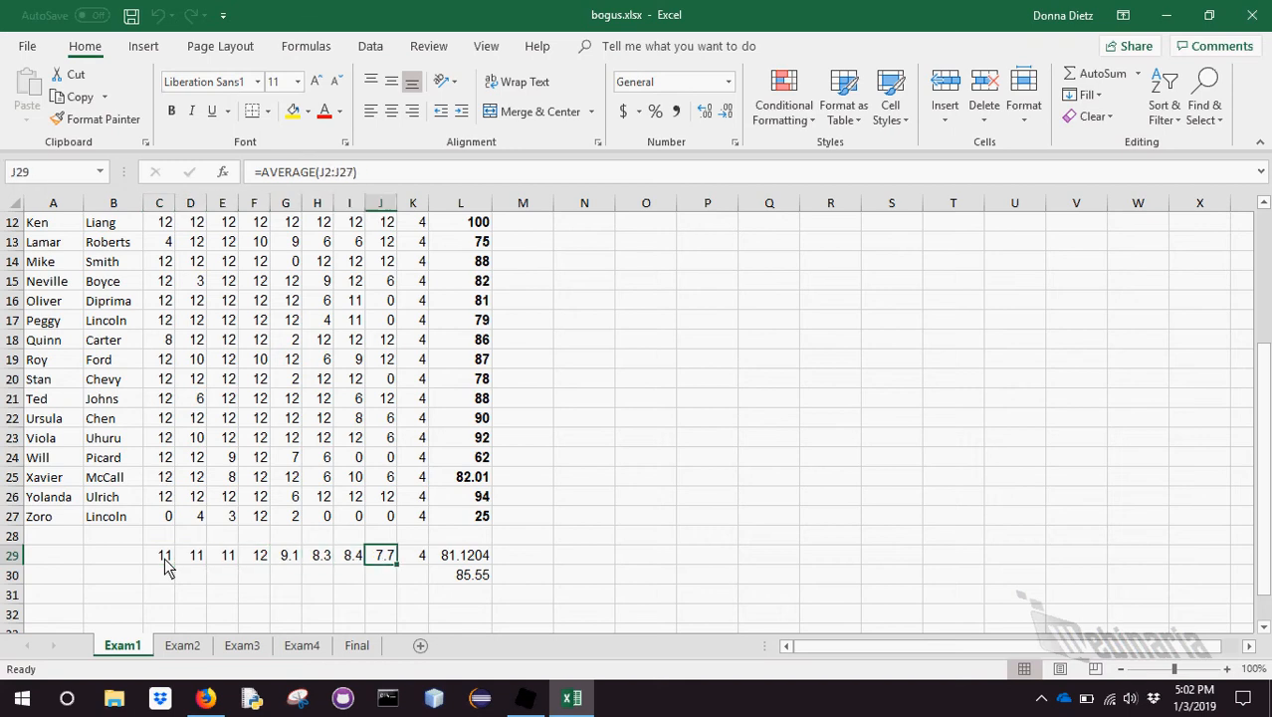
pyautogui.click(460, 553)
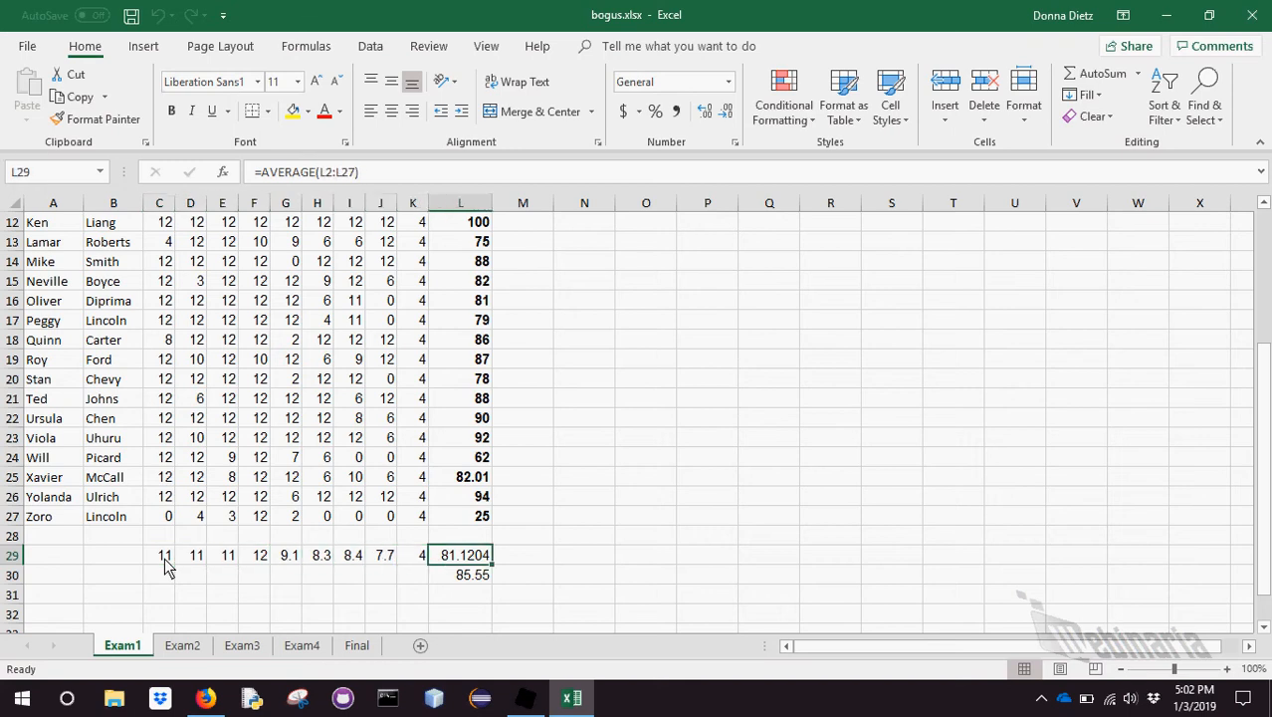
pyautogui.click(460, 573)
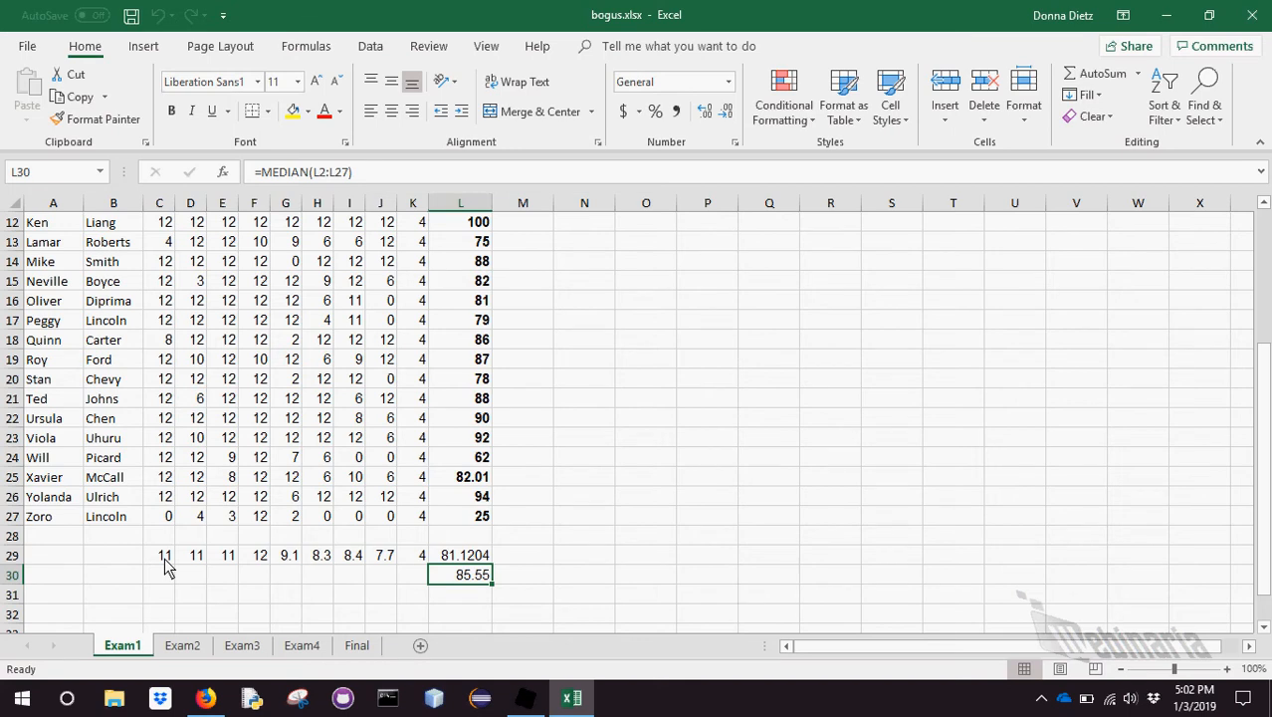
pyautogui.moveTo(488, 601)
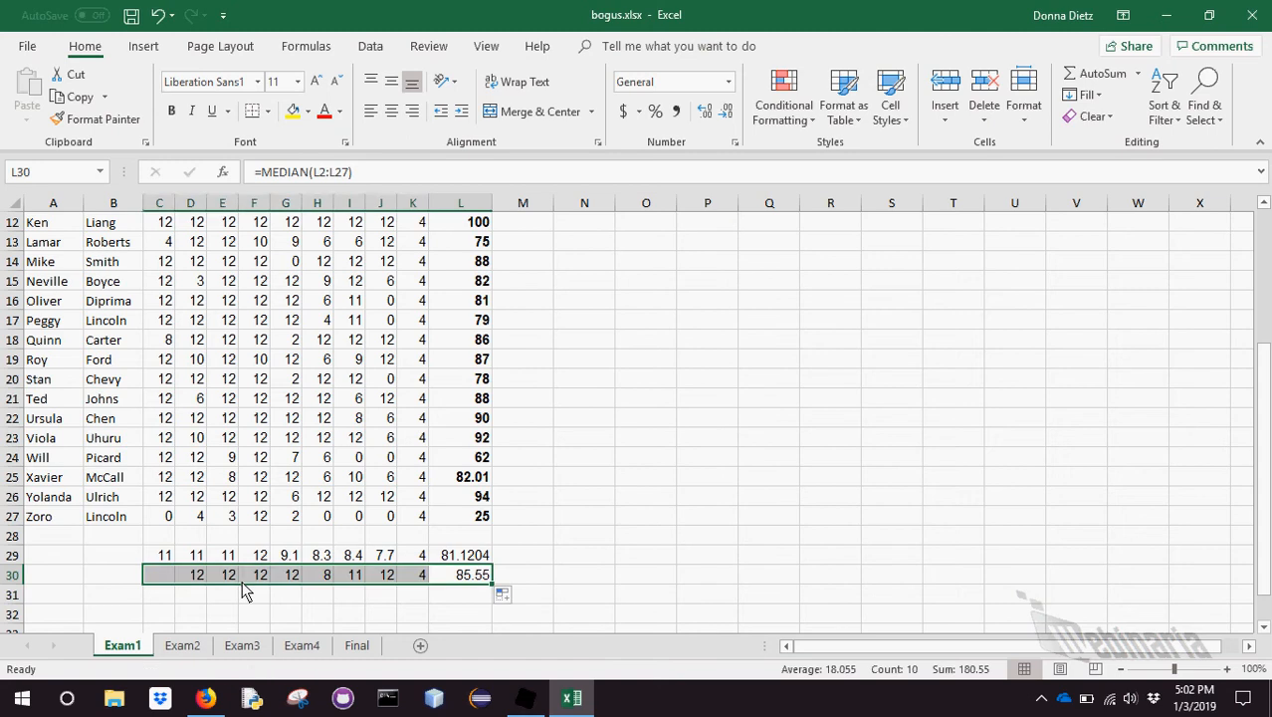
pyautogui.click(645, 553)
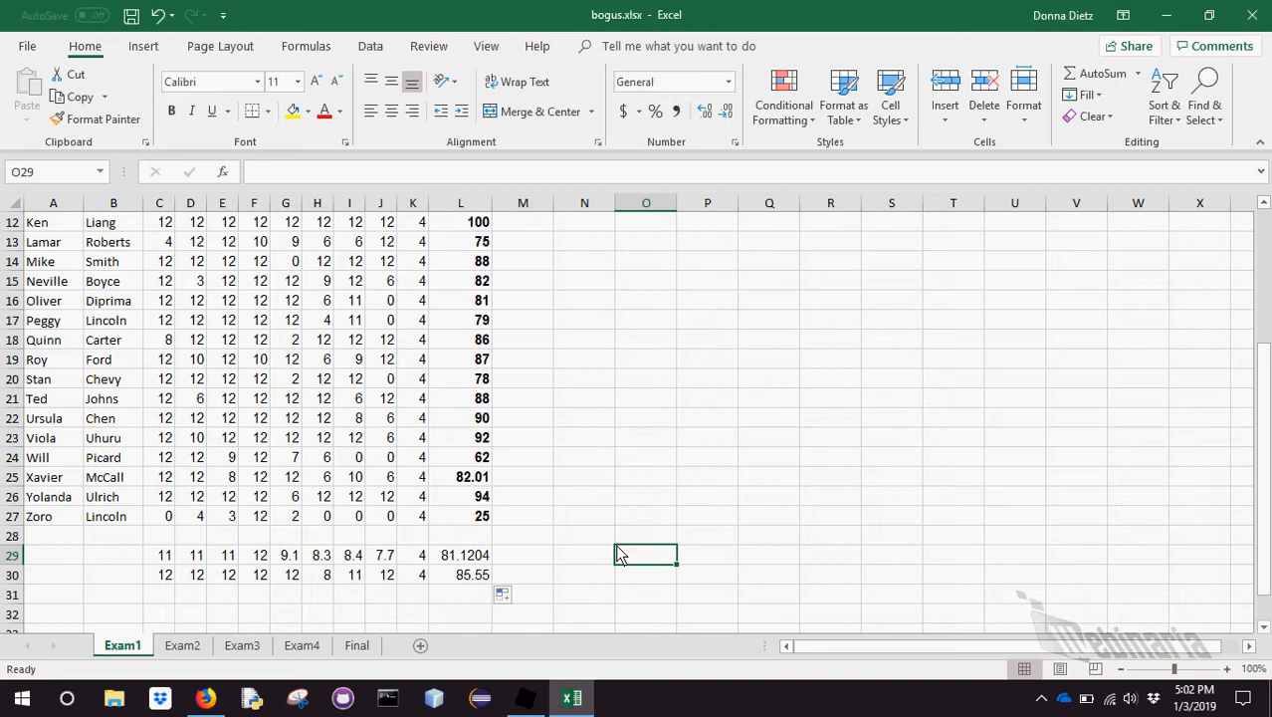
pyautogui.click(460, 515)
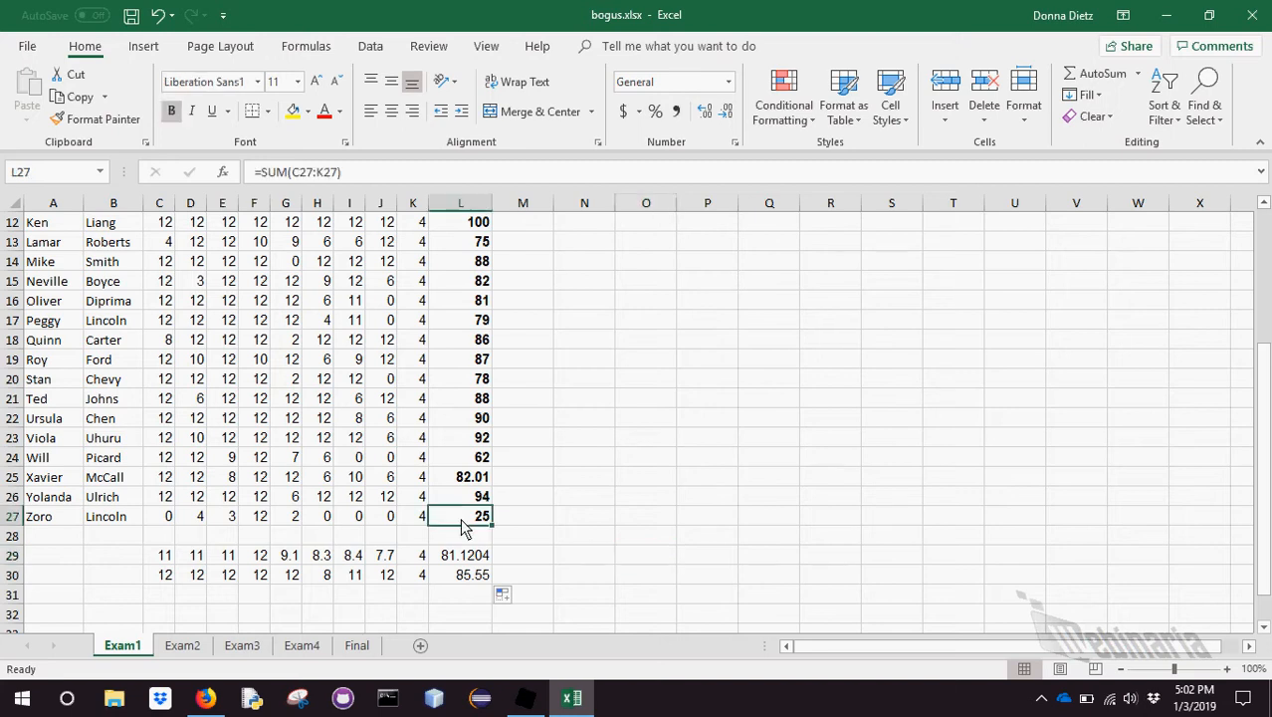
pyautogui.moveTo(609, 295)
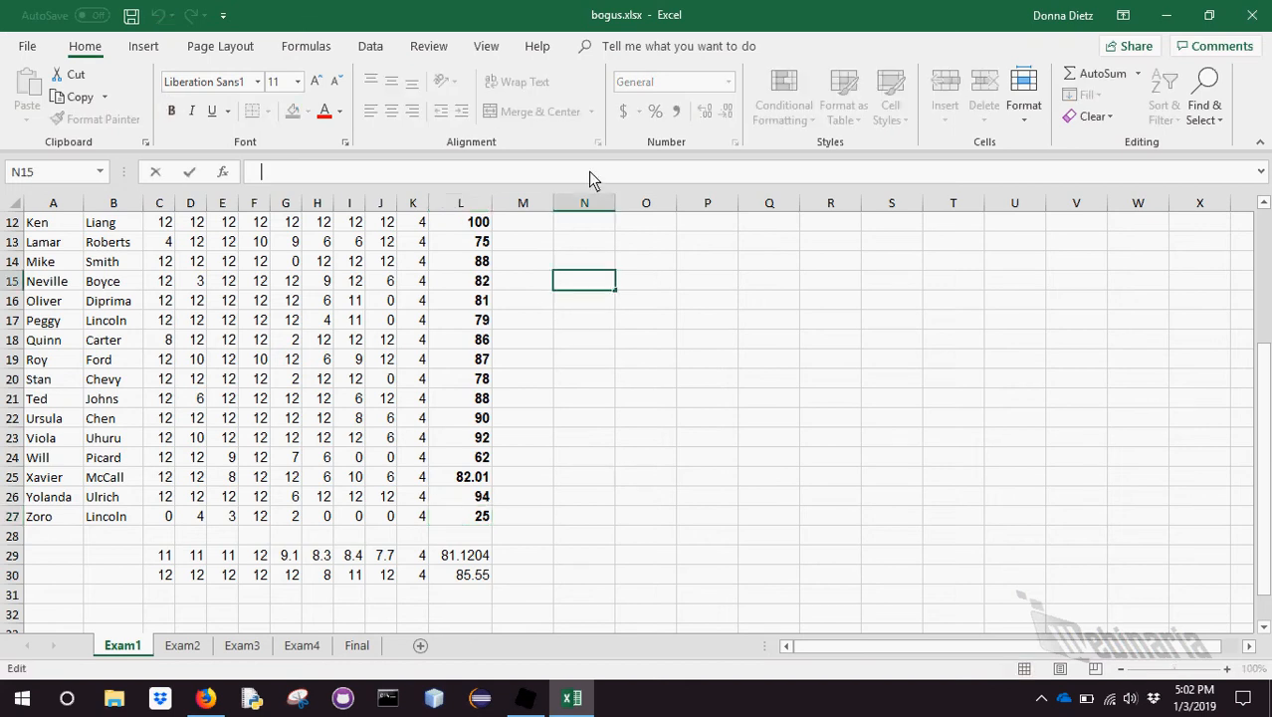
# Enter the sample formula =C2+H4+L24 in cell N15
pyautogui.write('=C2+')
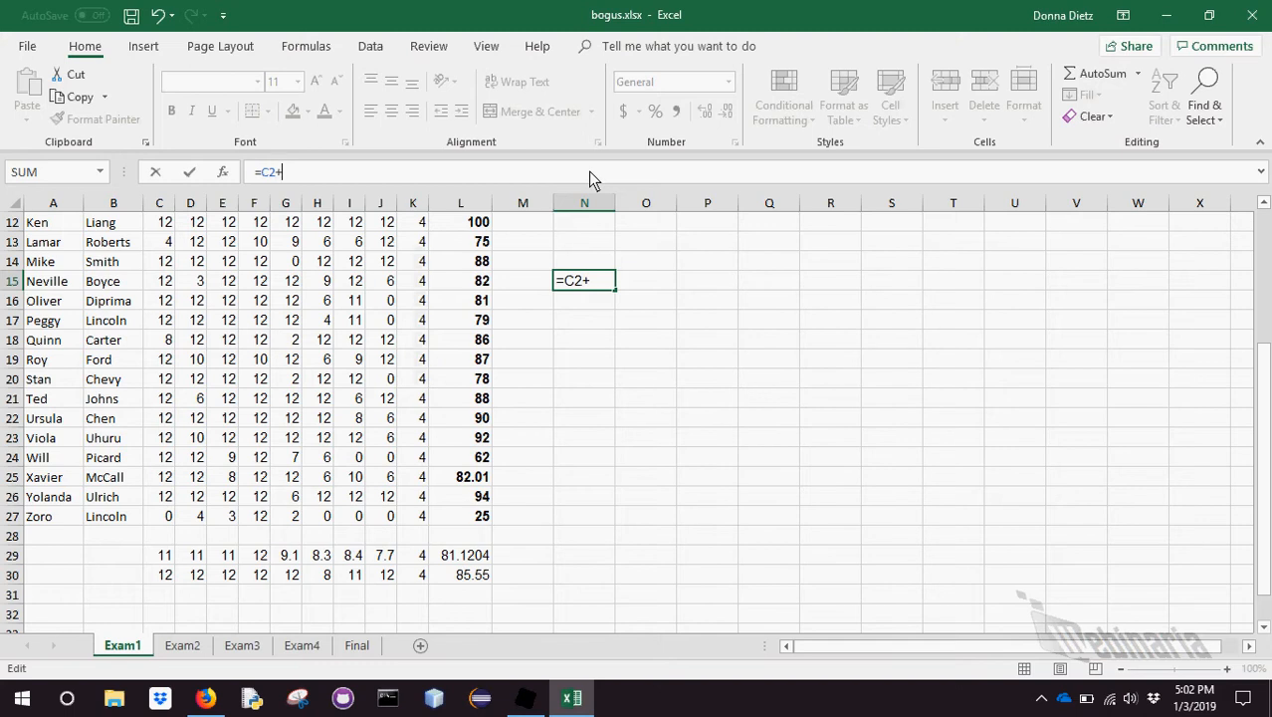
pyautogui.write('H')
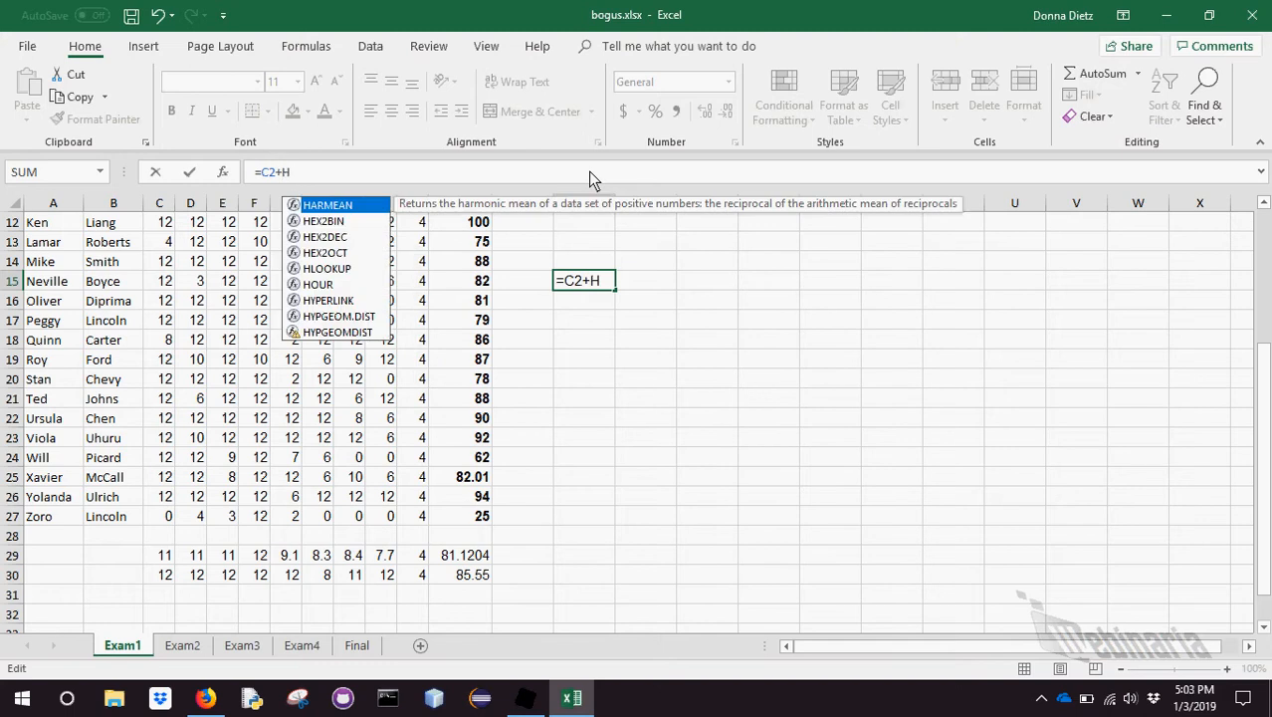
pyautogui.write('4+')
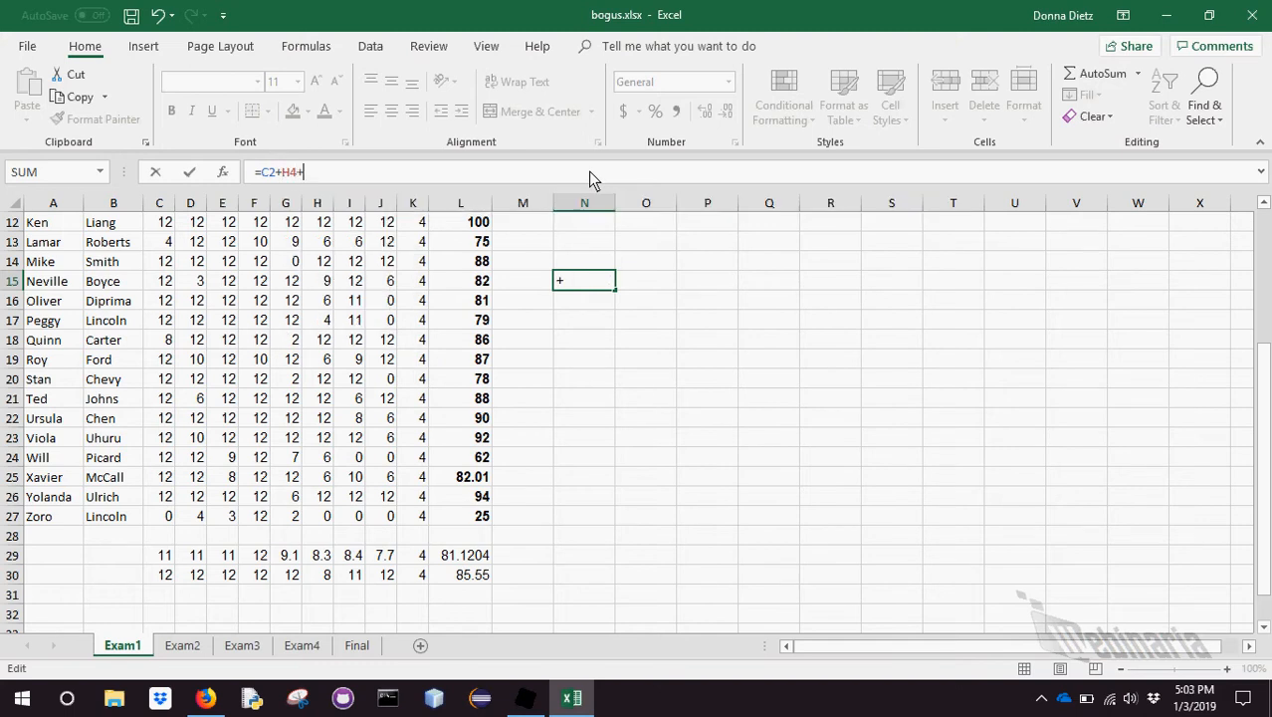
pyautogui.click(460, 456)
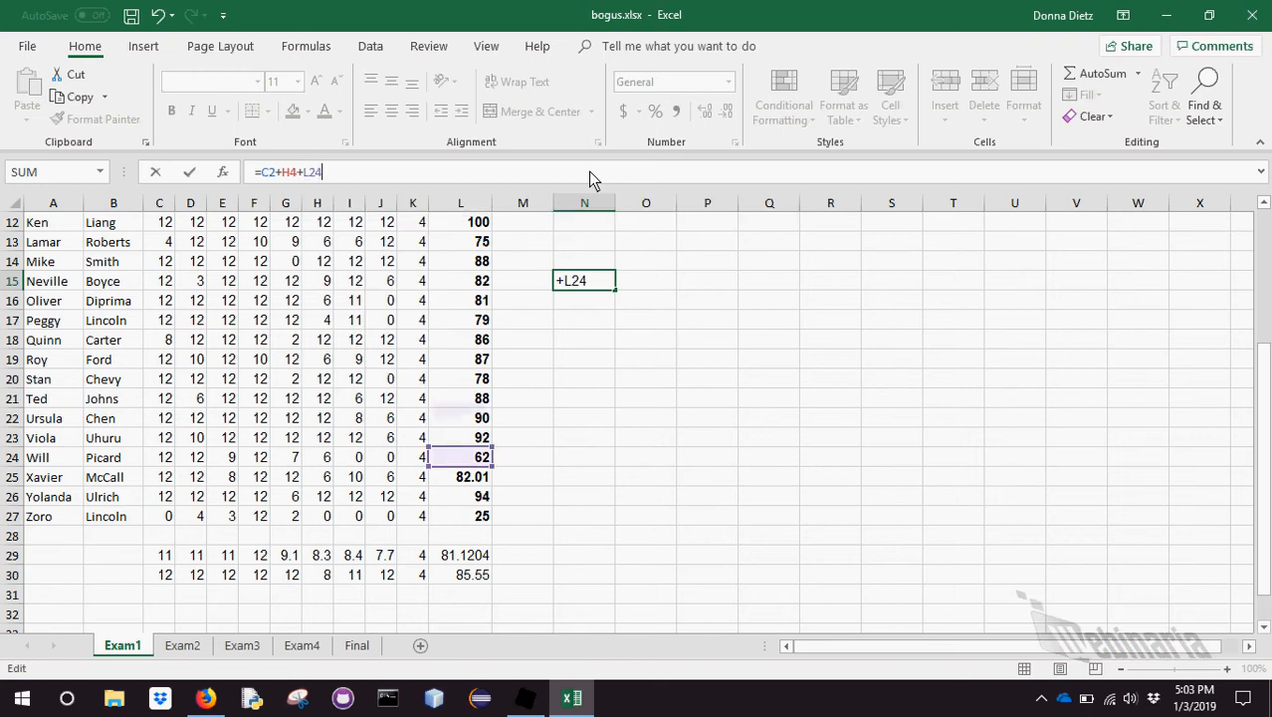
pyautogui.press('Return')
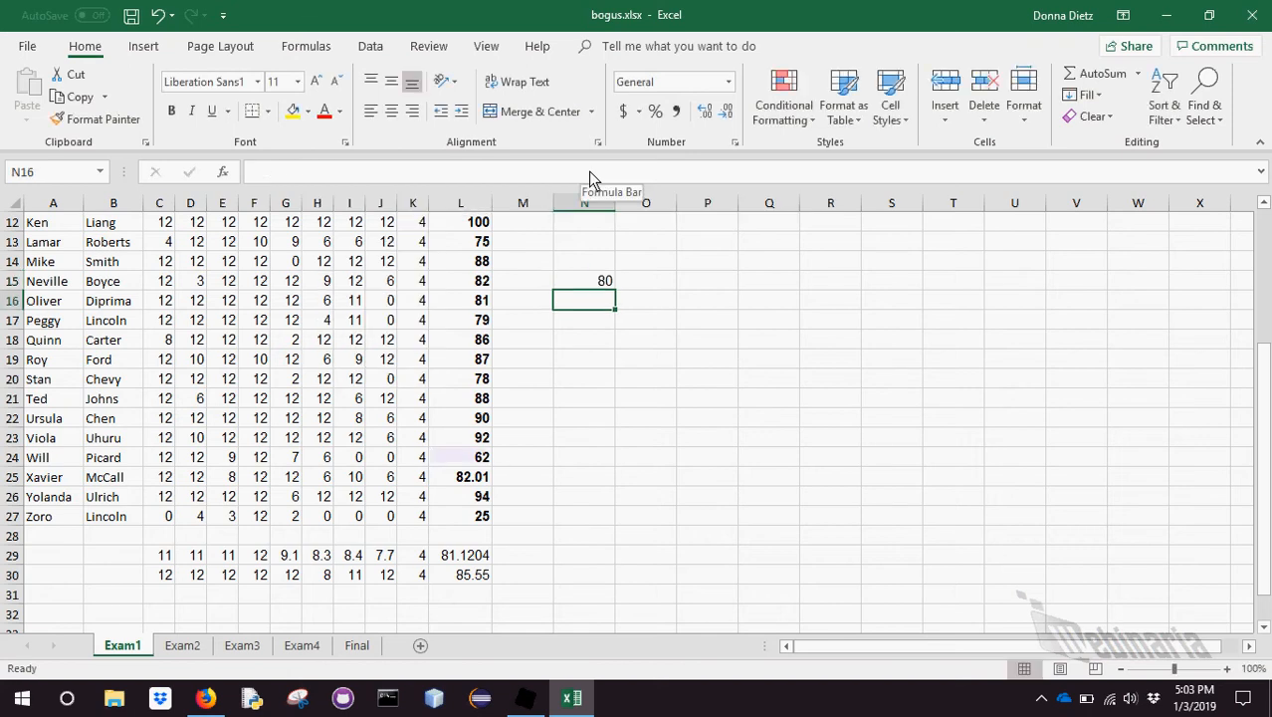
# Reopen N15 to see which cells its coloured references draw from, then leave it
pyautogui.click(585, 279)
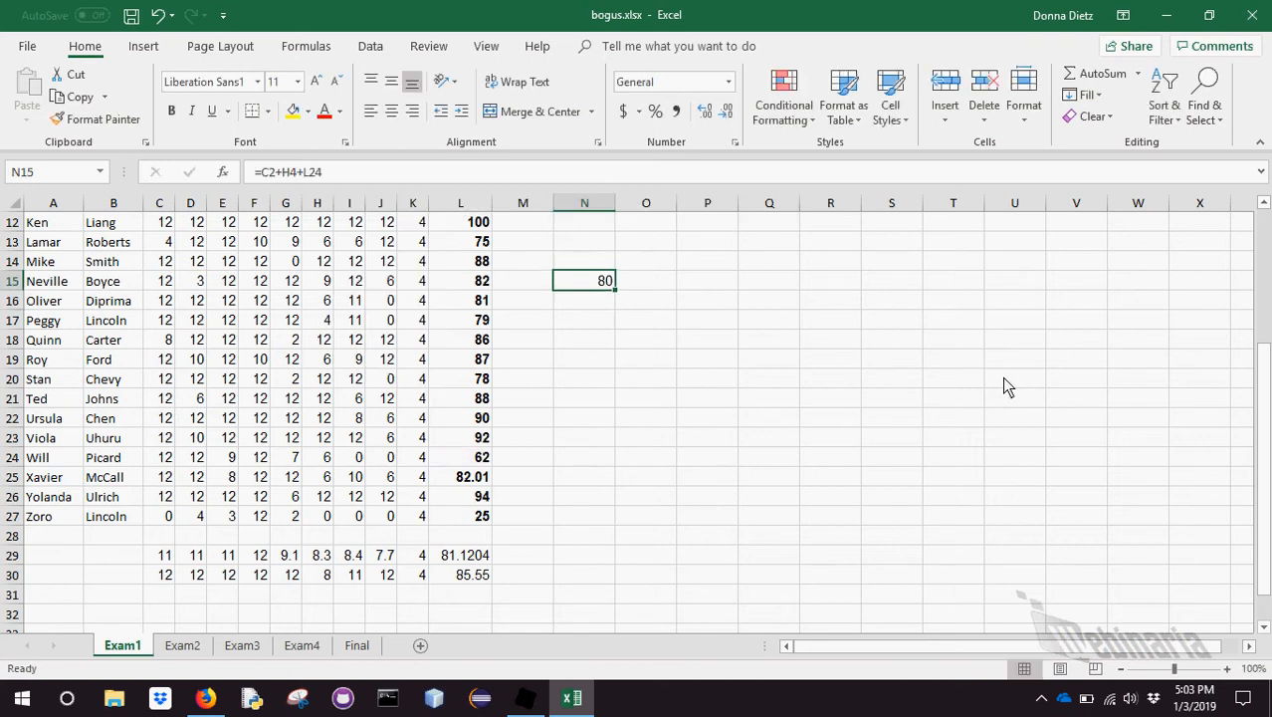
pyautogui.scroll(3)
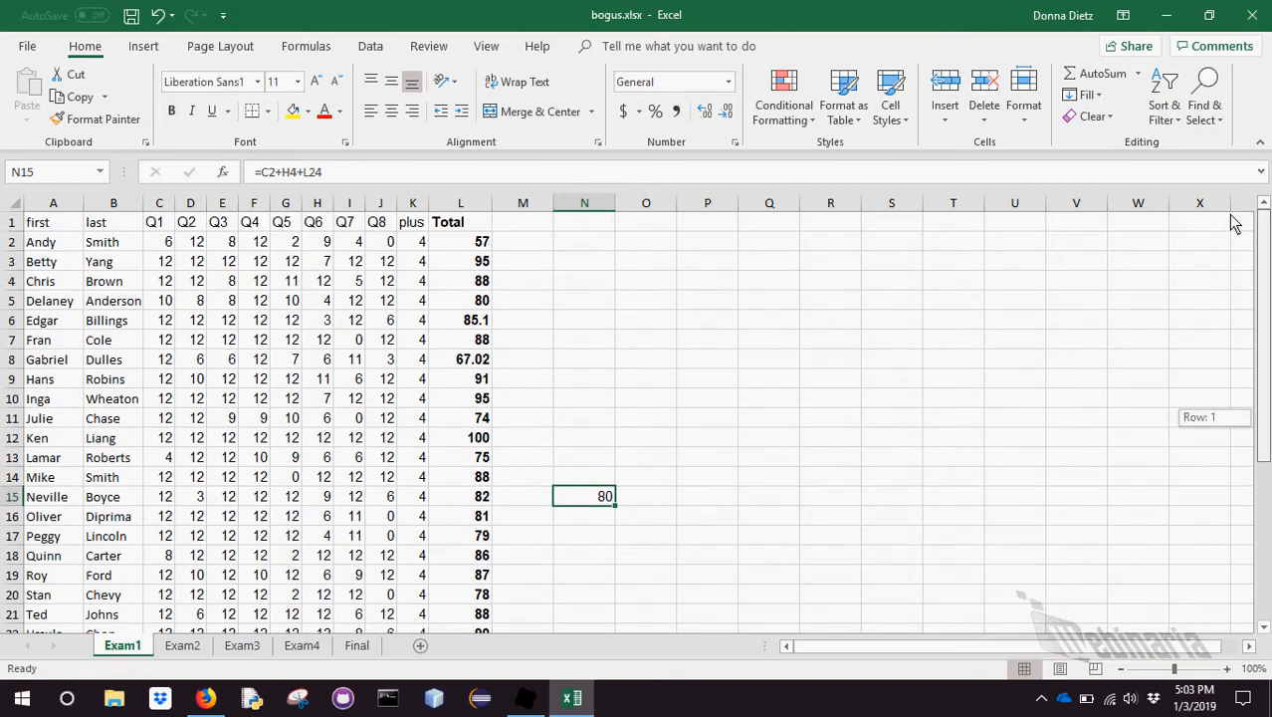
pyautogui.moveTo(840, 191)
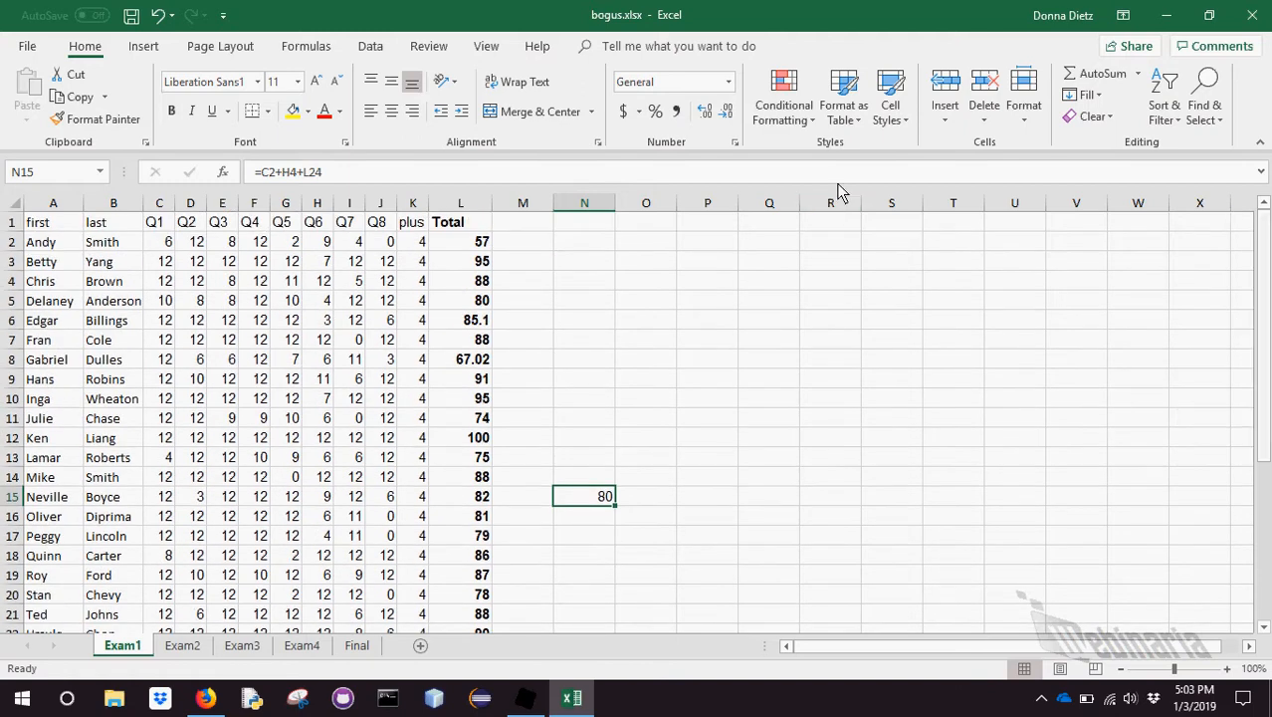
pyautogui.doubleClick(585, 495)
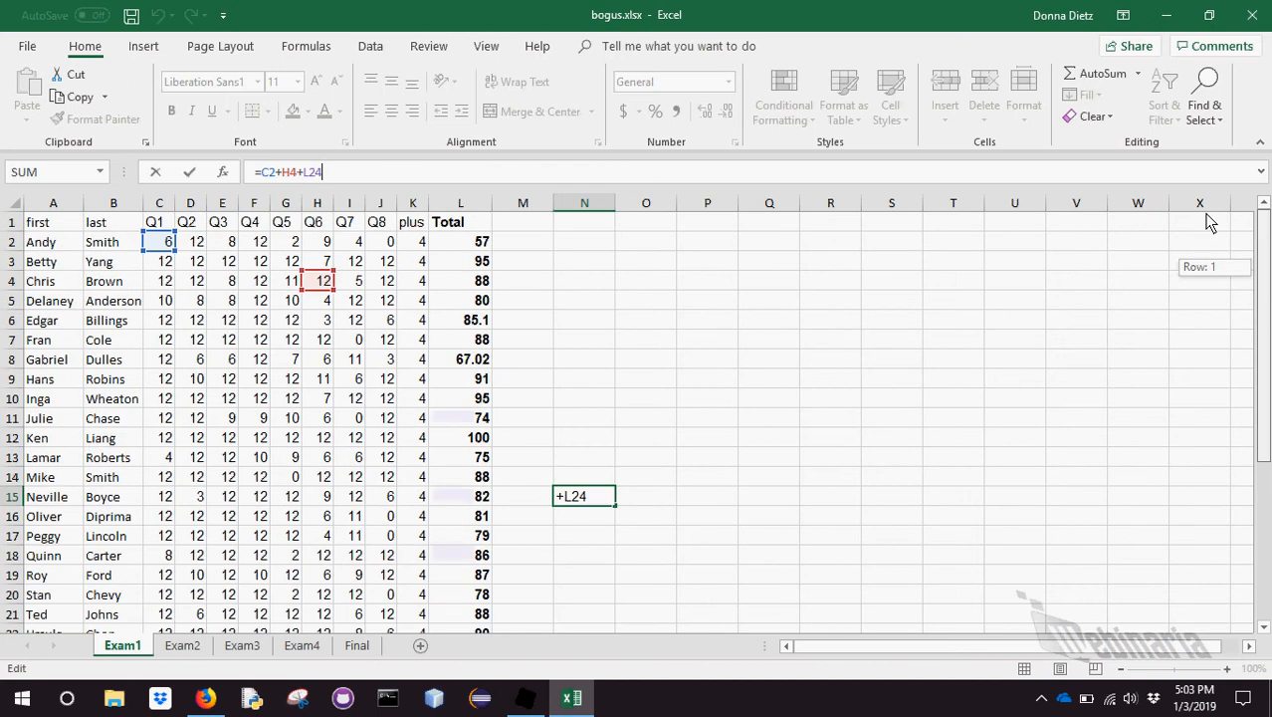
pyautogui.moveTo(1238, 267)
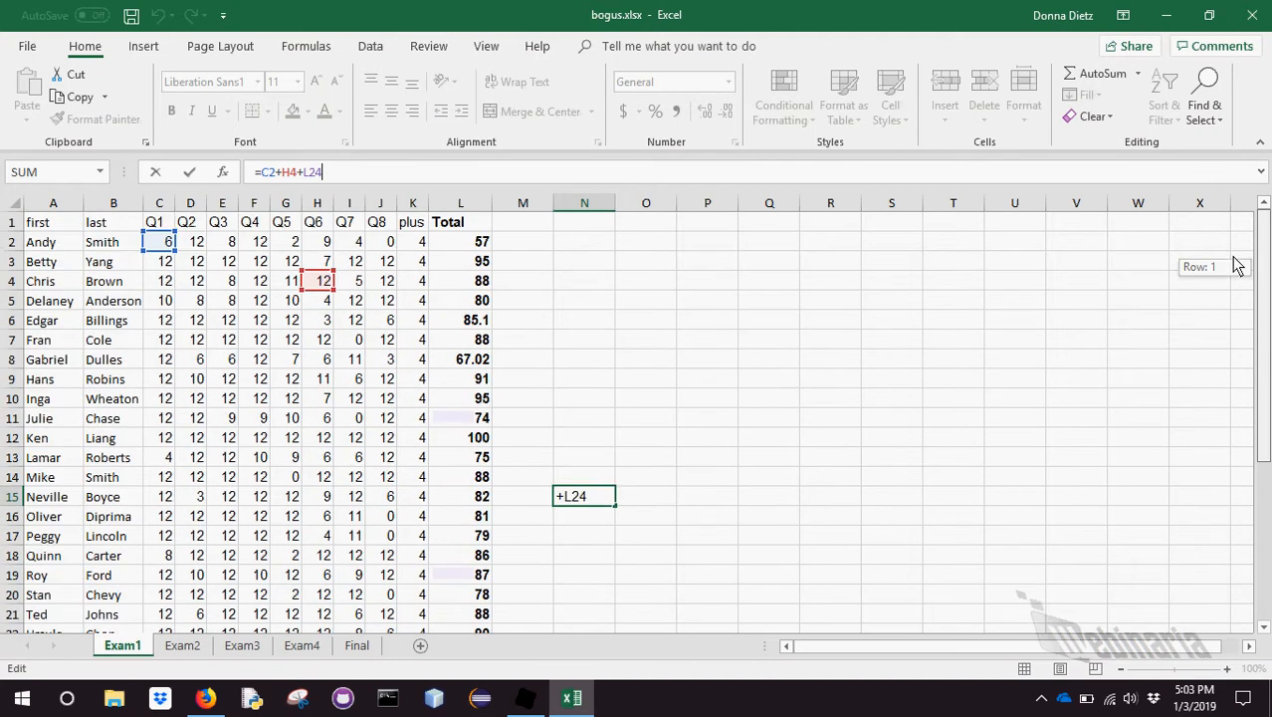
pyautogui.scroll(-3)
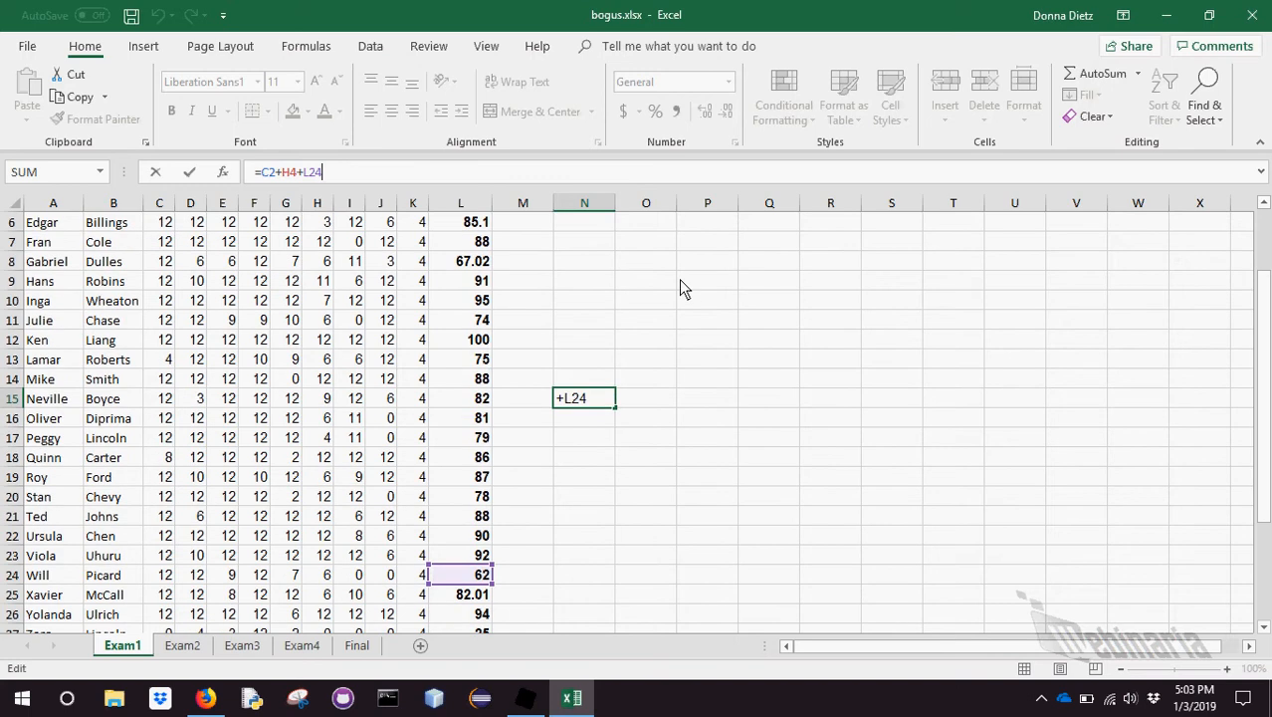
pyautogui.press('Escape')
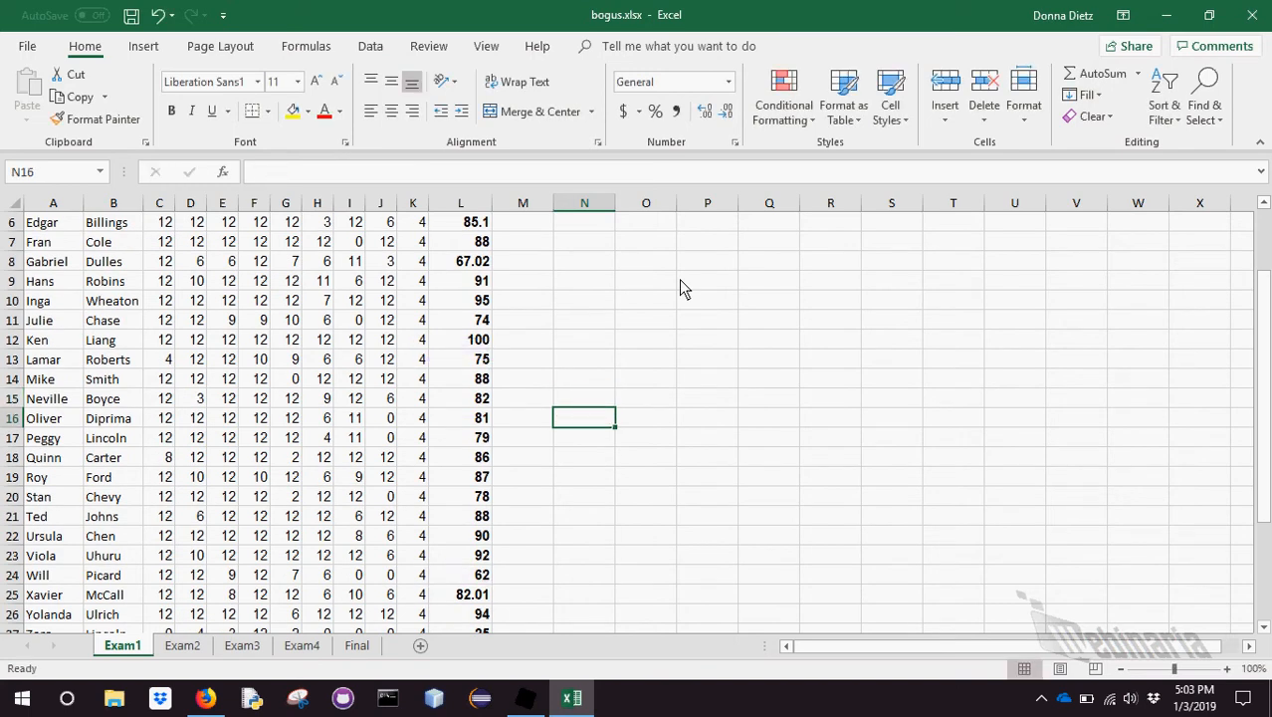
pyautogui.moveTo(1214, 350)
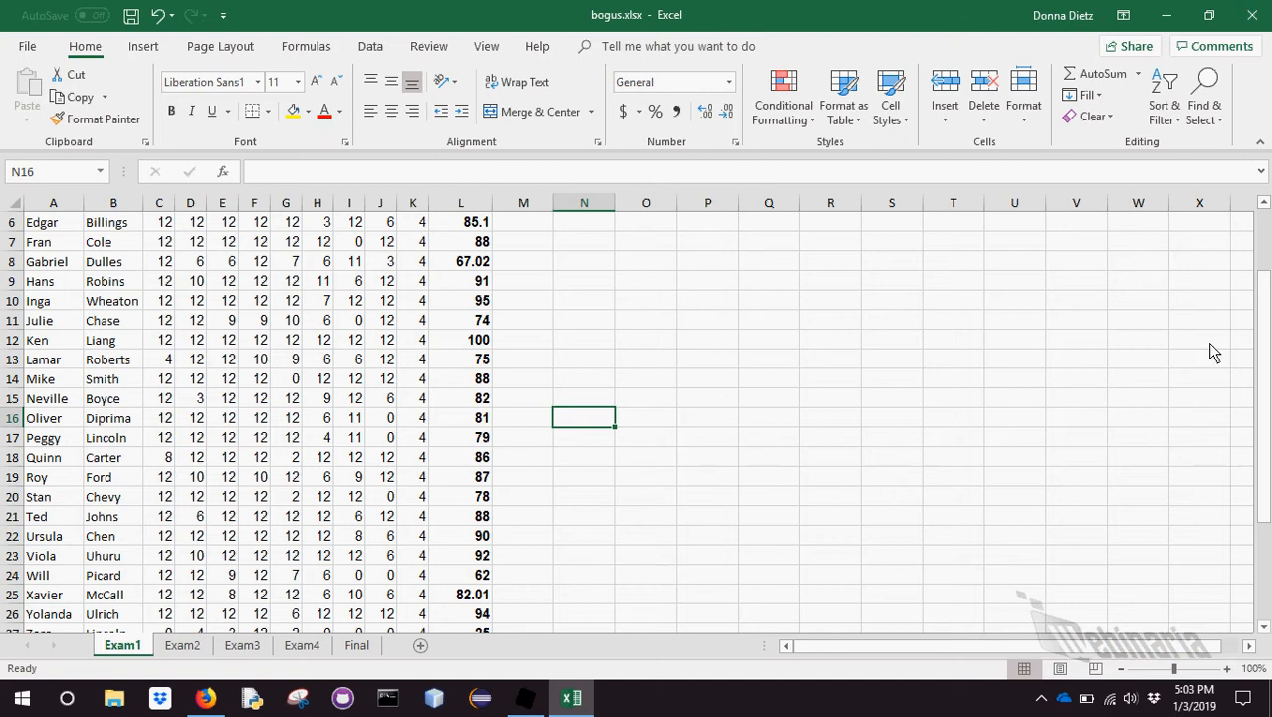
pyautogui.moveTo(1262, 235)
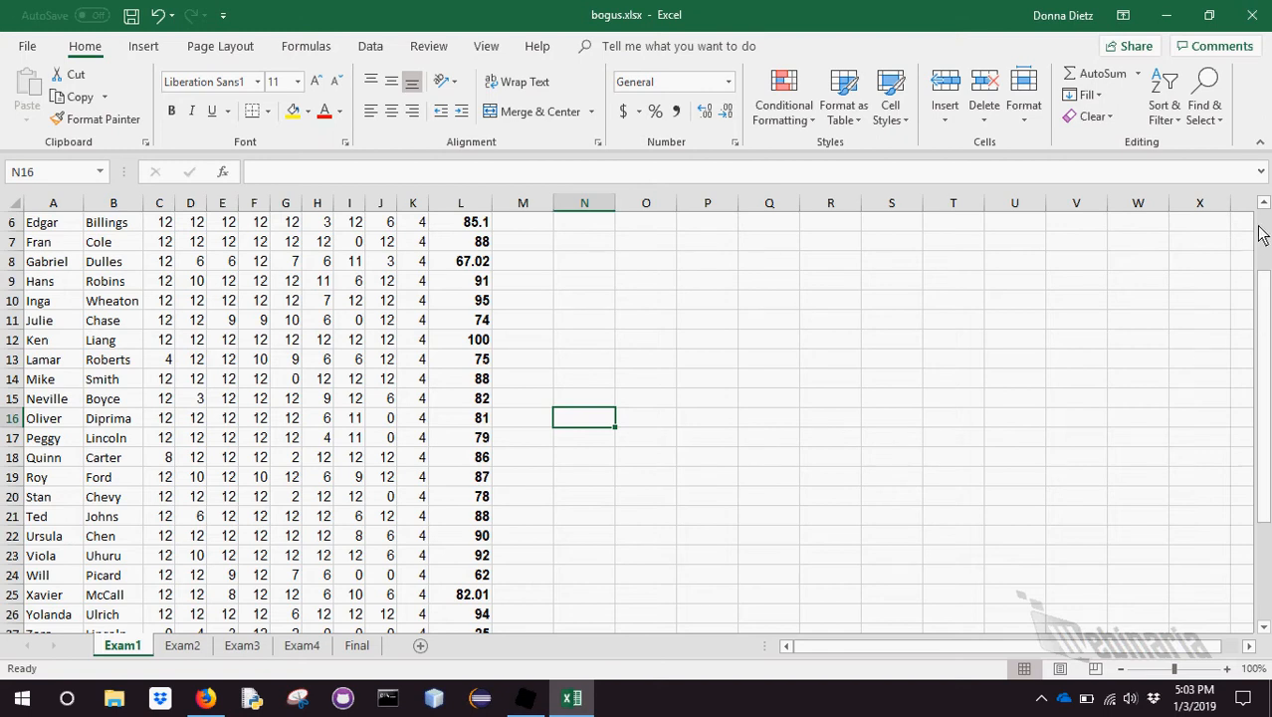
pyautogui.scroll(3)
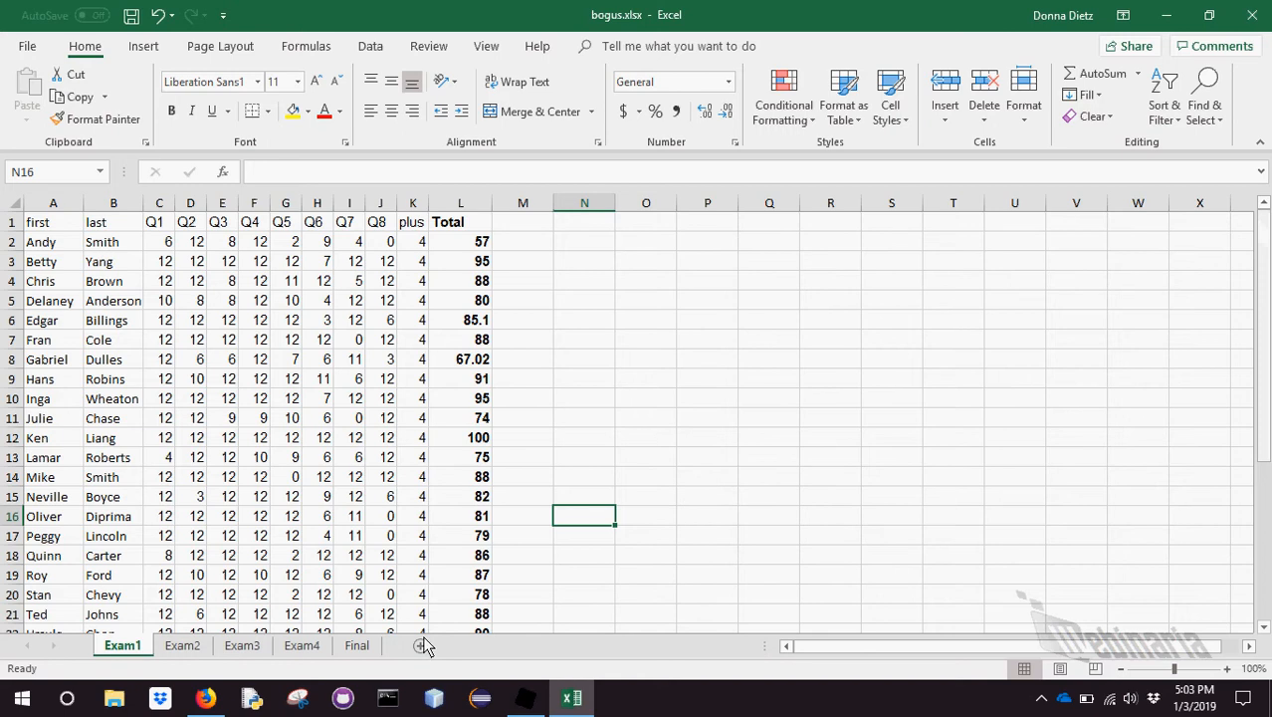
# Add a sheet after Final named Summary and begin a formula with = in A1
pyautogui.click(418, 645)
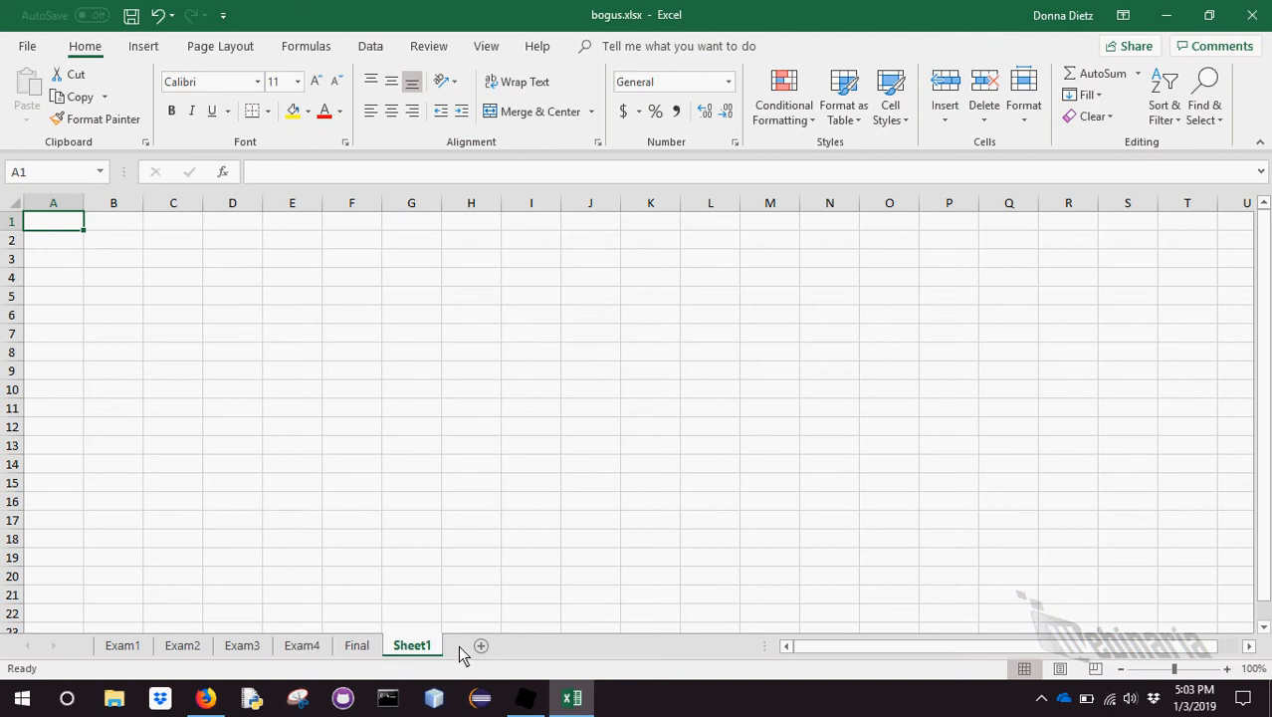
pyautogui.rightClick(412, 645)
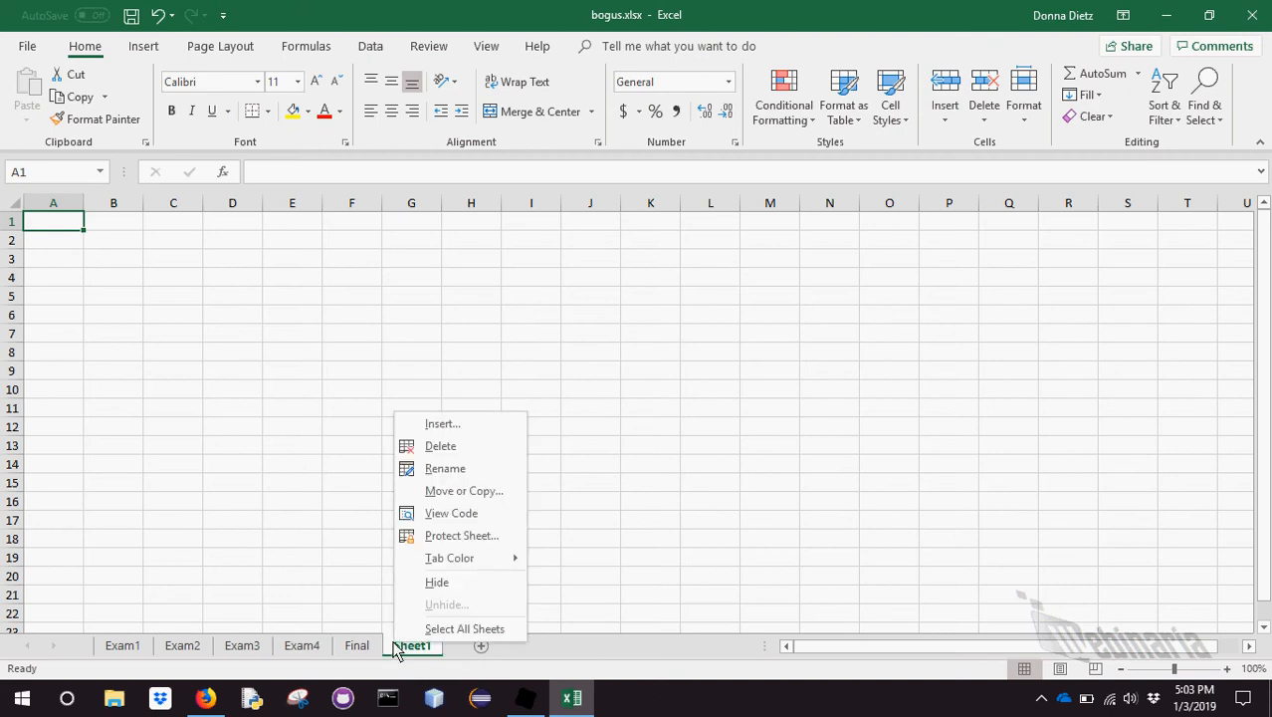
pyautogui.click(446, 468)
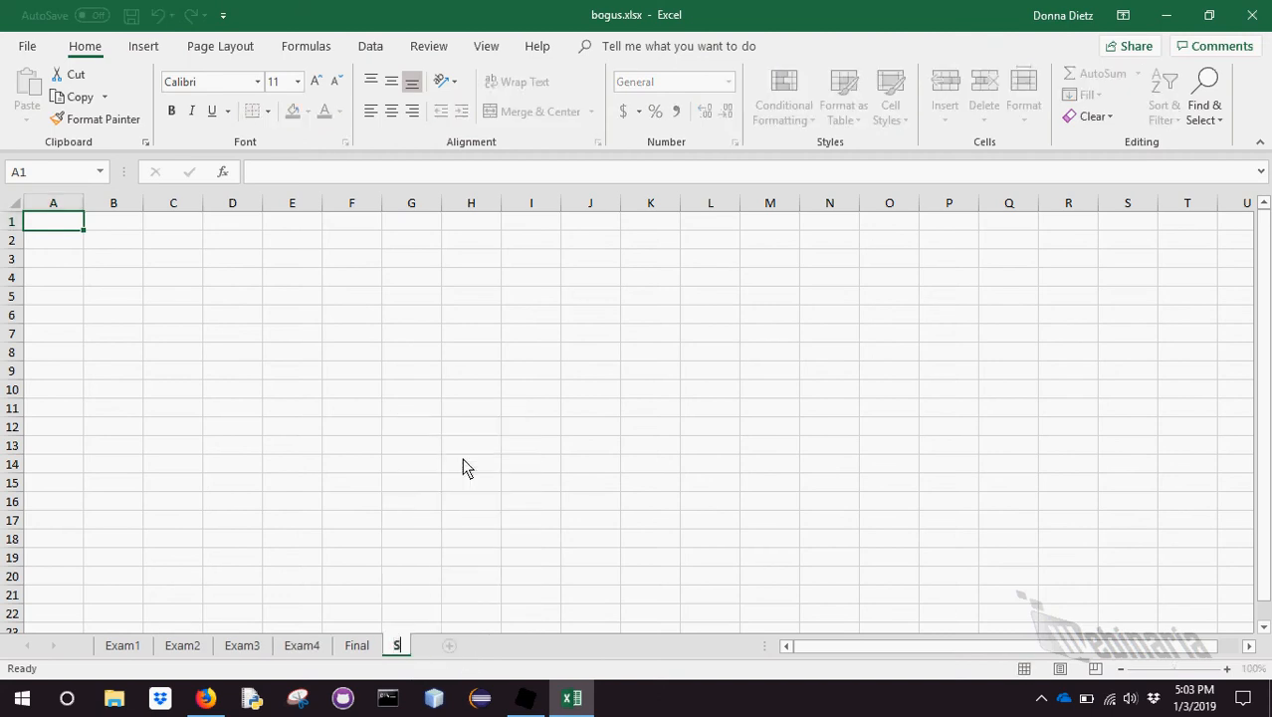
pyautogui.press('Return')
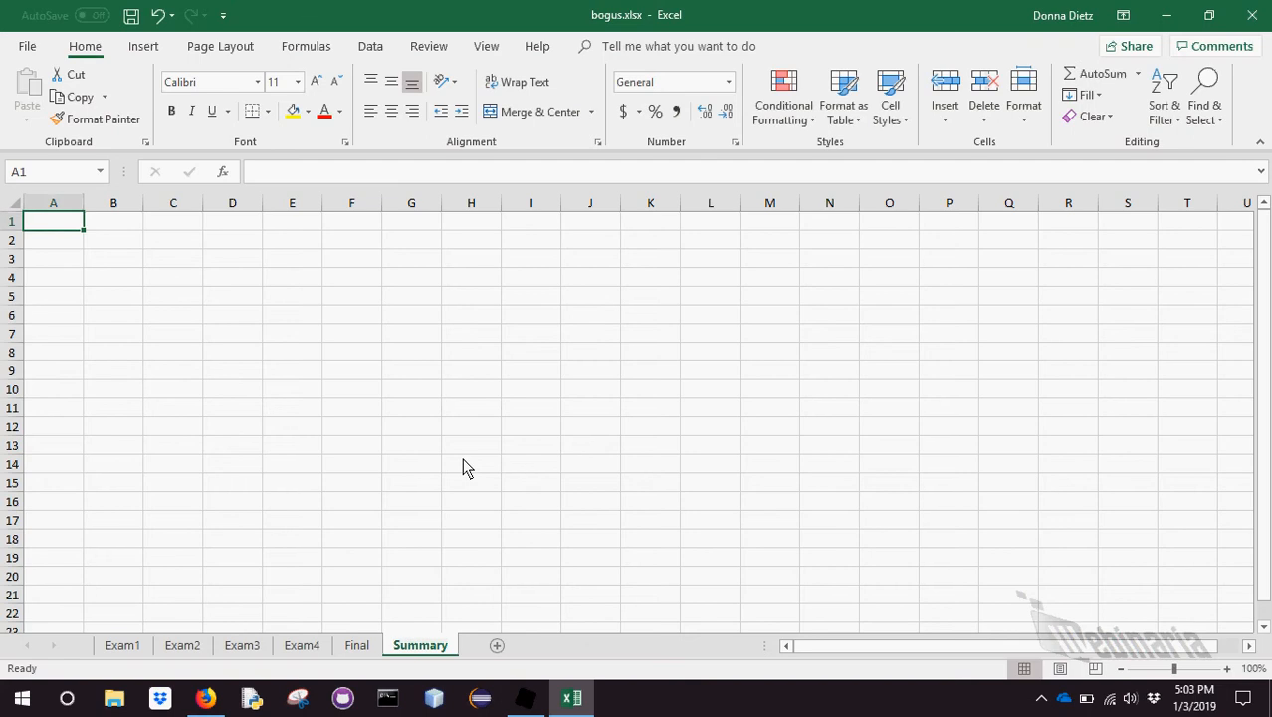
pyautogui.moveTo(219, 329)
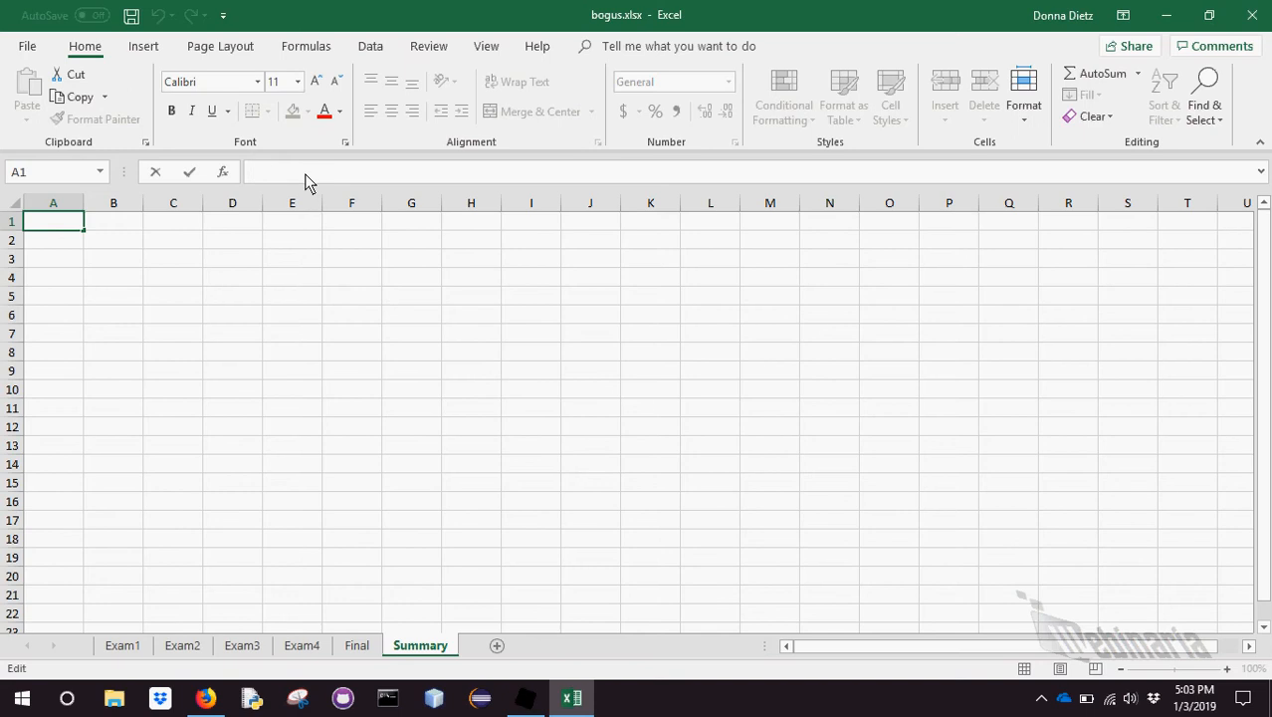
pyautogui.write('=')
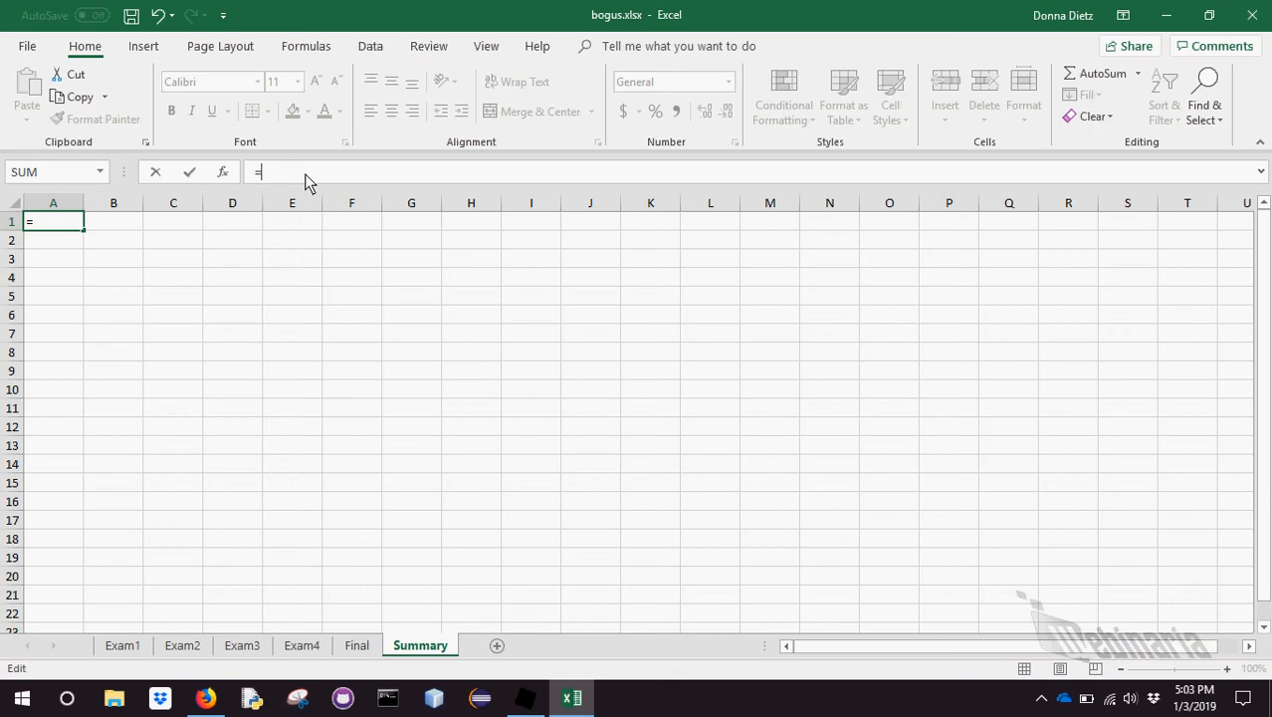
pyautogui.moveTo(163, 529)
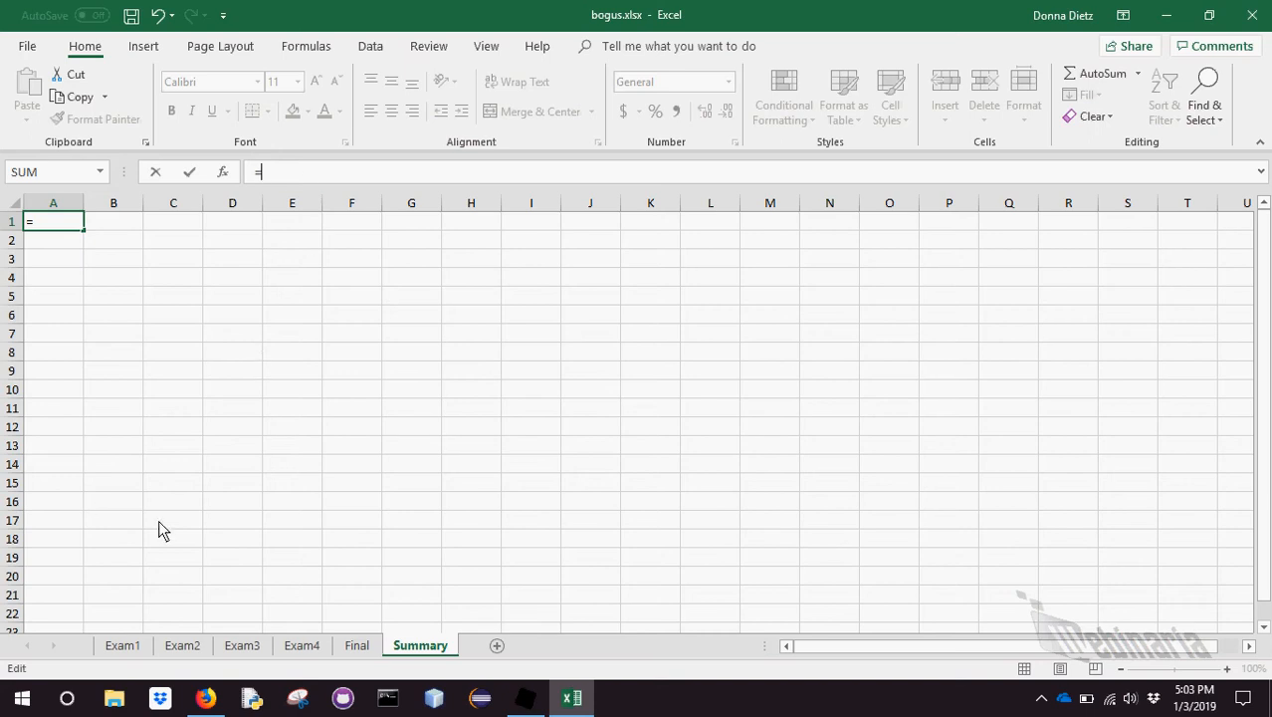
pyautogui.moveTo(123, 645)
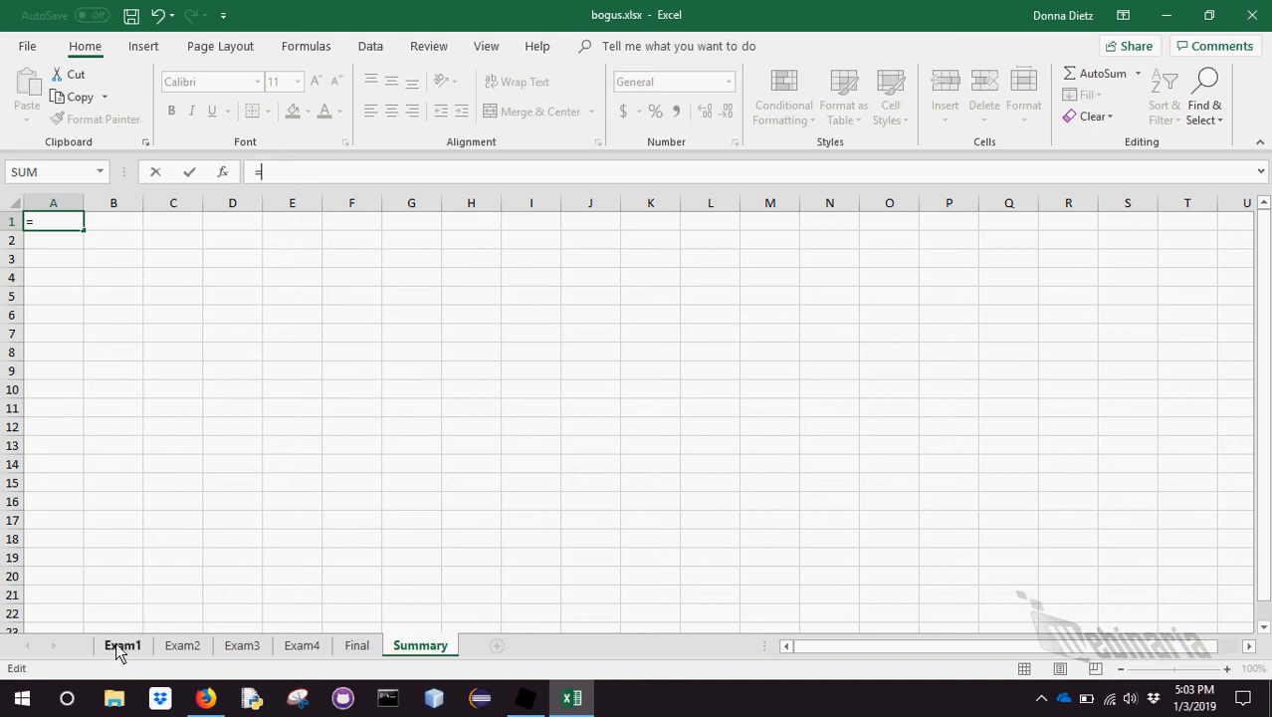
# Complete A1 as =Exam1!A1 and verify it against the Exam1 sheet
pyautogui.click(124, 645)
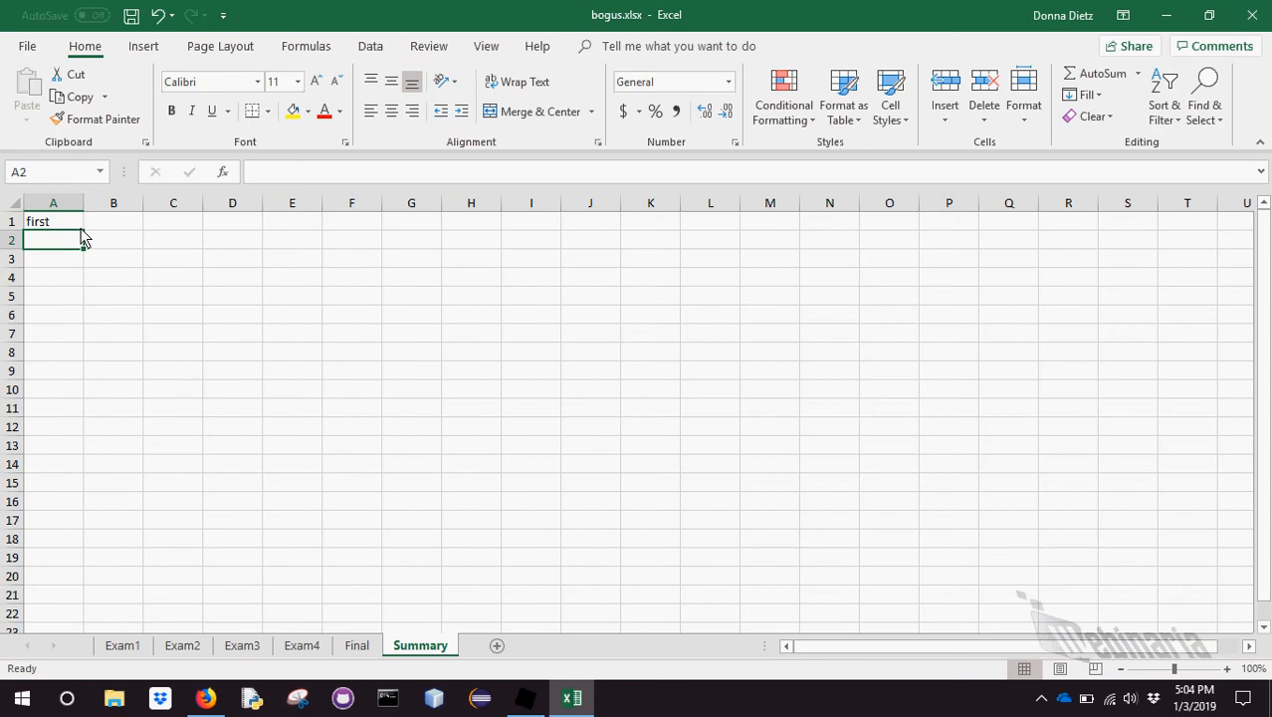
pyautogui.click(52, 221)
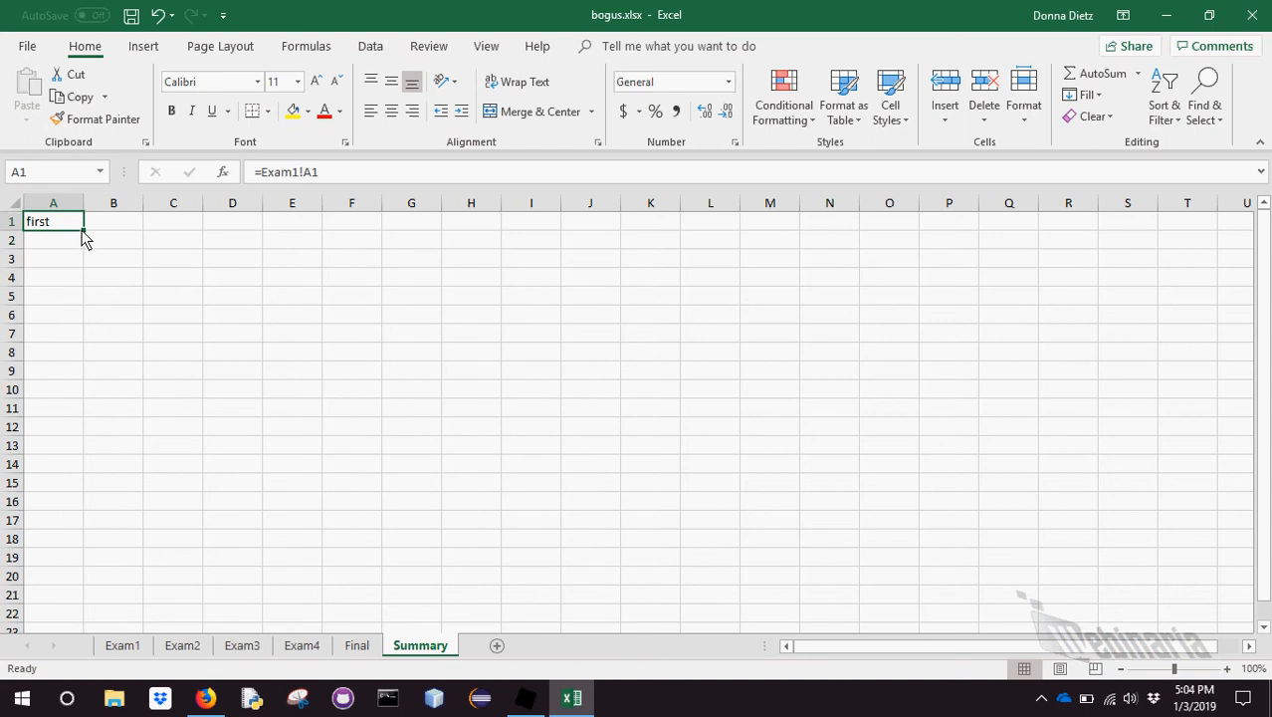
pyautogui.moveTo(143, 615)
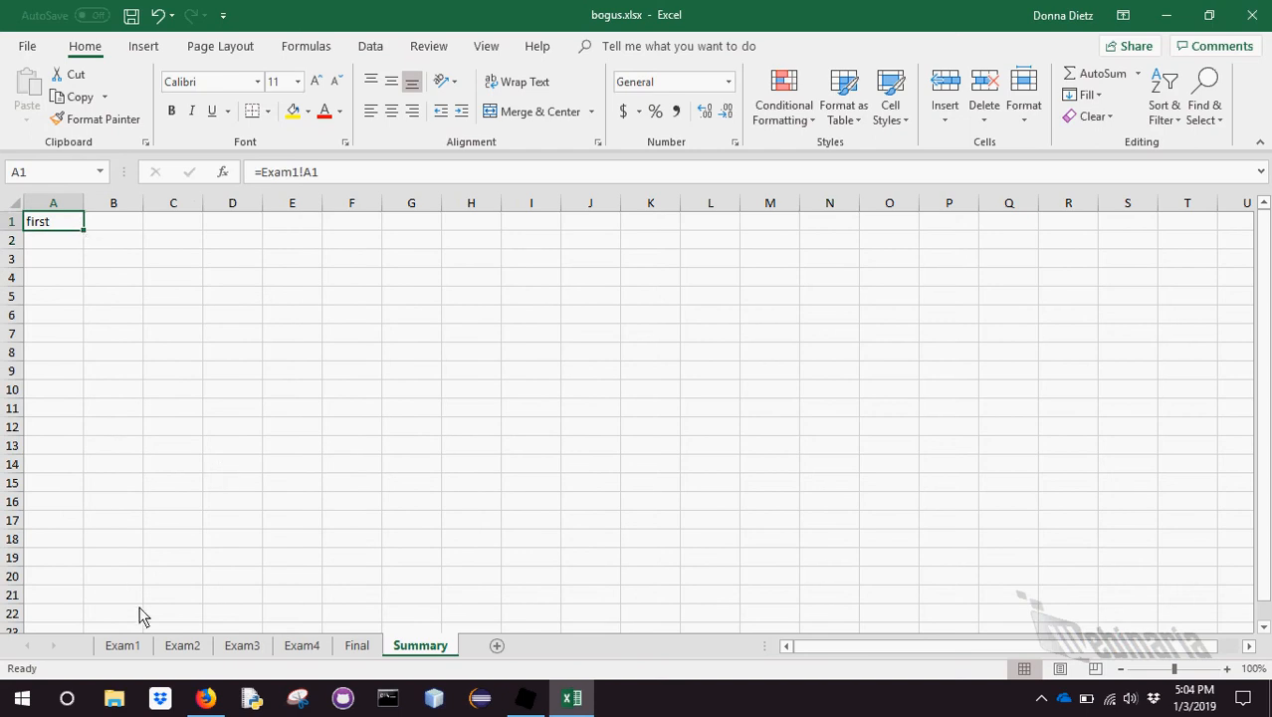
pyautogui.click(123, 645)
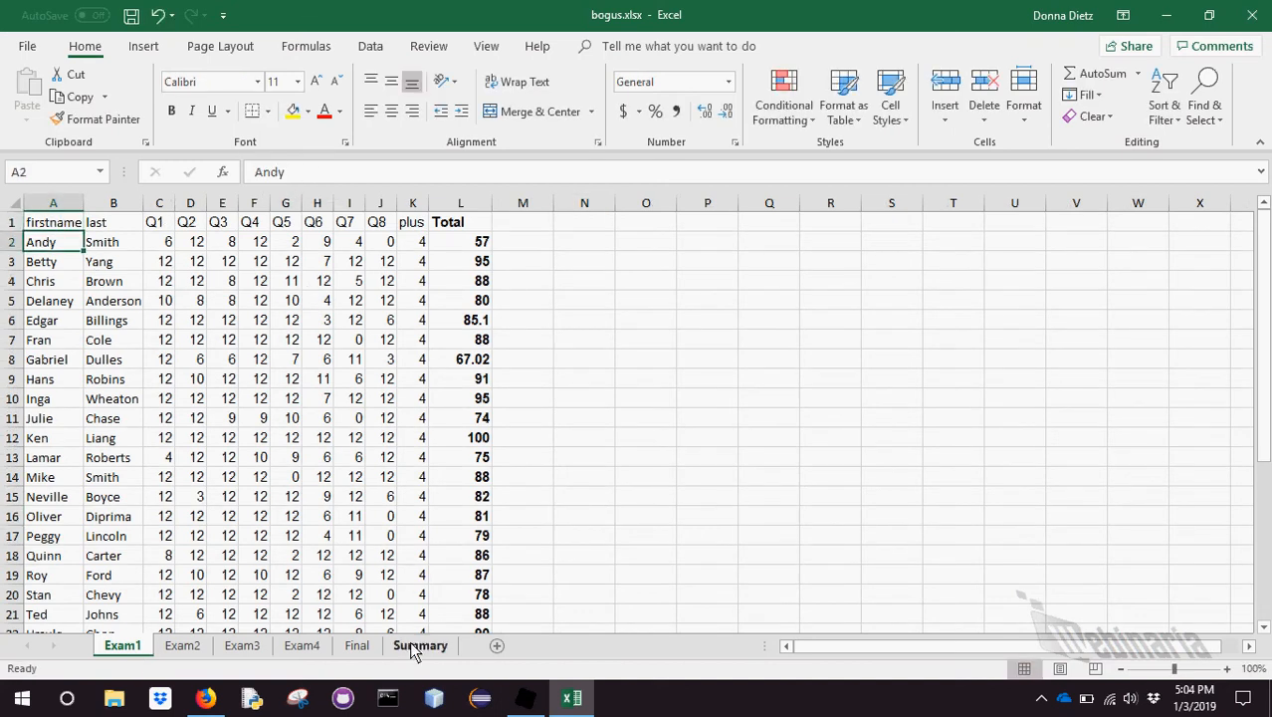
pyautogui.click(420, 645)
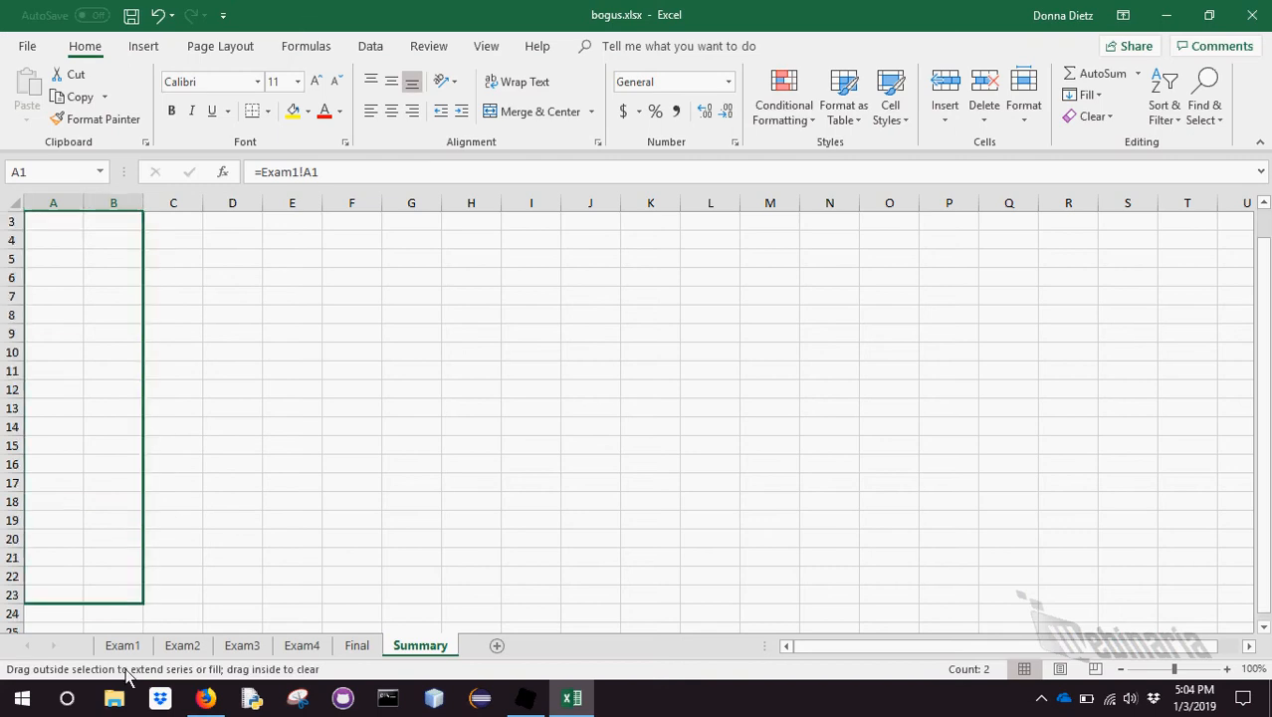
# Fill the name formulas across to B and down to row 27, then look at Exam4
pyautogui.scroll(-3)
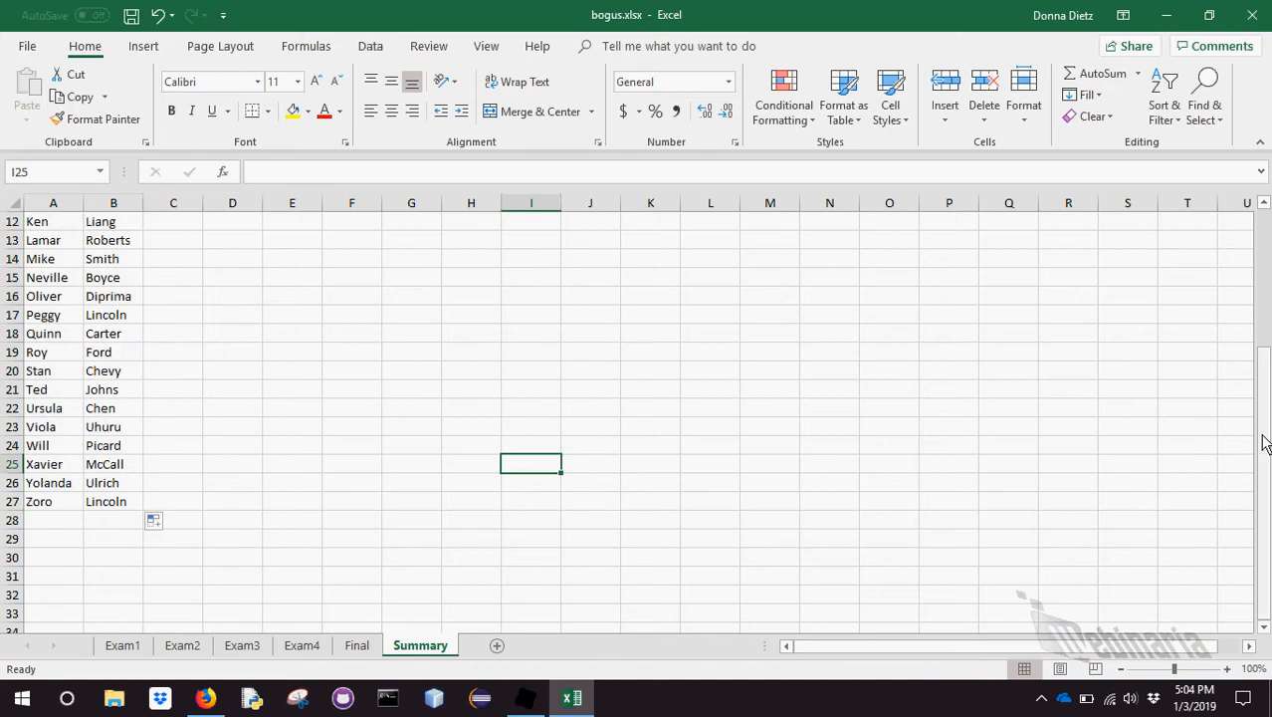
pyautogui.scroll(3)
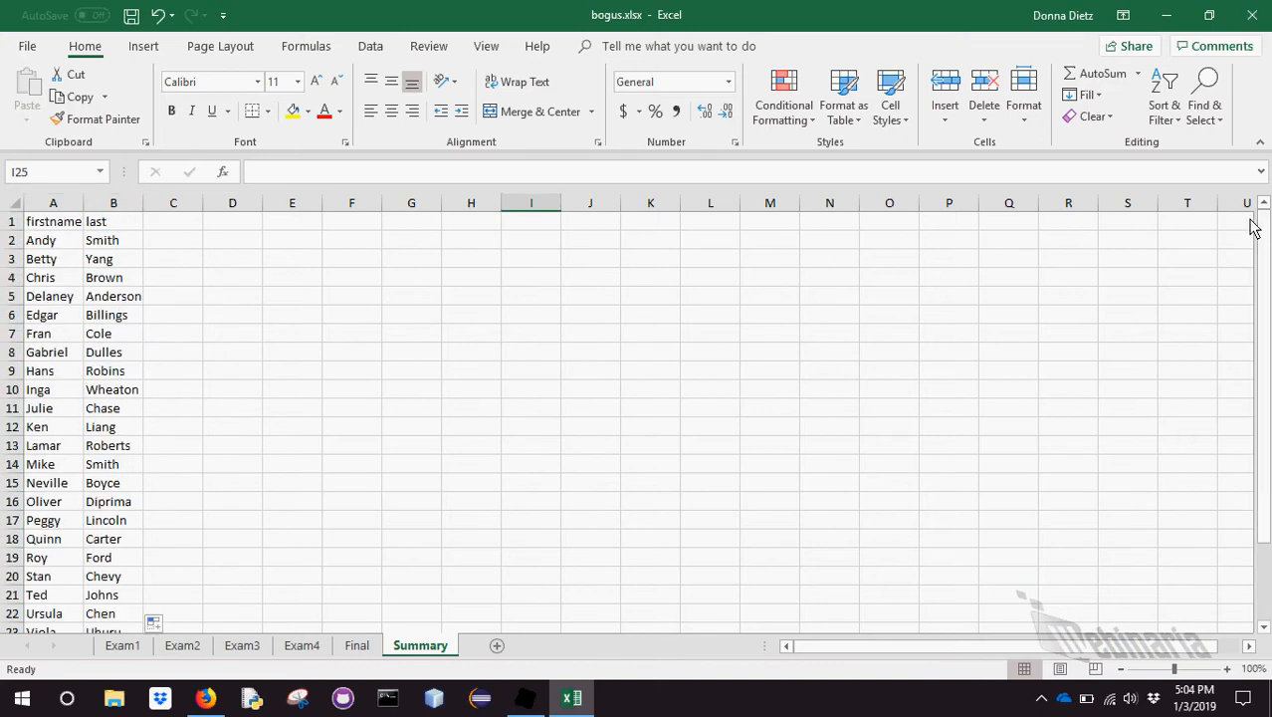
pyautogui.moveTo(621, 607)
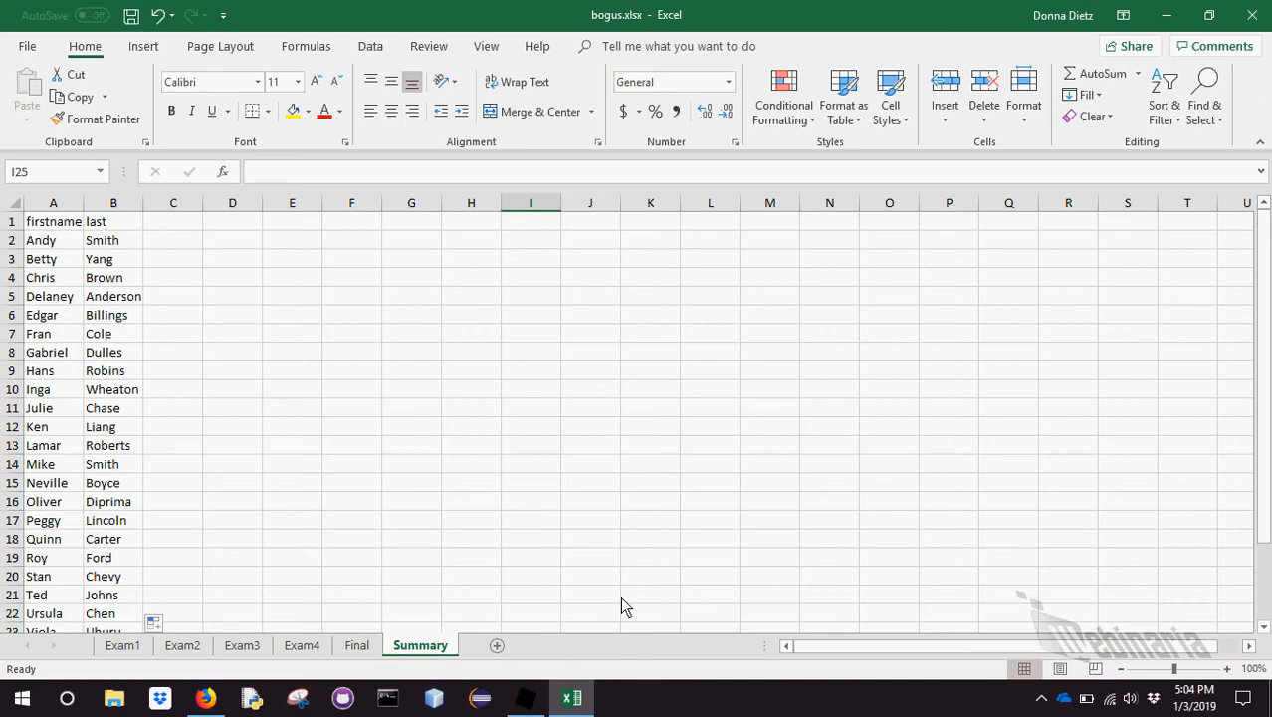
pyautogui.click(123, 645)
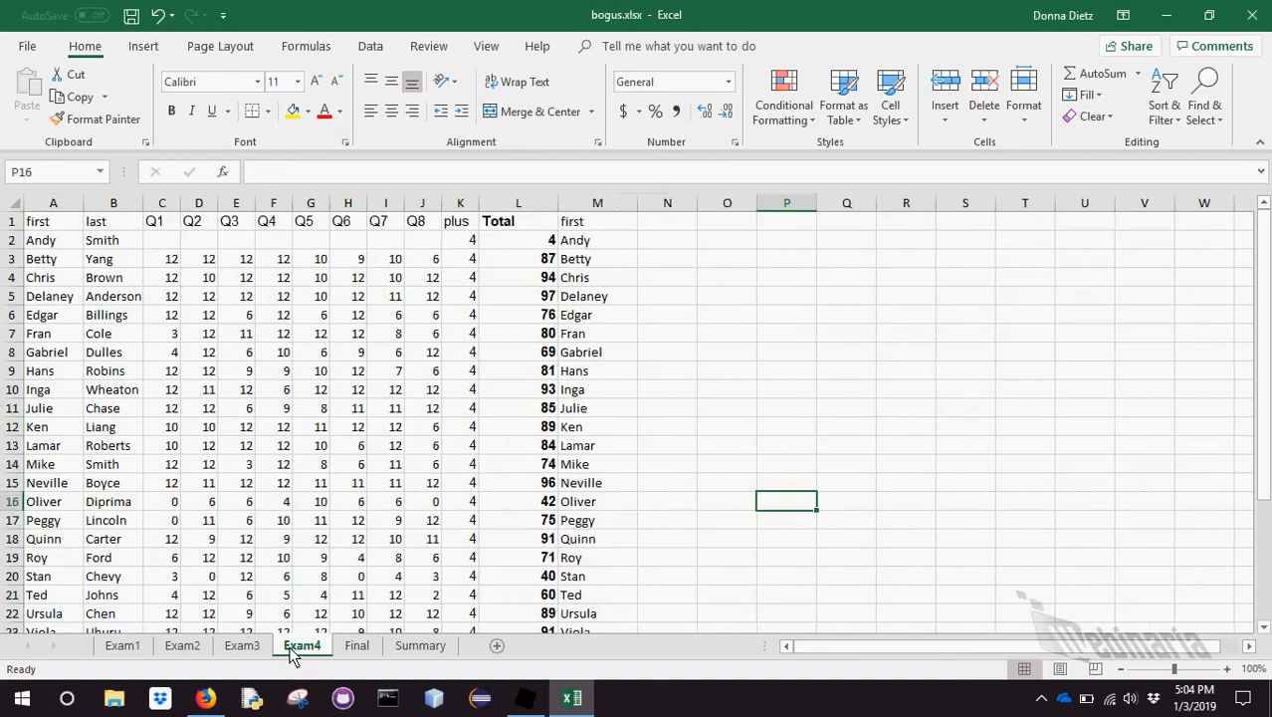
# Review the Exam3 and Final sheets before heading the Summary columns E1–E4 and F
pyautogui.click(355, 644)
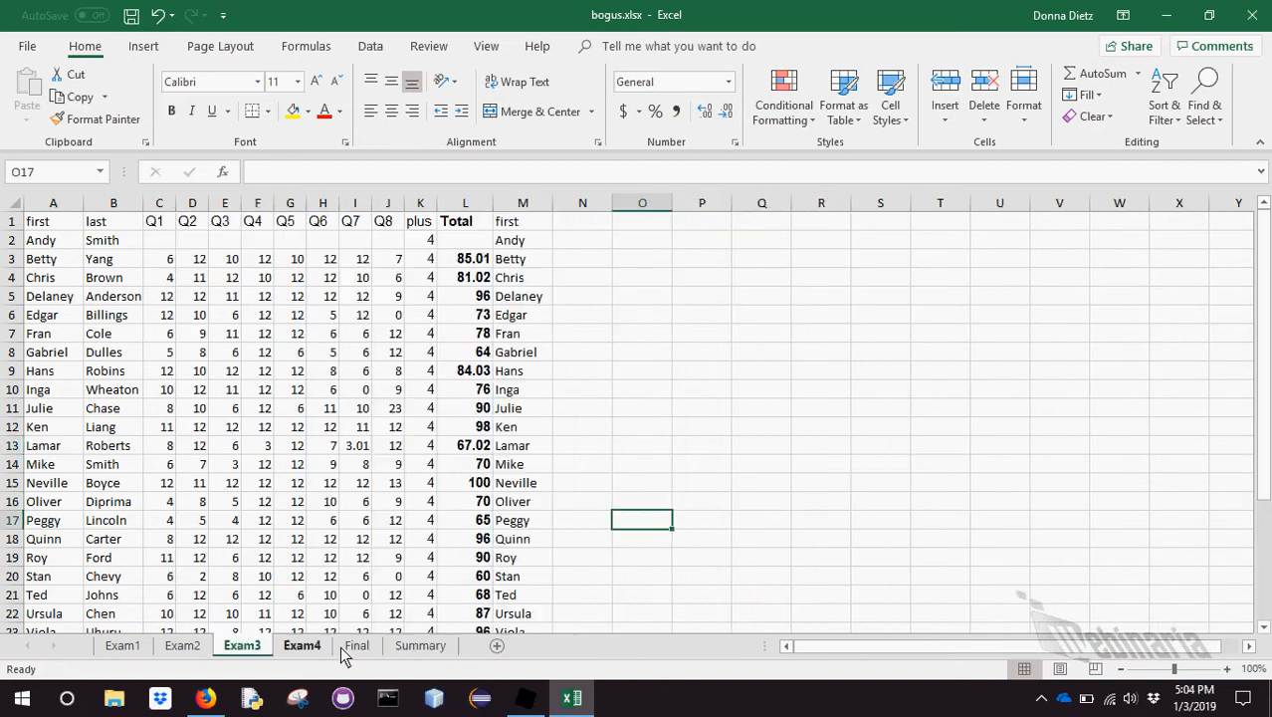
pyautogui.click(418, 644)
pyautogui.write('F')
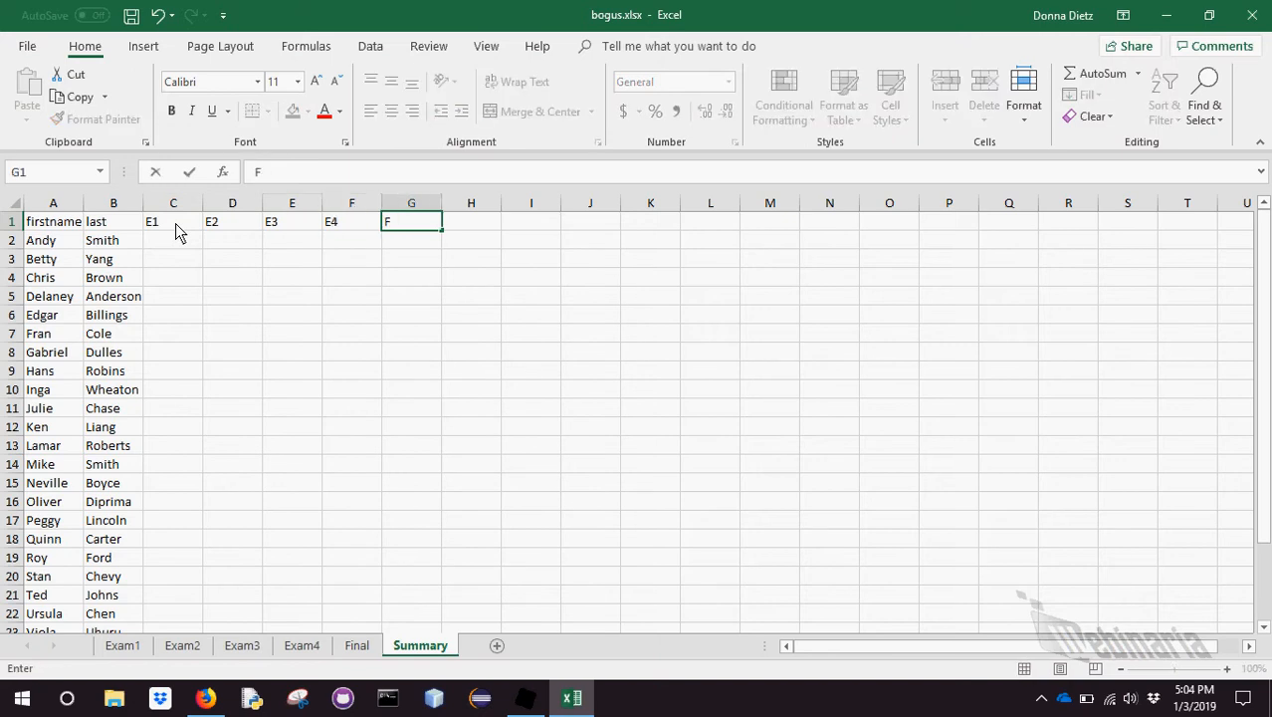
# Point C2 at the first Exam1 total and fill the E1 column down
pyautogui.click(173, 239)
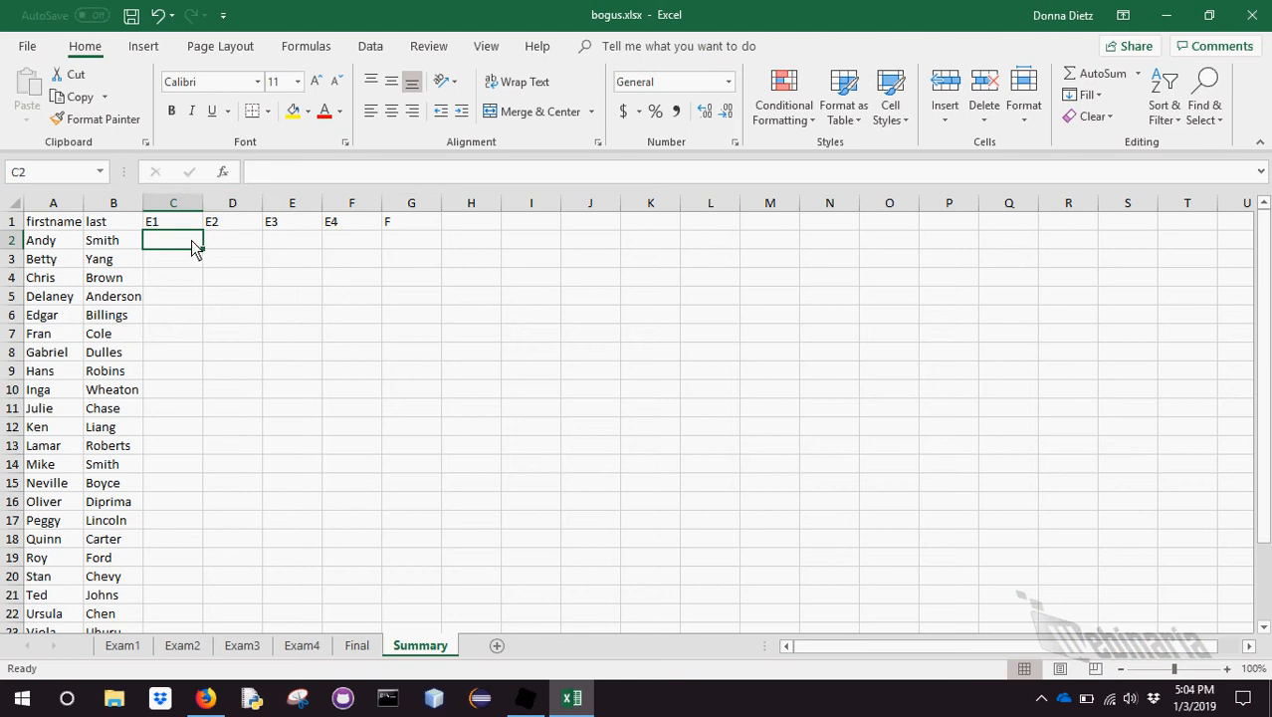
pyautogui.write('=Exam1!')
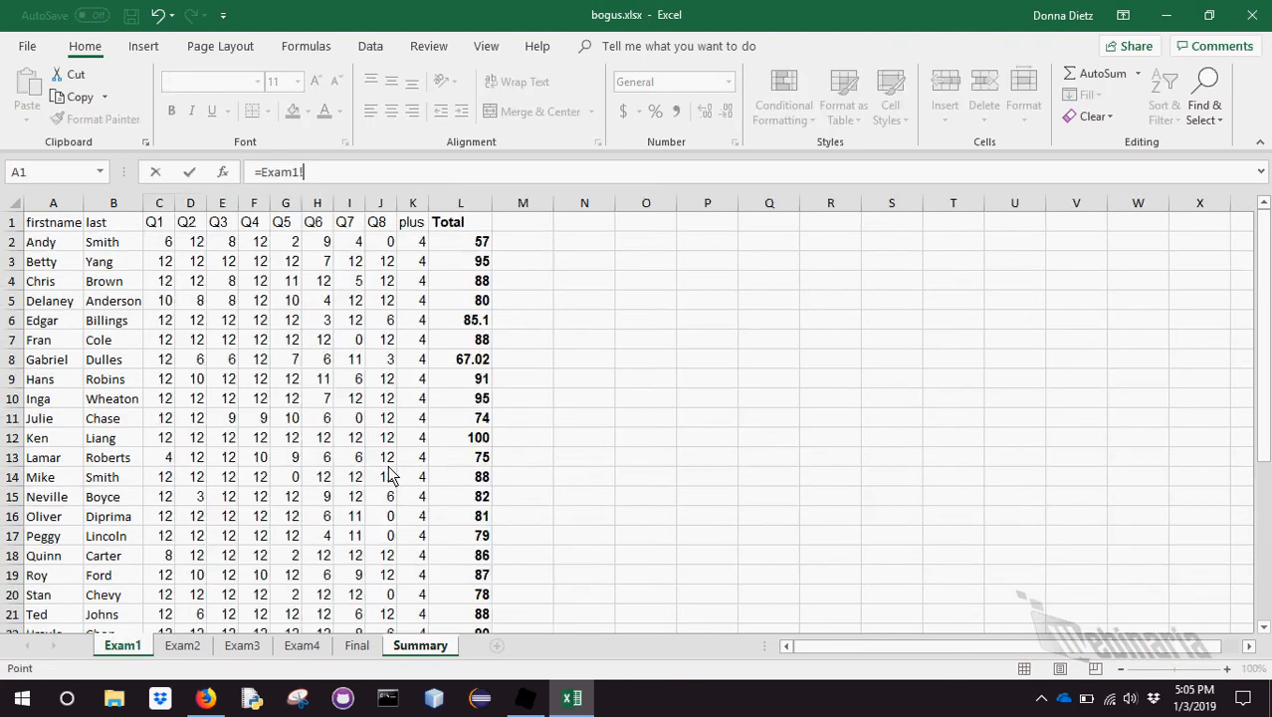
pyautogui.click(462, 241)
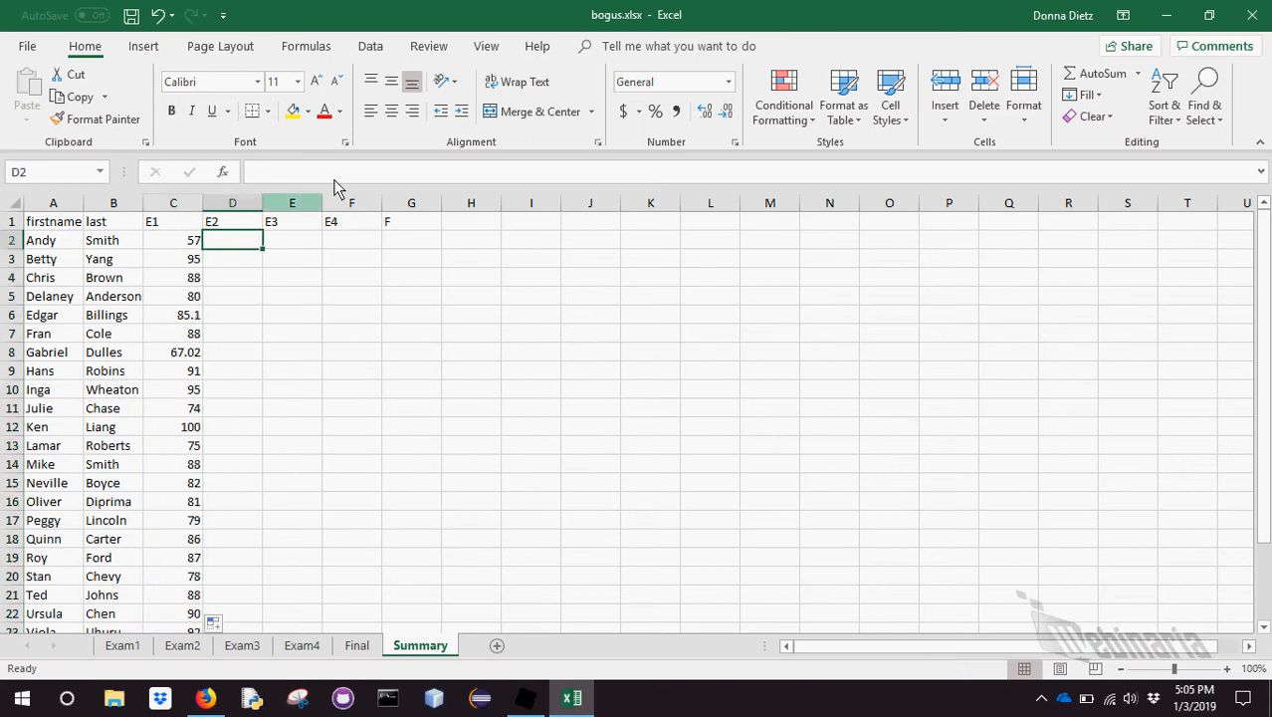
# Pull Andy's Exam2 and Exam3 totals into D2 and E2 with =Exam2!L2 and =Exam3!L2
pyautogui.write('=E')
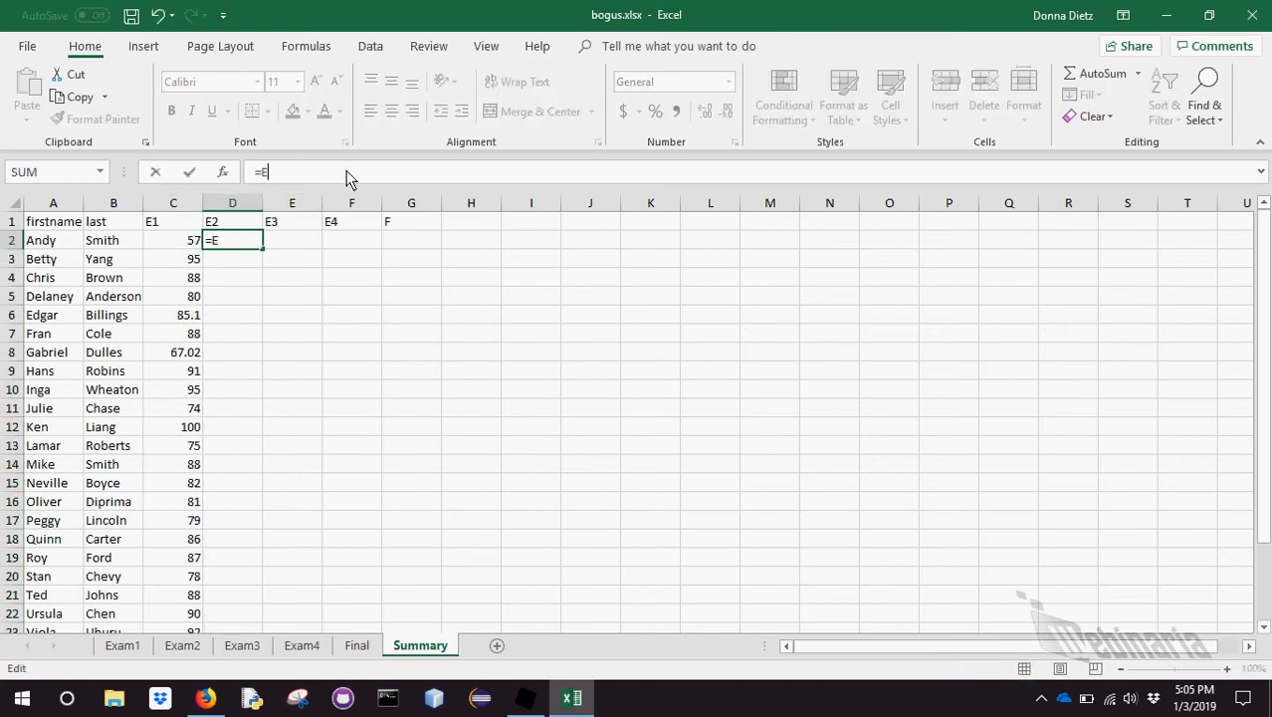
pyautogui.write('Exam2!')
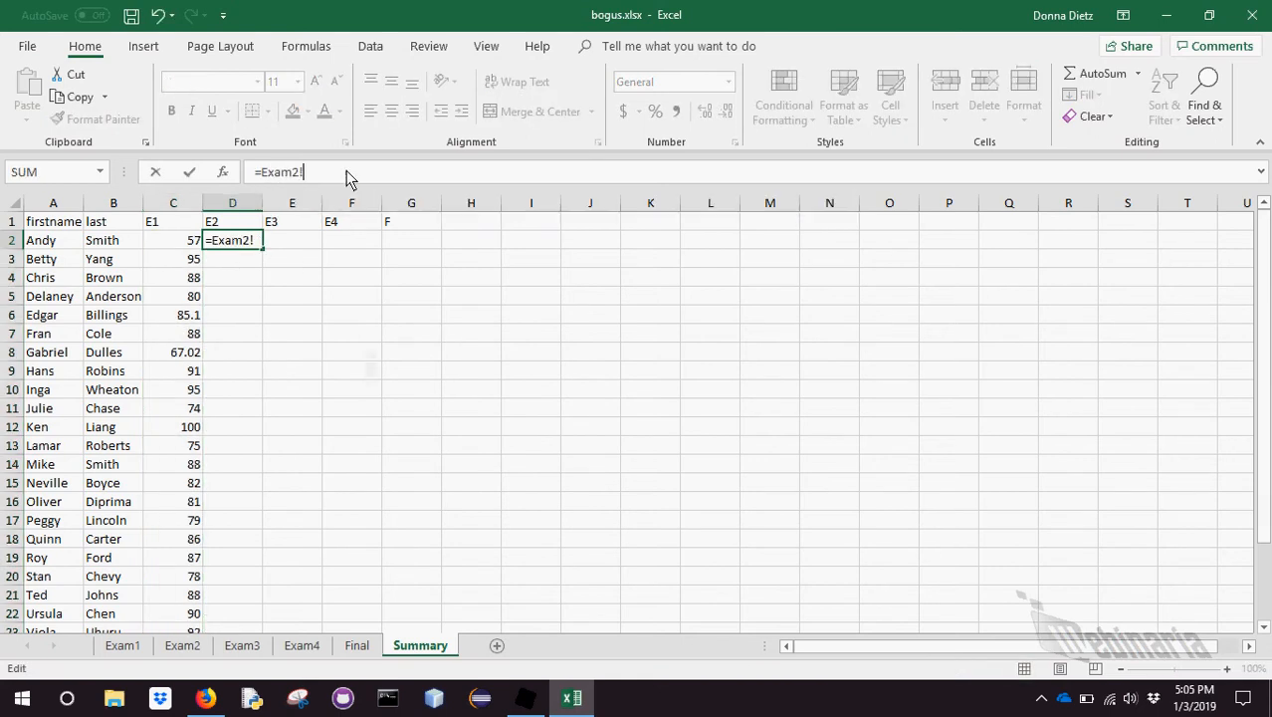
pyautogui.press('Return')
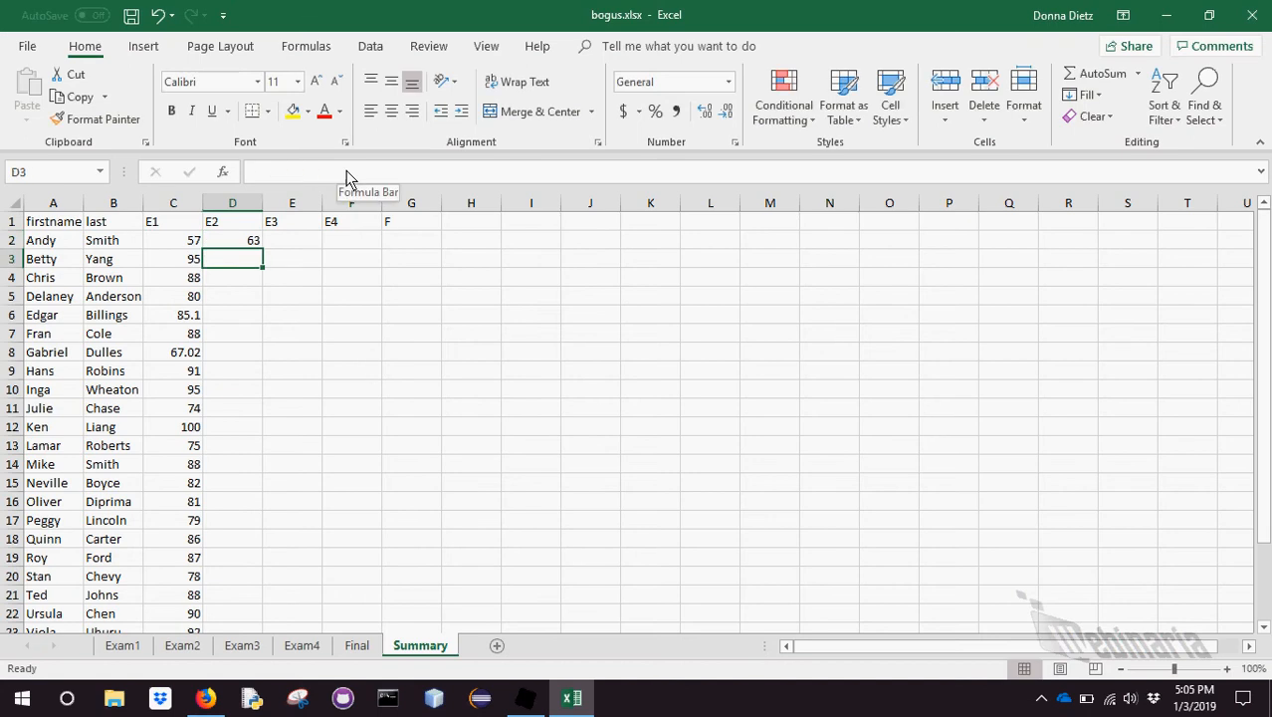
pyautogui.click(291, 239)
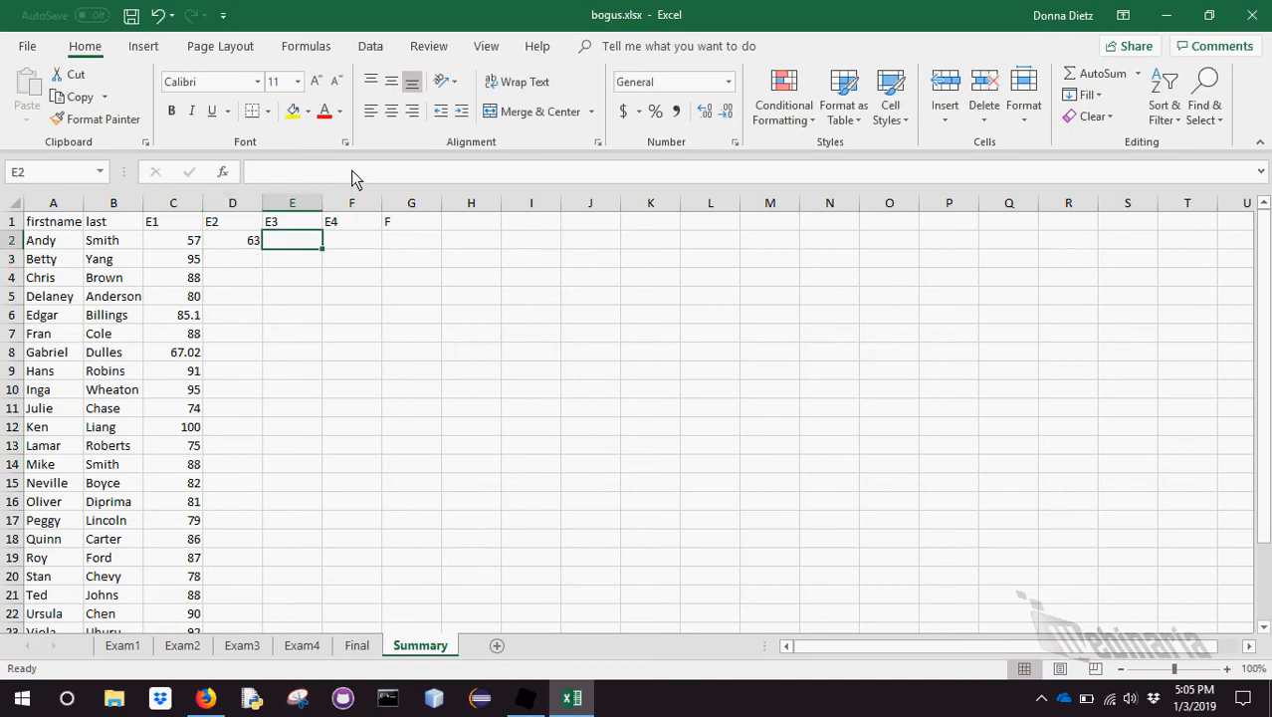
pyautogui.write('=Exam')
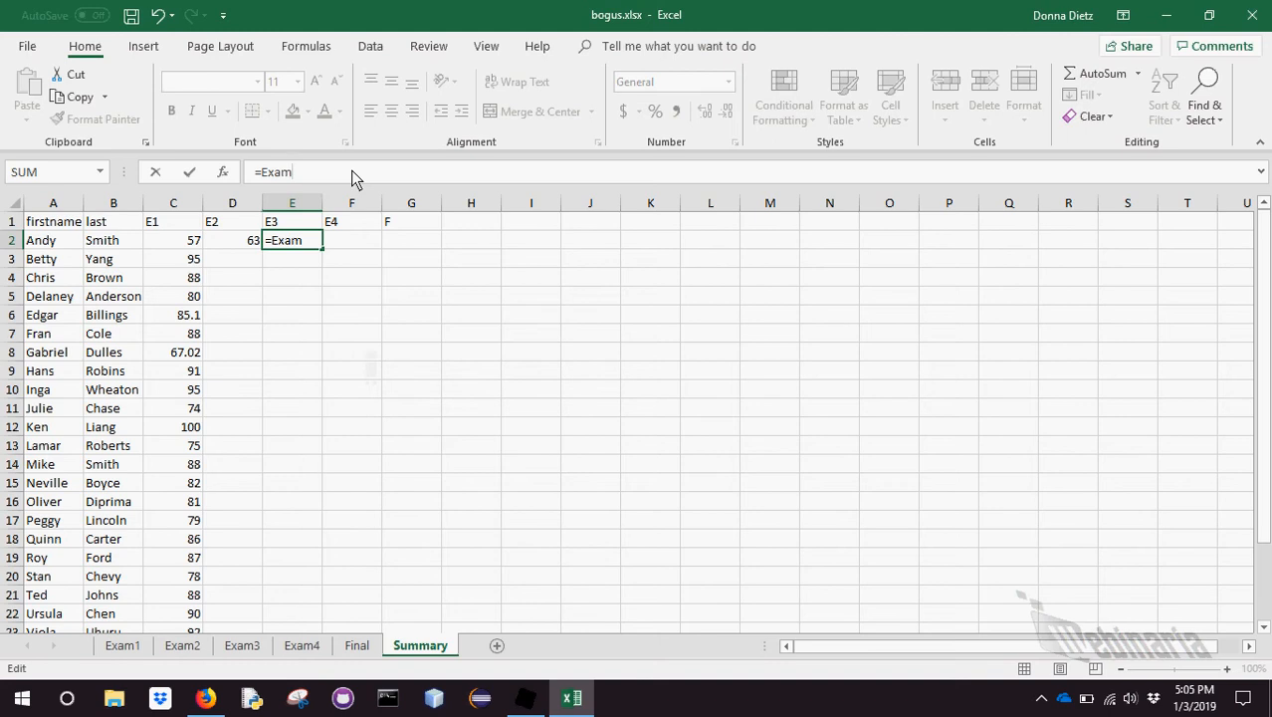
pyautogui.write('3!L')
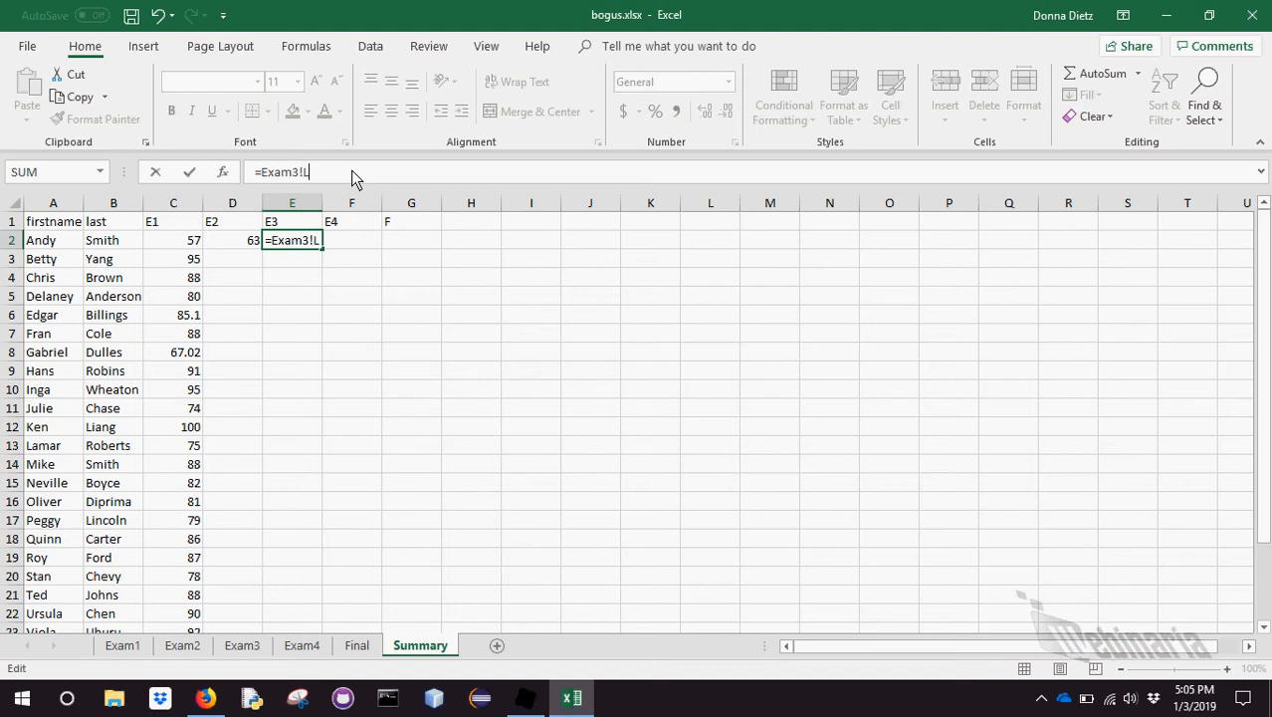
pyautogui.press('Escape')
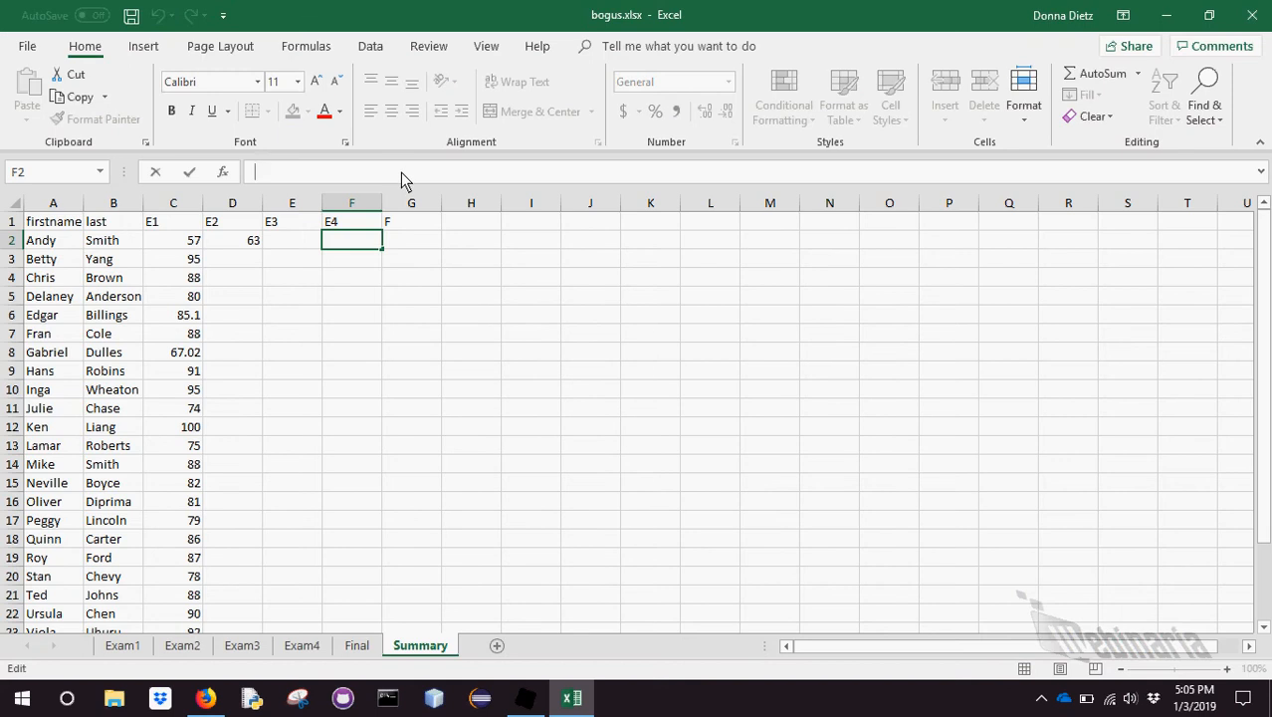
# Pull Andy's Exam4 and Final totals into F2 and G2, ending with 53
pyautogui.write('=Exam')
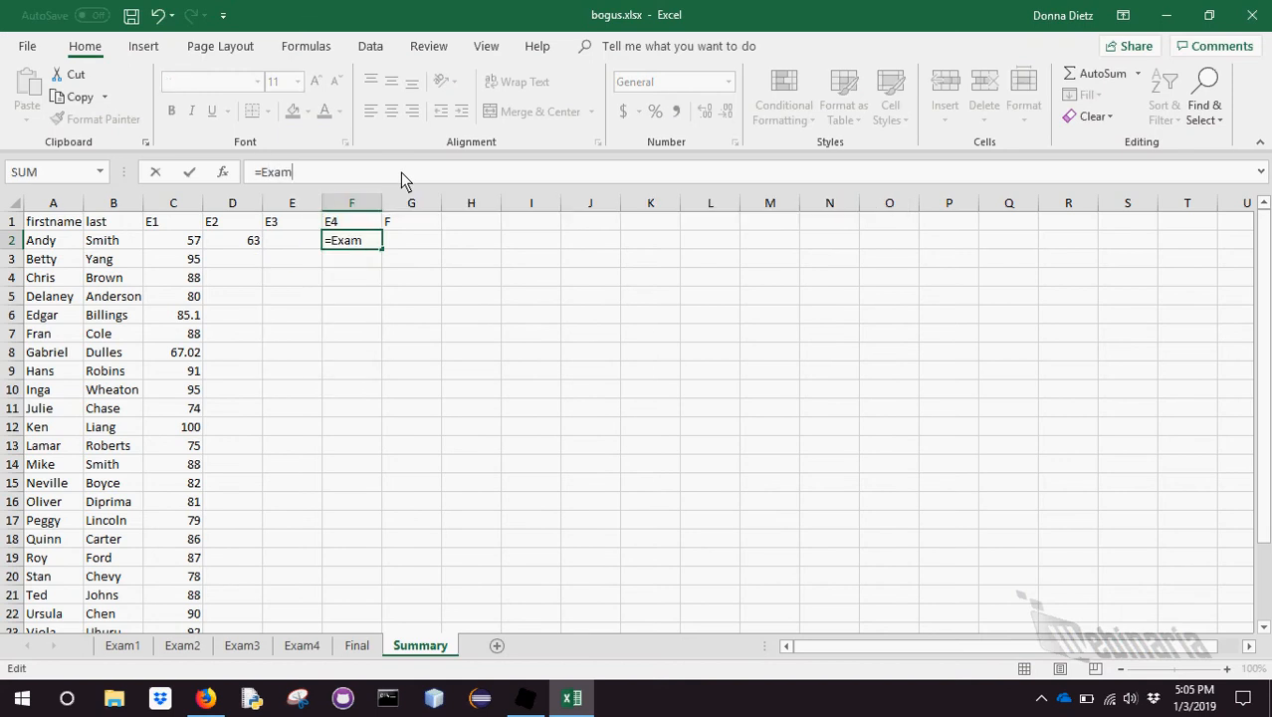
pyautogui.write('4!L2')
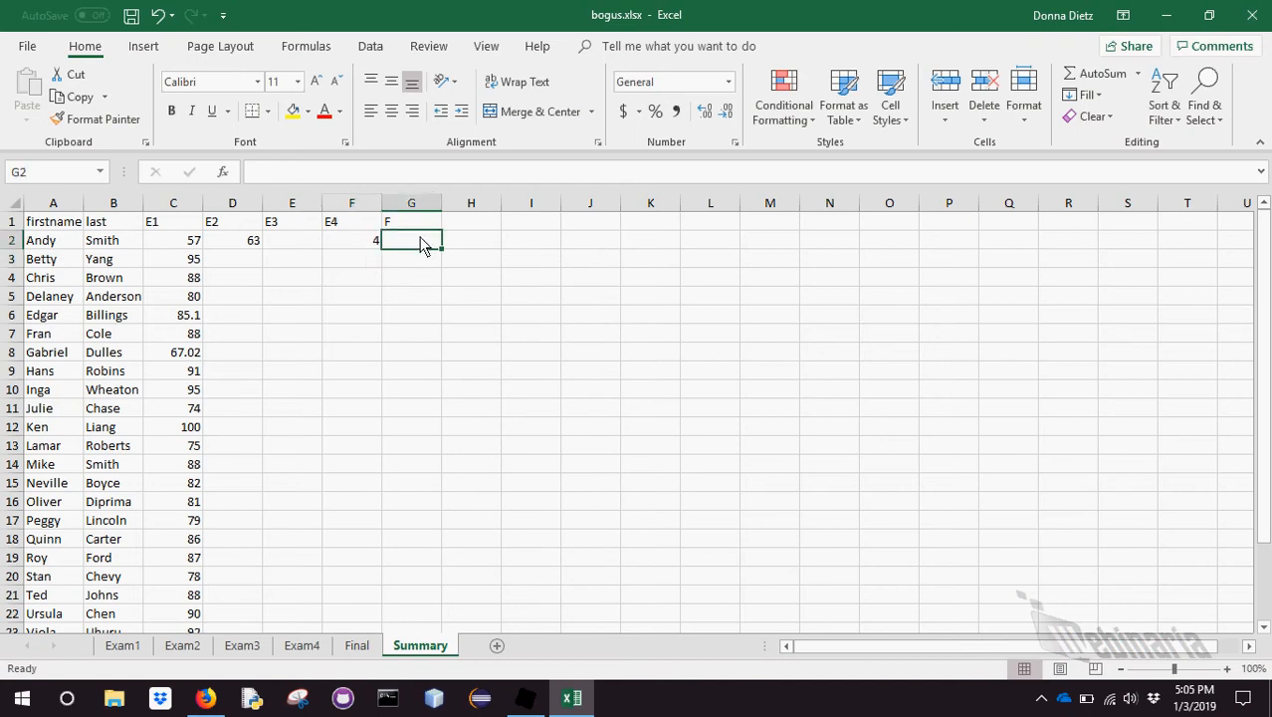
pyautogui.write('=')
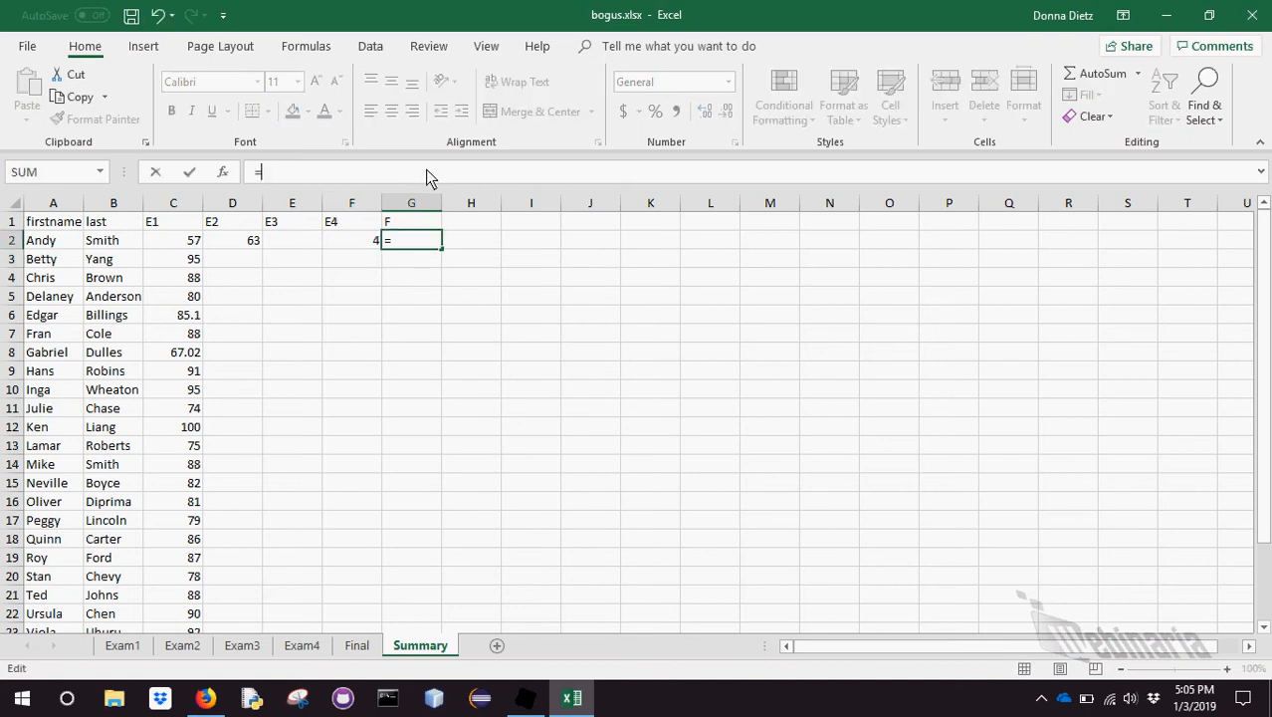
pyautogui.write('Exam')
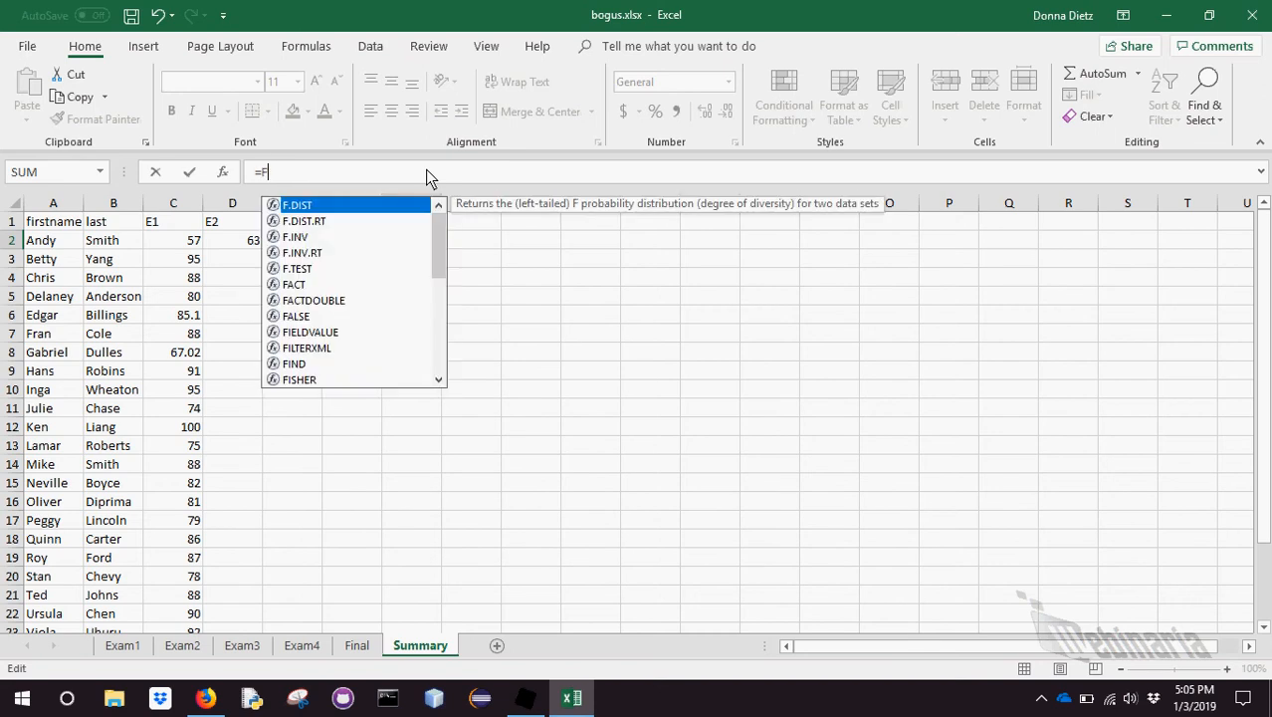
pyautogui.write('inal')
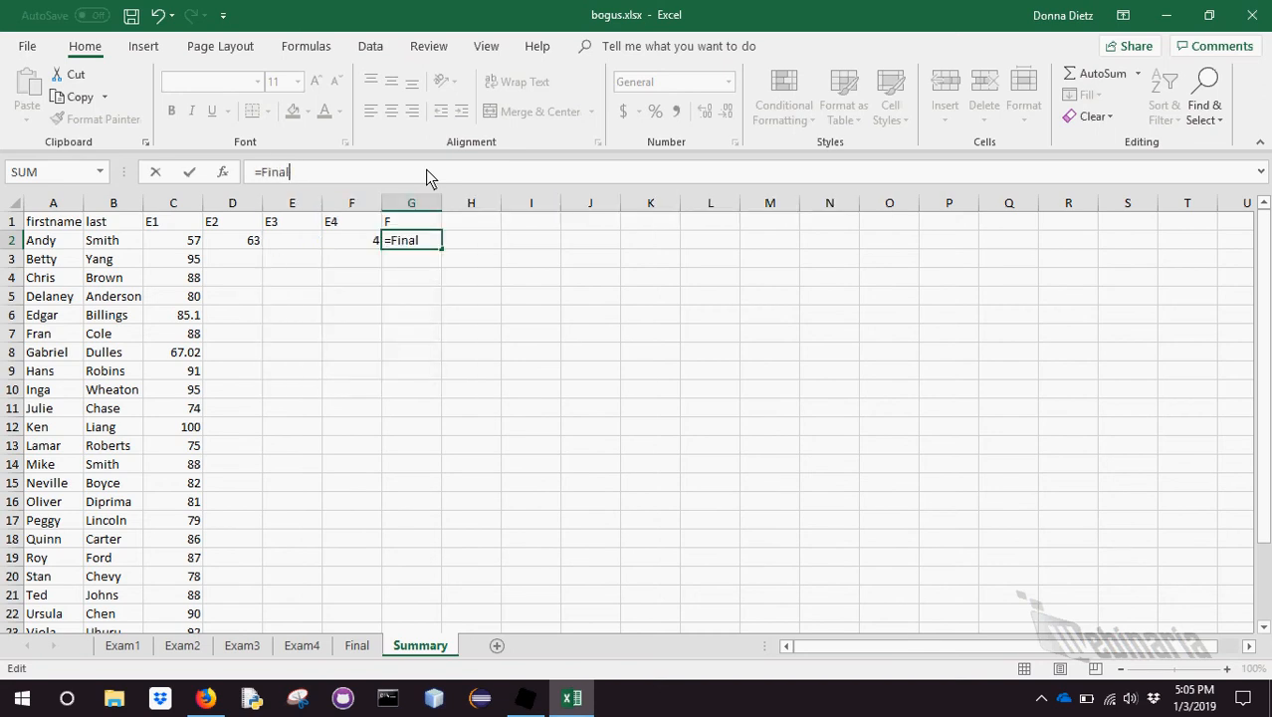
pyautogui.press('Return')
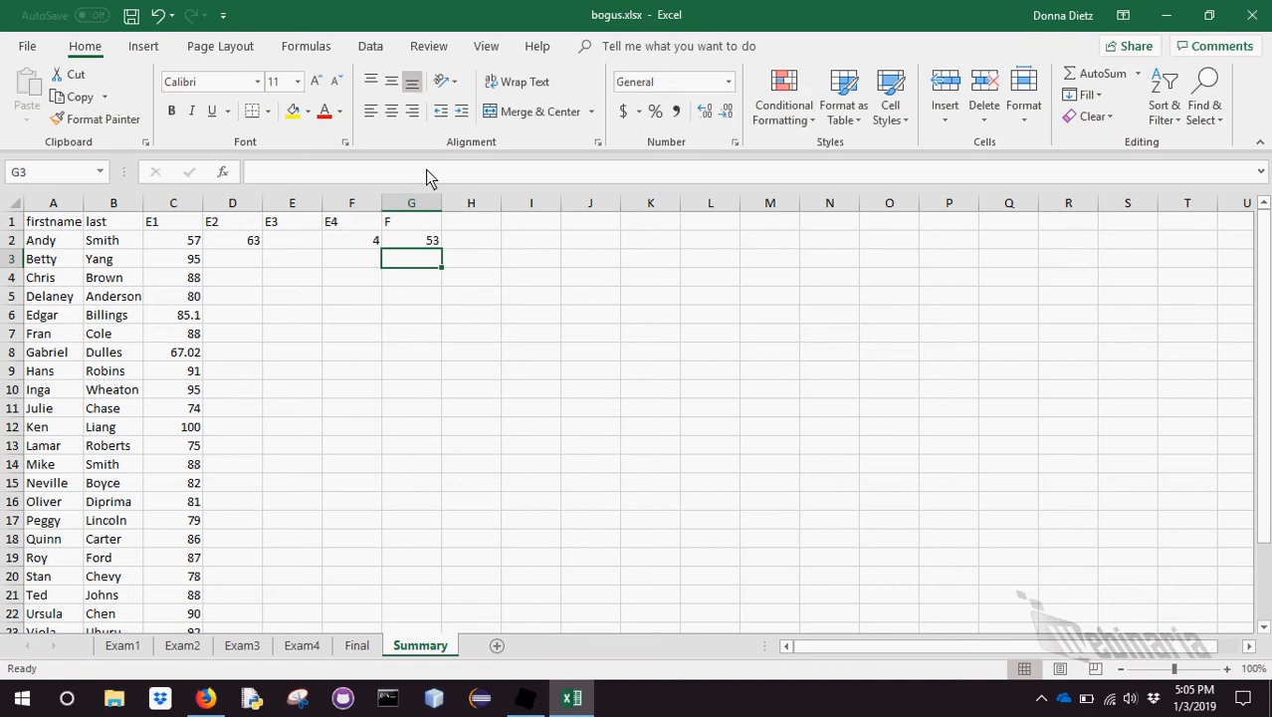
pyautogui.moveTo(199, 215)
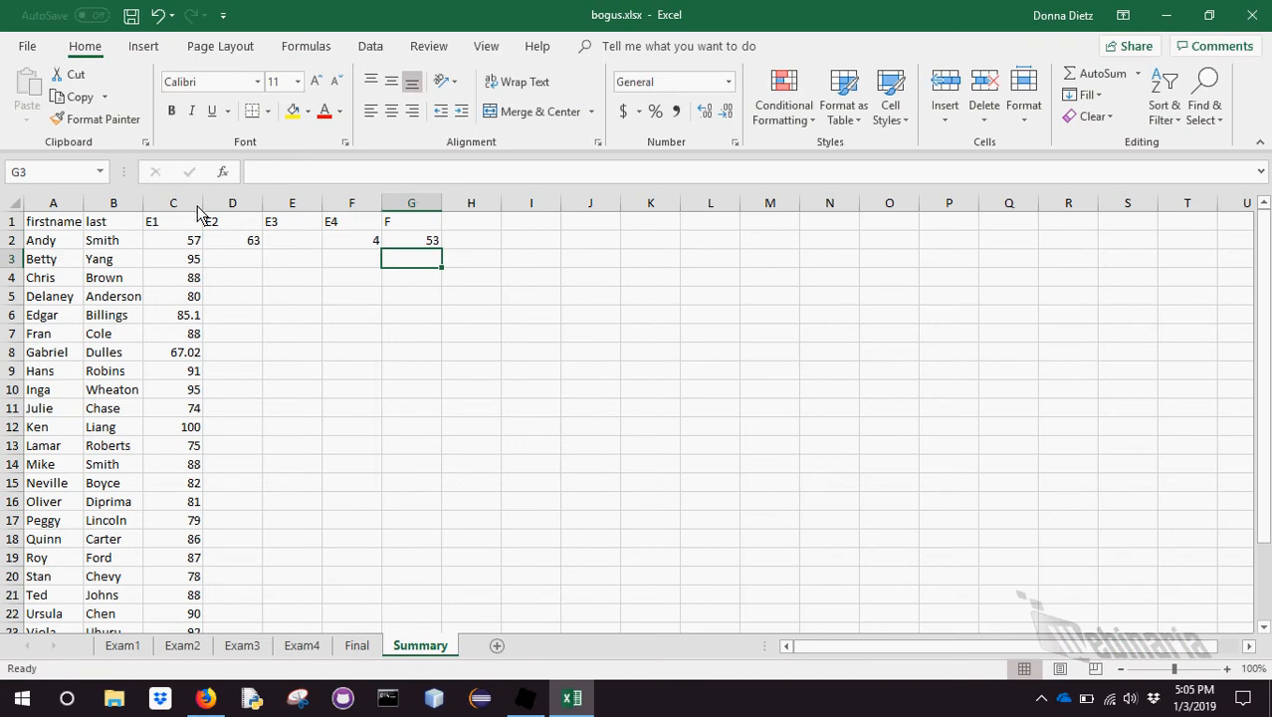
pyautogui.click(173, 203)
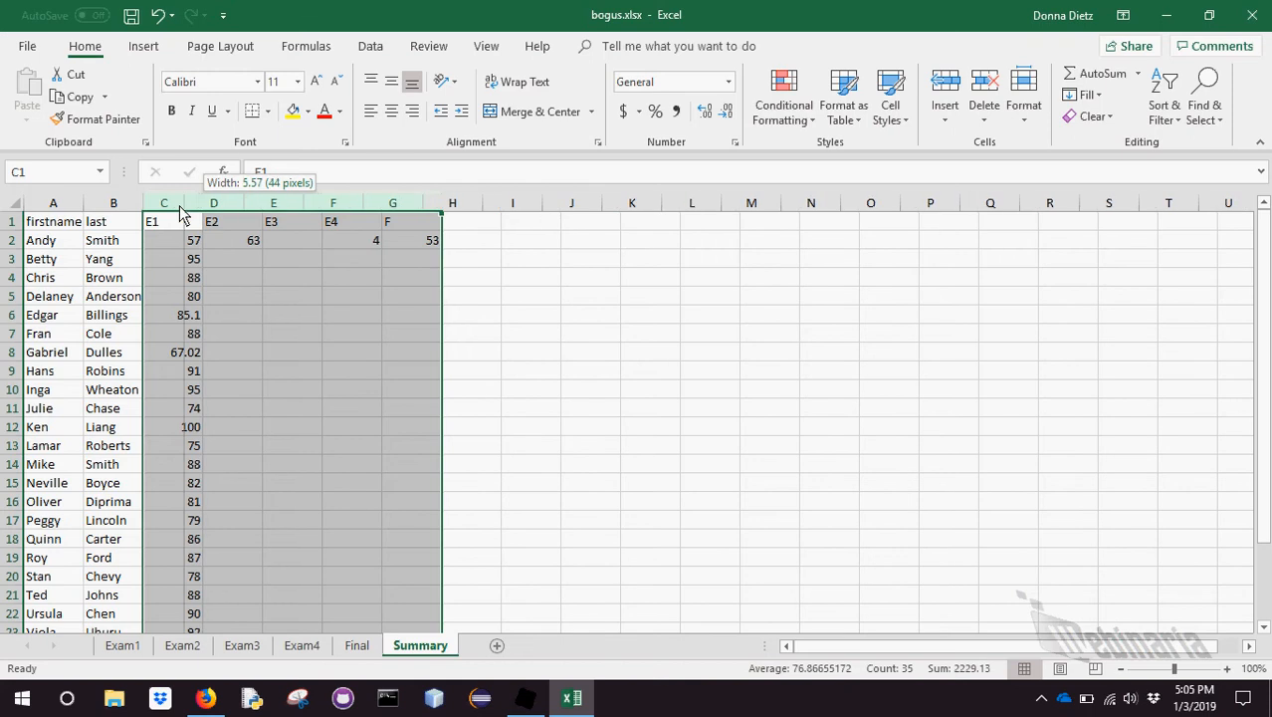
pyautogui.moveTo(199, 203); pyautogui.dragTo(181, 203)
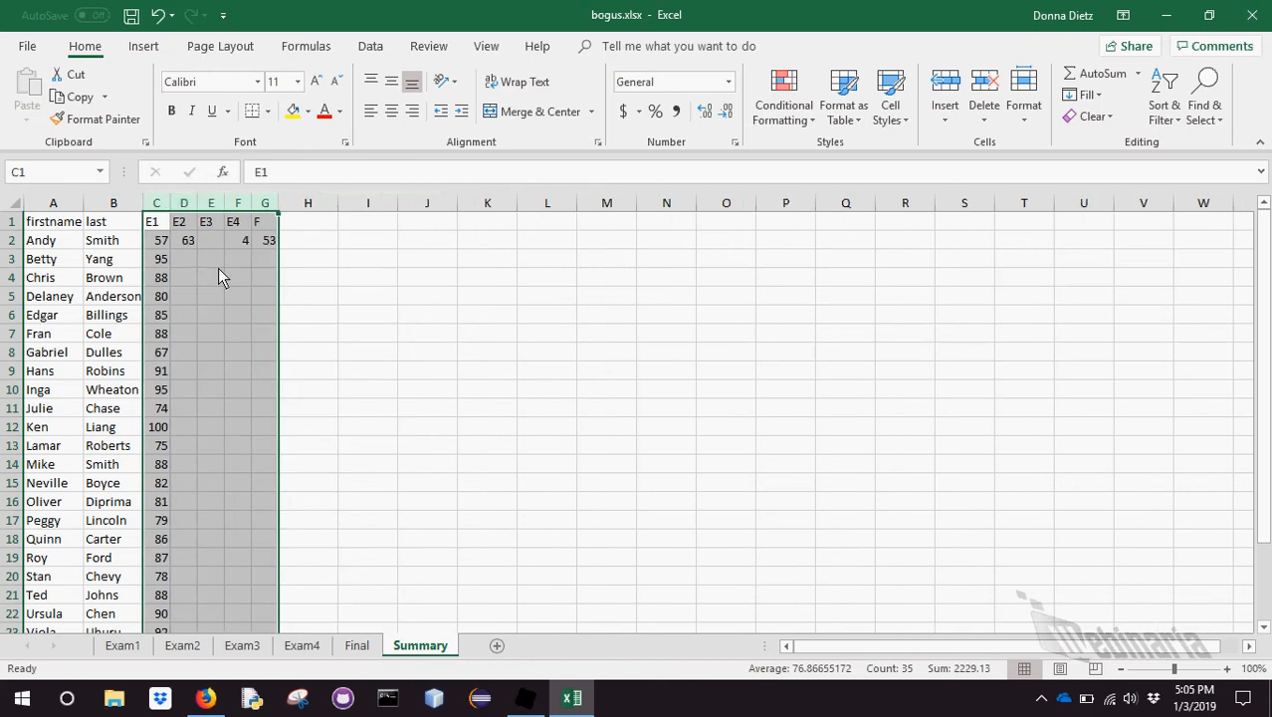
pyautogui.moveTo(183, 238); pyautogui.dragTo(237, 258)
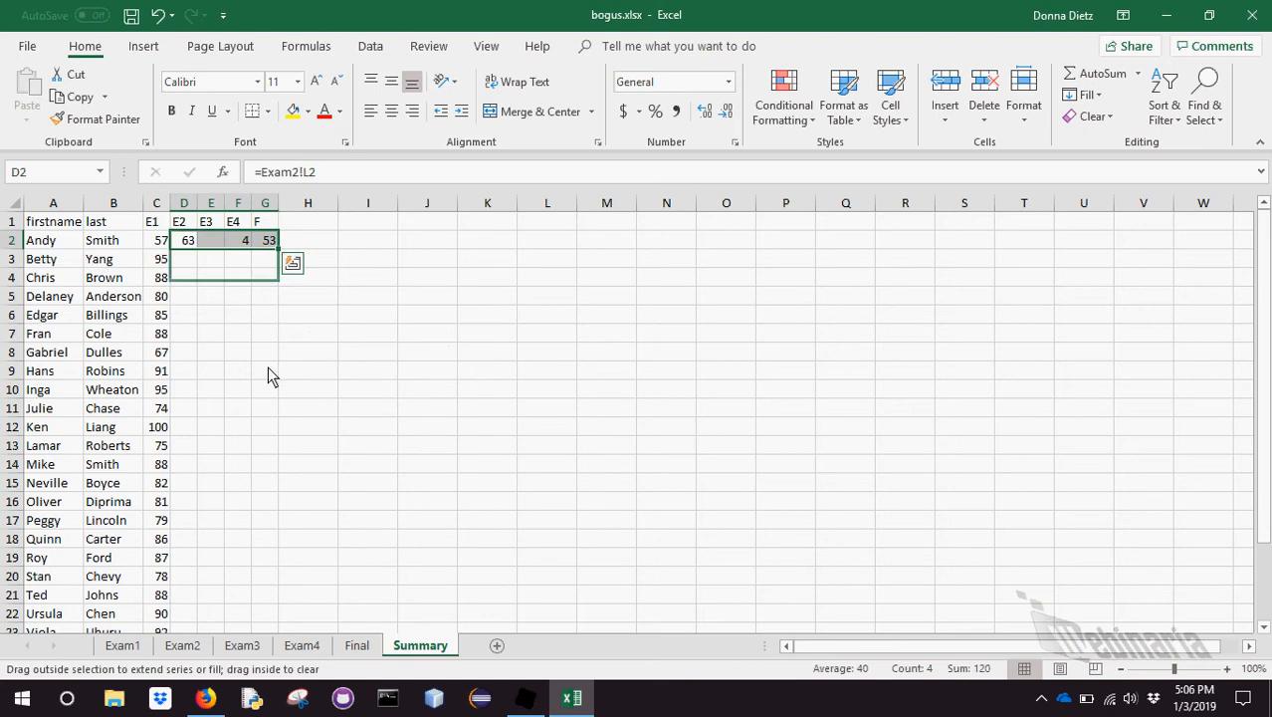
pyautogui.scroll(-3)
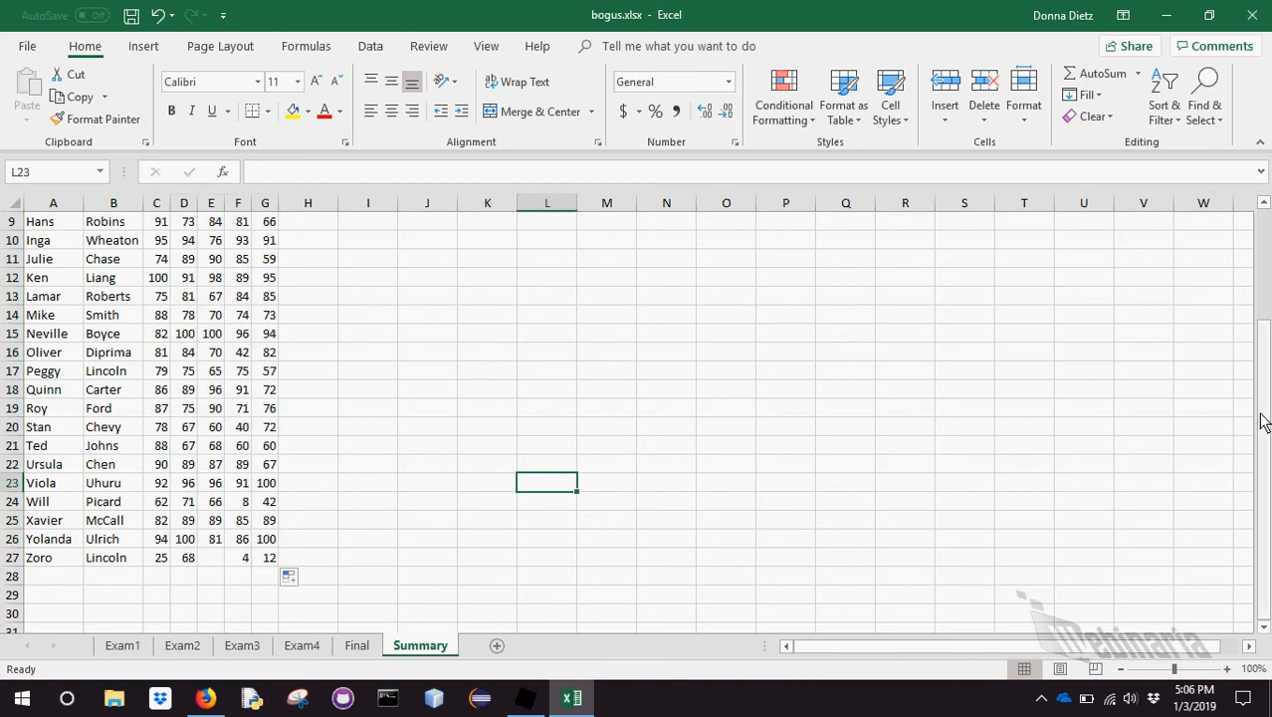
pyautogui.click(211, 314)
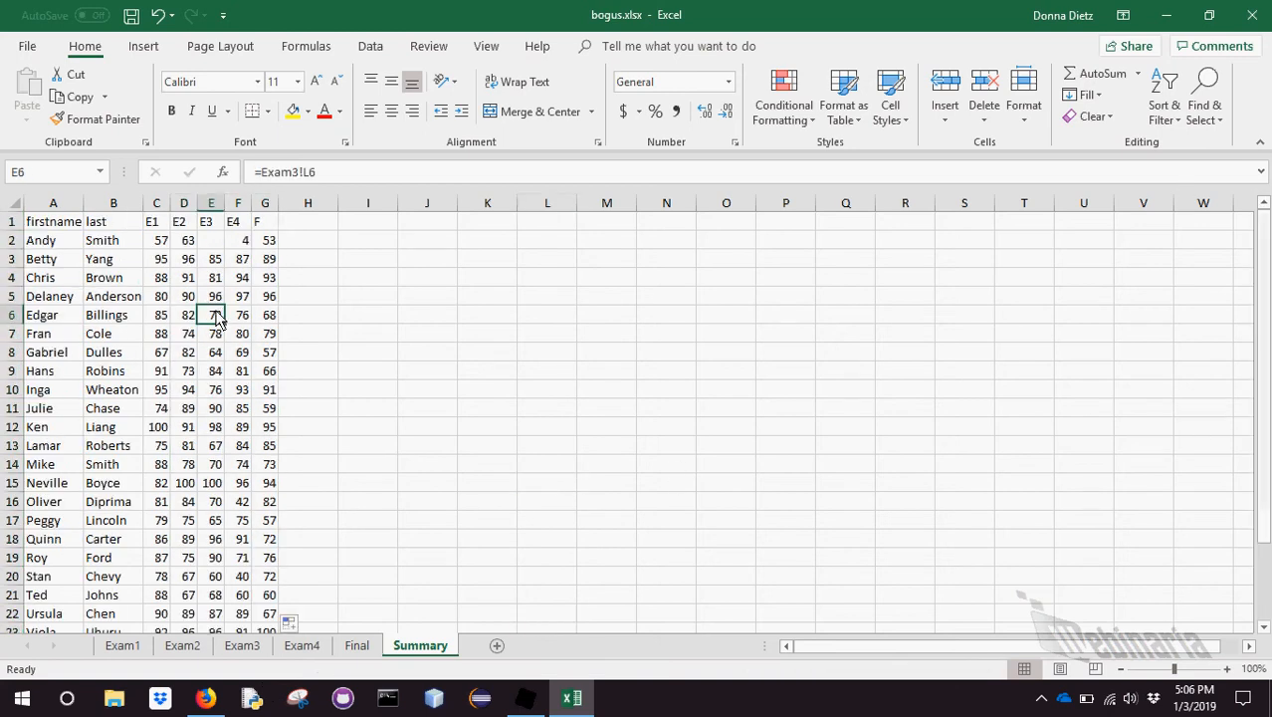
pyautogui.click(156, 259)
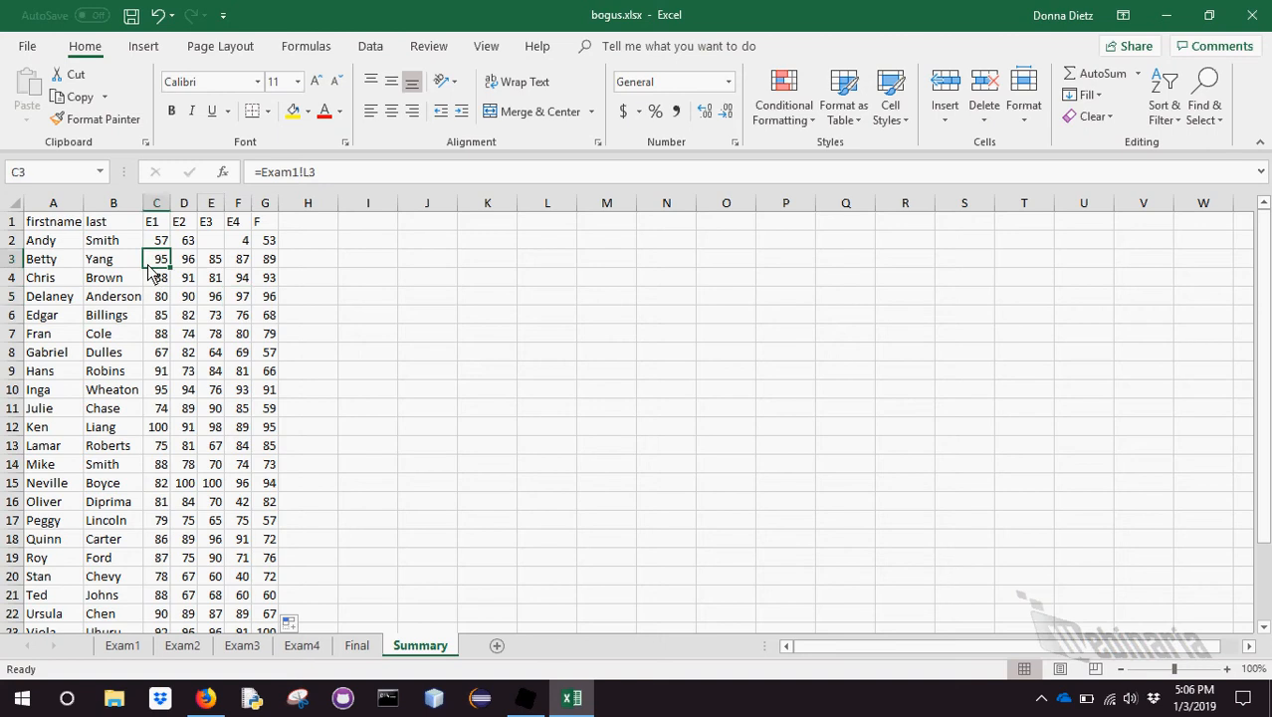
pyautogui.click(113, 221)
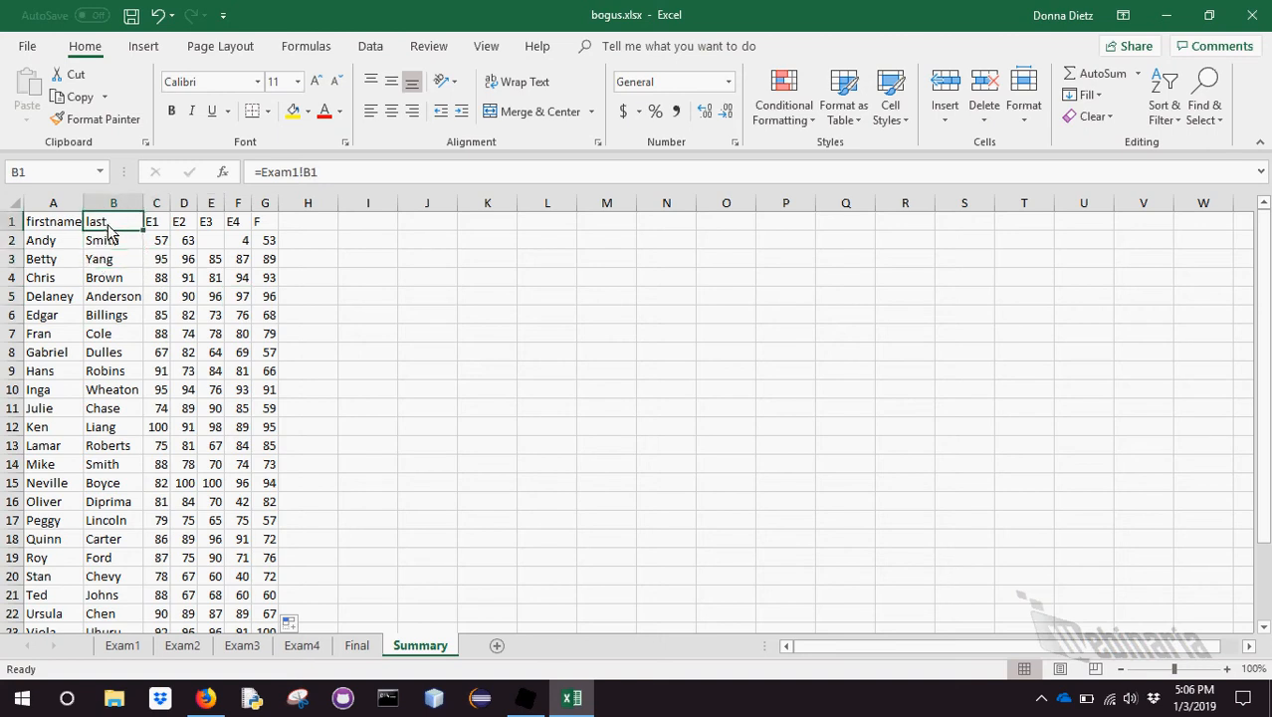
pyautogui.click(237, 314)
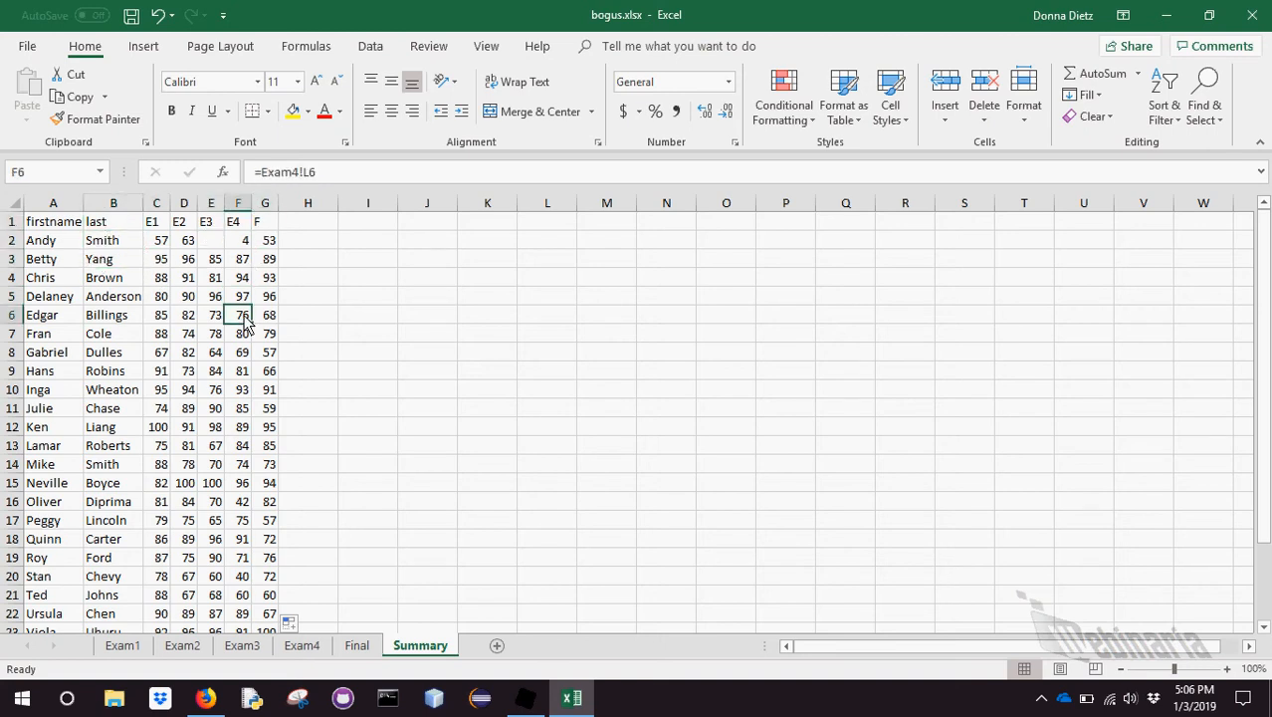
pyautogui.click(211, 408)
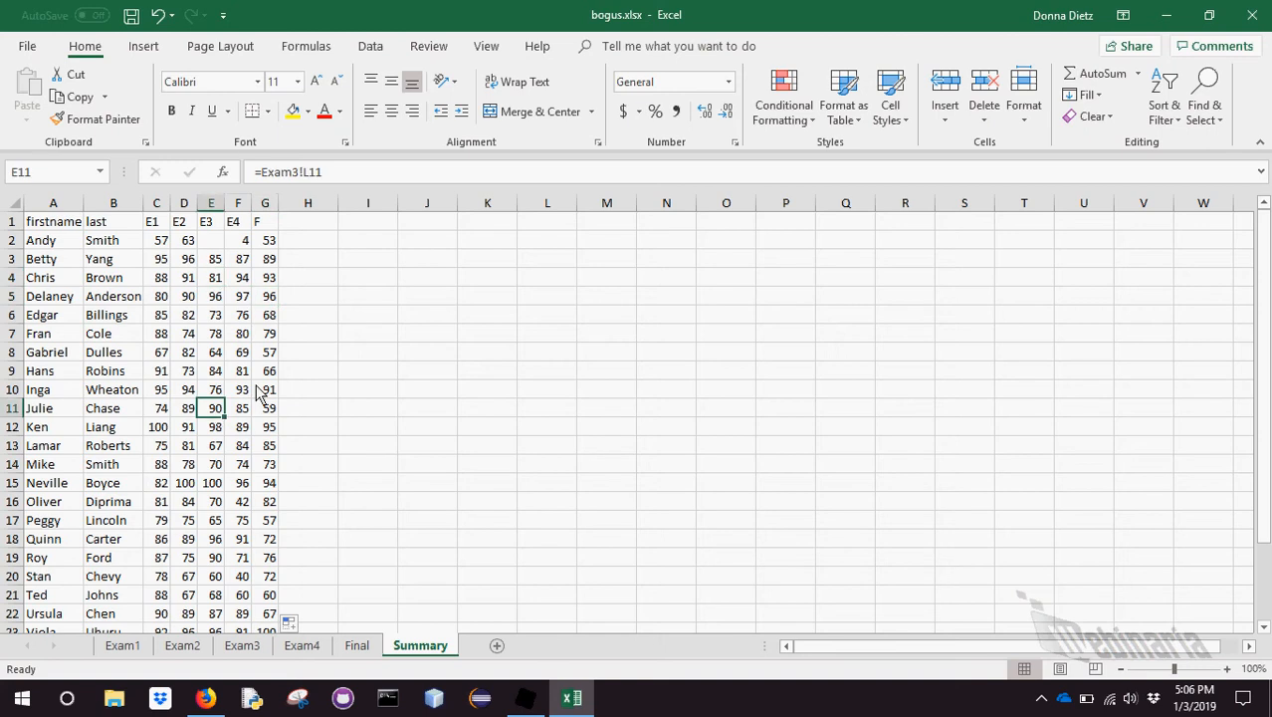
pyautogui.click(367, 295)
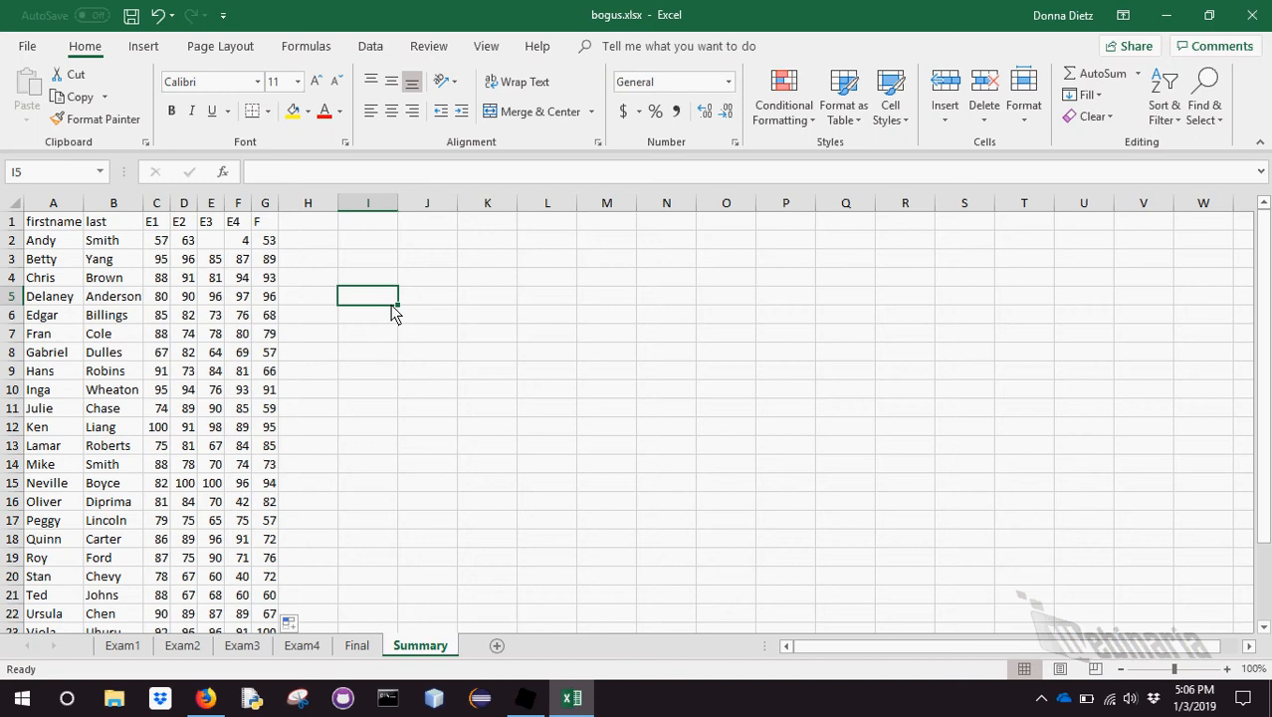
pyautogui.moveTo(249, 366)
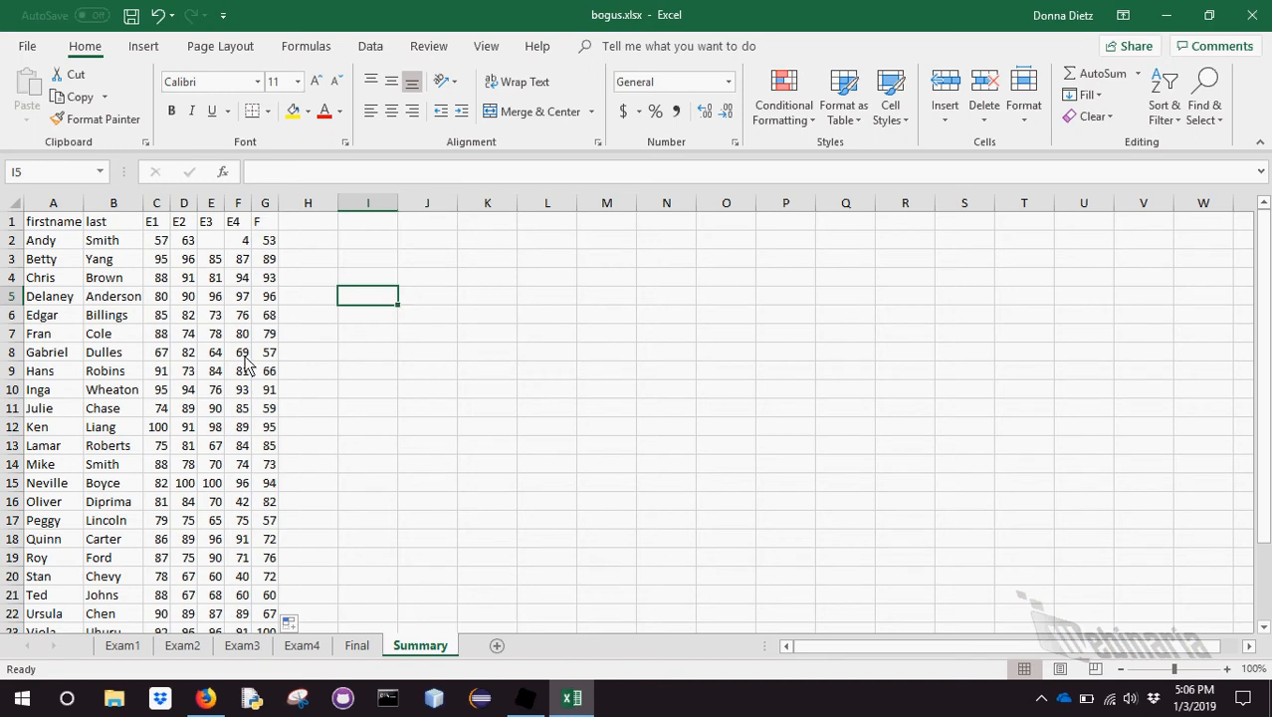
pyautogui.click(237, 350)
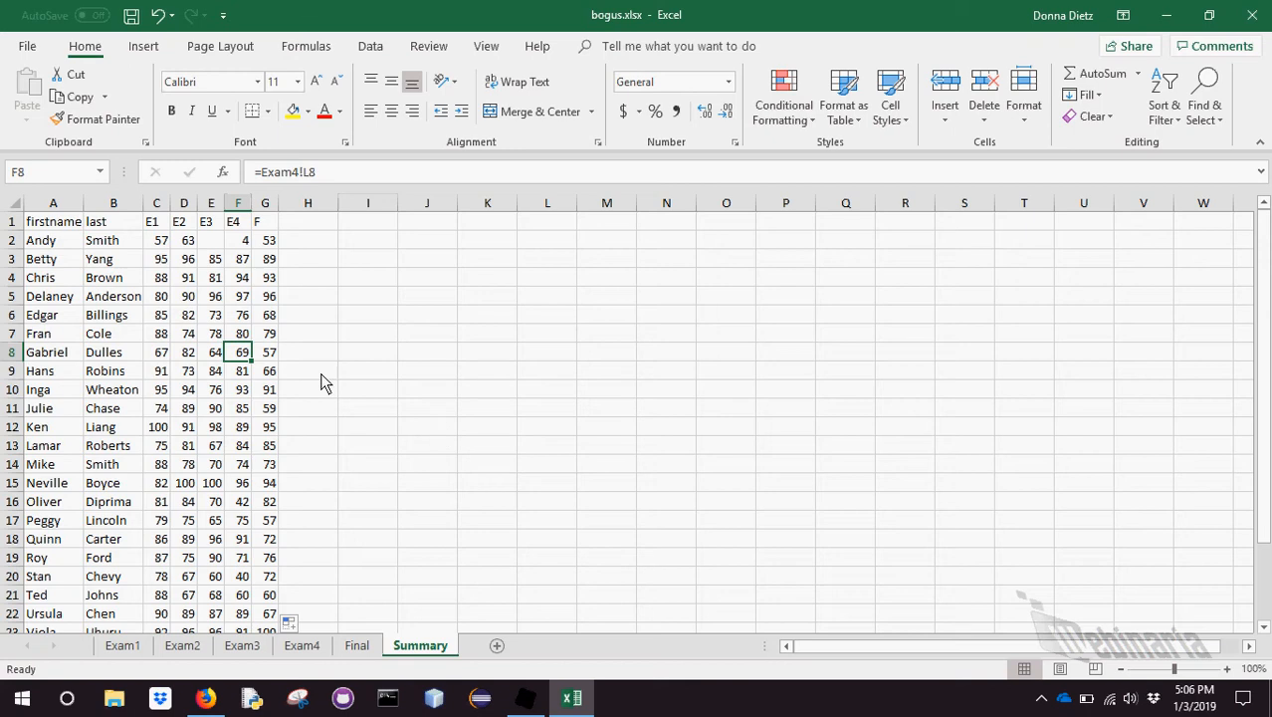
pyautogui.click(183, 334)
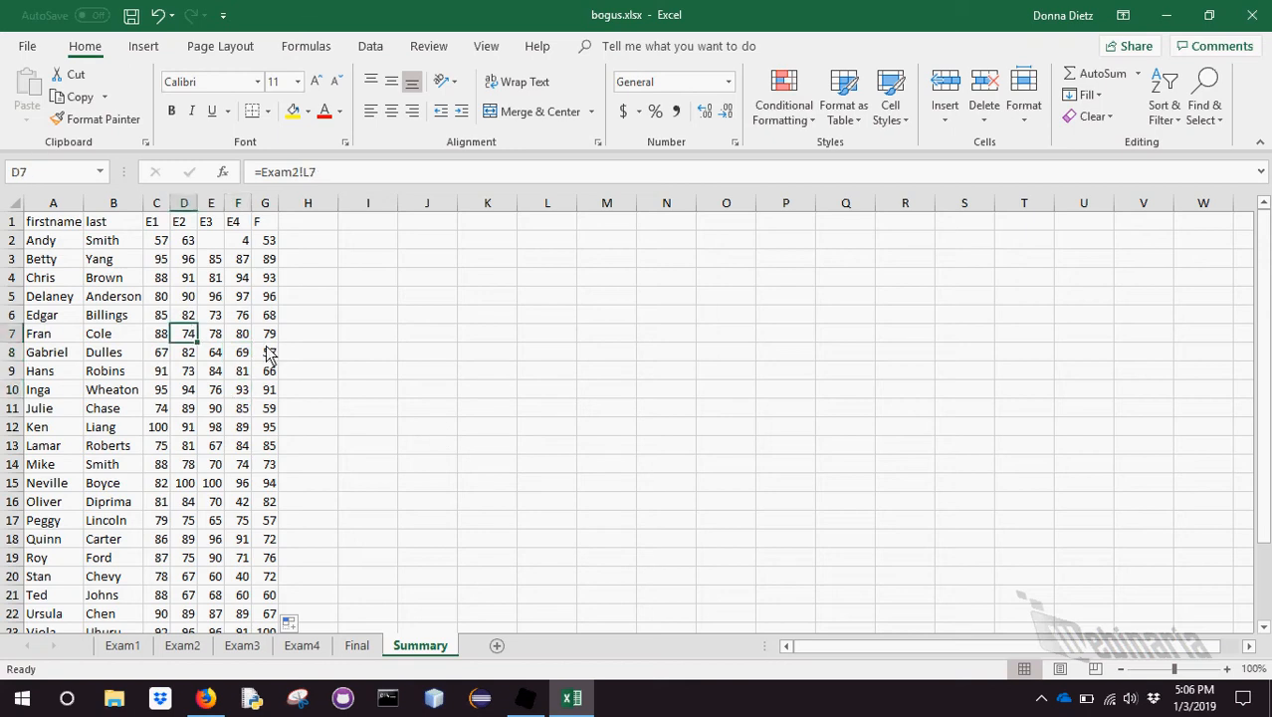
pyautogui.click(368, 295)
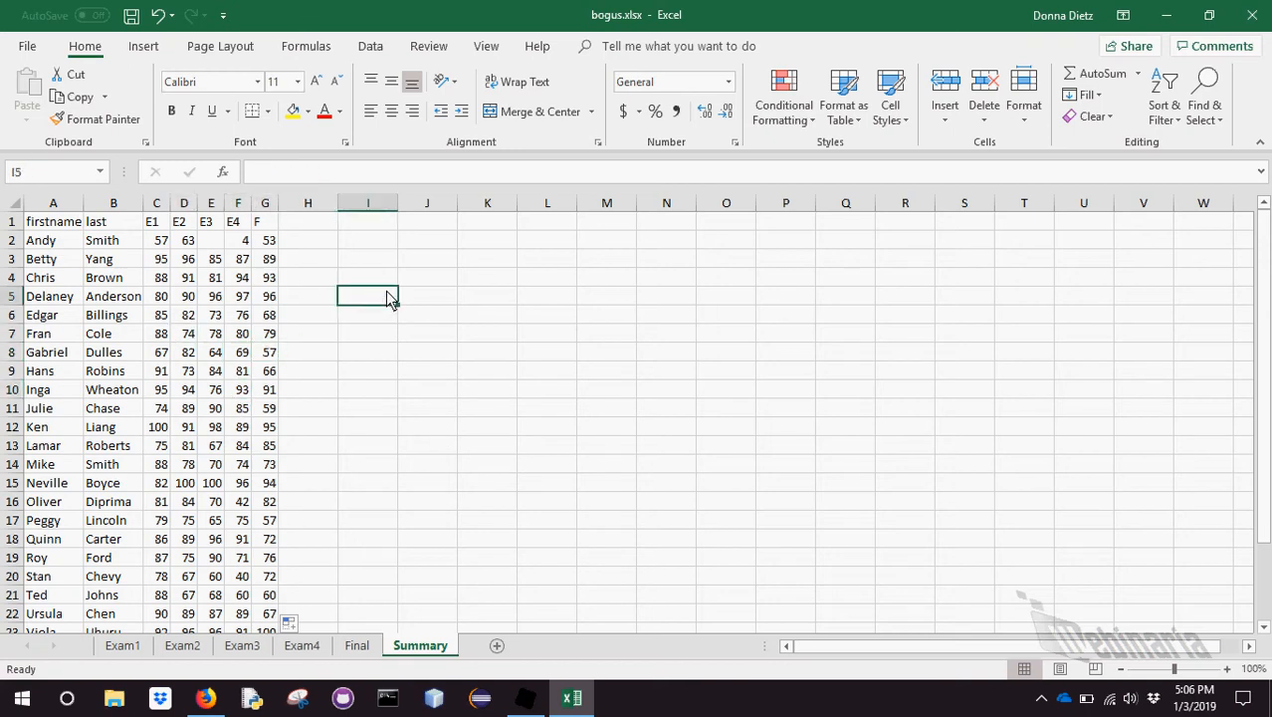
pyautogui.click(265, 350)
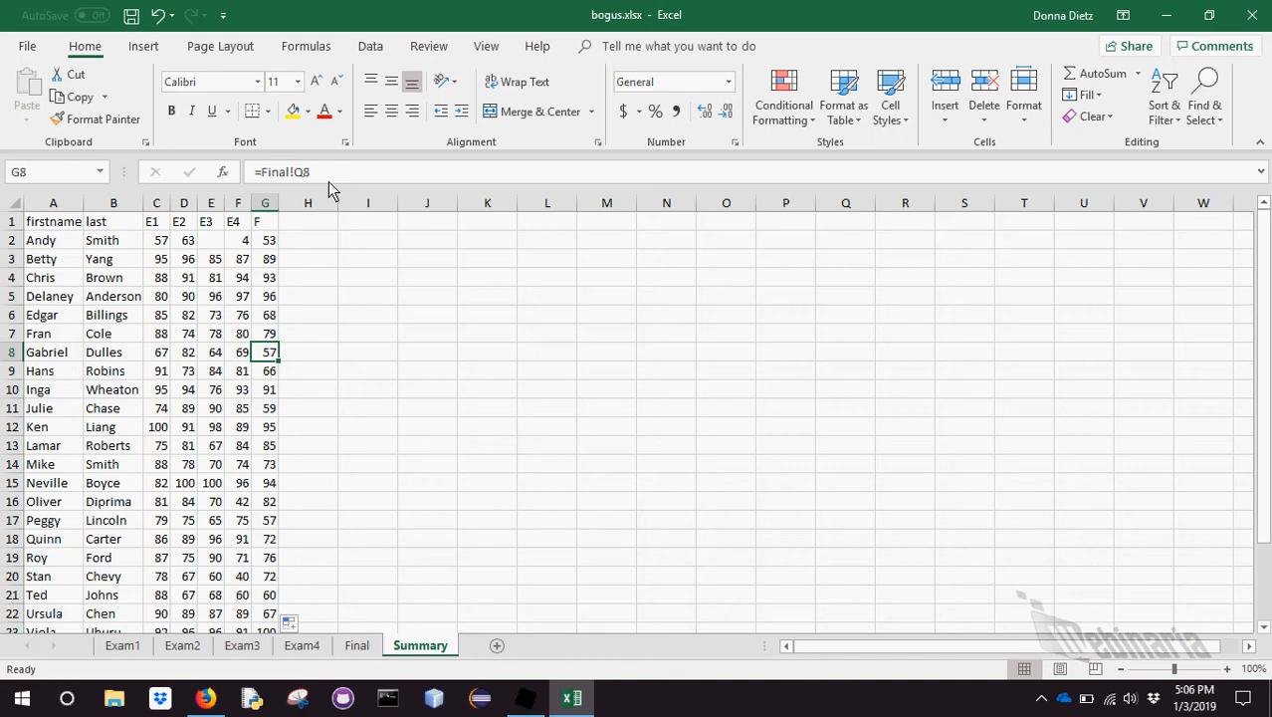
pyautogui.moveTo(195, 502)
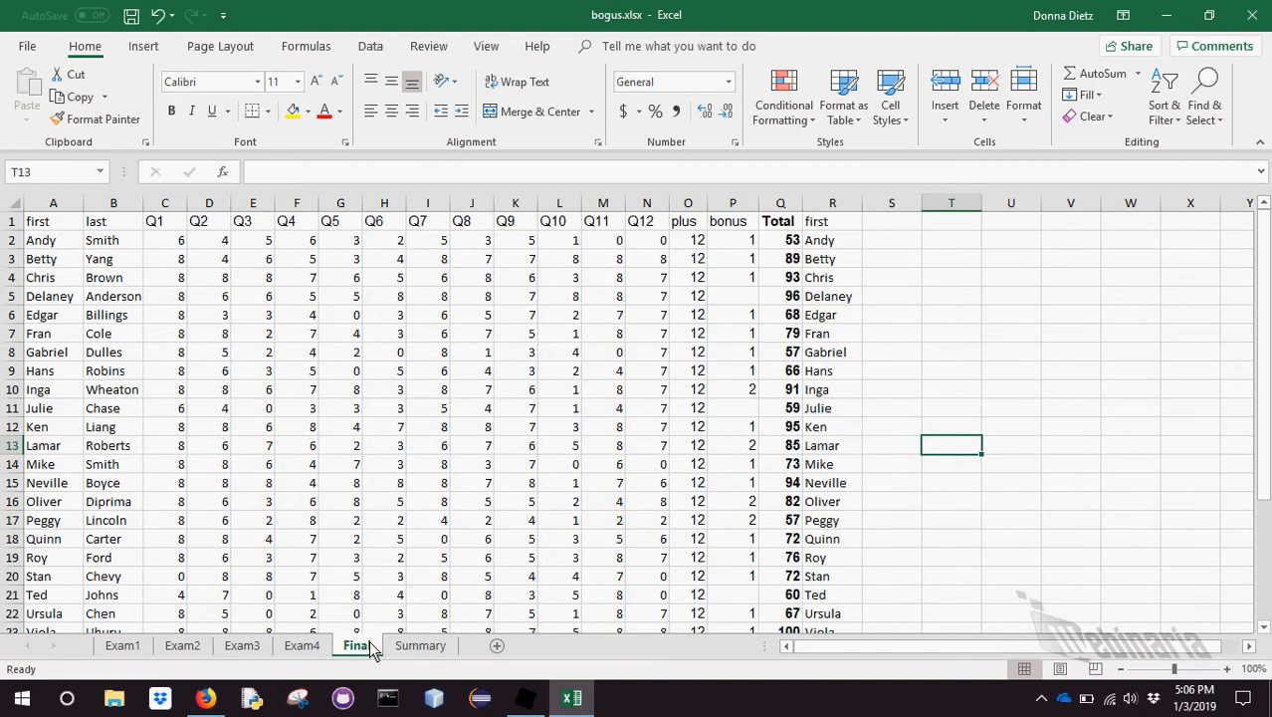
# Scroll the Final sheet and reach View > Freeze Panes
pyautogui.scroll(-3)
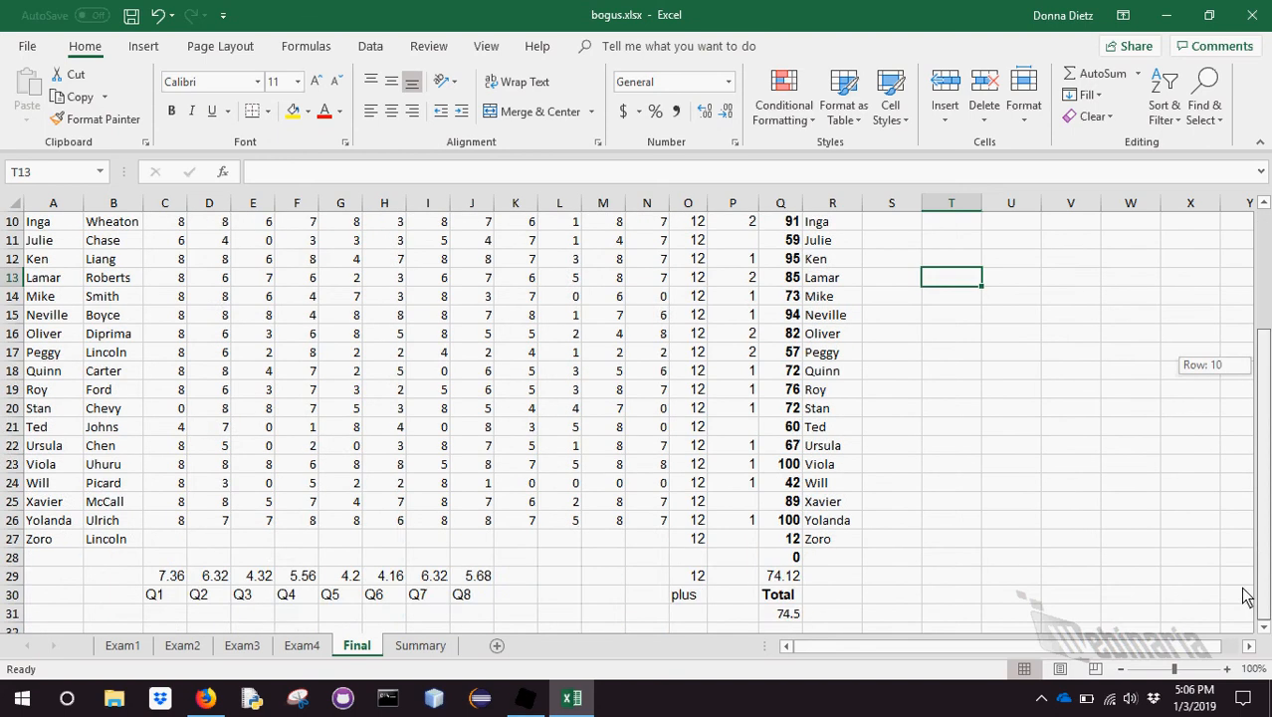
pyautogui.moveTo(1224, 416)
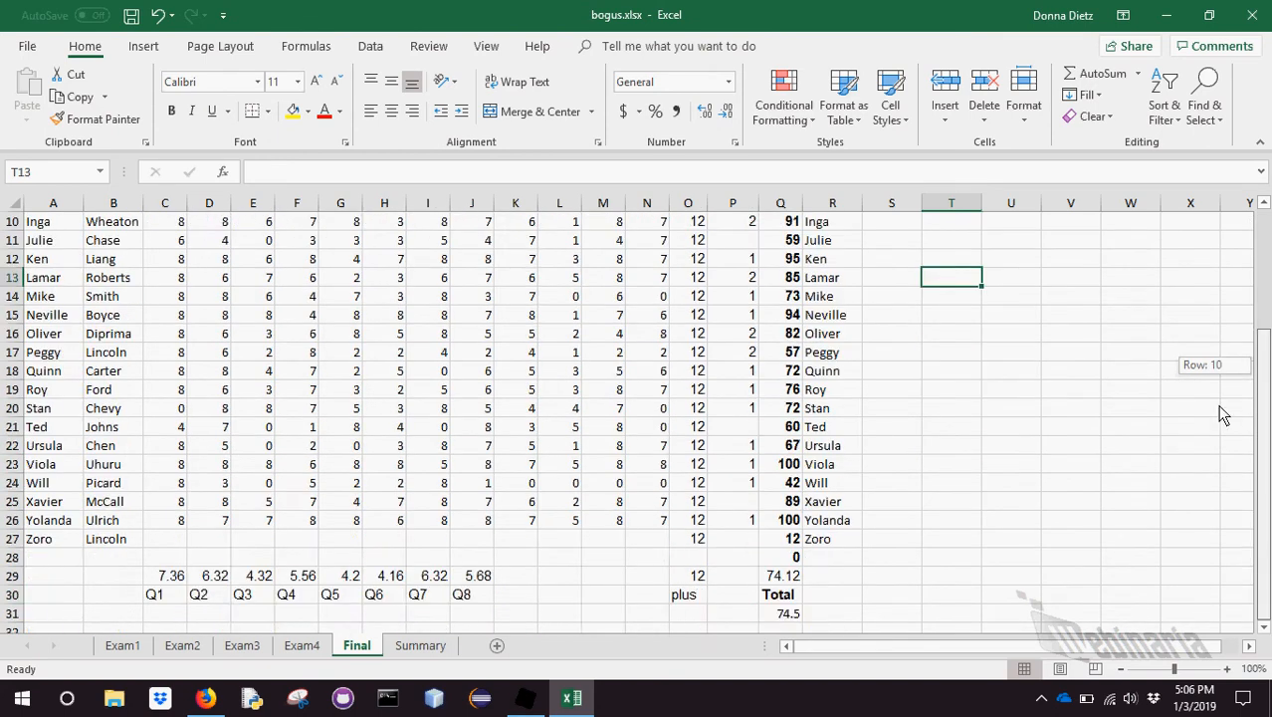
pyautogui.scroll(3)
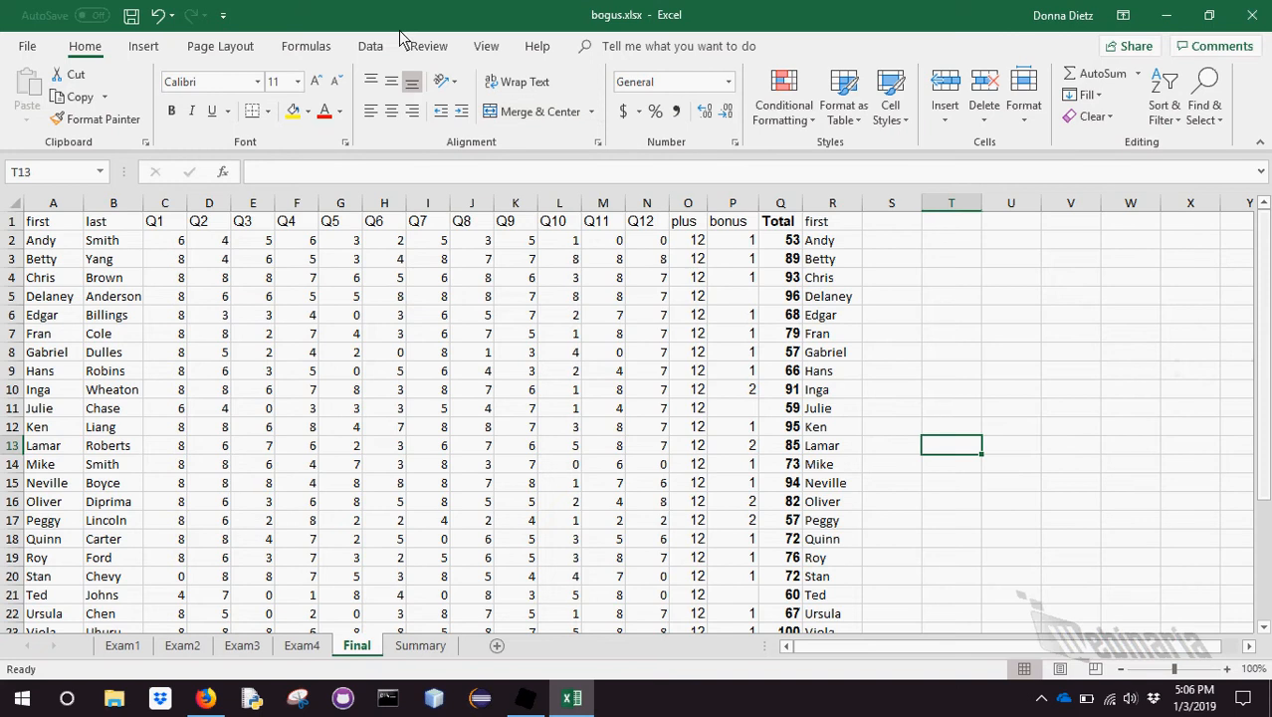
pyautogui.click(370, 46)
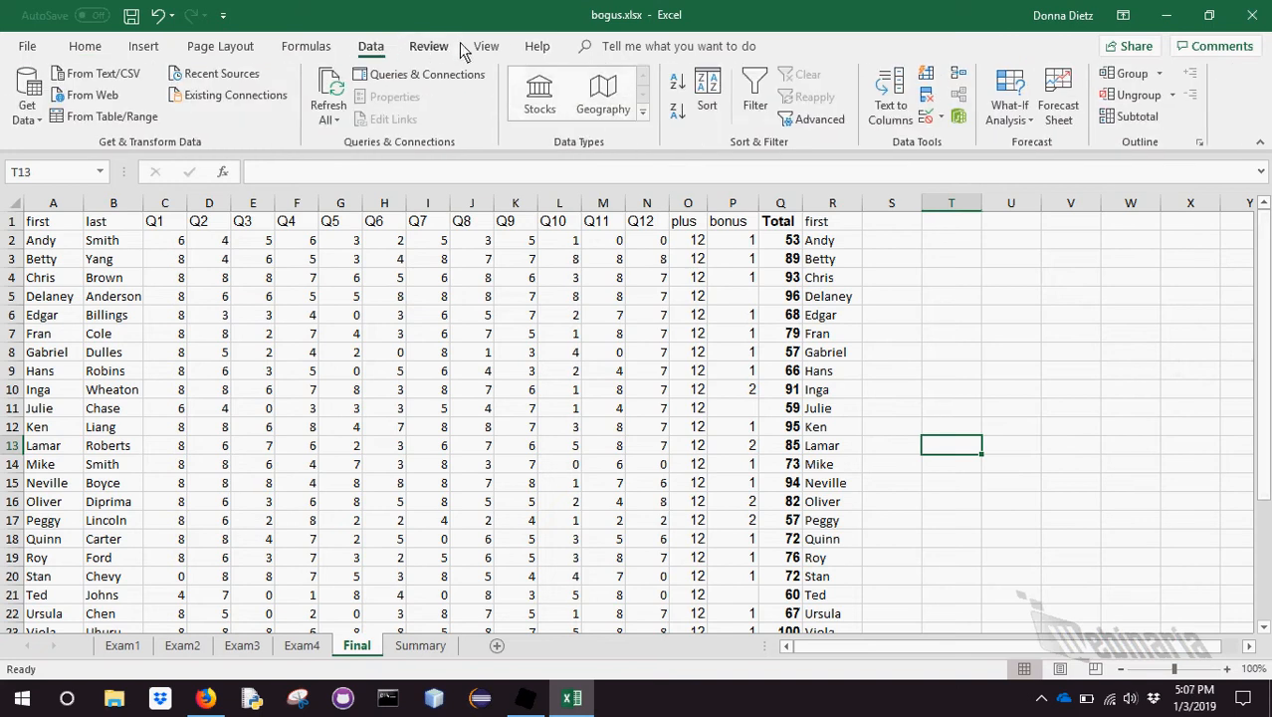
pyautogui.click(487, 46)
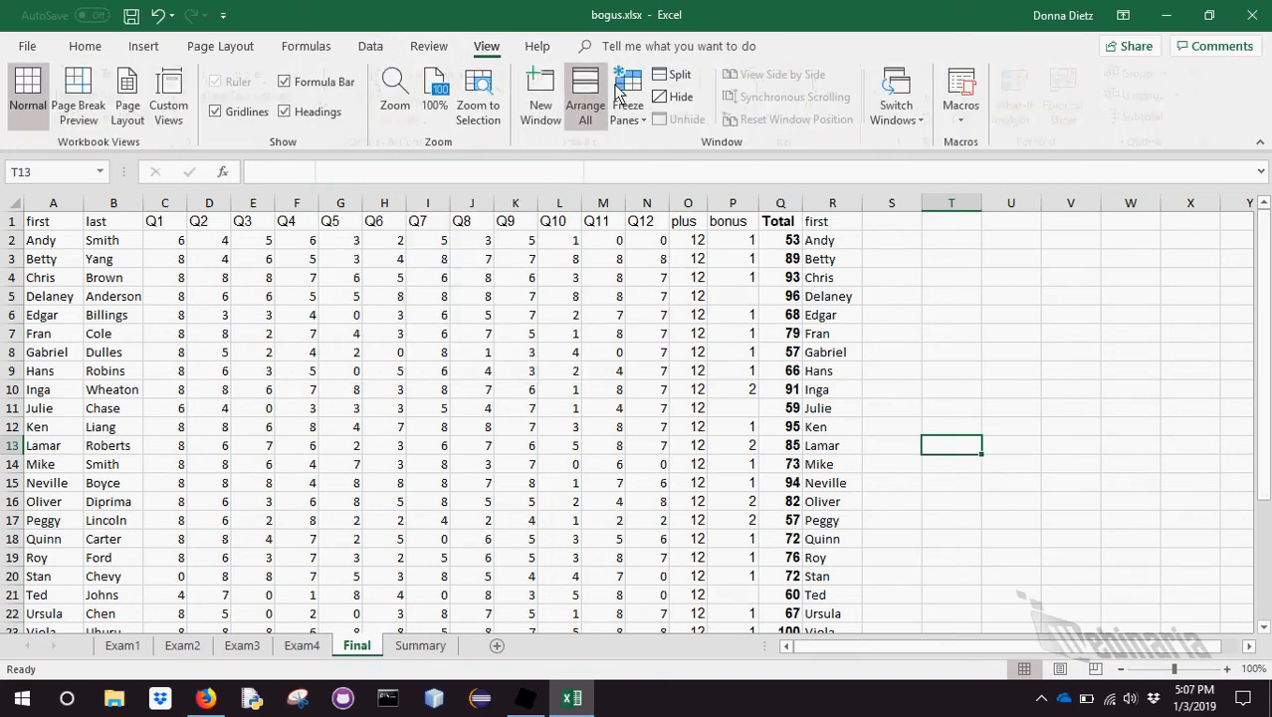
pyautogui.moveTo(627, 96)
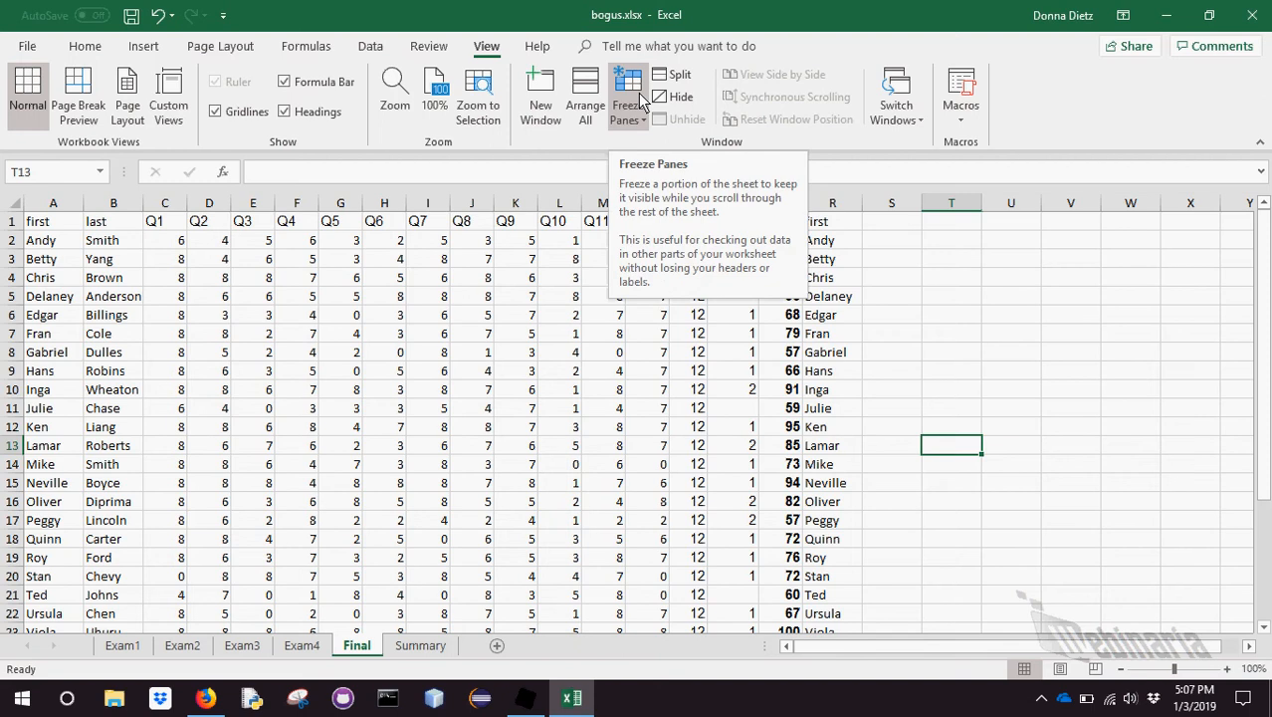
pyautogui.click(629, 95)
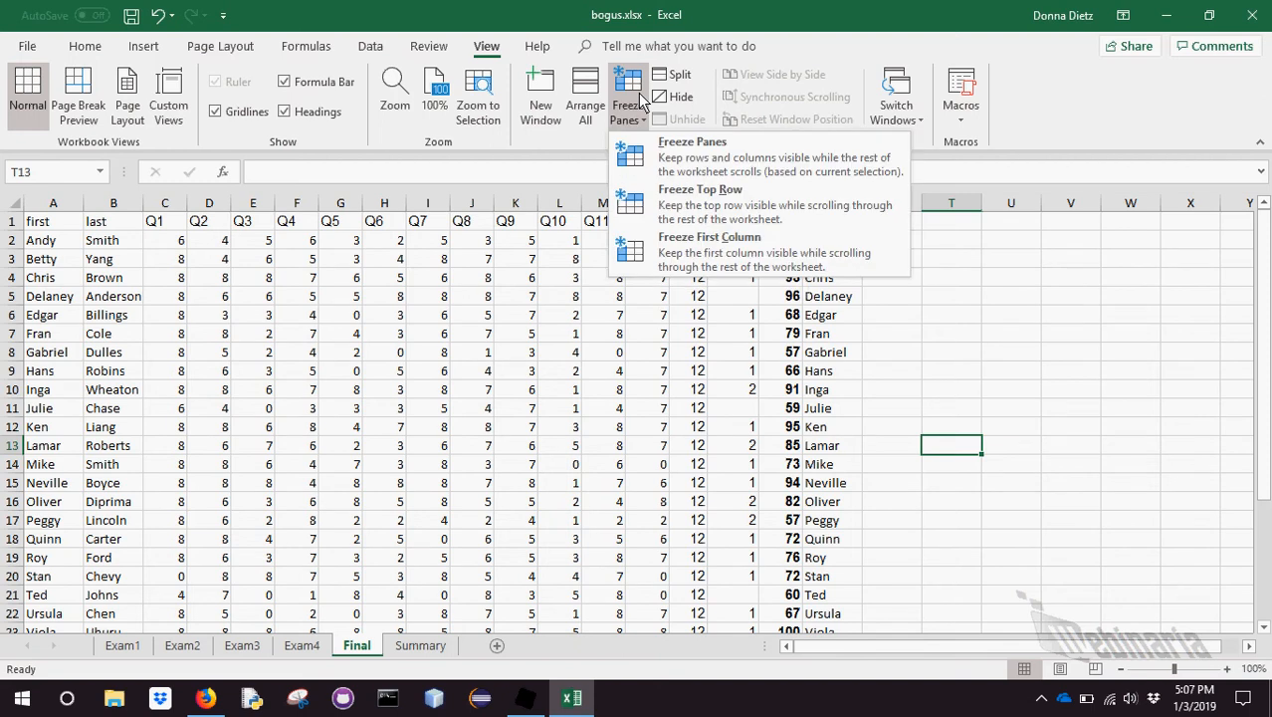
pyautogui.moveTo(702, 203)
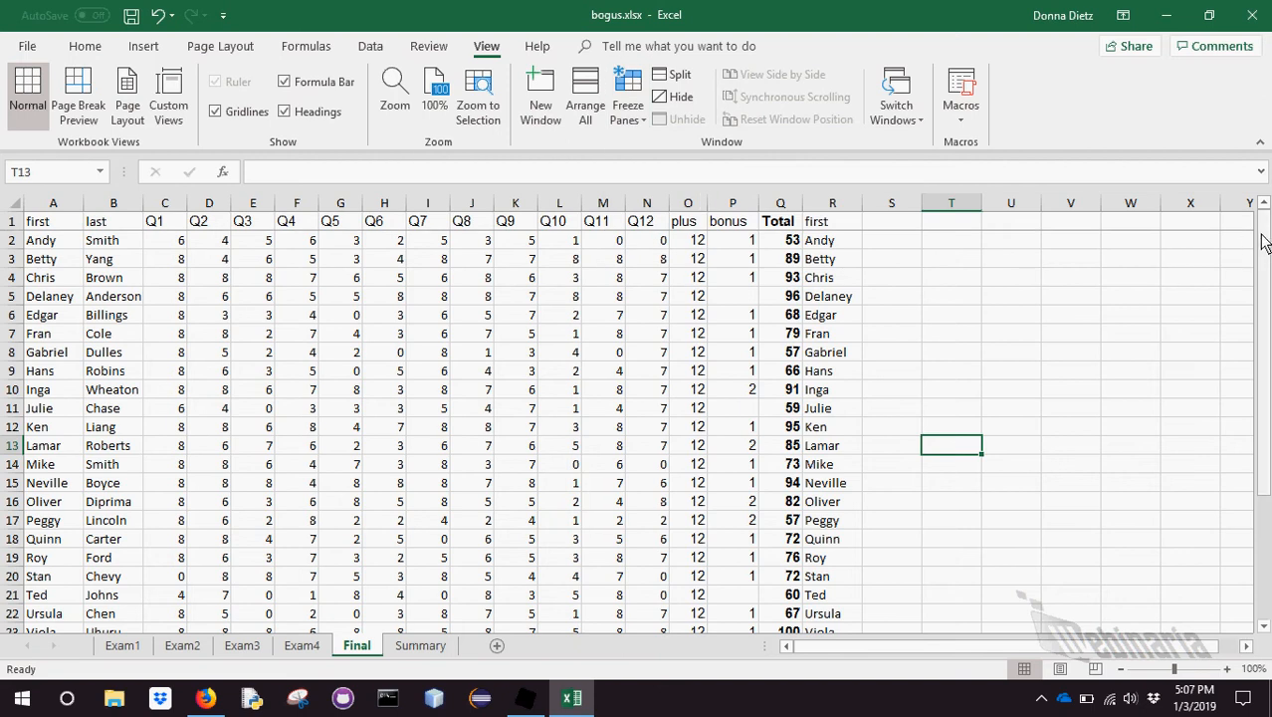
# Freeze the top row and scroll to confirm the header stays visible
pyautogui.scroll(-3)
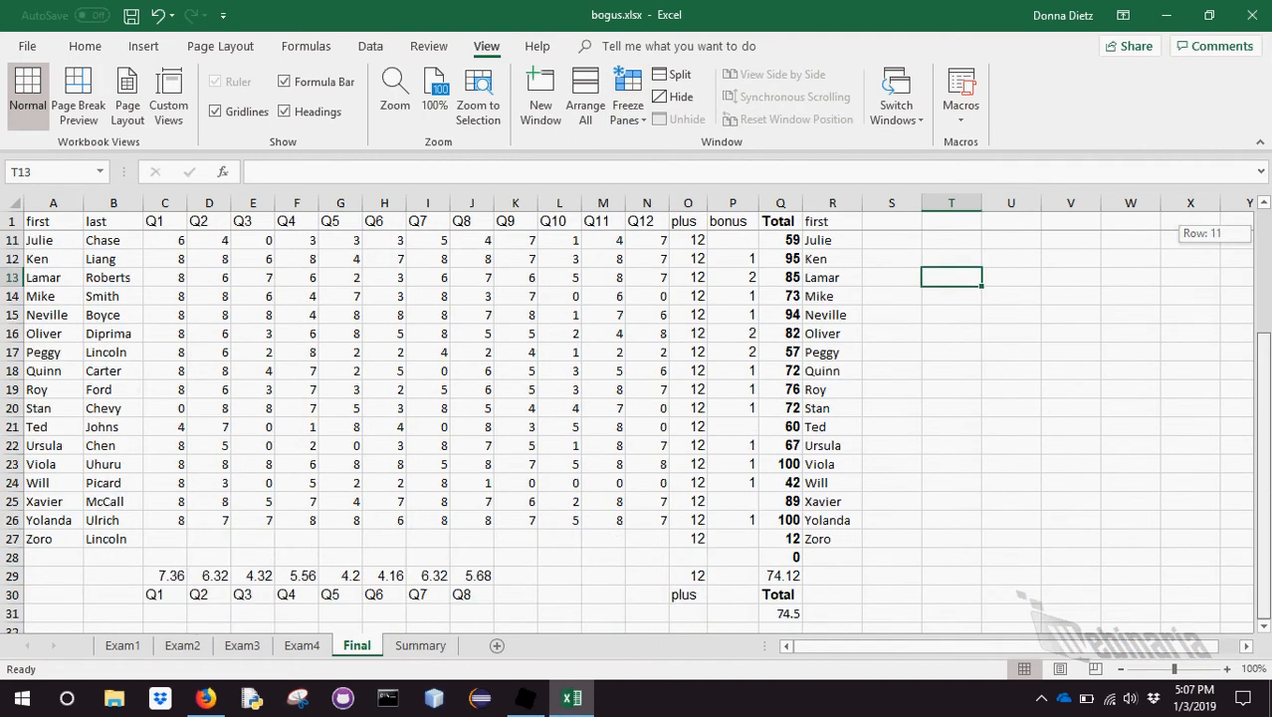
pyautogui.scroll(3)
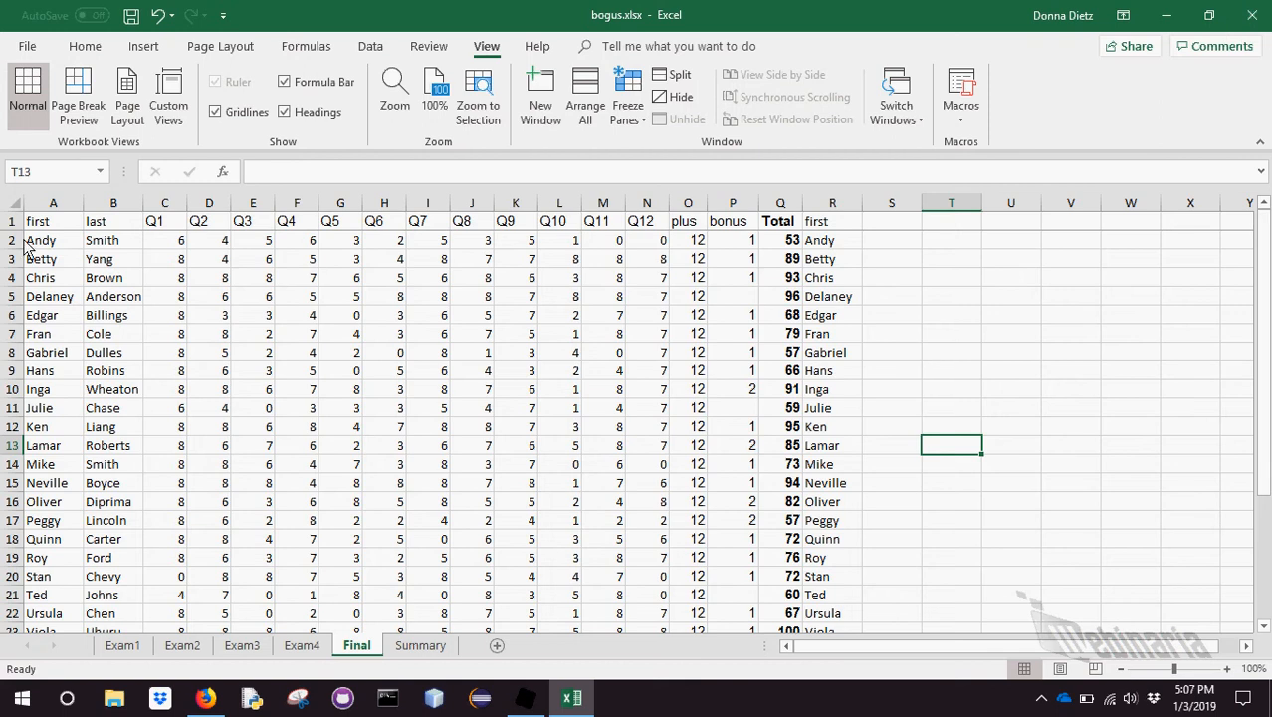
pyautogui.moveTo(1122, 271)
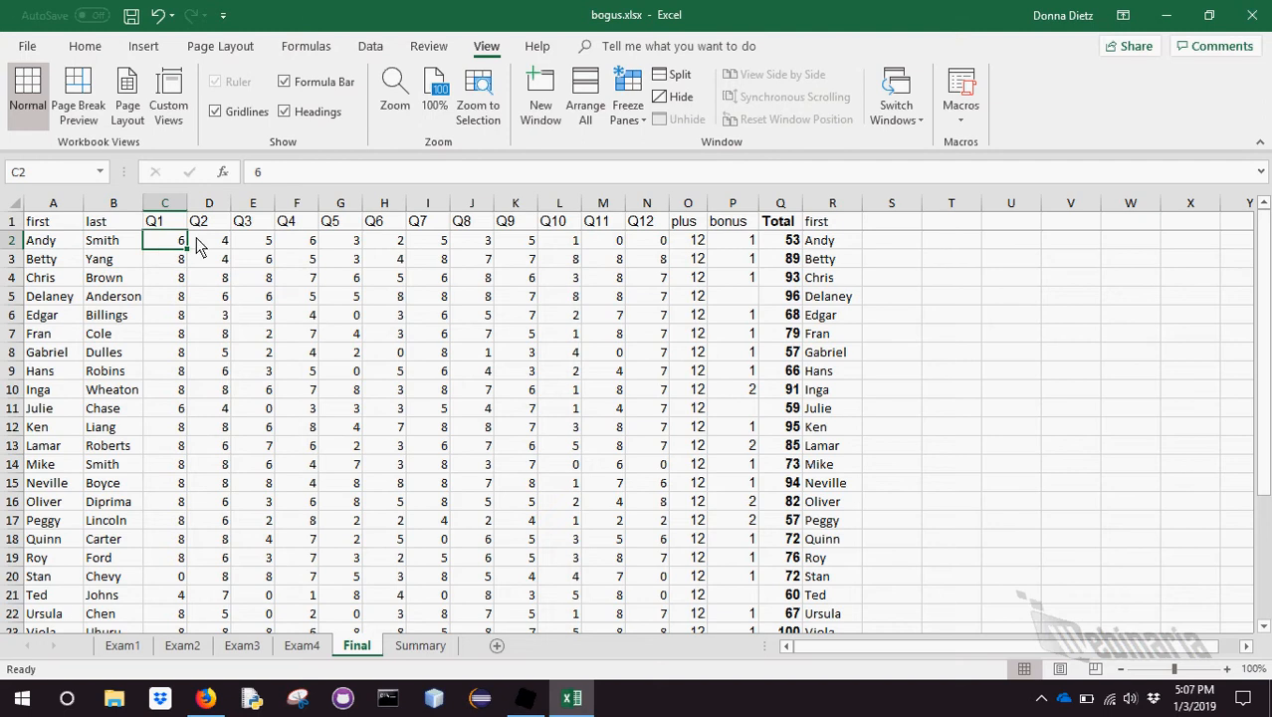
pyautogui.click(627, 96)
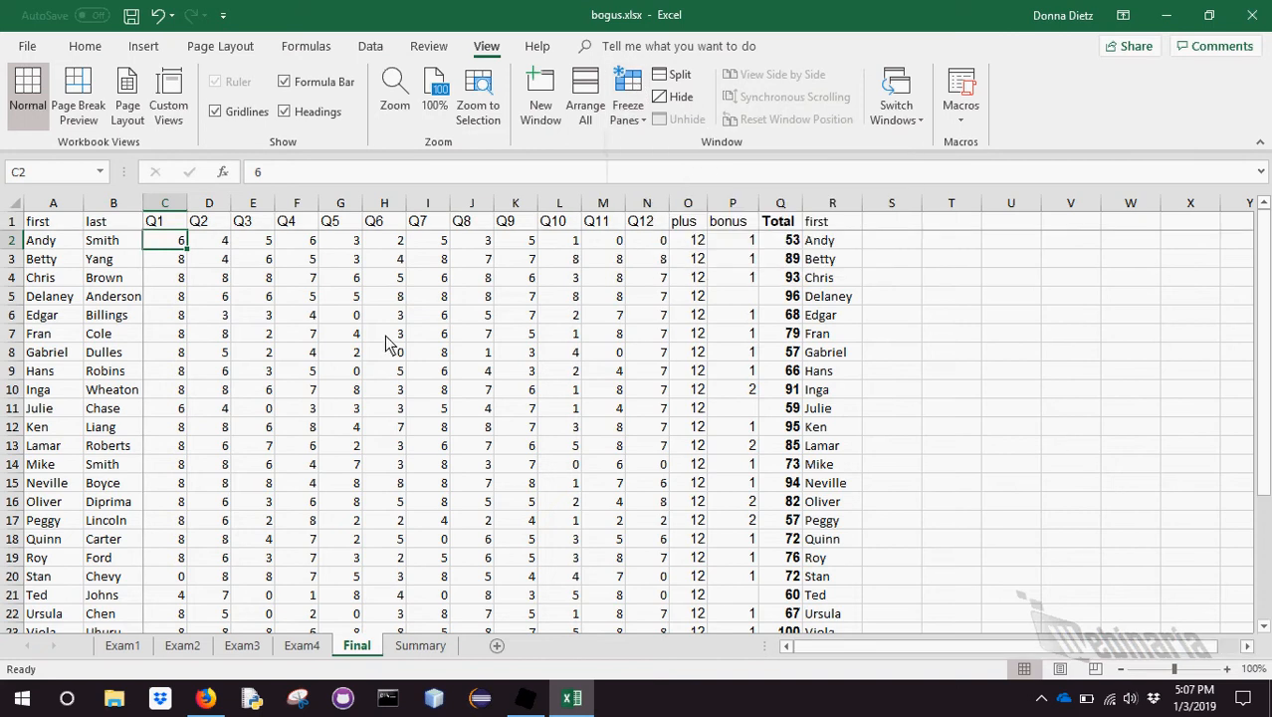
pyautogui.click(891, 371)
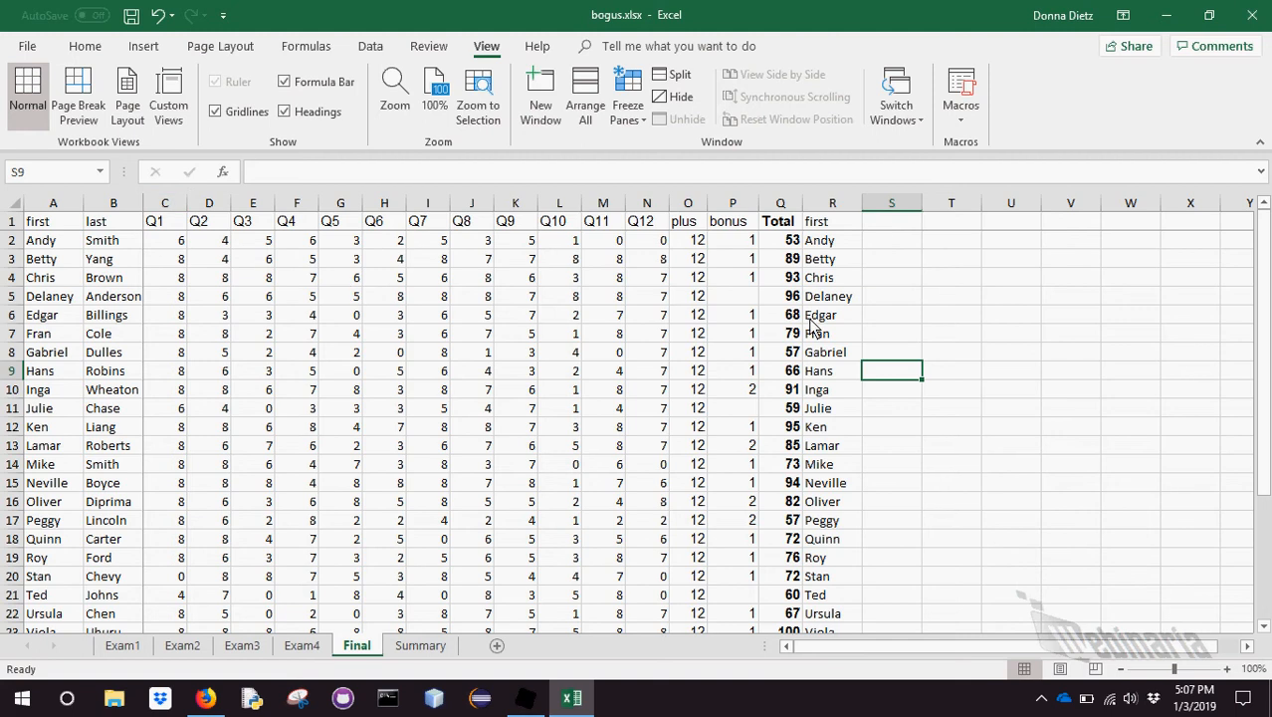
pyautogui.scroll(-3)
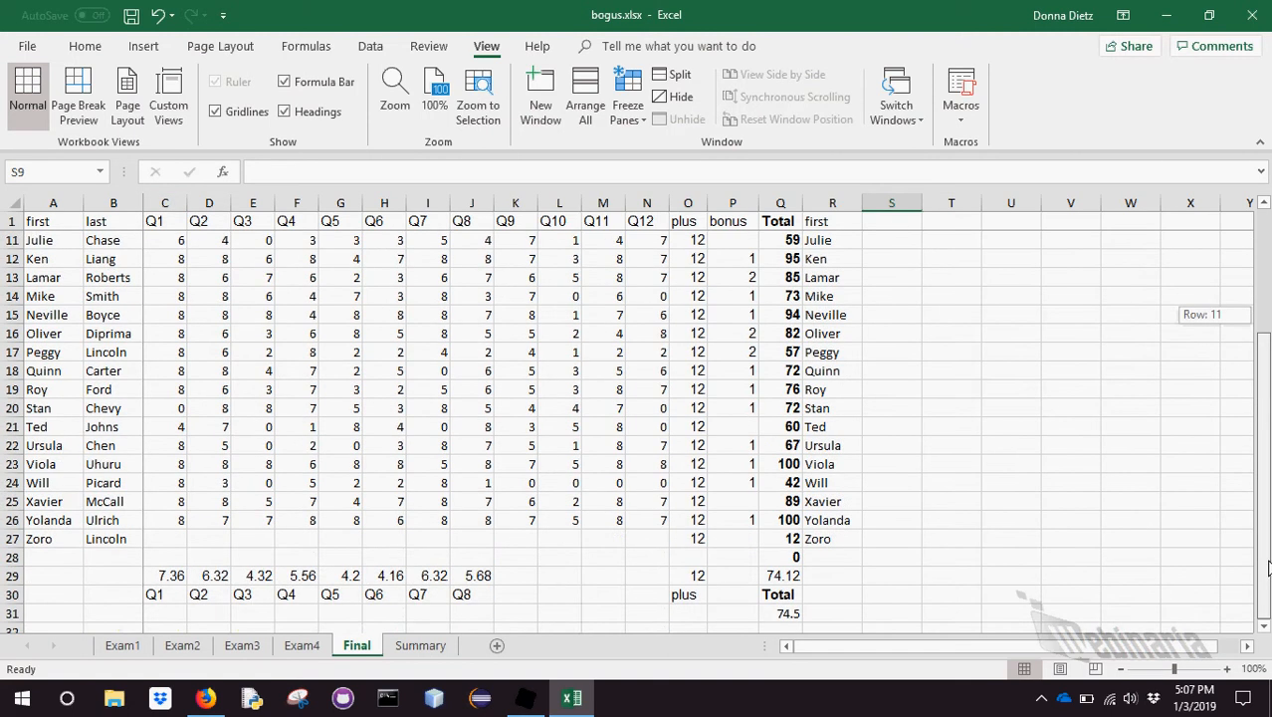
pyautogui.scroll(3)
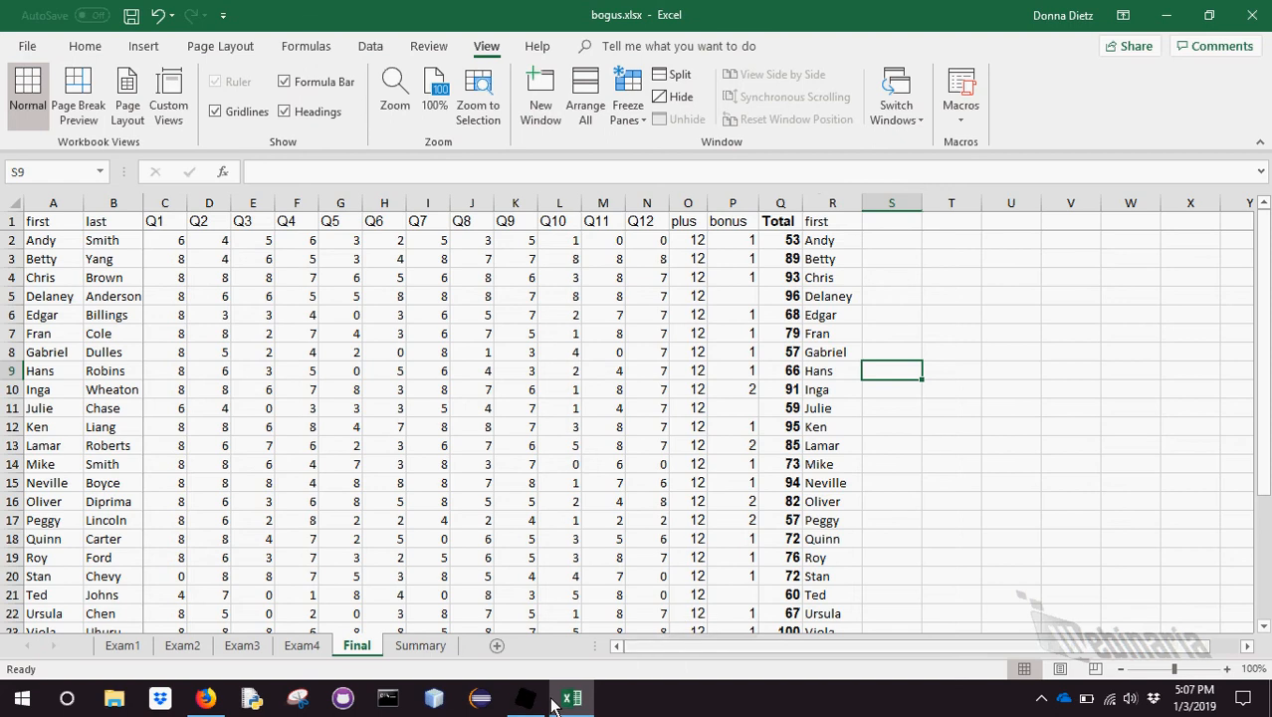
pyautogui.moveTo(569, 697)
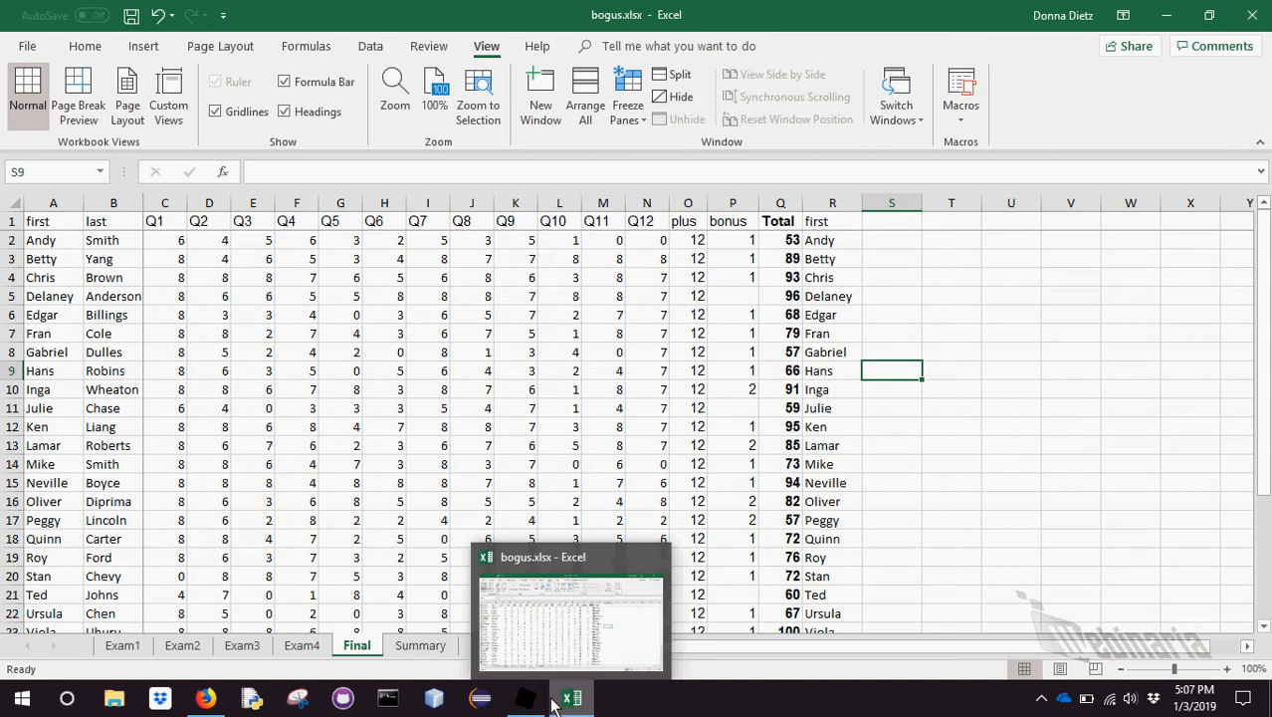
# Switch to the Summary sheet and select the whole score table from A1 through column G
pyautogui.click(420, 645)
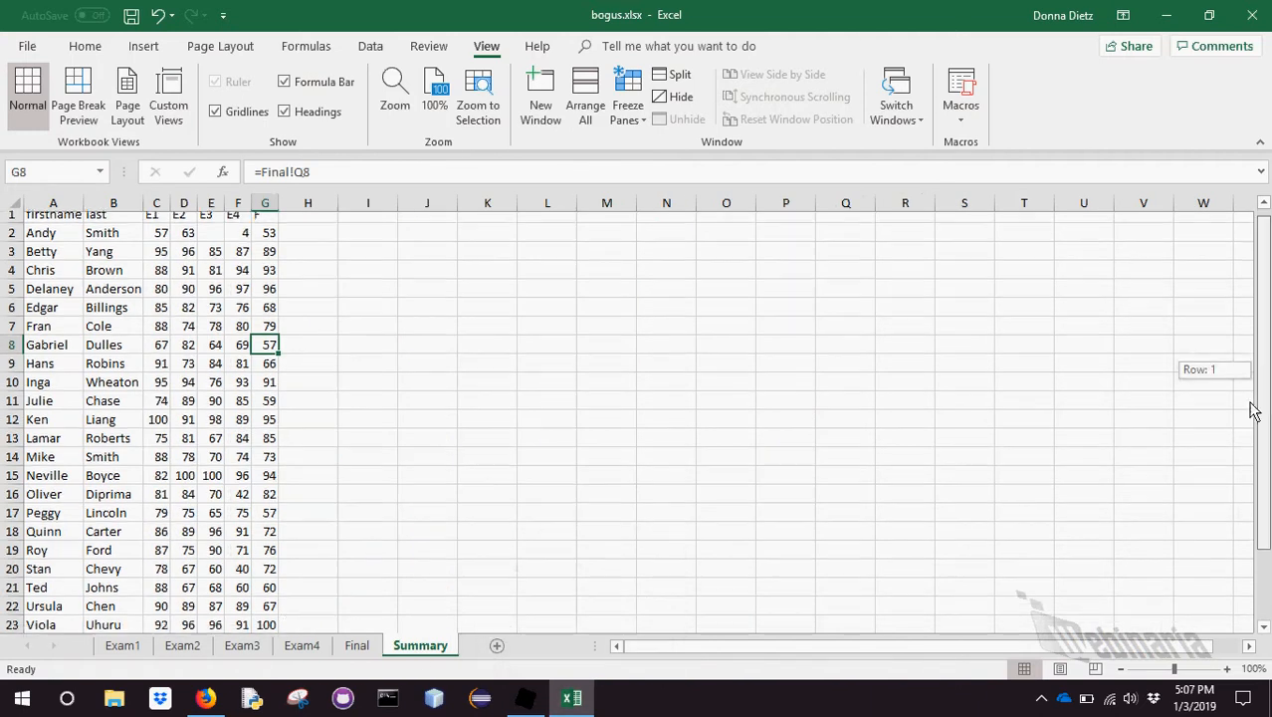
pyautogui.scroll(-3)
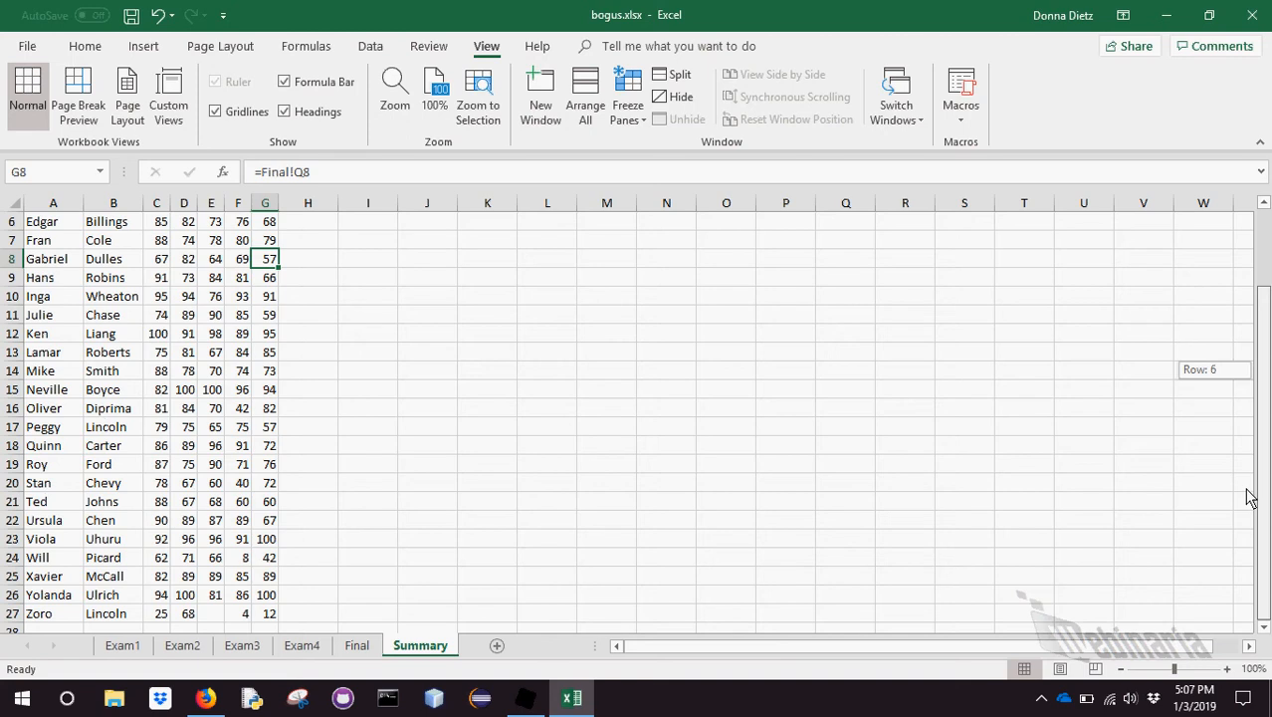
pyautogui.scroll(3)
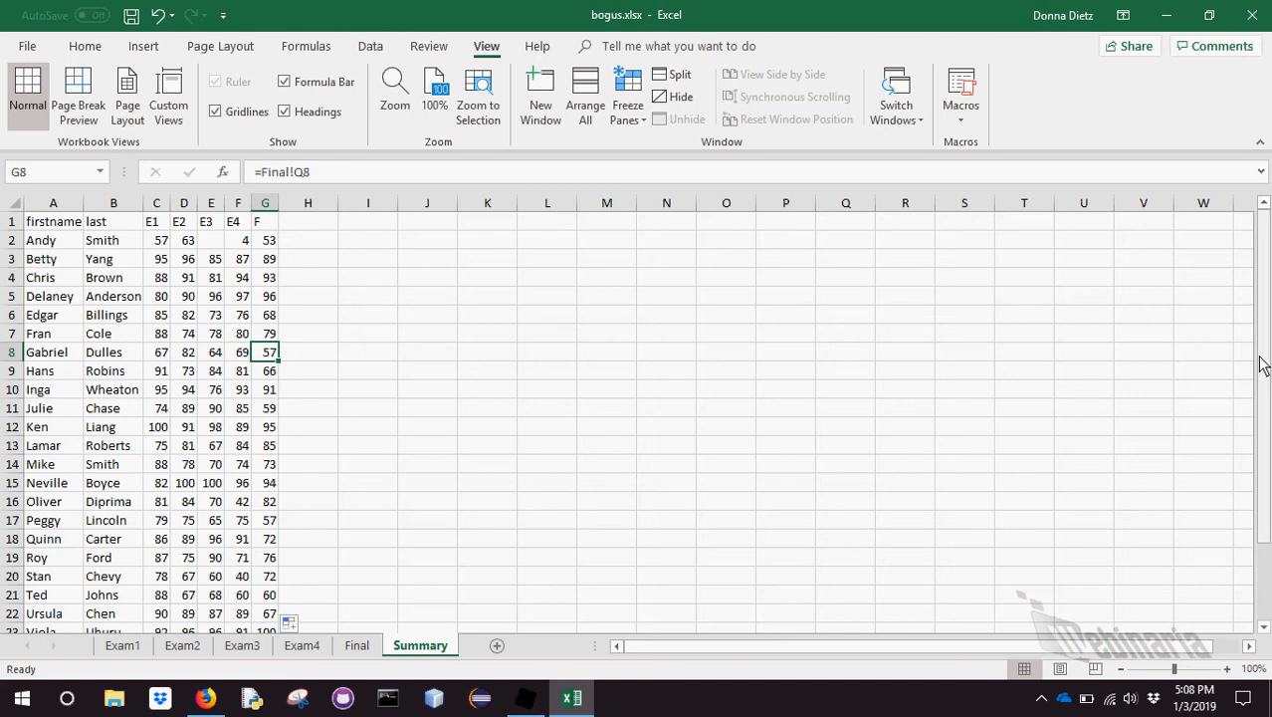
pyautogui.scroll(-3)
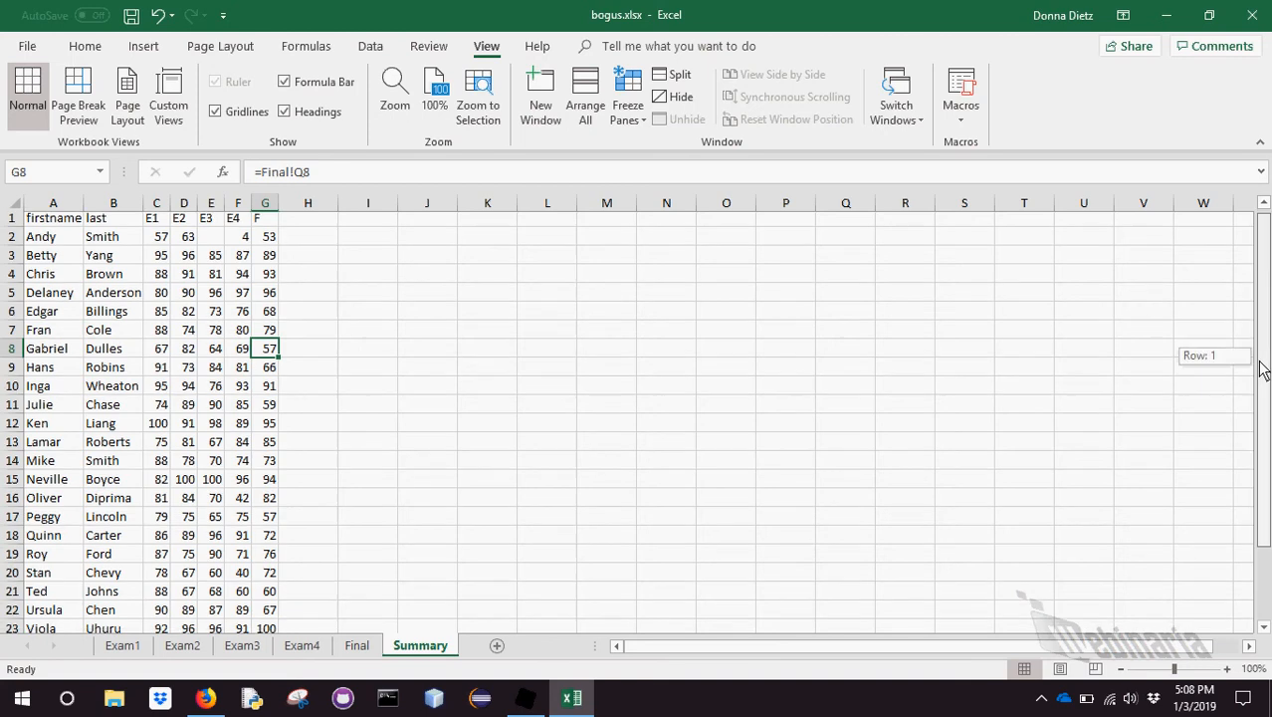
pyautogui.scroll(-3)
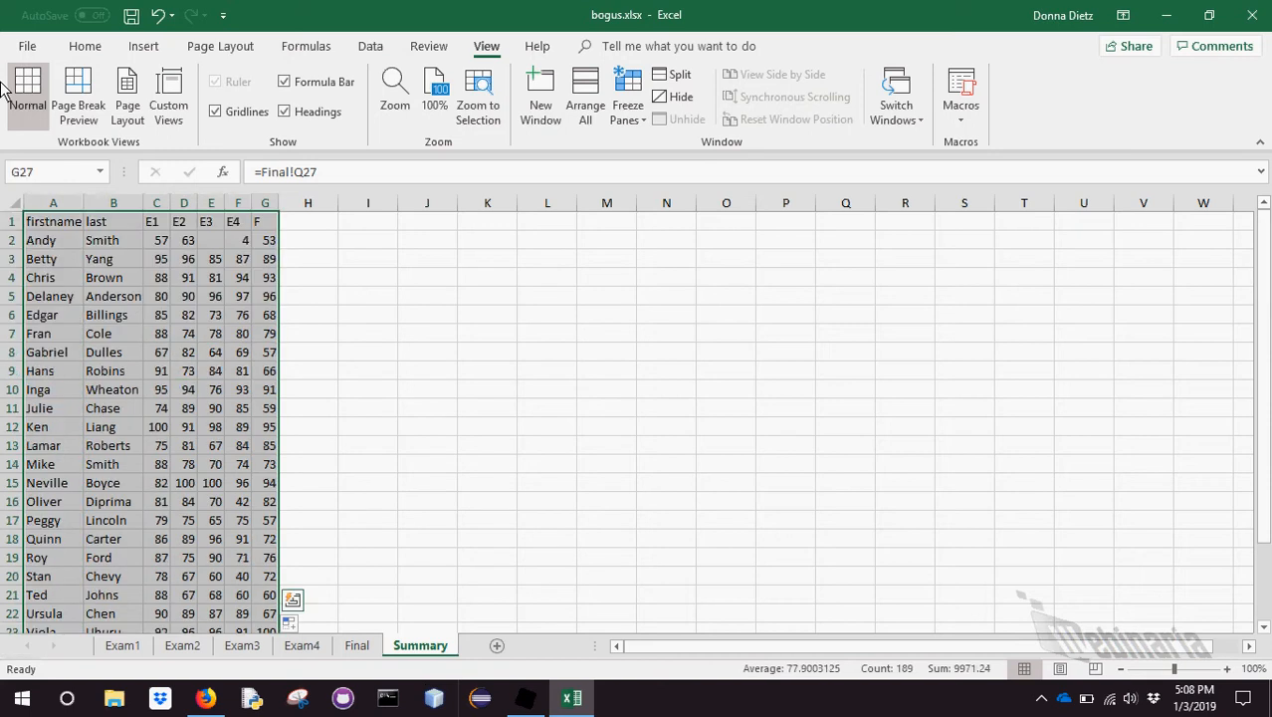
pyautogui.click(366, 315)
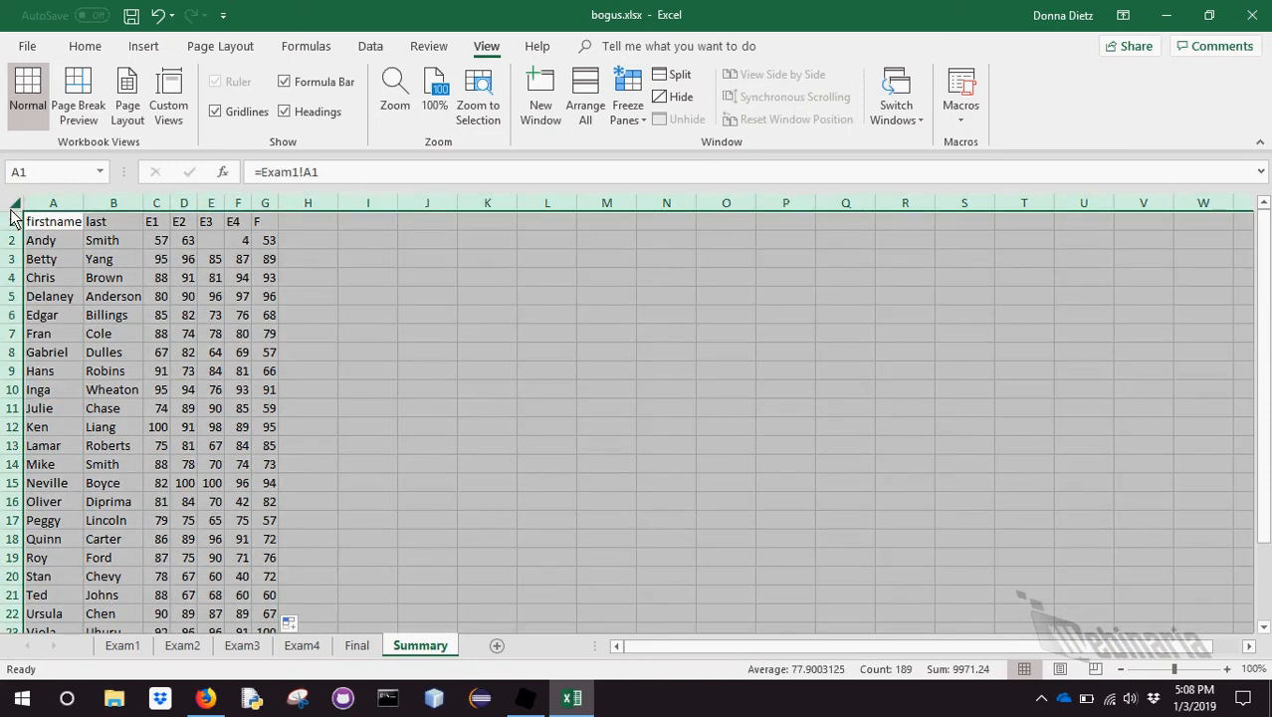
pyautogui.moveTo(462, 434)
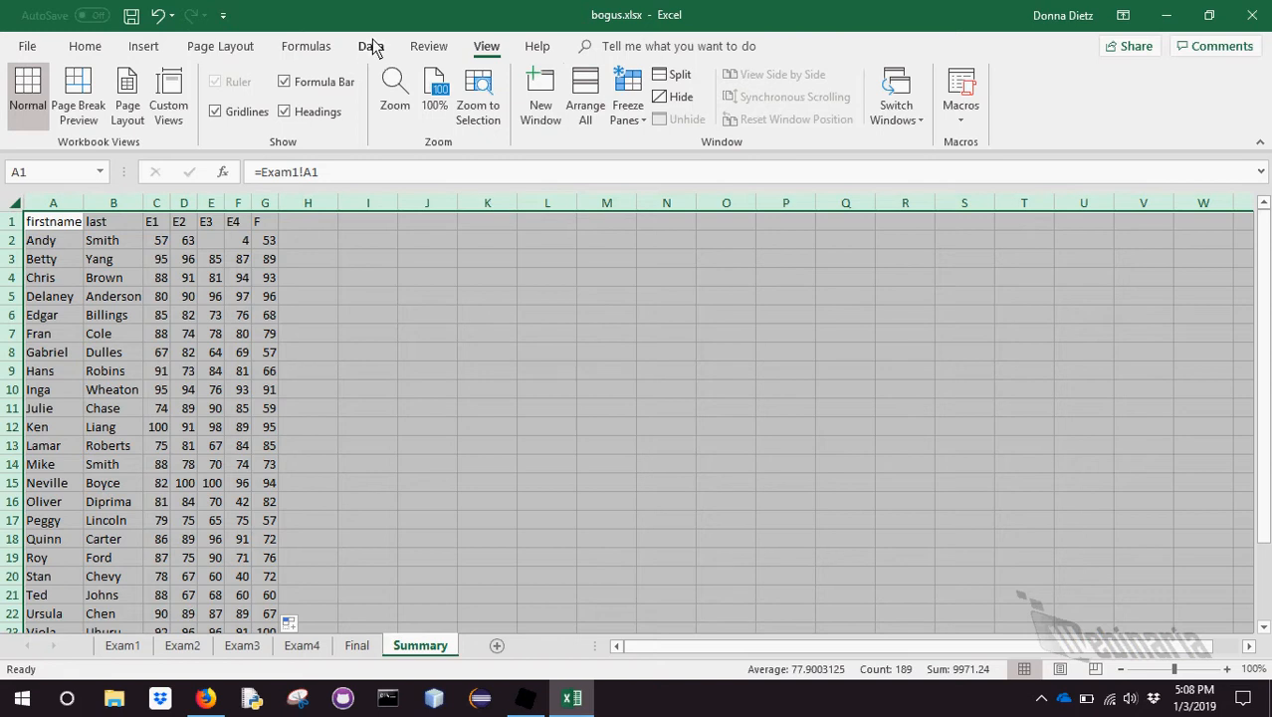
# Sort the Summary table by last name, then first name, and deselect the data
pyautogui.click(707, 95)
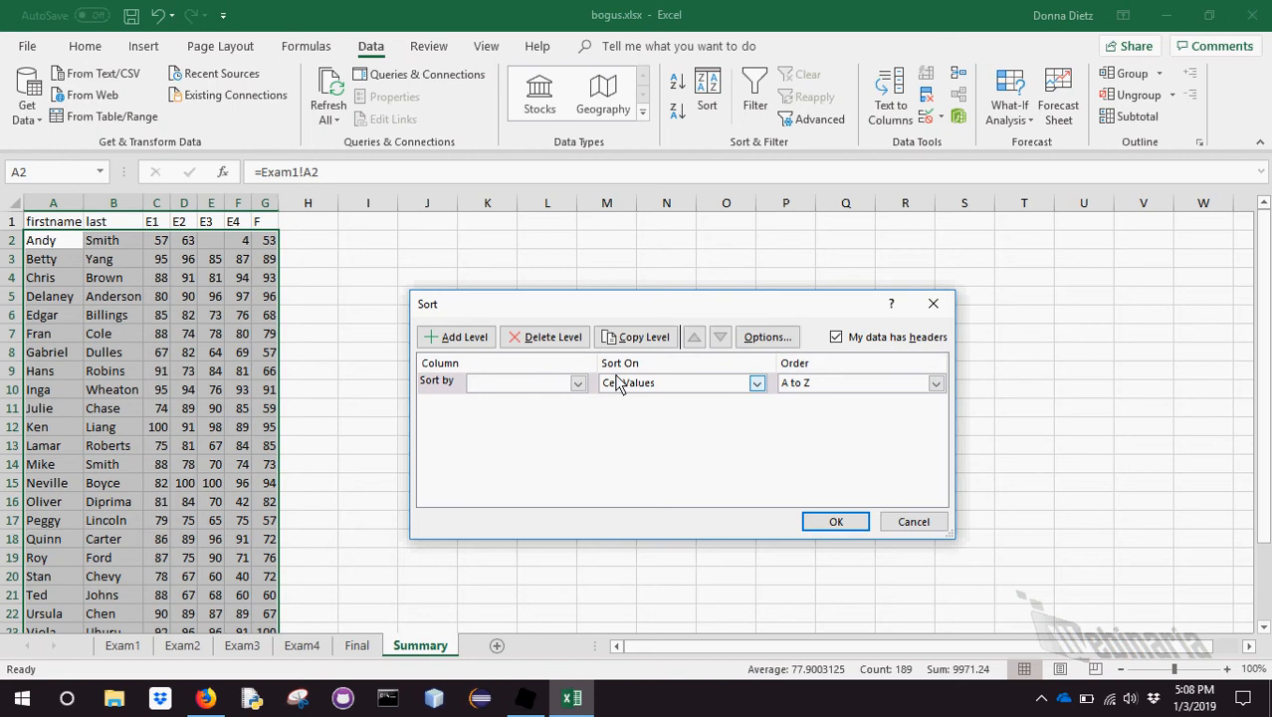
pyautogui.click(577, 382)
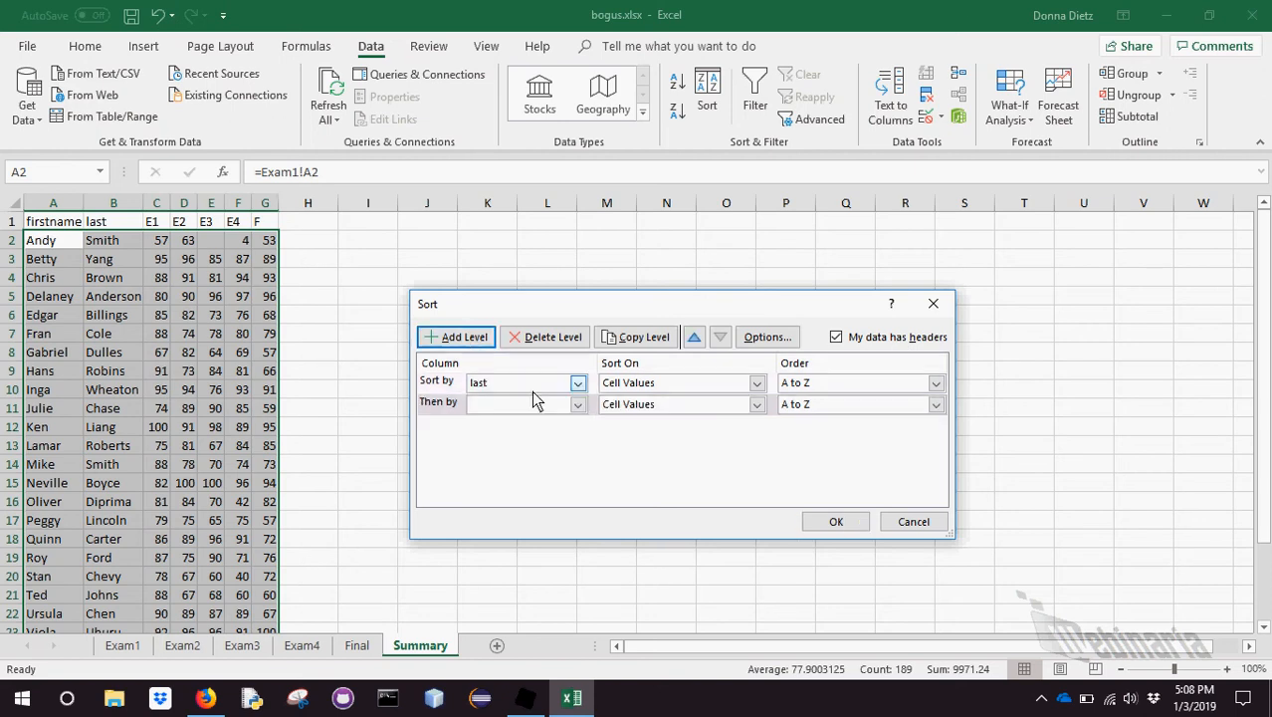
pyautogui.click(518, 402)
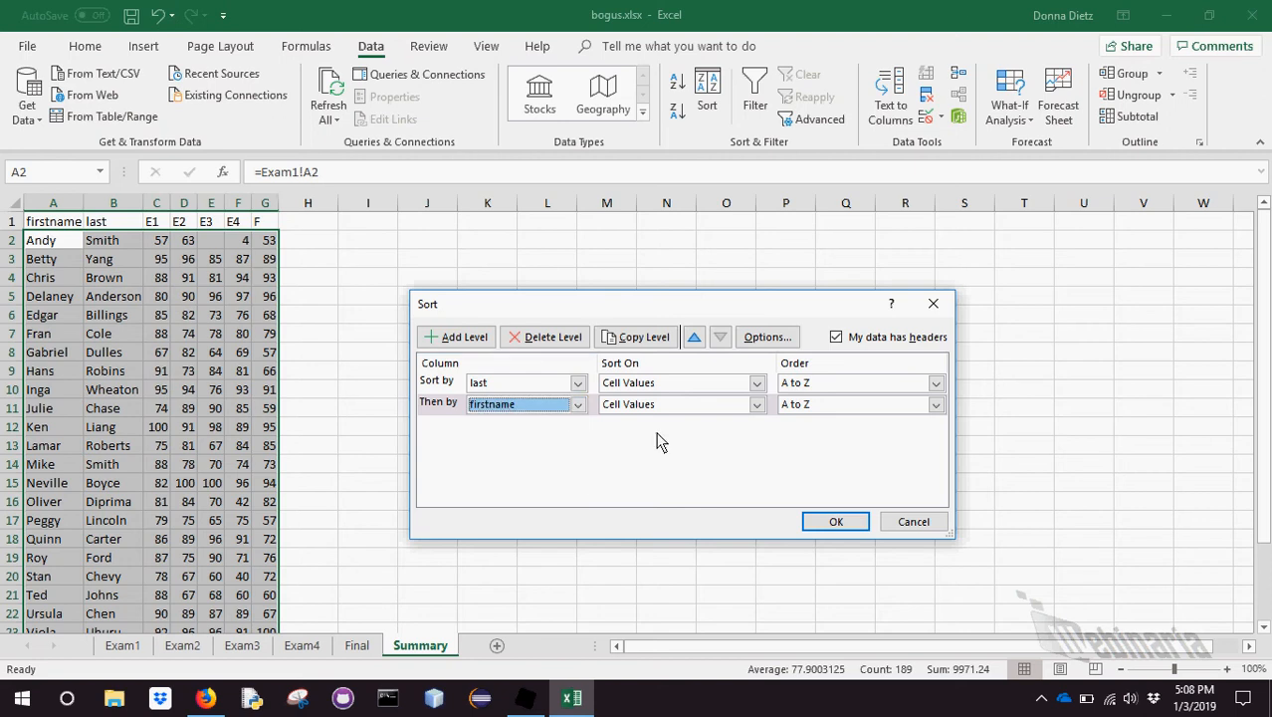
pyautogui.click(836, 522)
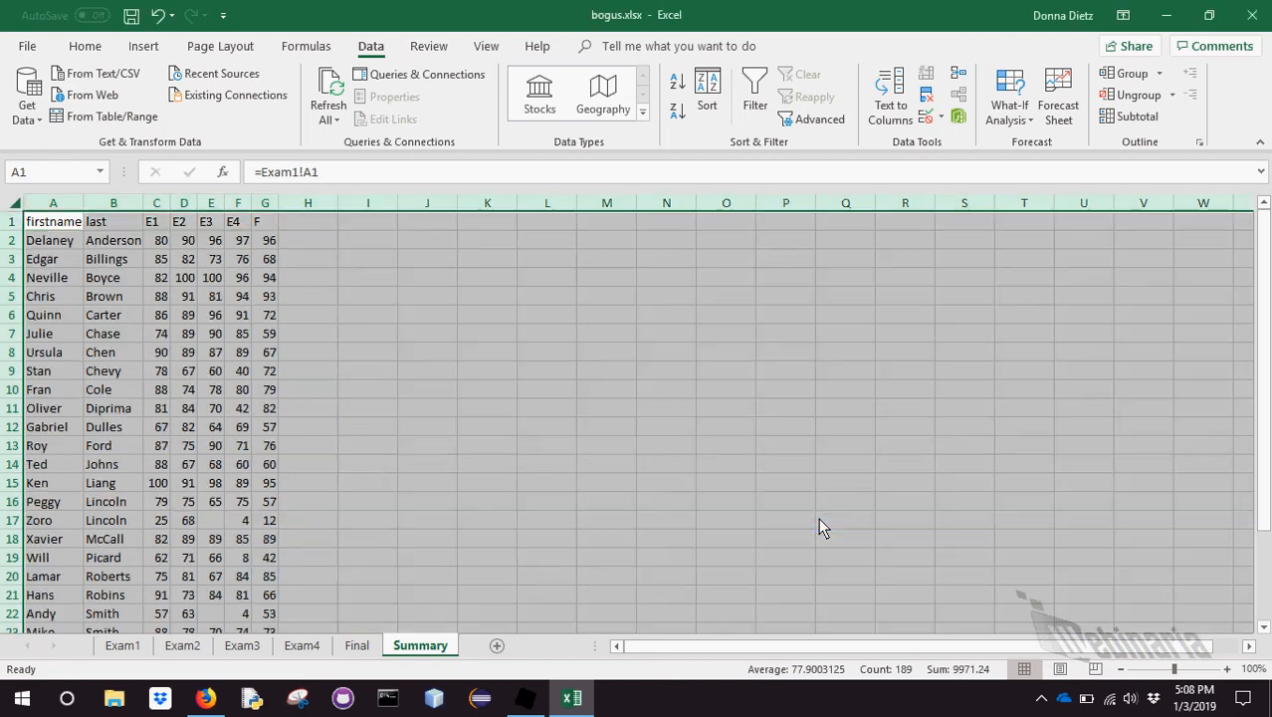
pyautogui.click(844, 519)
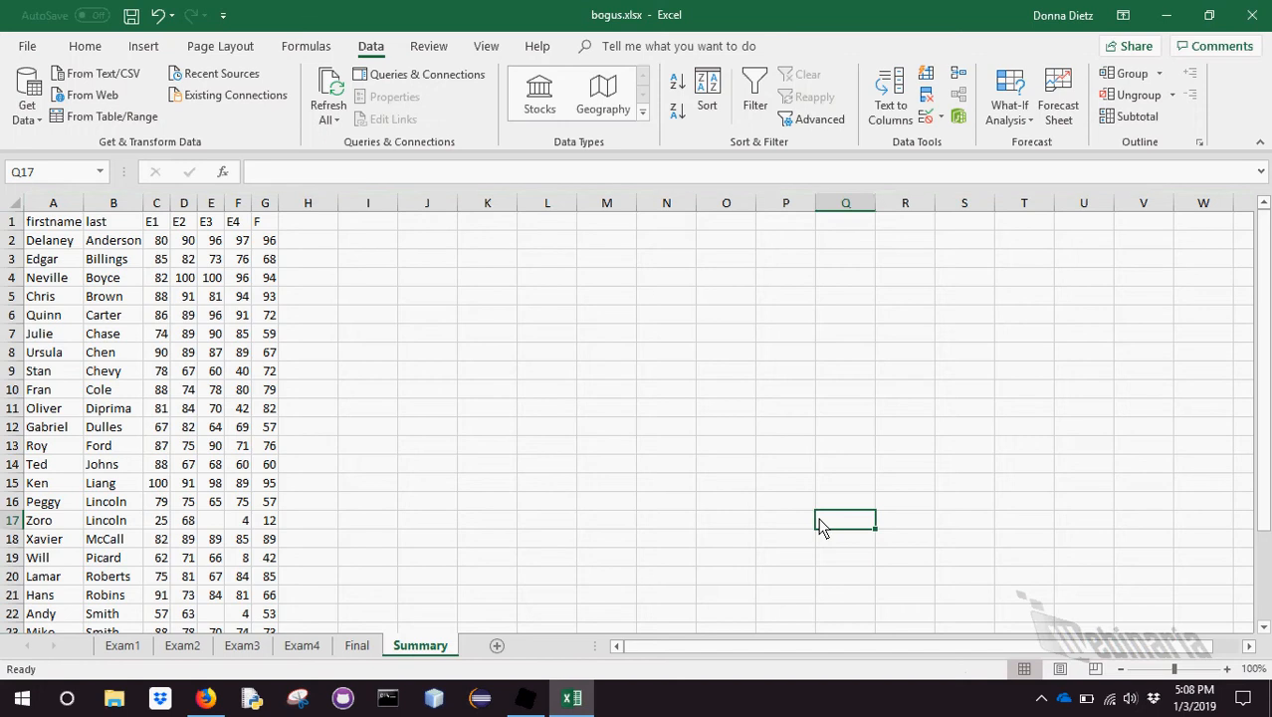
# Undo the last-name sort so the rows return to their original Andy-first order
pyautogui.scroll(-3)
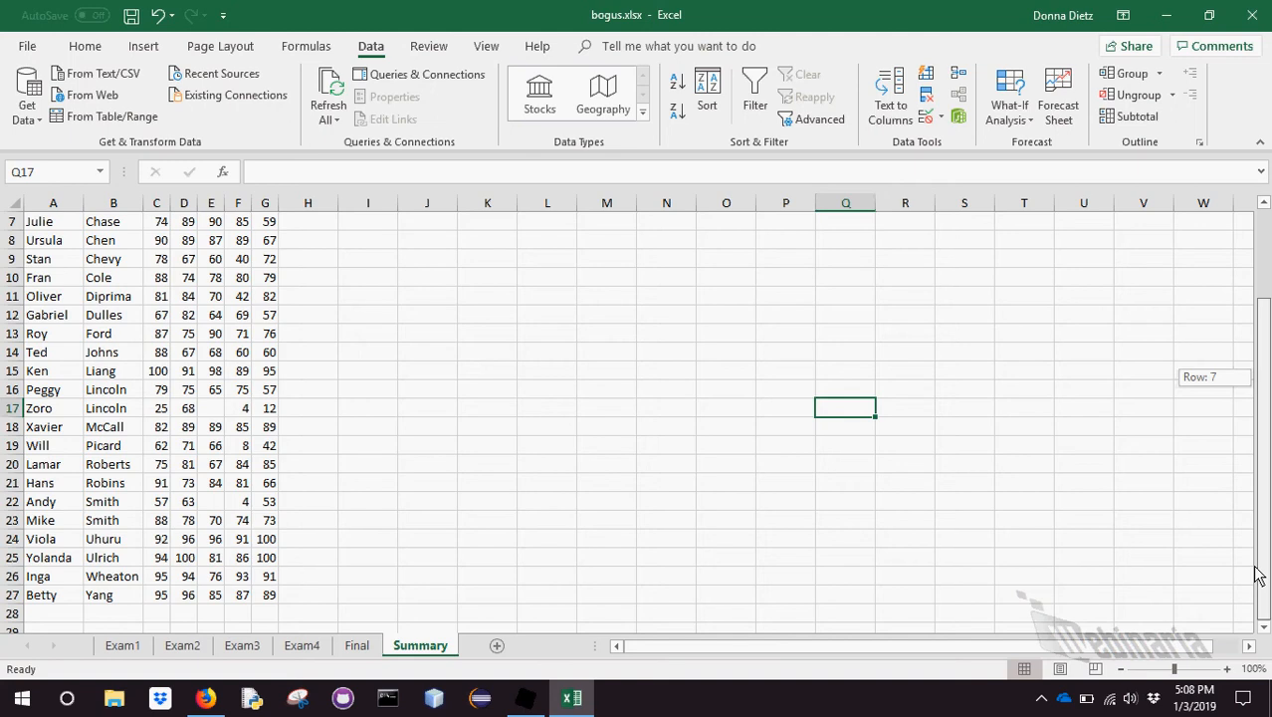
pyautogui.scroll(3)
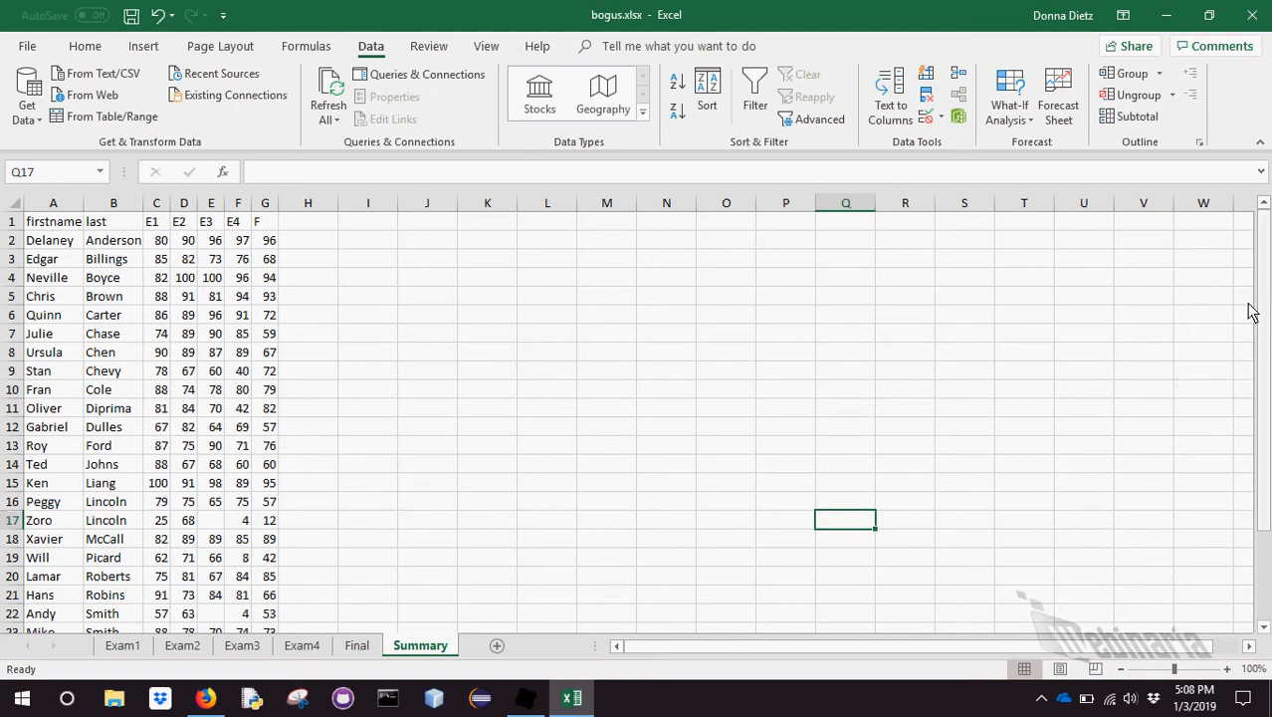
pyautogui.click(157, 16)
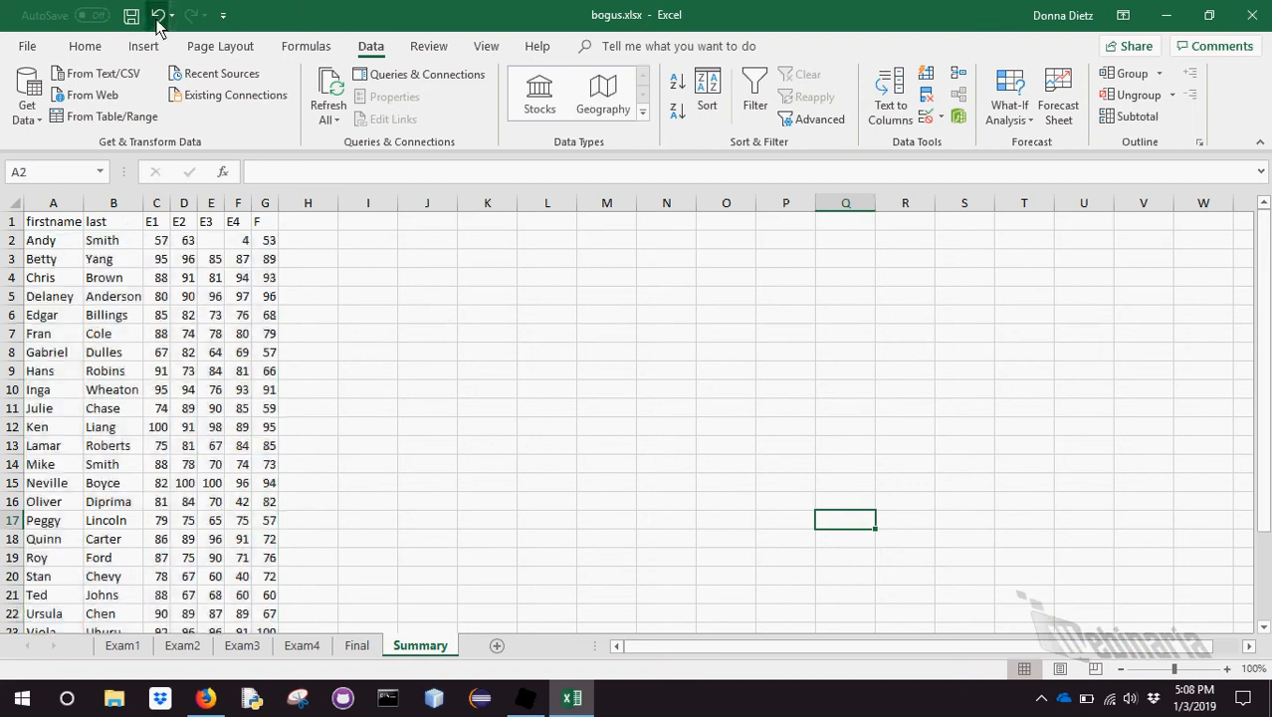
pyautogui.click(488, 294)
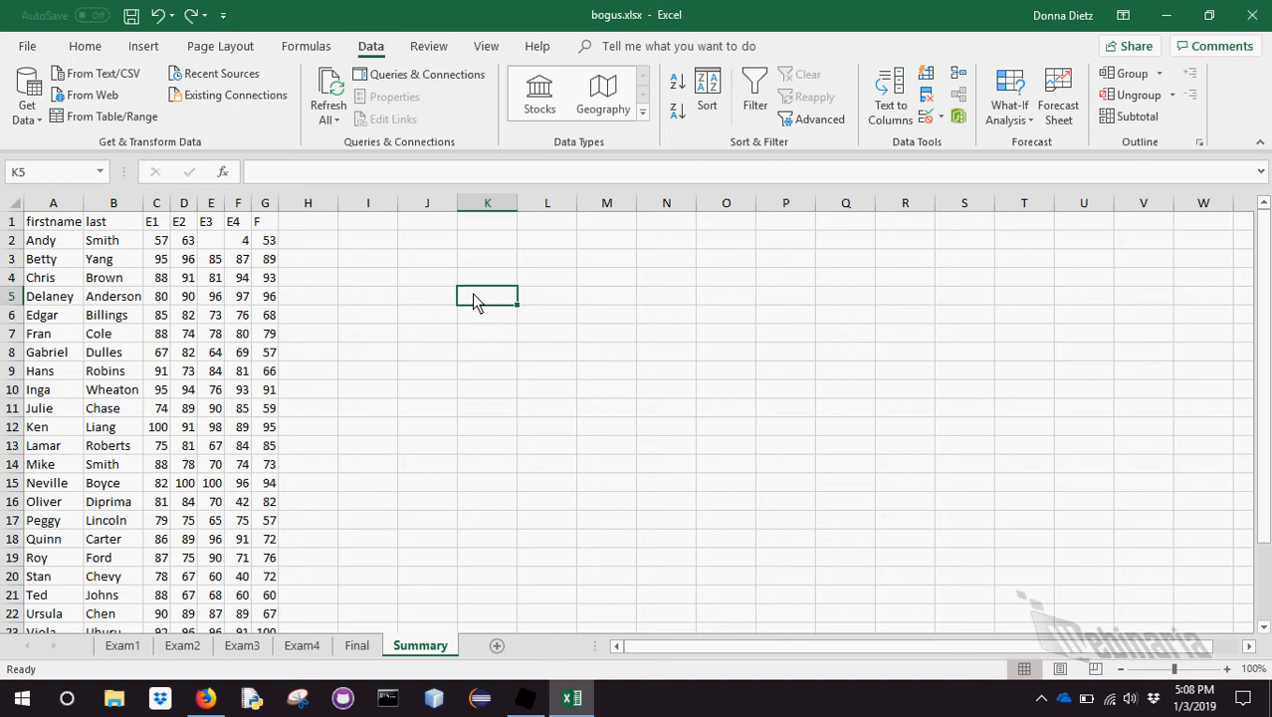
pyautogui.moveTo(389, 386)
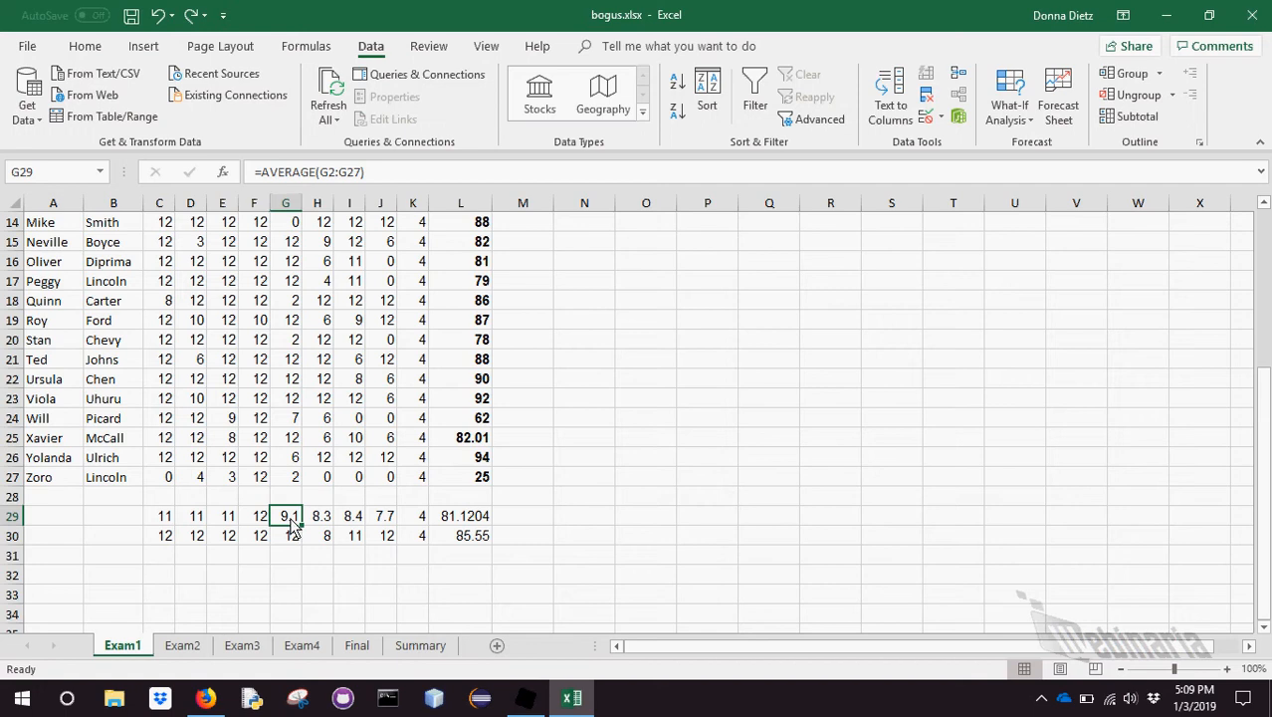
# Enter =STDEV.S(C2:C27) in C31 beneath the averages and medians on Exam1
pyautogui.click(287, 533)
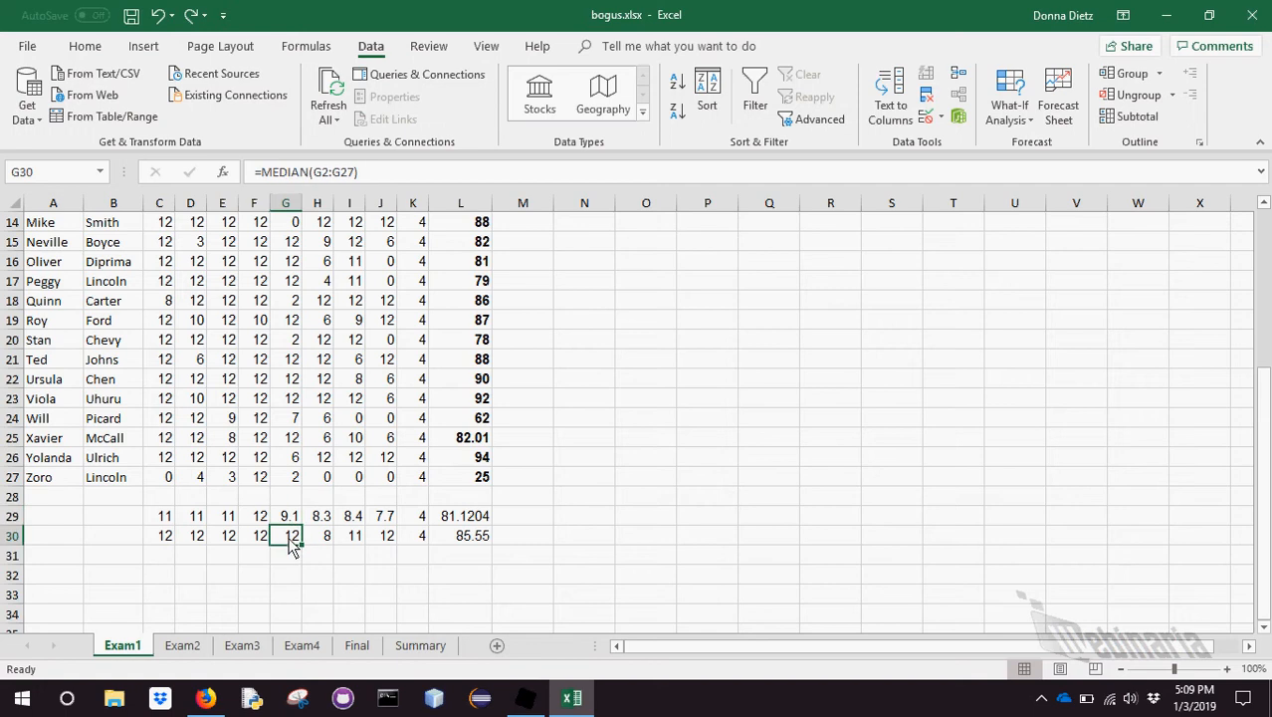
pyautogui.moveTo(390, 598)
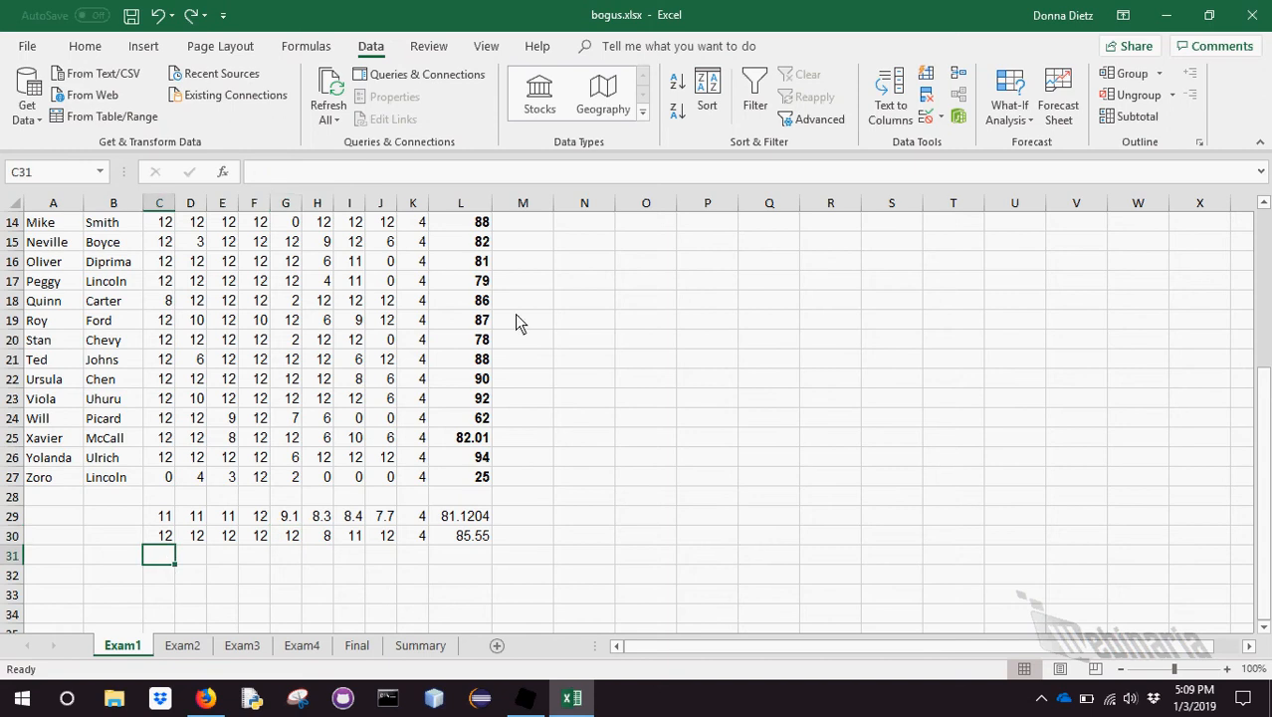
pyautogui.write('=')
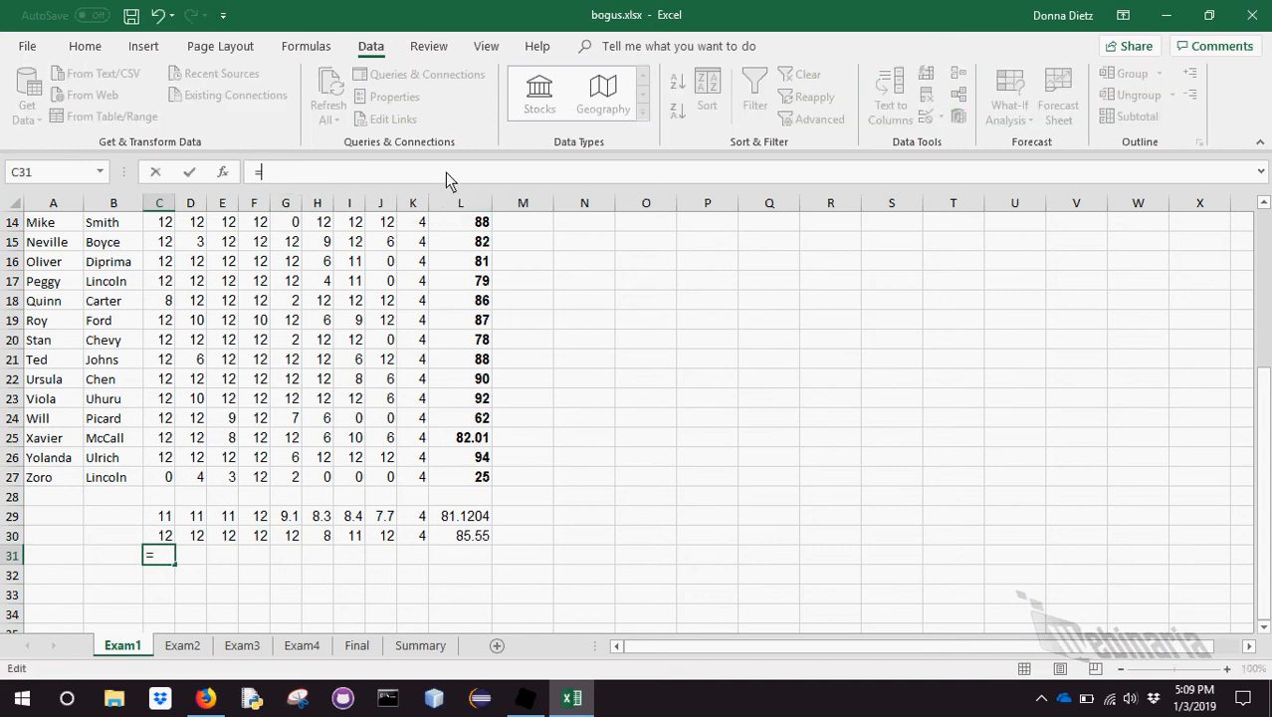
pyautogui.write('STD')
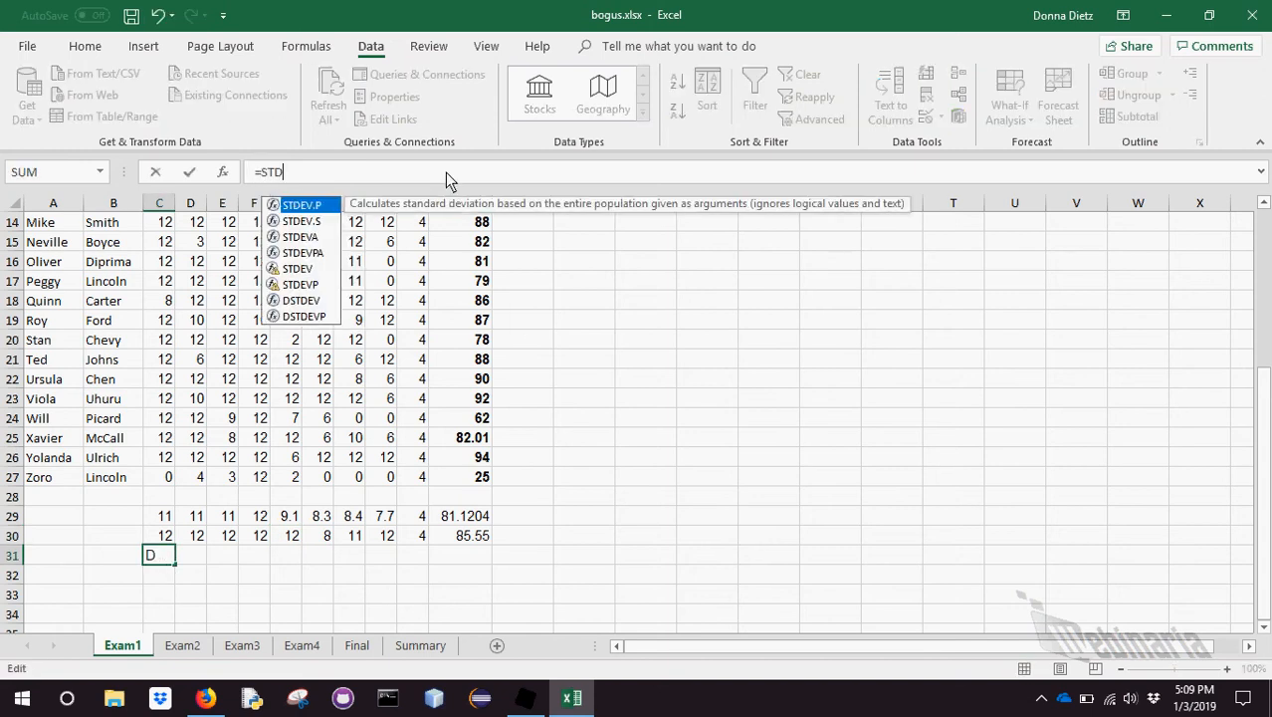
pyautogui.write('E')
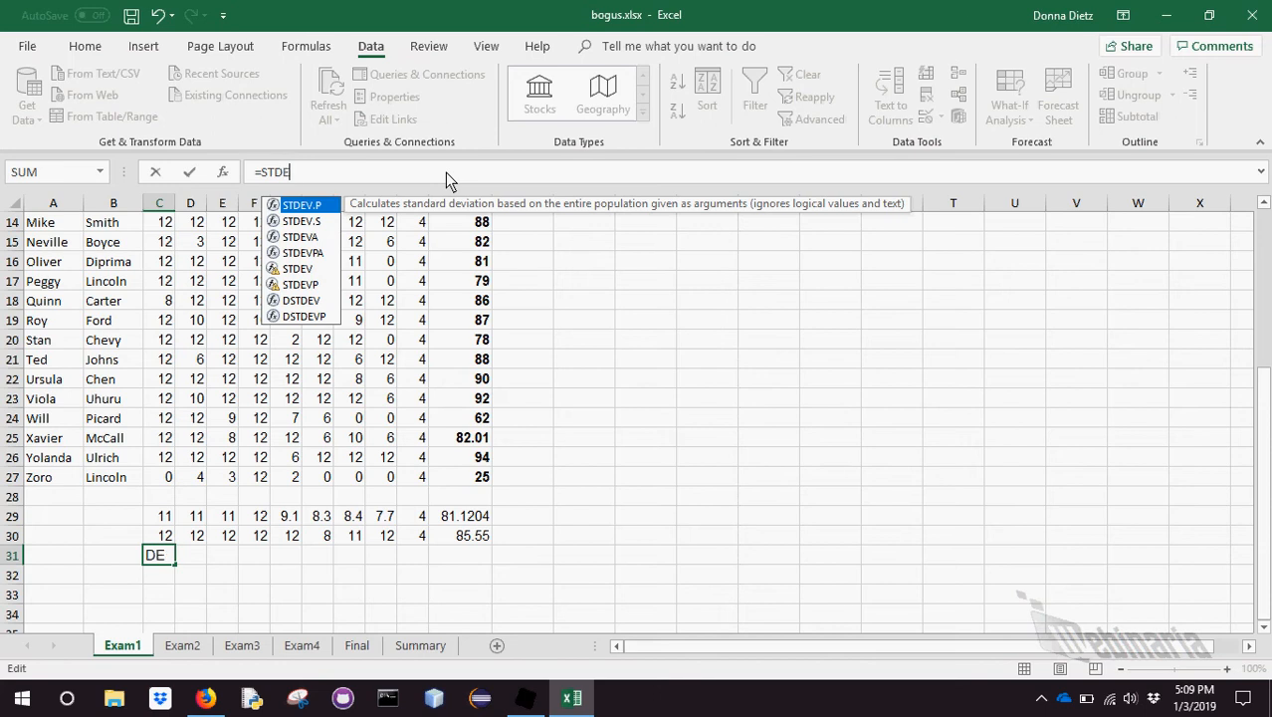
pyautogui.write('V.S')
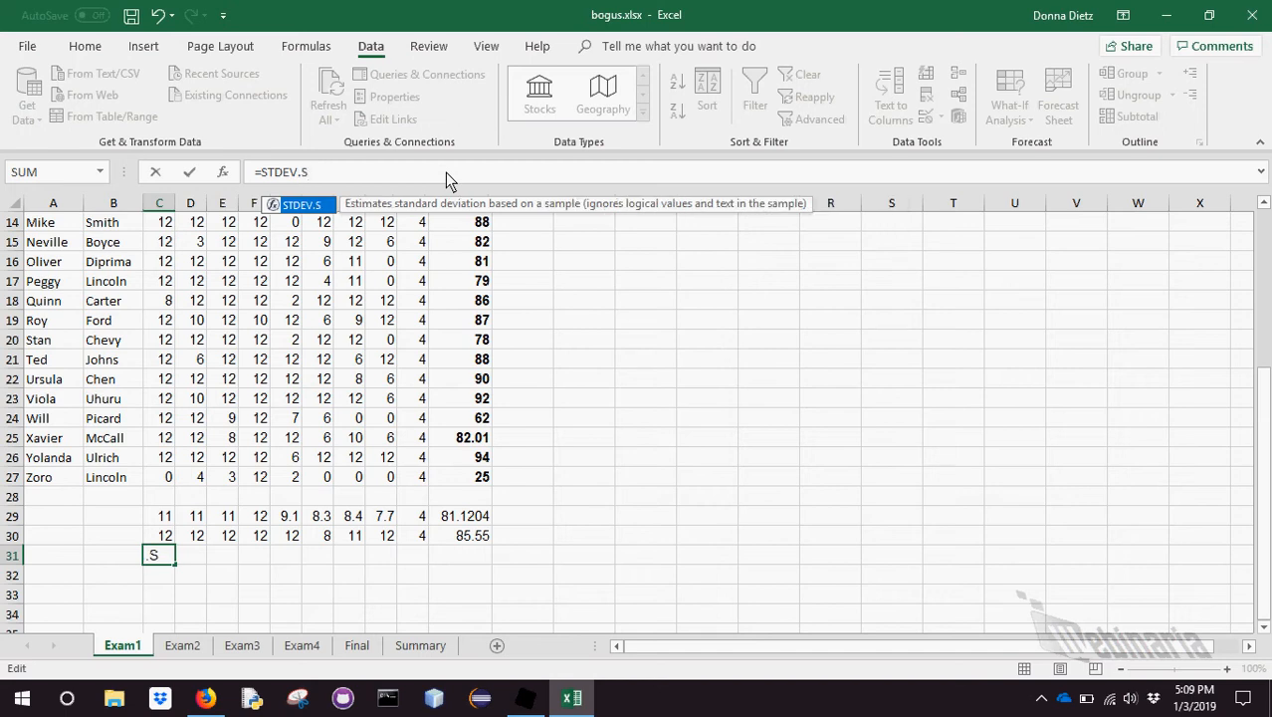
pyautogui.write('(')
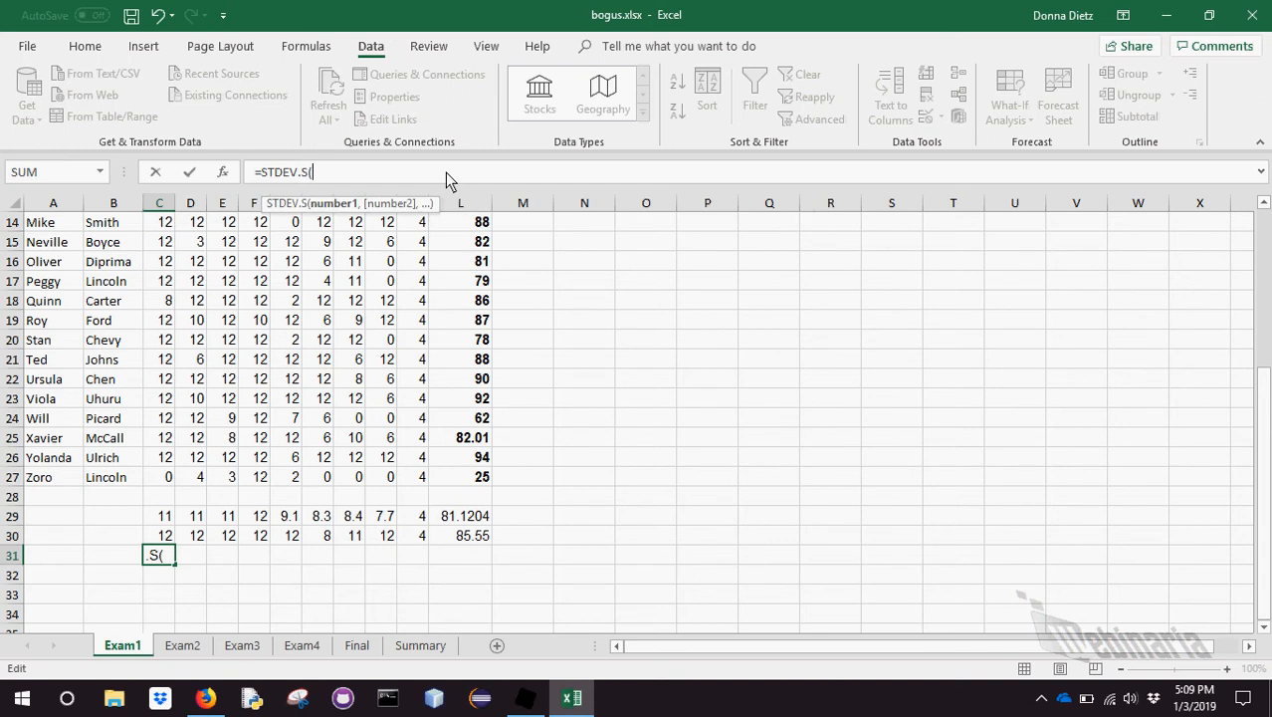
pyautogui.write('C2:C')
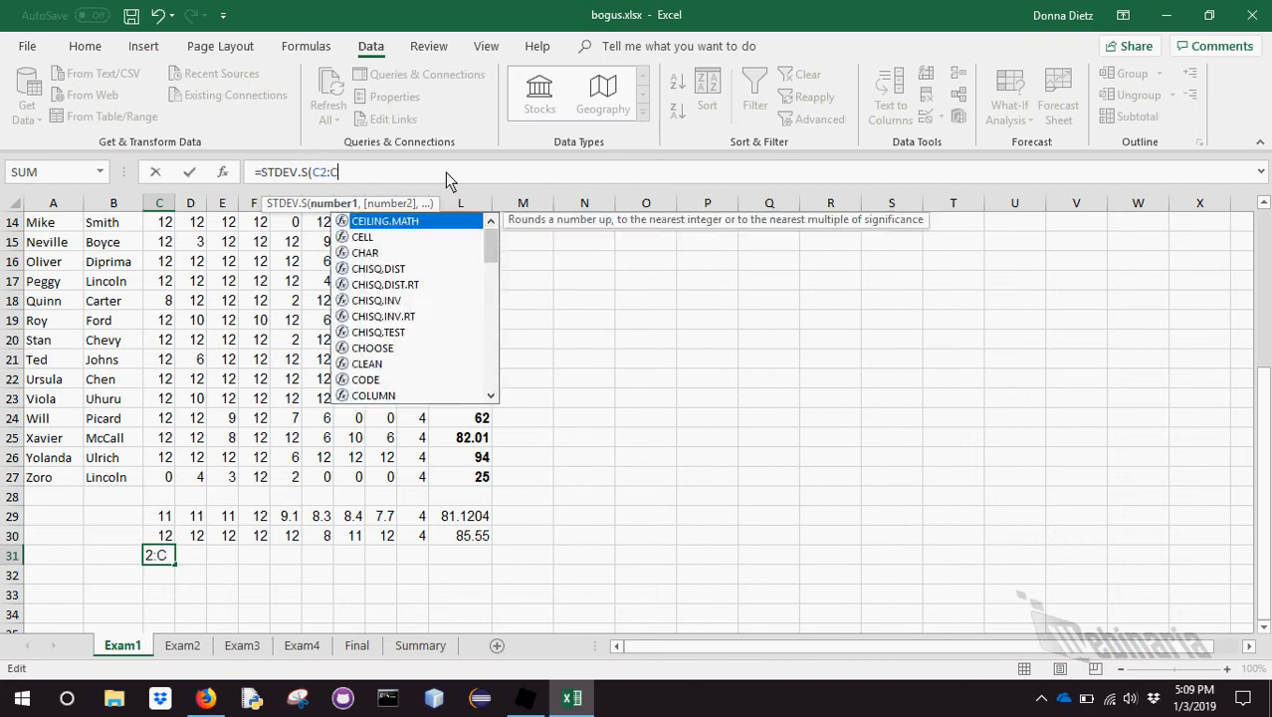
pyautogui.press('Return')
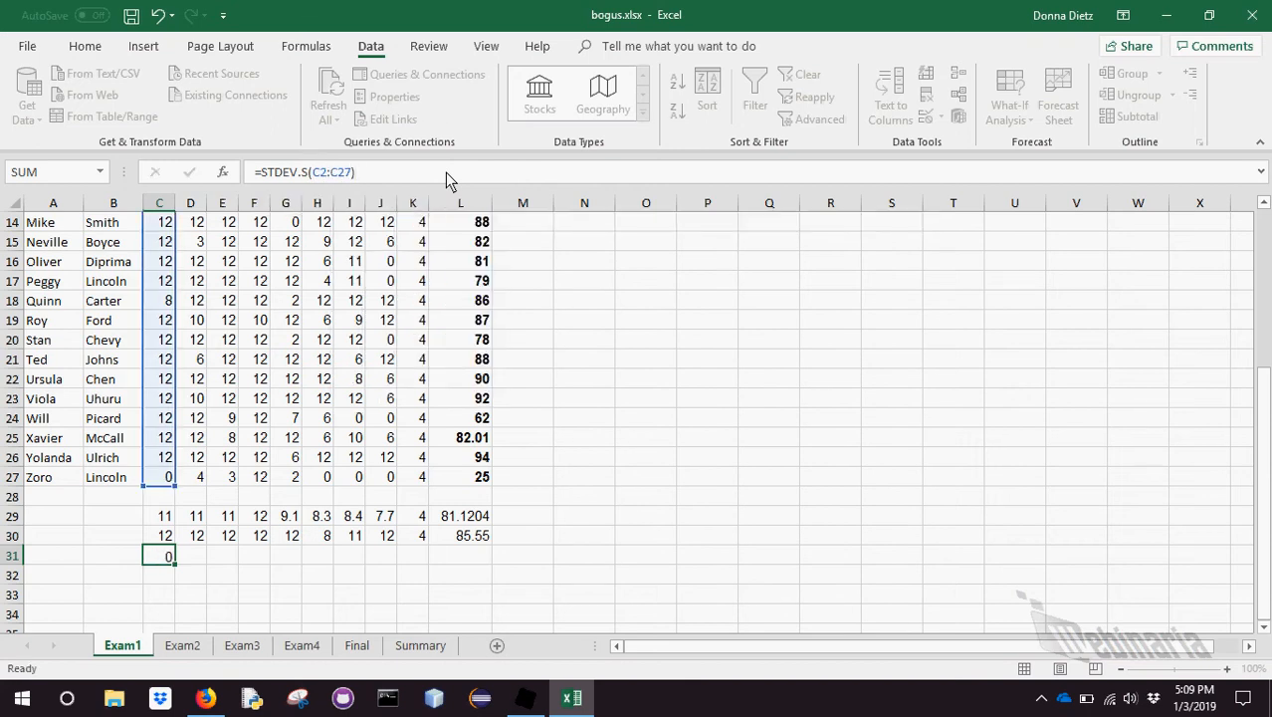
pyautogui.press('Return')
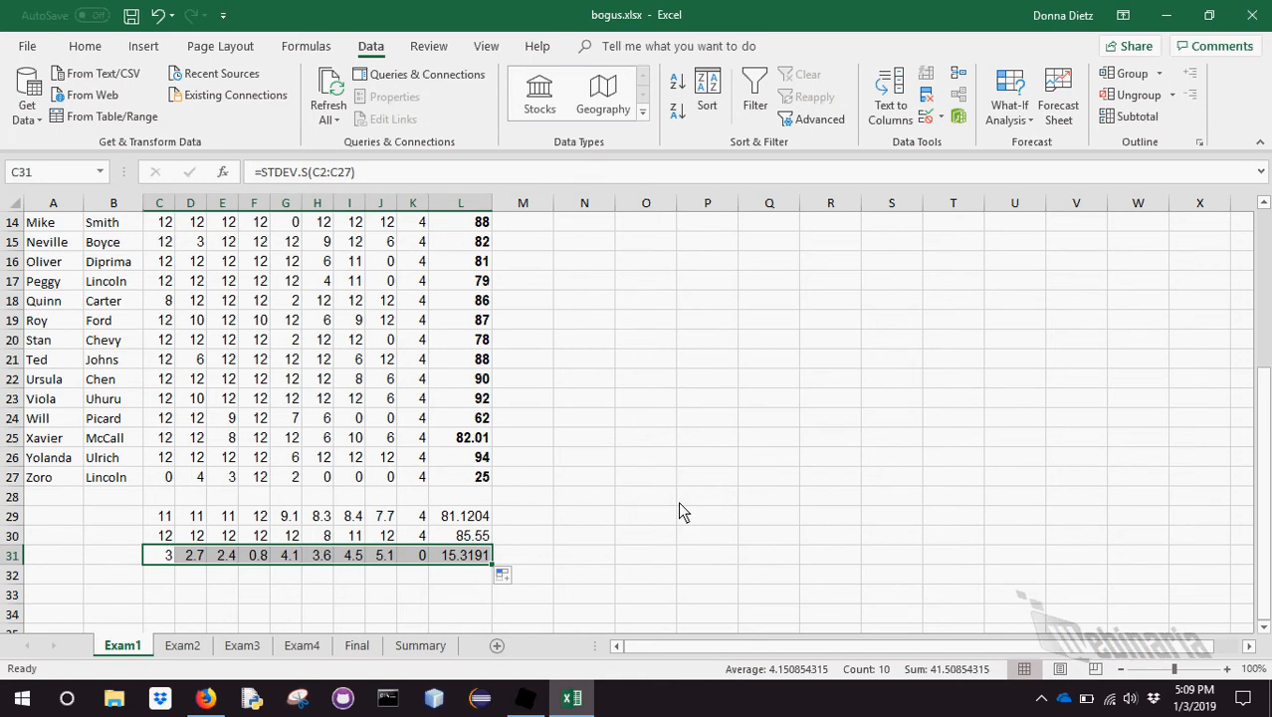
# Extend the standard deviation row across the score columns through Total (15.32)
pyautogui.scroll(3)
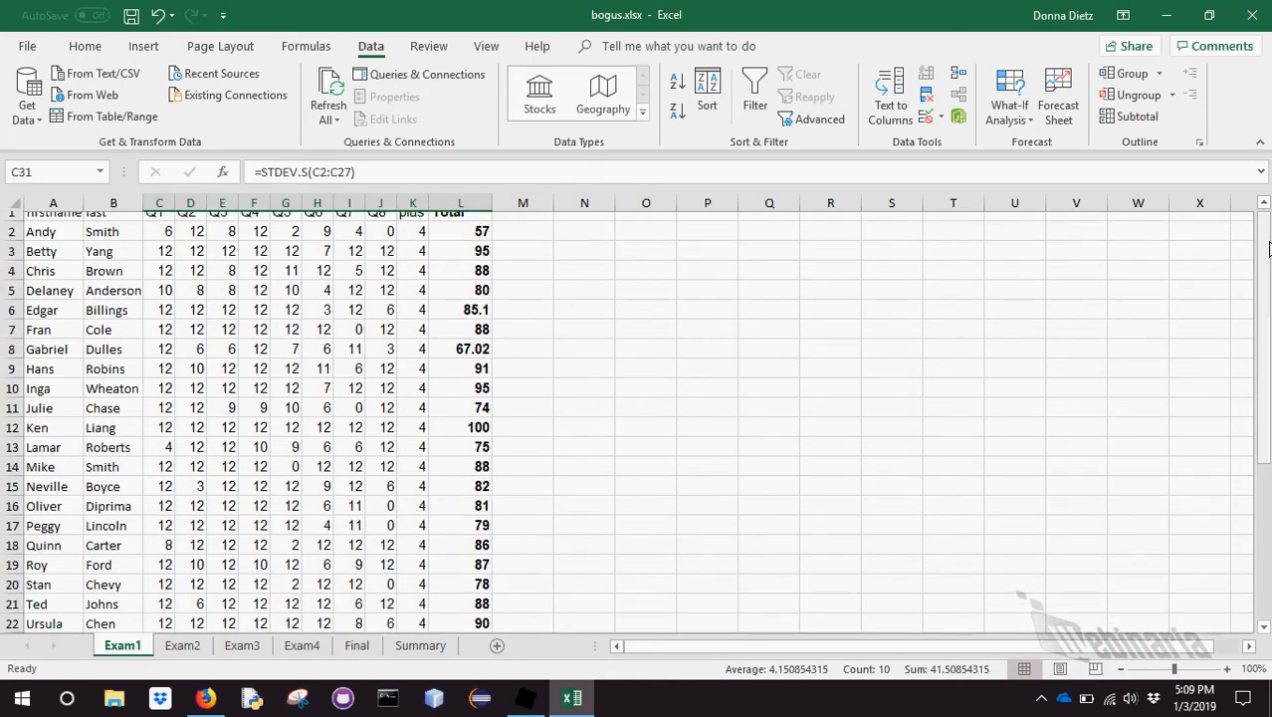
pyautogui.scroll(3)
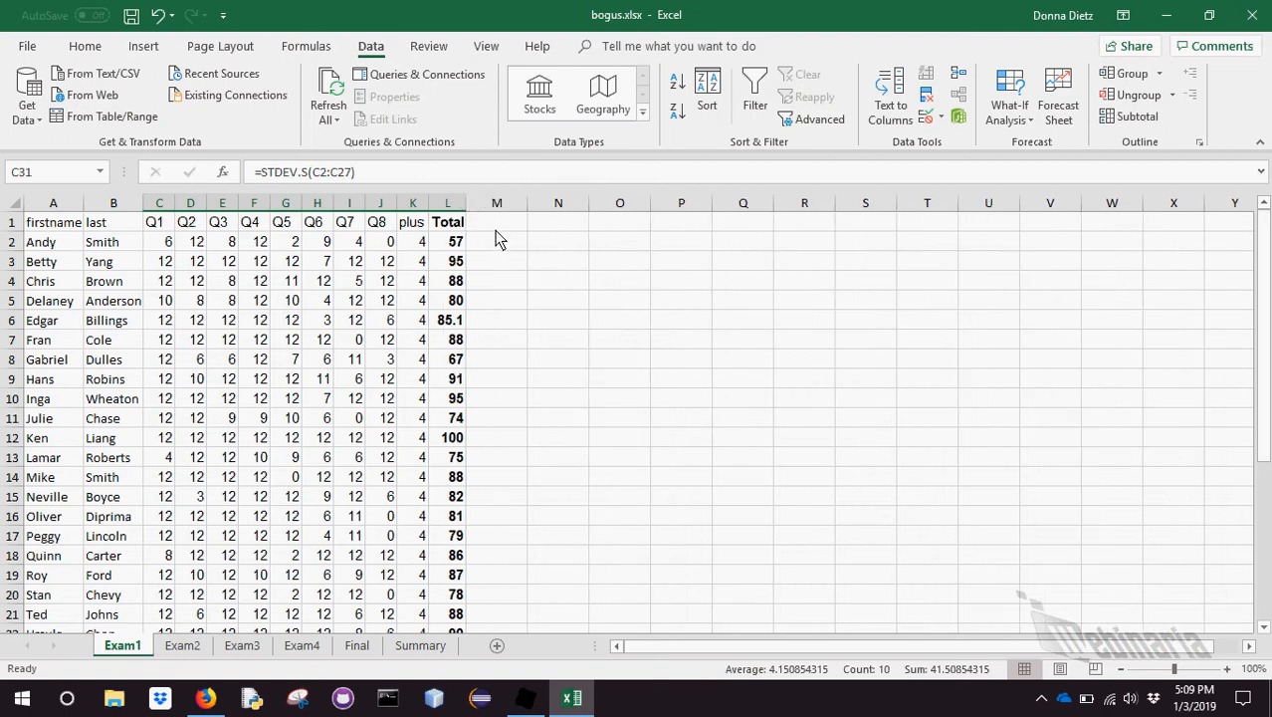
pyautogui.click(495, 223)
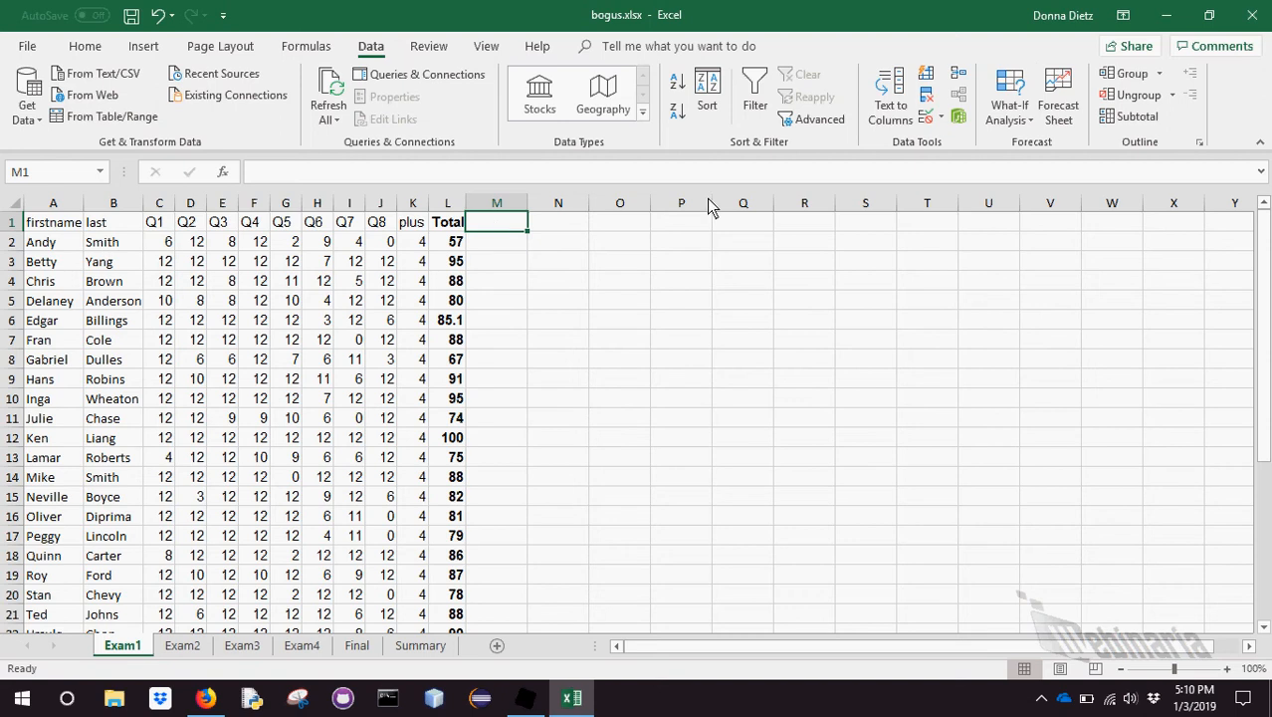
# Close Excel without saving, then generate a bogus data set for id 'asdf' on the generator page
pyautogui.click(1252, 14)
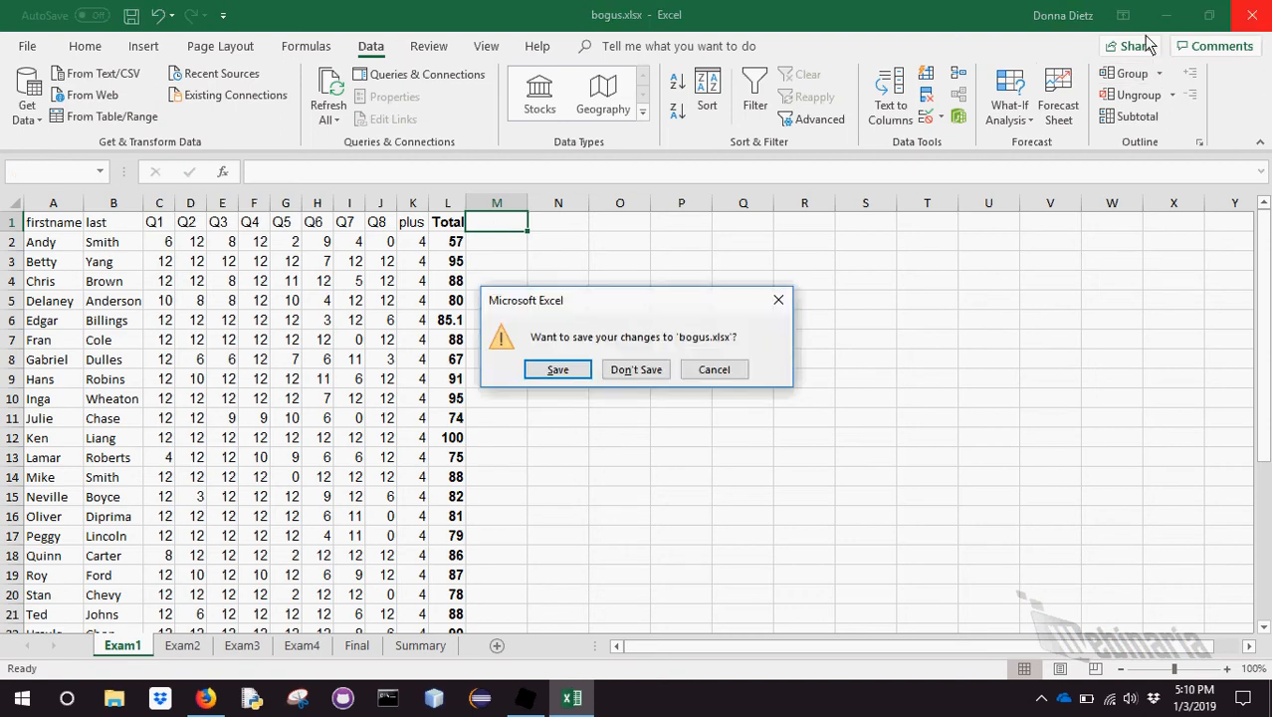
pyautogui.click(635, 368)
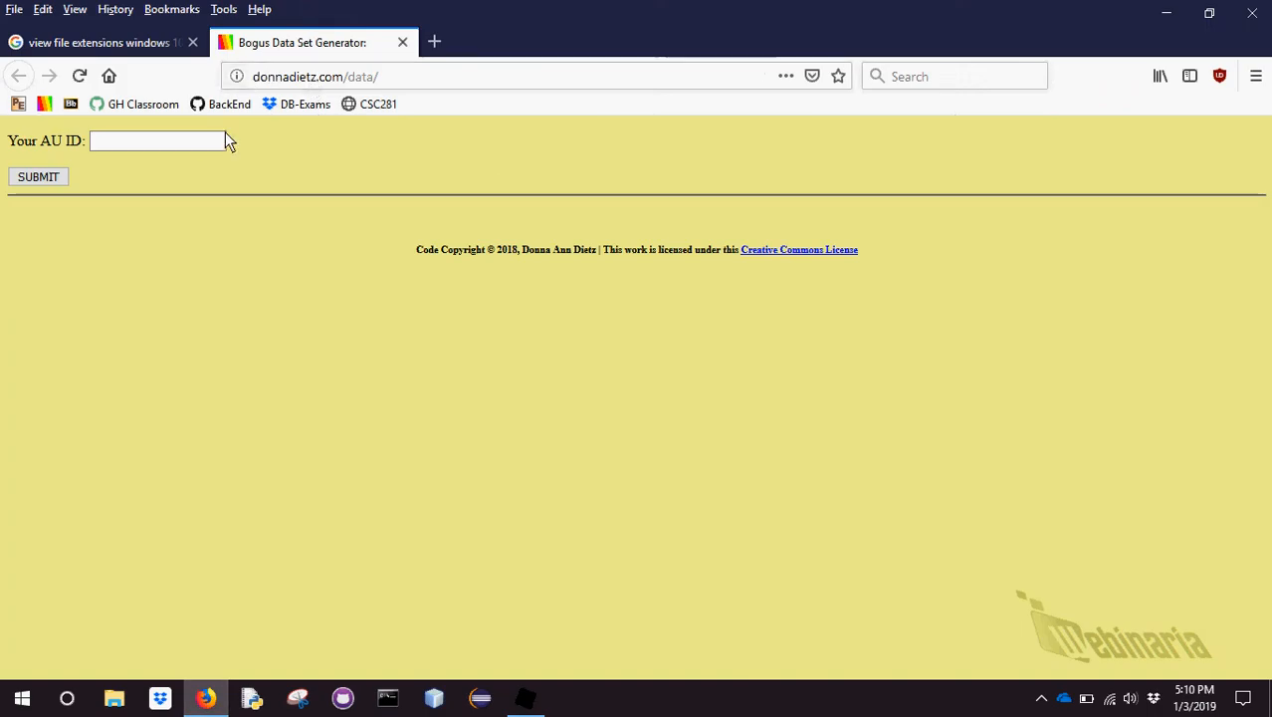
pyautogui.write('asdf')
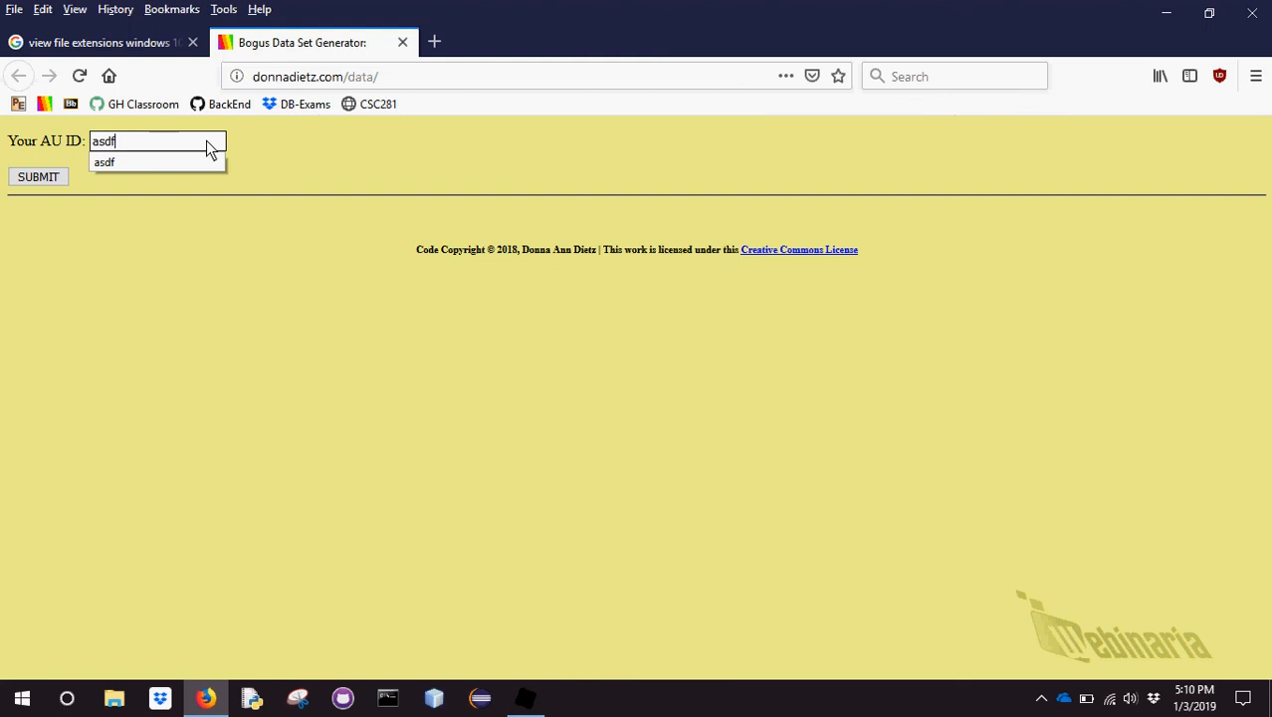
pyautogui.click(38, 175)
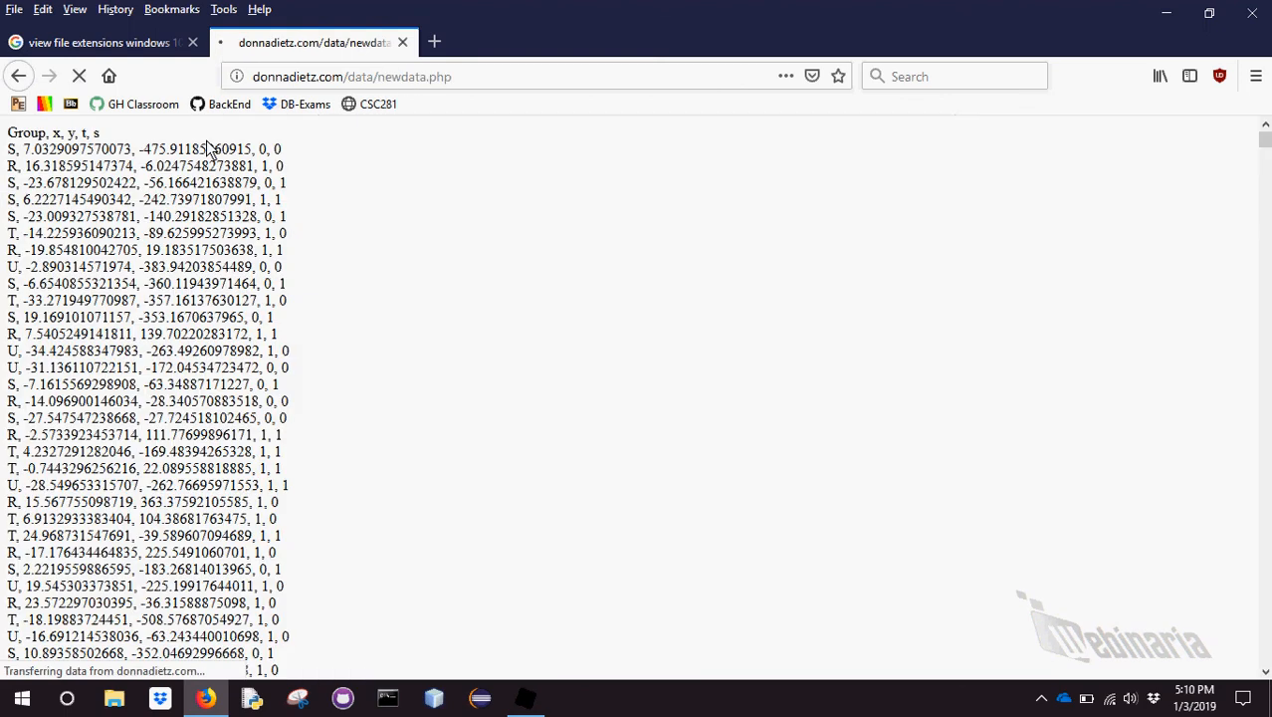
pyautogui.click(44, 8)
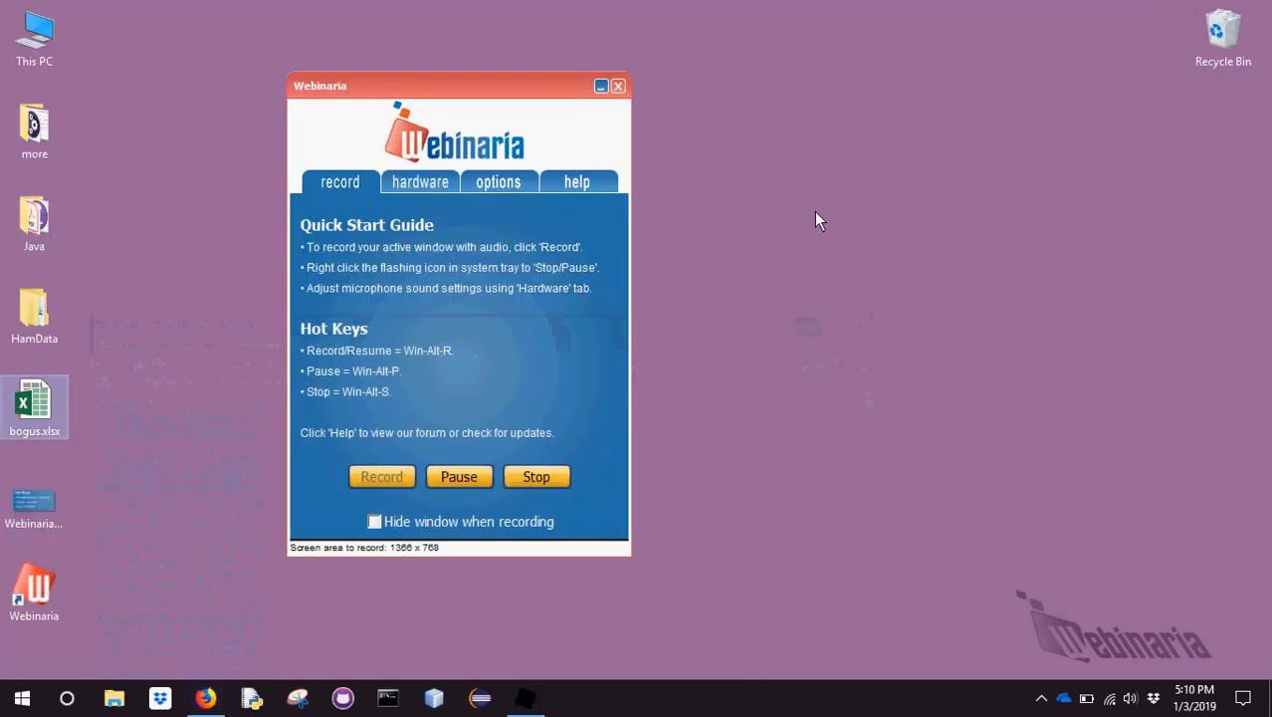
# Create a new text document on the desktop and paste the copied data set into it in Emacs
pyautogui.rightClick(820, 219)
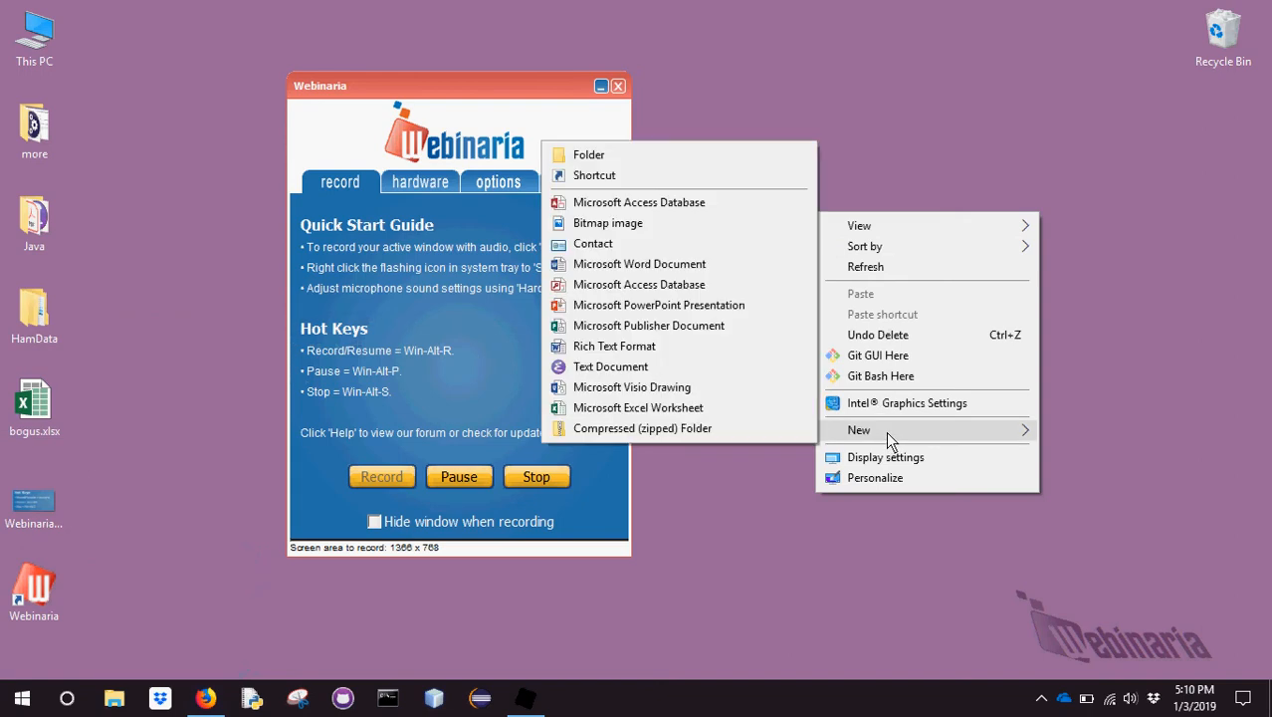
pyautogui.click(609, 367)
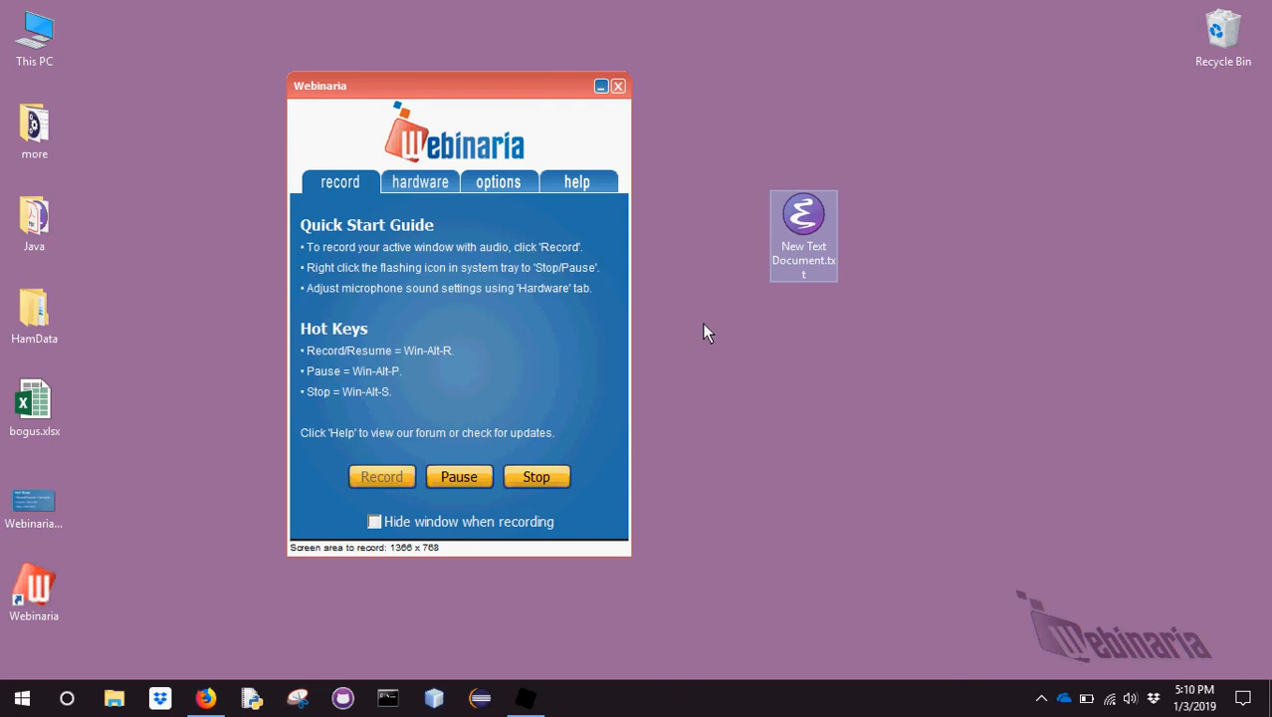
pyautogui.doubleClick(804, 215)
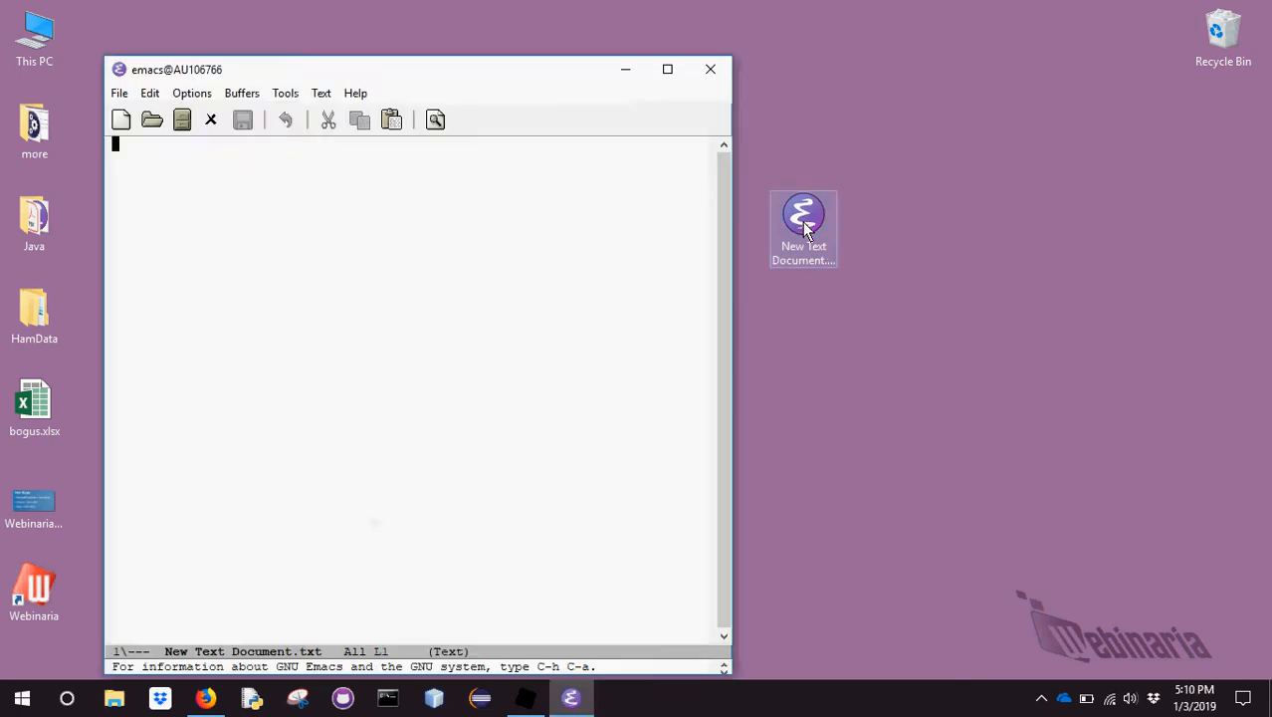
pyautogui.click(149, 94)
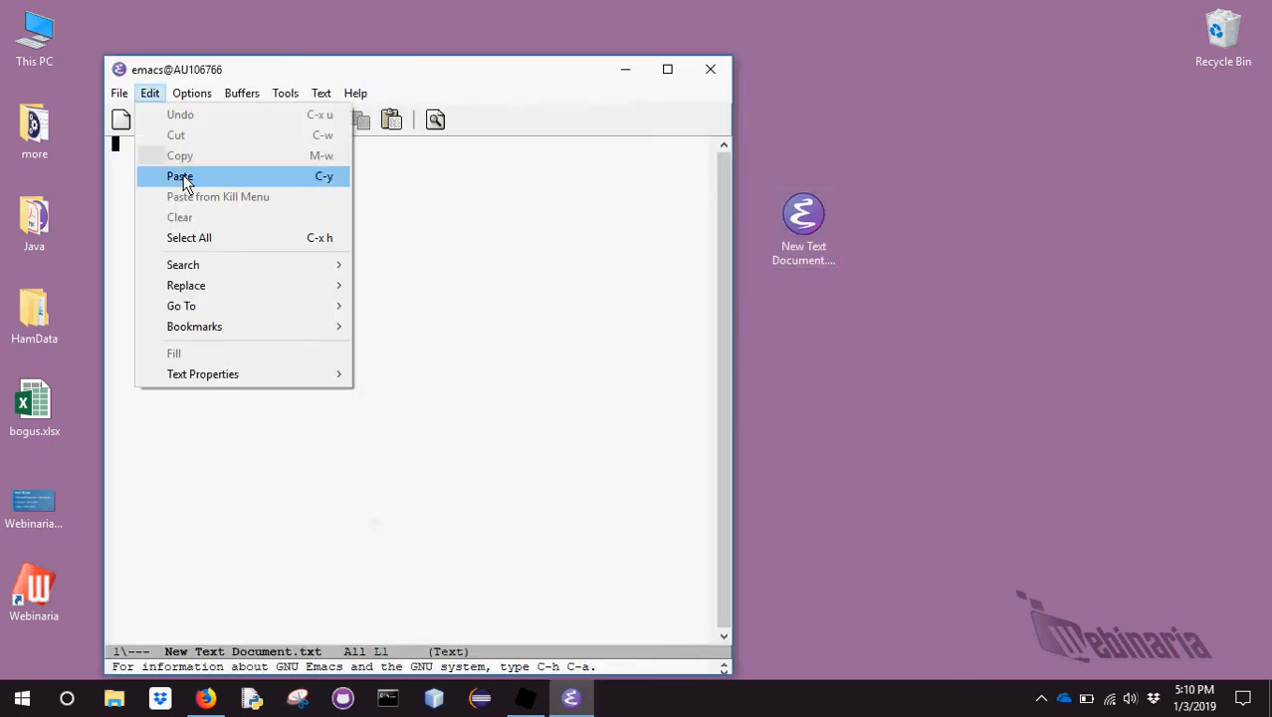
pyautogui.click(179, 175)
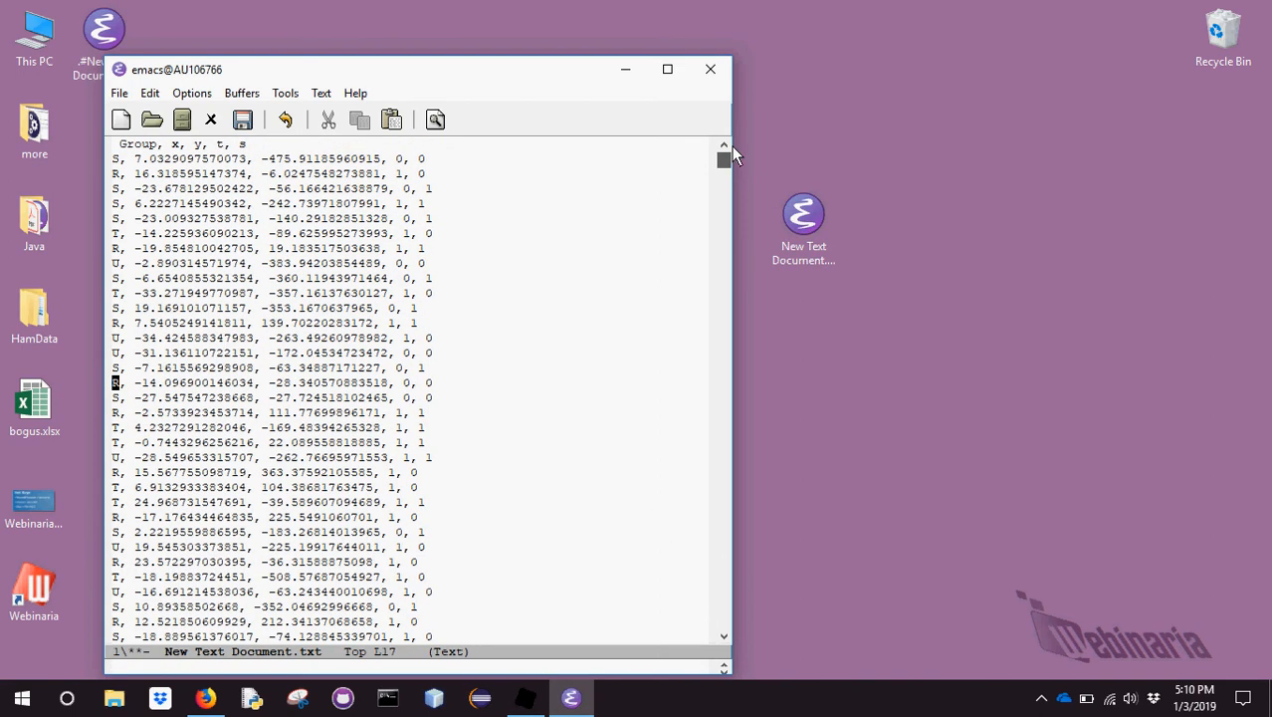
# Save the pasted data to the text file and close Emacs
pyautogui.click(120, 94)
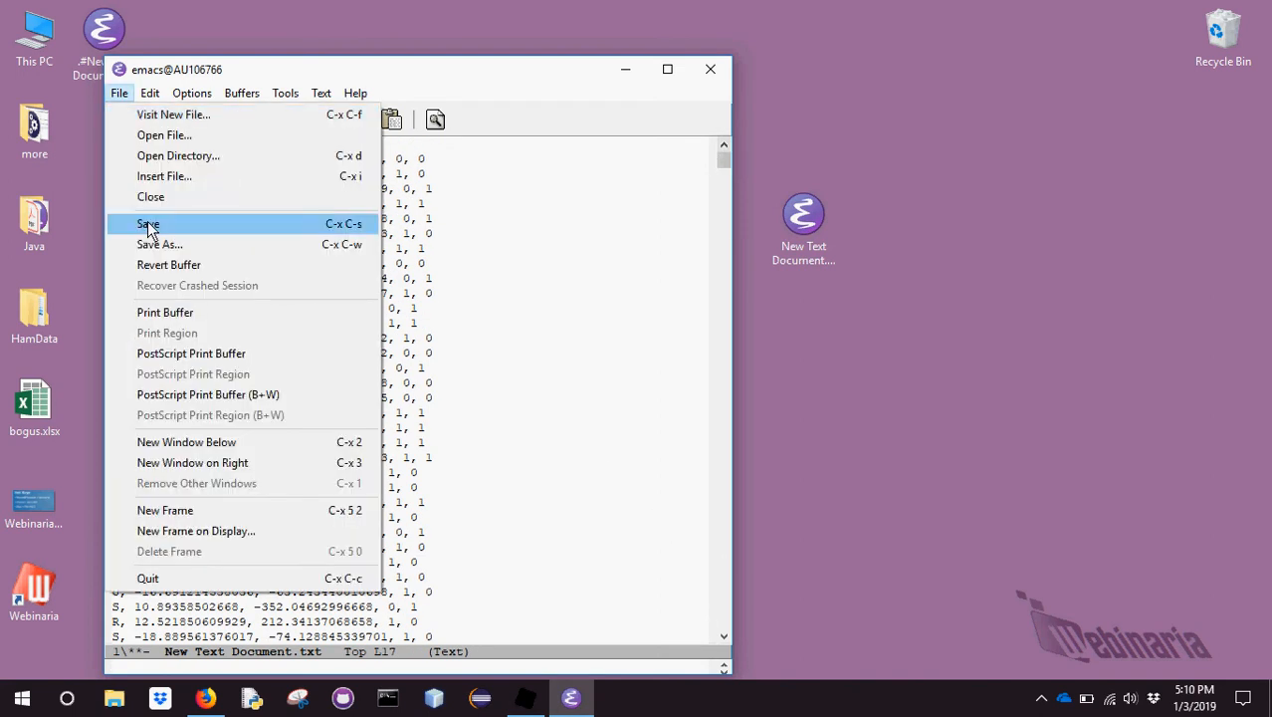
pyautogui.click(147, 223)
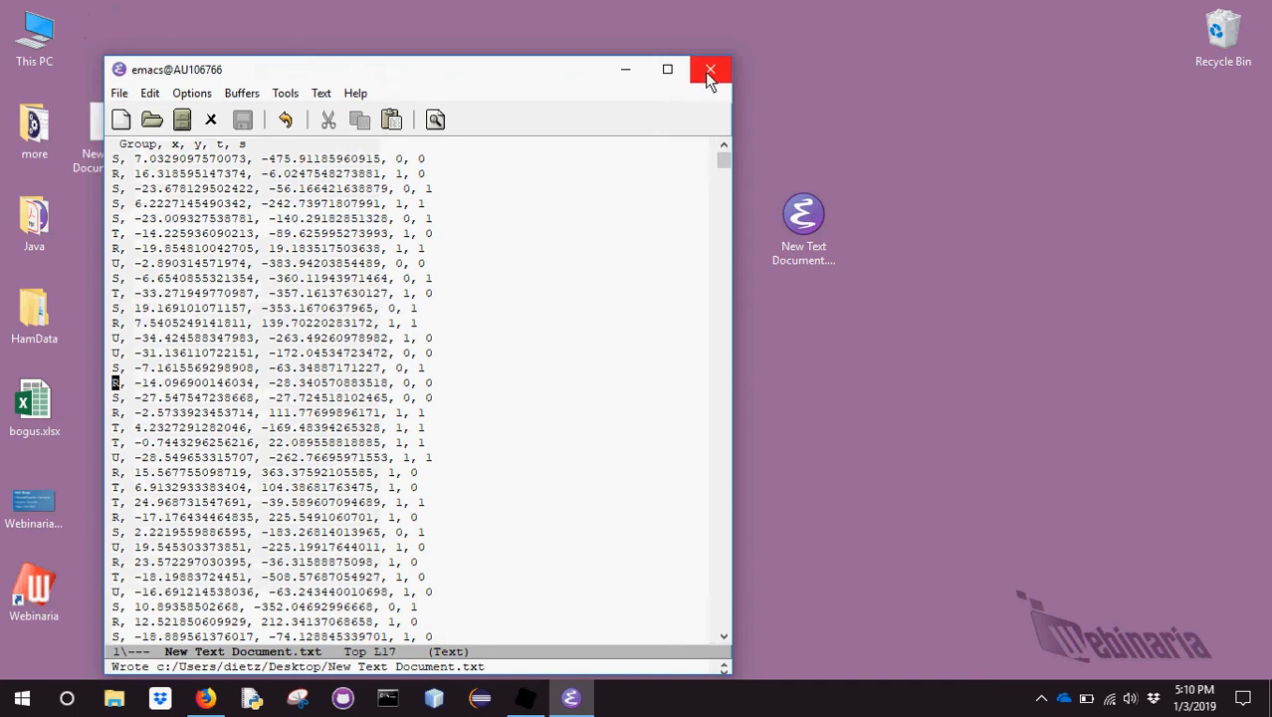
pyautogui.click(709, 69)
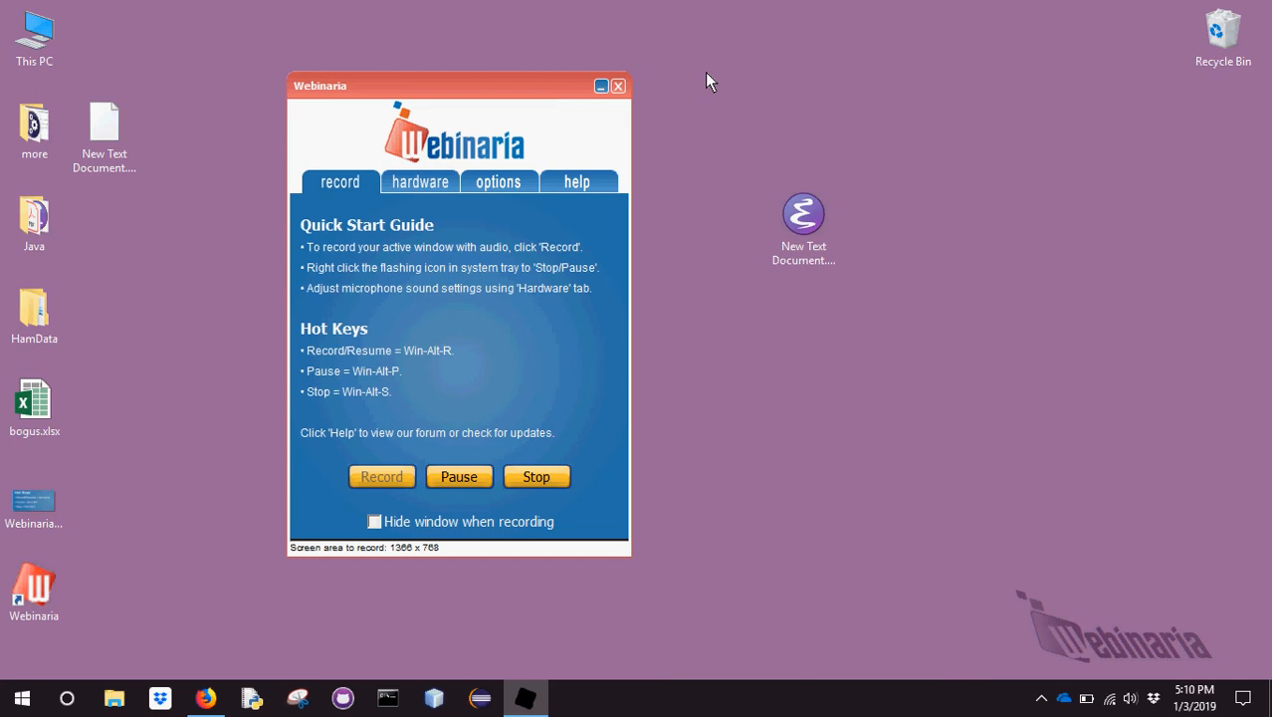
# Rename the new text document's extension from .txt to .csv, accepting the warning
pyautogui.click(804, 215)
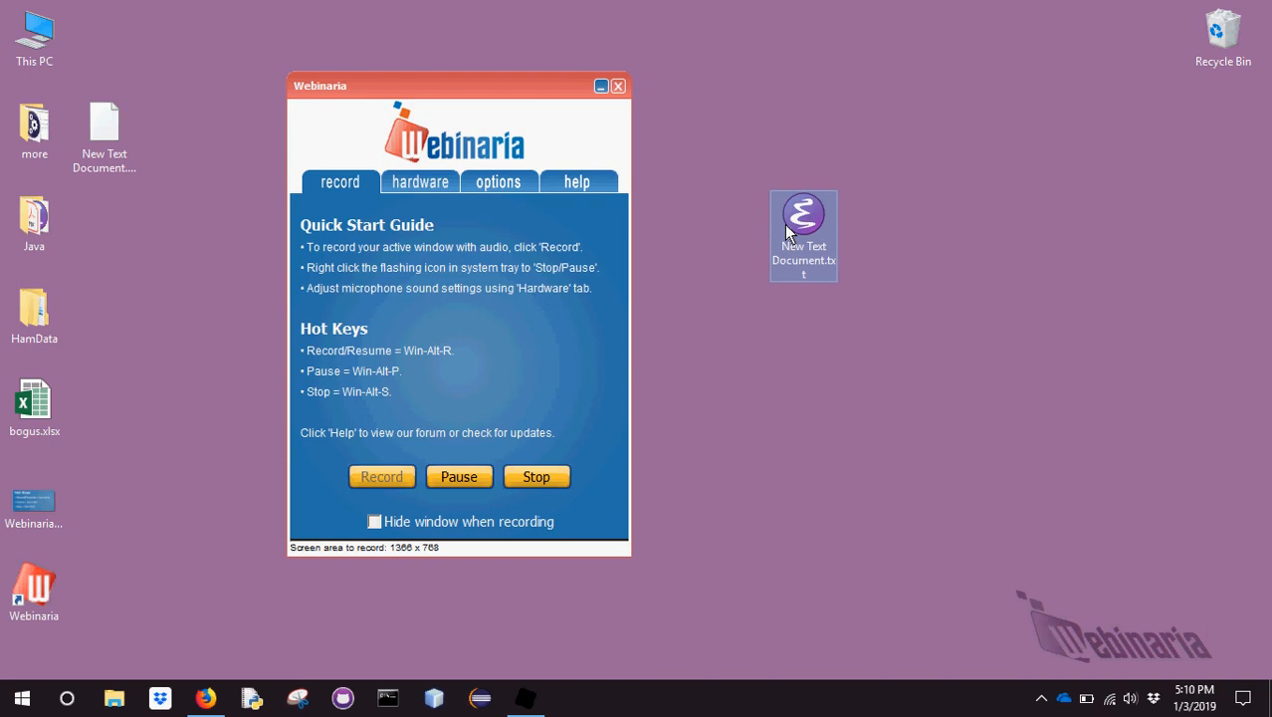
pyautogui.rightClick(802, 215)
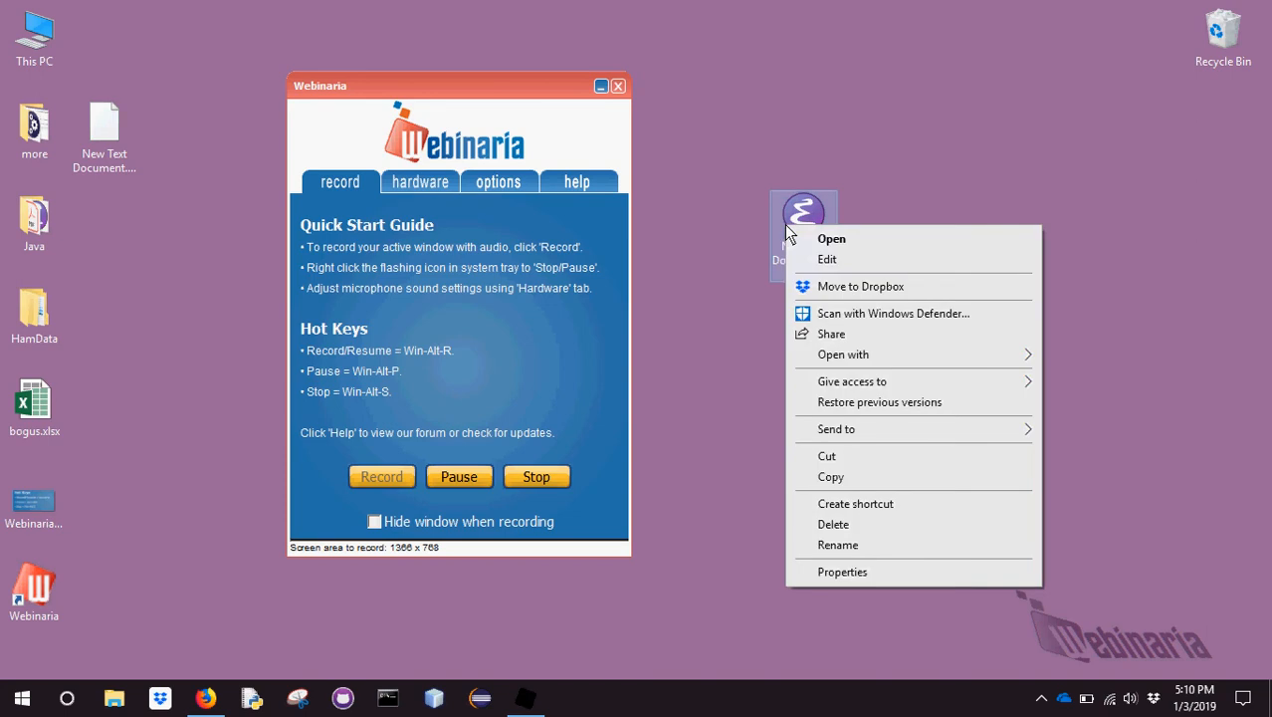
pyautogui.moveTo(860, 406)
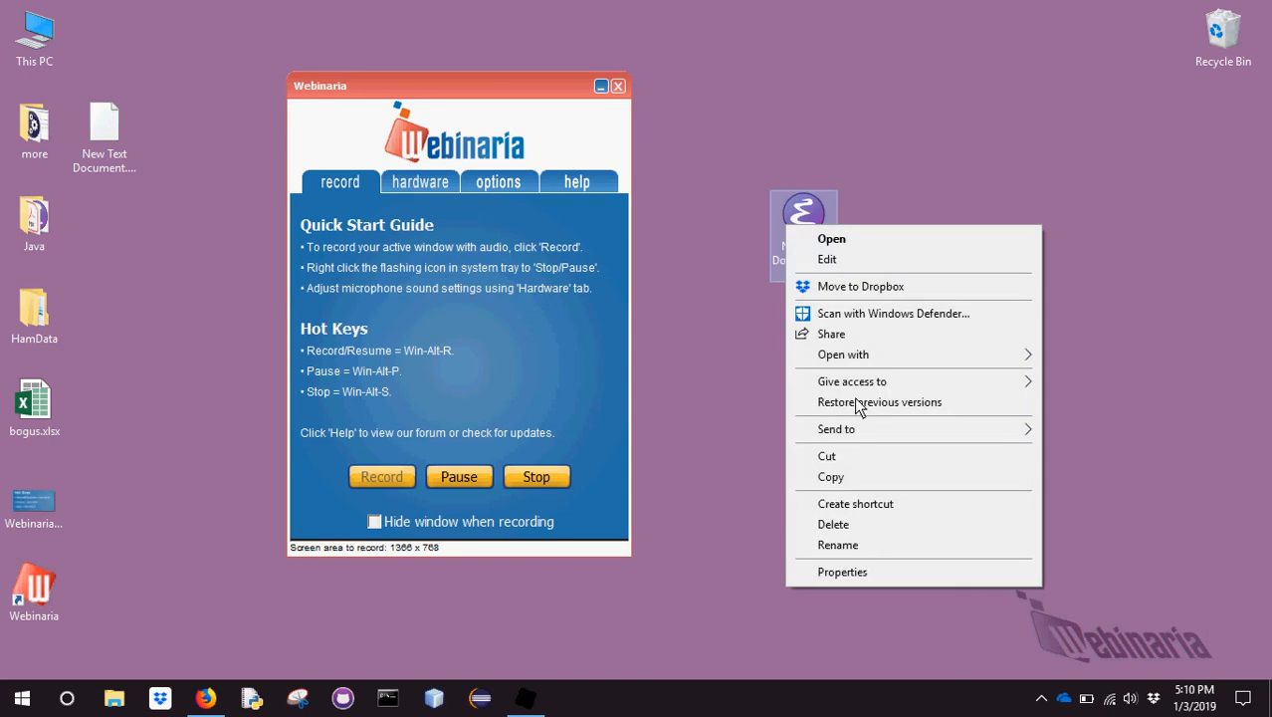
pyautogui.click(836, 545)
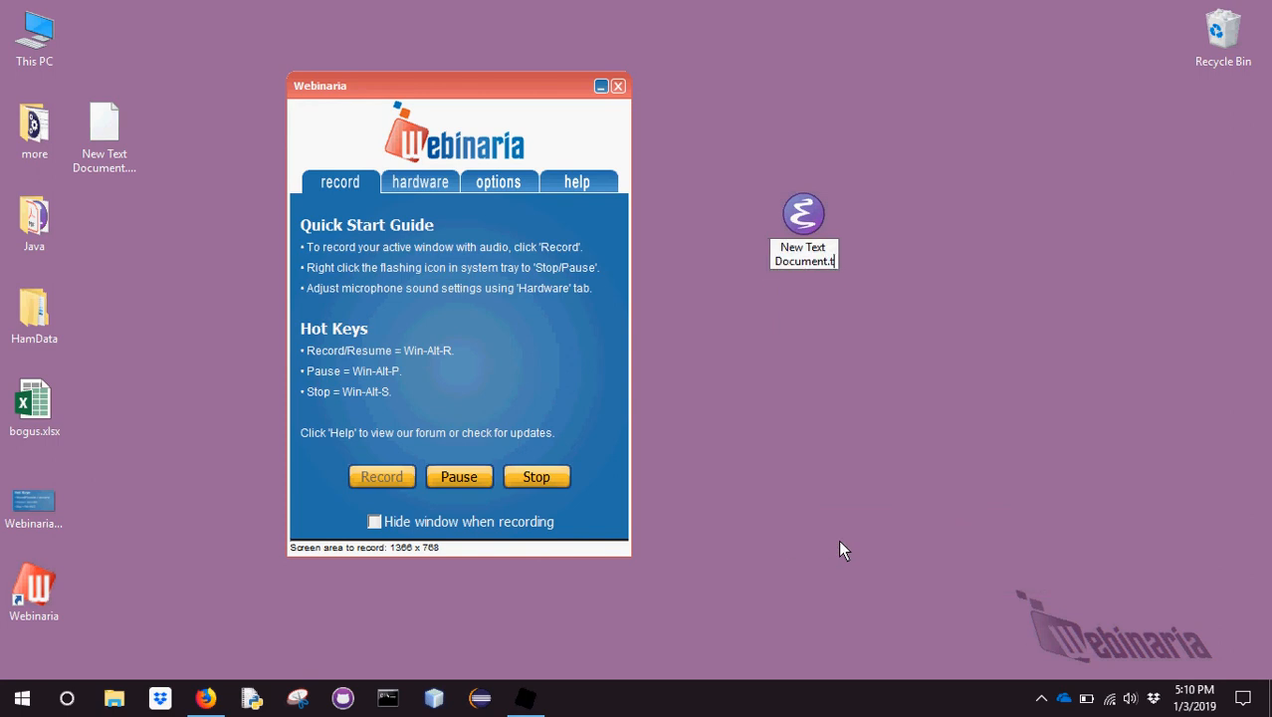
pyautogui.write('csv')
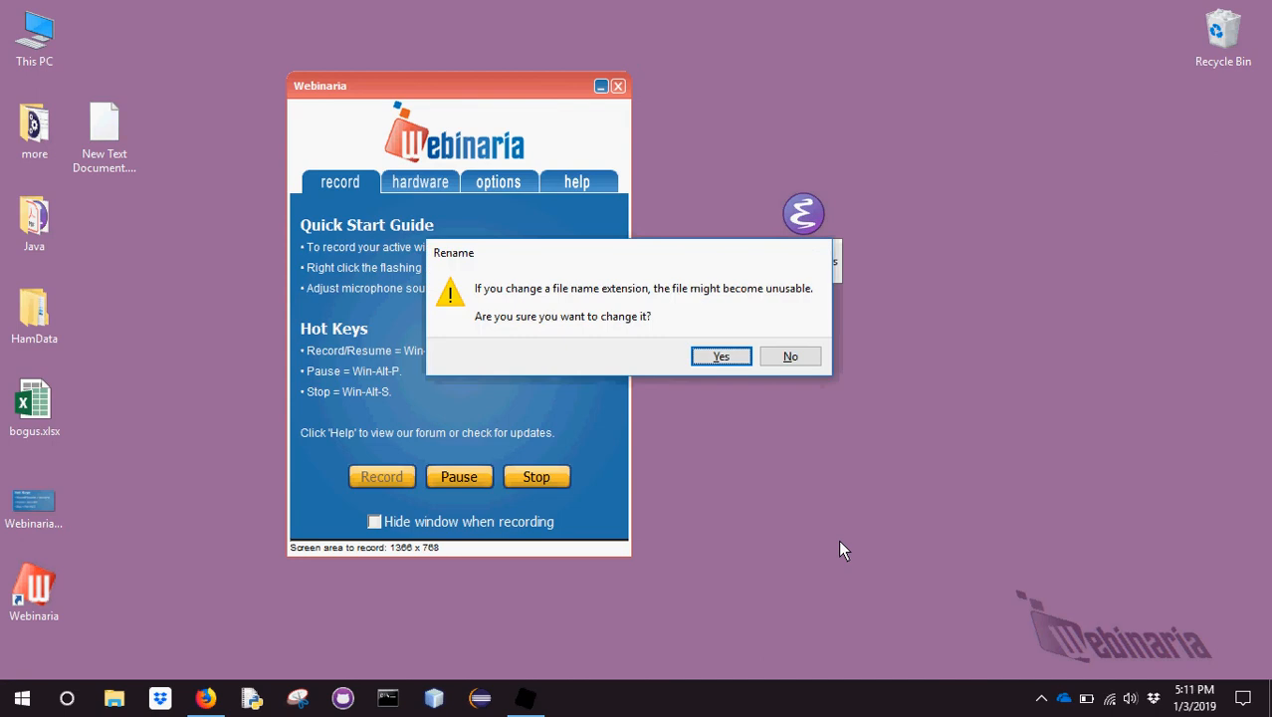
pyautogui.moveTo(810, 295)
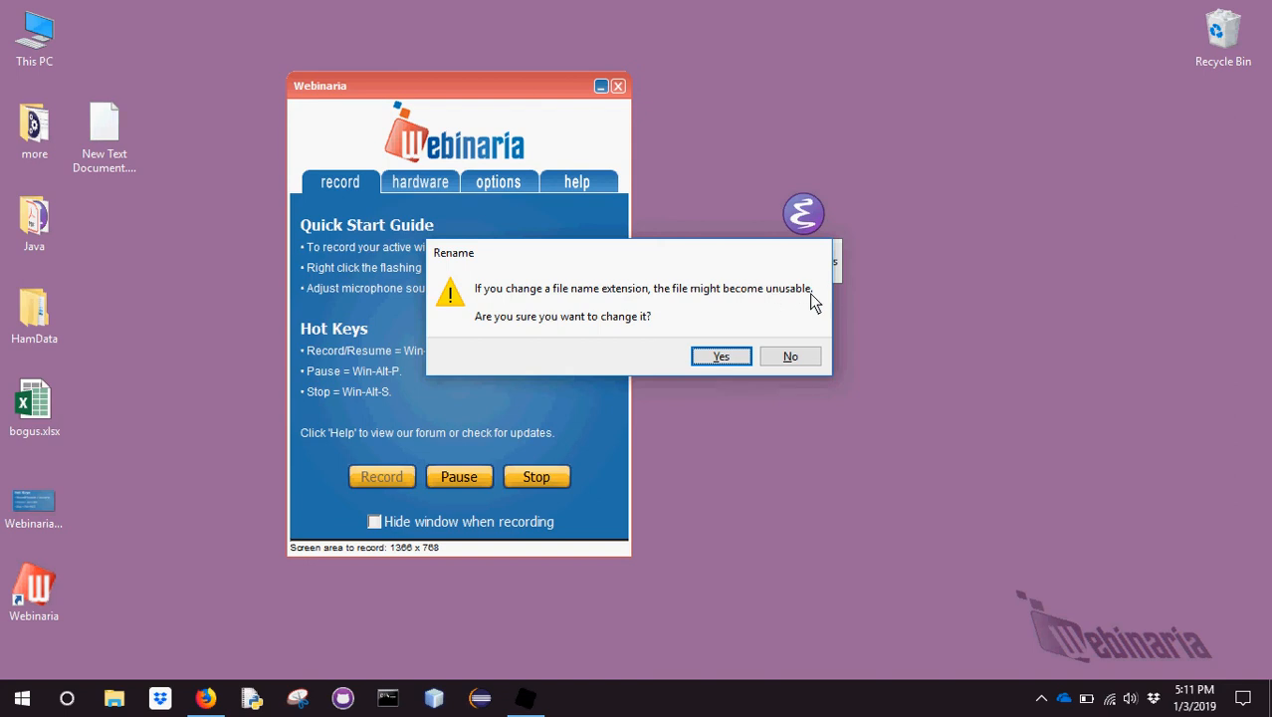
pyautogui.moveTo(752, 310)
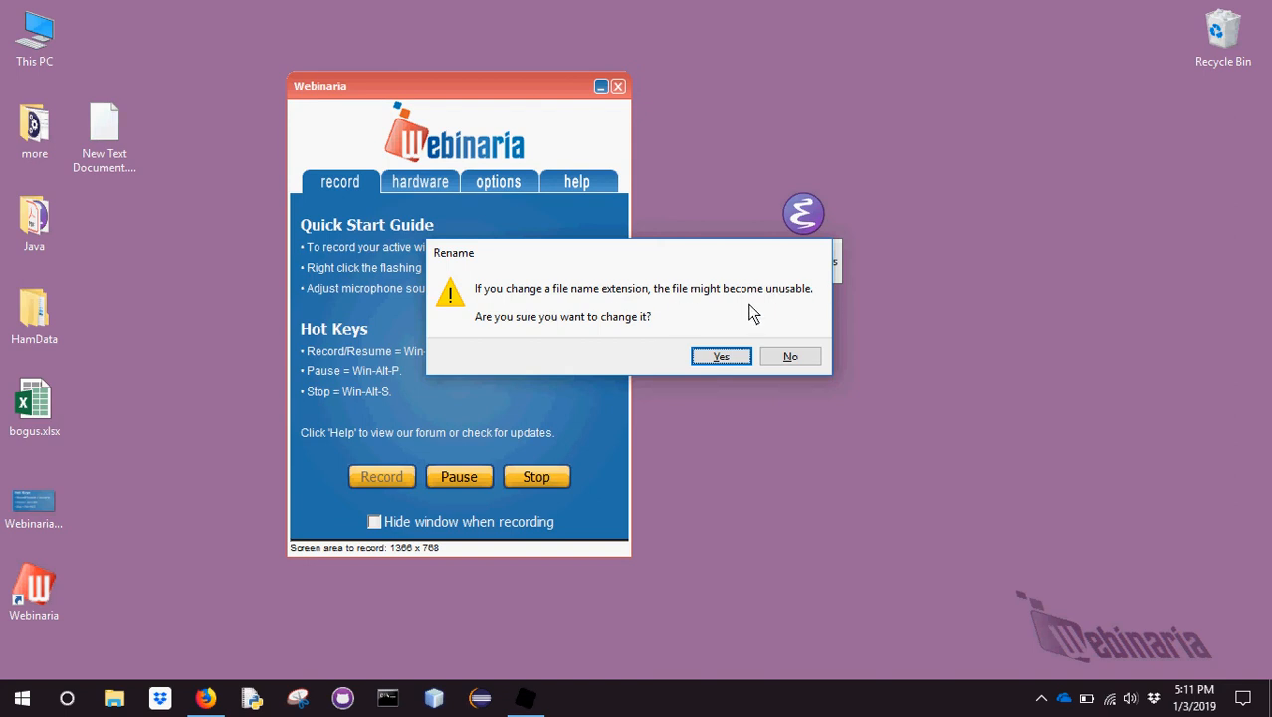
pyautogui.click(720, 357)
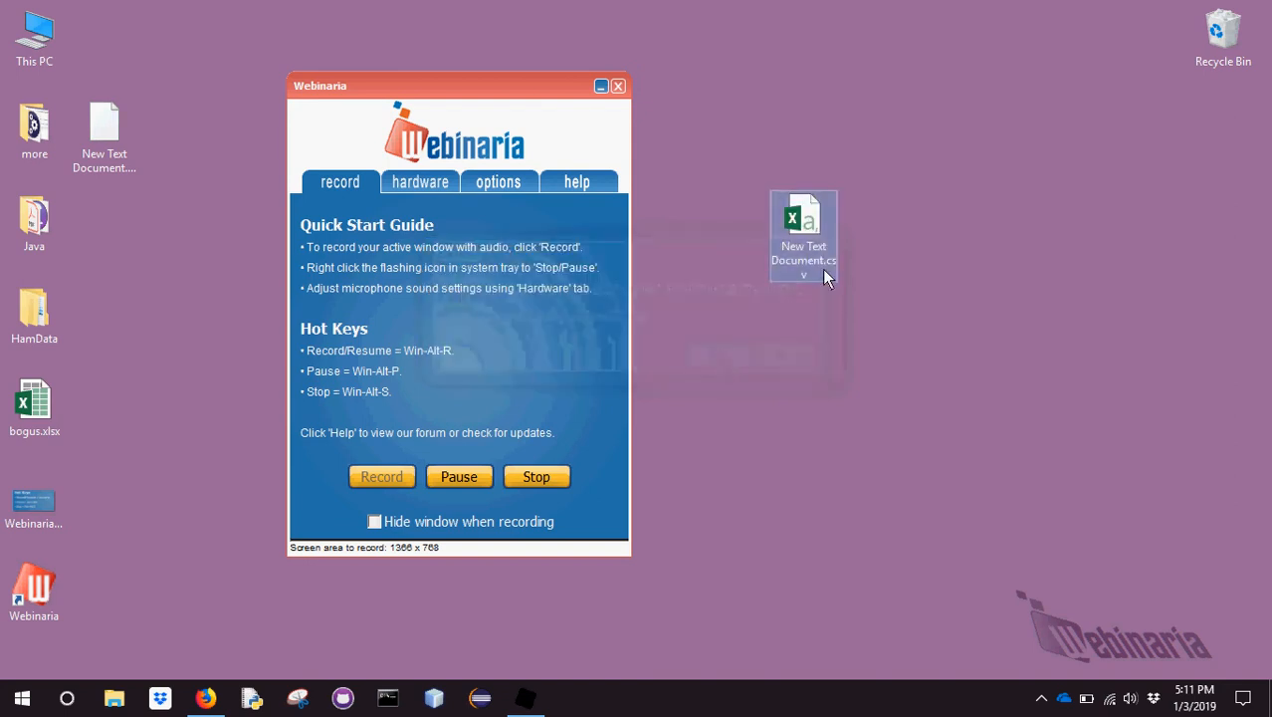
# Open the csv in Excel and enter the reply formula =IF(D2=0,"DISAGREE","AGREE") in F2
pyautogui.doubleClick(804, 217)
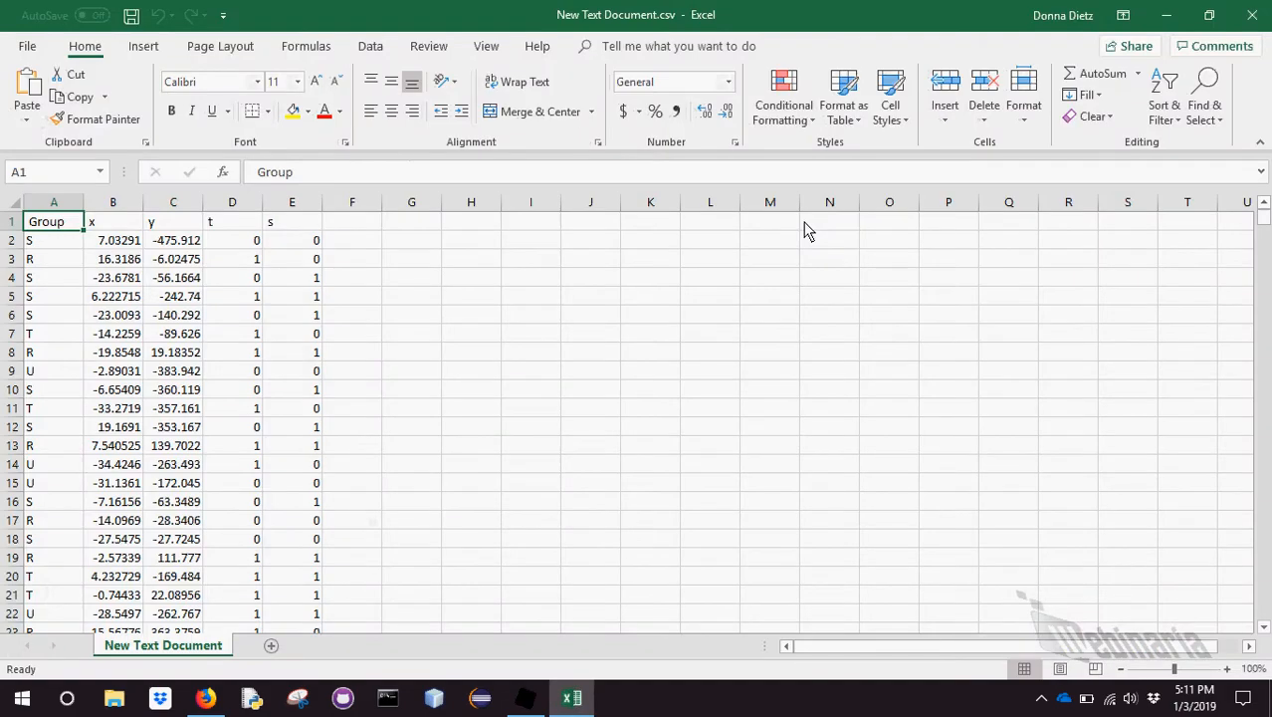
pyautogui.moveTo(221, 263)
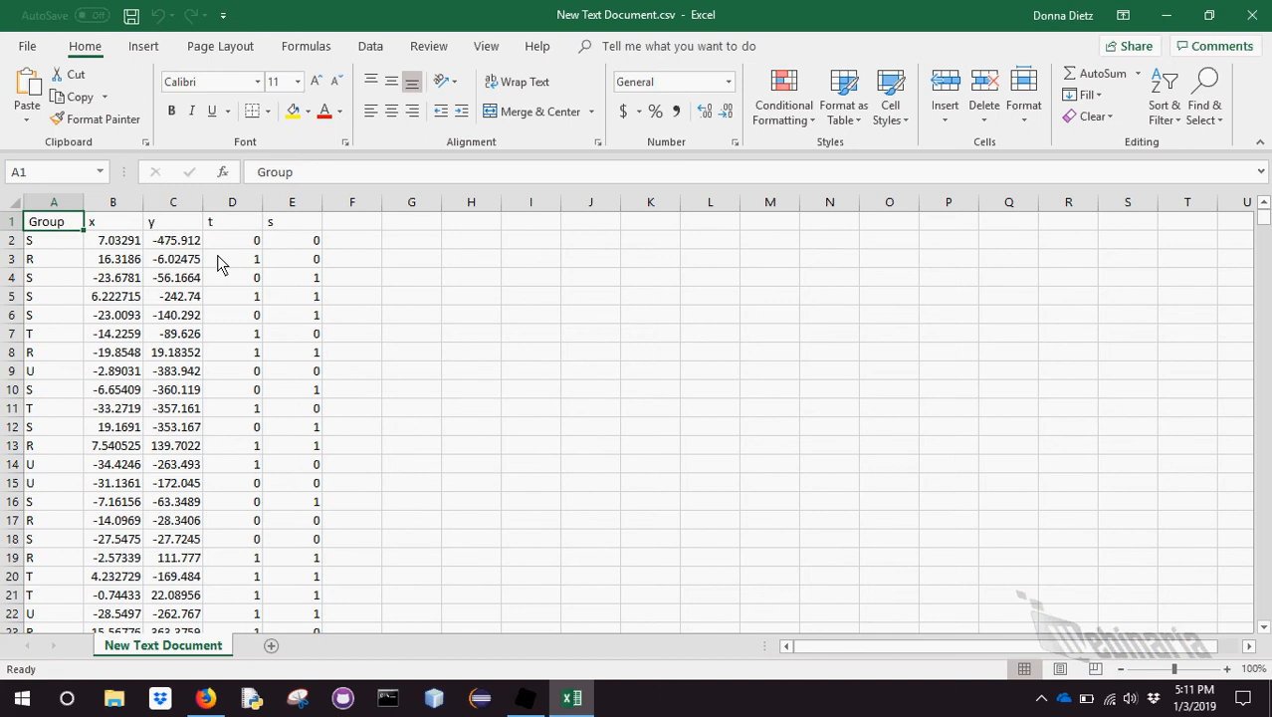
pyautogui.moveTo(303, 255)
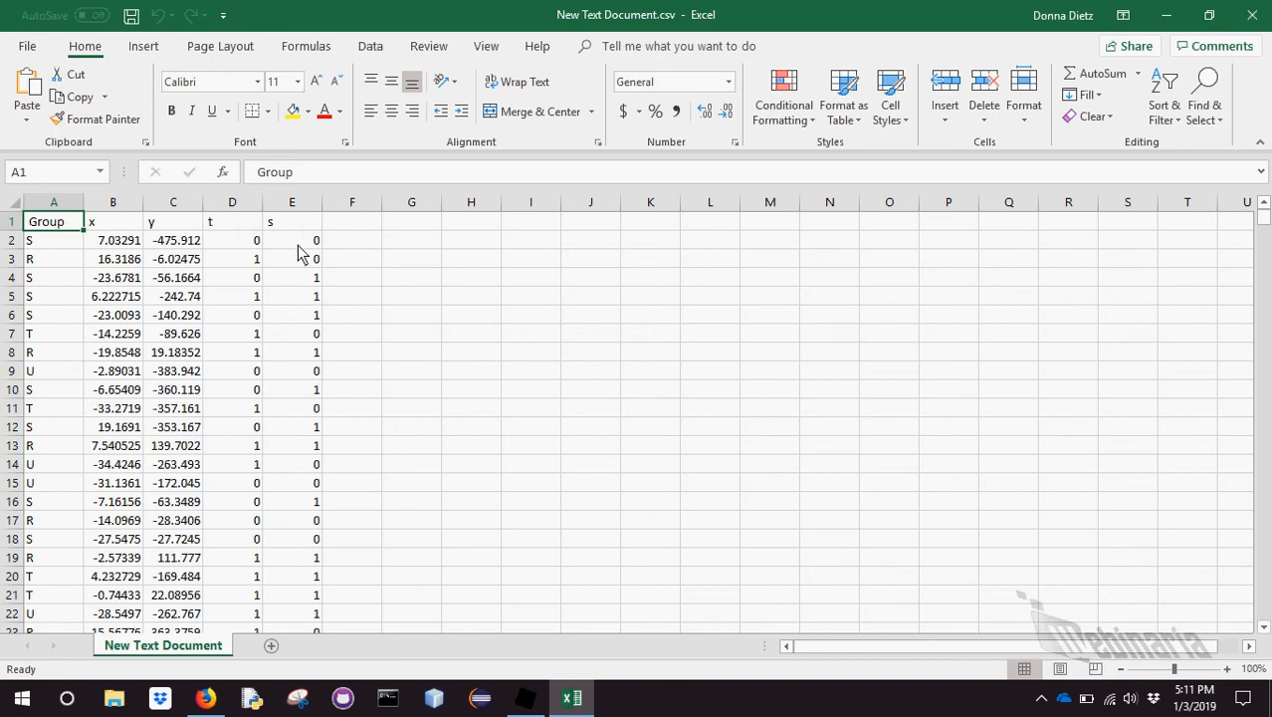
pyautogui.moveTo(342, 235)
pyautogui.write('reply')
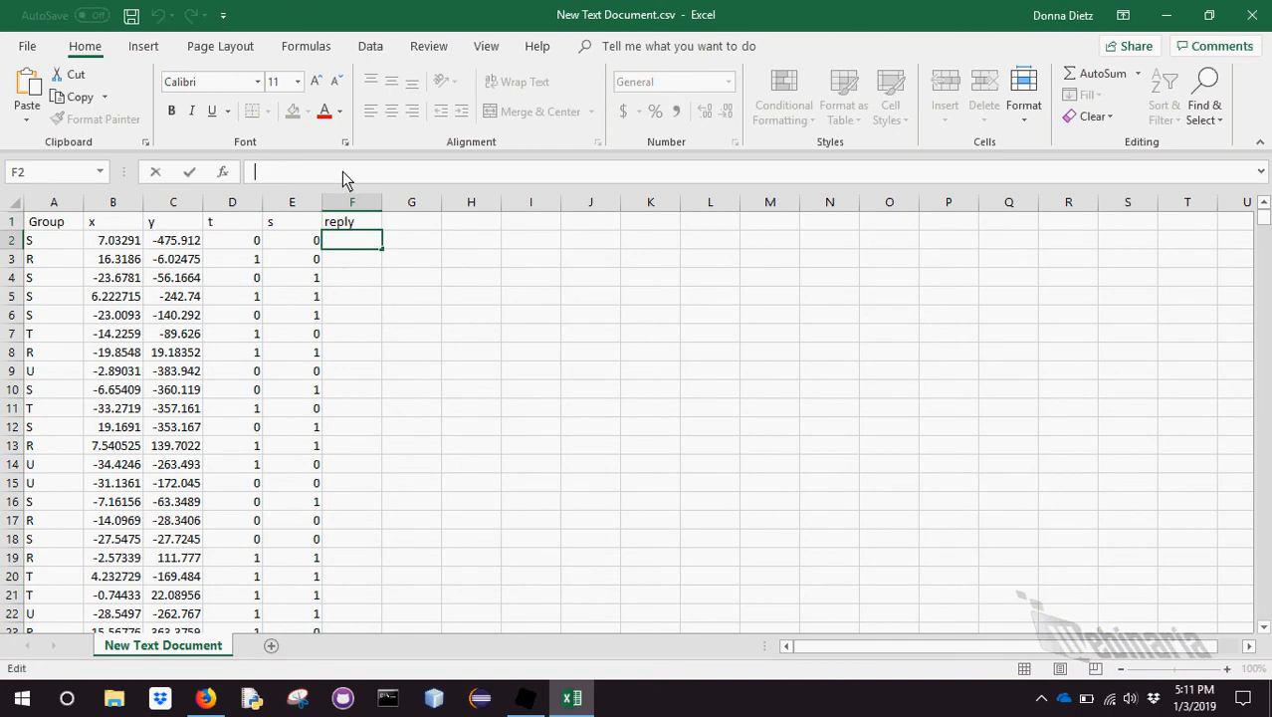
pyautogui.write('=')
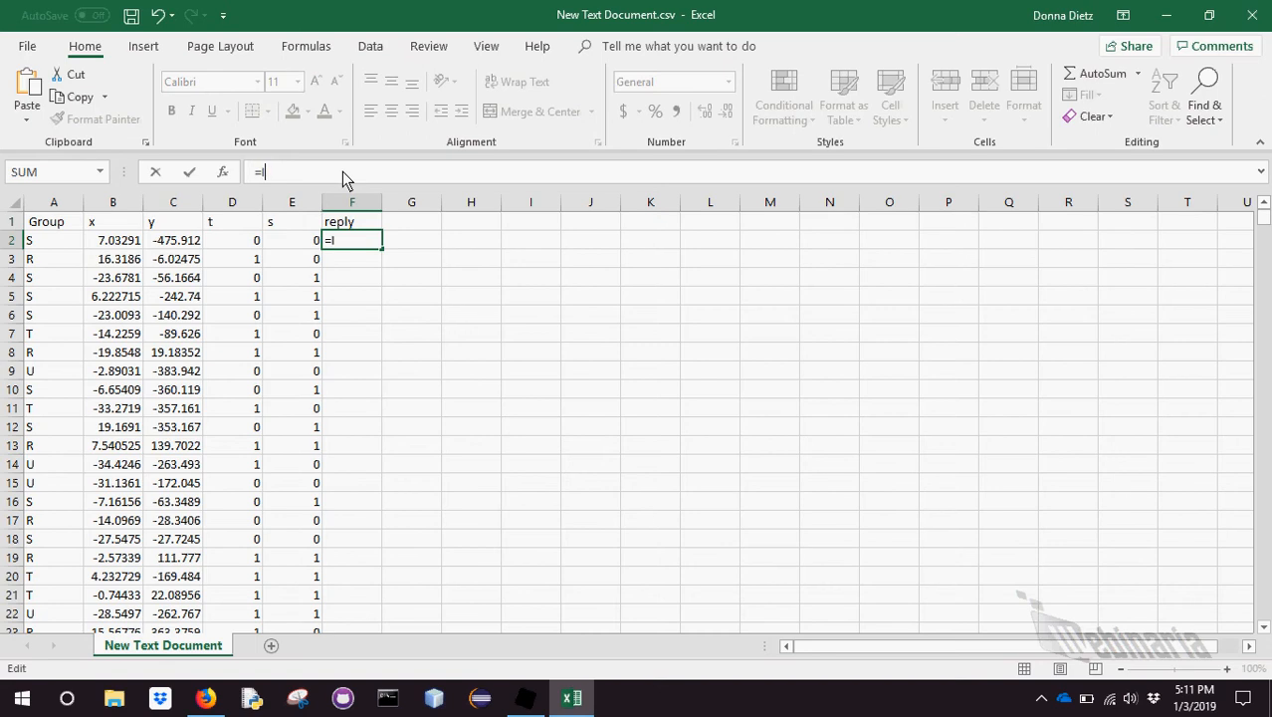
pyautogui.write('IF(')
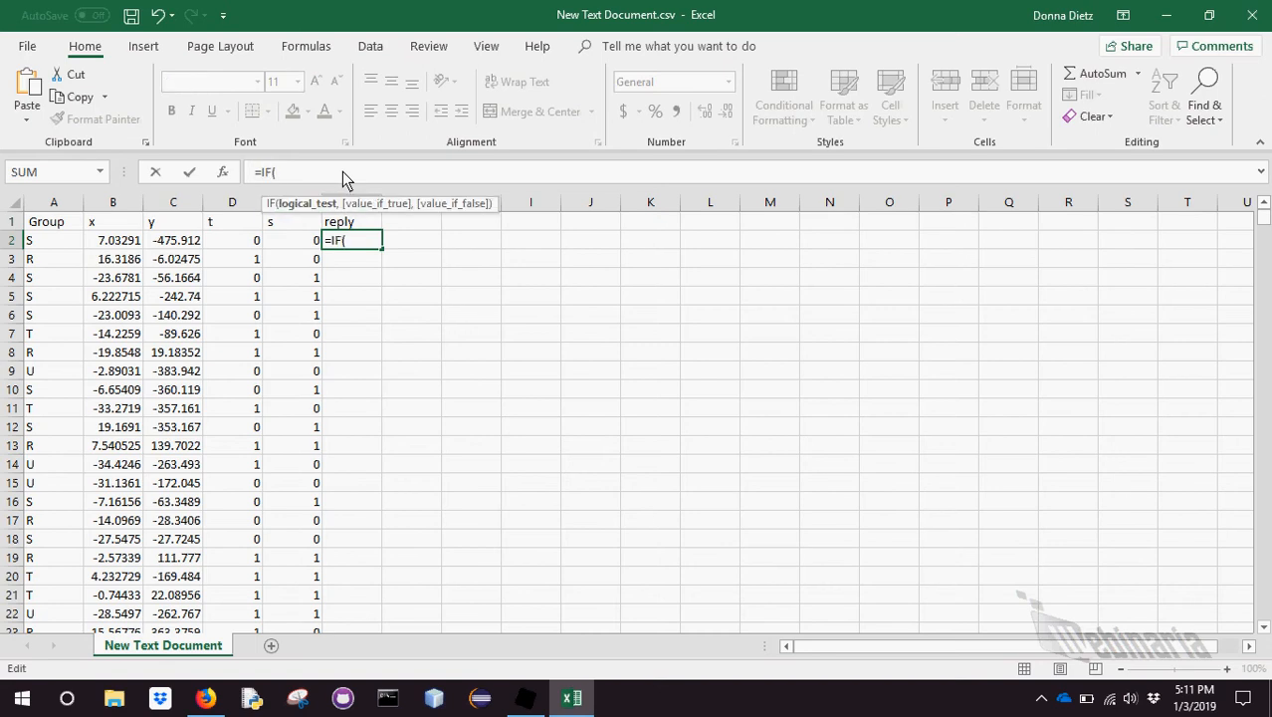
pyautogui.write('D')
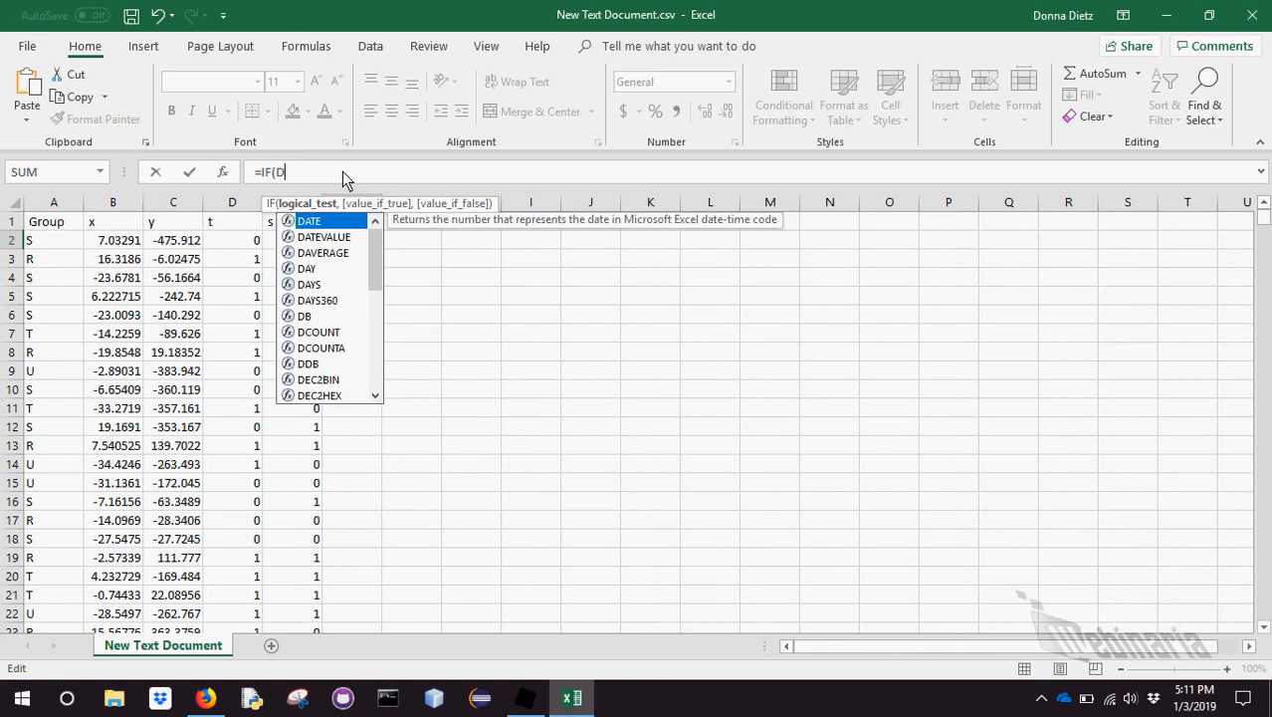
pyautogui.write('2')
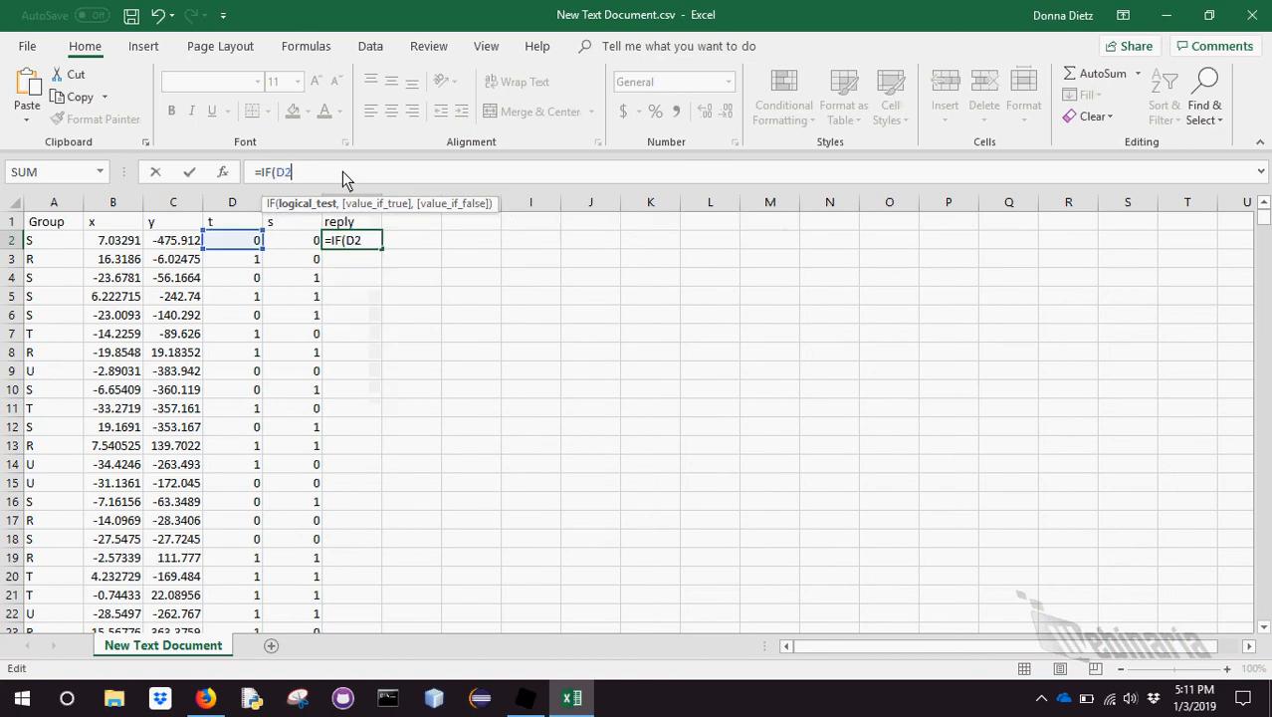
pyautogui.write('==')
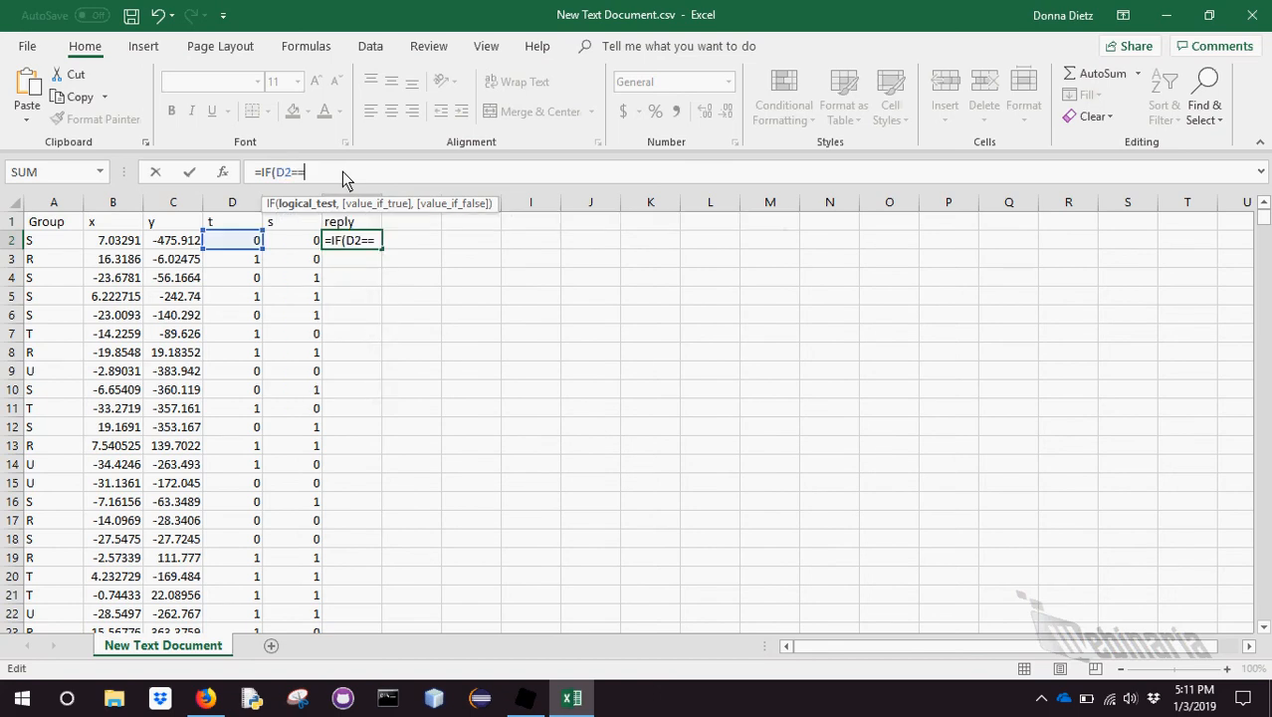
pyautogui.write('0')
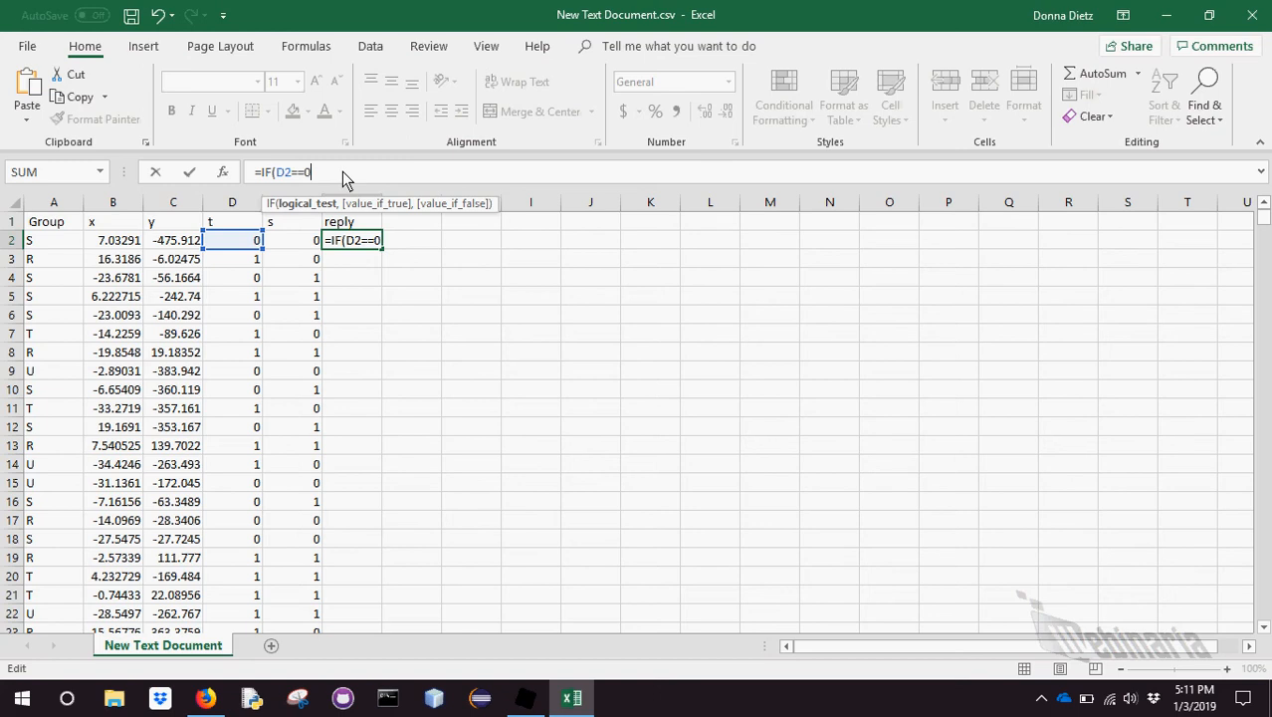
pyautogui.write(',"D')
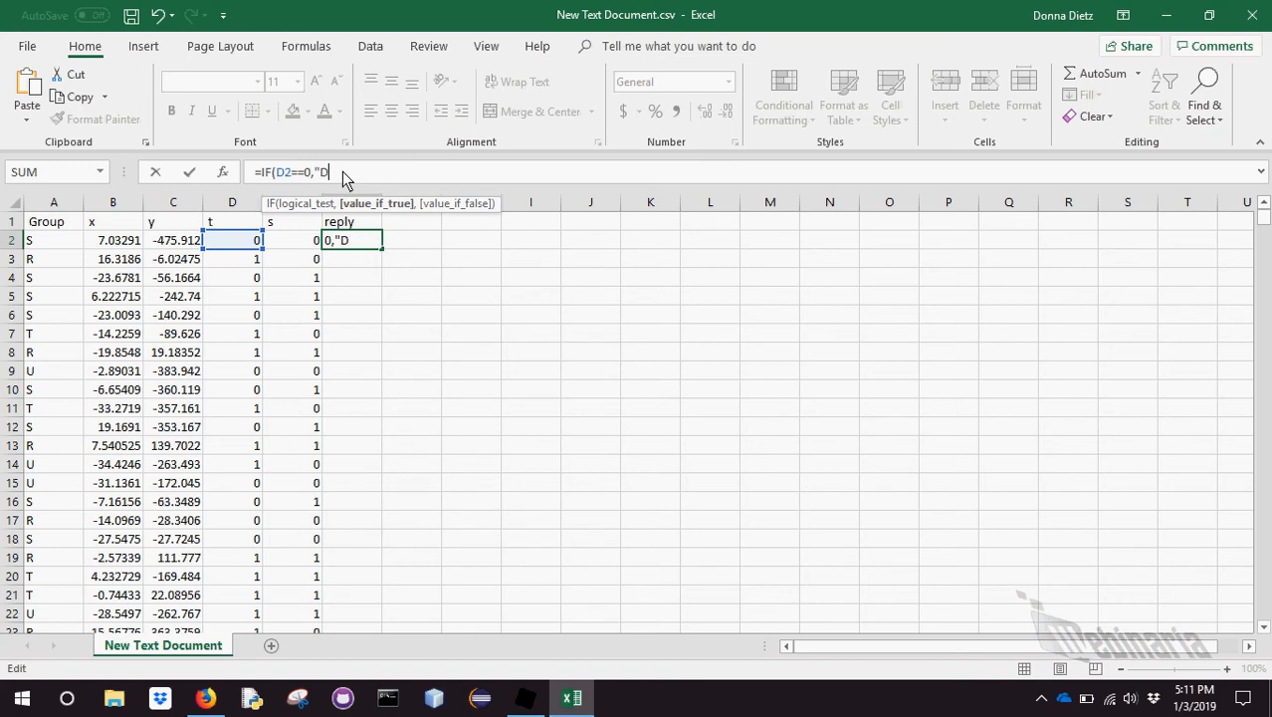
pyautogui.write('ISAGREE')
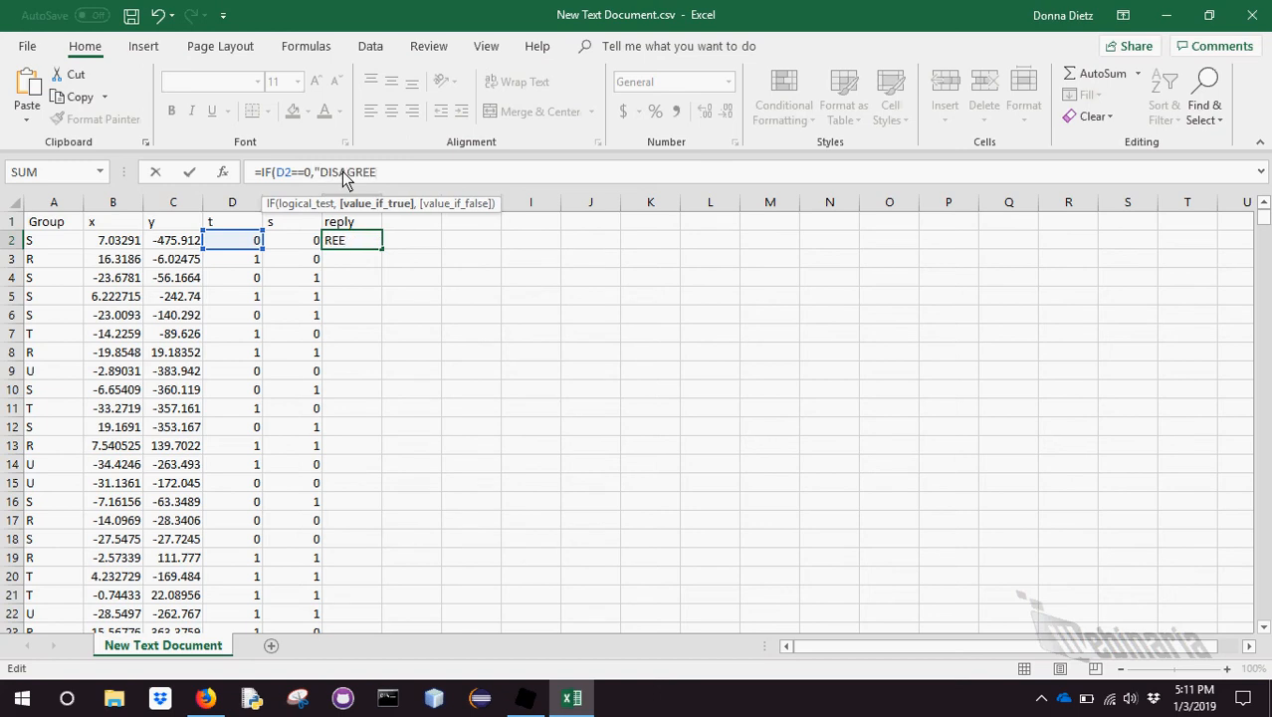
pyautogui.write('",')
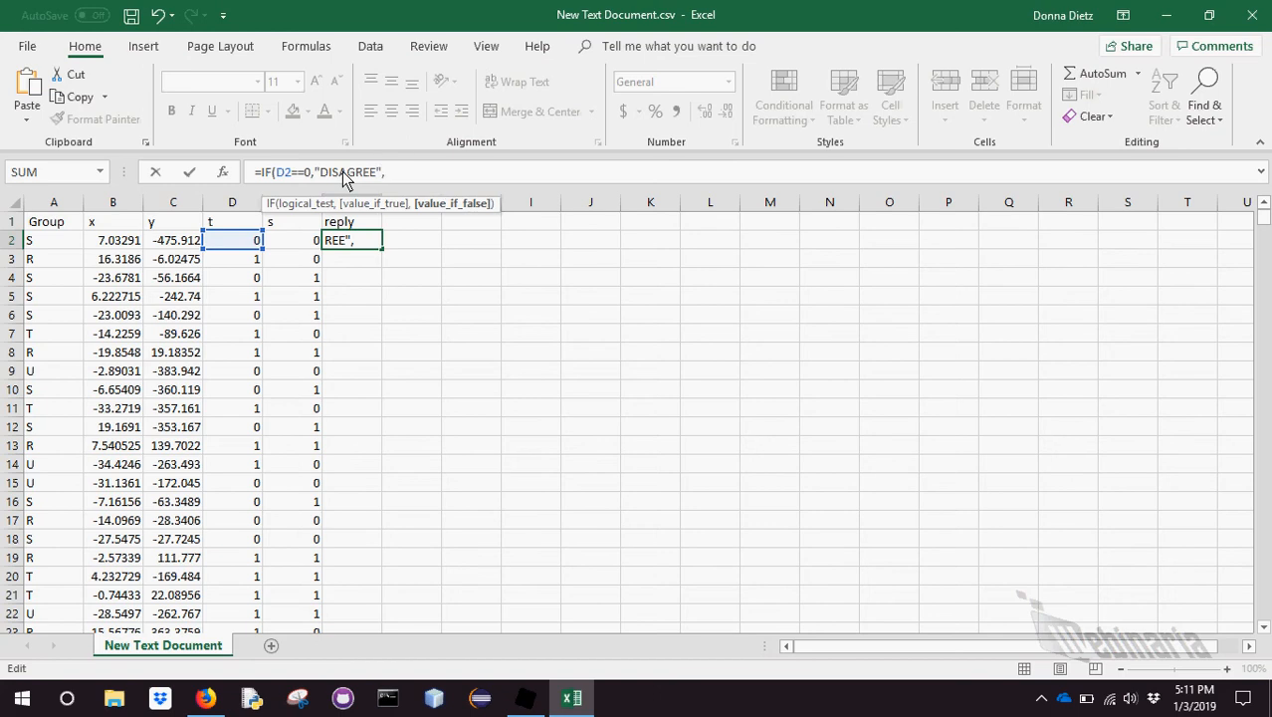
pyautogui.write('"AGREE")')
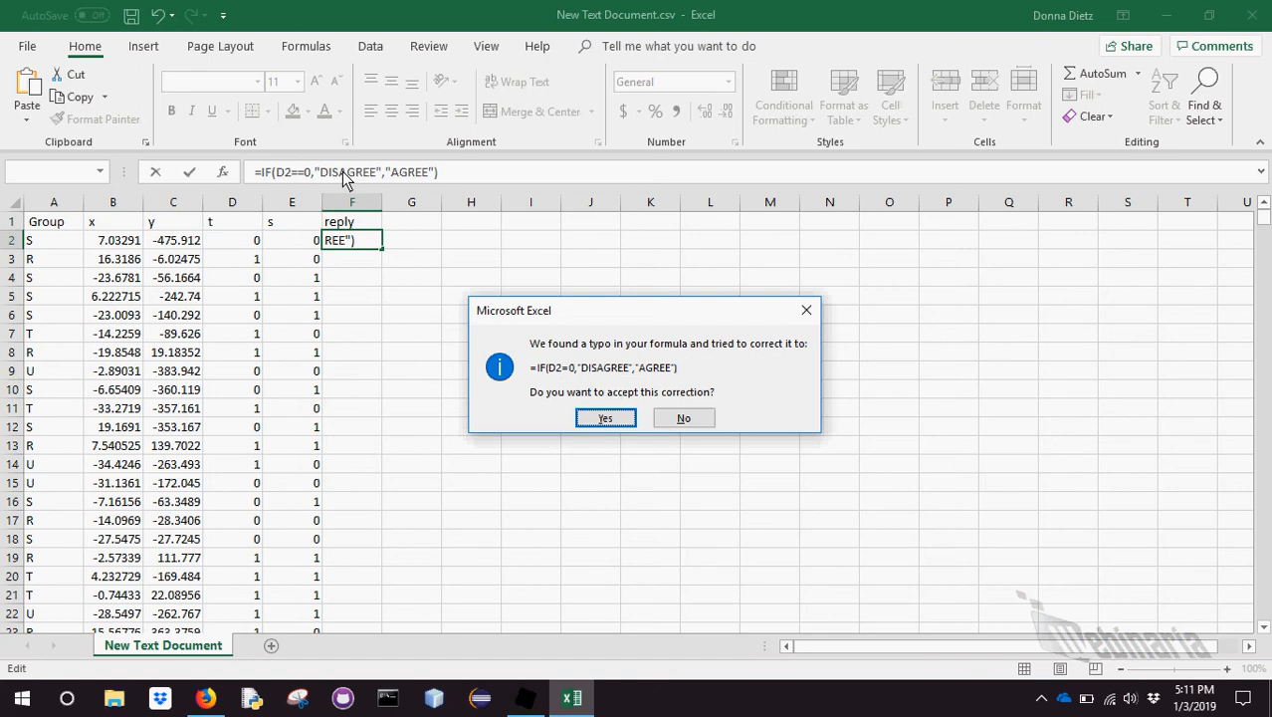
pyautogui.moveTo(571, 422)
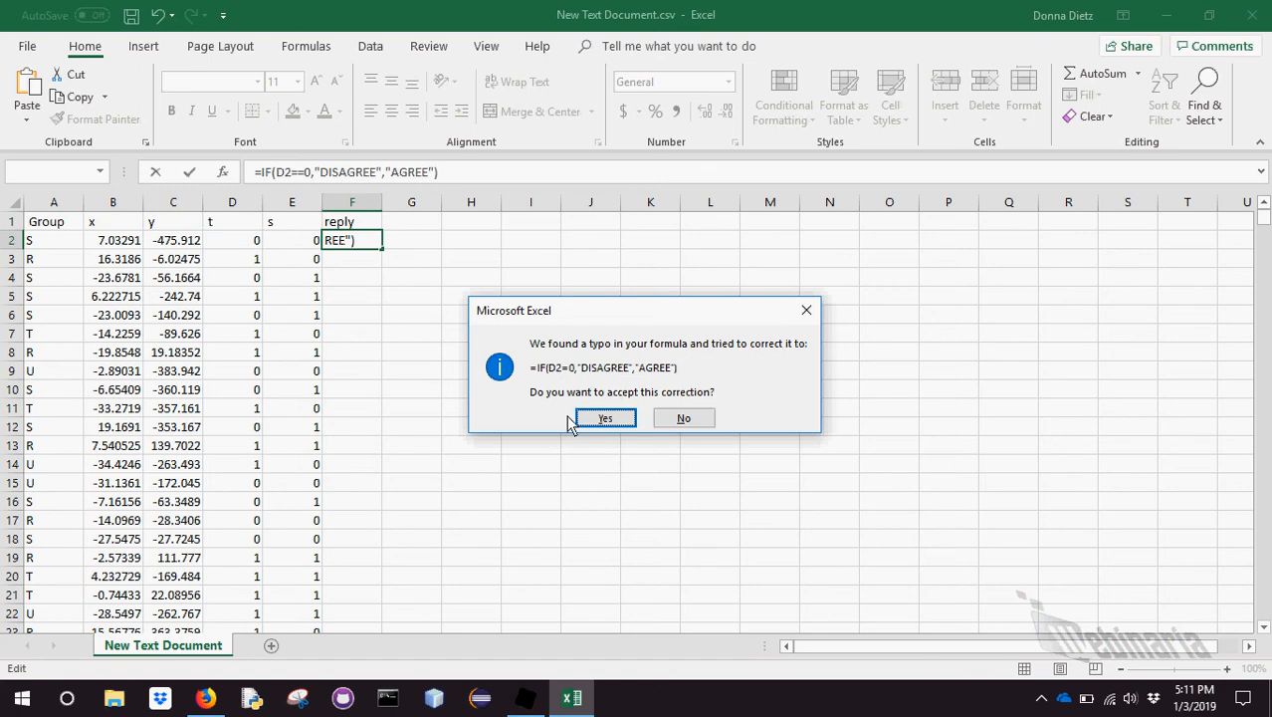
pyautogui.click(605, 417)
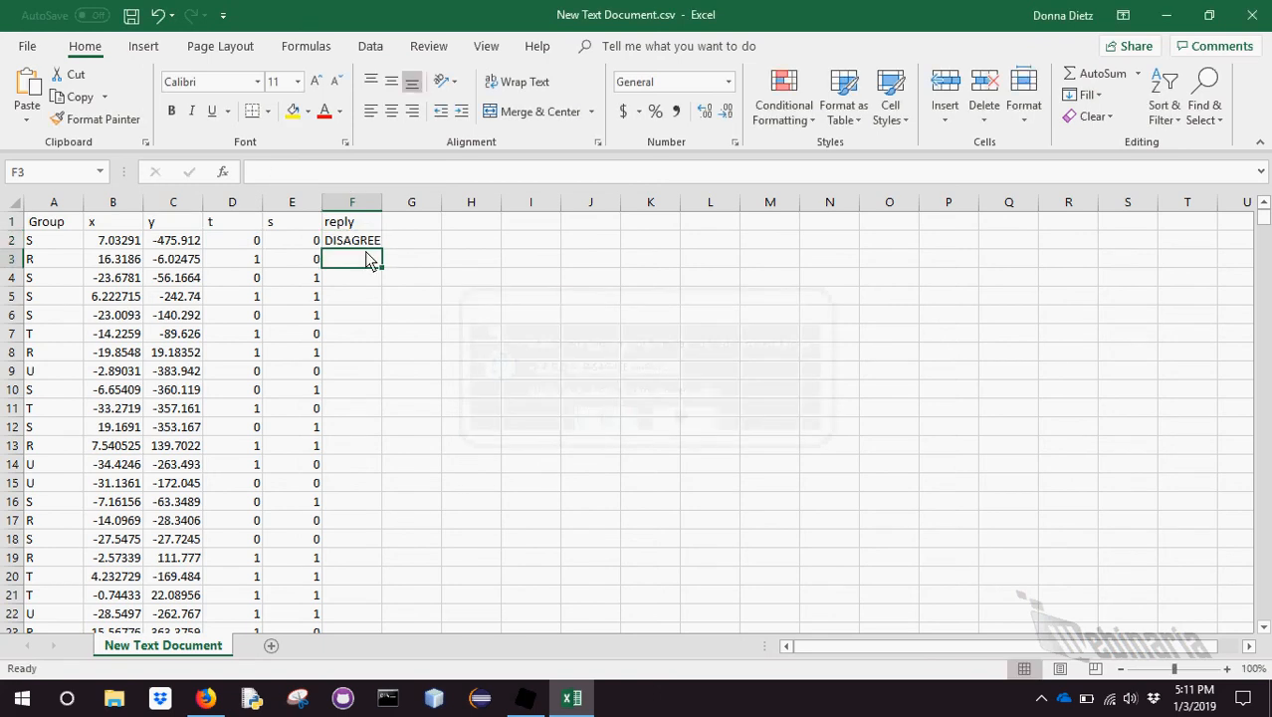
# Fill the reply formula down to the last data row
pyautogui.moveTo(350, 247); pyautogui.dragTo(350, 484)
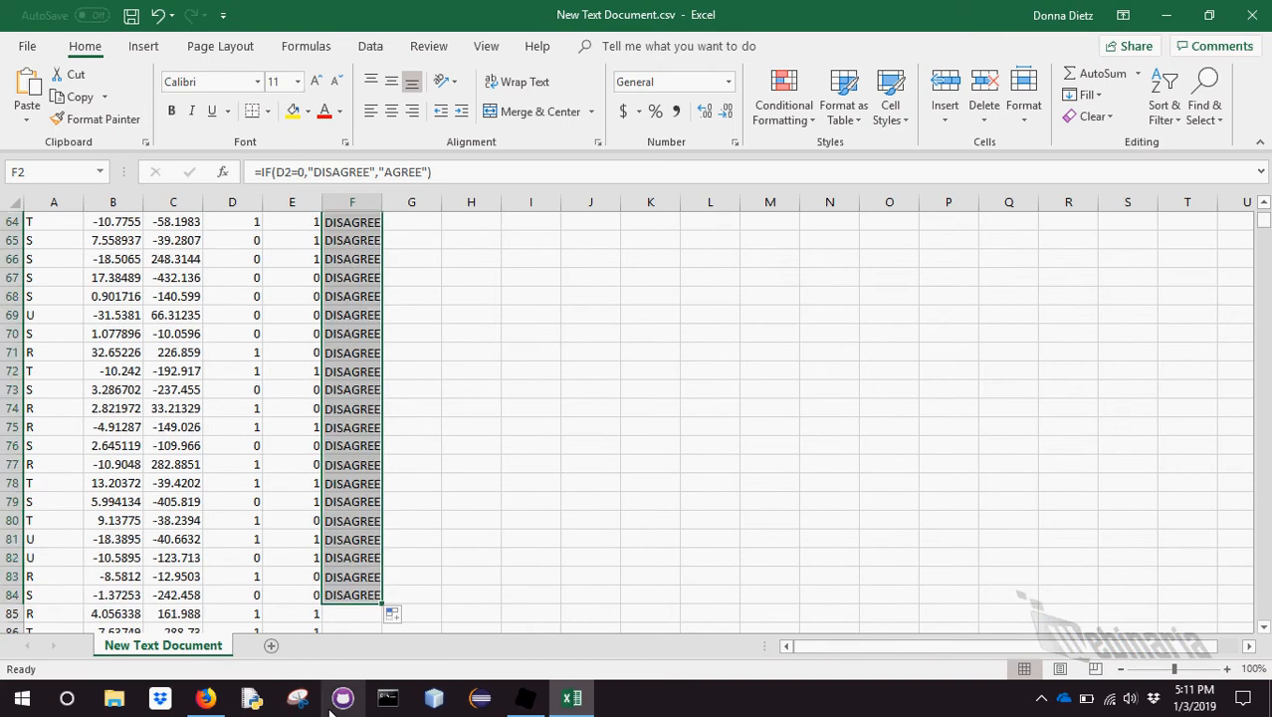
pyautogui.click(709, 519)
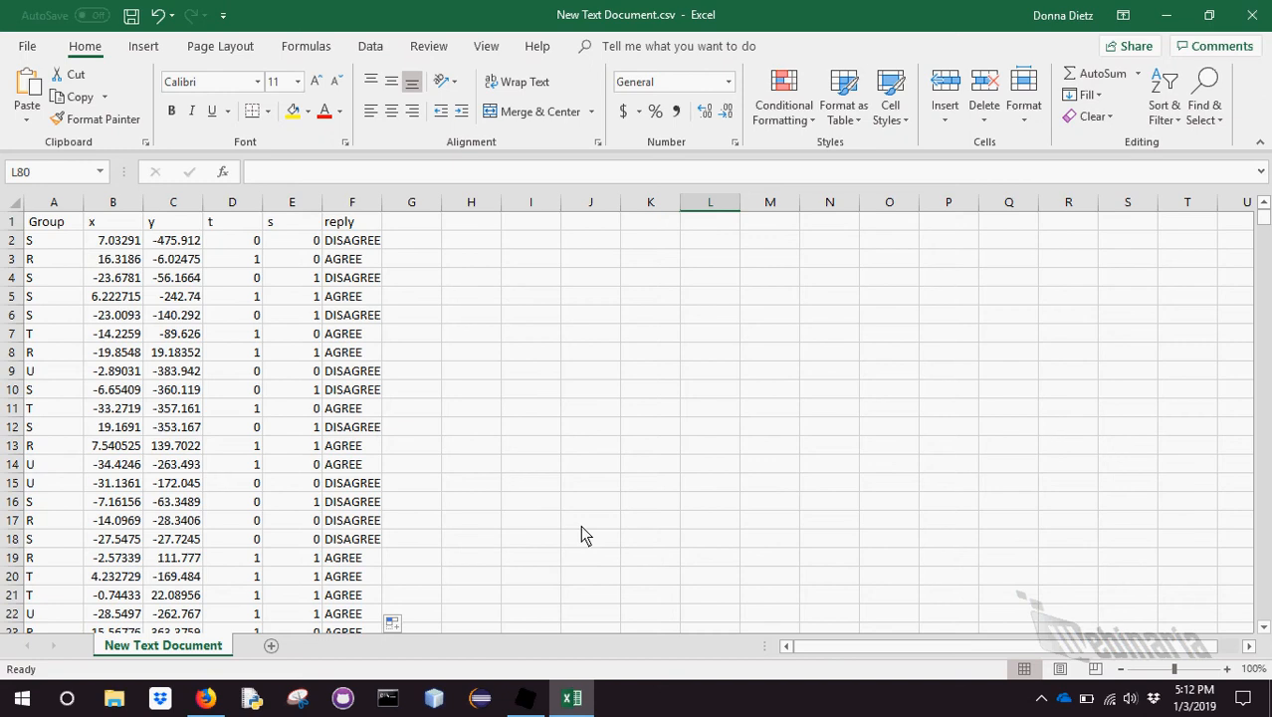
pyautogui.moveTo(509, 416)
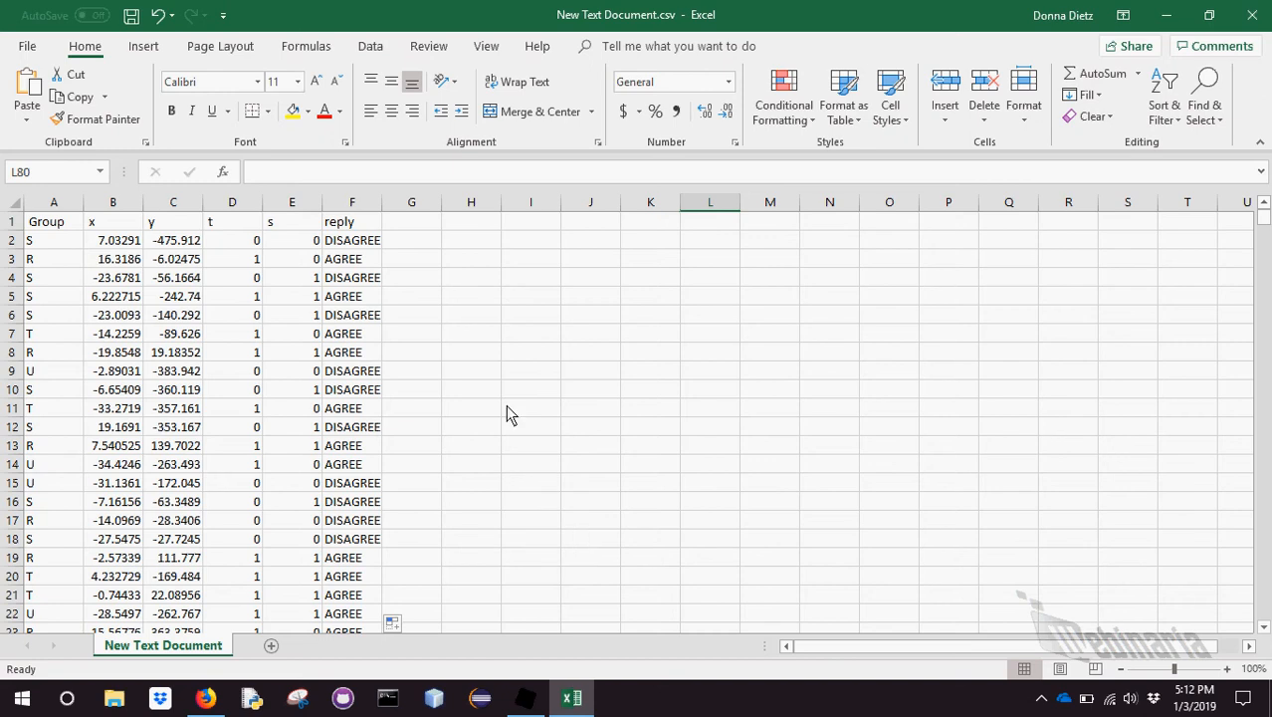
# Add an abs header in G1 and enter =IF(B2<0,-B2,B2) in G2
pyautogui.click(410, 221)
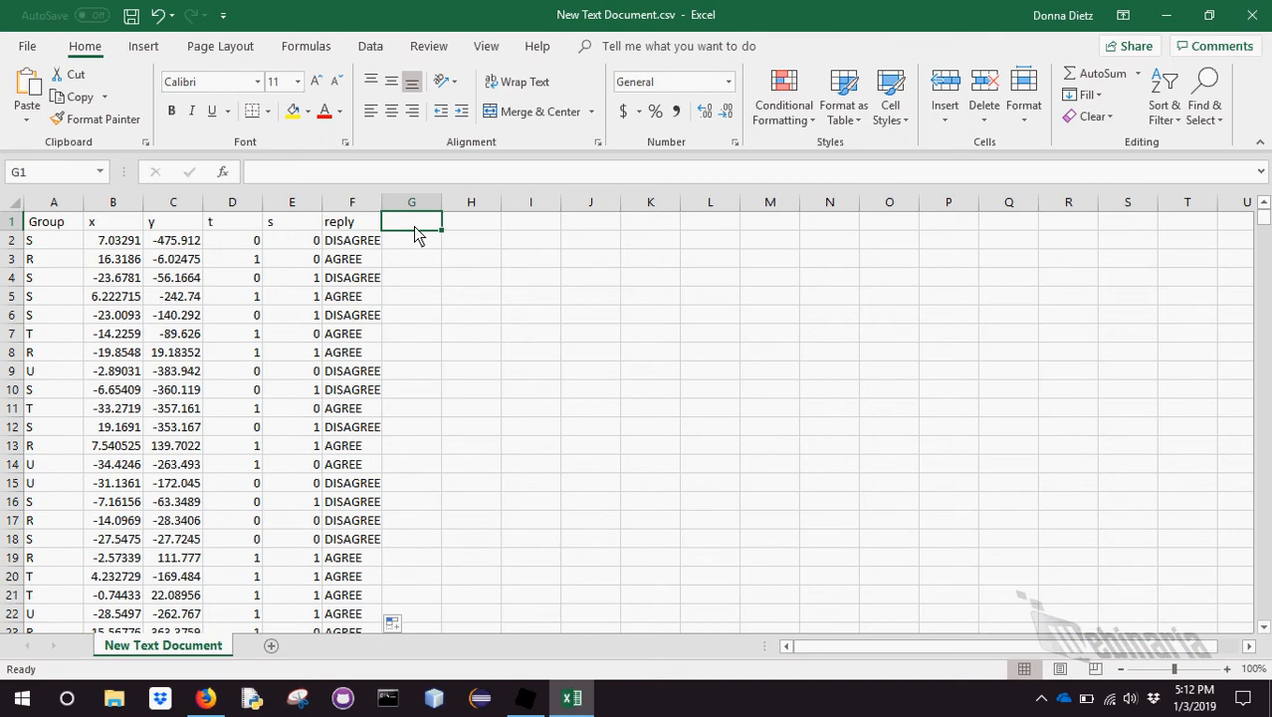
pyautogui.write('abs')
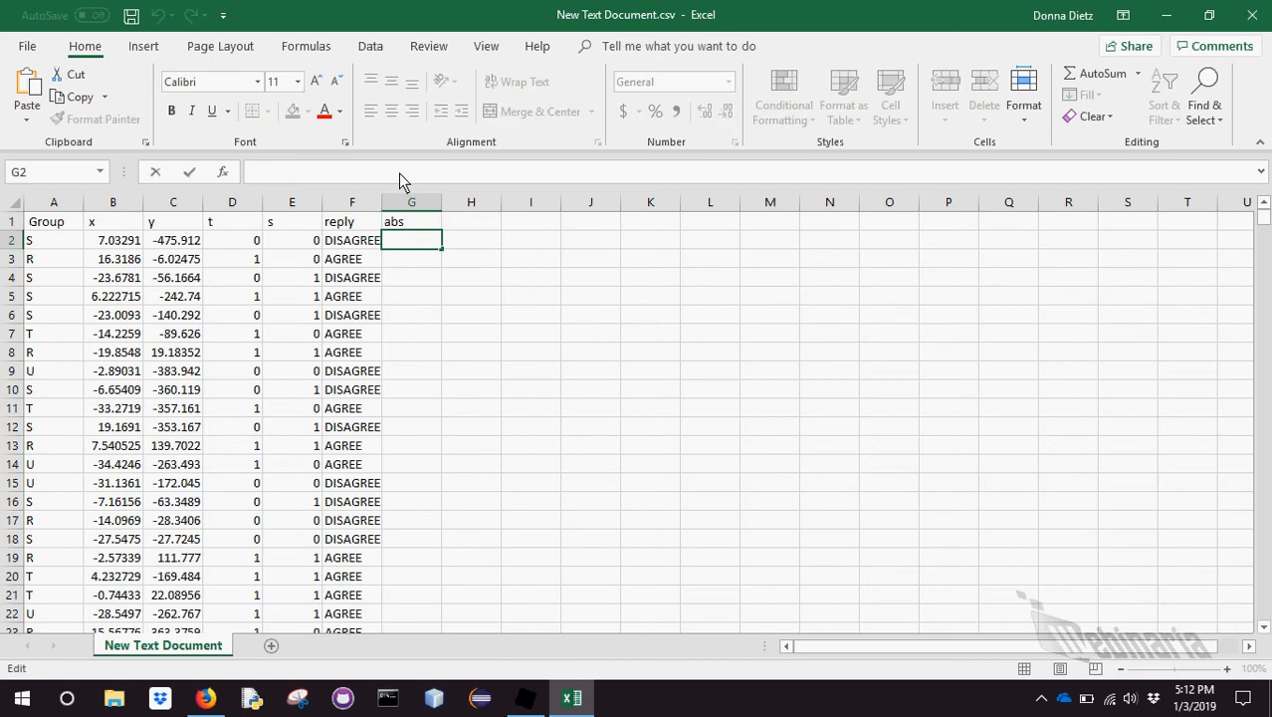
pyautogui.write('=')
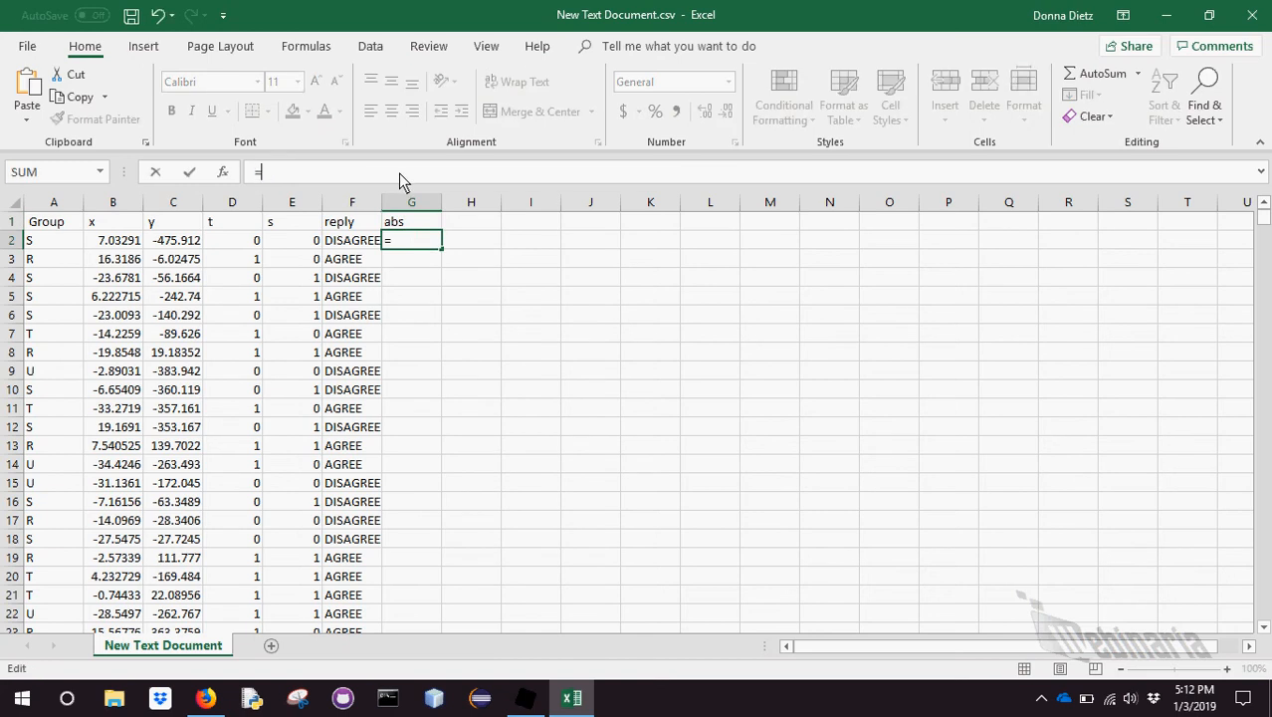
pyautogui.write('ABS')
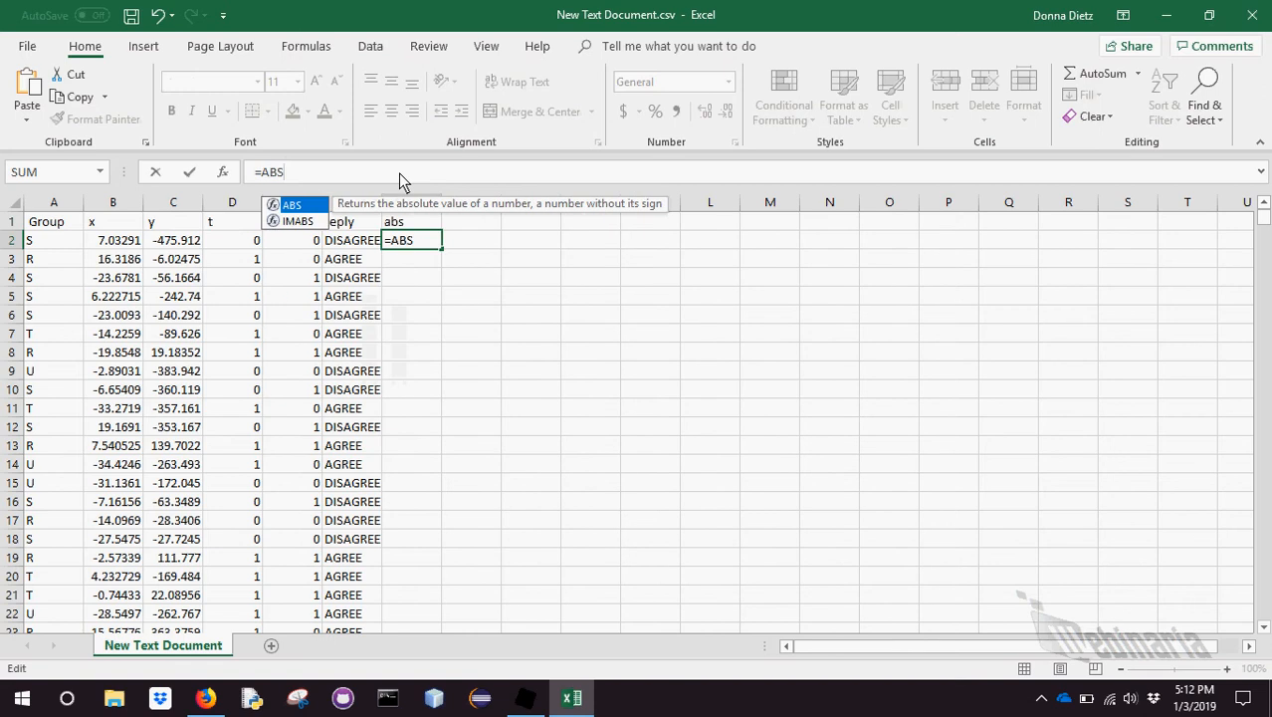
pyautogui.write('=IF(')
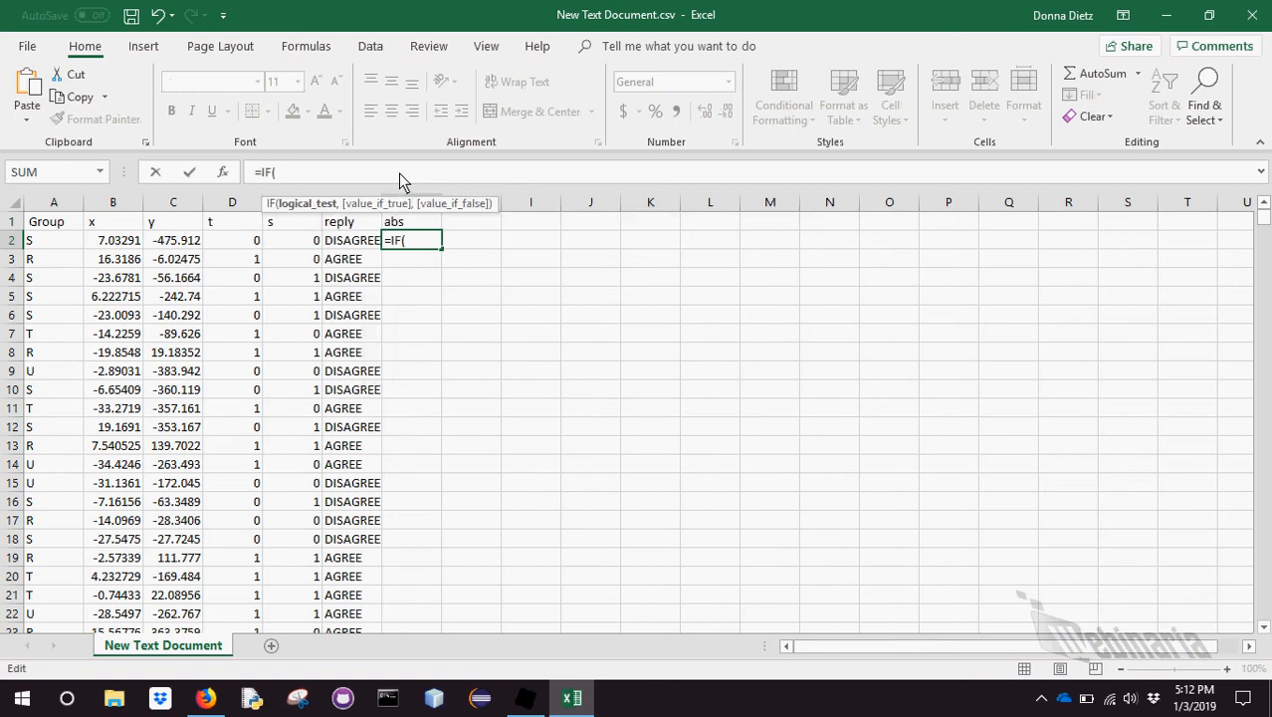
pyautogui.write('B2<')
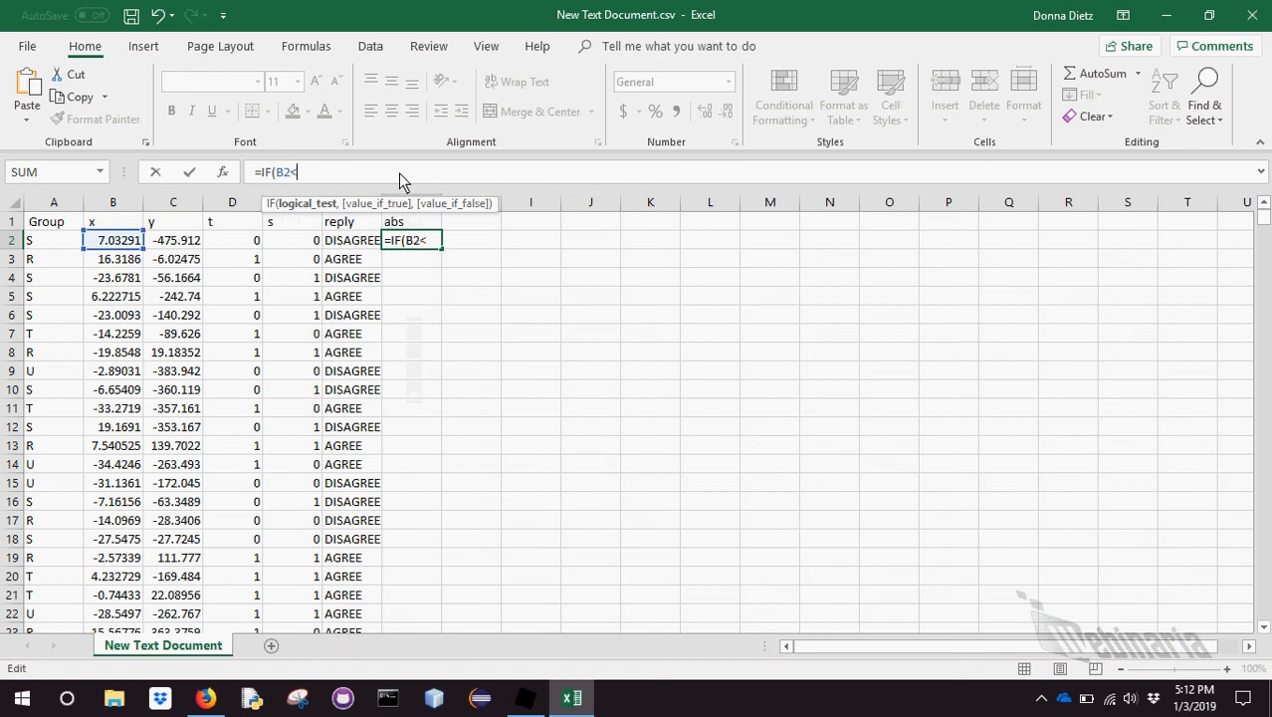
pyautogui.write('0,')
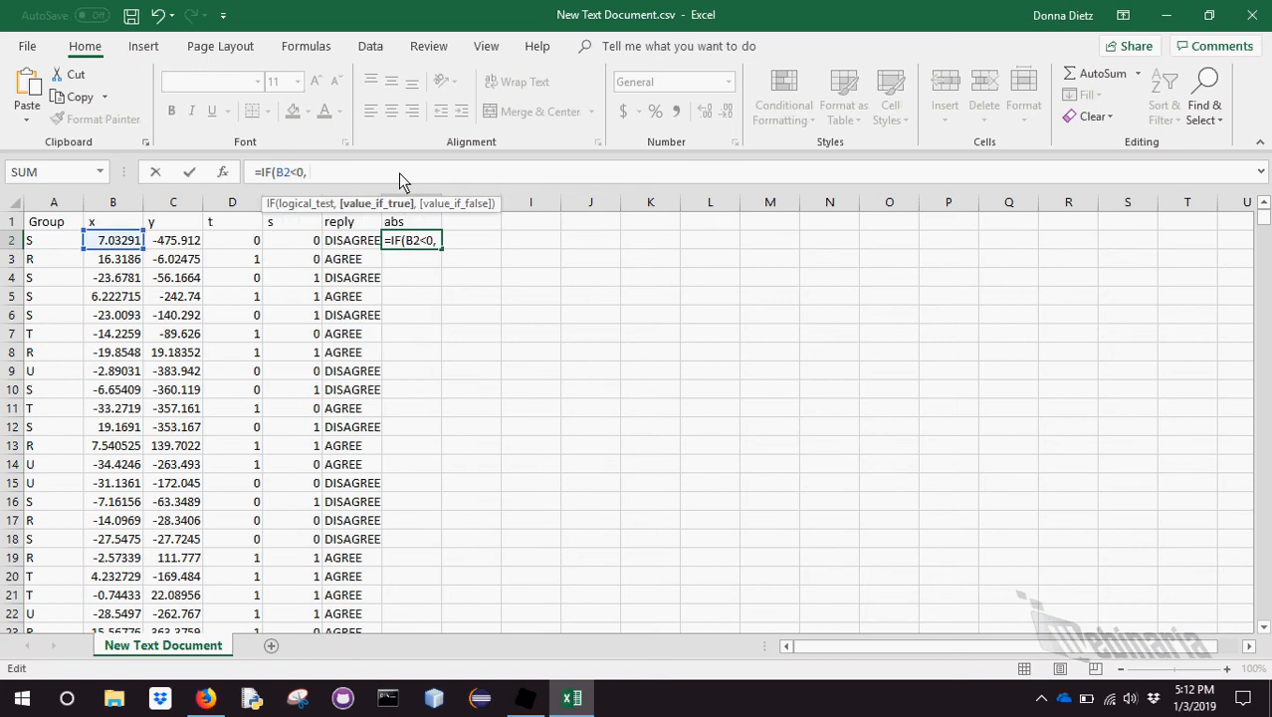
pyautogui.write('-B2')
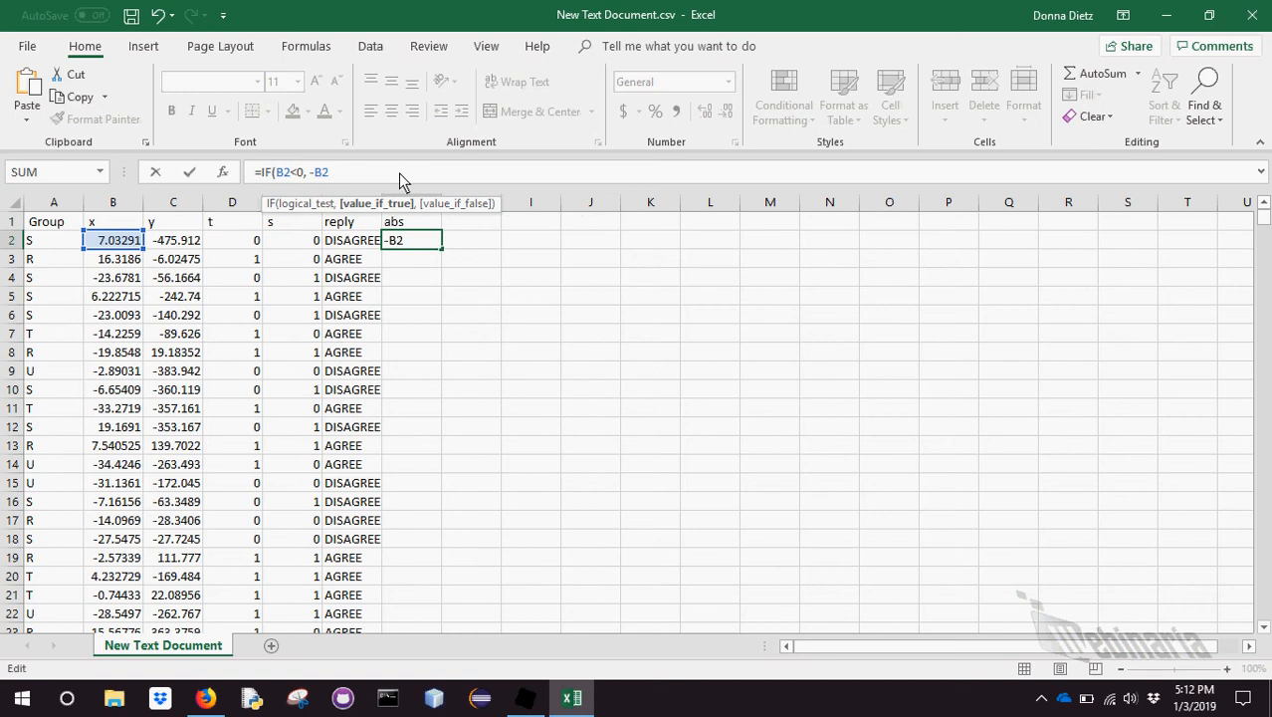
pyautogui.write(', B2)')
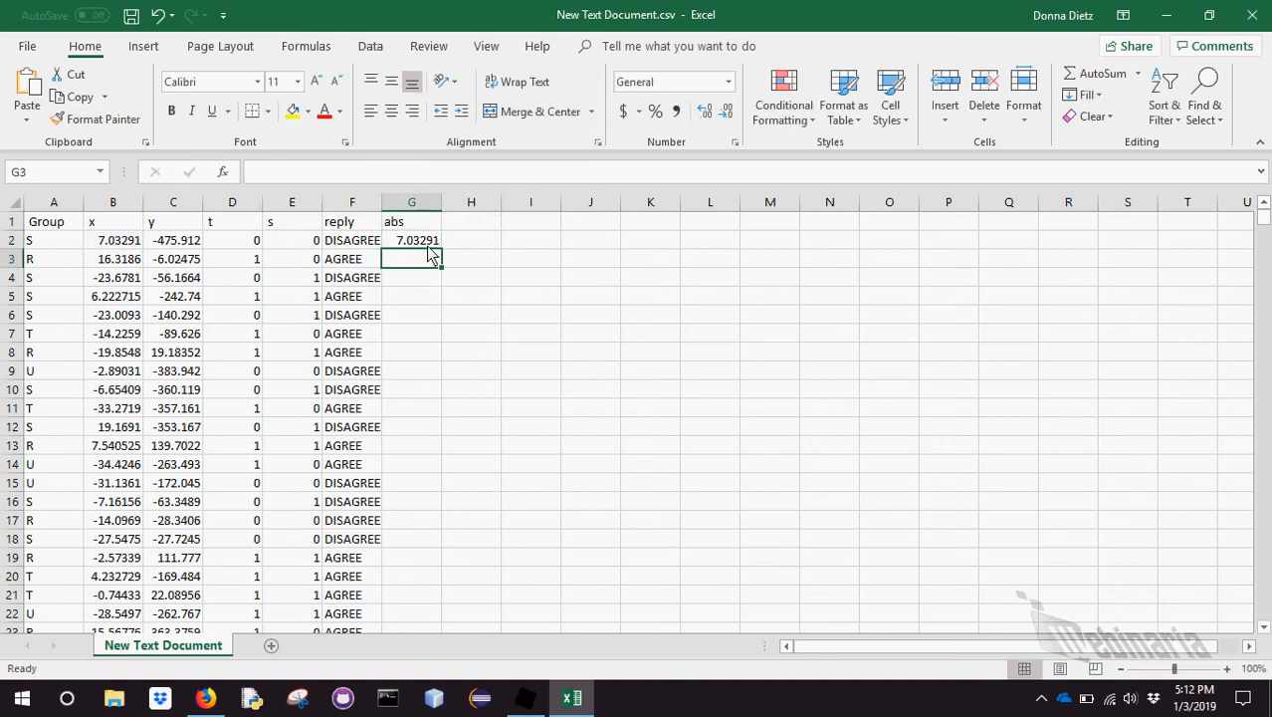
# Fill the abs formula down to row 18 and autofit the columns
pyautogui.moveTo(410, 239); pyautogui.dragTo(410, 475)
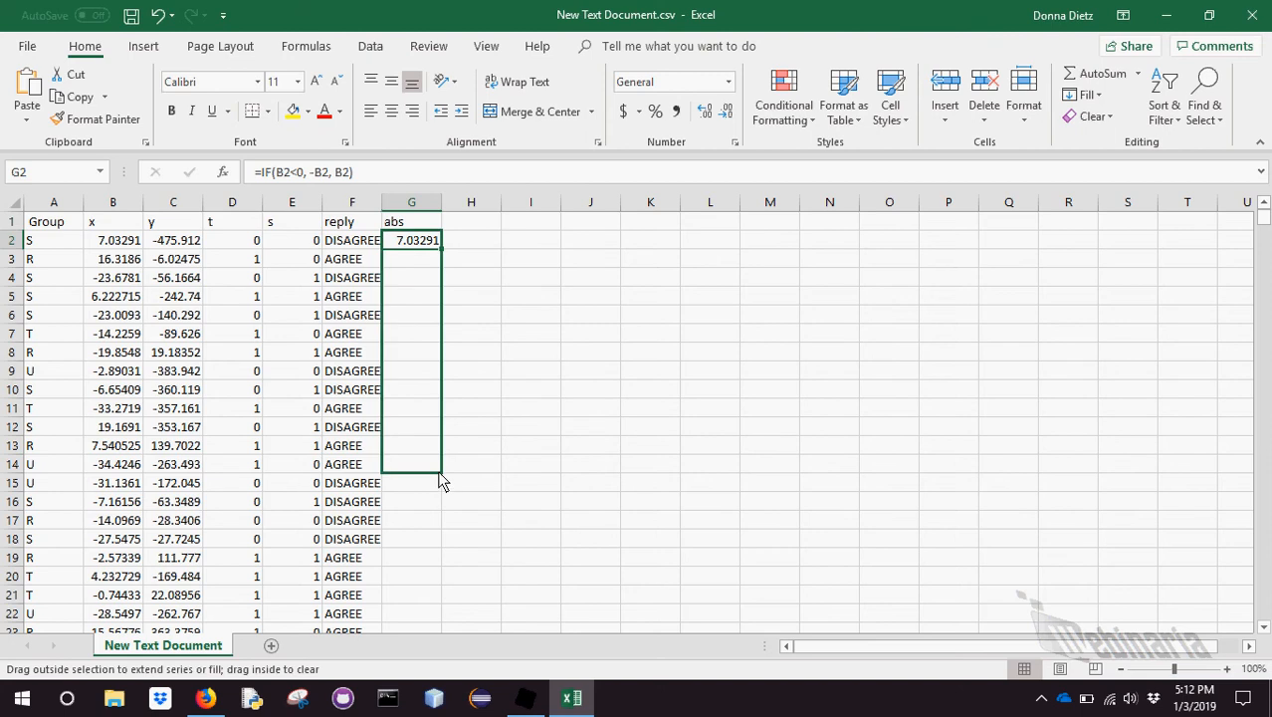
pyautogui.moveTo(410, 246); pyautogui.dragTo(410, 474)
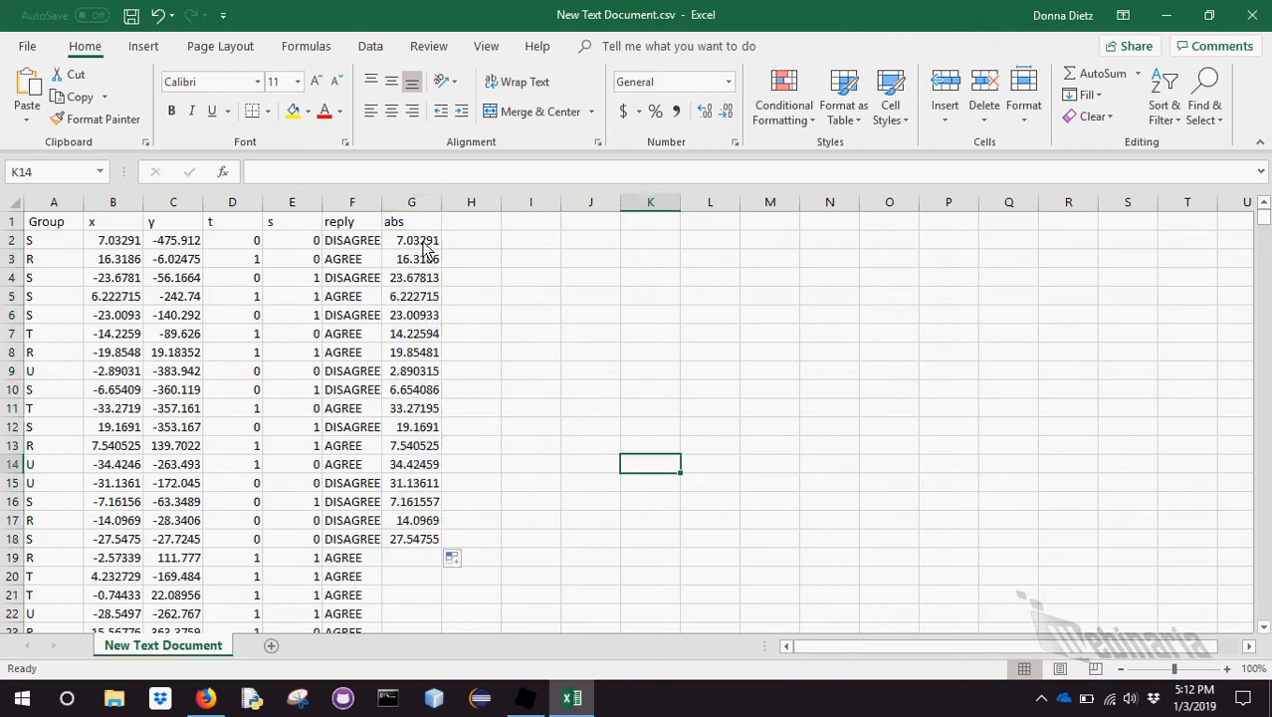
pyautogui.click(410, 239)
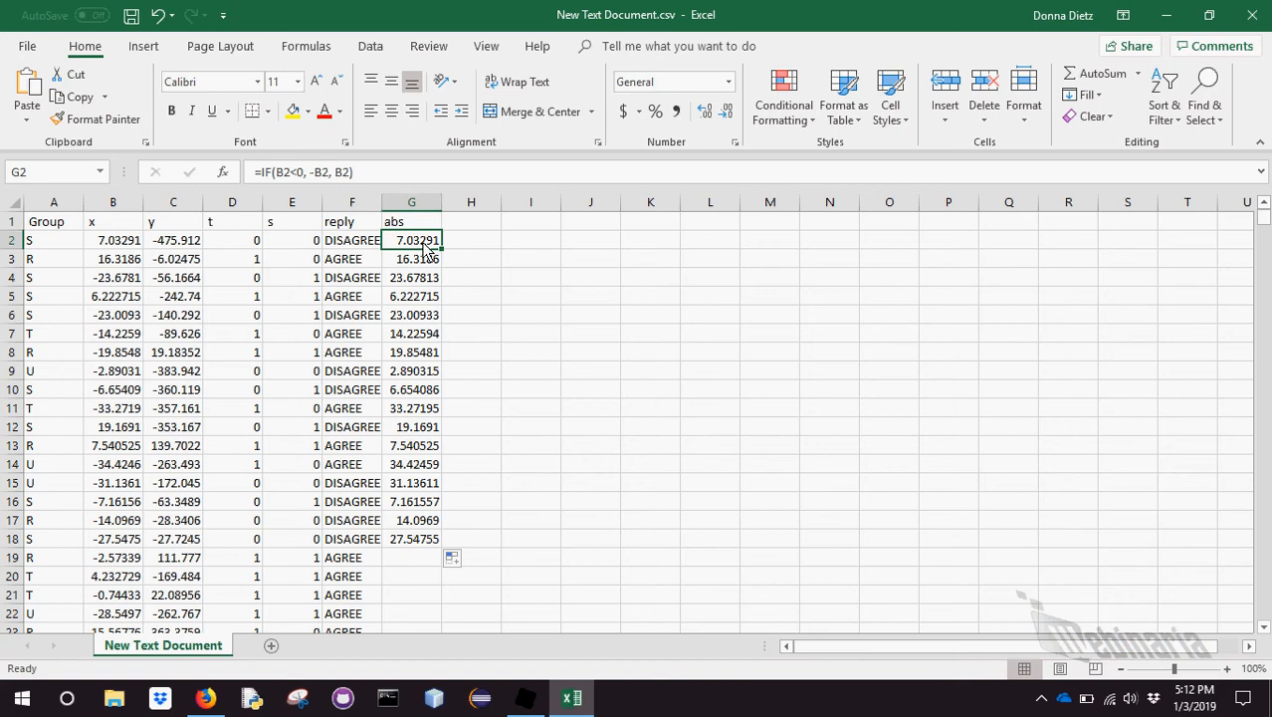
pyautogui.moveTo(553, 374)
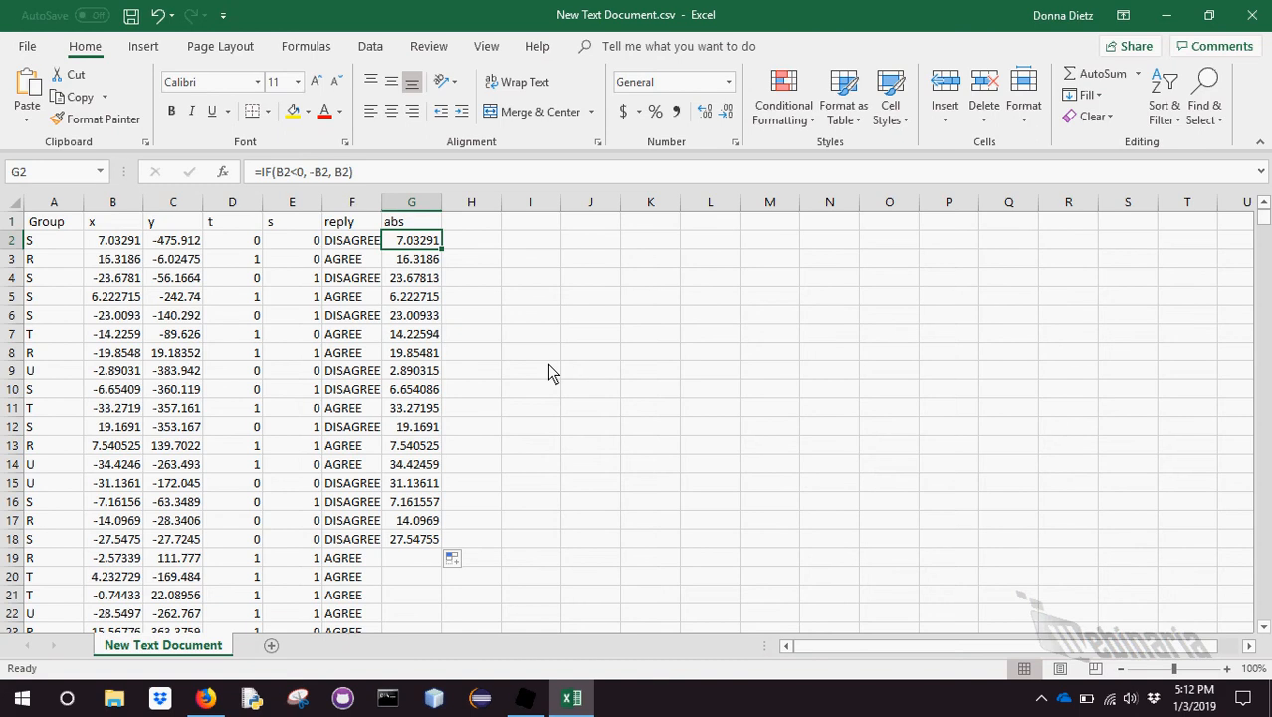
pyautogui.moveTo(151, 211)
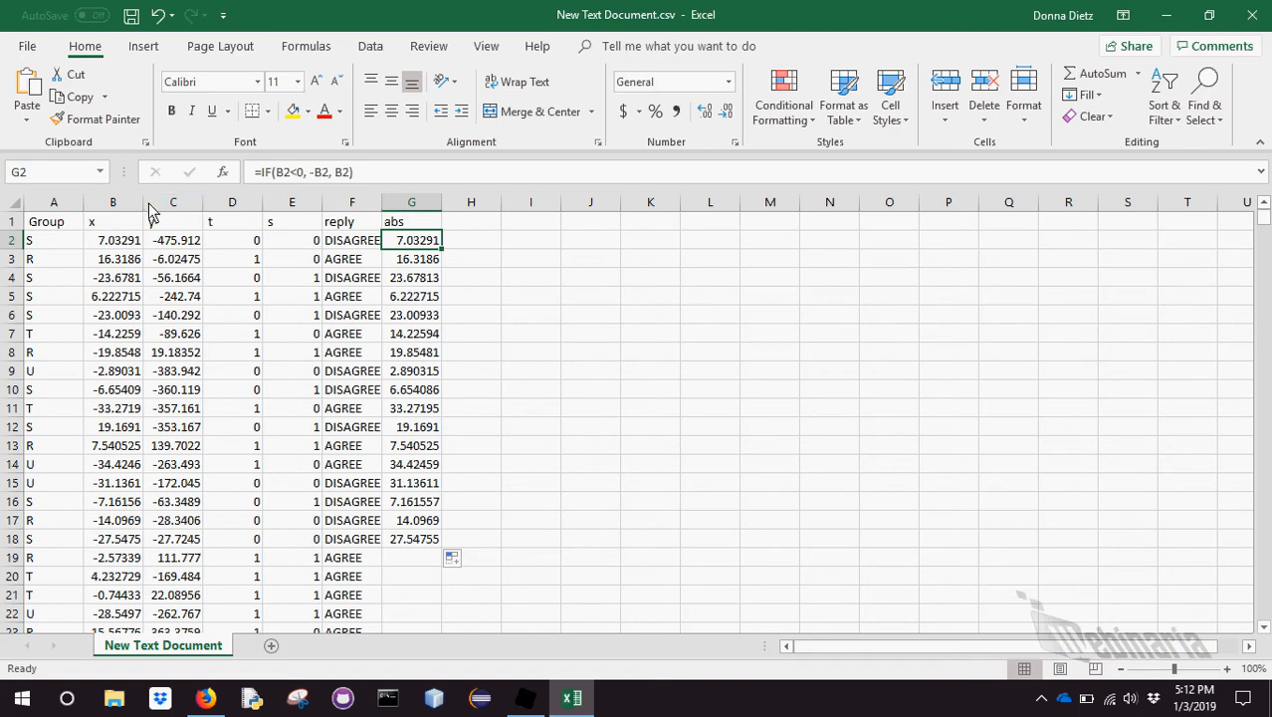
pyautogui.click(112, 203)
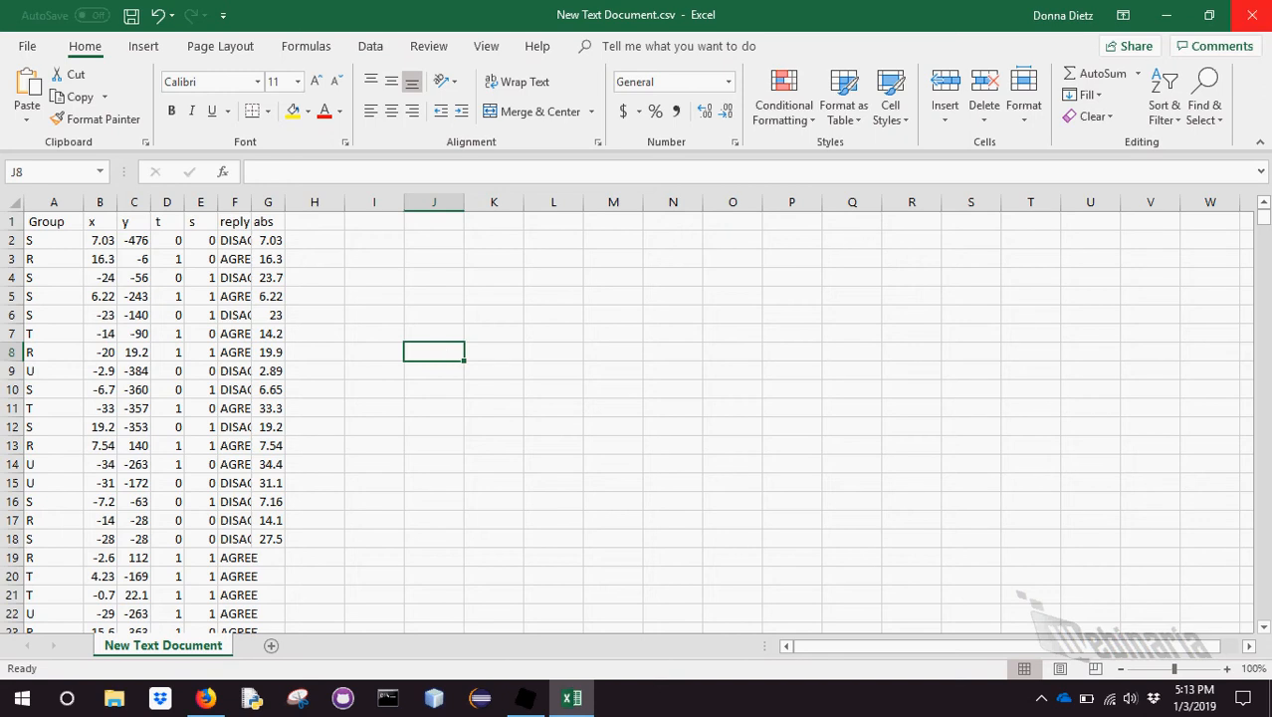
# Close the CSV without saving, open bogus.xlsx and set its printout to landscape orientation
pyautogui.click(1250, 16)
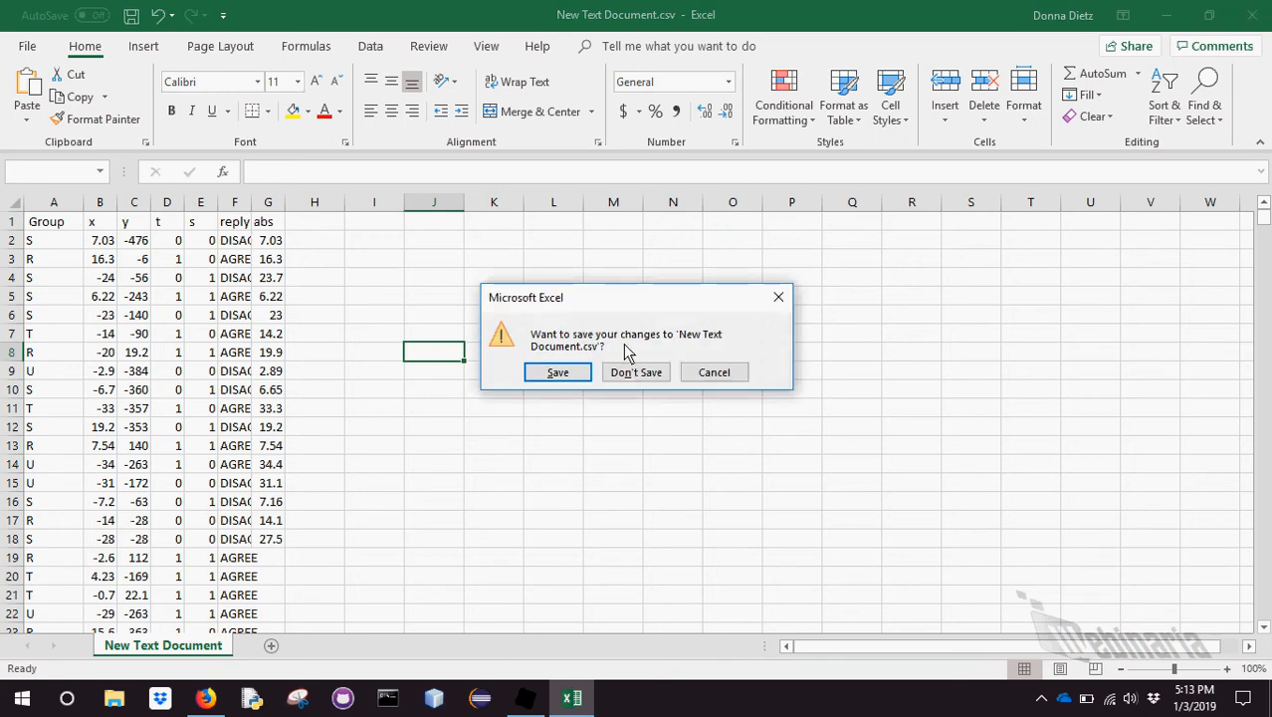
pyautogui.click(635, 373)
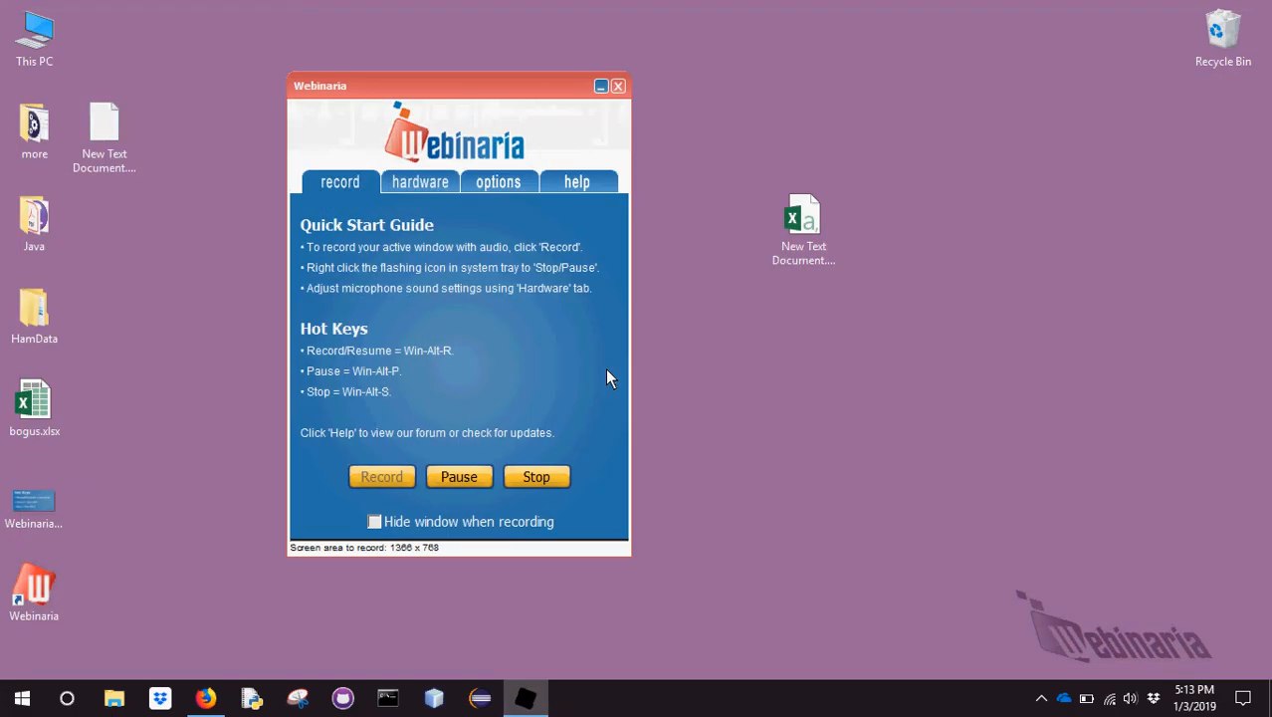
pyautogui.moveTo(840, 399)
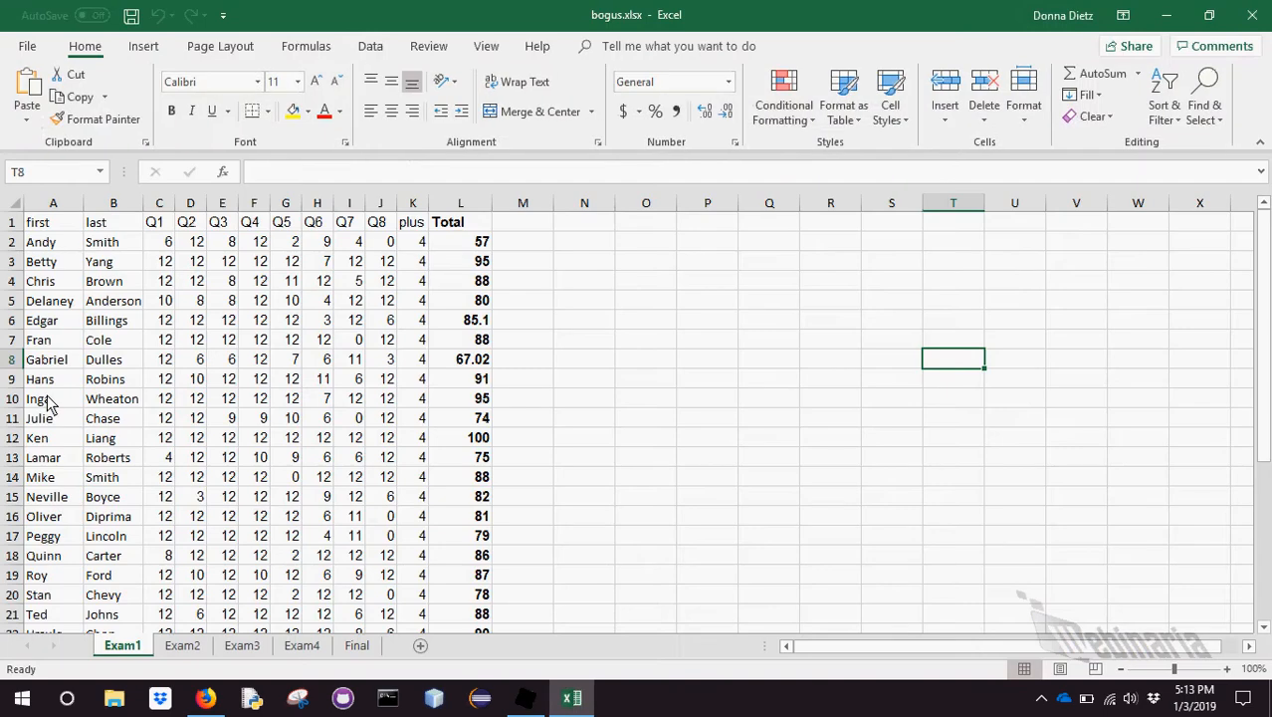
pyautogui.moveTo(28, 80)
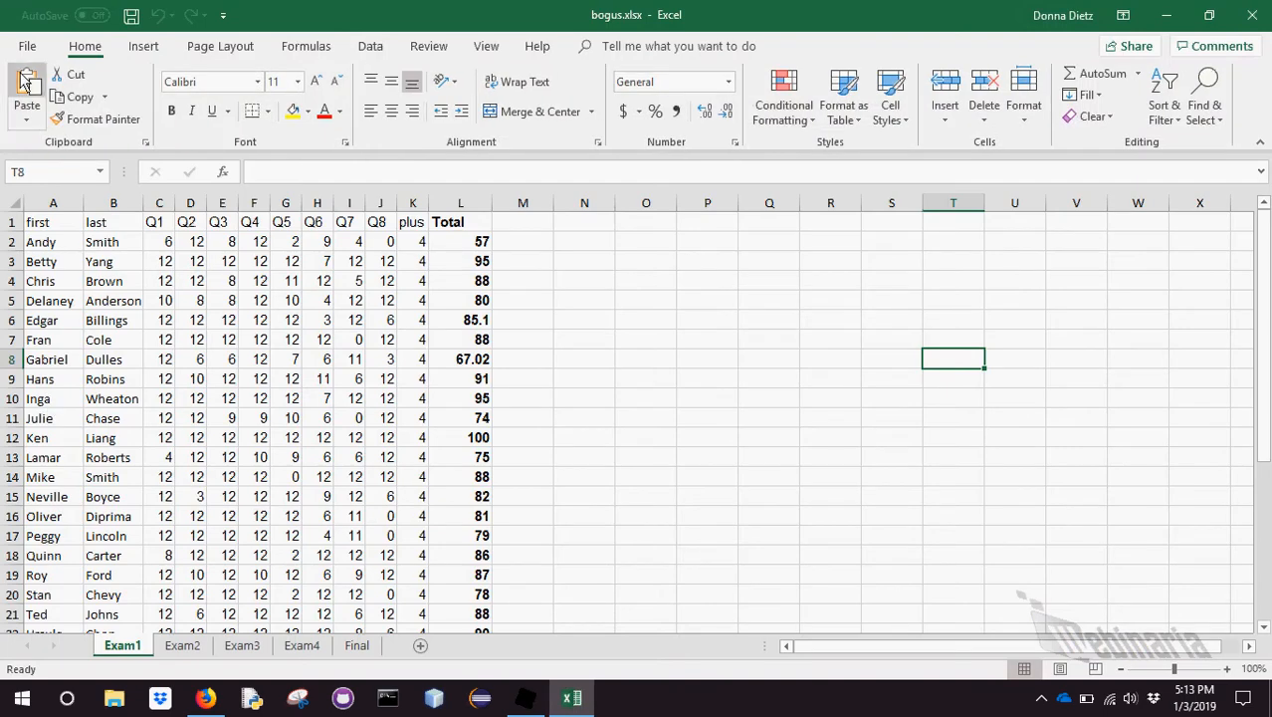
pyautogui.click(28, 45)
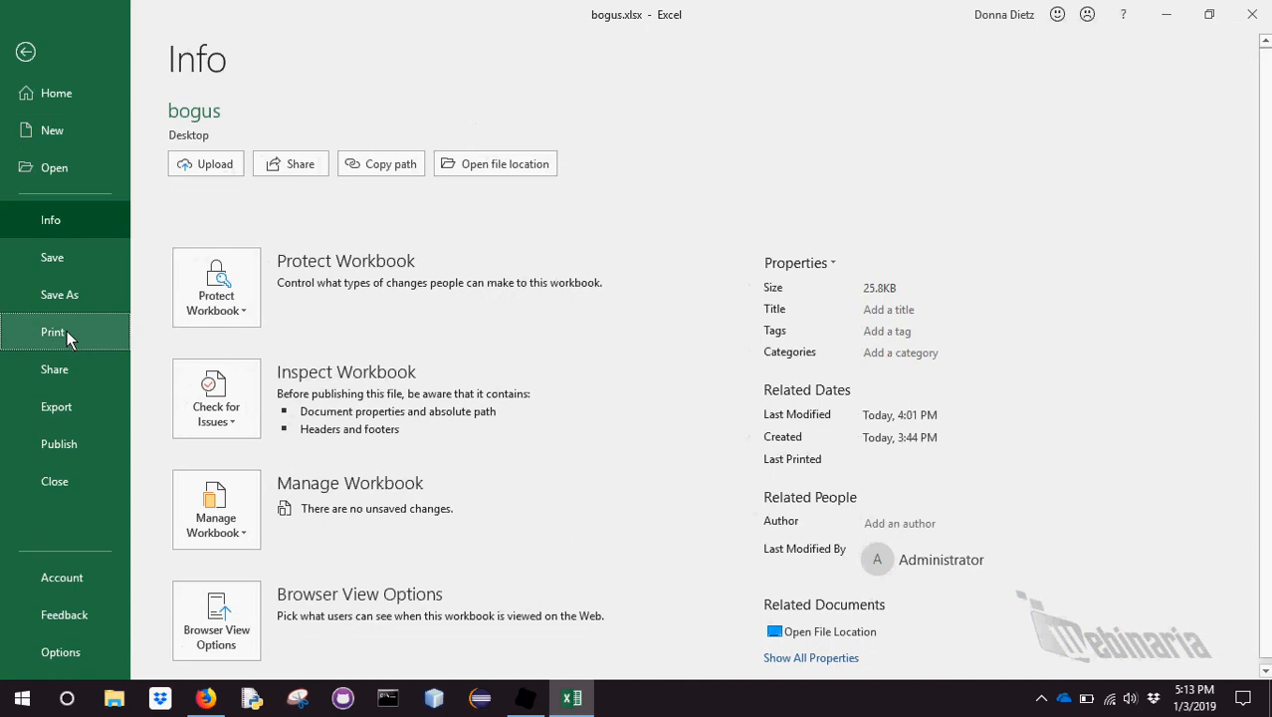
pyautogui.click(52, 331)
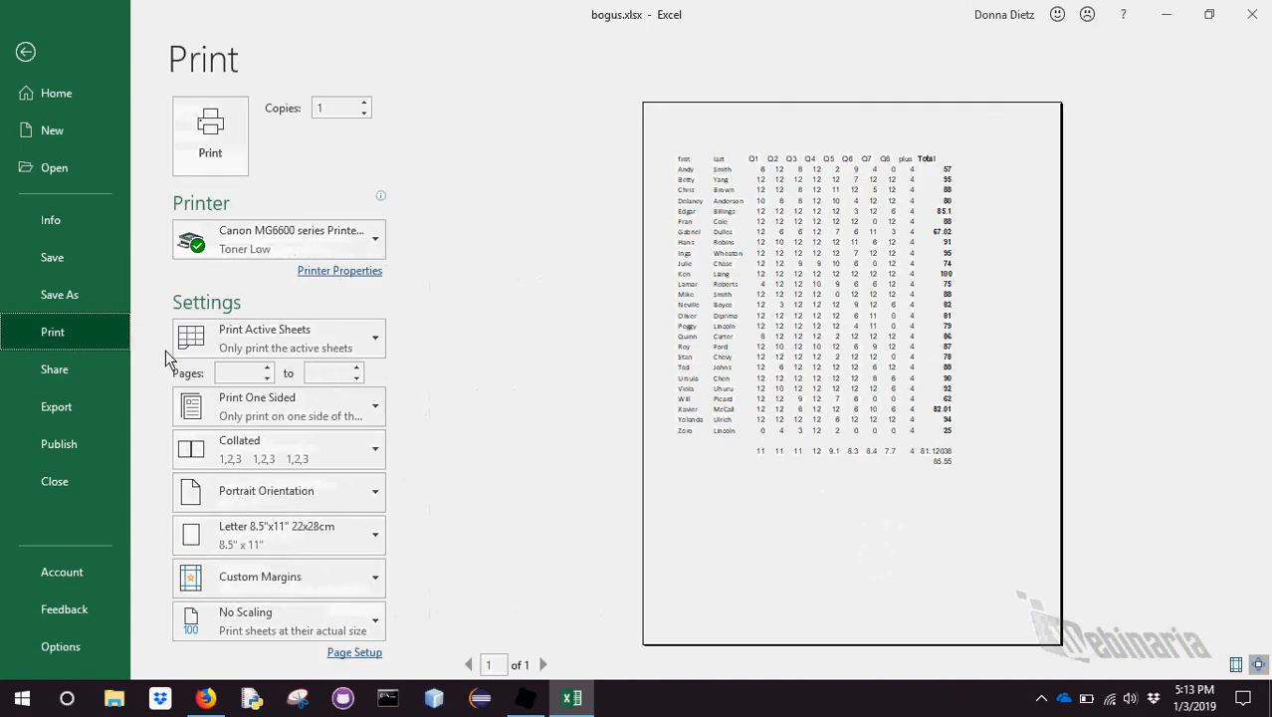
pyautogui.click(278, 489)
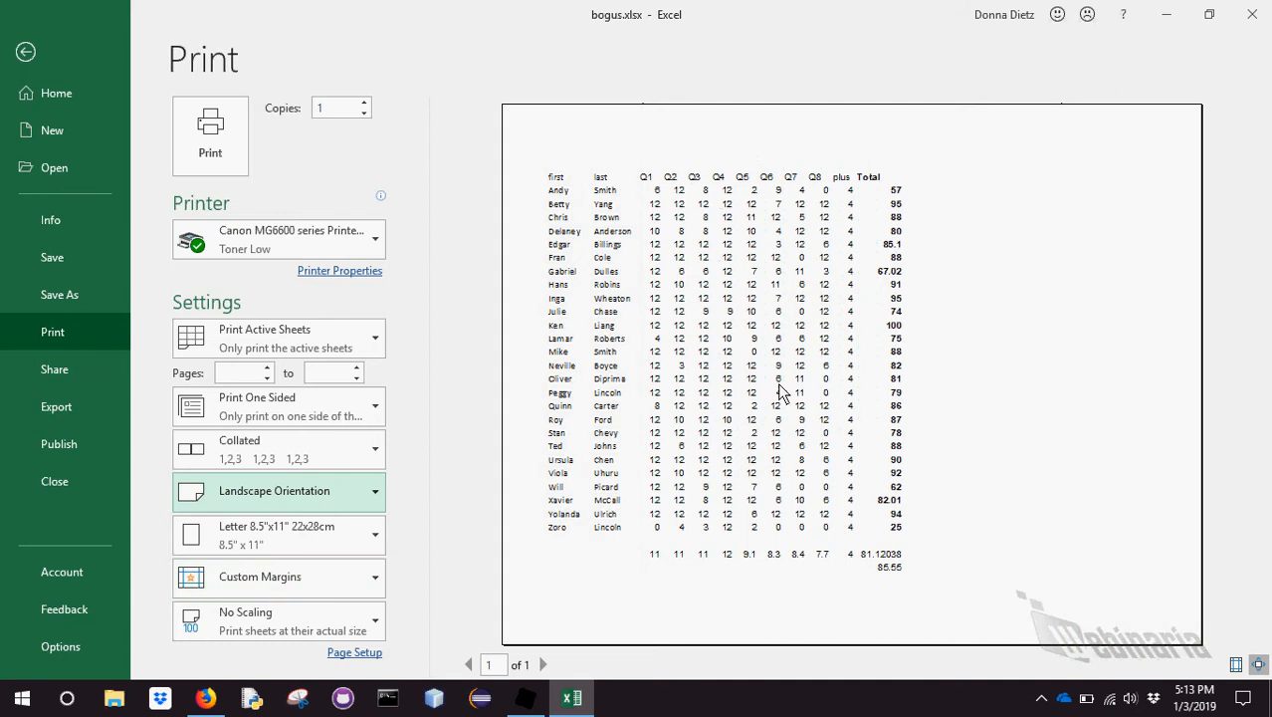
pyautogui.moveTo(607, 248)
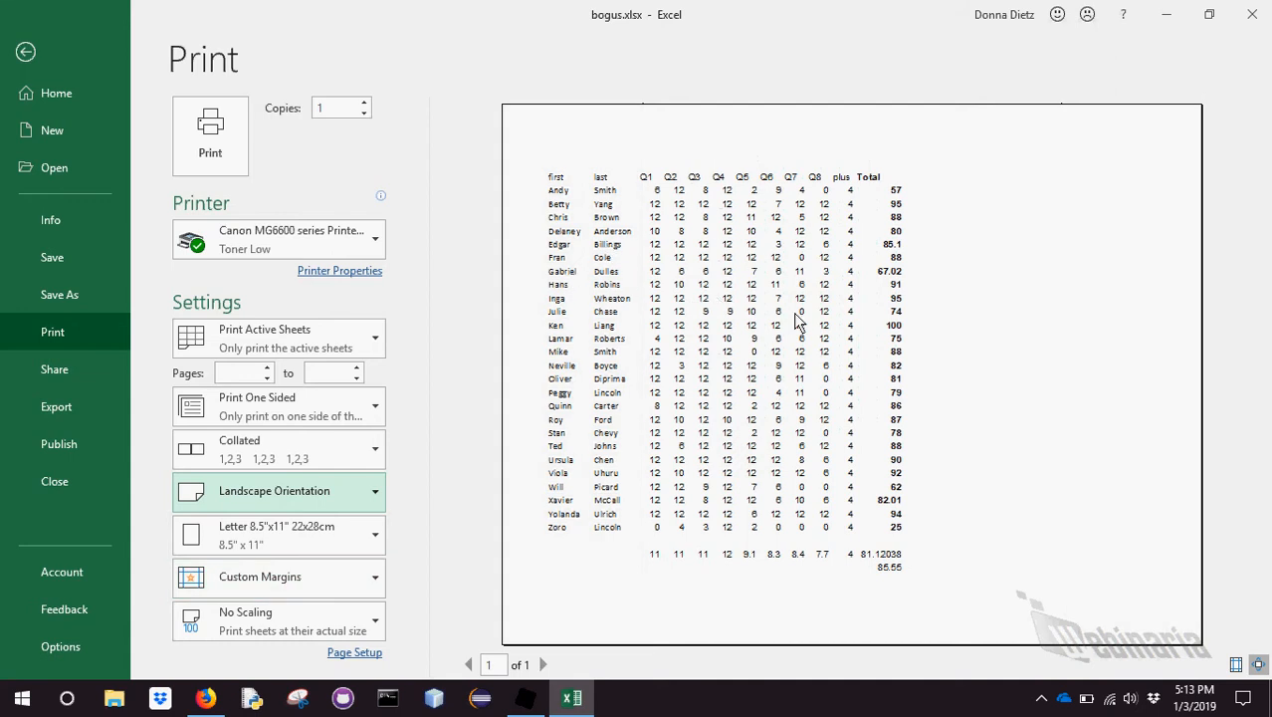
pyautogui.moveTo(774, 197)
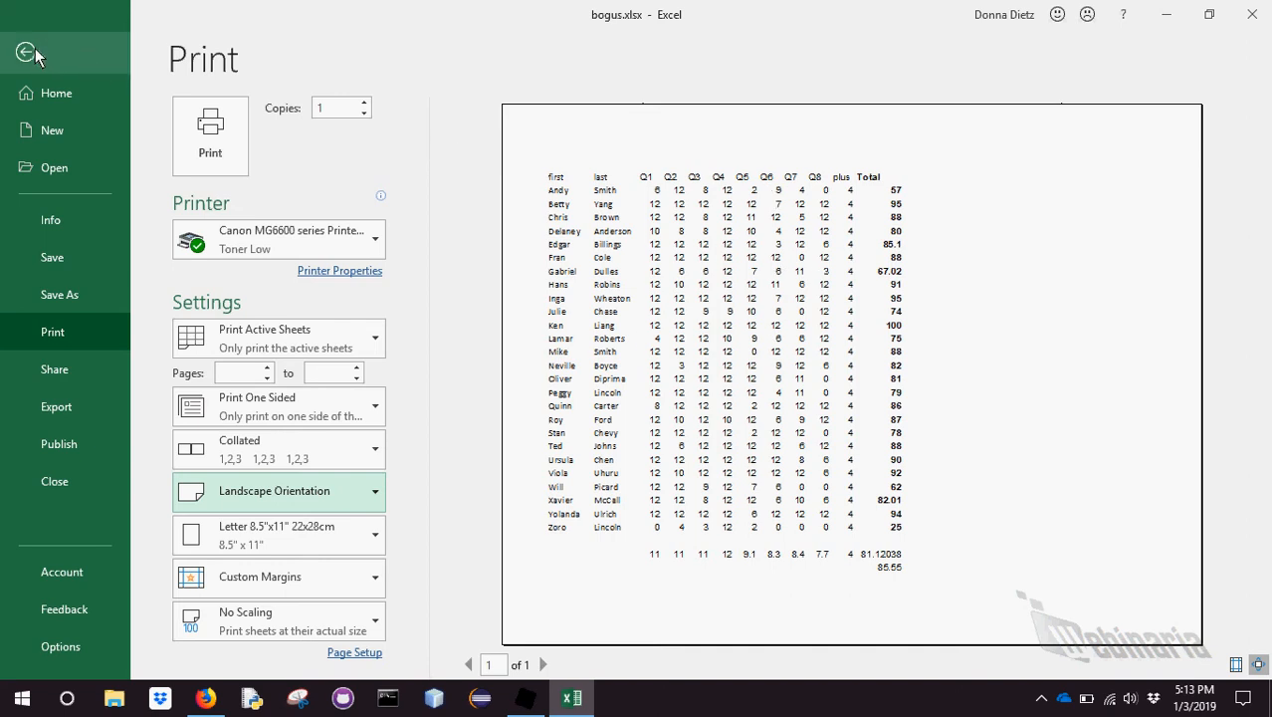
pyautogui.click(28, 54)
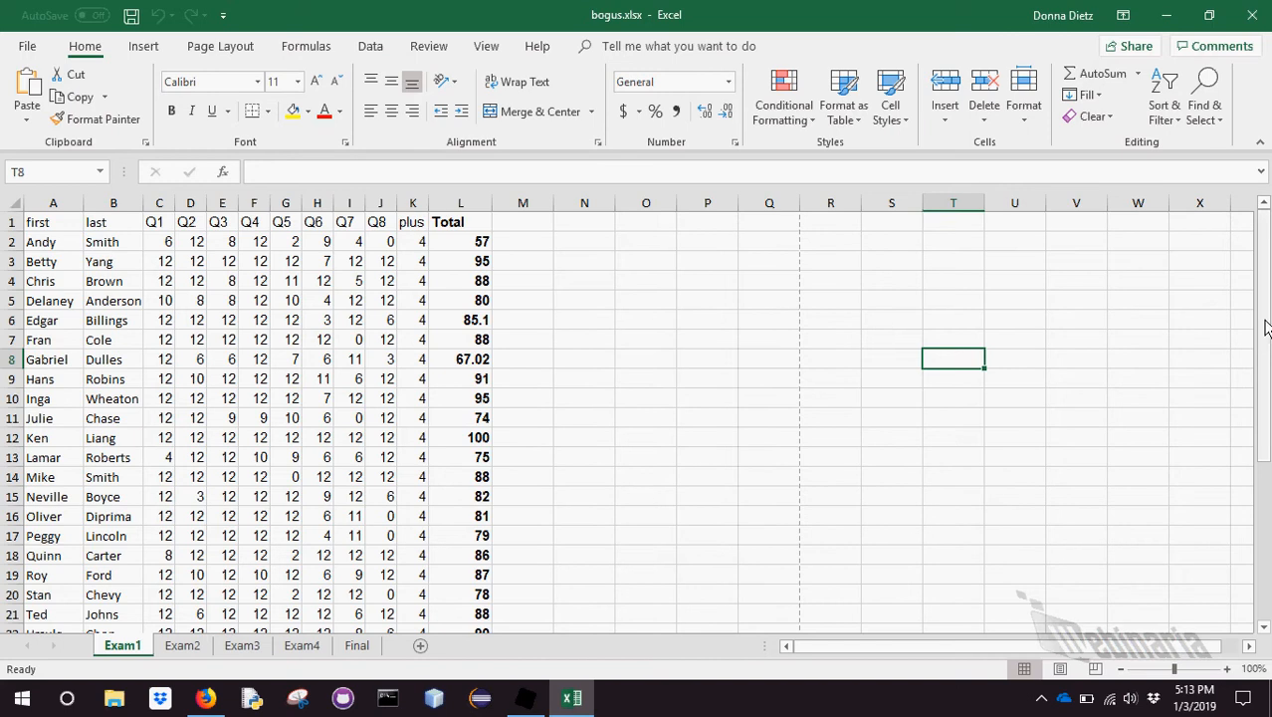
# Put All Borders around the Exam1 score cells
pyautogui.scroll(-3)
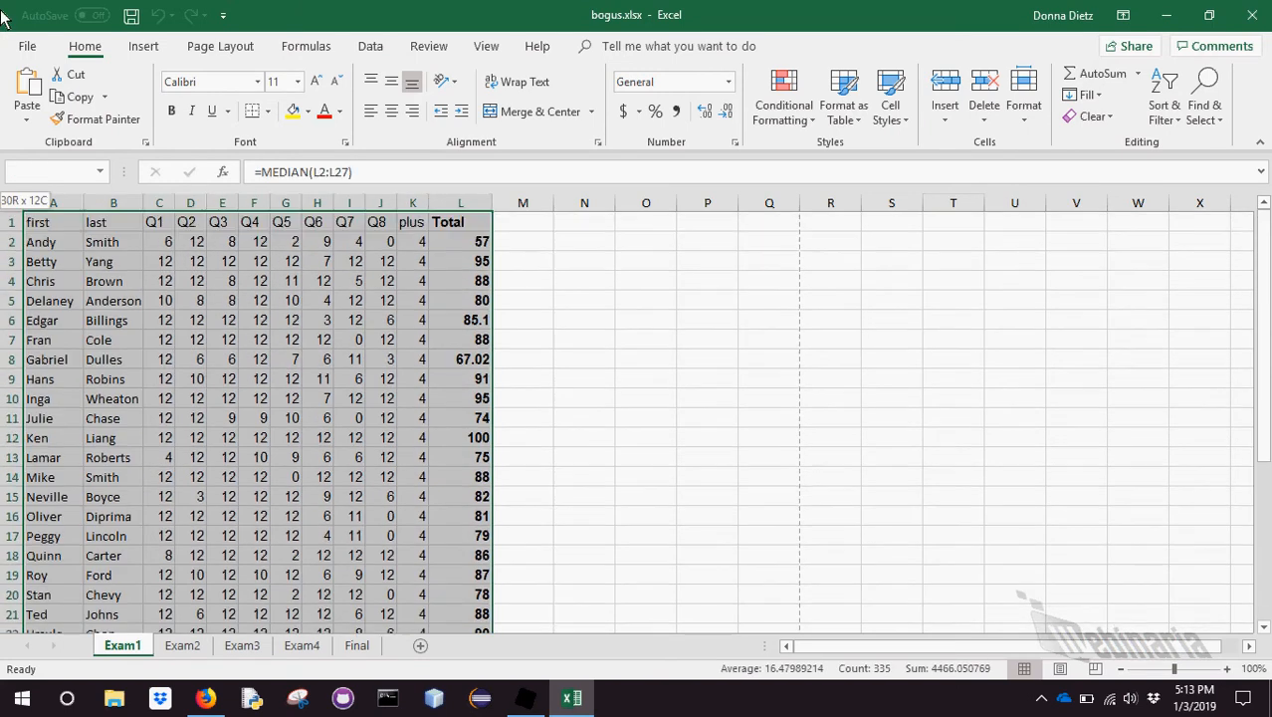
pyautogui.click(265, 112)
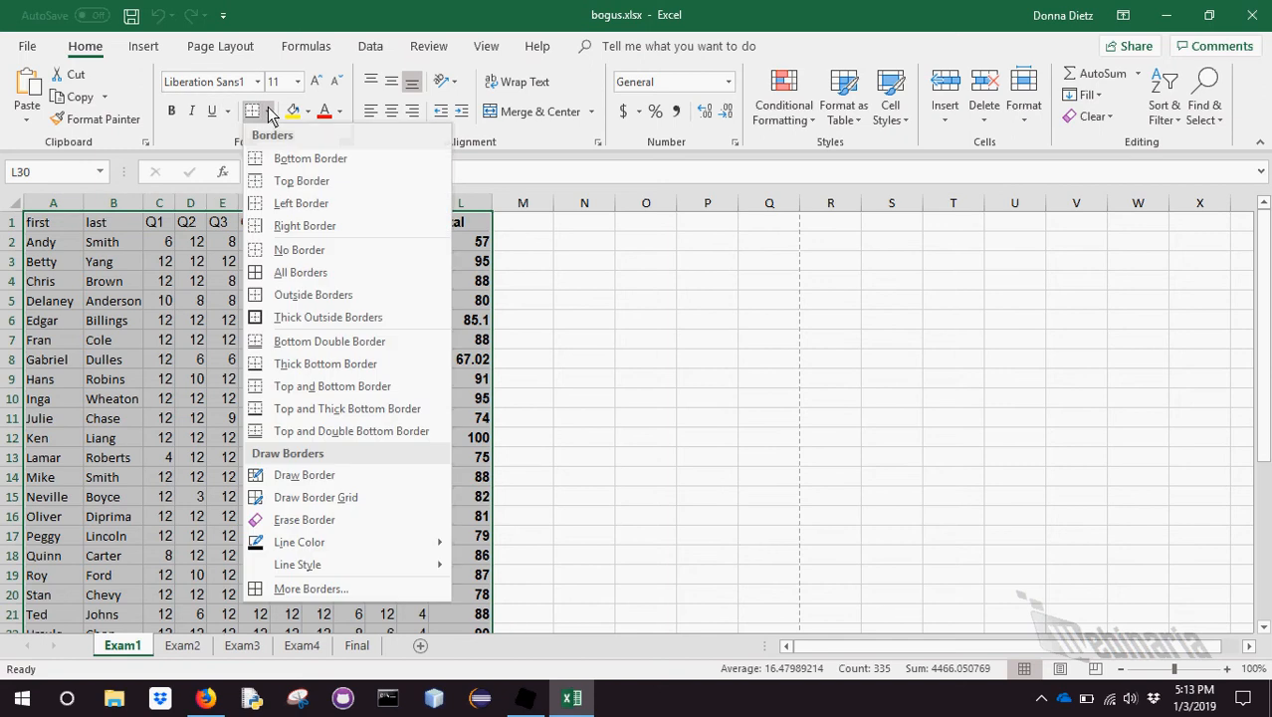
pyautogui.moveTo(301, 271)
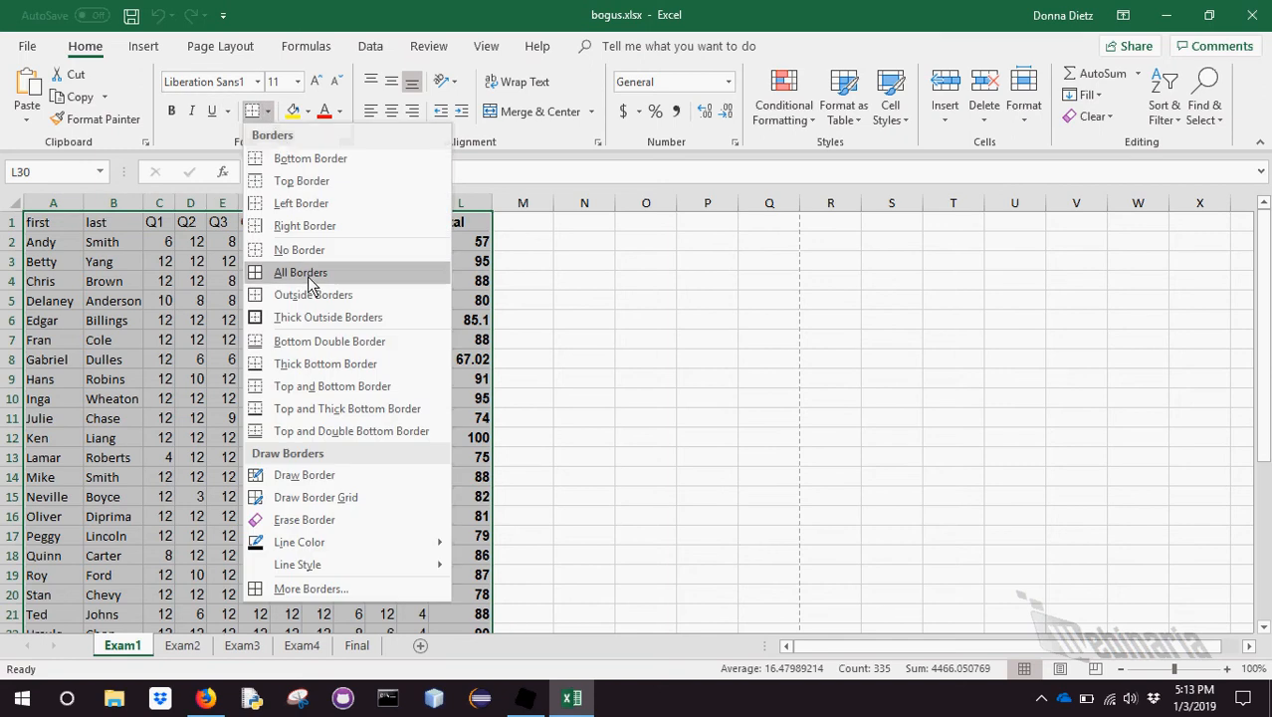
pyautogui.click(300, 270)
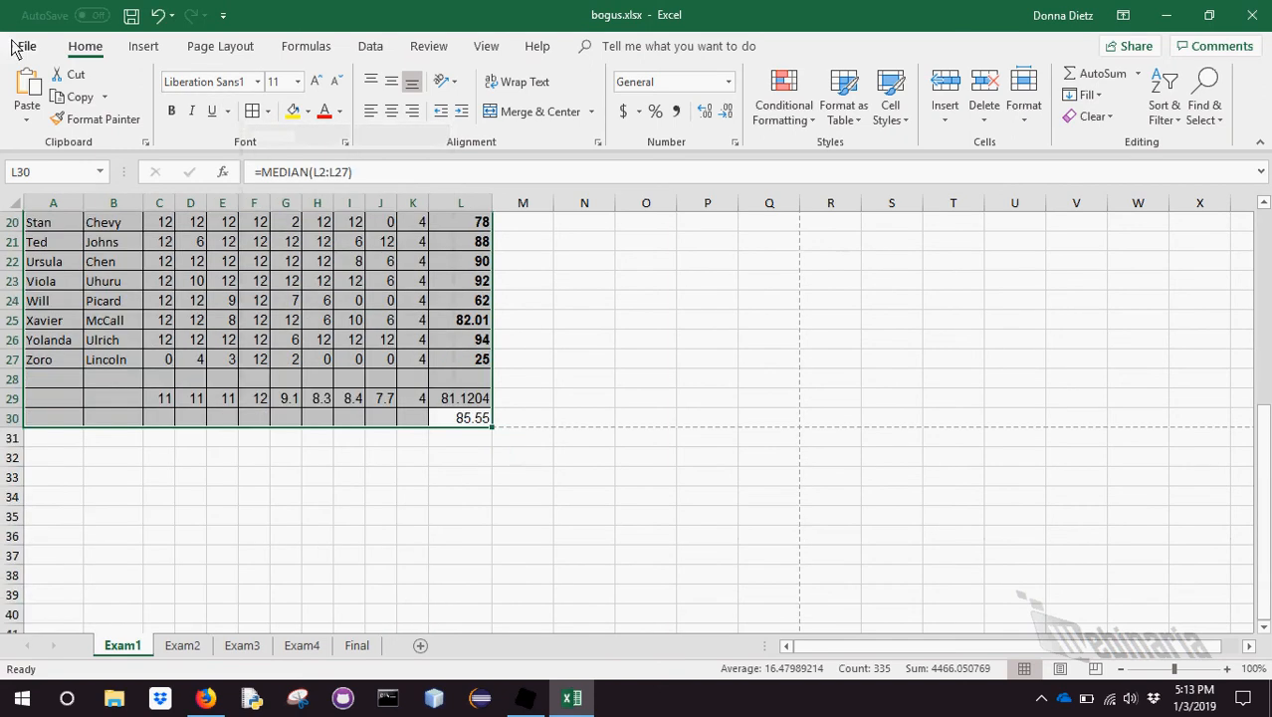
# Preview the bordered printout, then close the workbook so the save-changes prompt appears
pyautogui.click(24, 45)
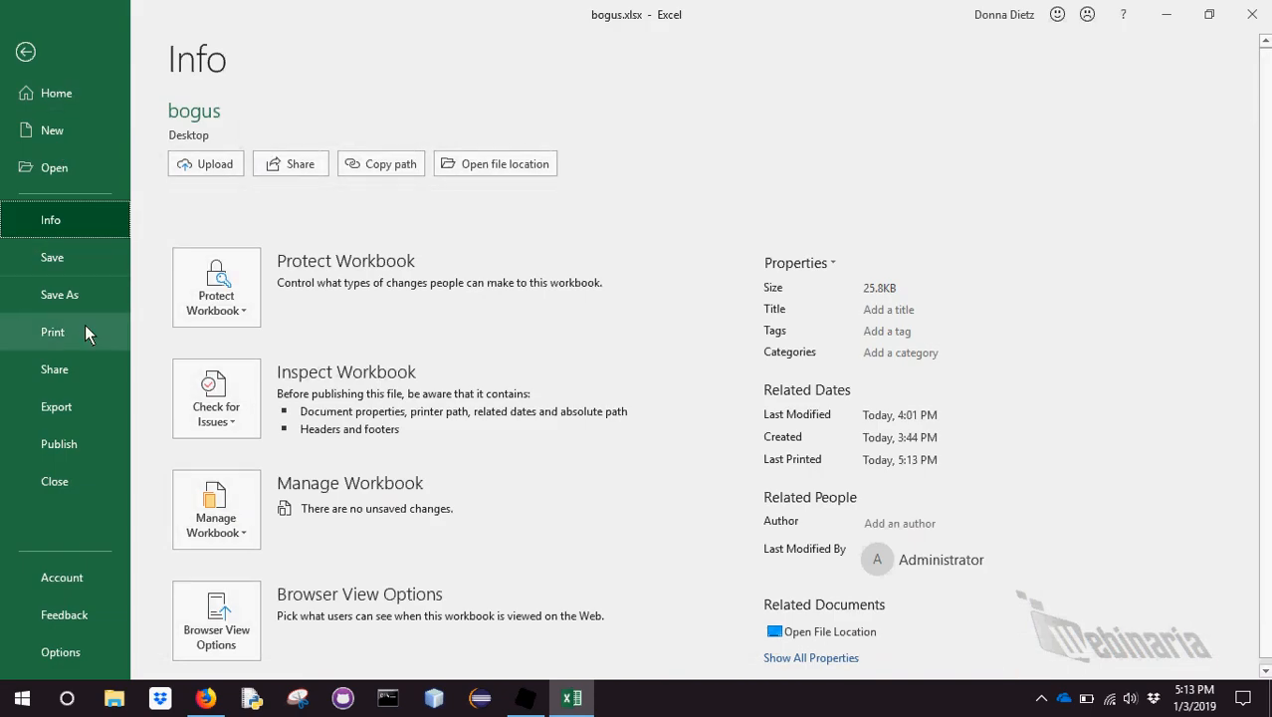
pyautogui.click(51, 330)
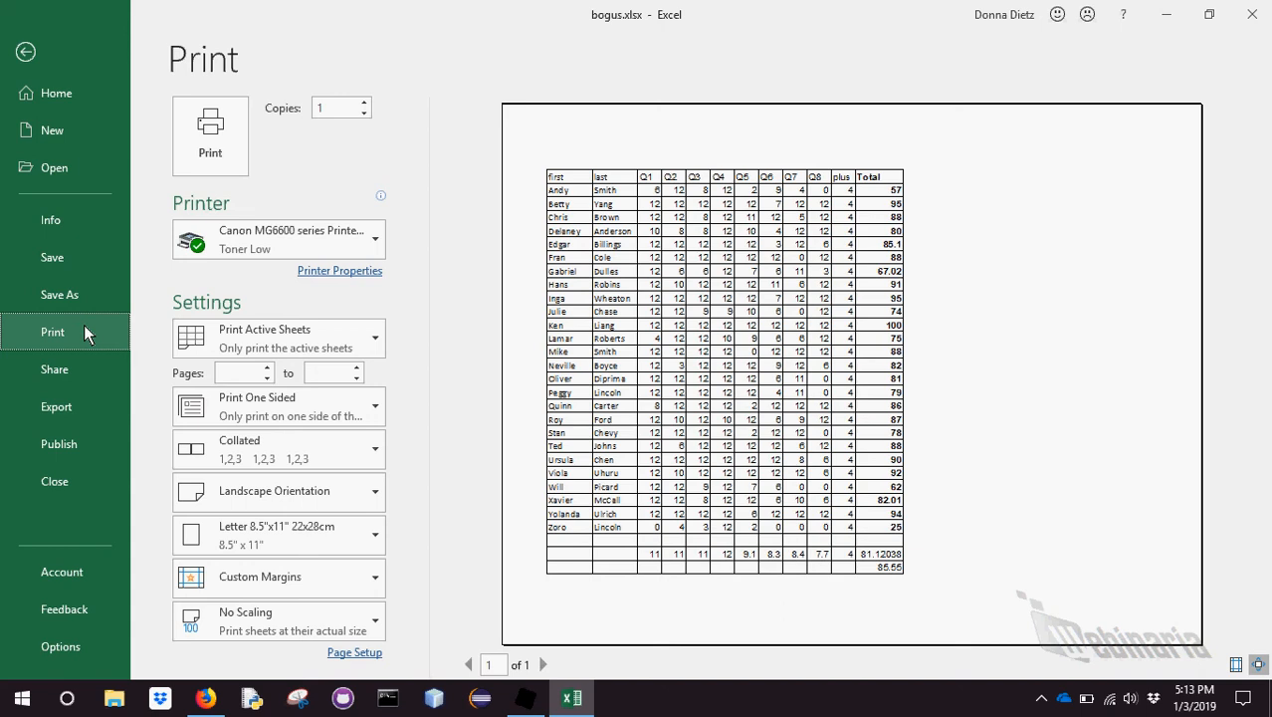
pyautogui.moveTo(28, 20)
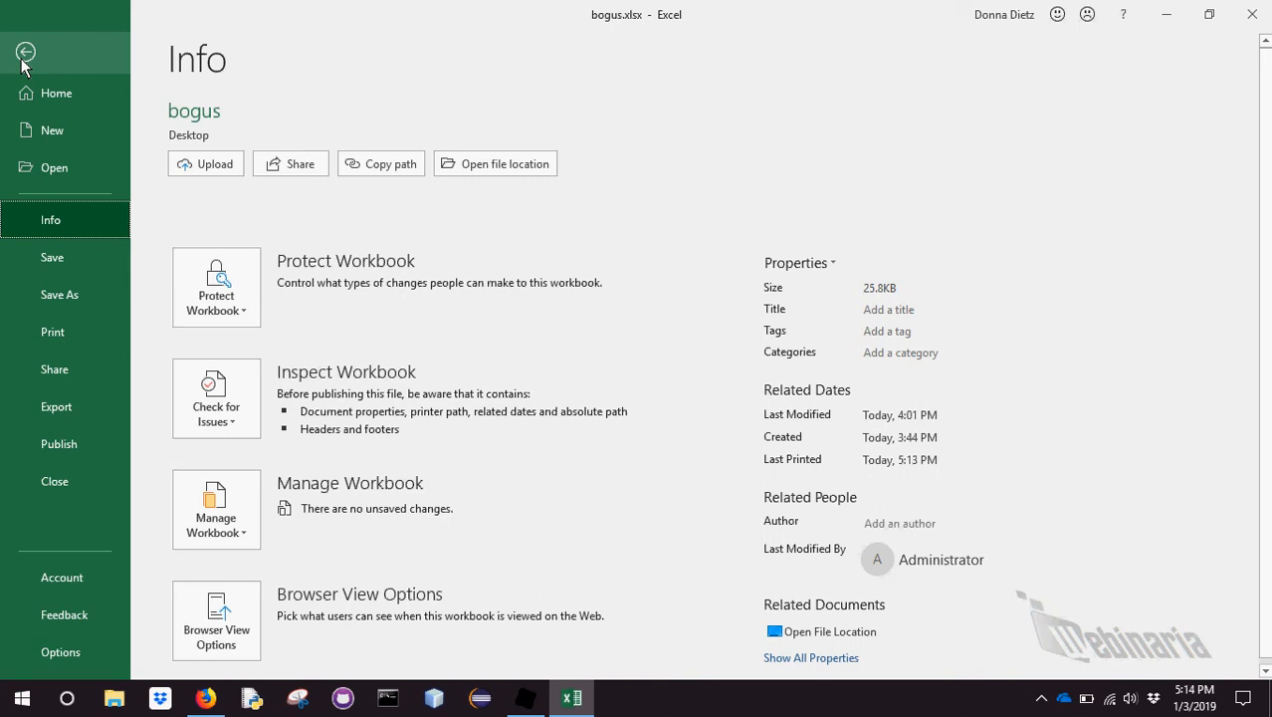
pyautogui.moveTo(1027, 86)
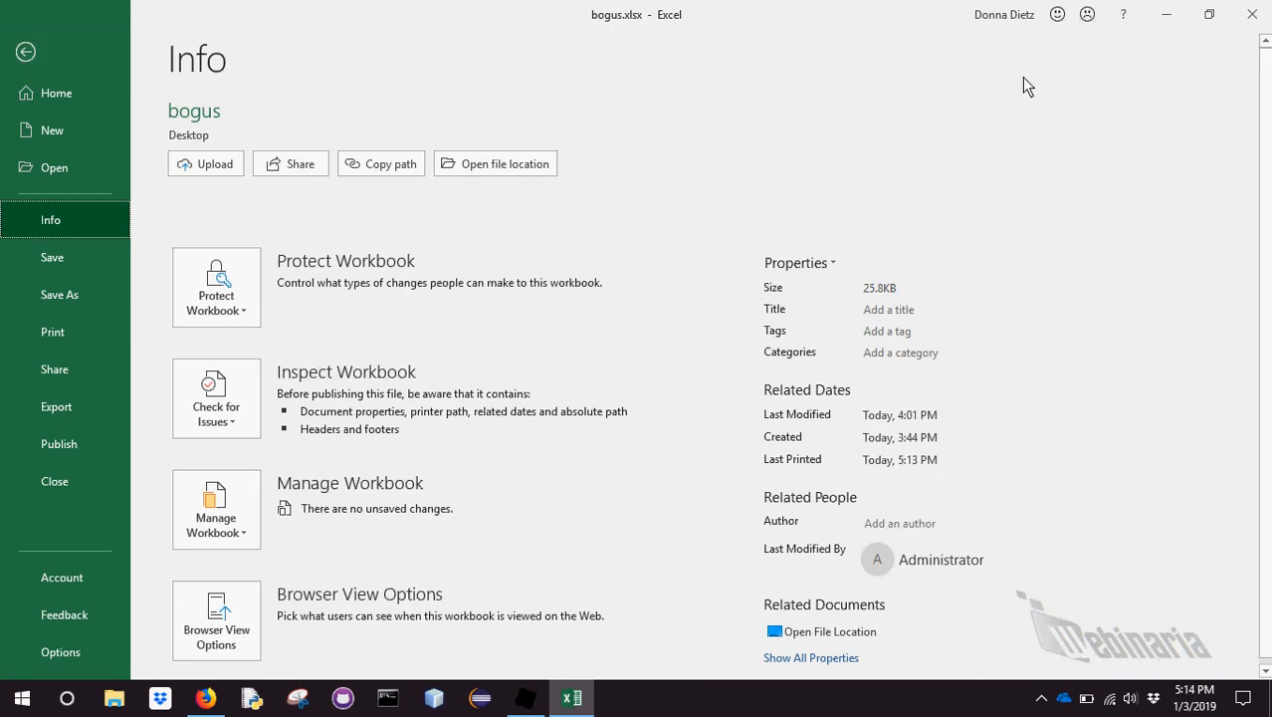
pyautogui.click(54, 480)
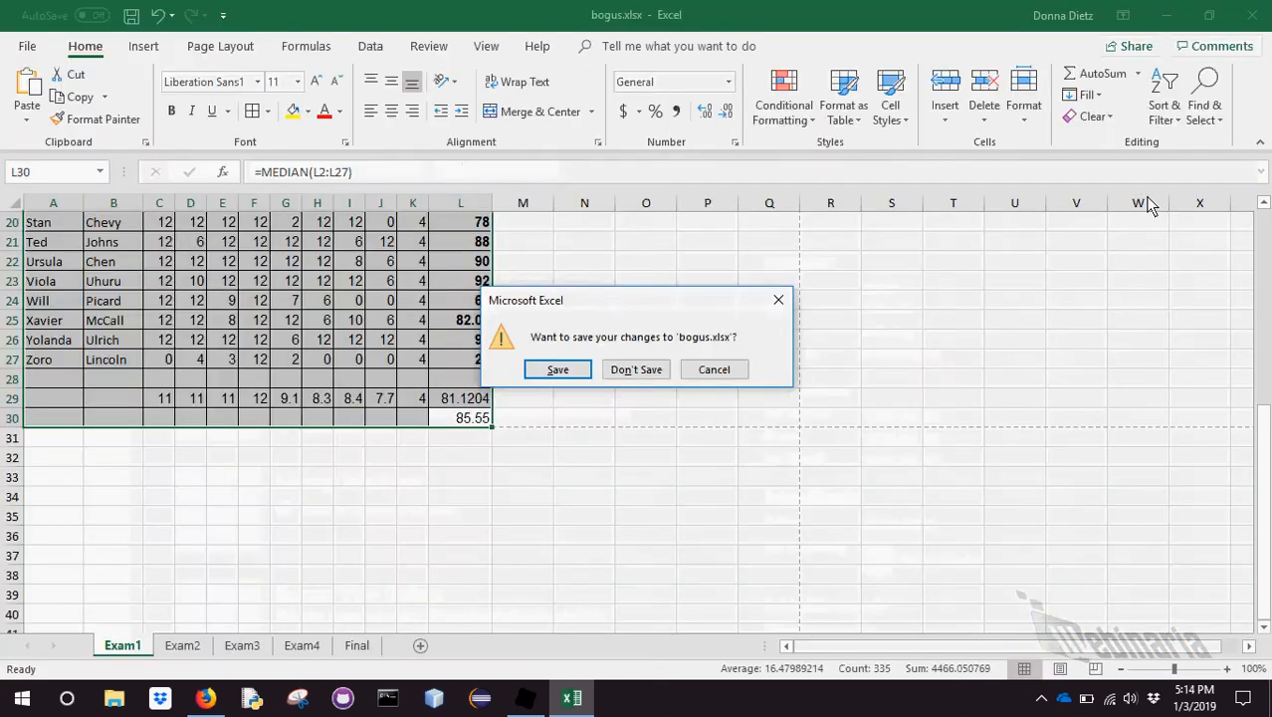
# Search the sheet for Smith, stepping through matches and listing all cells containing it
pyautogui.click(635, 368)
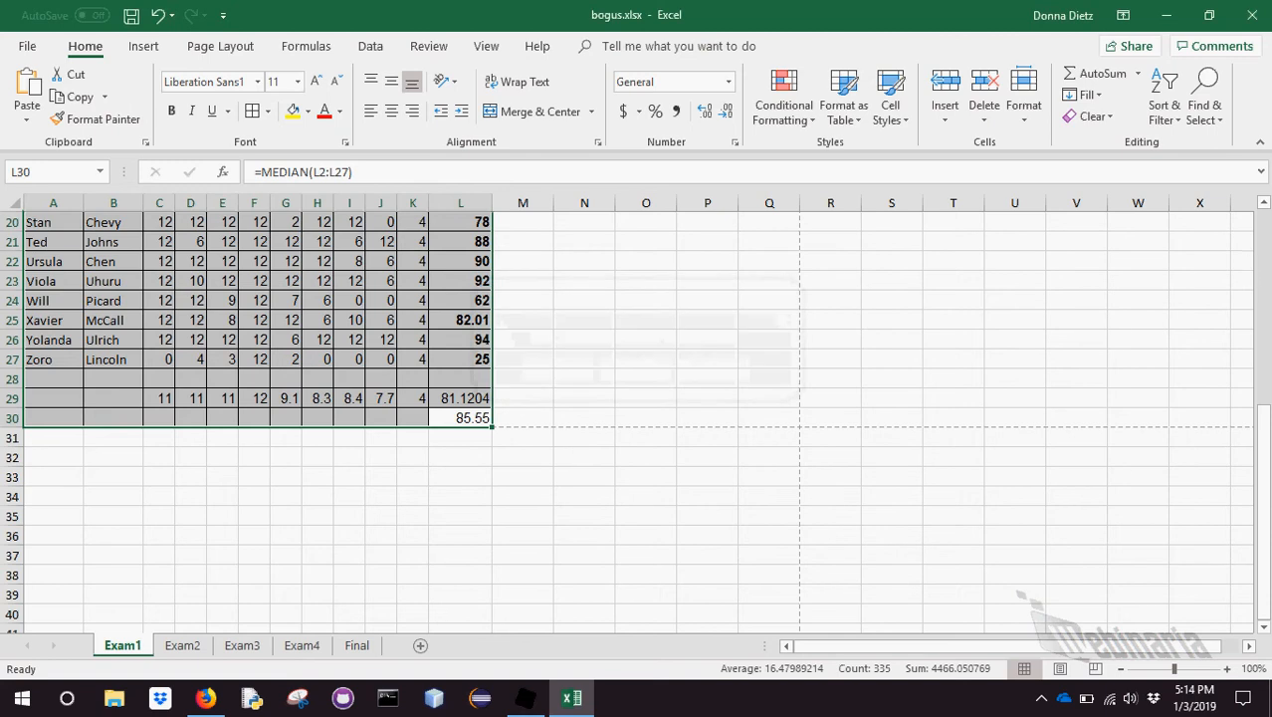
pyautogui.scroll(3)
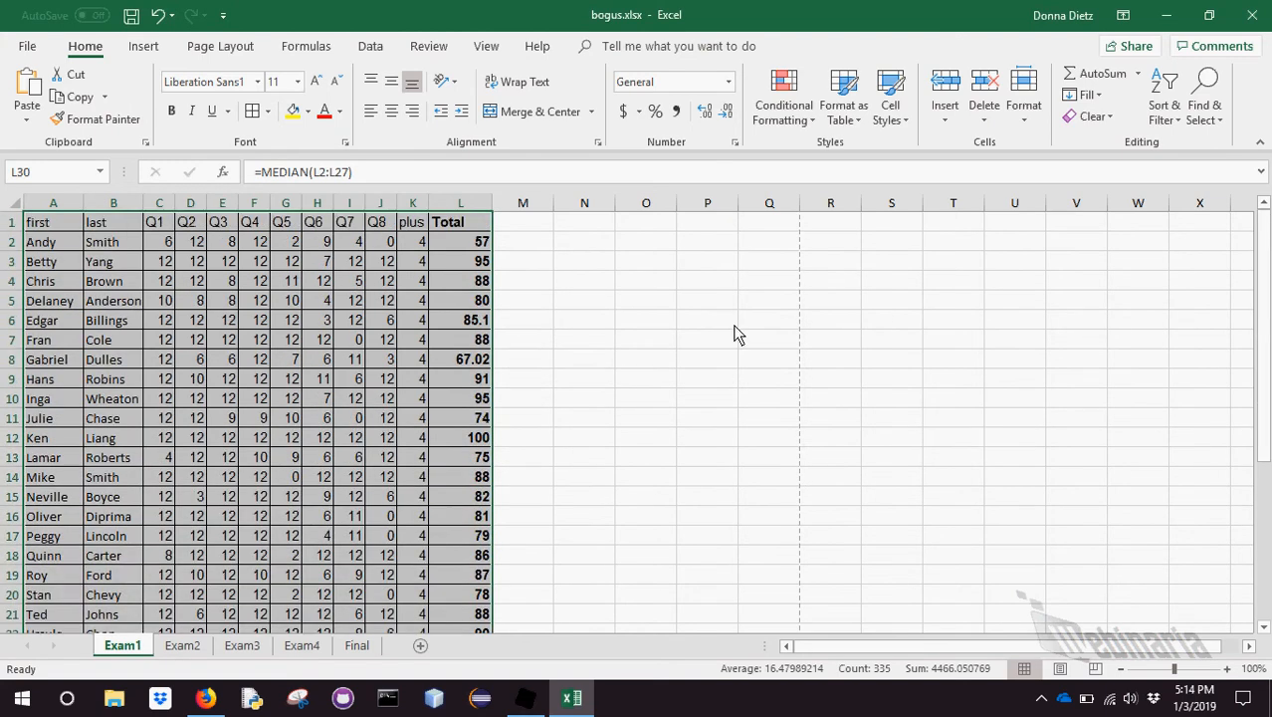
pyautogui.click(1204, 95)
pyautogui.write('Smith')
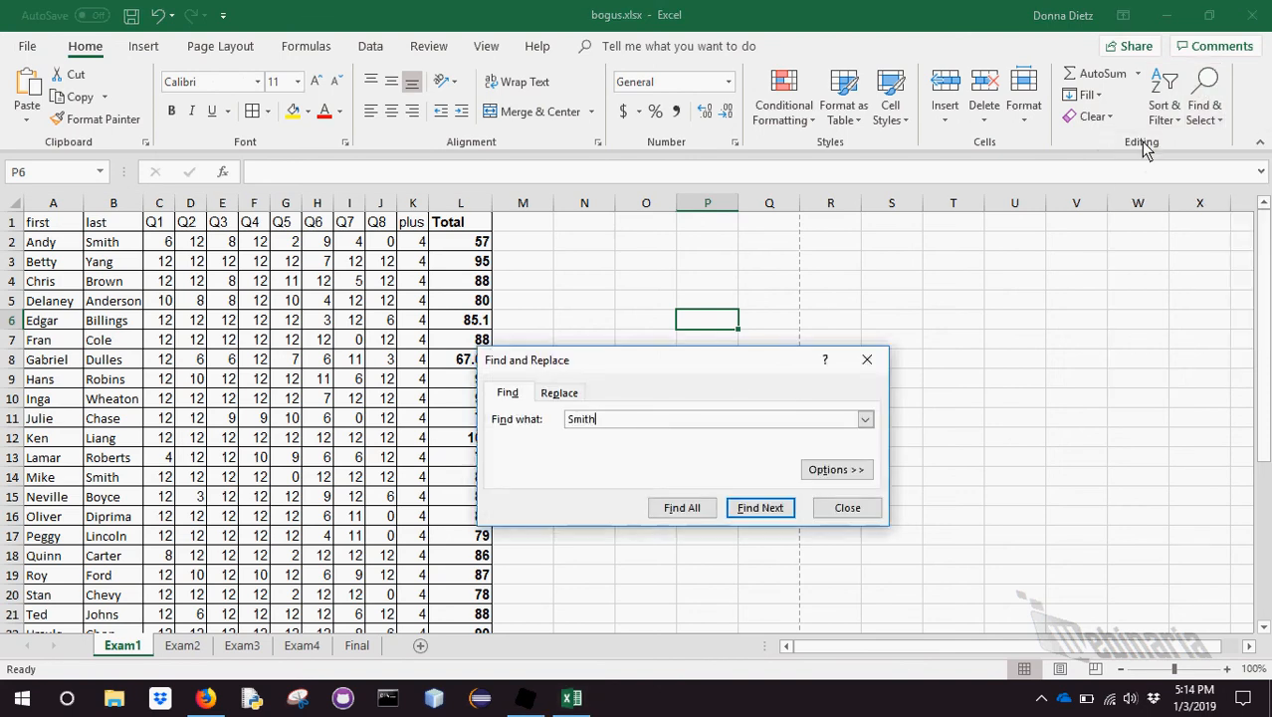
pyautogui.click(760, 508)
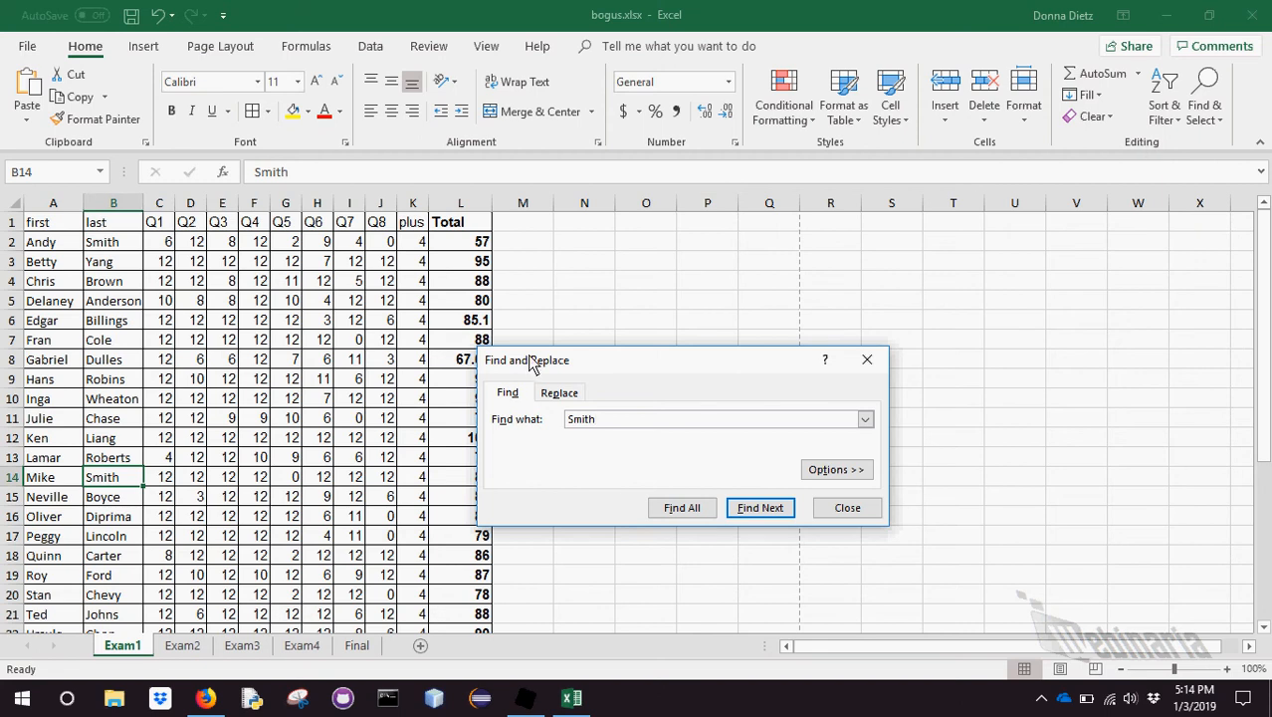
pyautogui.moveTo(761, 507)
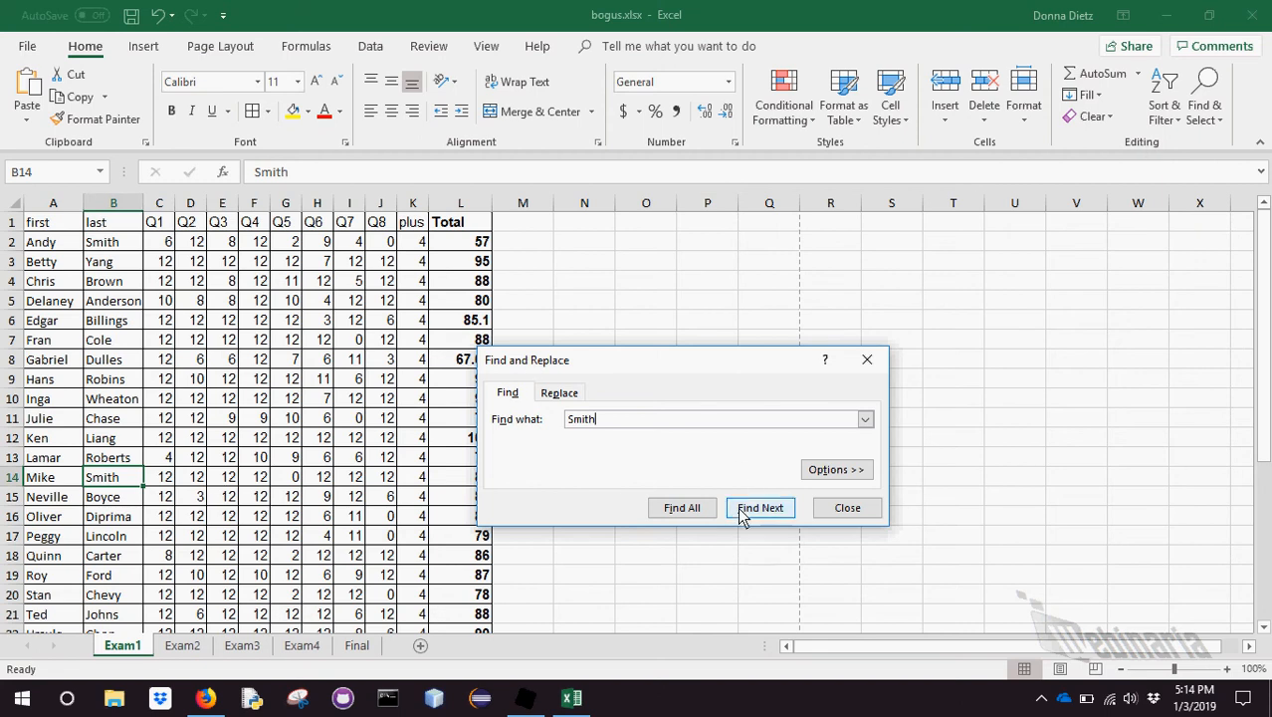
pyautogui.click(680, 507)
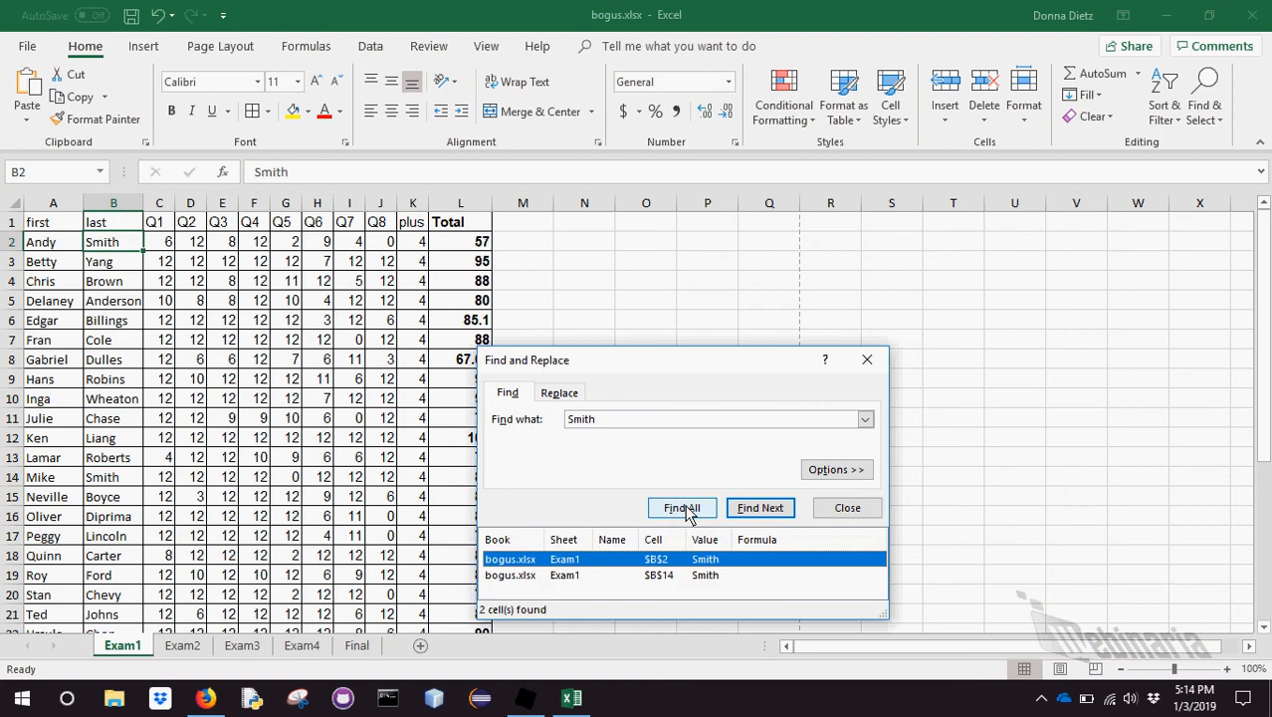
pyautogui.click(760, 508)
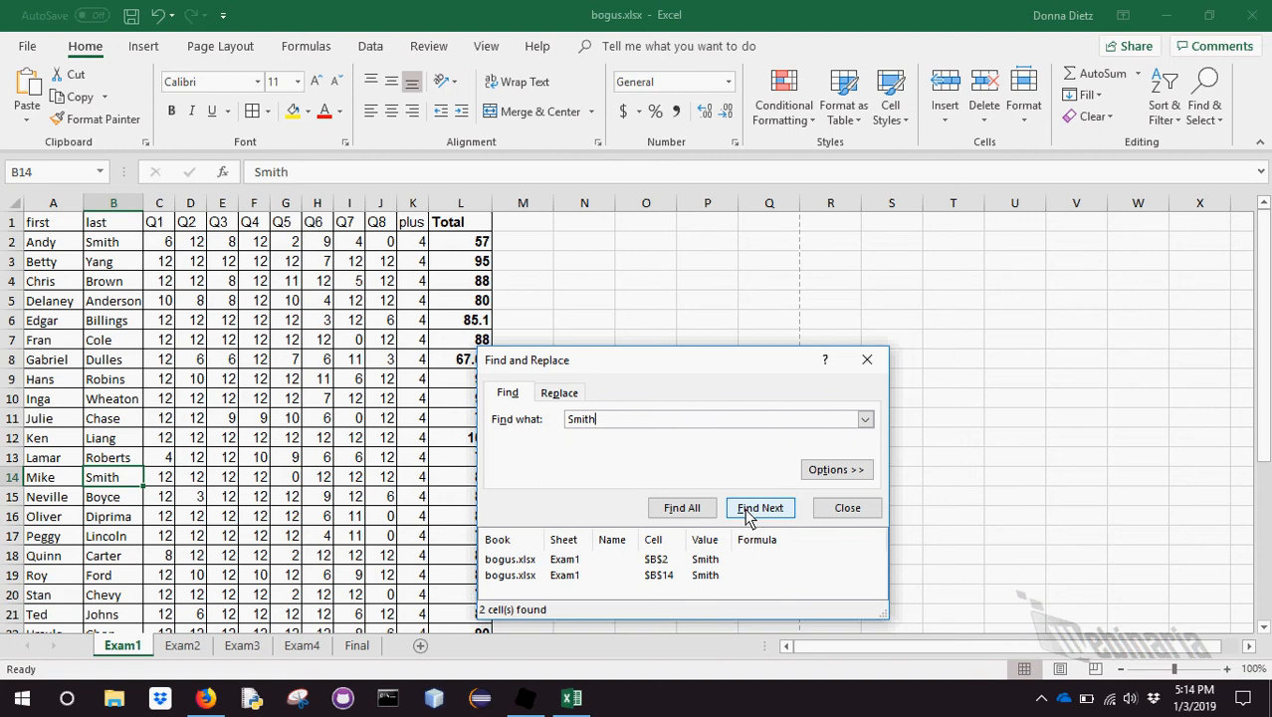
pyautogui.click(760, 508)
pyautogui.write('P')
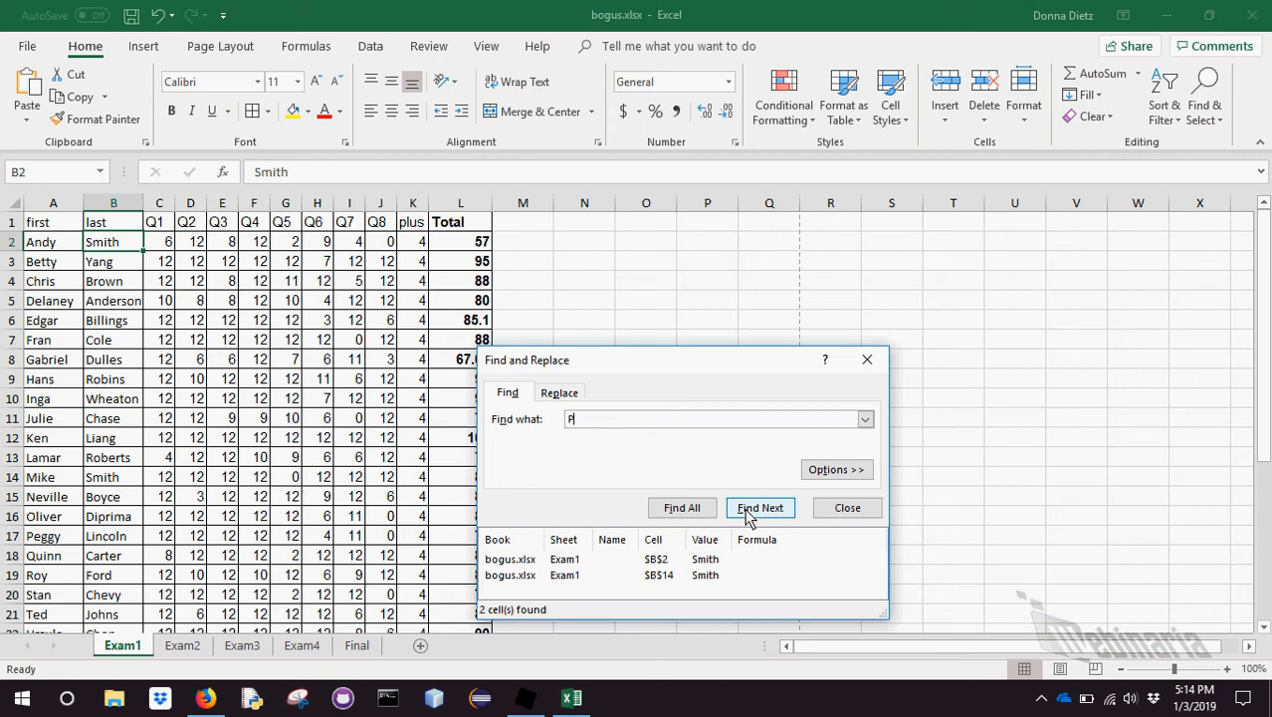
# Locate Peggy and Lamar with the wildcard searches Pe*gy and L?mar, then finish searching
pyautogui.write('e*yu')
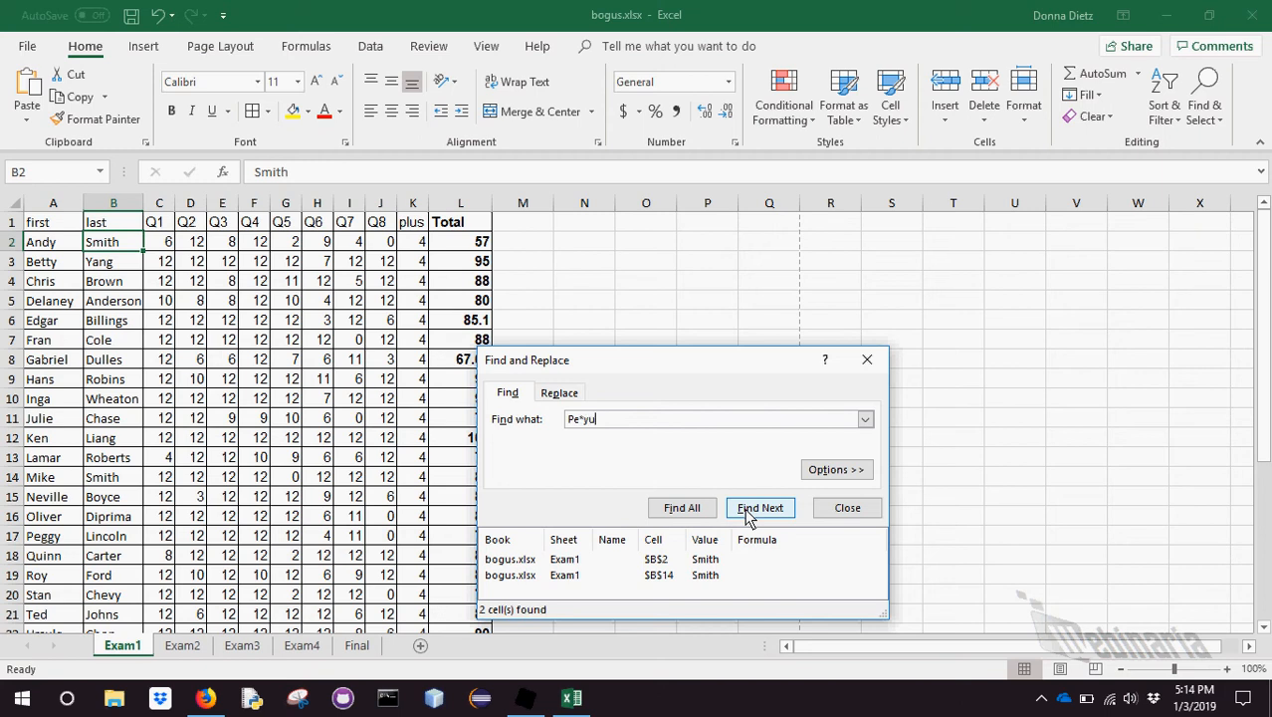
pyautogui.press('backspace')
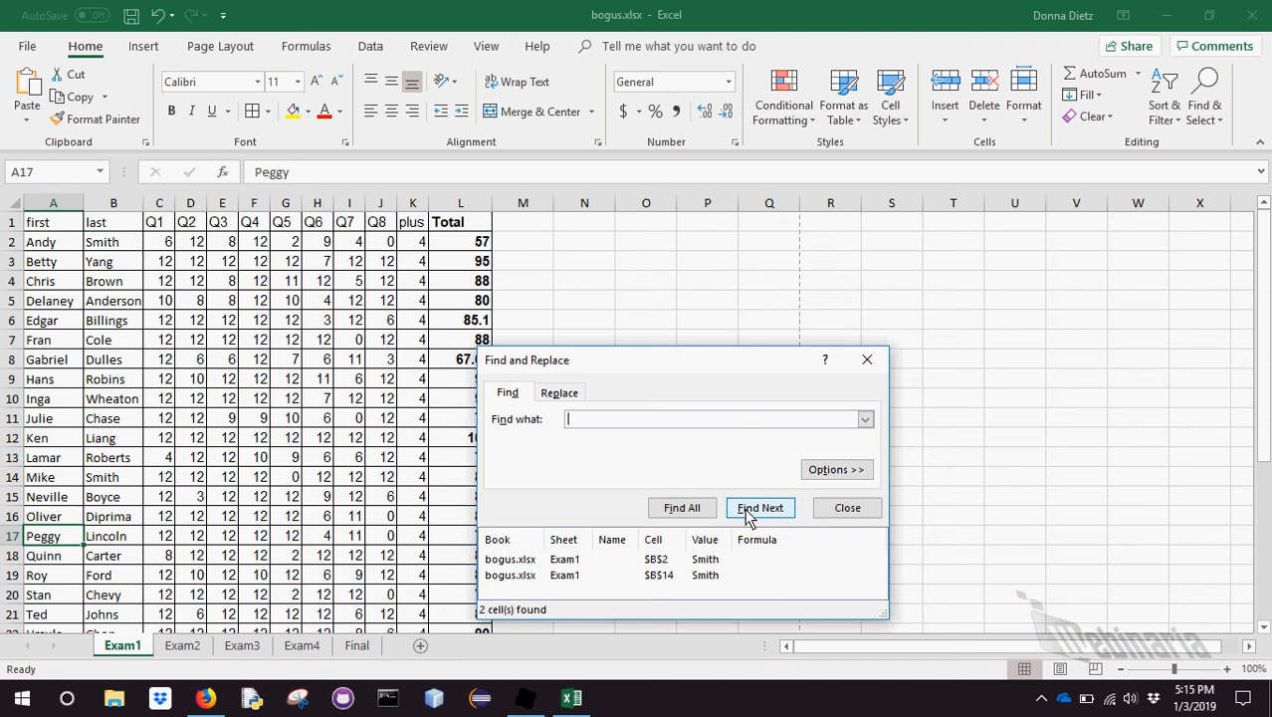
pyautogui.write('l')
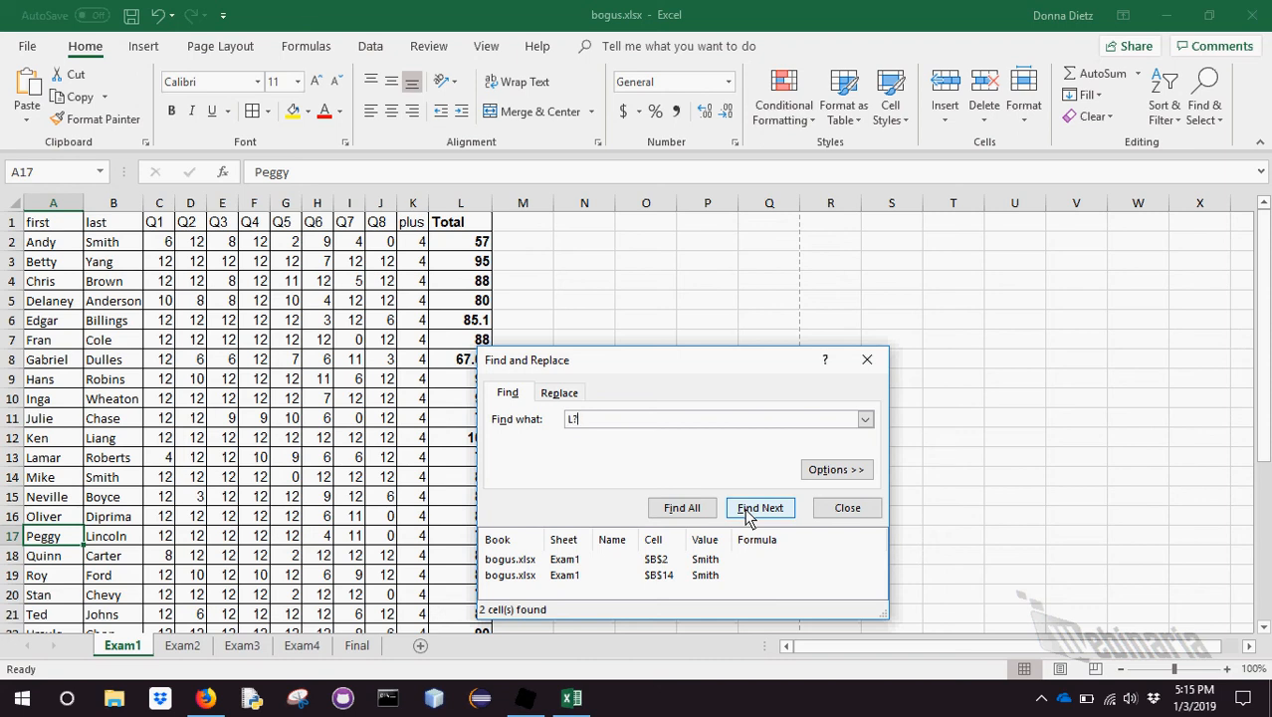
pyautogui.write('?mar')
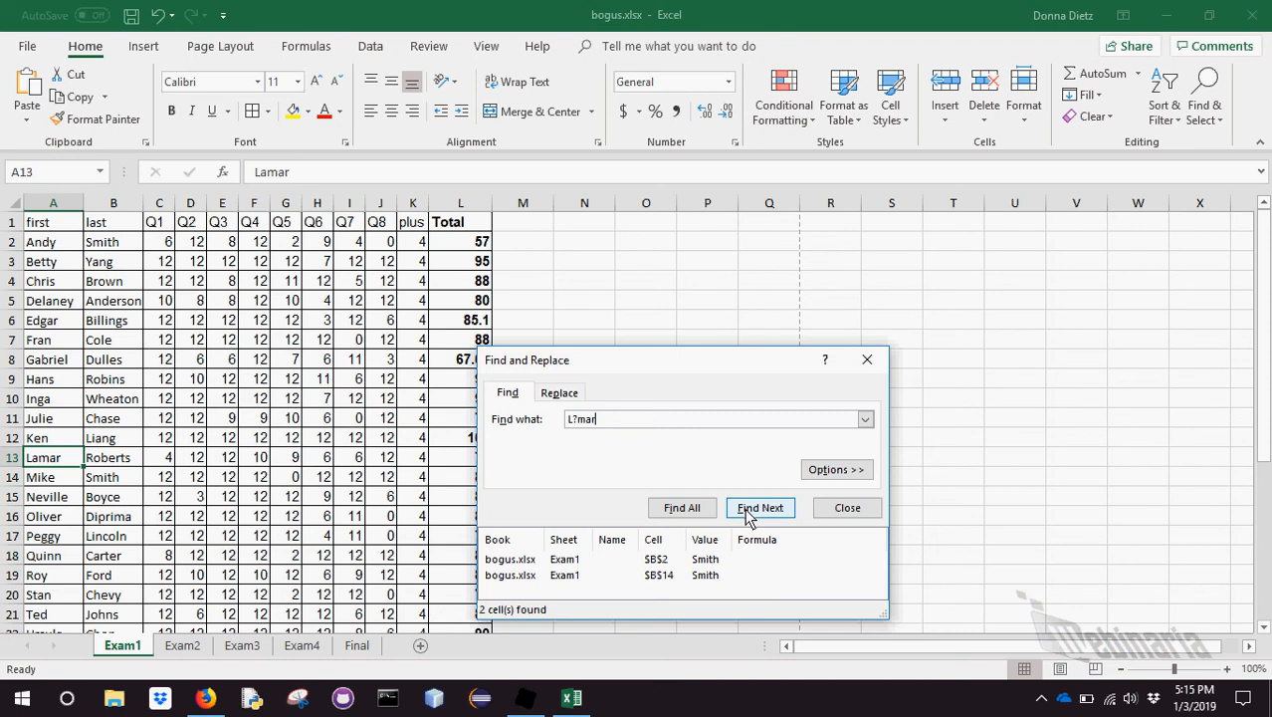
pyautogui.click(846, 508)
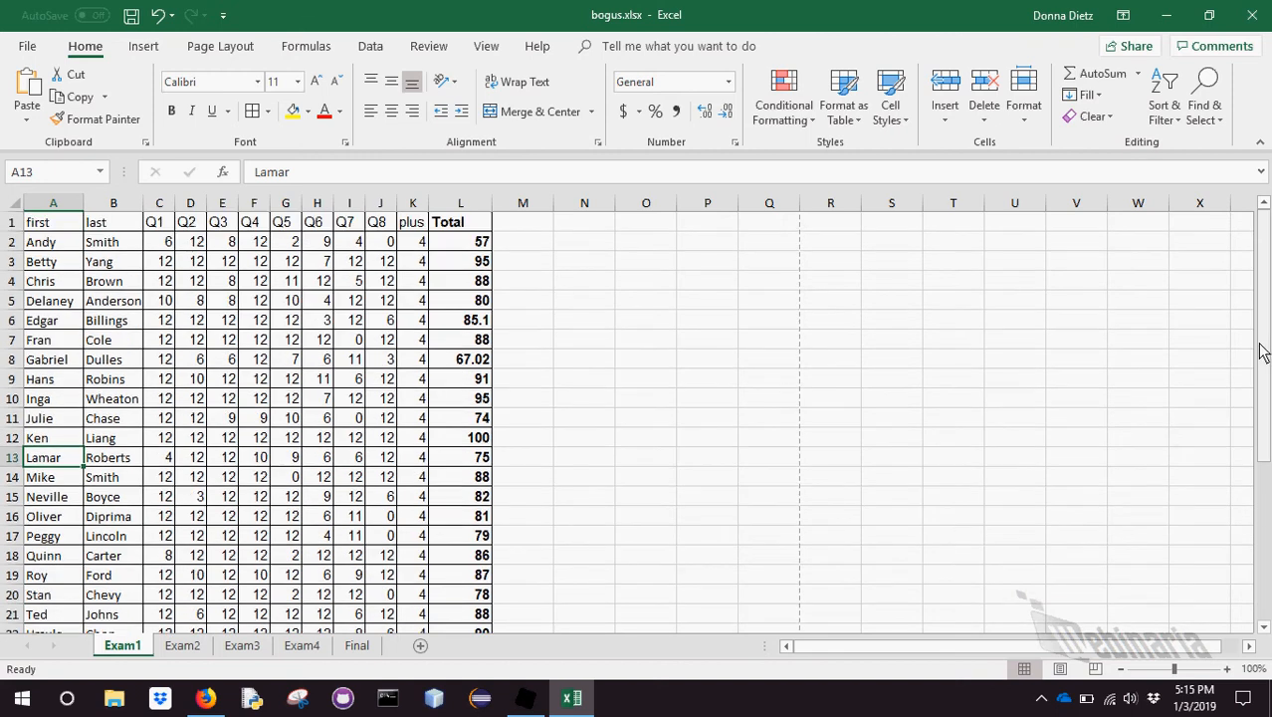
pyautogui.moveTo(58, 252)
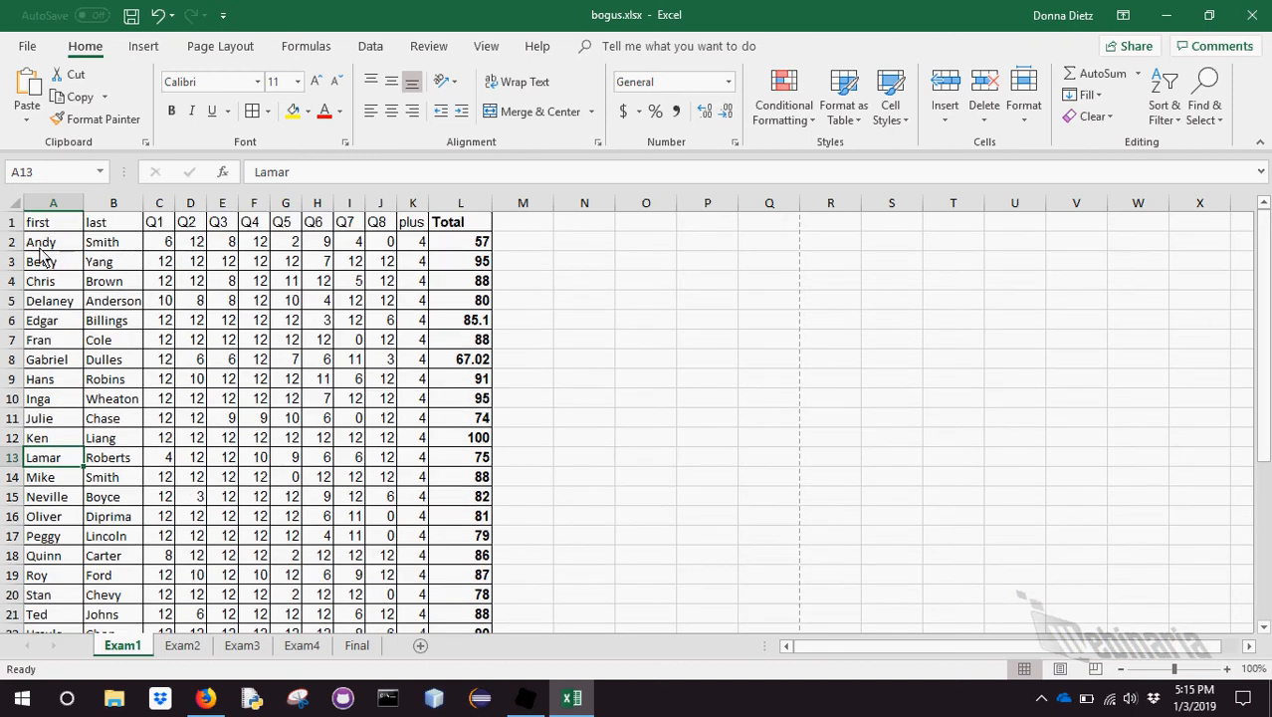
# Add an upper header in M1 with =UPPER(A2) beneath it giving ANDY
pyautogui.click(521, 221)
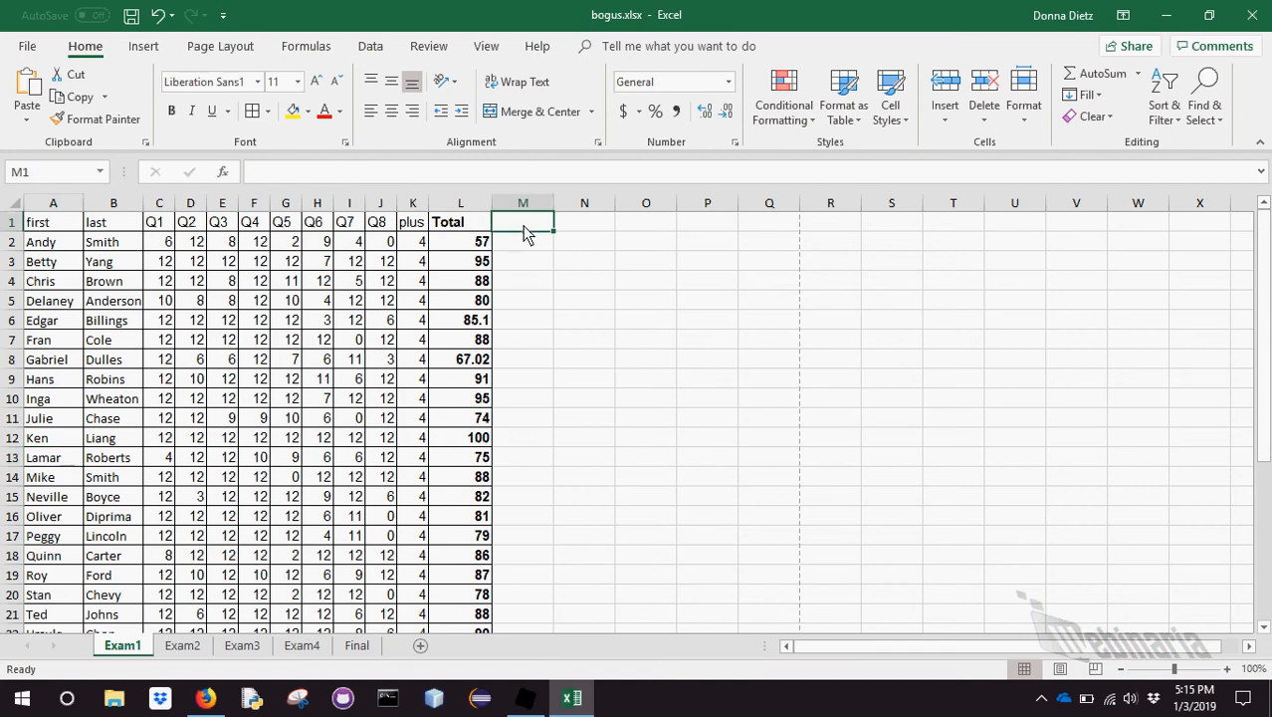
pyautogui.write('u')
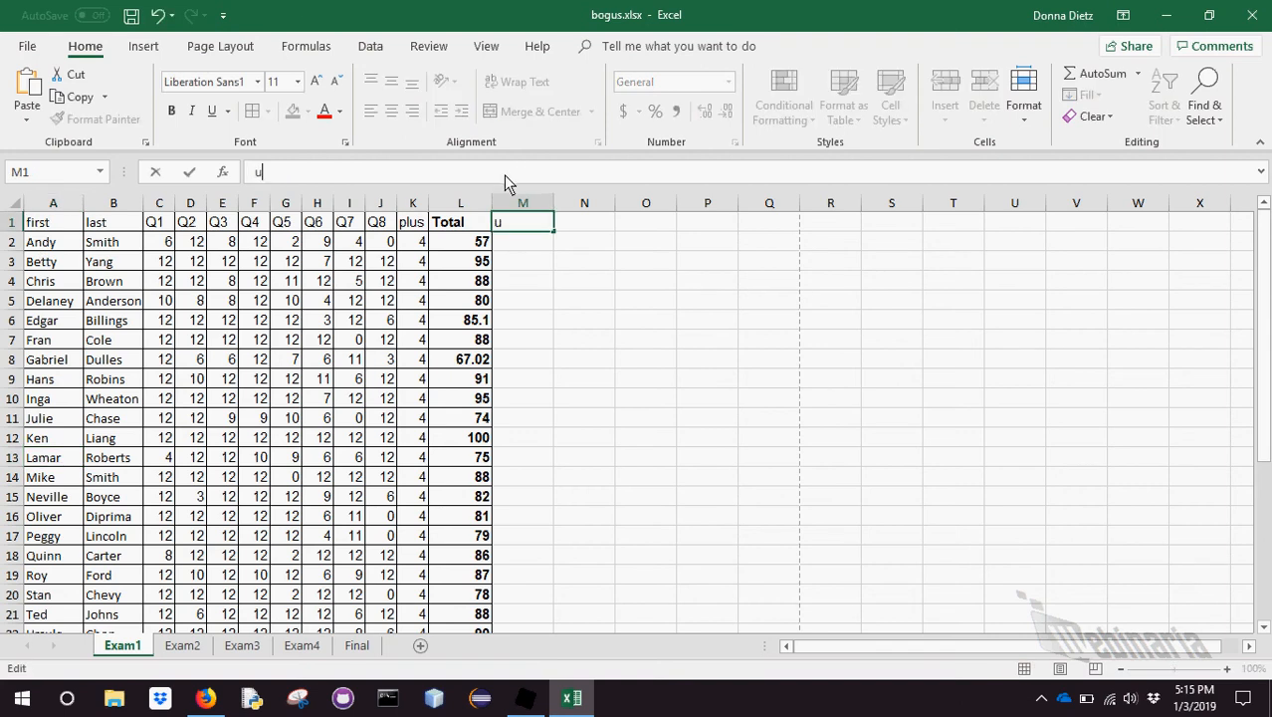
pyautogui.press('Return')
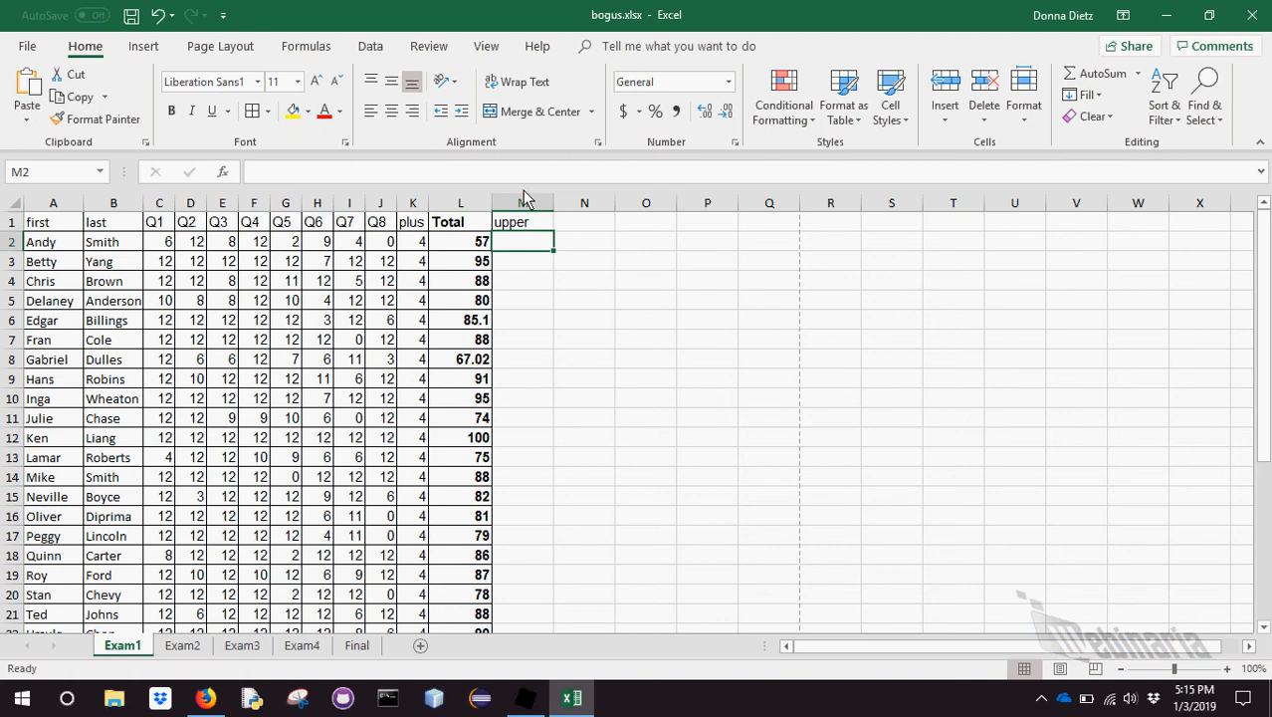
pyautogui.write('=UPPER(')
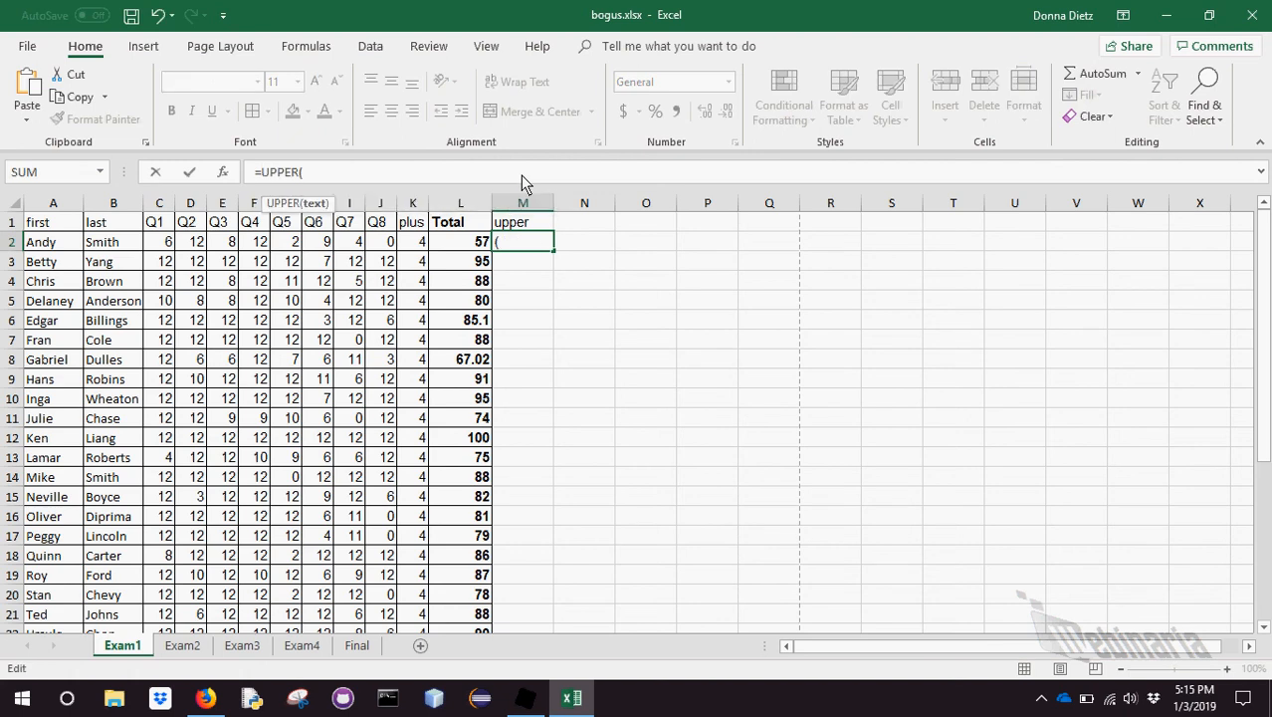
pyautogui.press('Return')
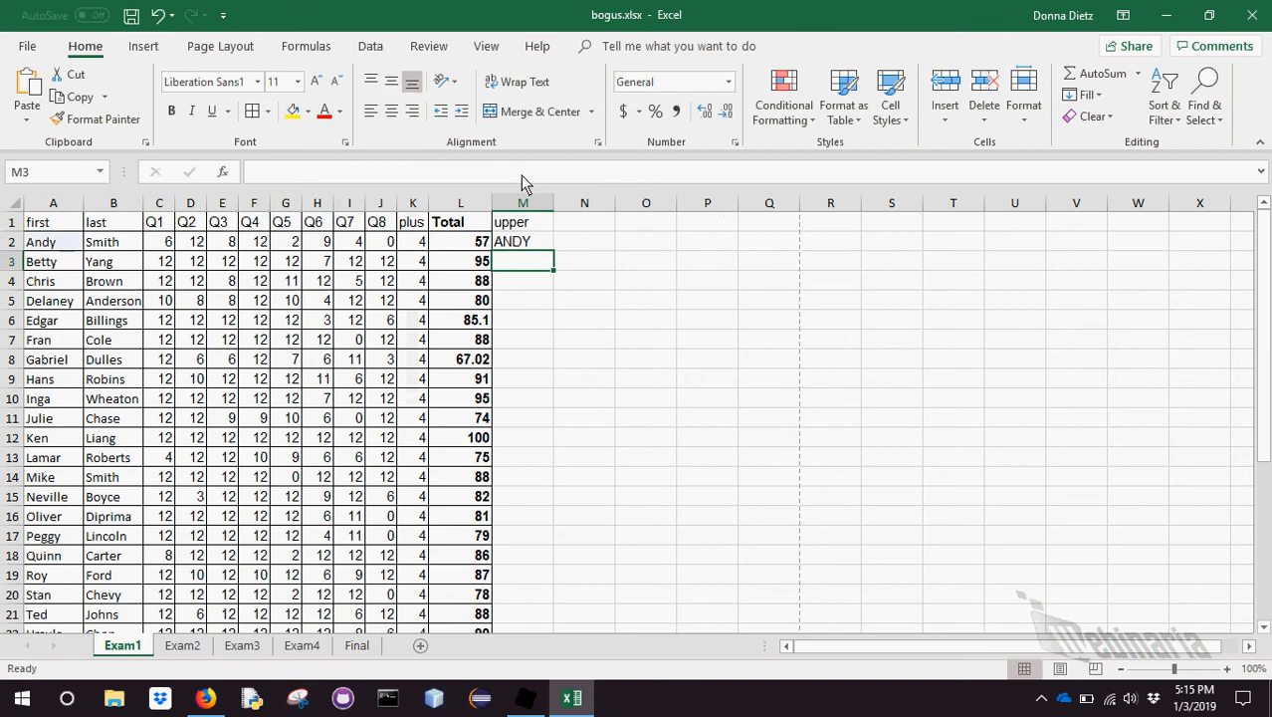
# Fill the uppercase formula down to row 27 so every first name appears in capitals
pyautogui.click(521, 241)
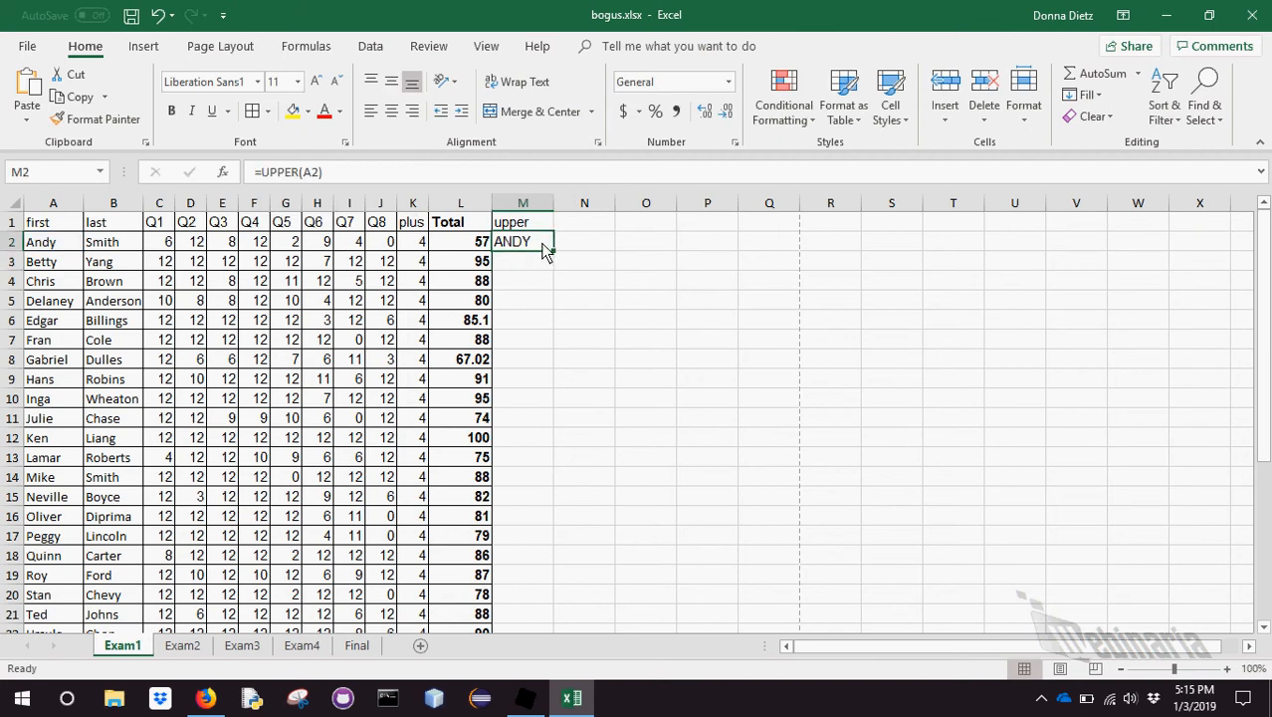
pyautogui.moveTo(547, 246); pyautogui.dragTo(529, 606)
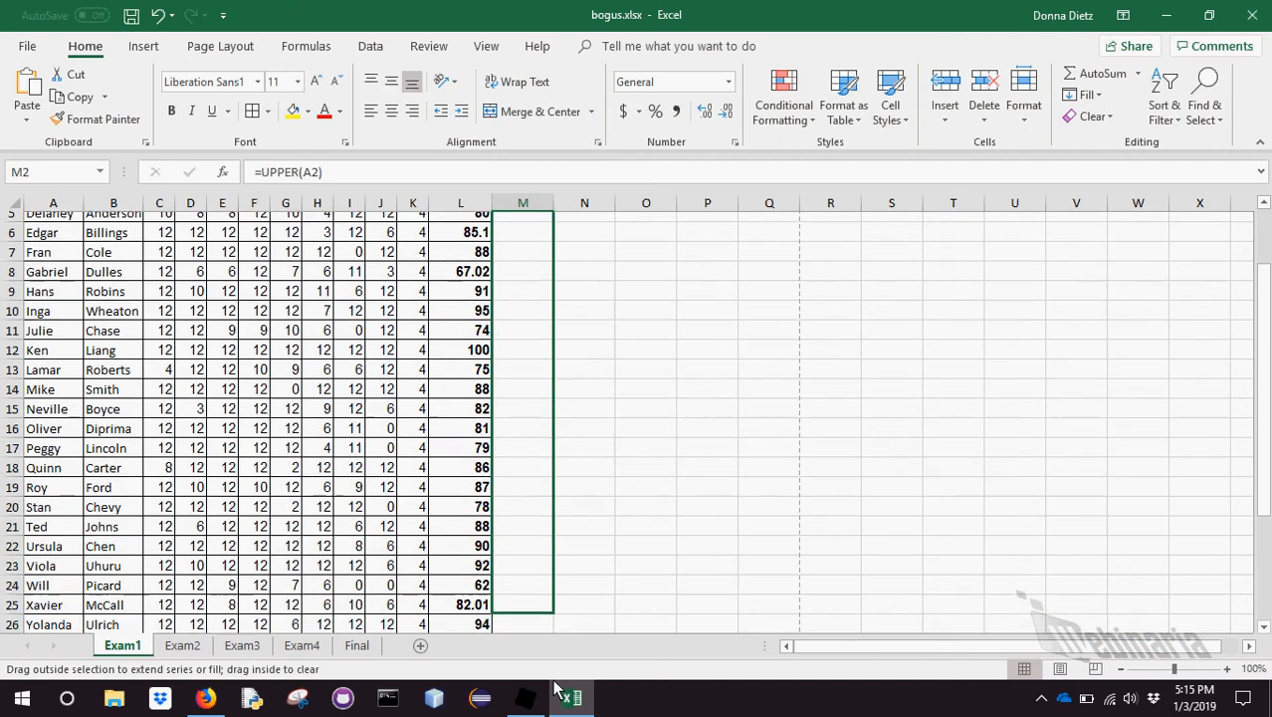
pyautogui.scroll(-3)
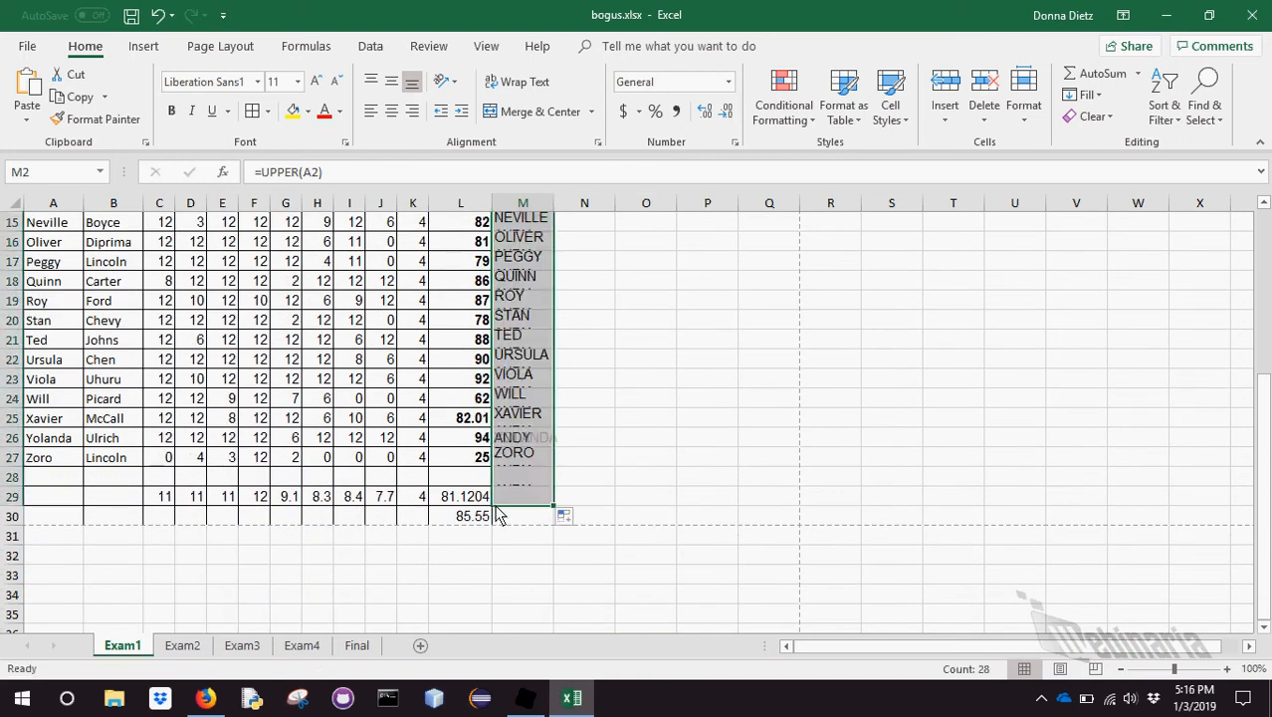
pyautogui.click(951, 438)
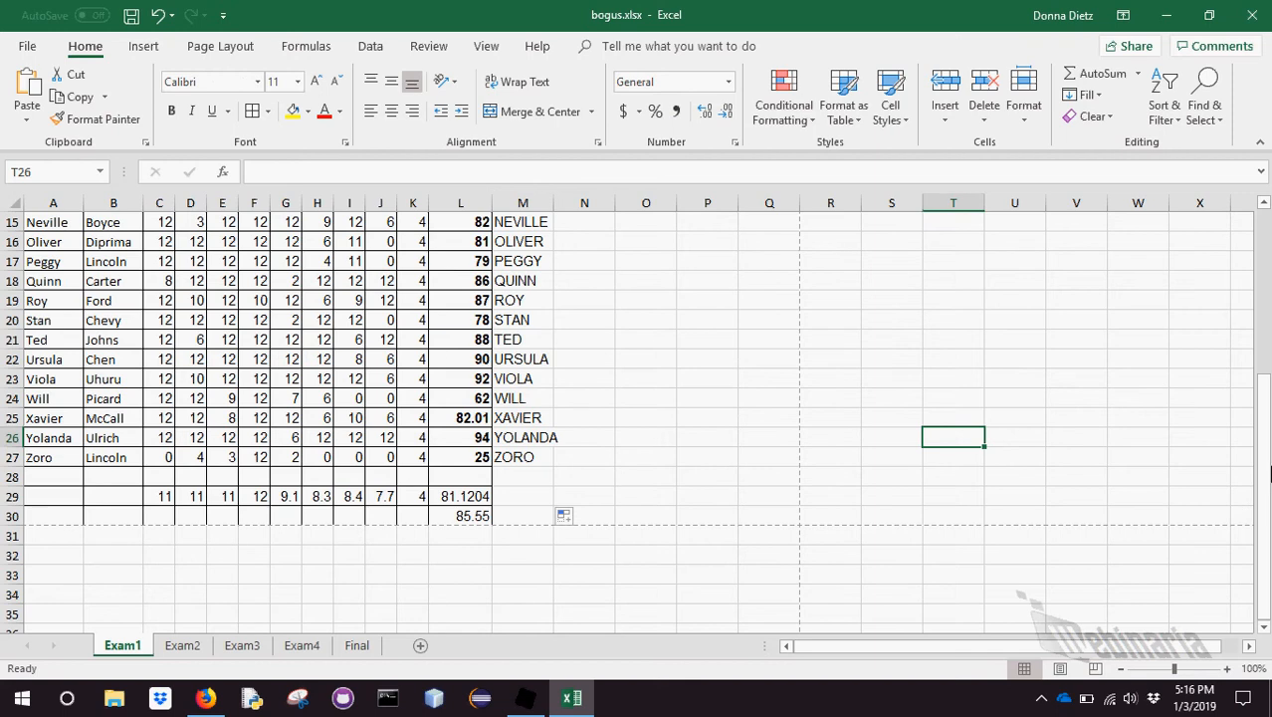
pyautogui.scroll(3)
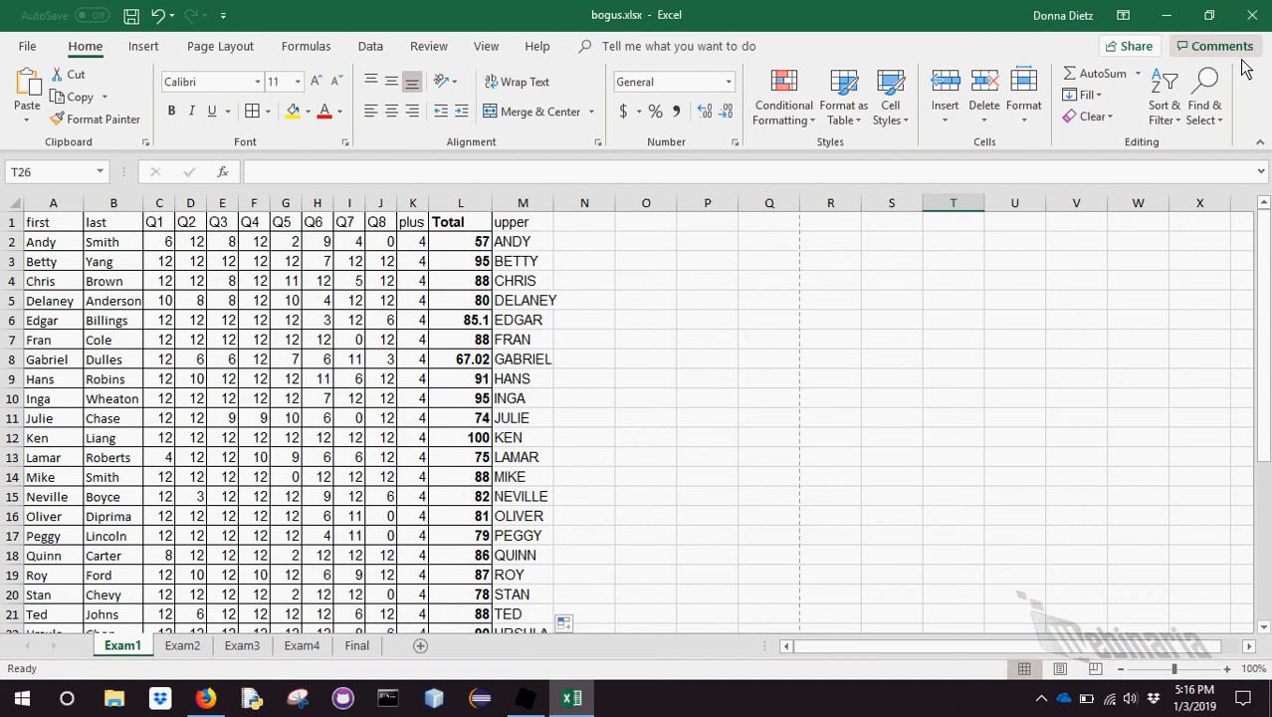
pyautogui.moveTo(585, 271)
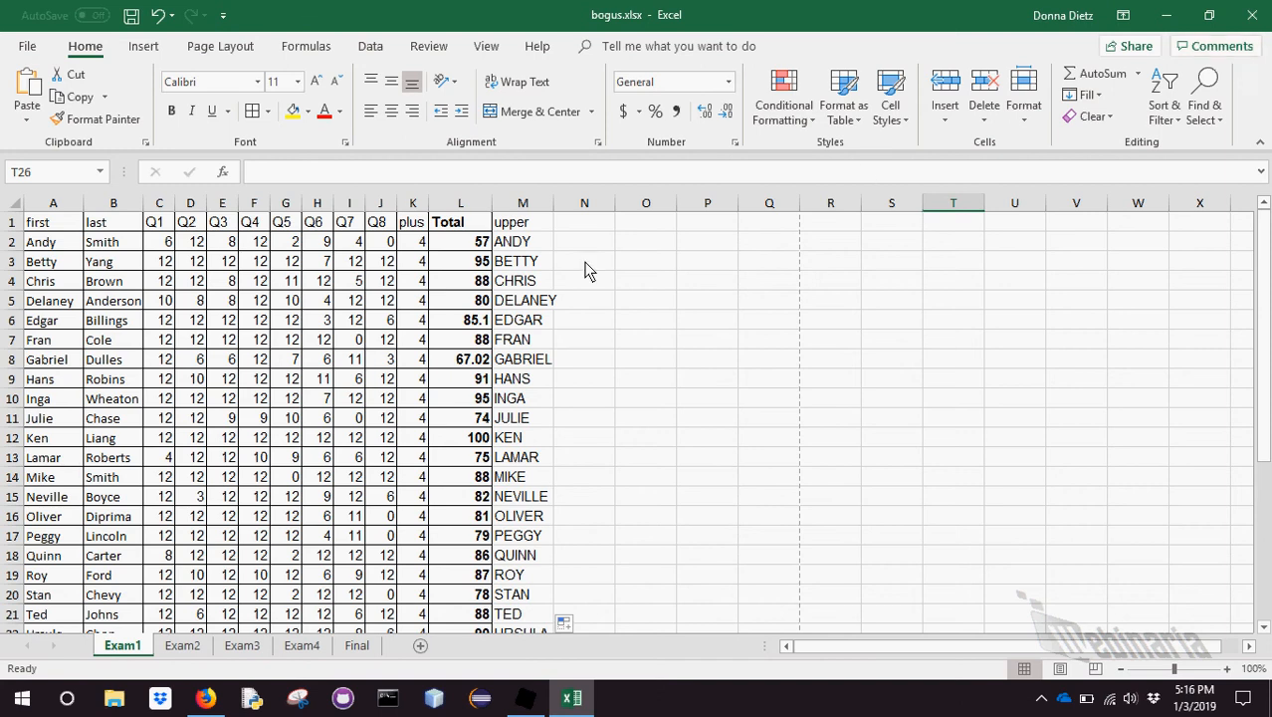
pyautogui.moveTo(565, 257)
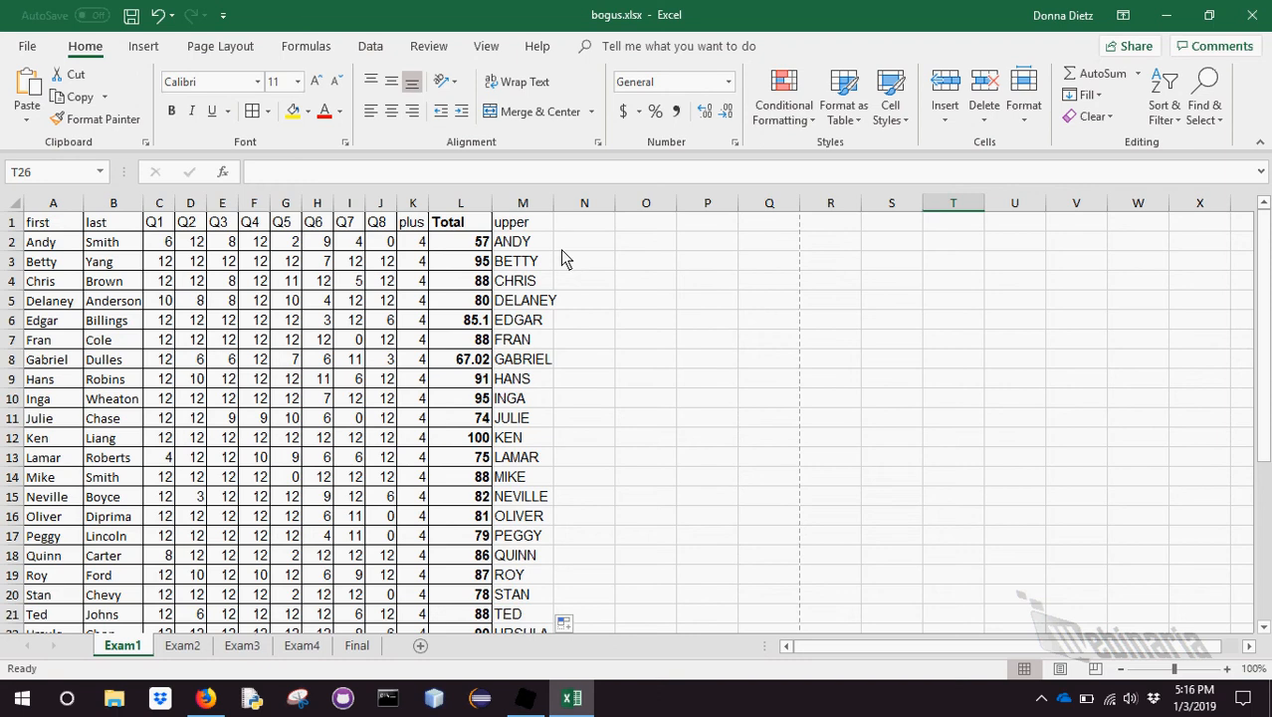
# Delete the uppercase-names column and start a random column with =RAND() in M2
pyautogui.rightClick(522, 203)
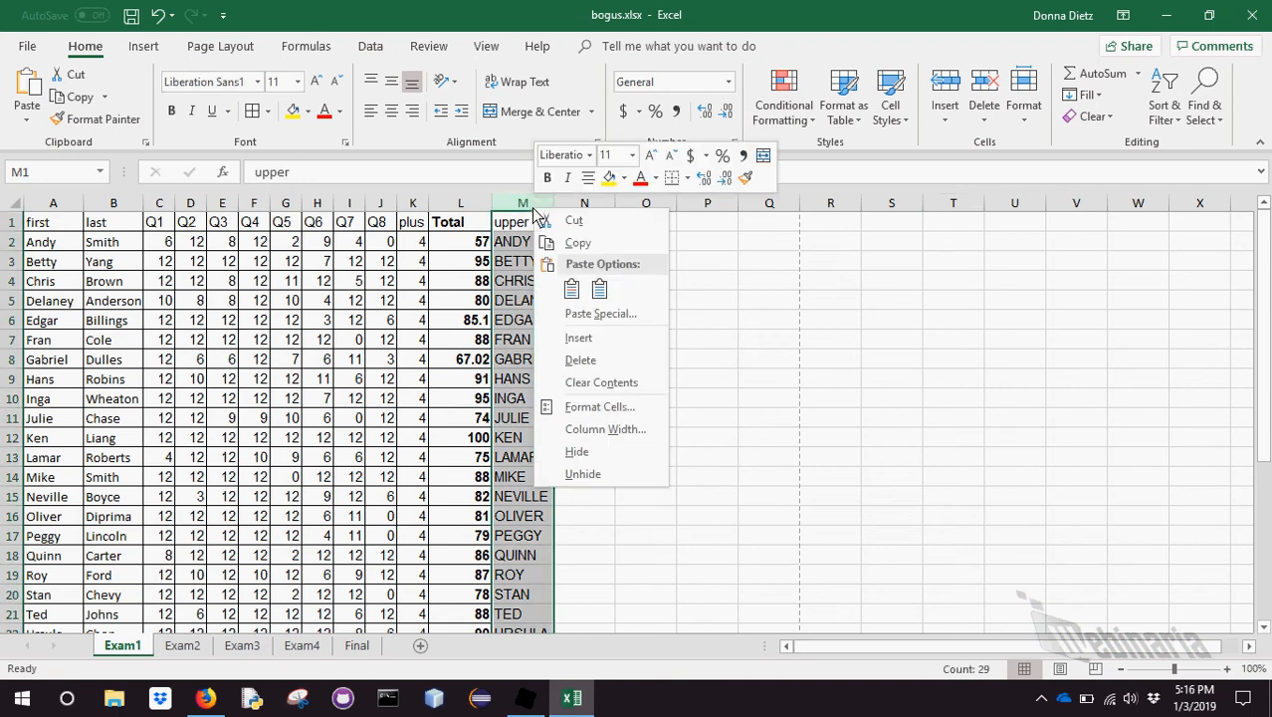
pyautogui.click(582, 358)
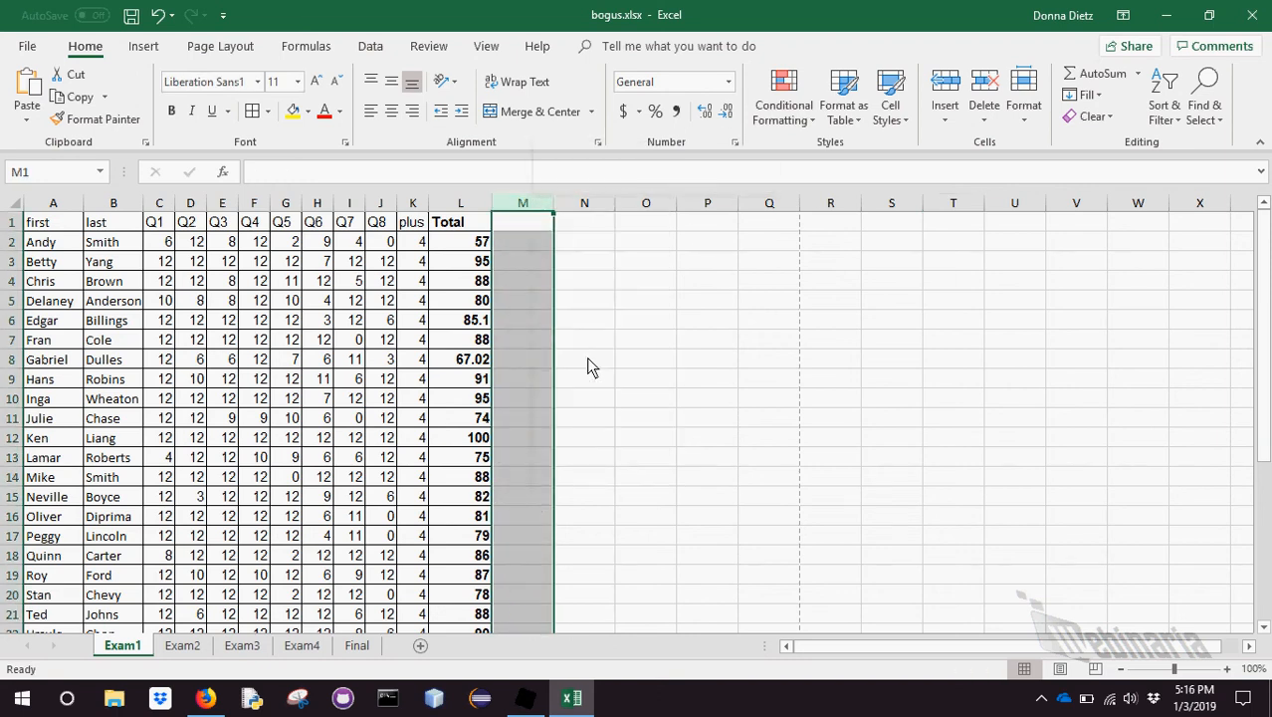
pyautogui.click(644, 358)
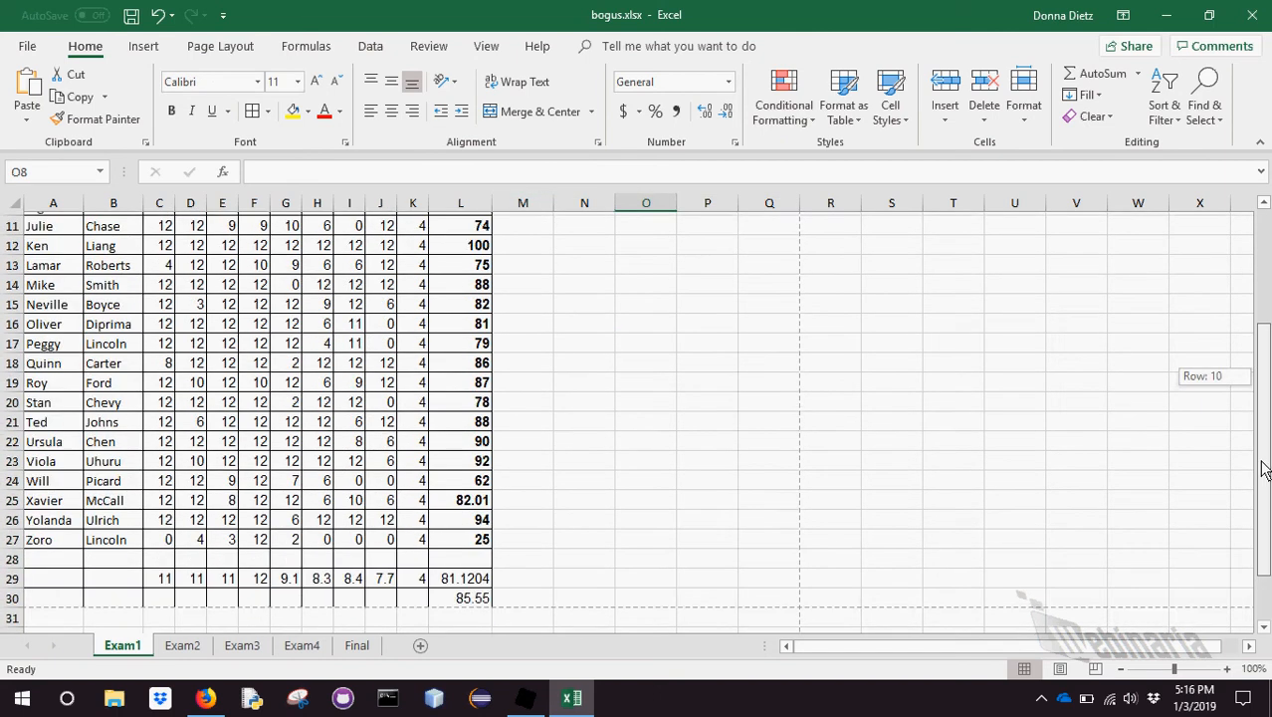
pyautogui.scroll(3)
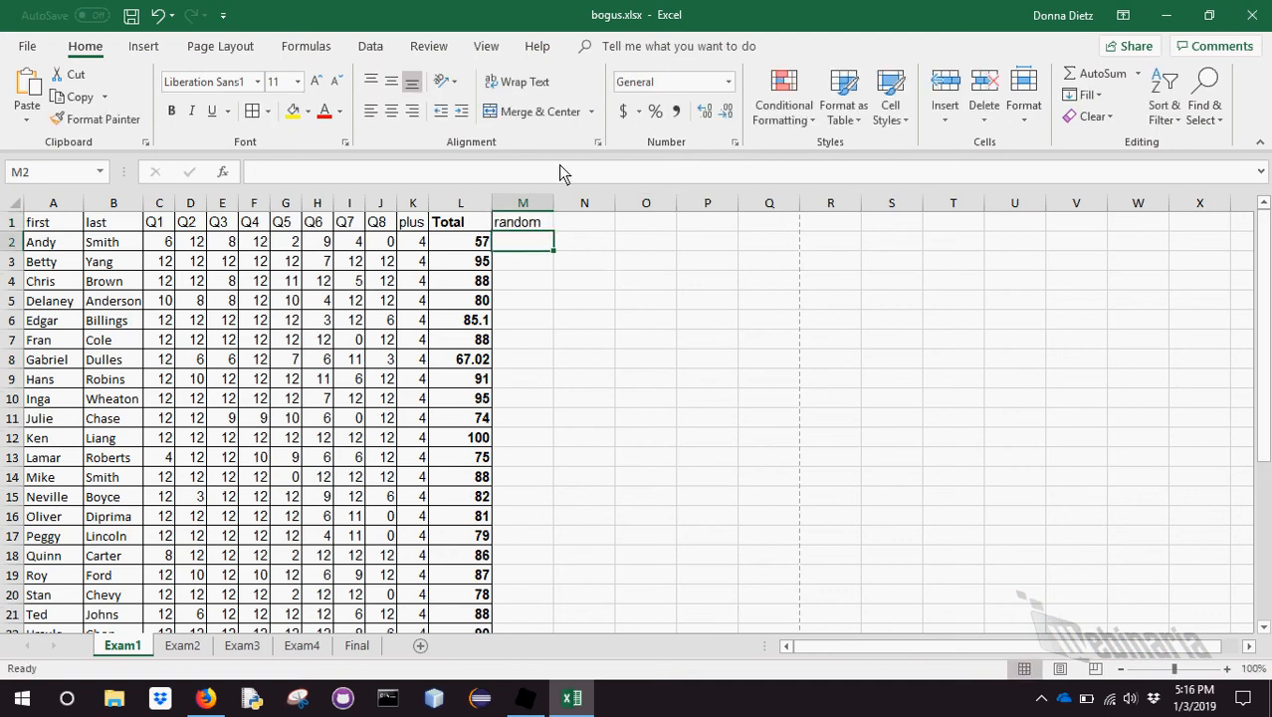
pyautogui.write('=R')
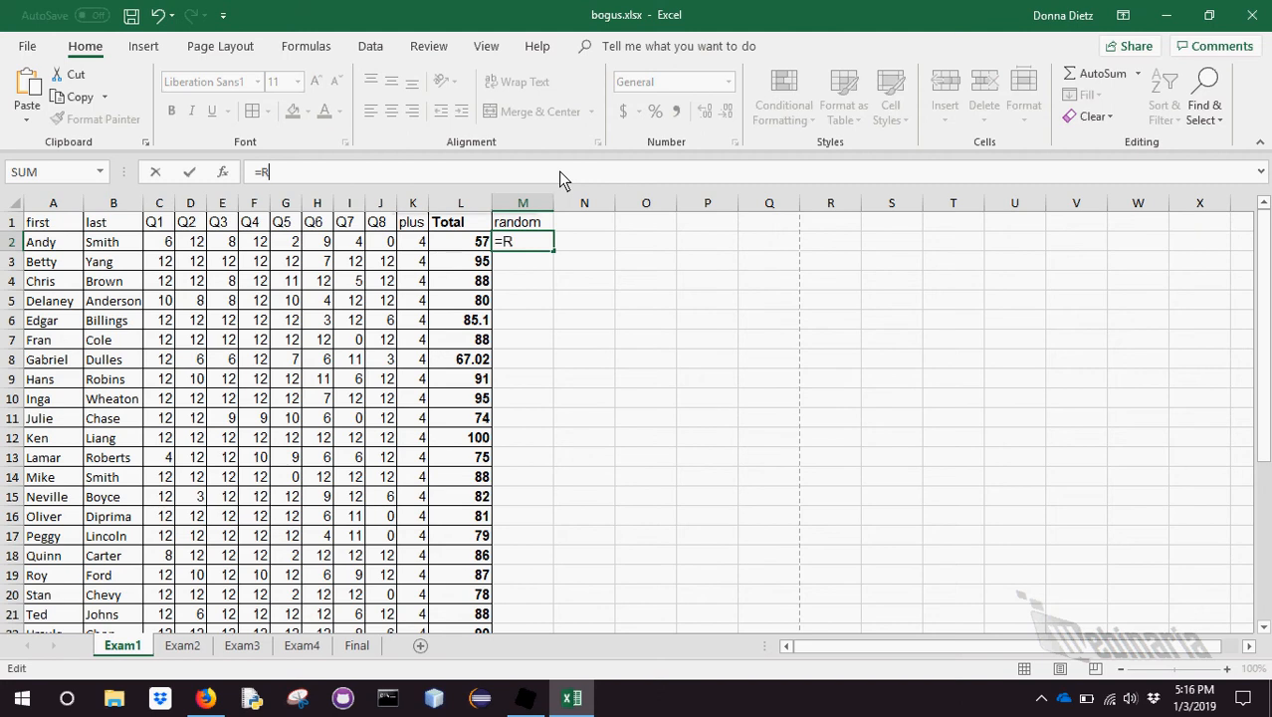
pyautogui.write('AND(')
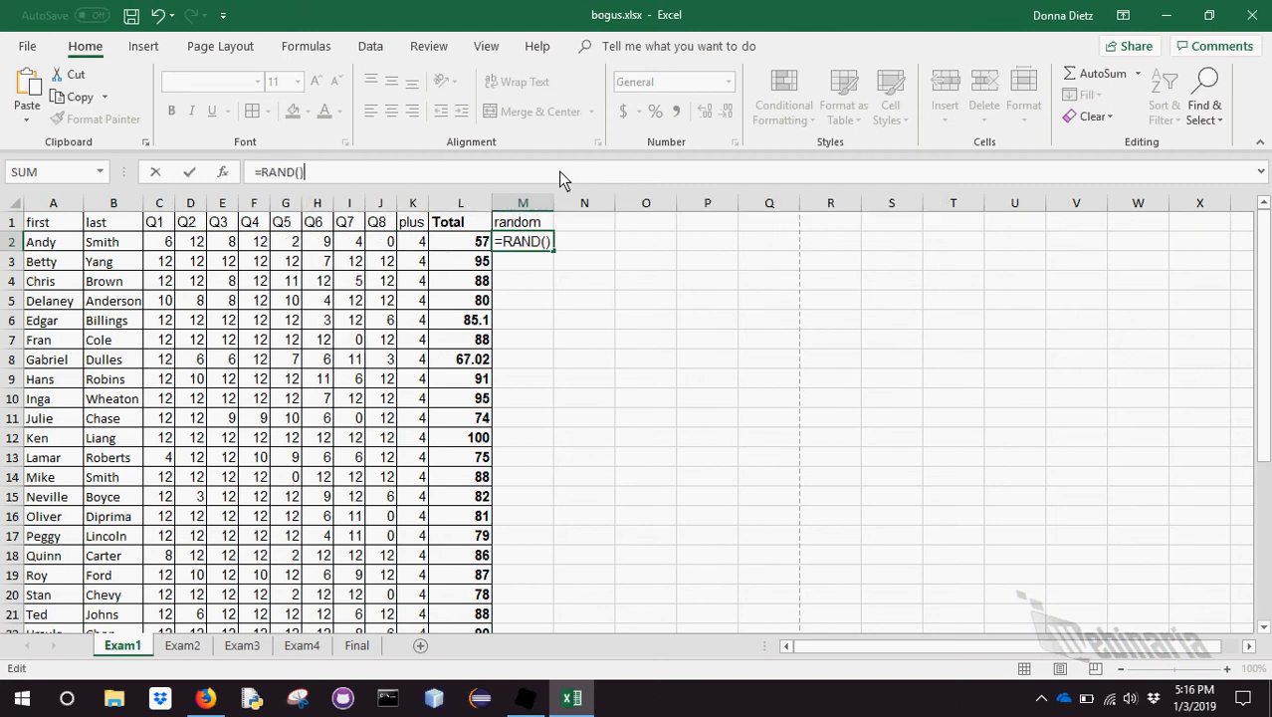
pyautogui.press('Return')
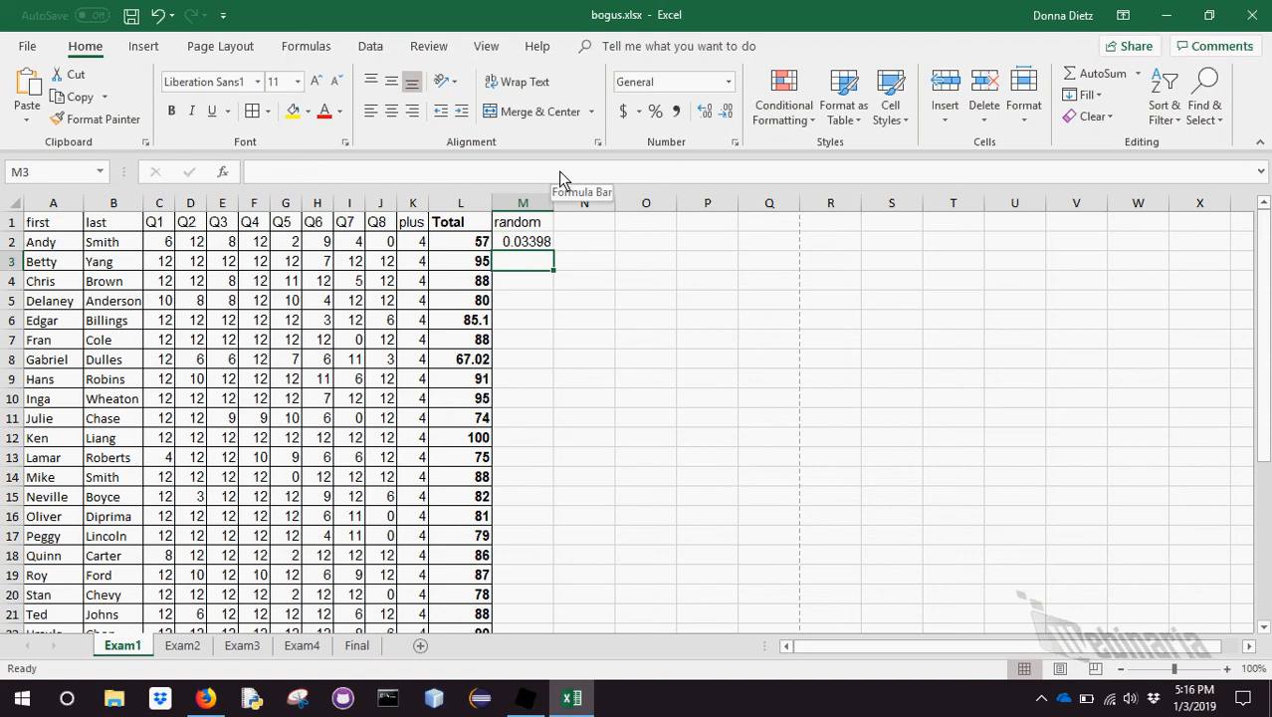
pyautogui.moveTo(546, 250)
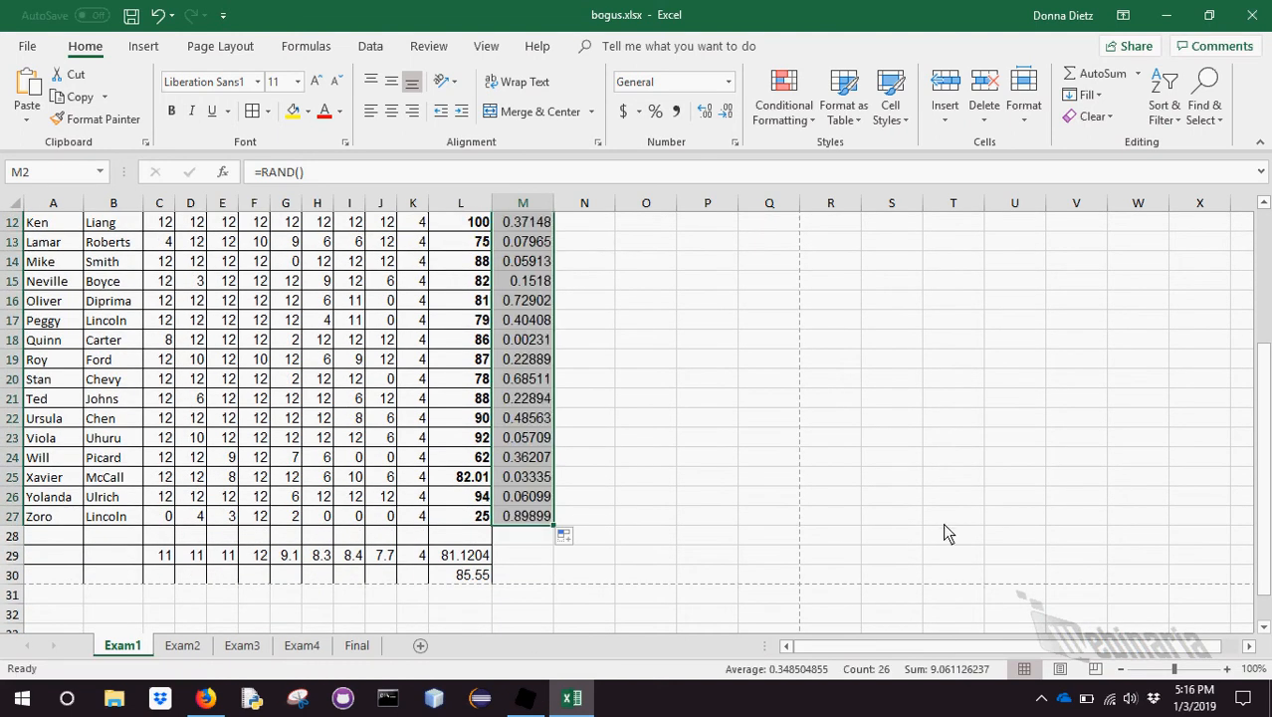
# Inspect several random values, then re-enter the first RAND() cell to regenerate them all
pyautogui.scroll(3)
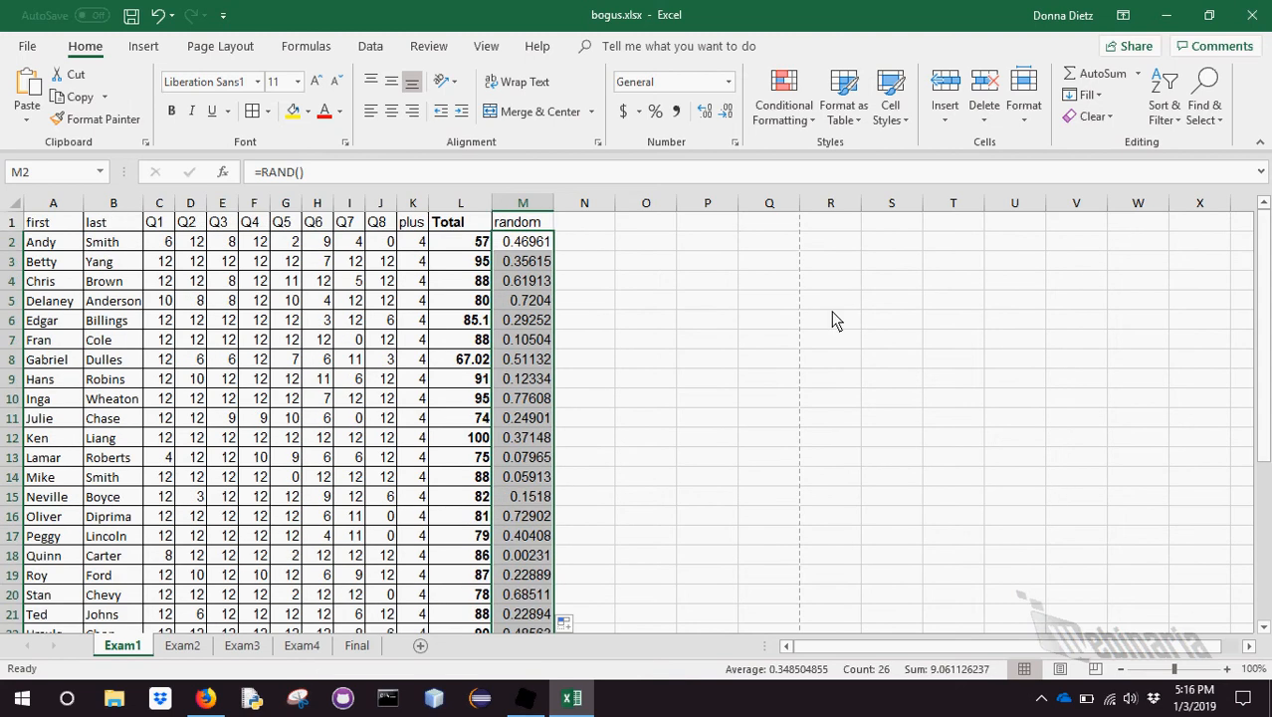
pyautogui.click(522, 338)
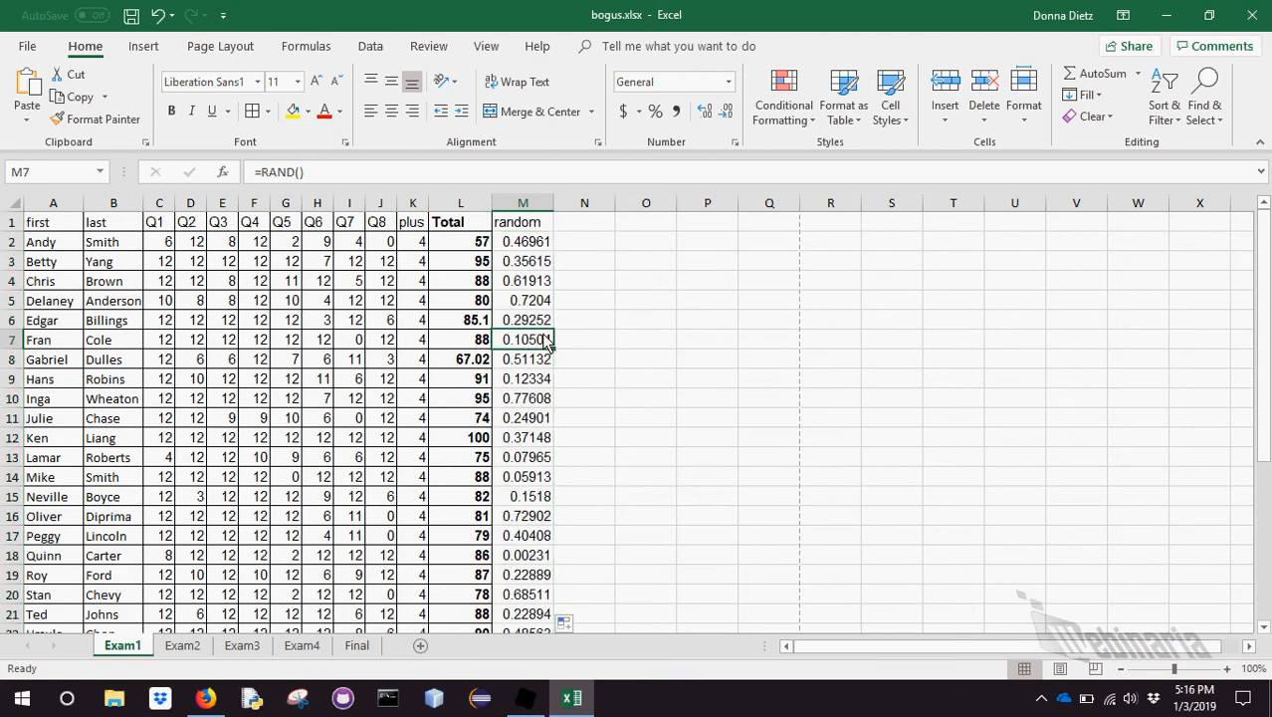
pyautogui.click(521, 260)
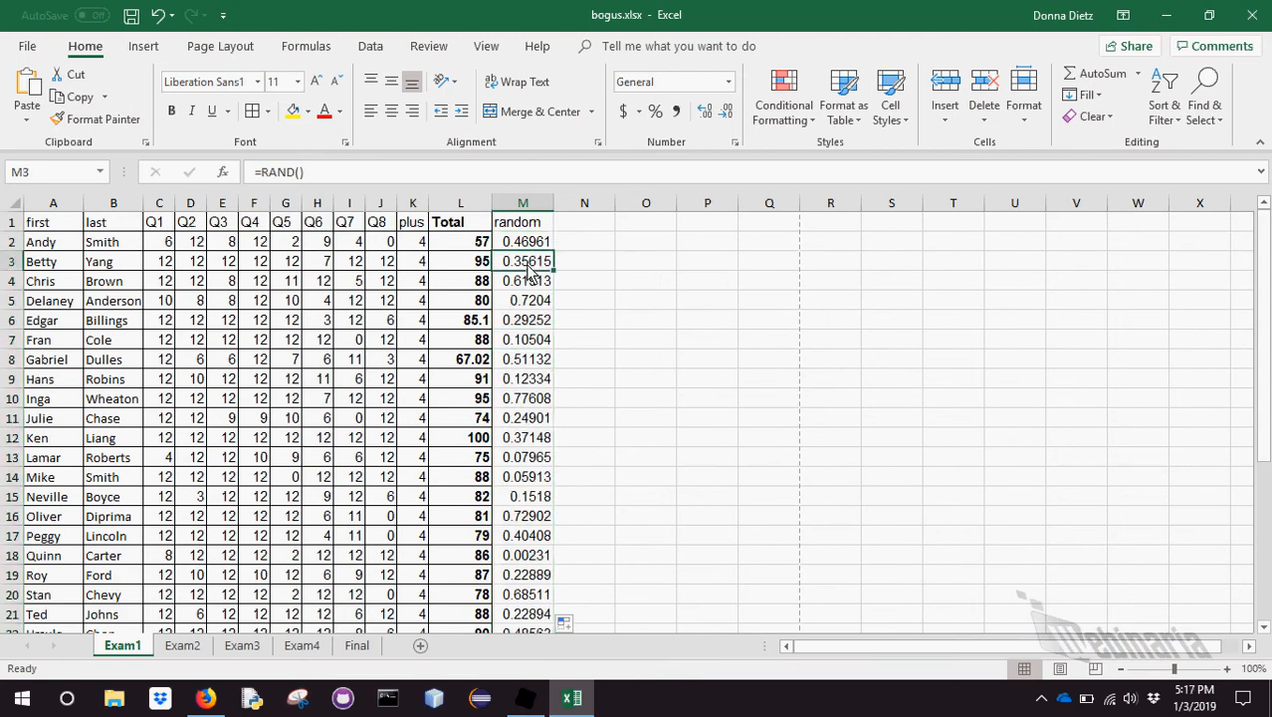
pyautogui.click(521, 241)
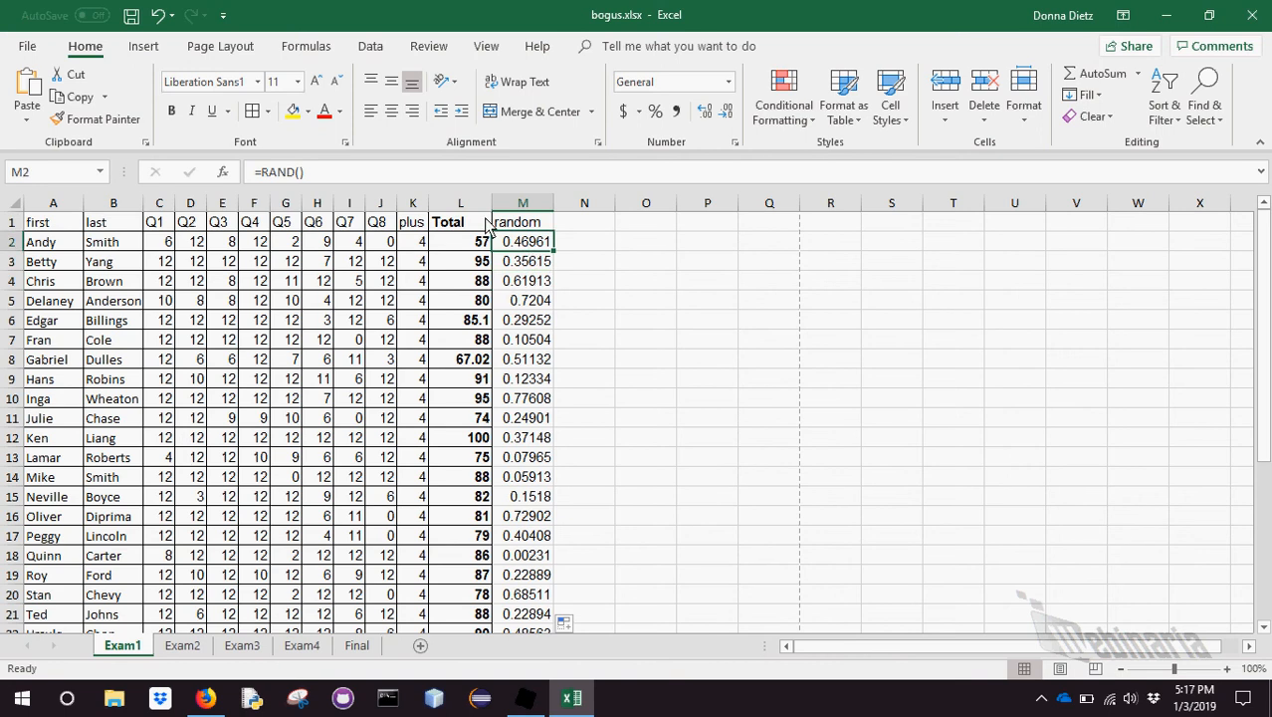
pyautogui.doubleClick(521, 241)
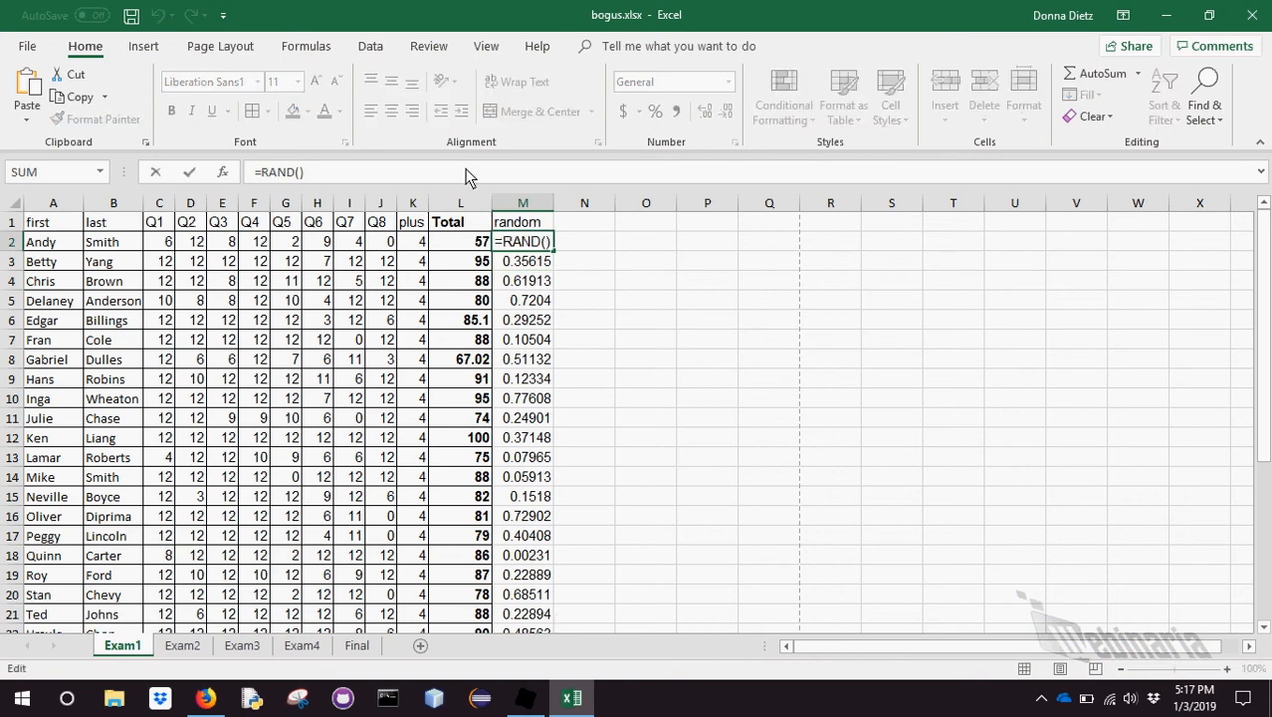
pyautogui.press('Return')
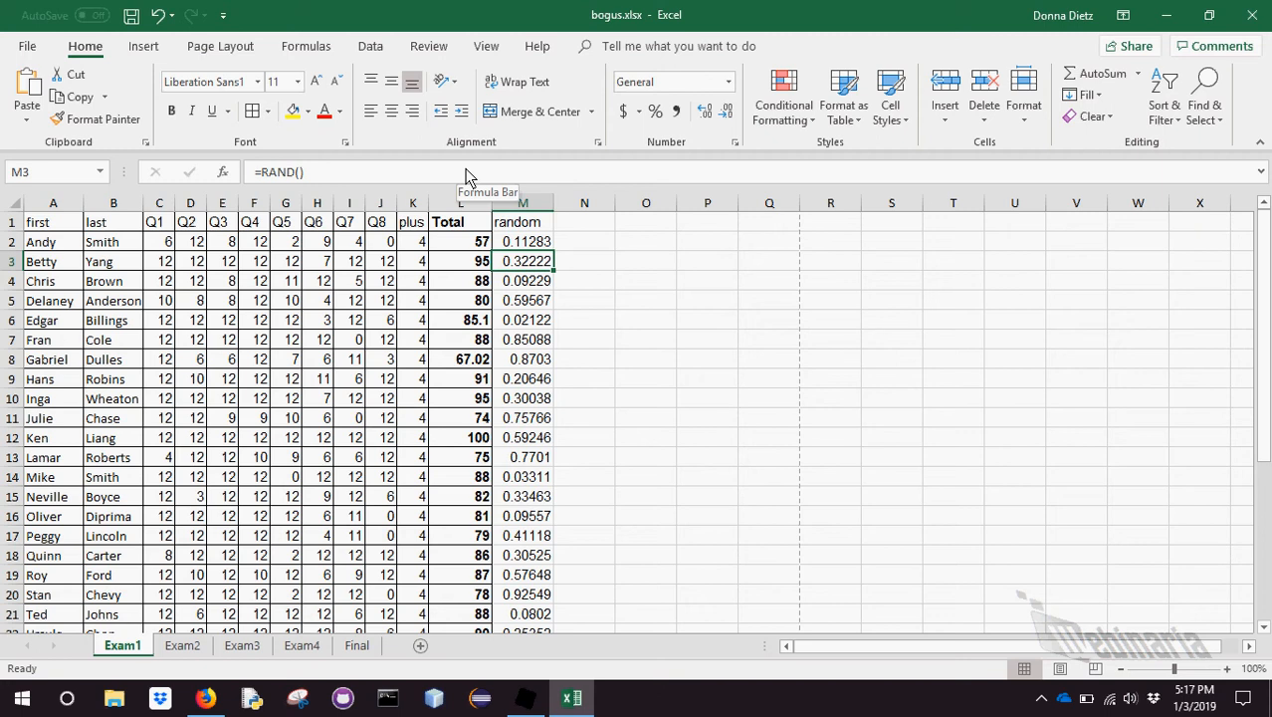
# Copy the random numbers M2:M27 and paste them as fixed values into column N
pyautogui.moveTo(522, 241); pyautogui.dragTo(521, 399)
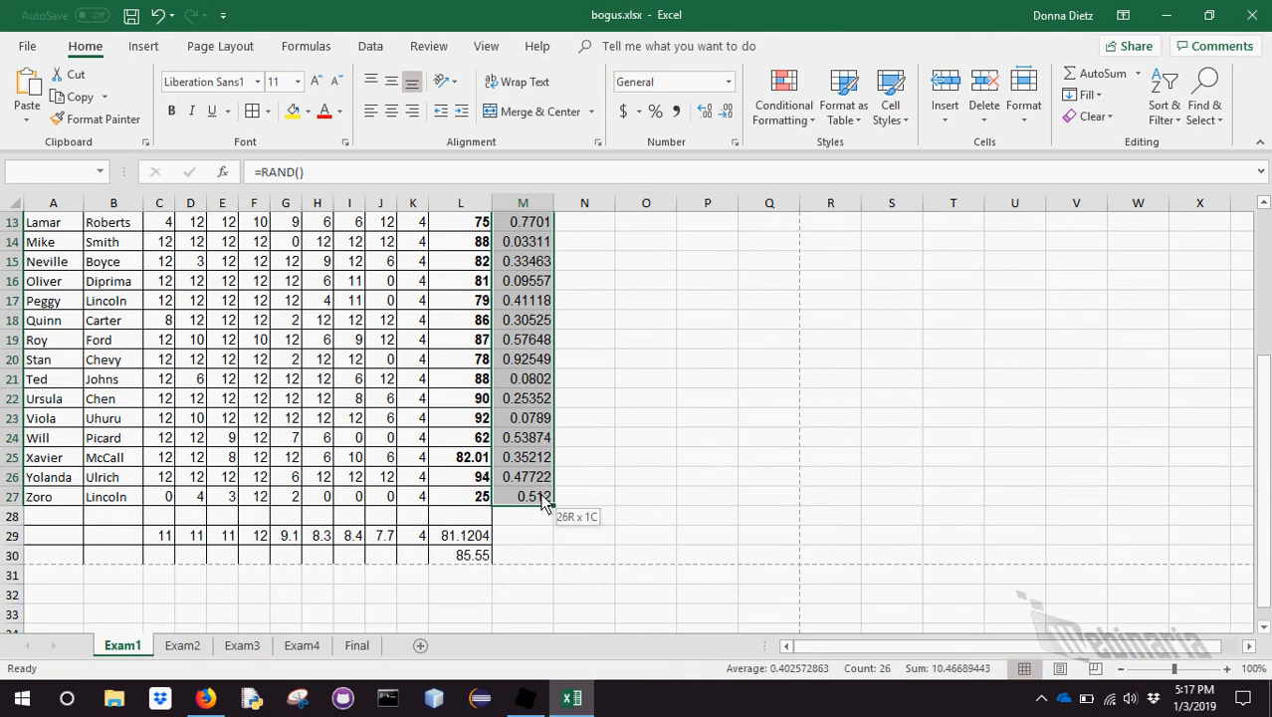
pyautogui.rightClick(545, 502)
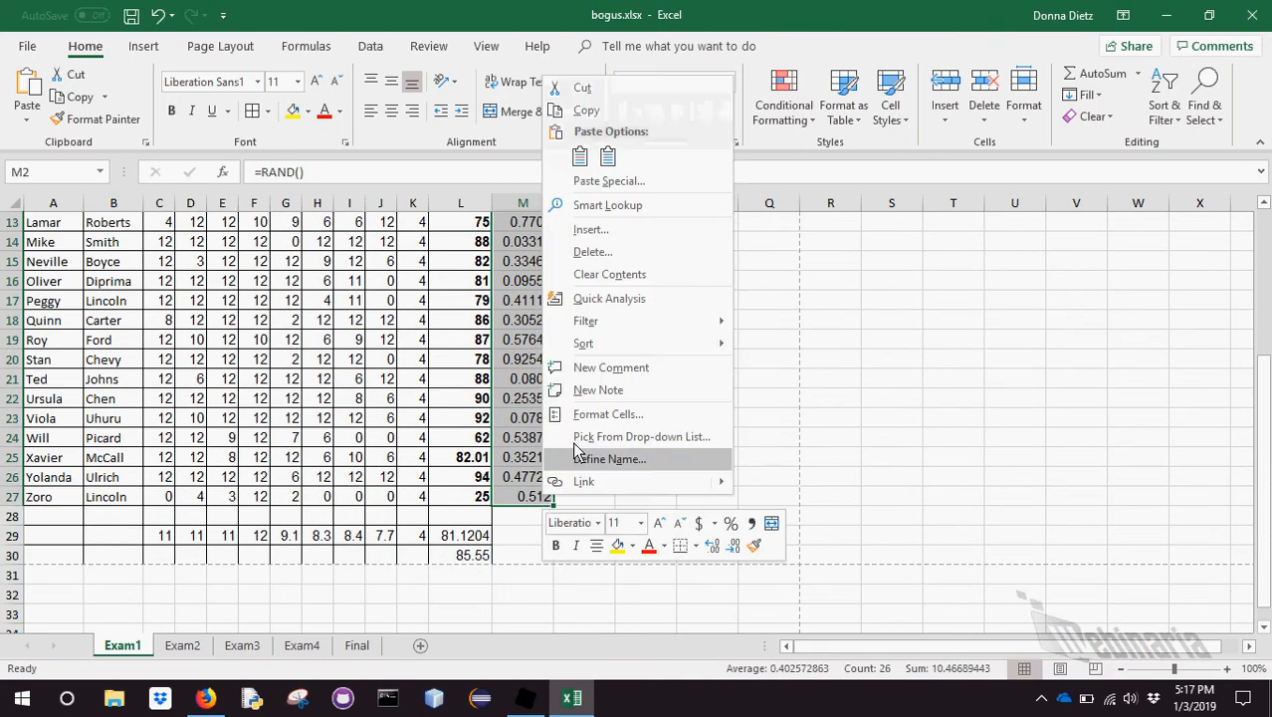
pyautogui.moveTo(599, 112)
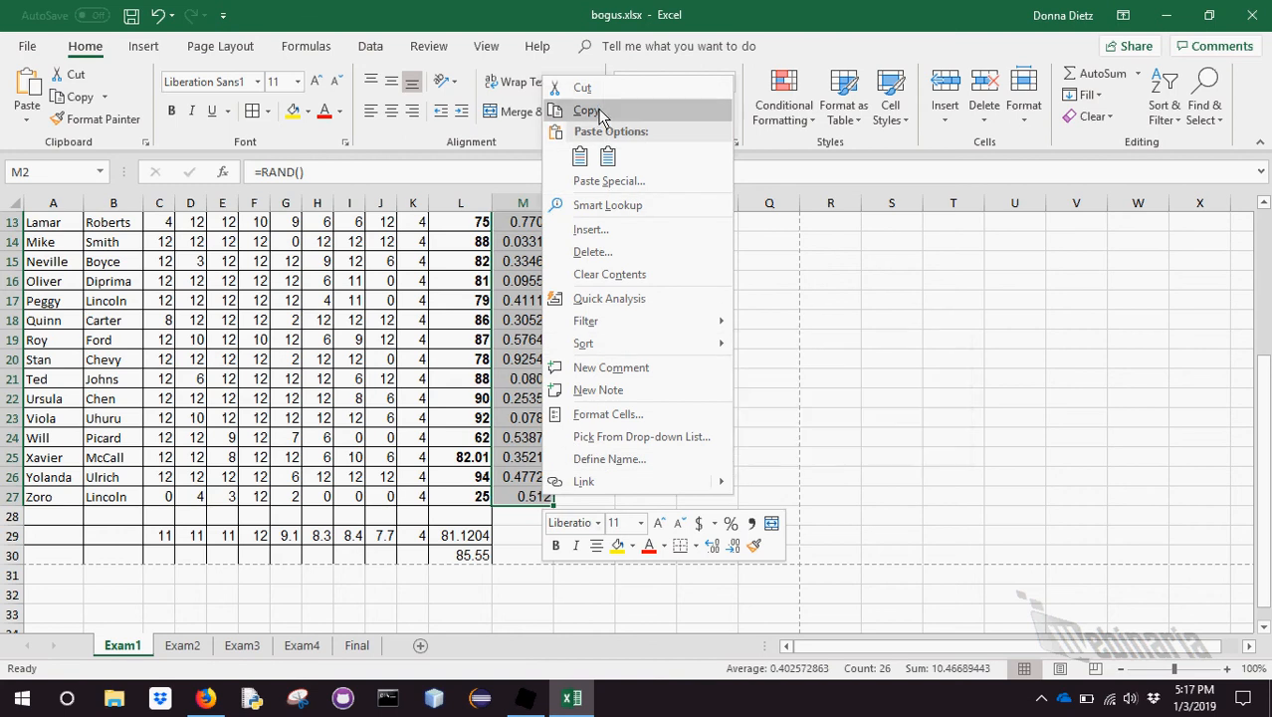
pyautogui.click(589, 110)
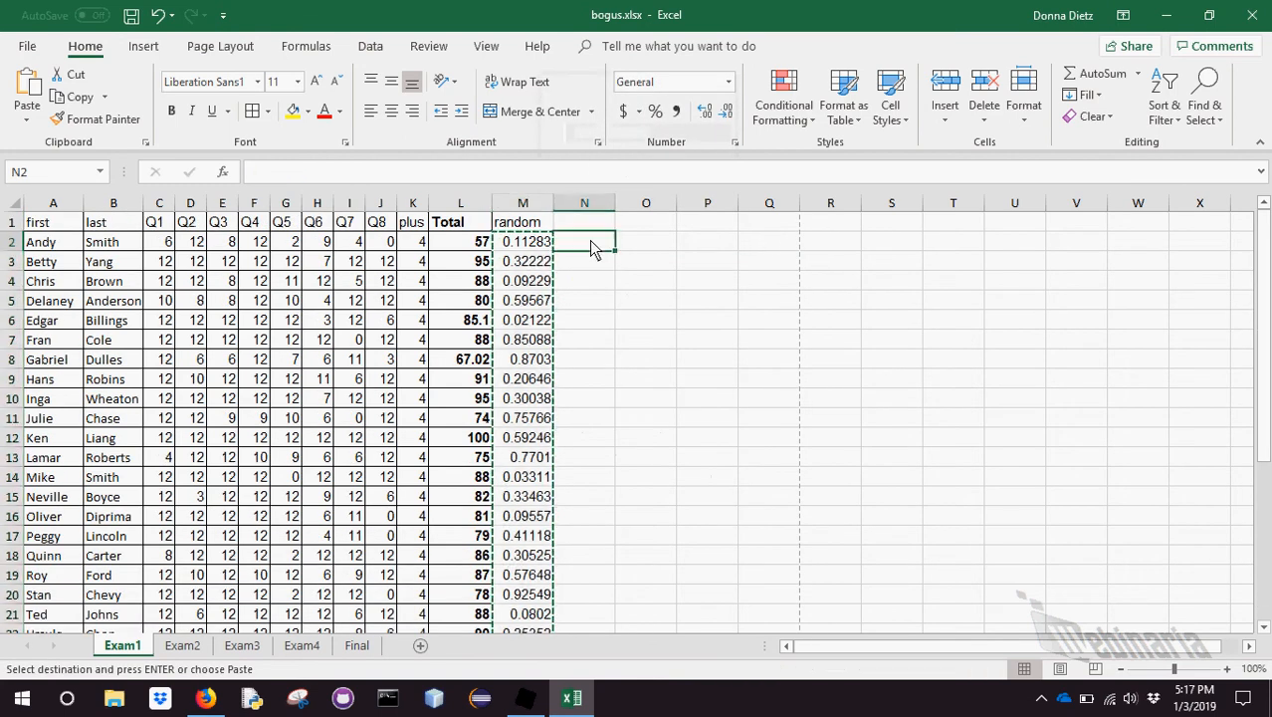
pyautogui.rightClick(585, 240)
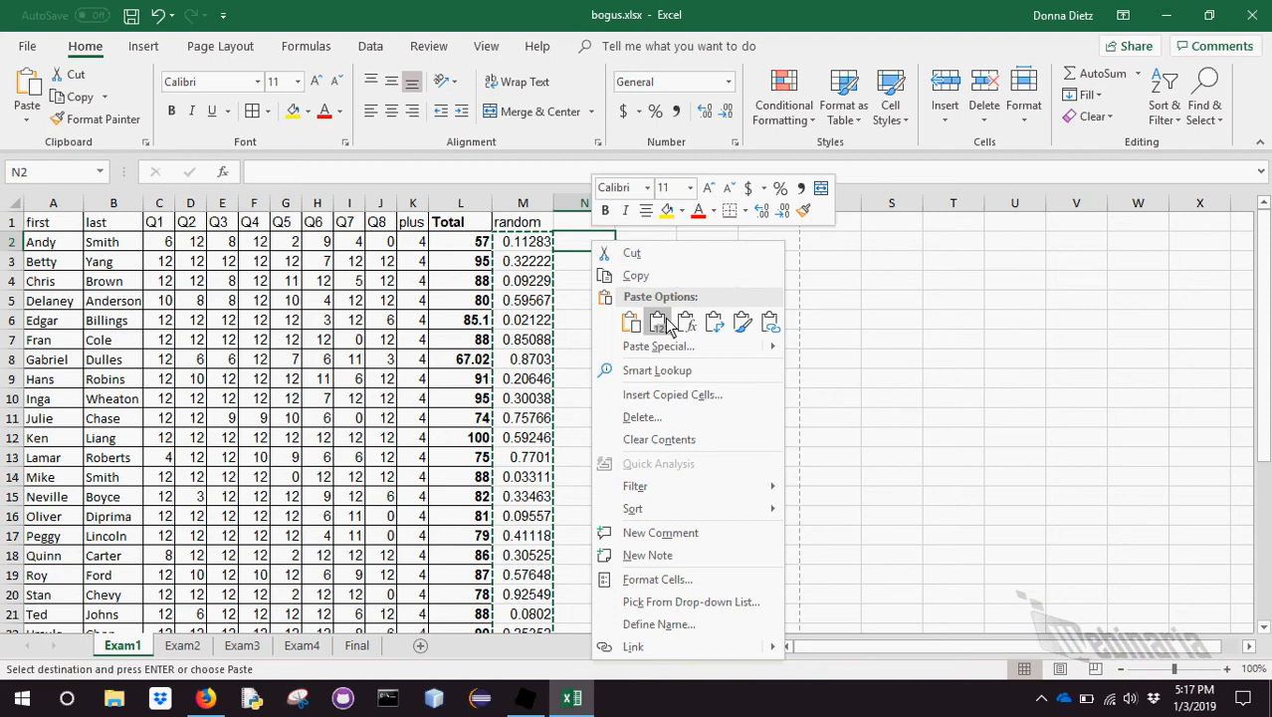
pyautogui.click(656, 323)
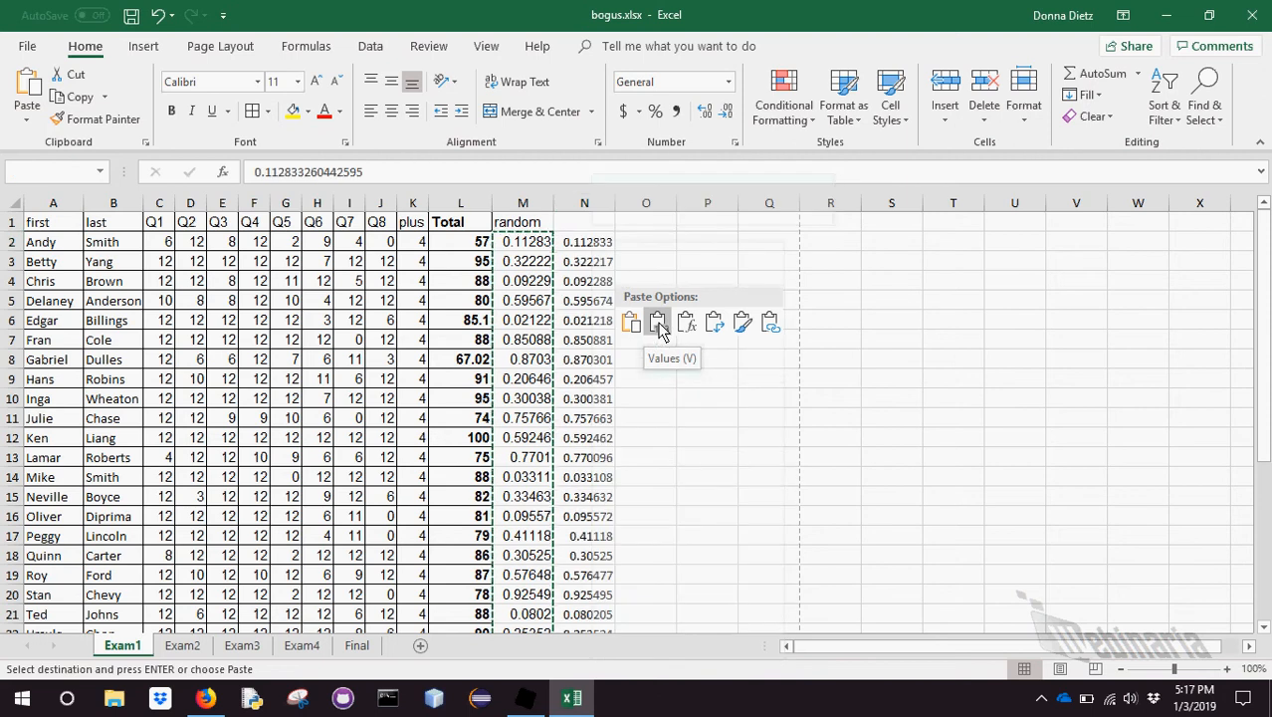
pyautogui.click(657, 320)
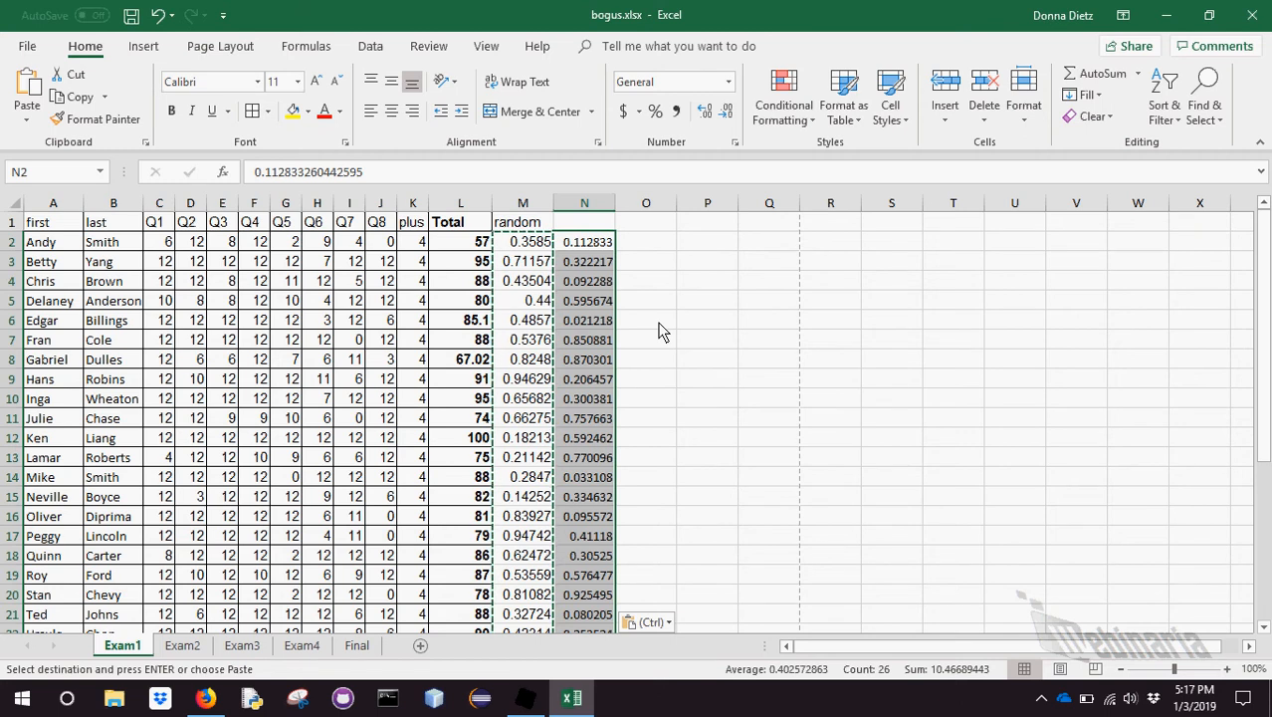
# Delete the RAND() formula column, keeping only the fixed random values
pyautogui.click(522, 223)
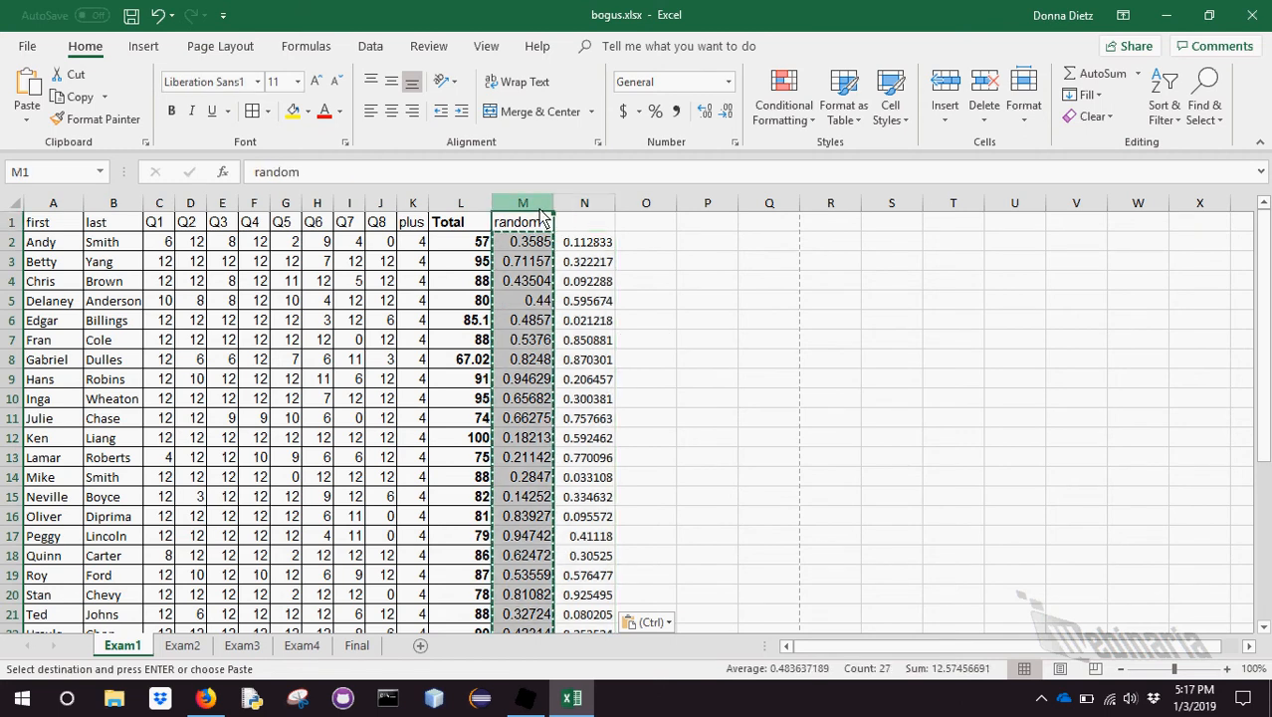
pyautogui.rightClick(522, 223)
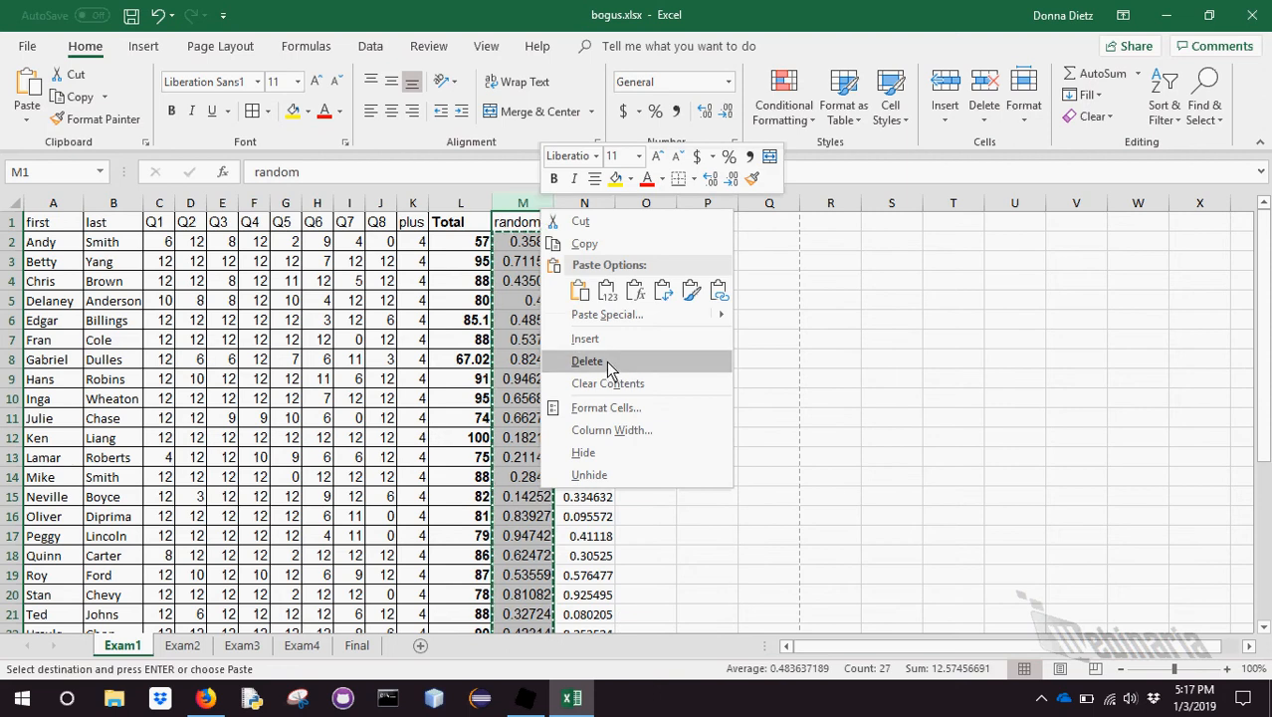
pyautogui.click(587, 361)
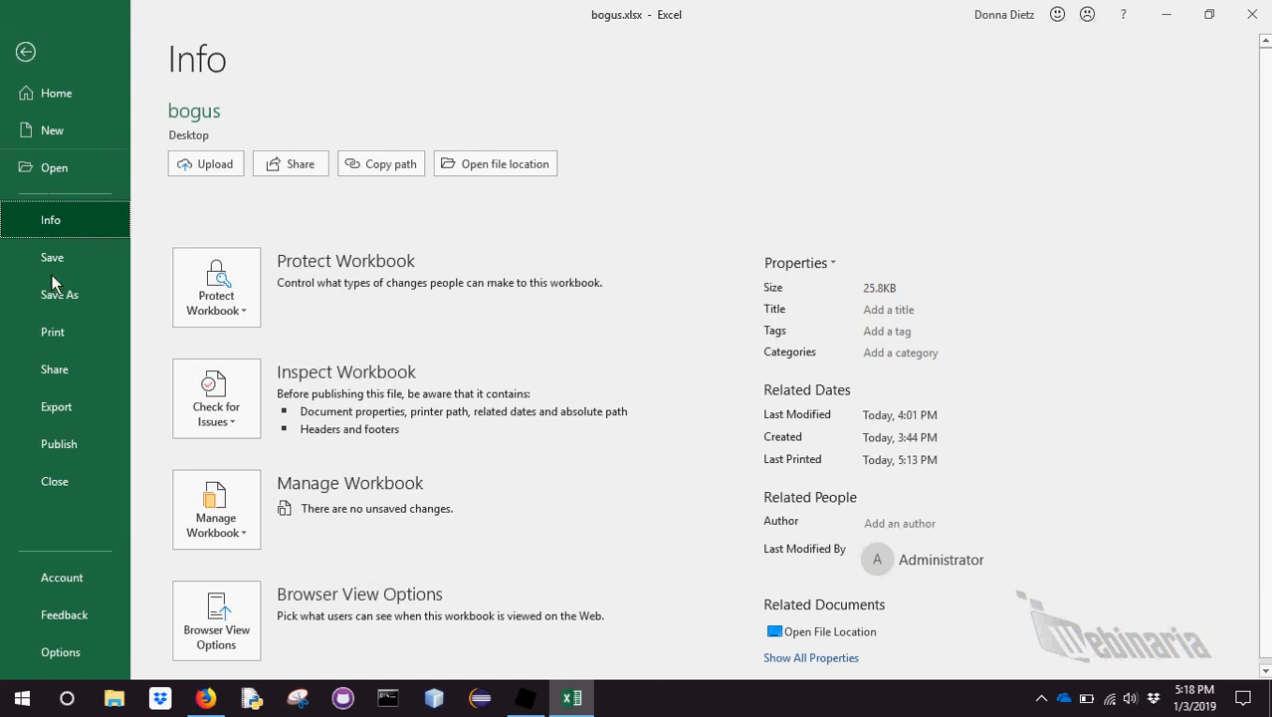
# Export the active sheet as CSV UTF-8 (Comma delimited) named bogus on the Desktop, keeping only one sheet
pyautogui.click(56, 406)
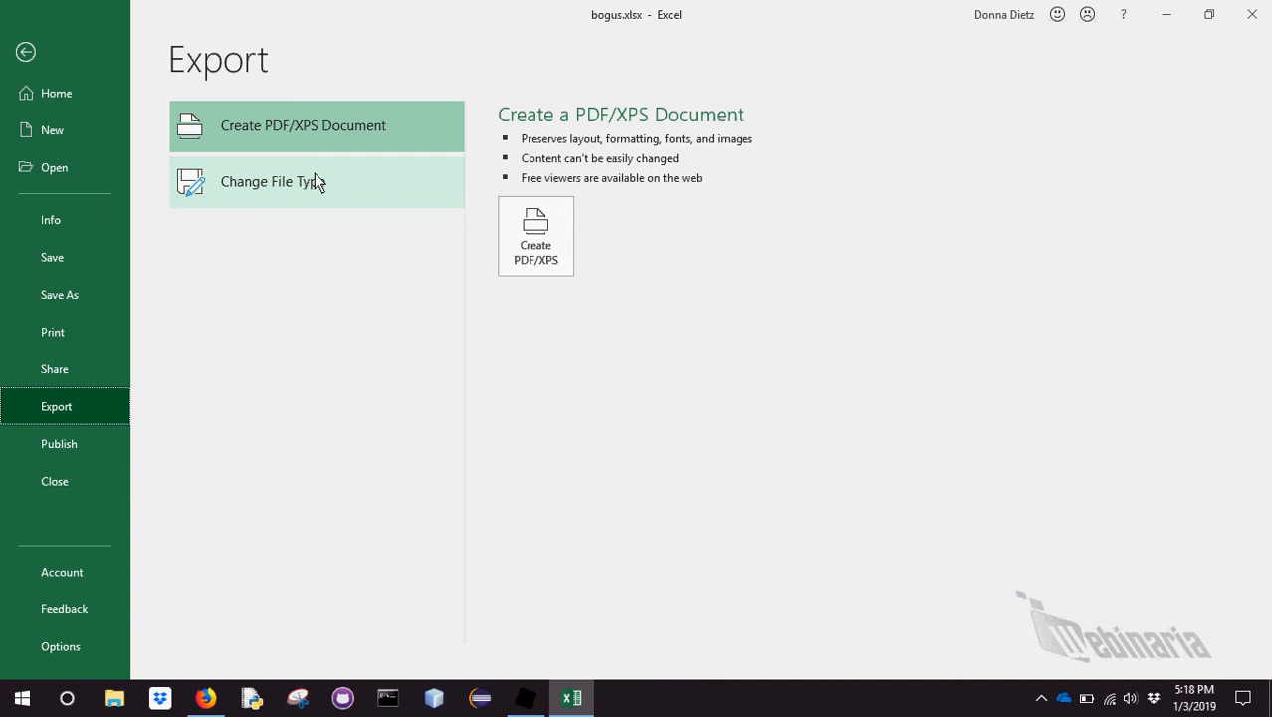
pyautogui.moveTo(316, 185)
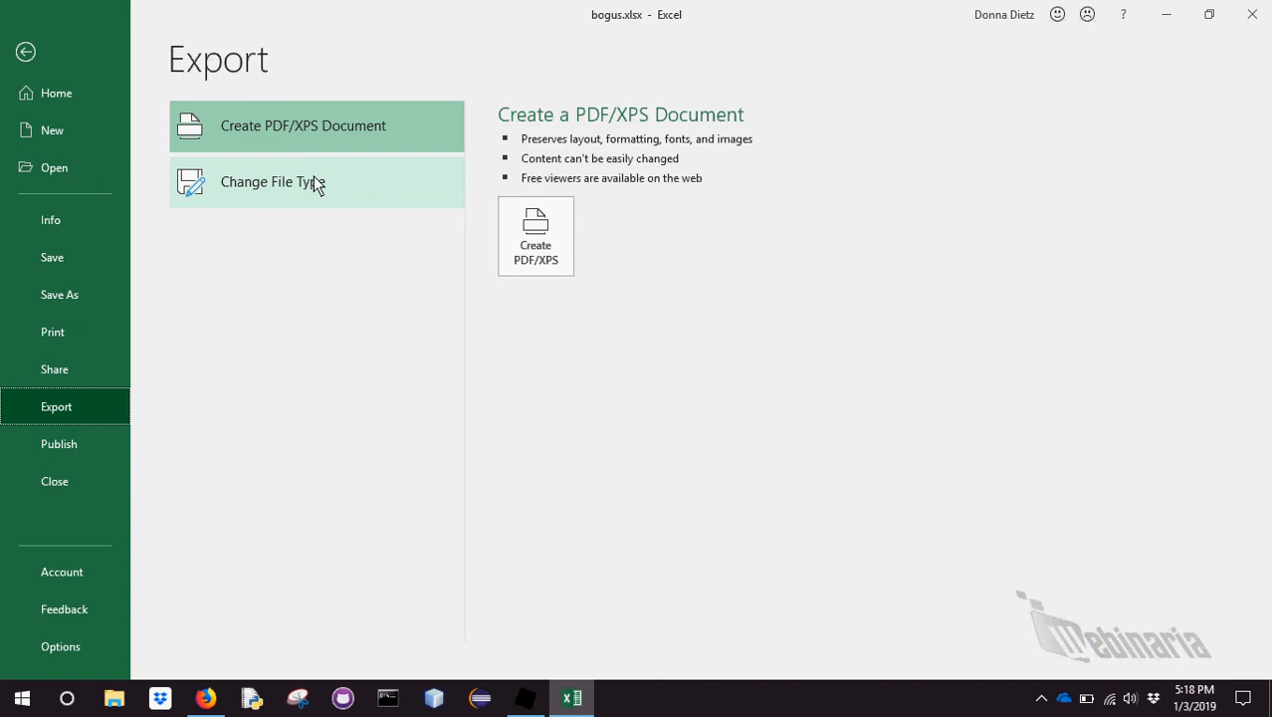
pyautogui.click(59, 295)
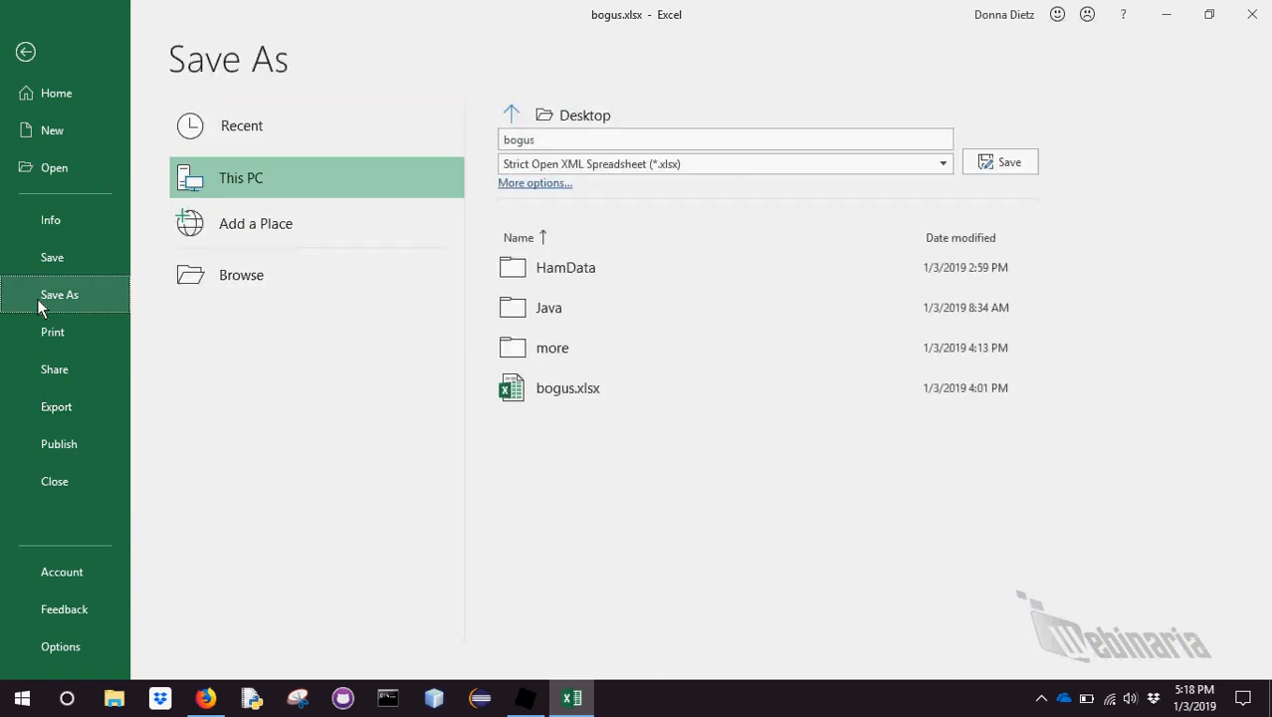
pyautogui.click(724, 163)
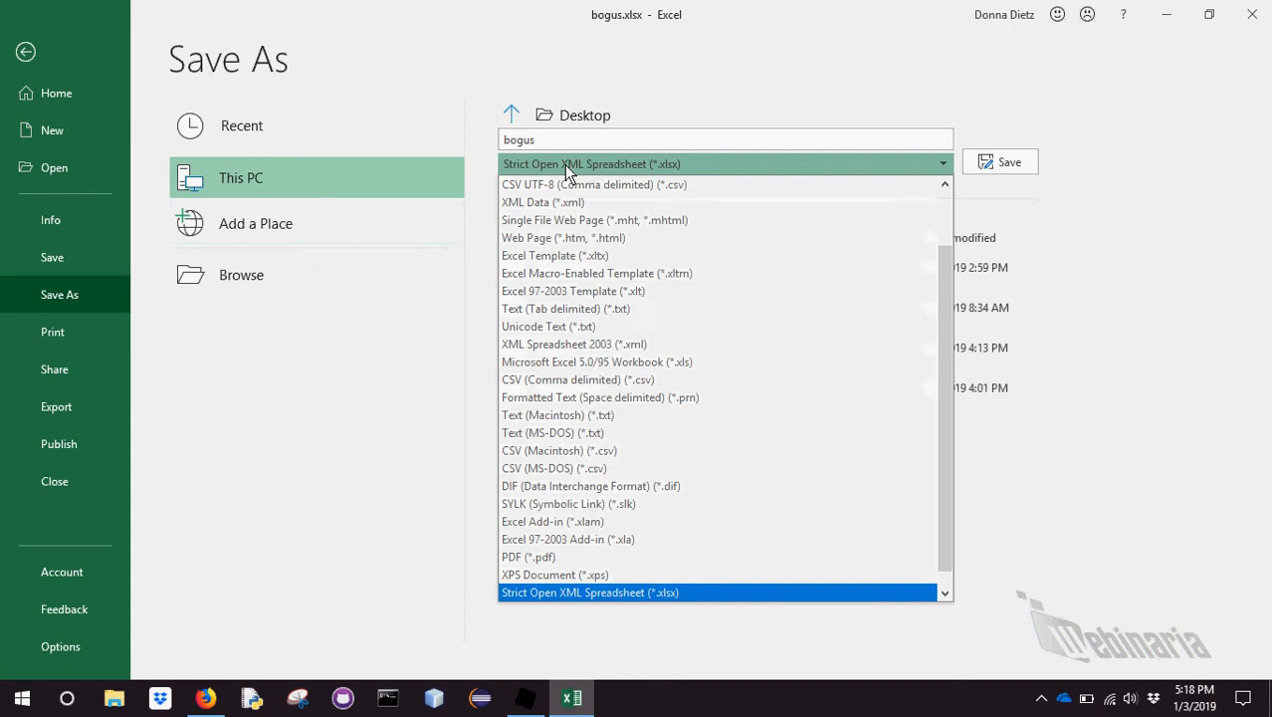
pyautogui.click(593, 183)
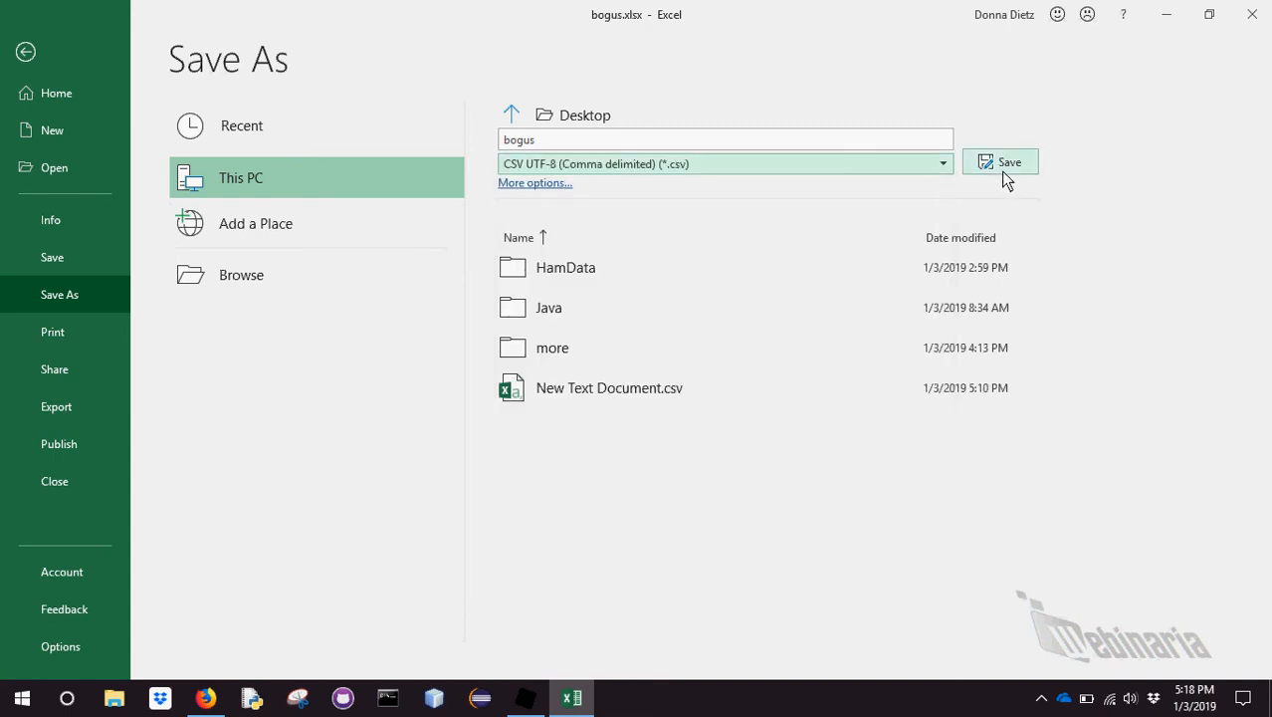
pyautogui.click(999, 161)
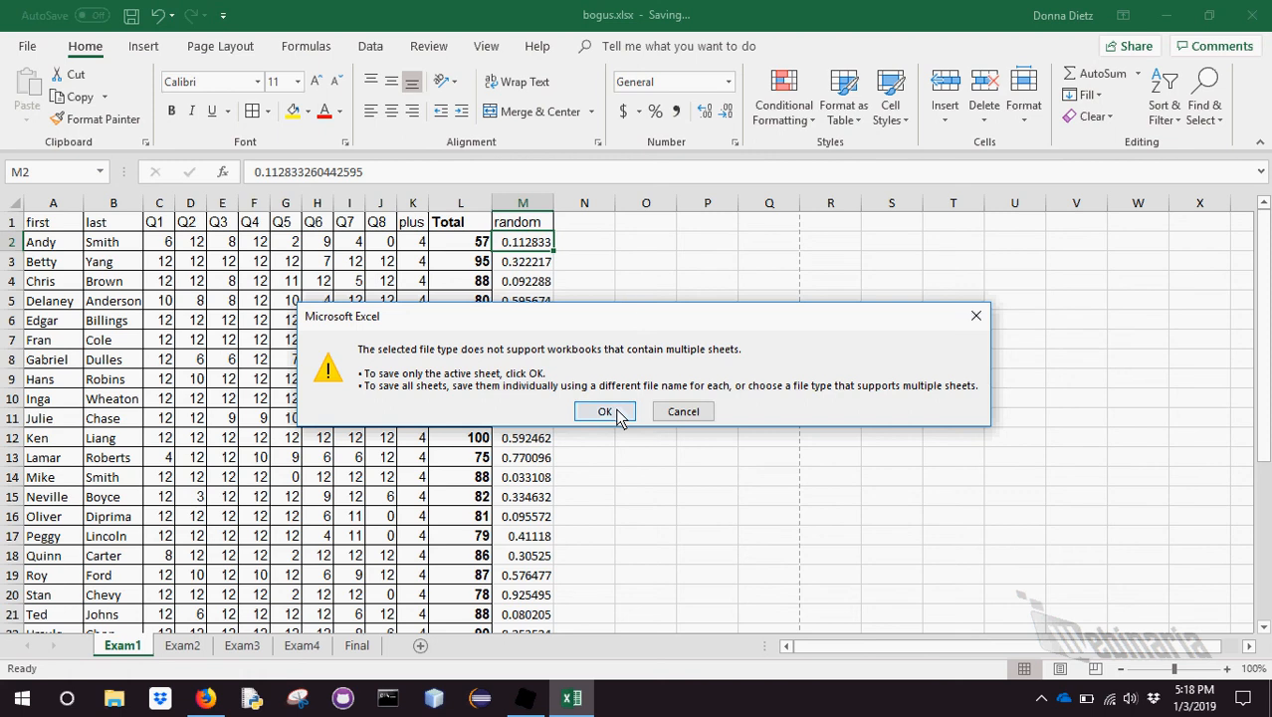
pyautogui.click(605, 410)
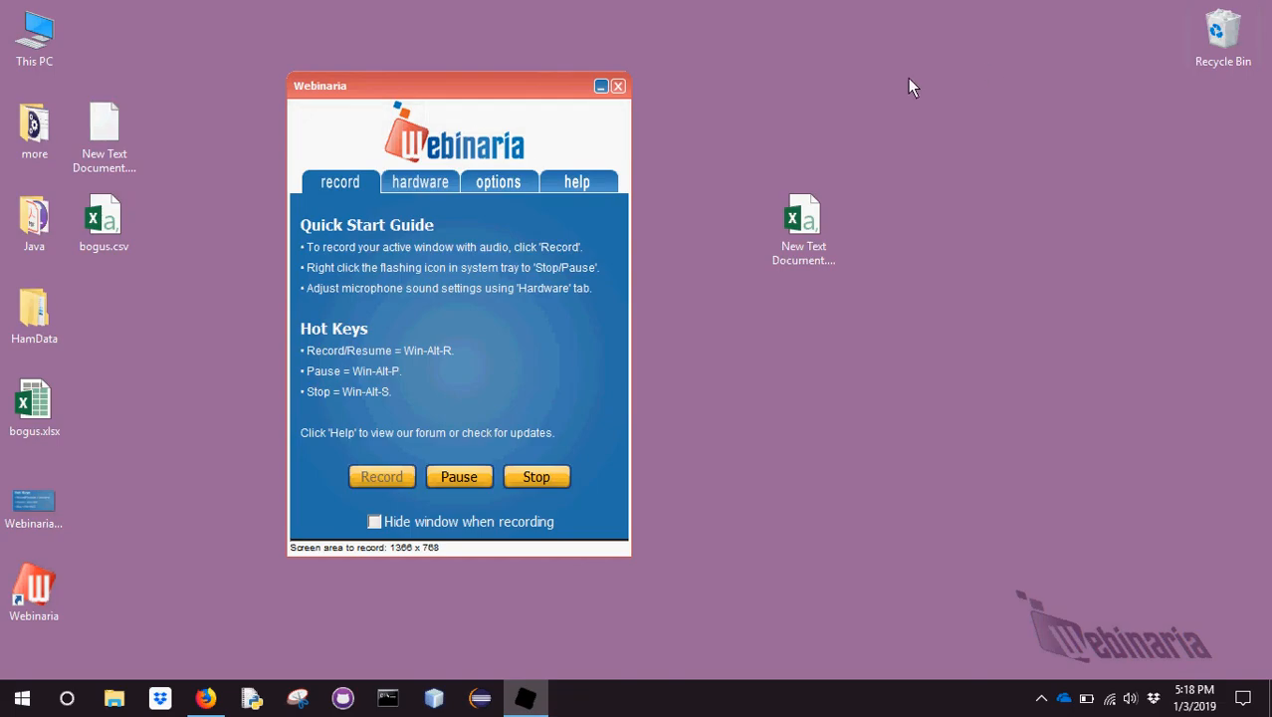
pyautogui.click(103, 215)
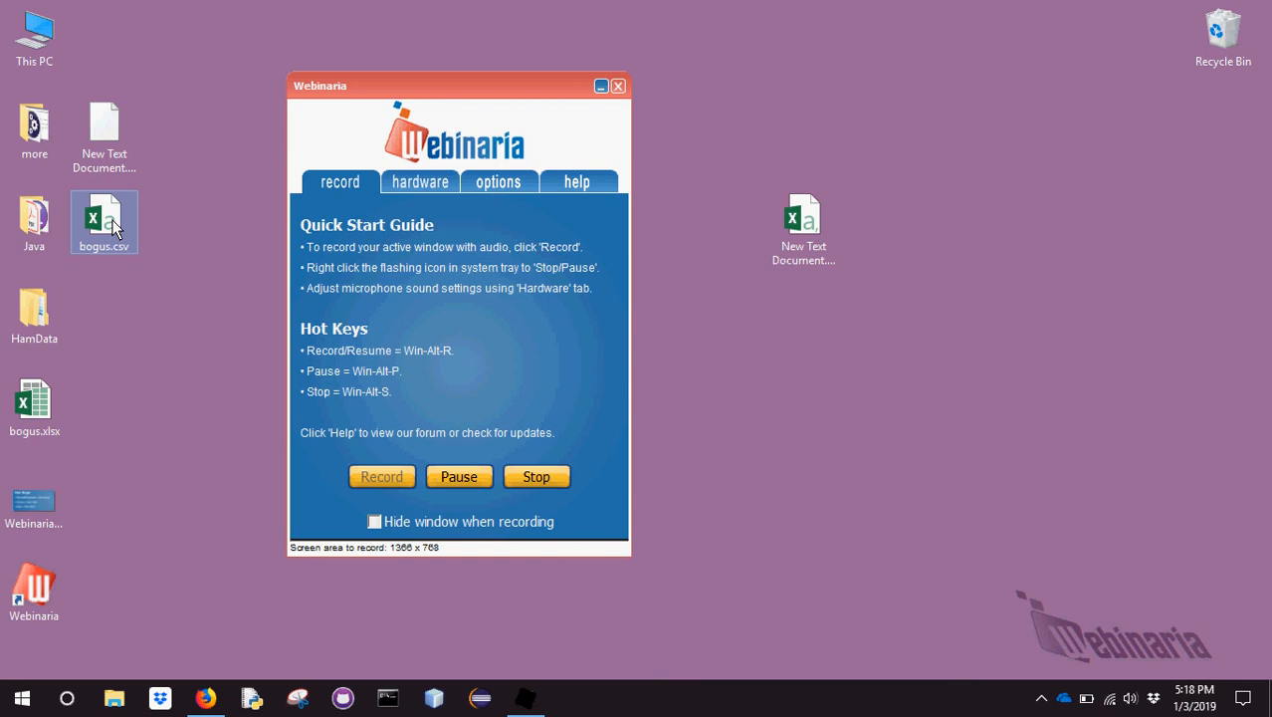
pyautogui.rightClick(105, 220)
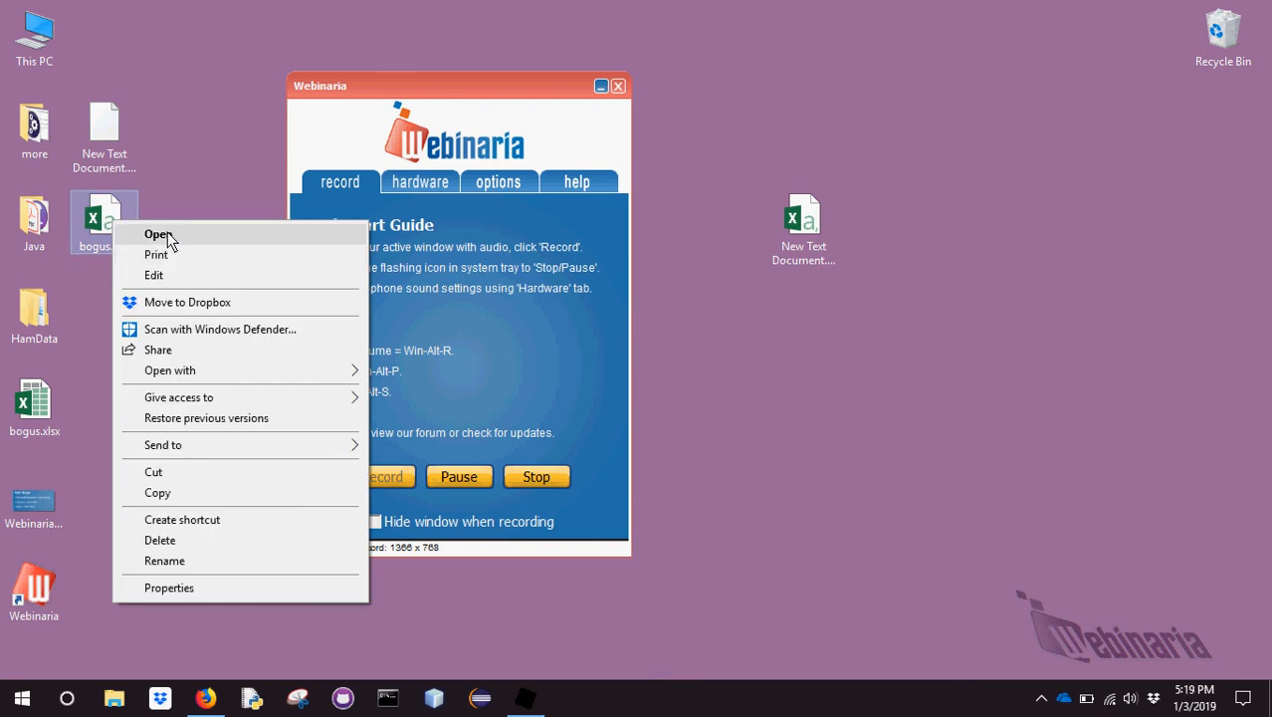
pyautogui.click(155, 235)
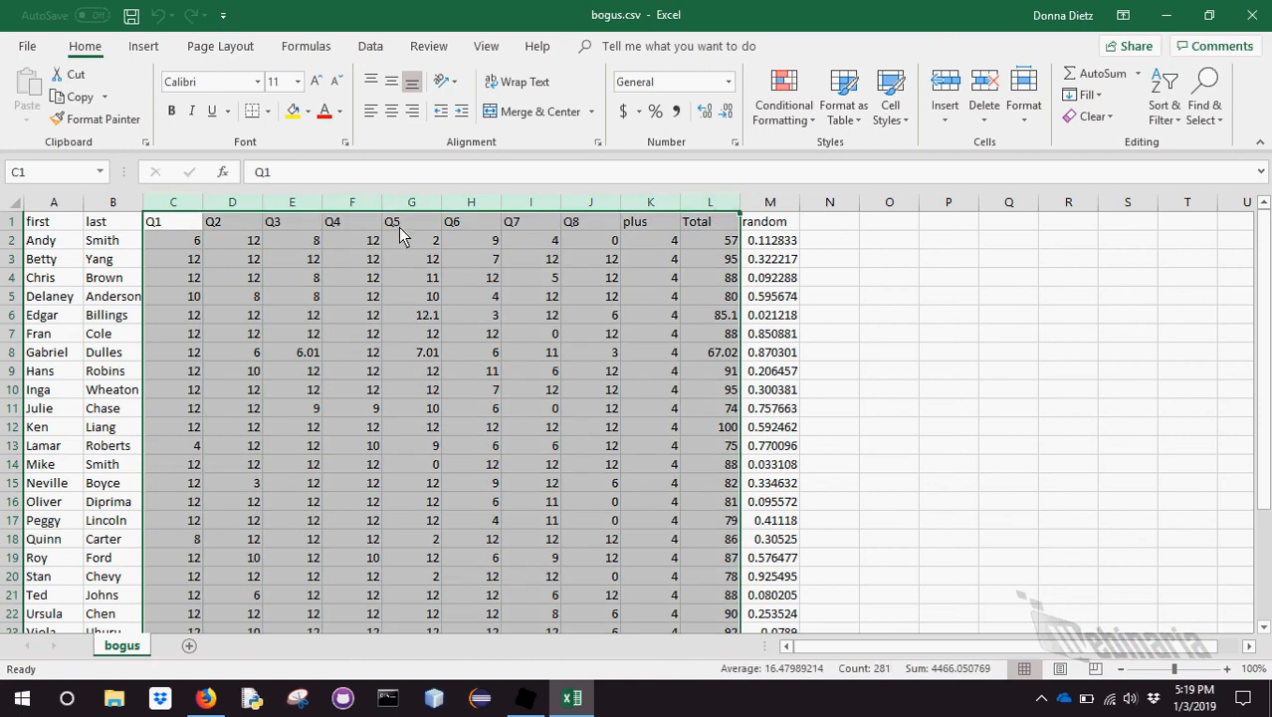
pyautogui.moveTo(191, 203); pyautogui.dragTo(168, 203)
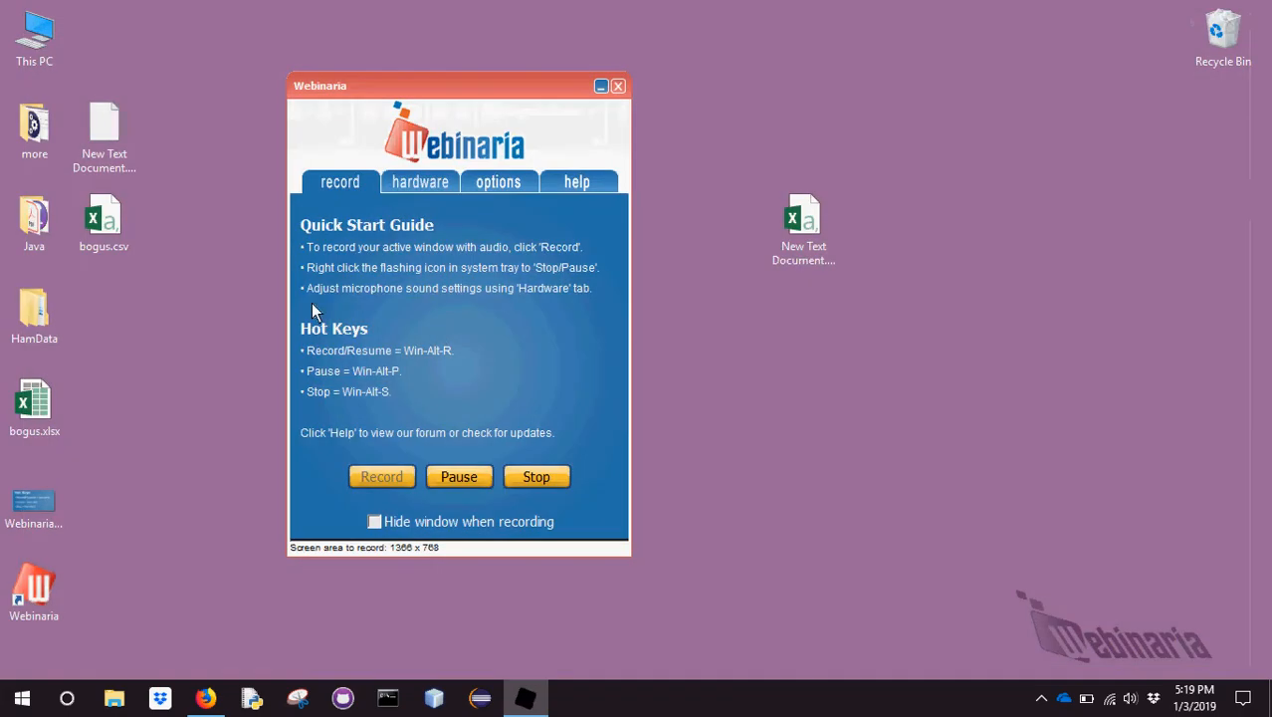
pyautogui.rightClick(104, 215)
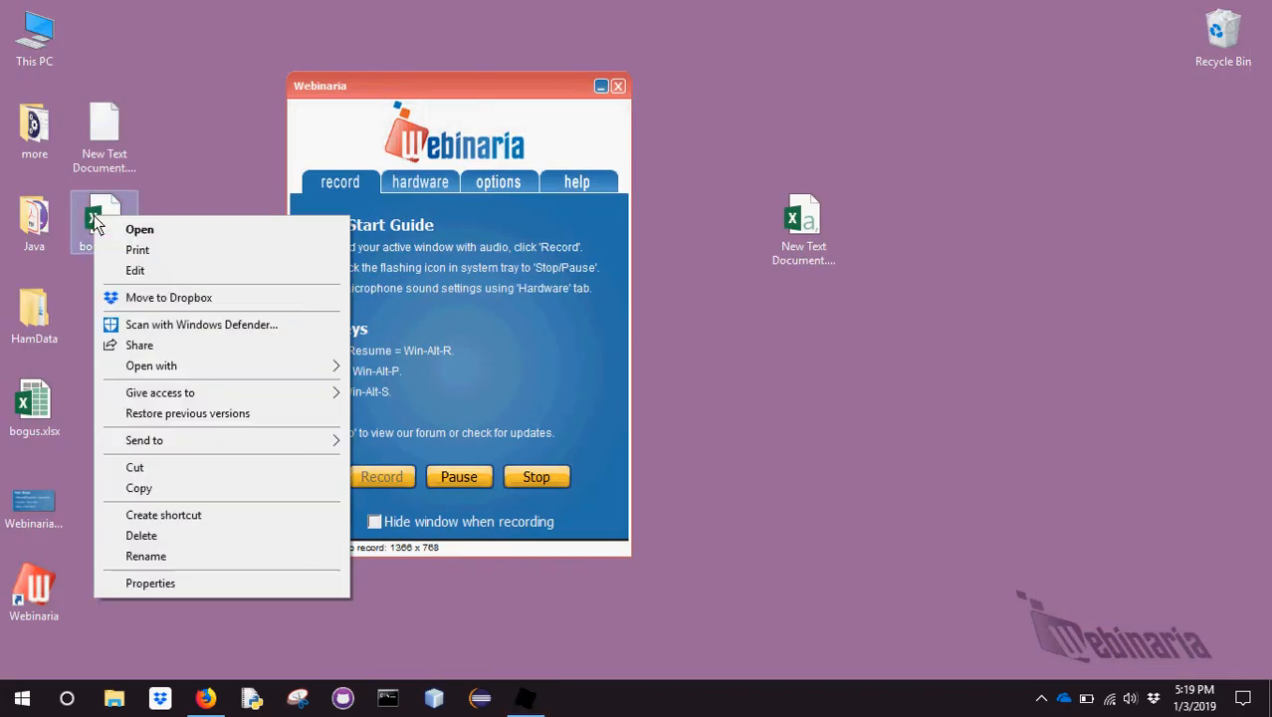
pyautogui.click(151, 366)
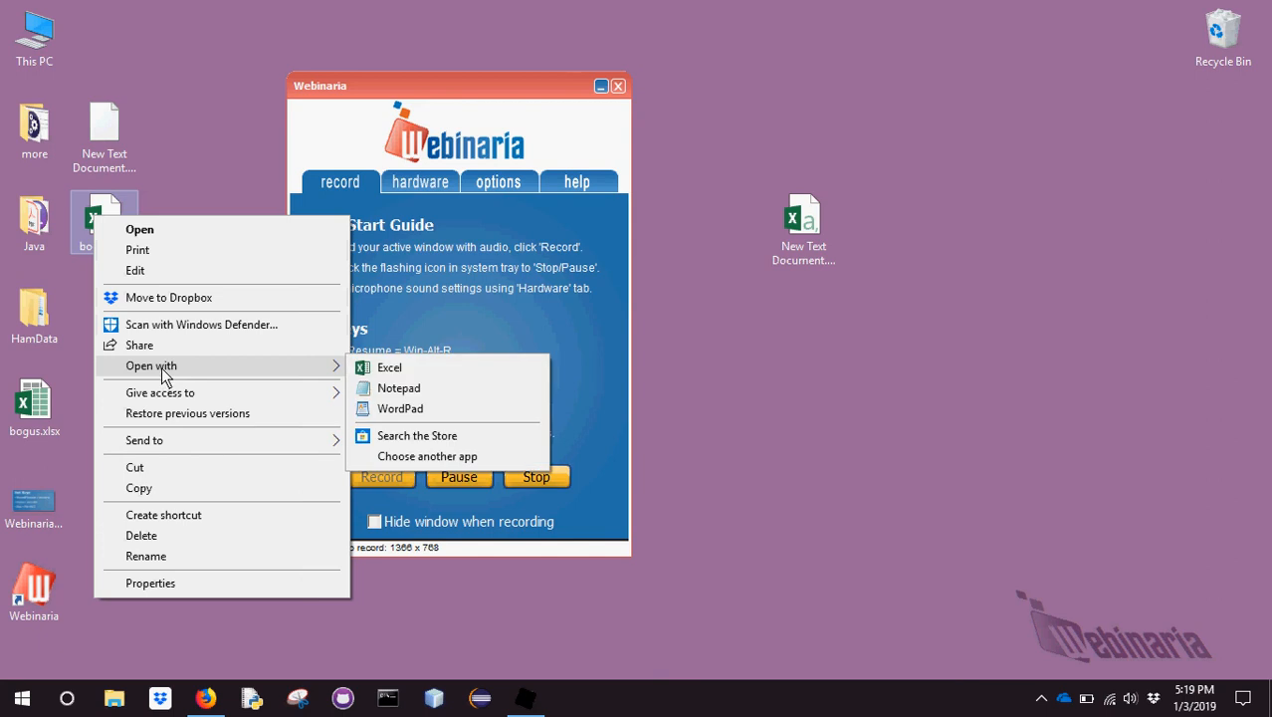
pyautogui.moveTo(398, 410)
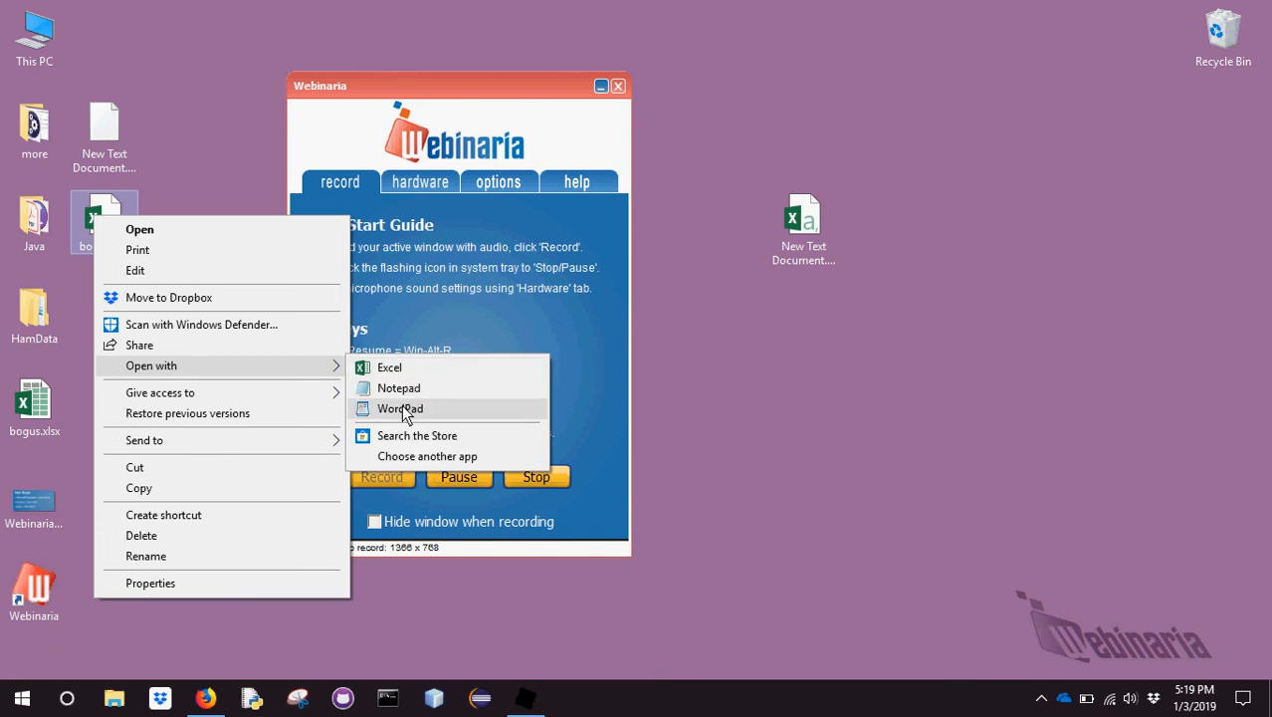
pyautogui.click(398, 408)
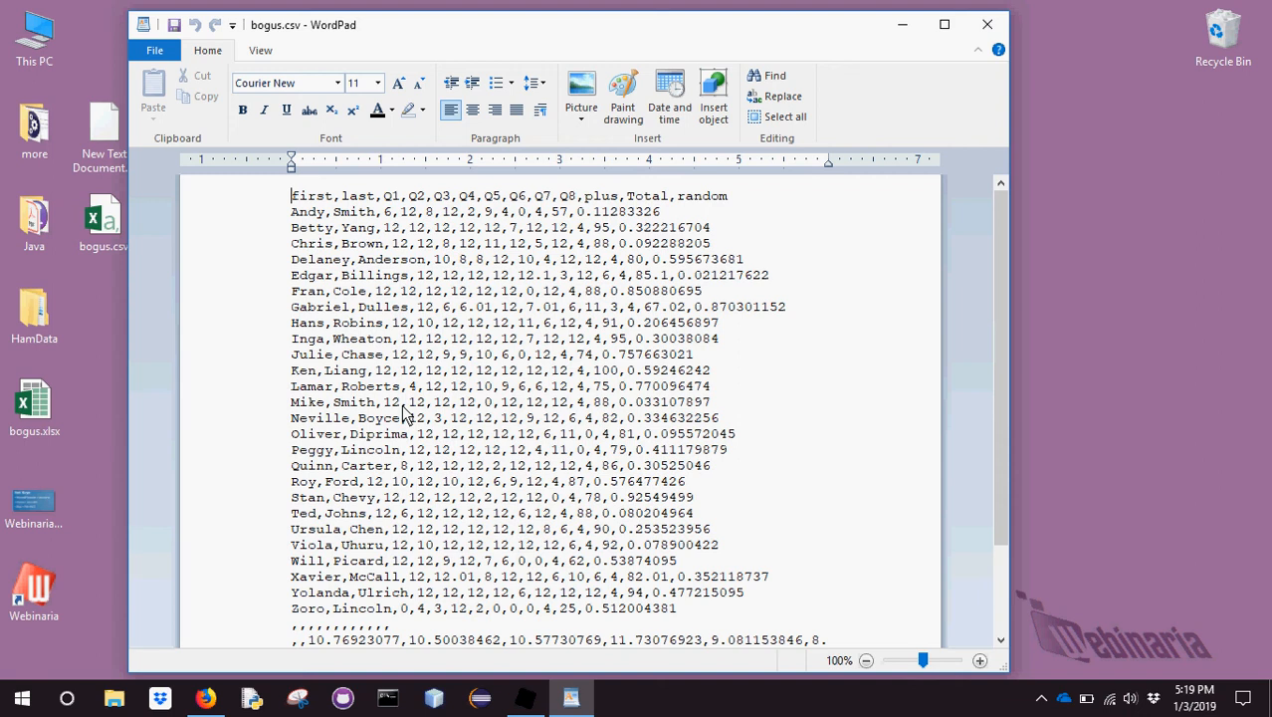
pyautogui.moveTo(585, 368)
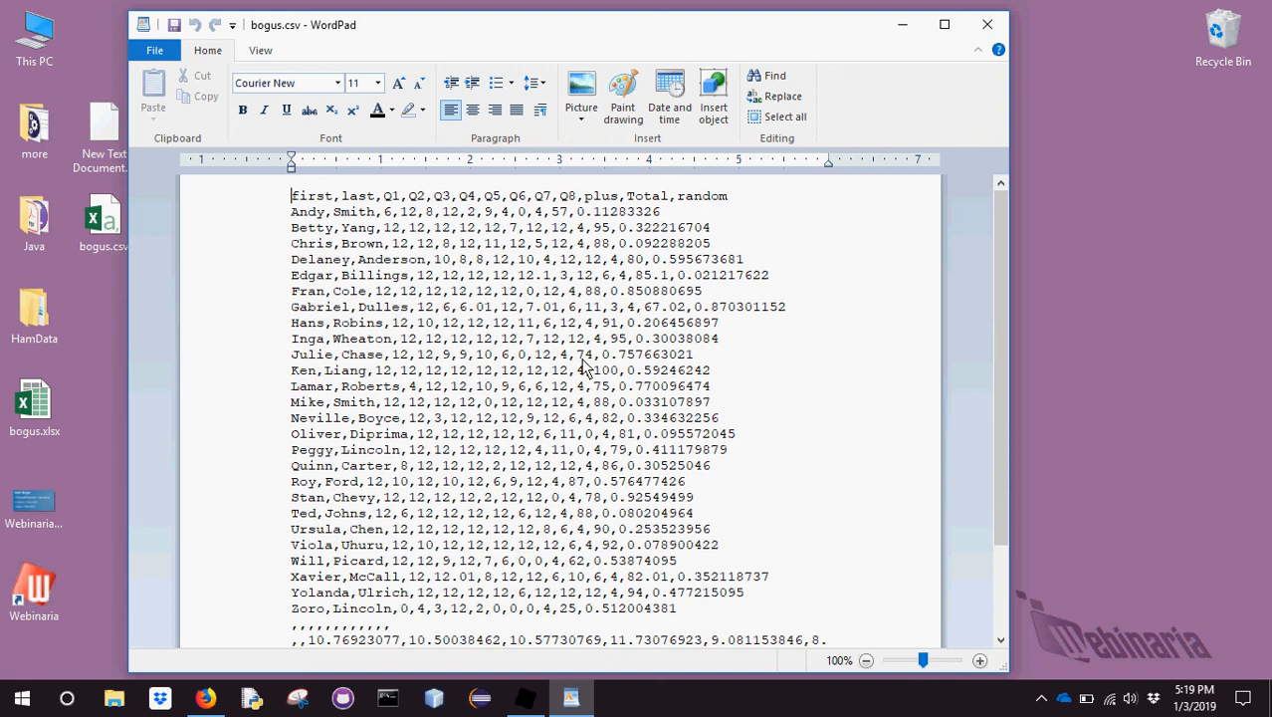
pyautogui.moveTo(987, 23)
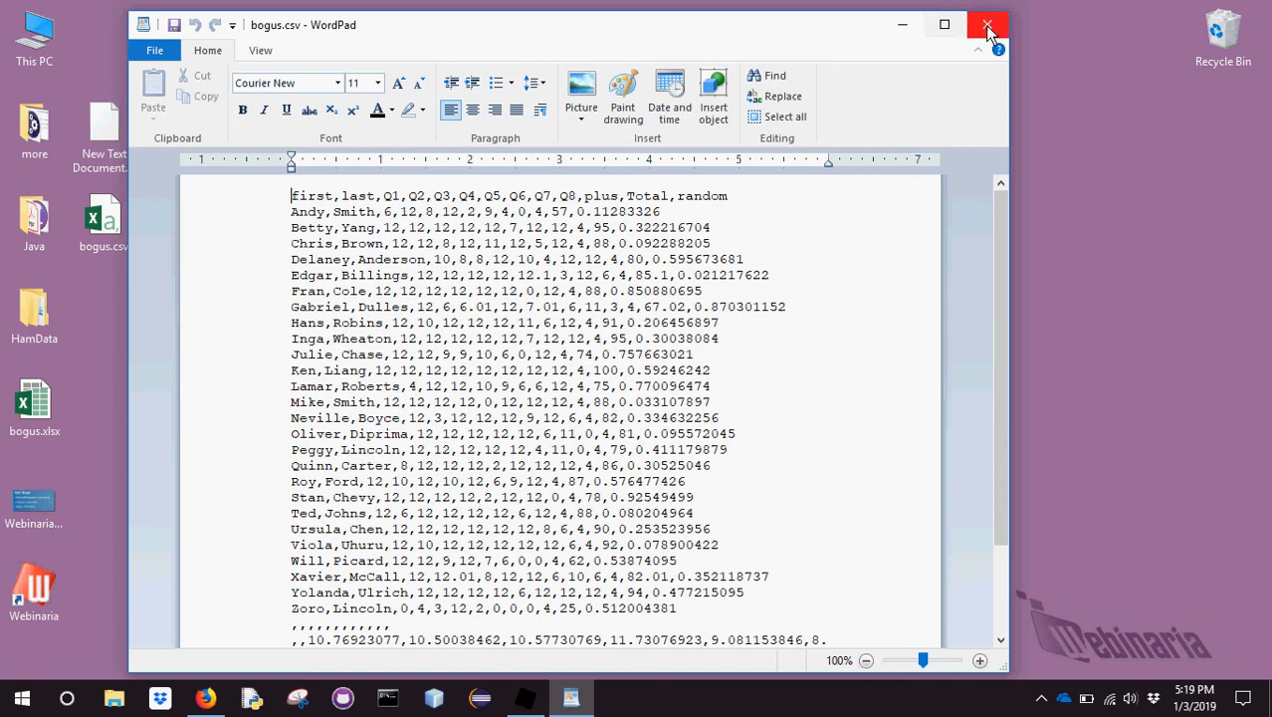
pyautogui.click(988, 24)
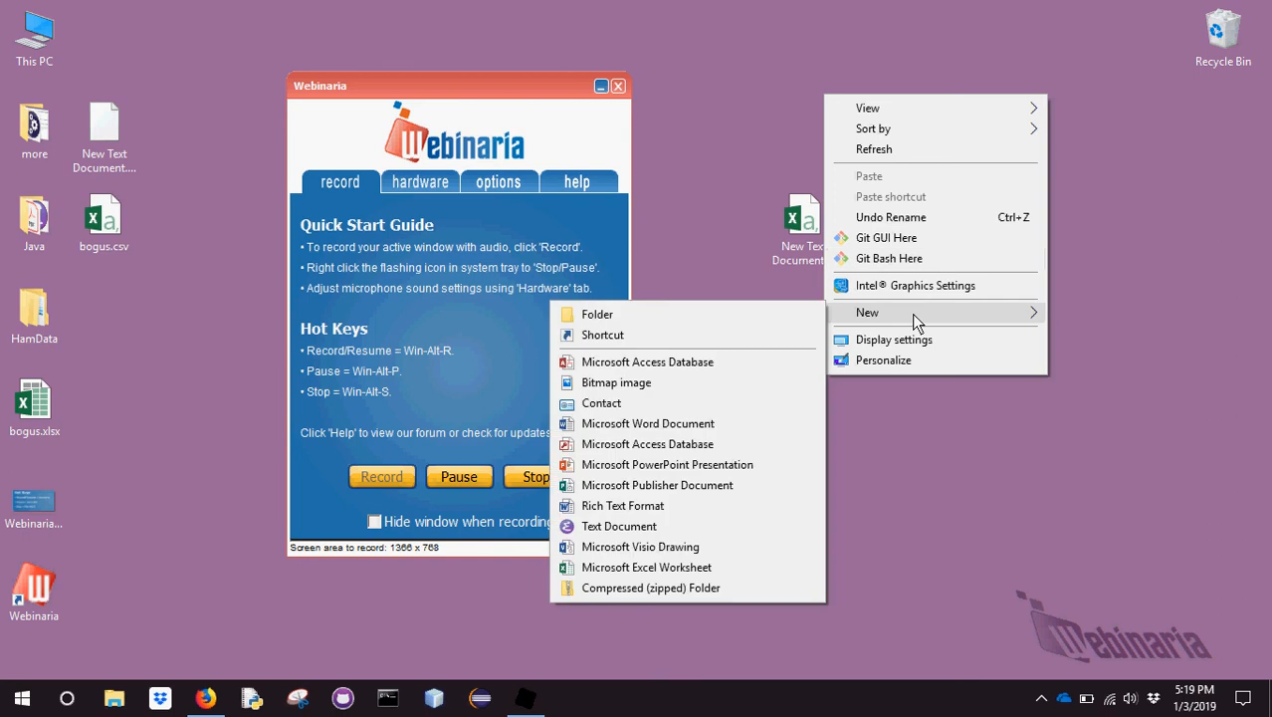
pyautogui.moveTo(665, 422)
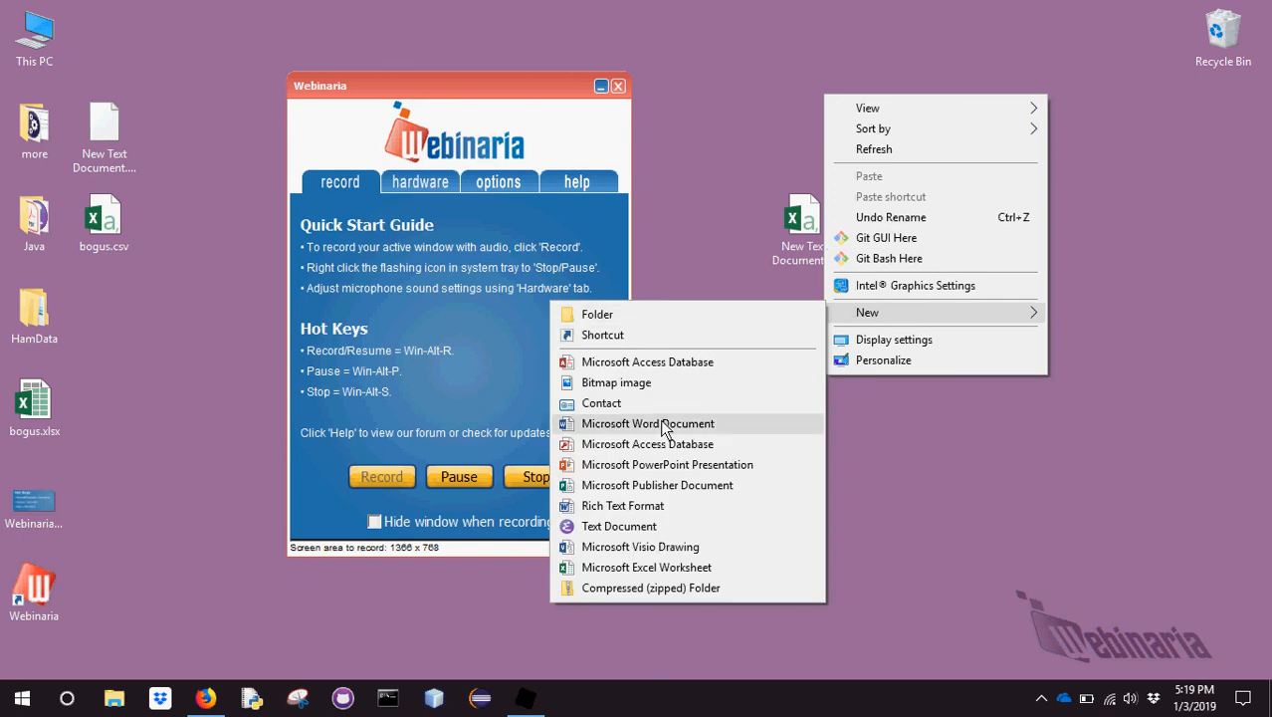
pyautogui.moveTo(633, 526)
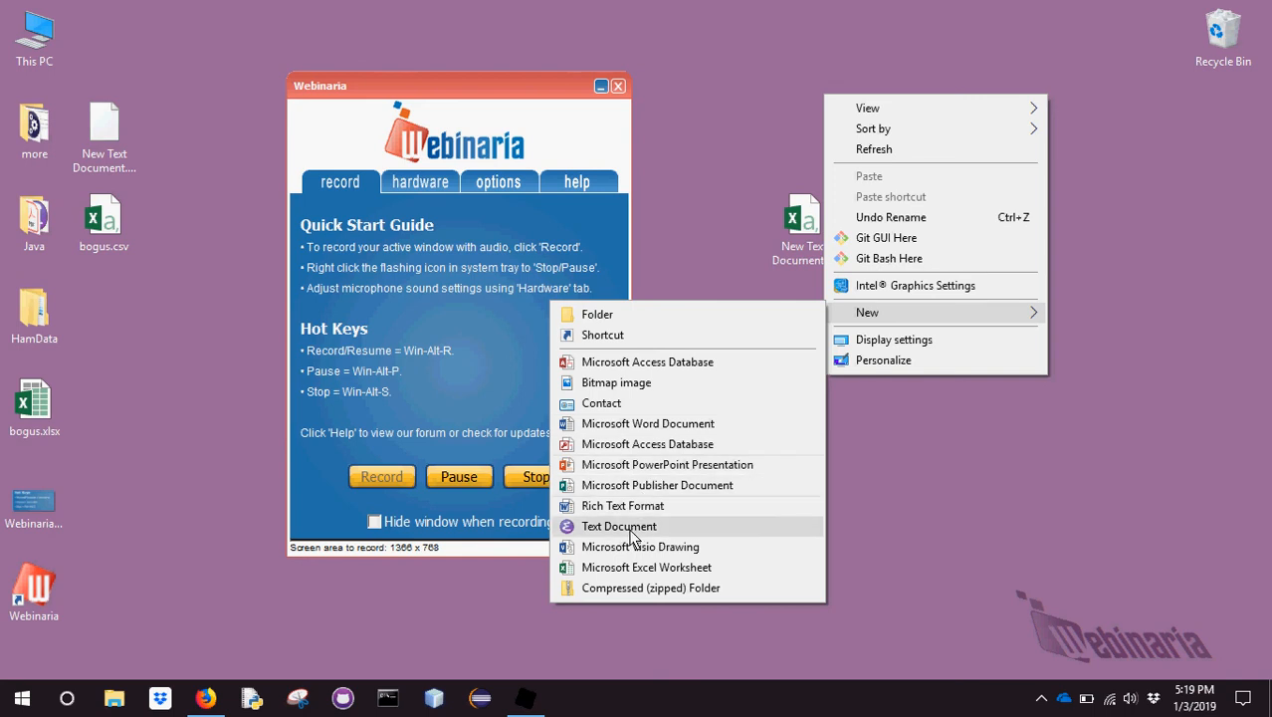
# Create a new text document on the desktop and open it with WordPad
pyautogui.click(619, 526)
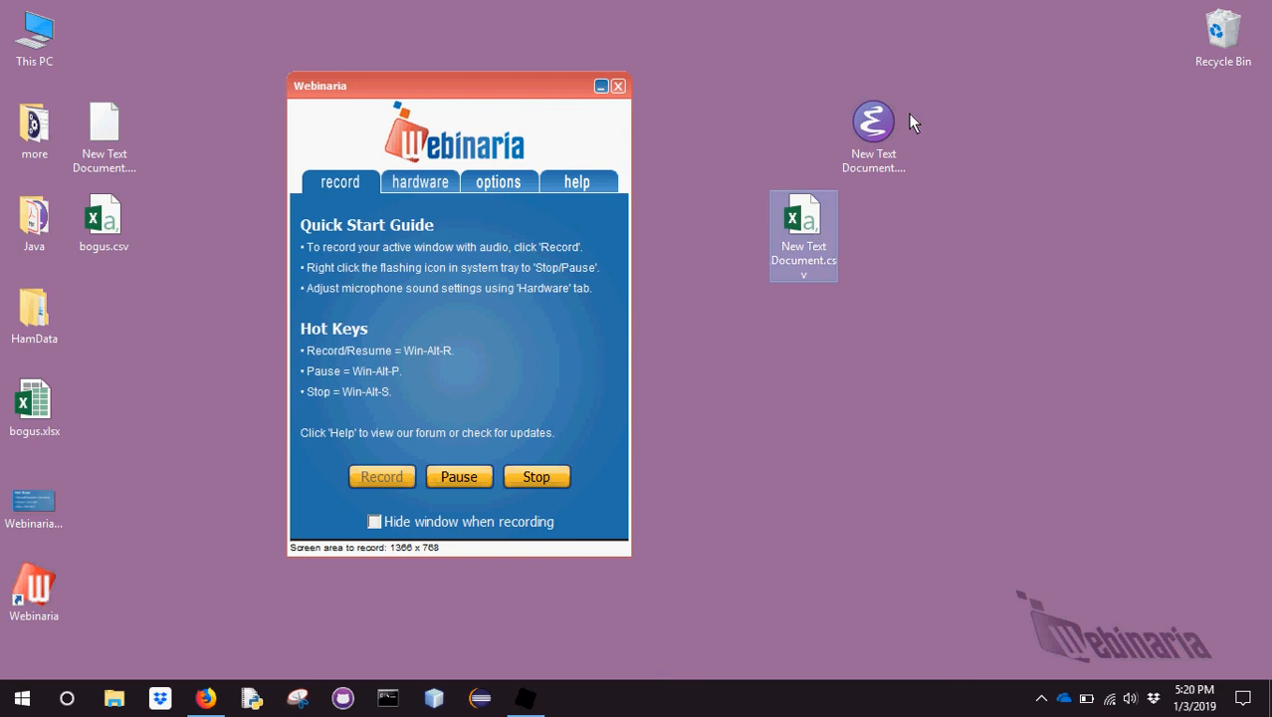
pyautogui.rightClick(872, 122)
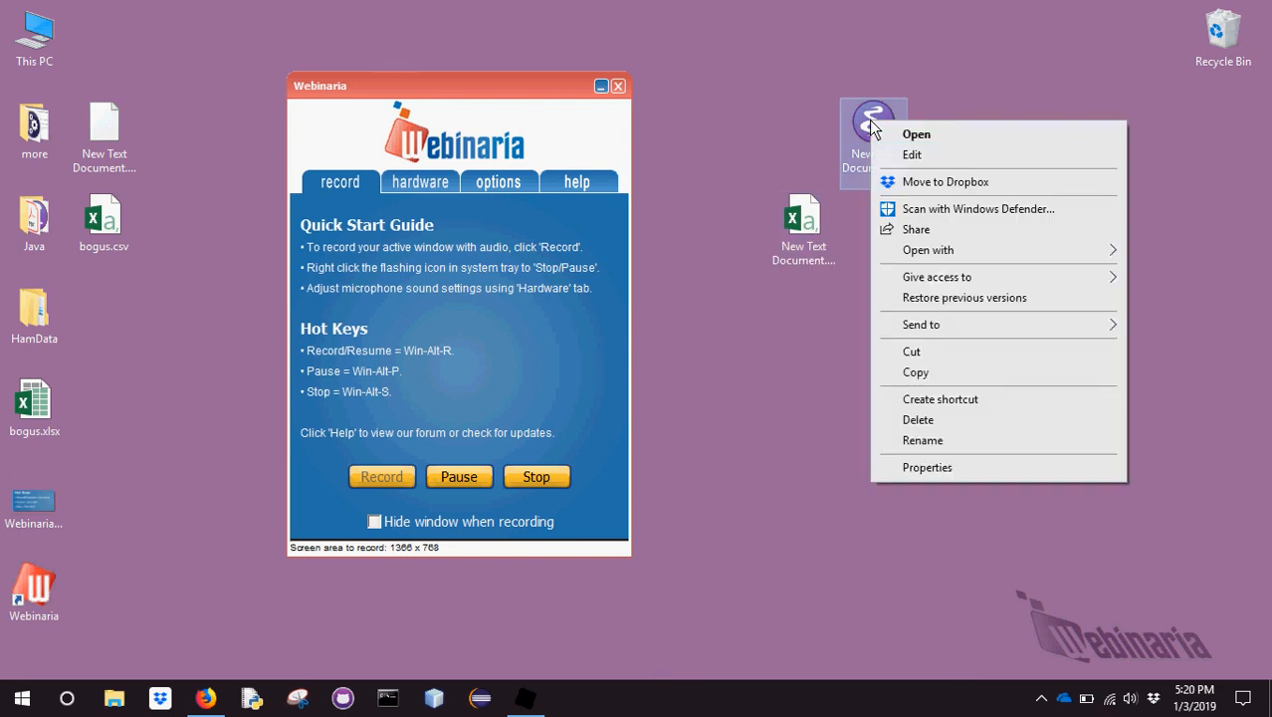
pyautogui.click(927, 251)
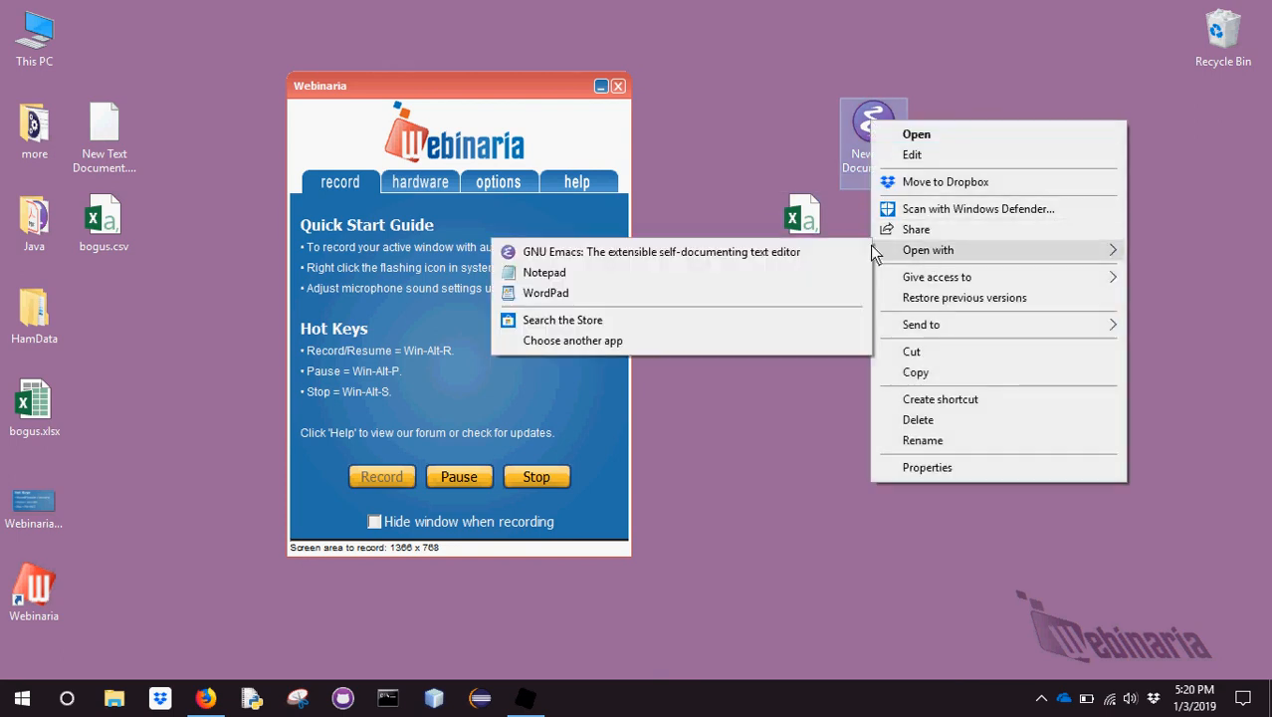
pyautogui.moveTo(545, 293)
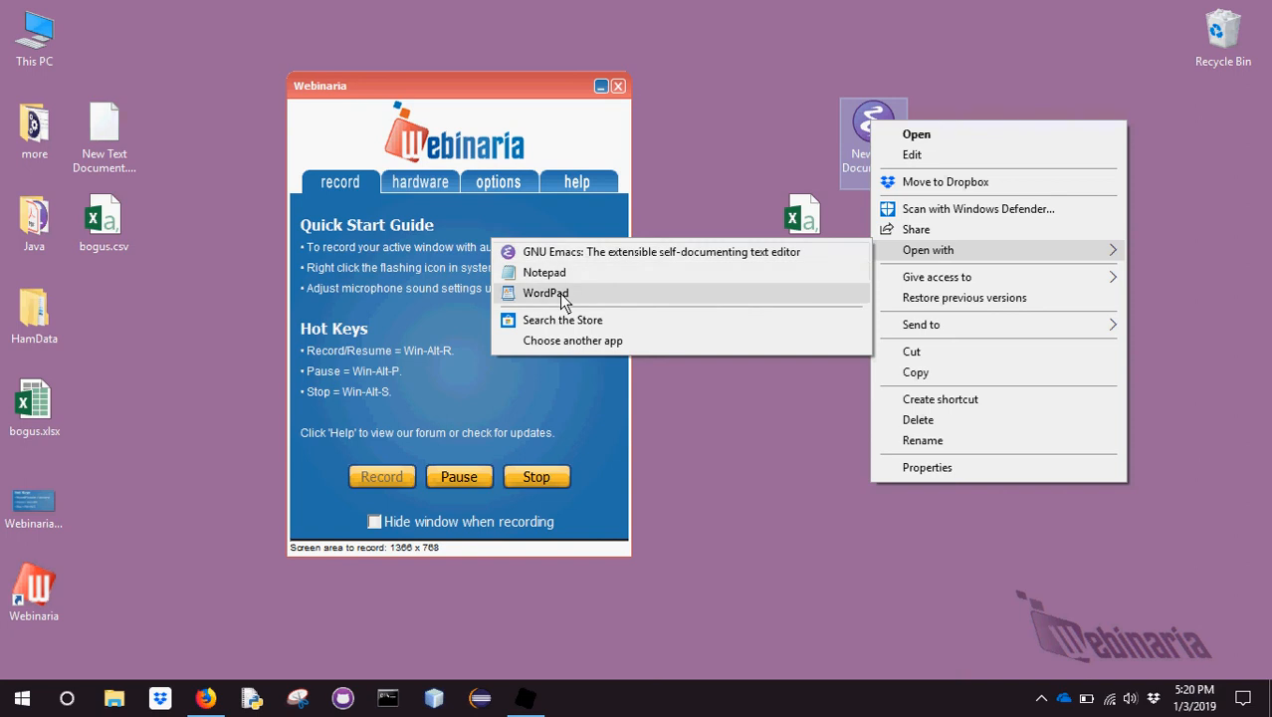
pyautogui.click(545, 290)
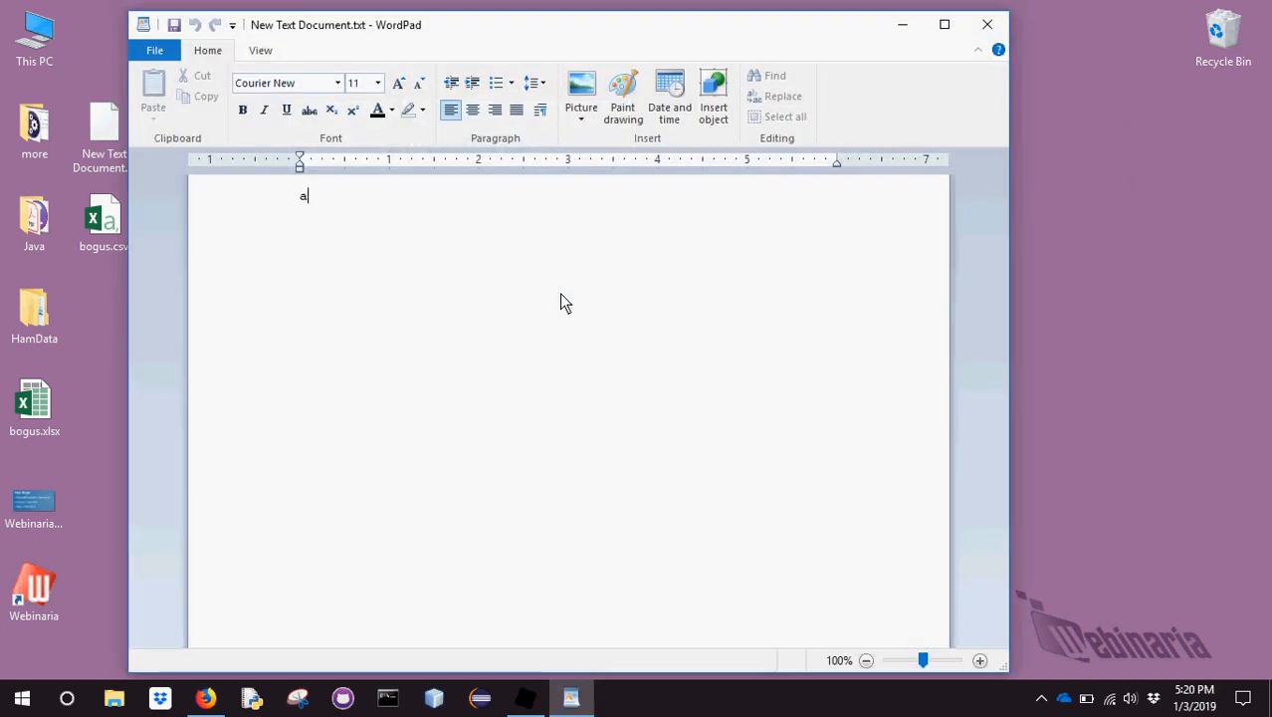
# Enter three comma-separated lines: a, b, c, d / 1, 2, 3, 4 / asdf, asdf, wer, zx
pyautogui.write(', b, c, d')
pyautogui.write('1, 2,')
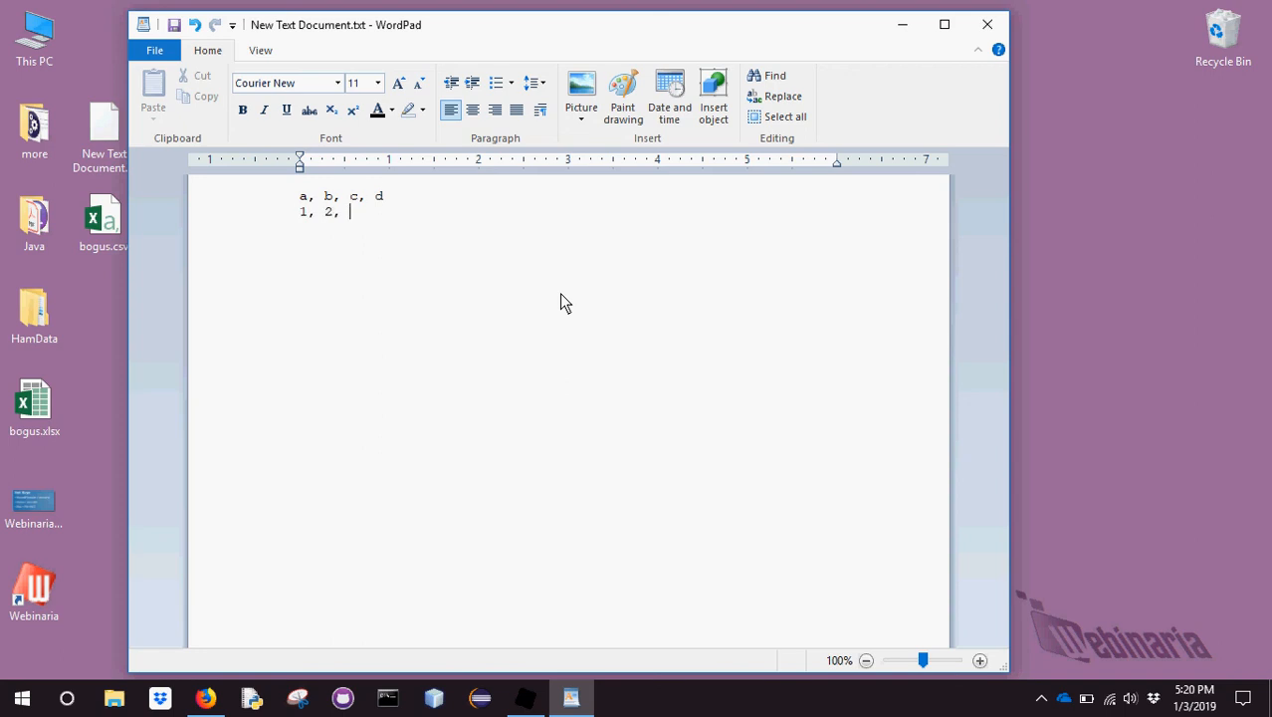
pyautogui.write('3, 4')
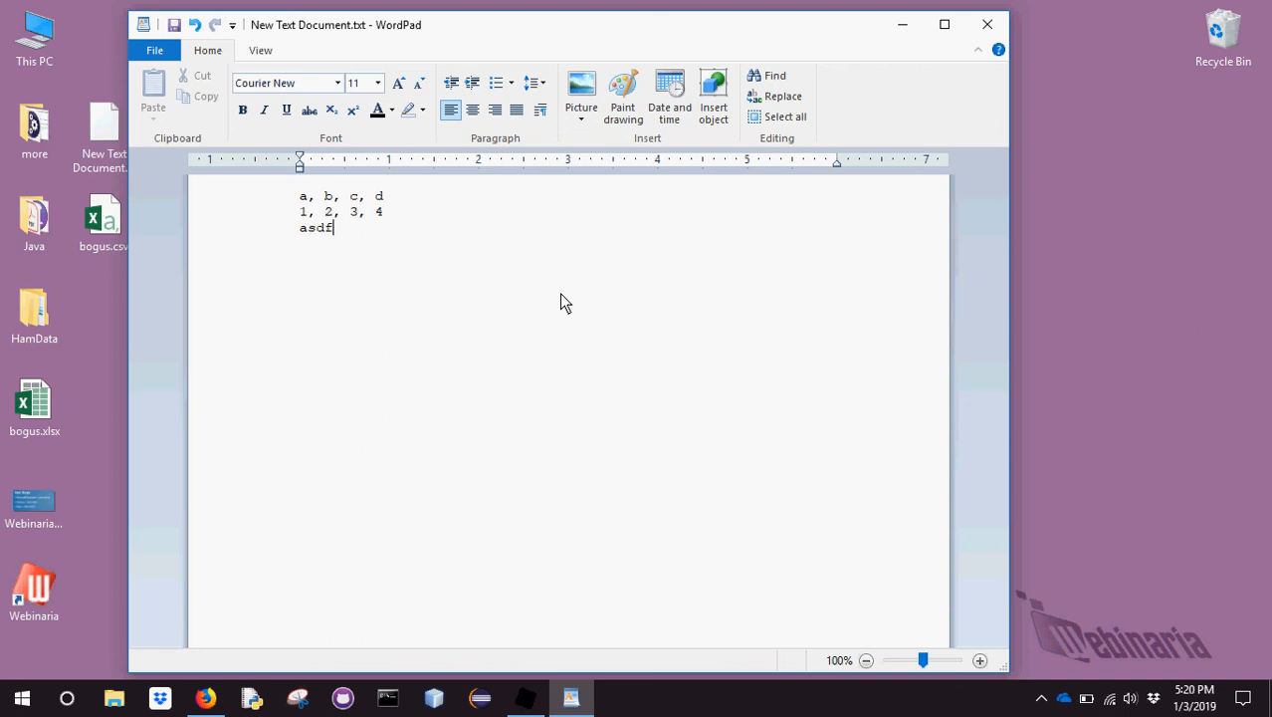
pyautogui.write(', asdf, wer')
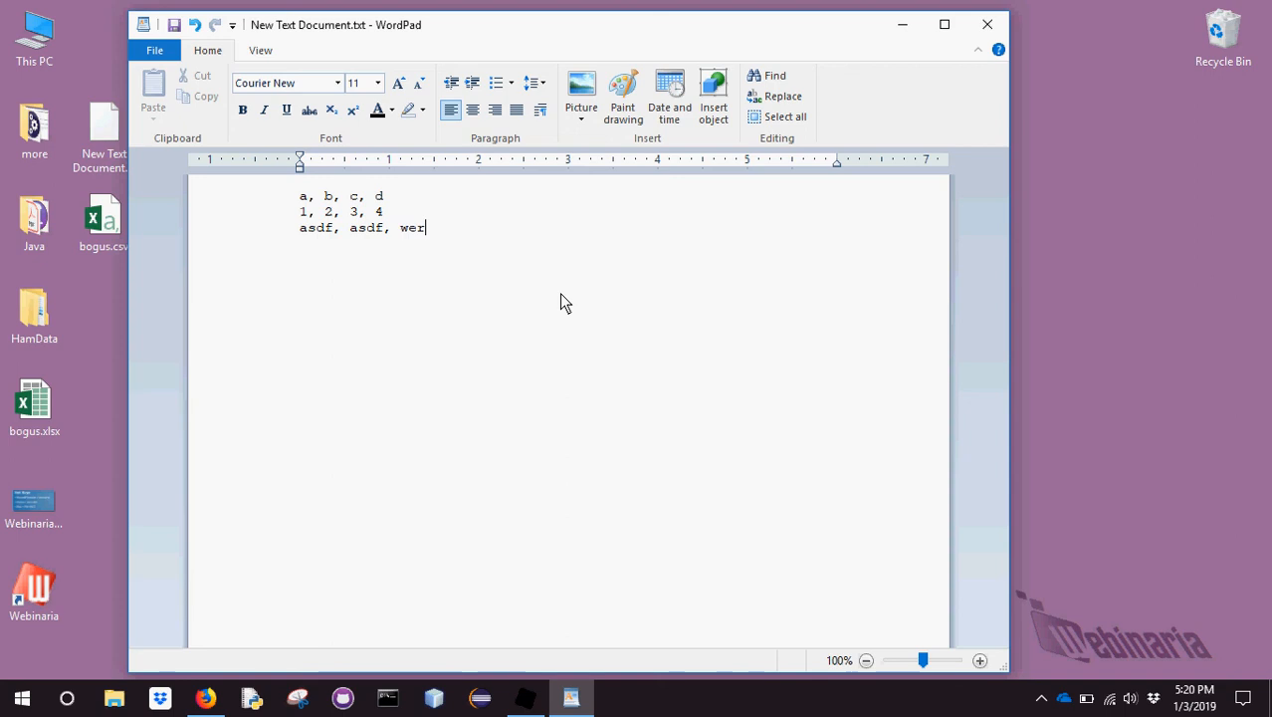
pyautogui.write(', zx')
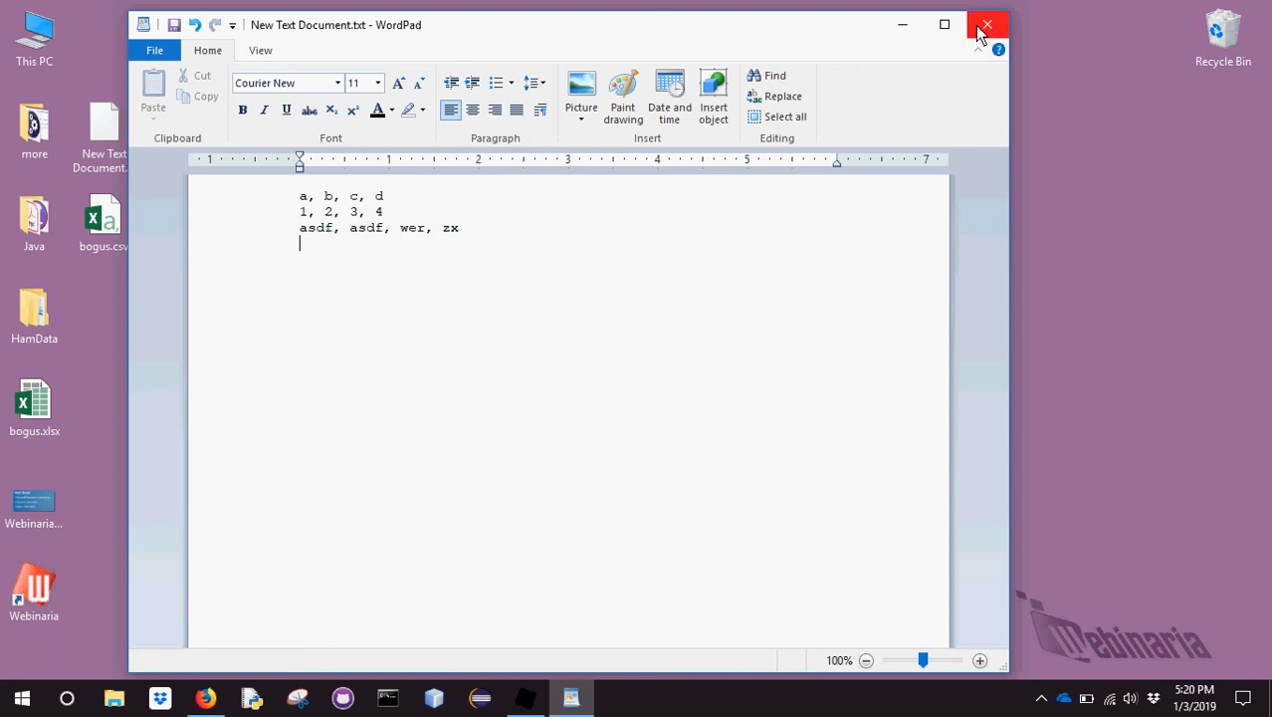
pyautogui.moveTo(175, 24)
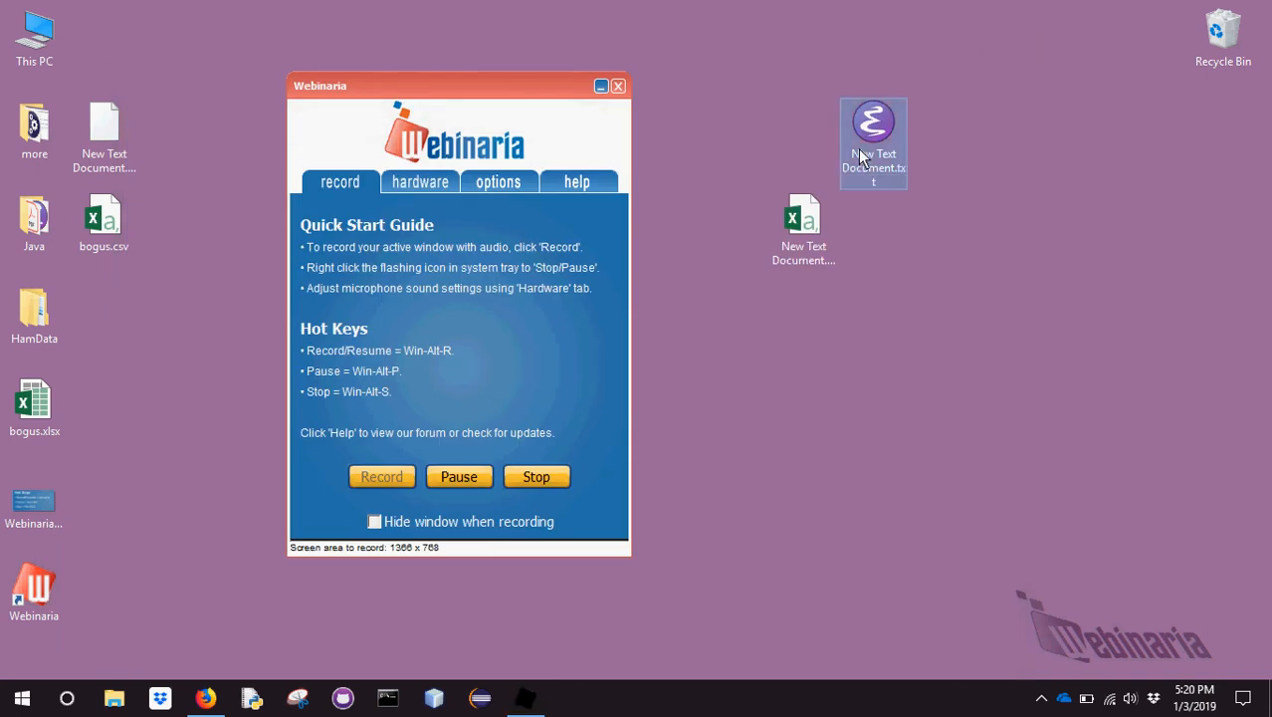
# Rename the text file to .csv as New Text Document (2).csv and open it in Excel
pyautogui.rightClick(871, 130)
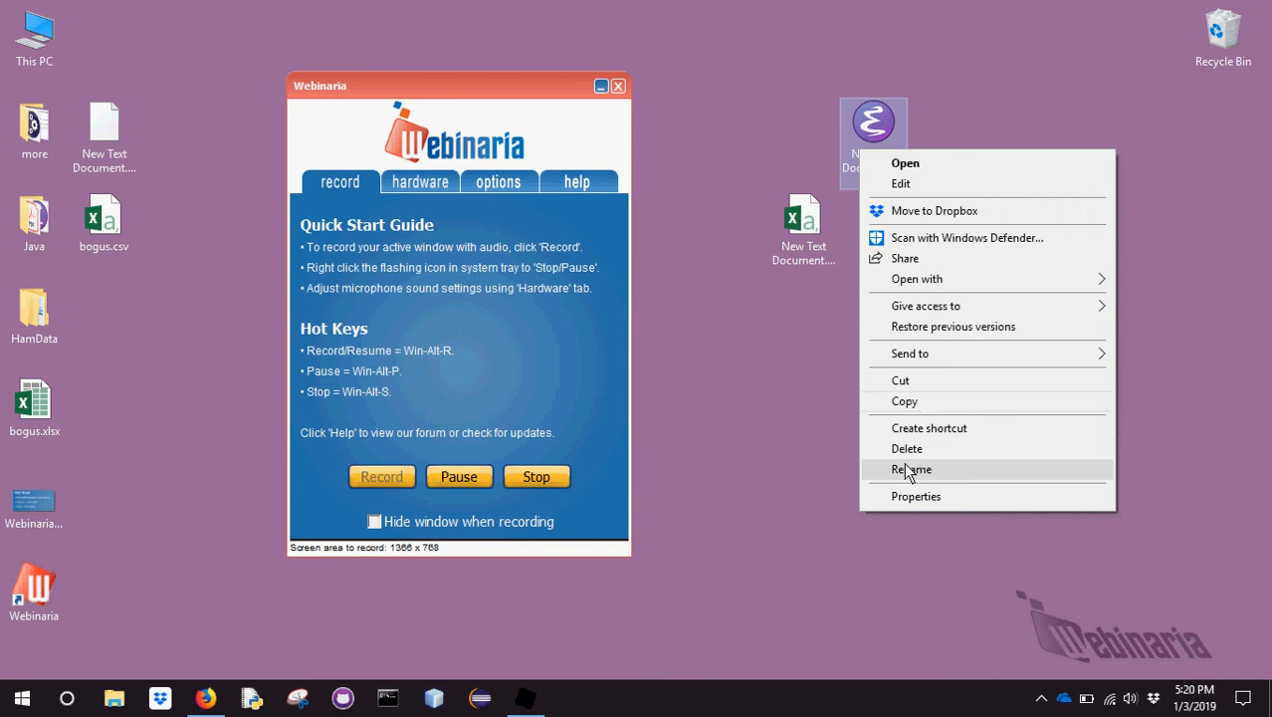
pyautogui.click(912, 470)
pyautogui.write('New Text Document.csv')
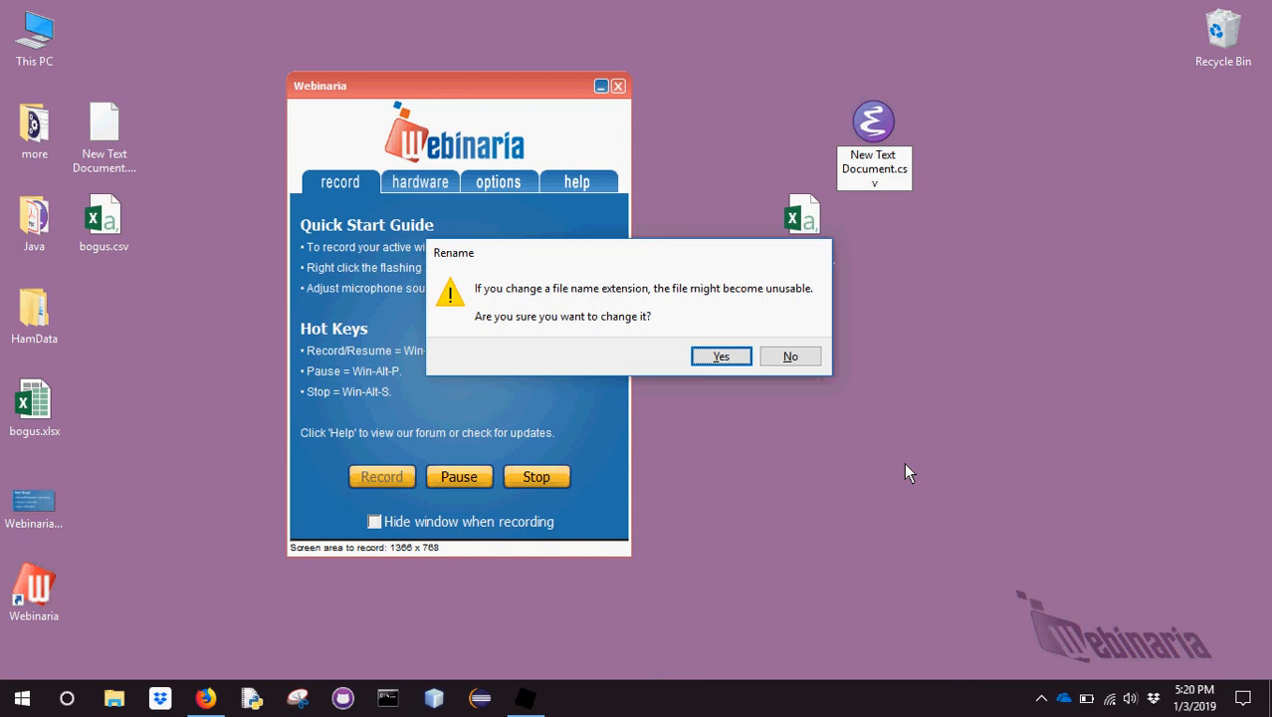
pyautogui.click(721, 354)
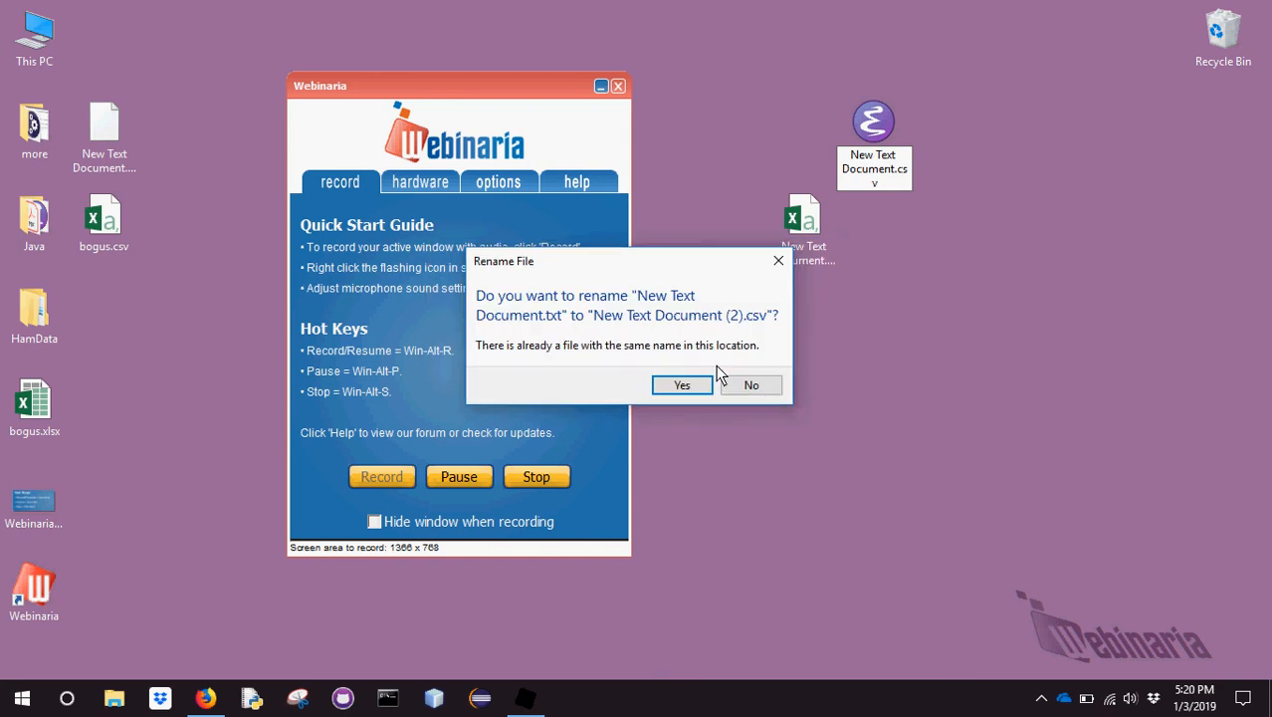
pyautogui.click(681, 386)
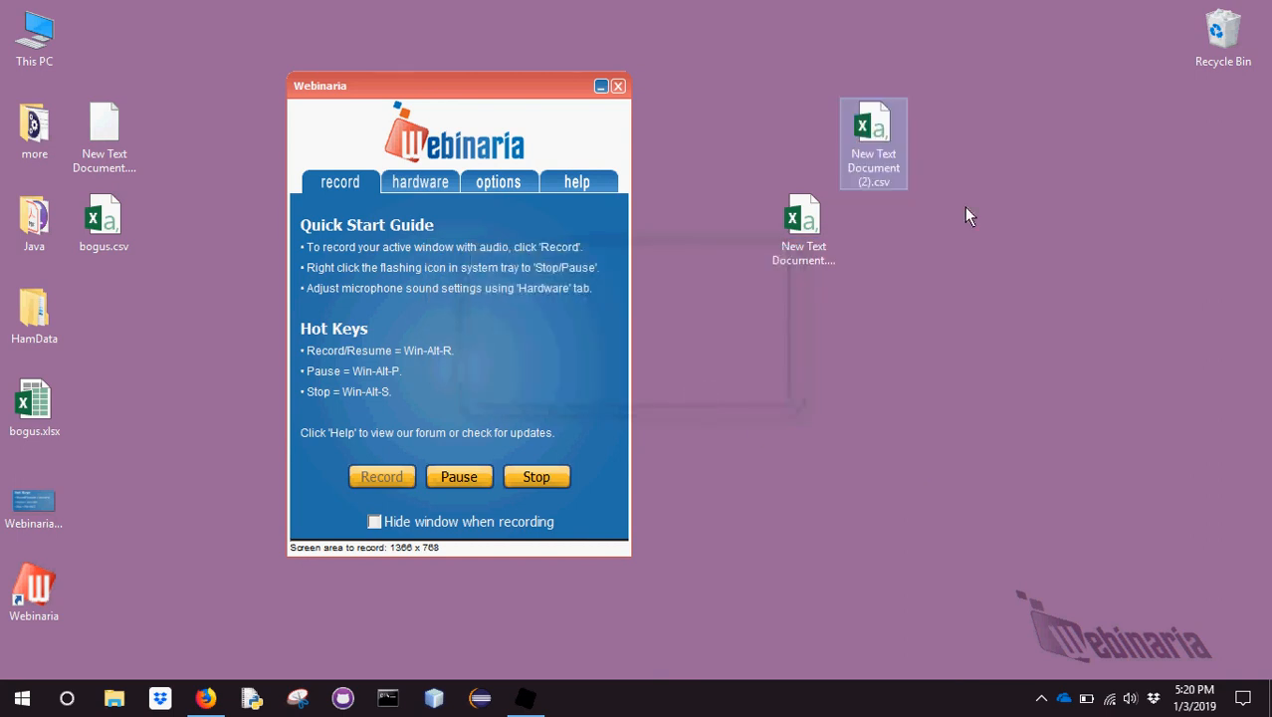
pyautogui.doubleClick(872, 143)
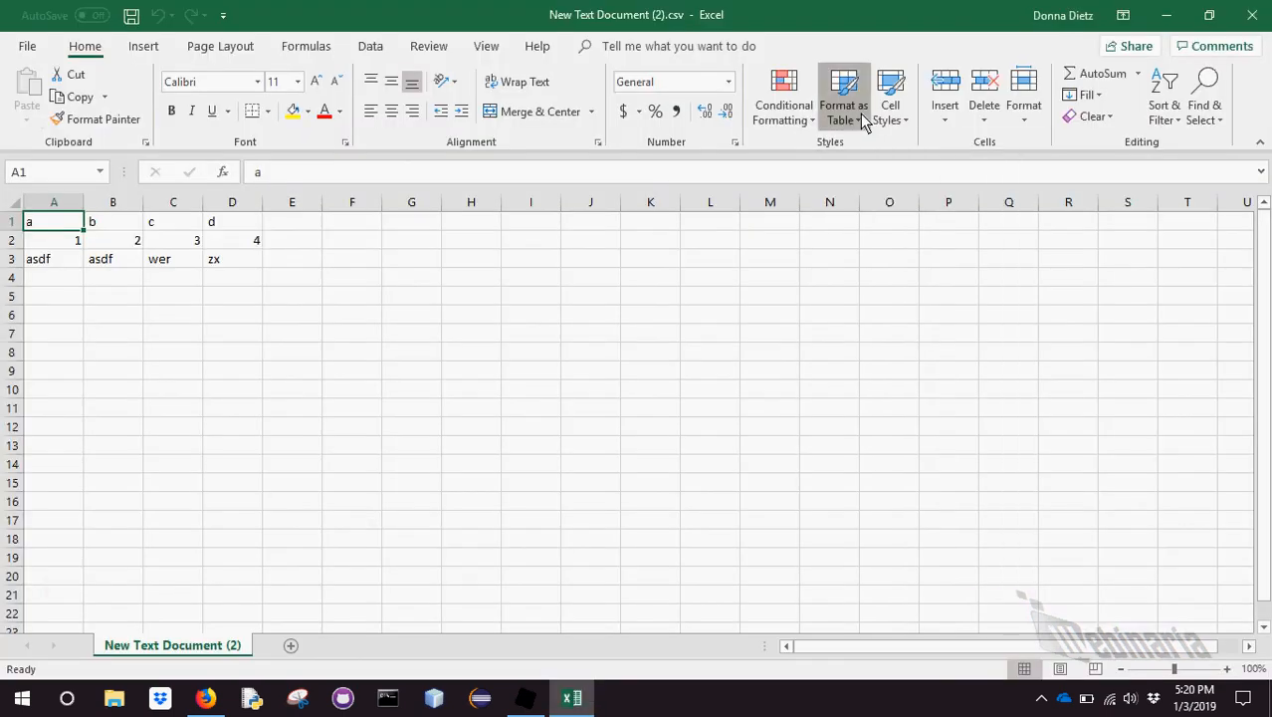
pyautogui.moveTo(888, 243)
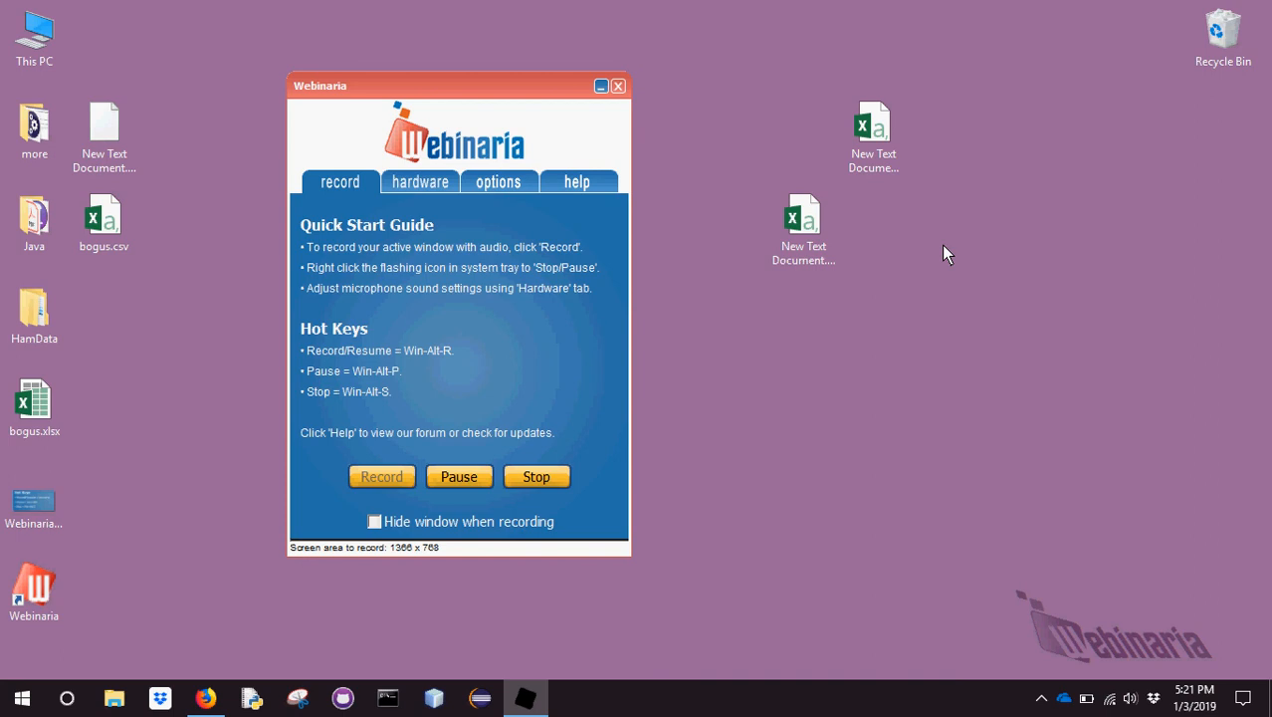
pyautogui.moveTo(175, 299)
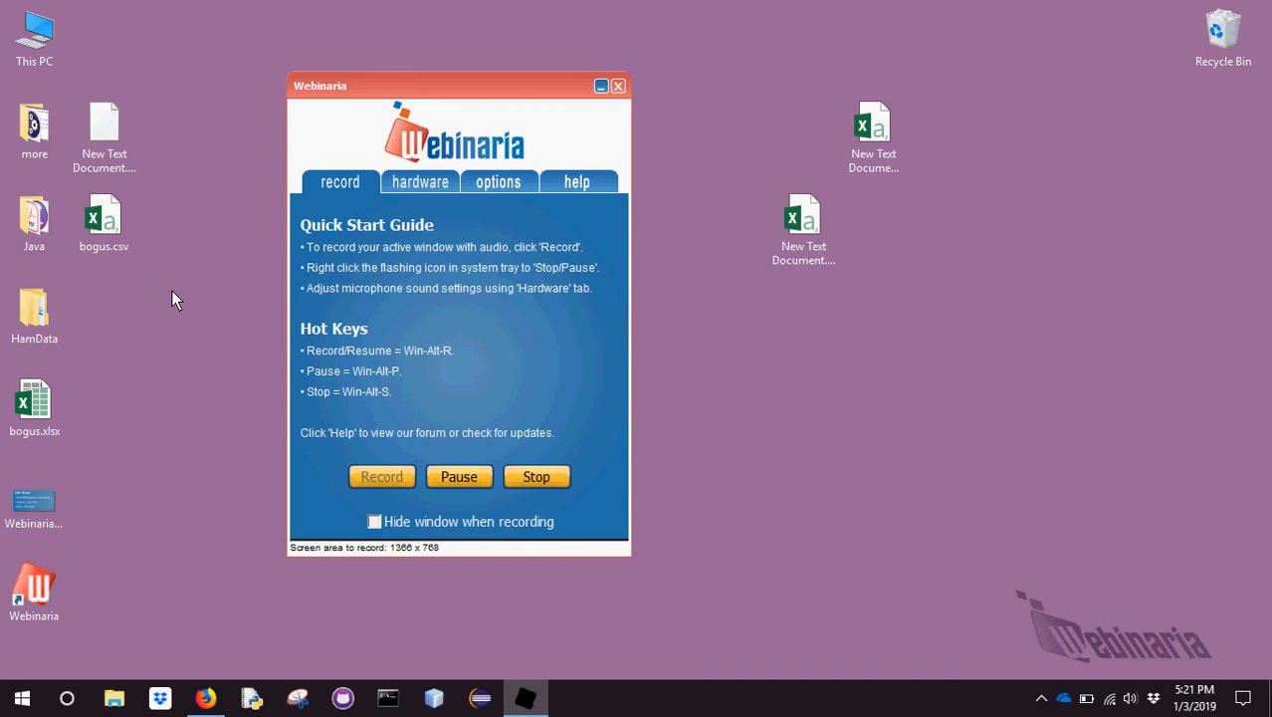
# Open the second folder inside HamData and select the CO.dat file
pyautogui.doubleClick(34, 314)
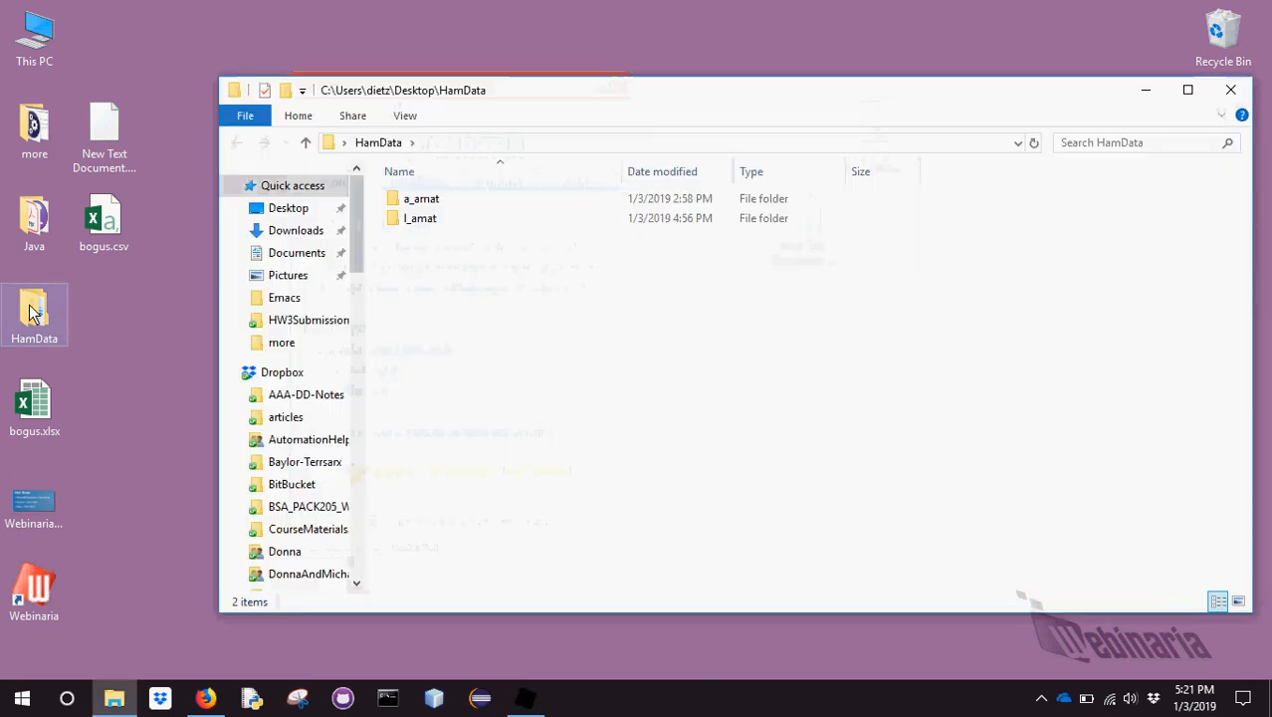
pyautogui.click(420, 217)
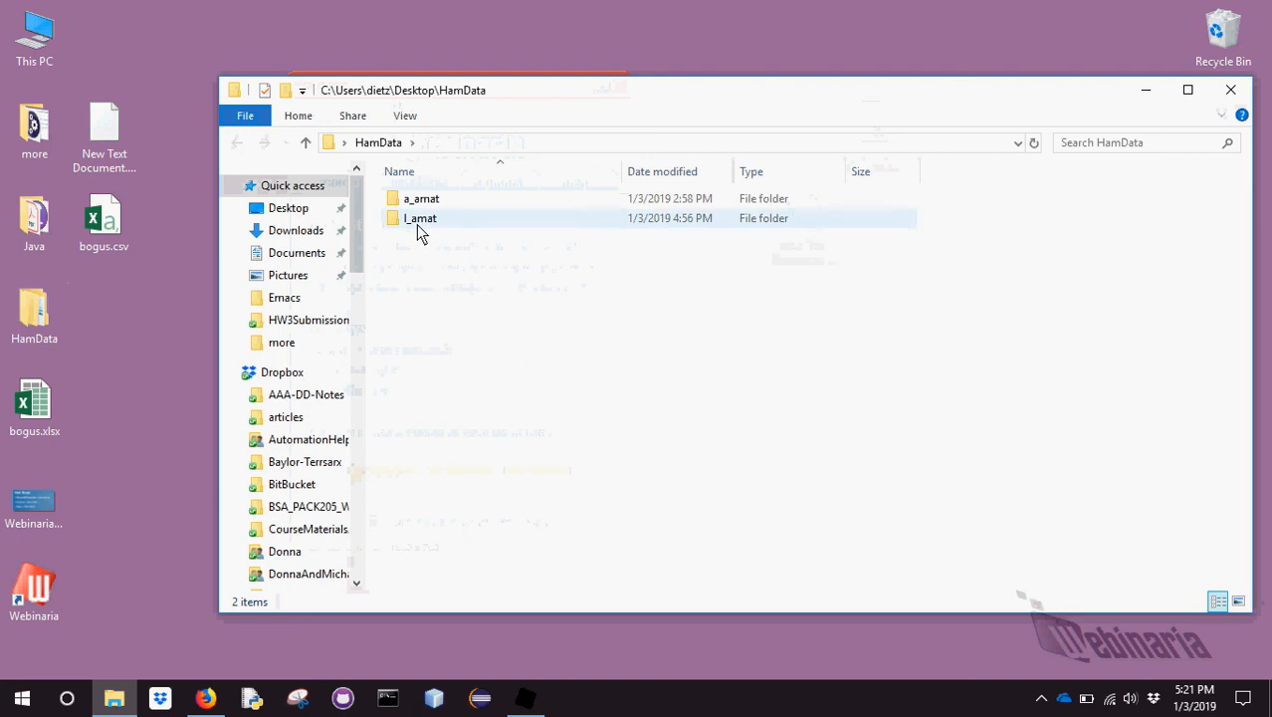
pyautogui.doubleClick(420, 217)
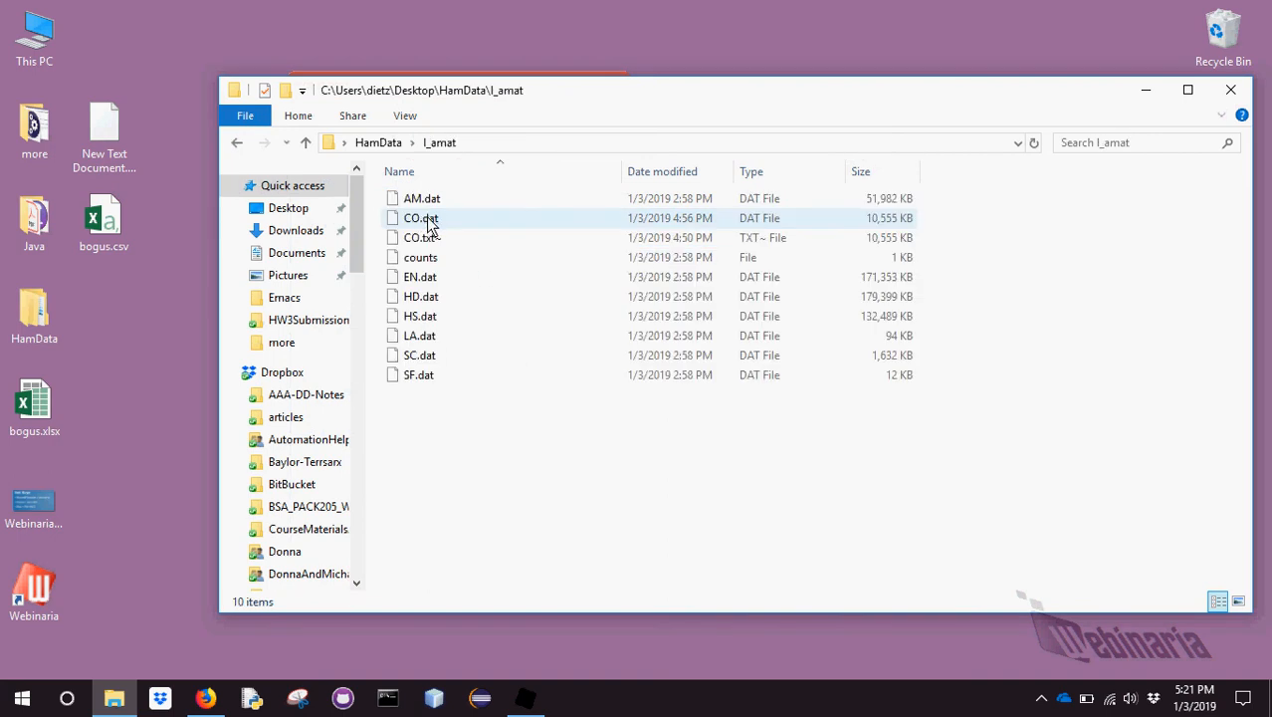
pyautogui.click(420, 217)
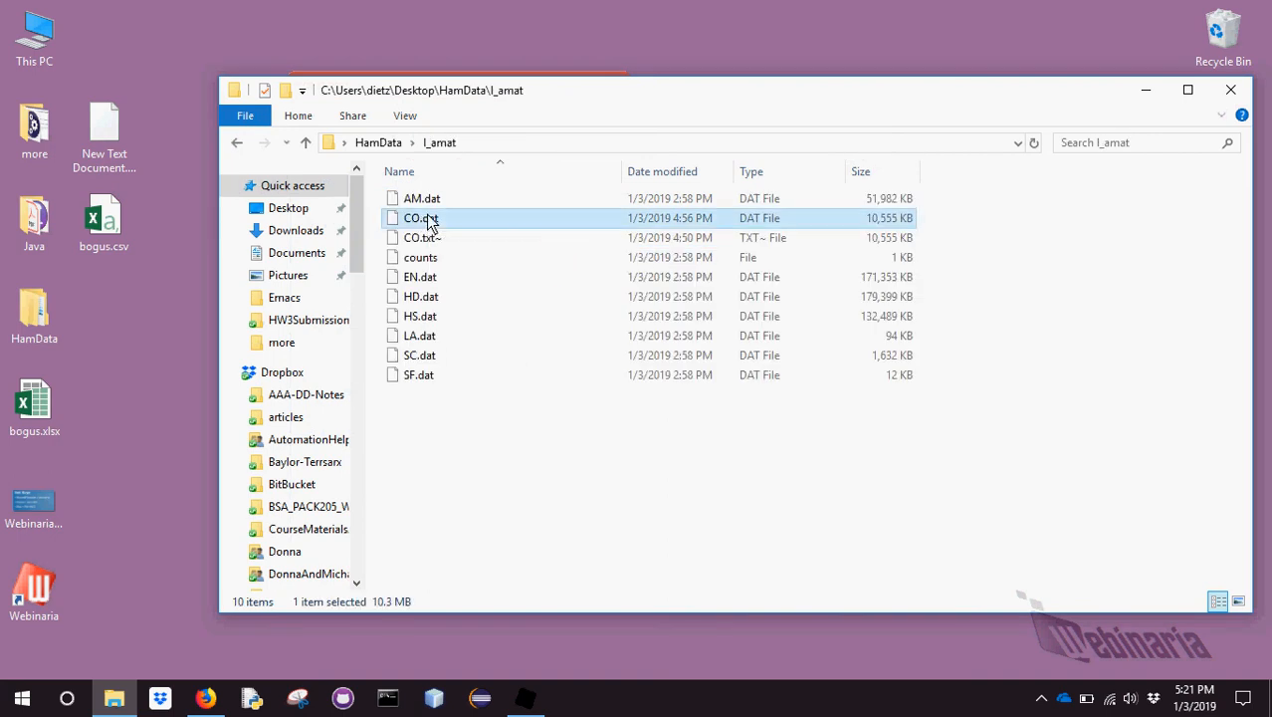
pyautogui.doubleClick(420, 217)
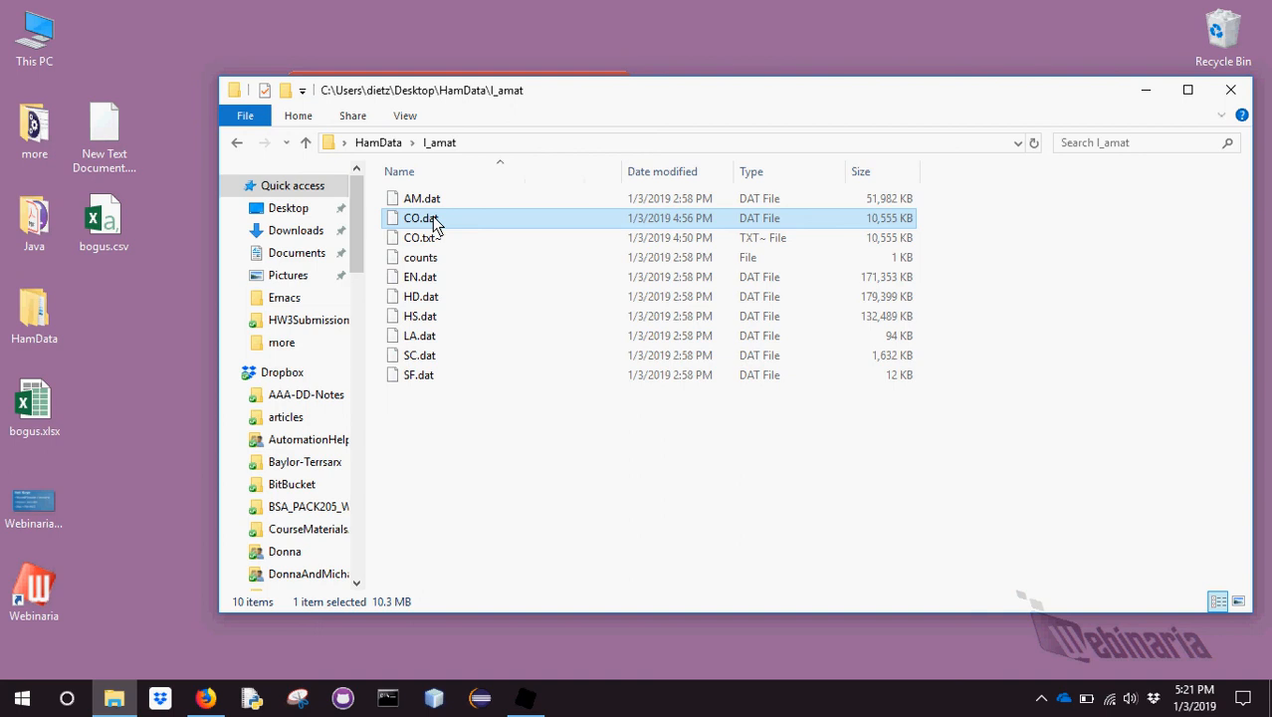
# Rename CO.dat to CO.txt, accept the extension warning, and open it in the text editor
pyautogui.rightClick(418, 217)
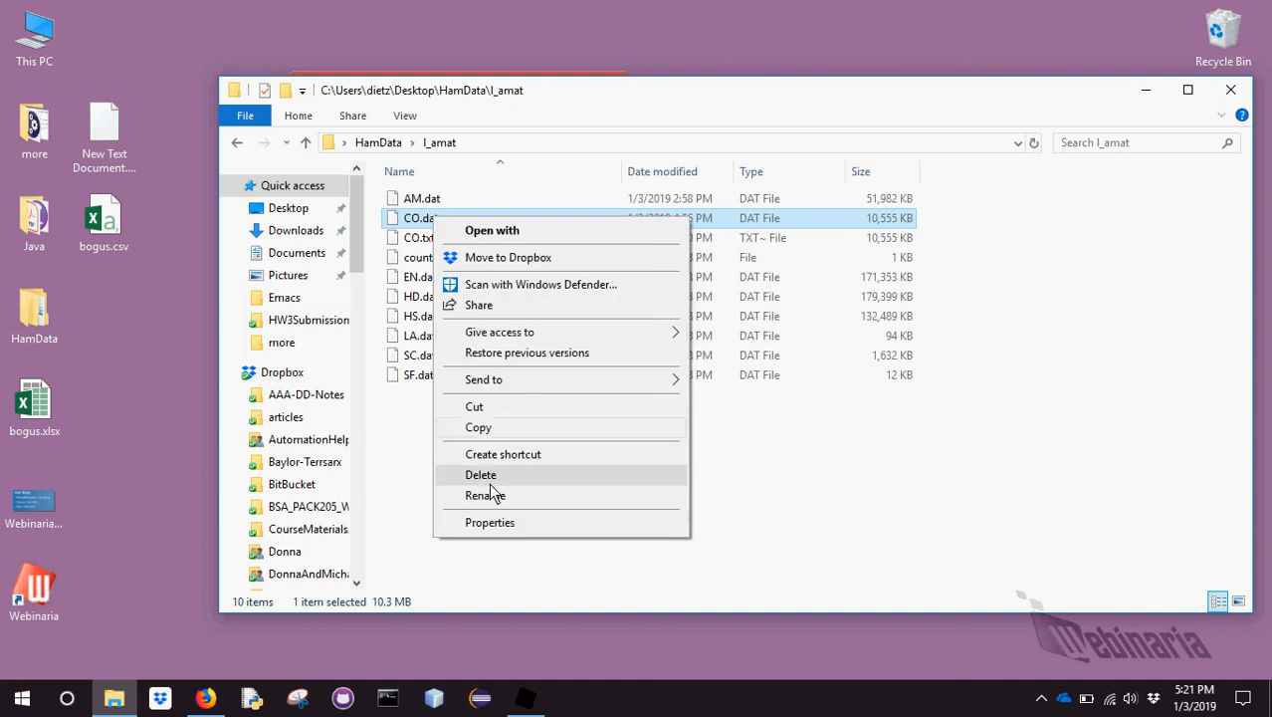
pyautogui.click(486, 494)
pyautogui.write('CO.t')
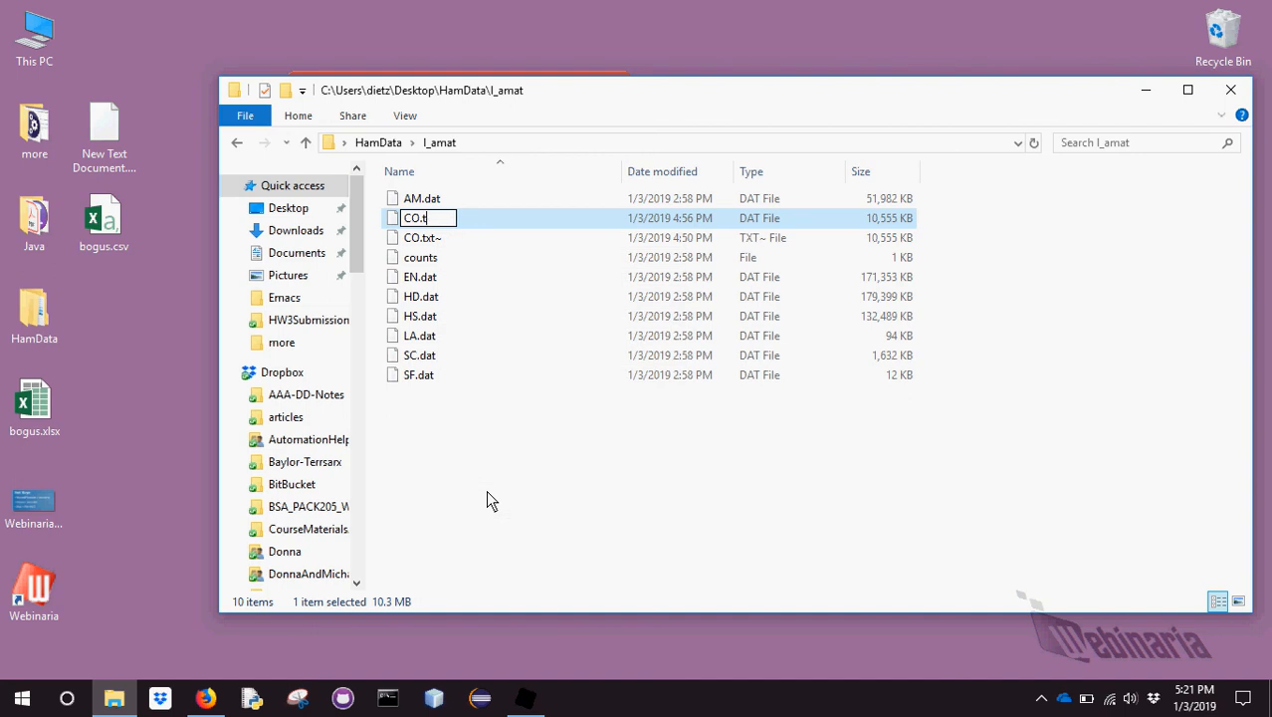
pyautogui.press('Return')
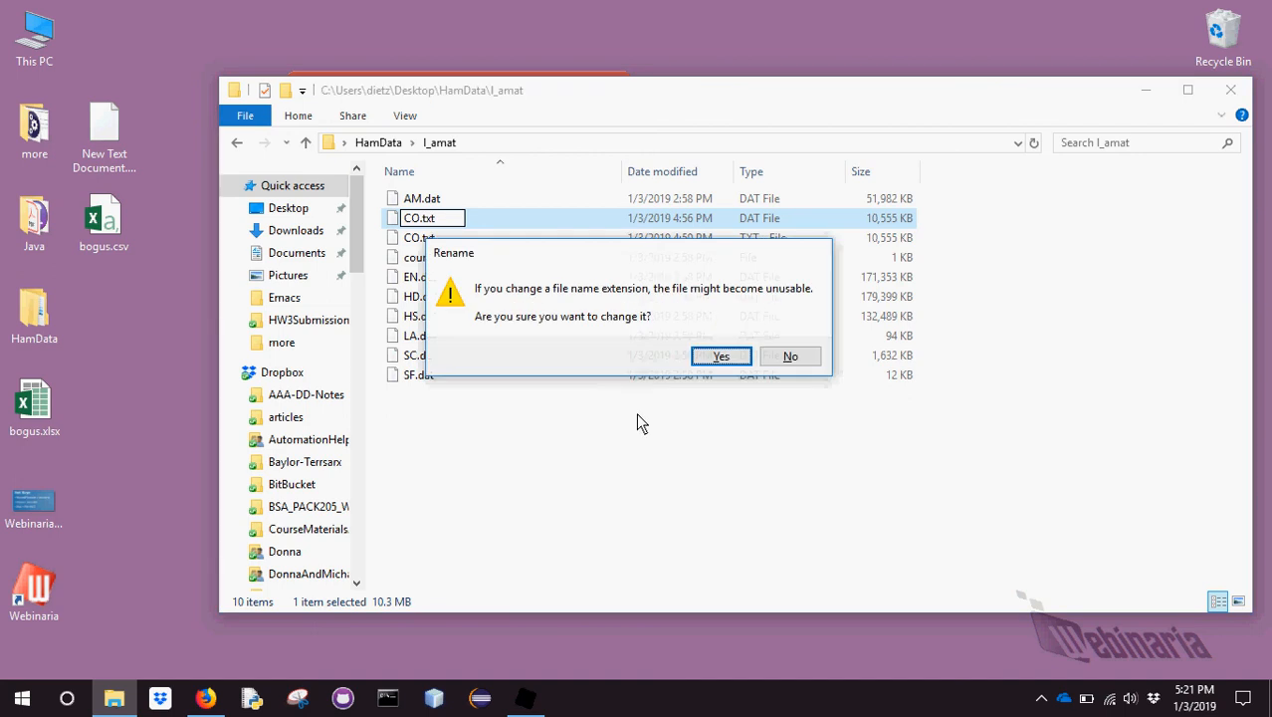
pyautogui.click(721, 354)
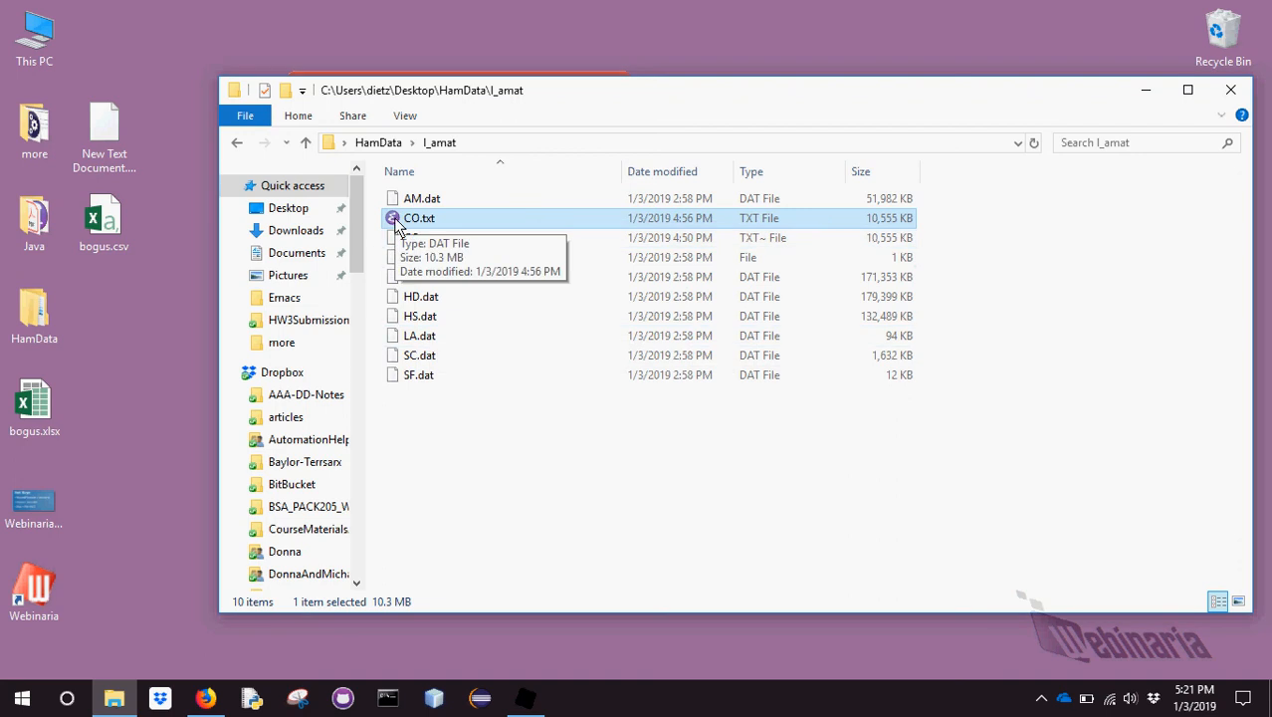
pyautogui.doubleClick(418, 217)
pyautogui.write('repl')
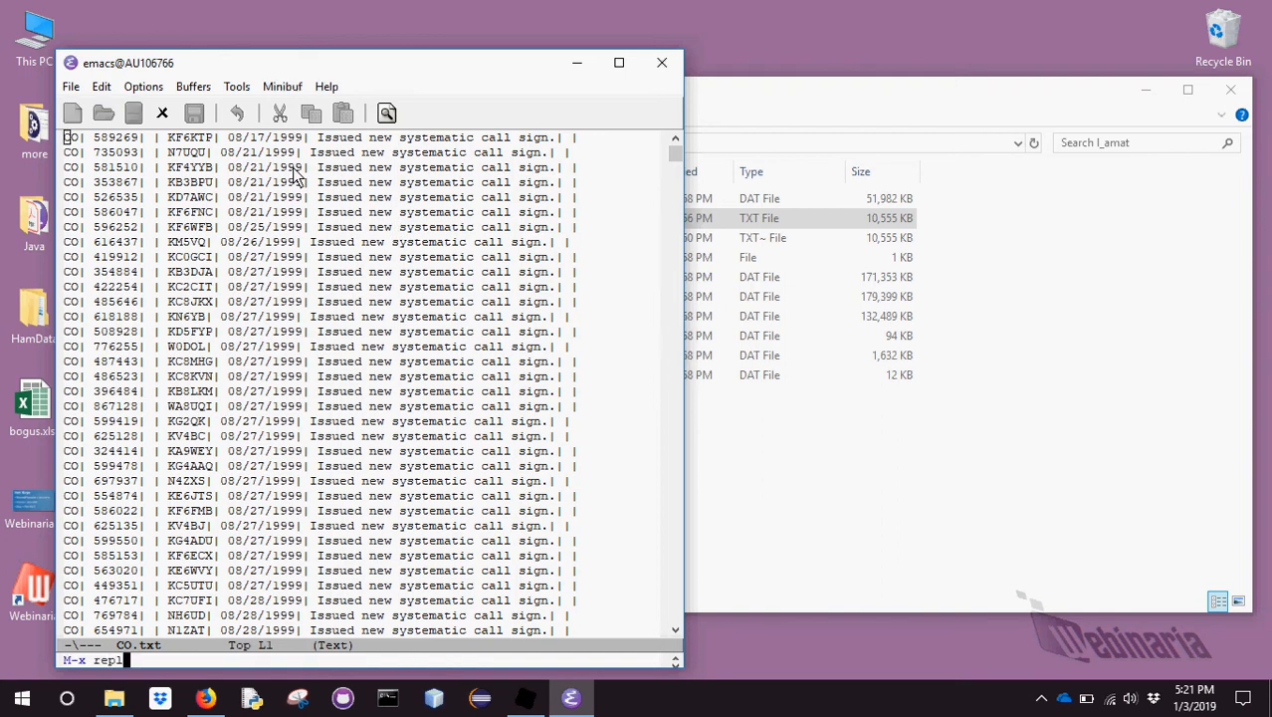
# Replace the pipe separators in CO.txt with commas via replace-string and review the result
pyautogui.press('Return')
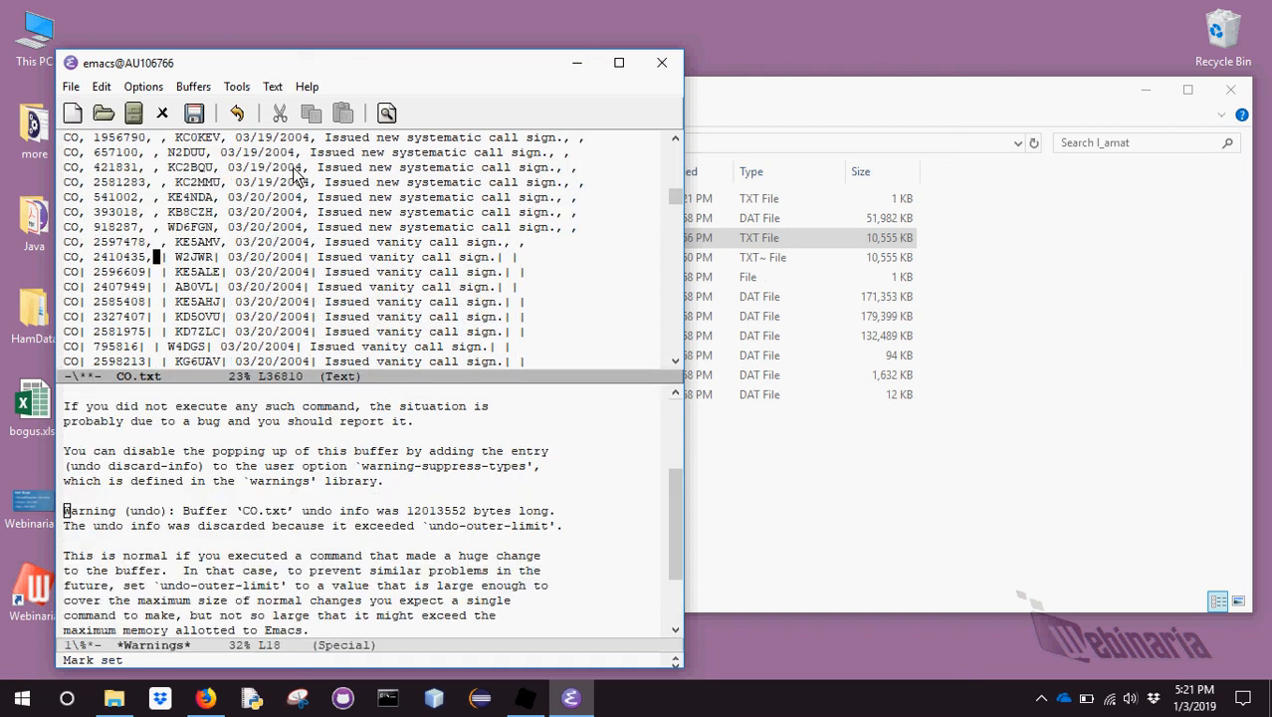
pyautogui.scroll(-3)
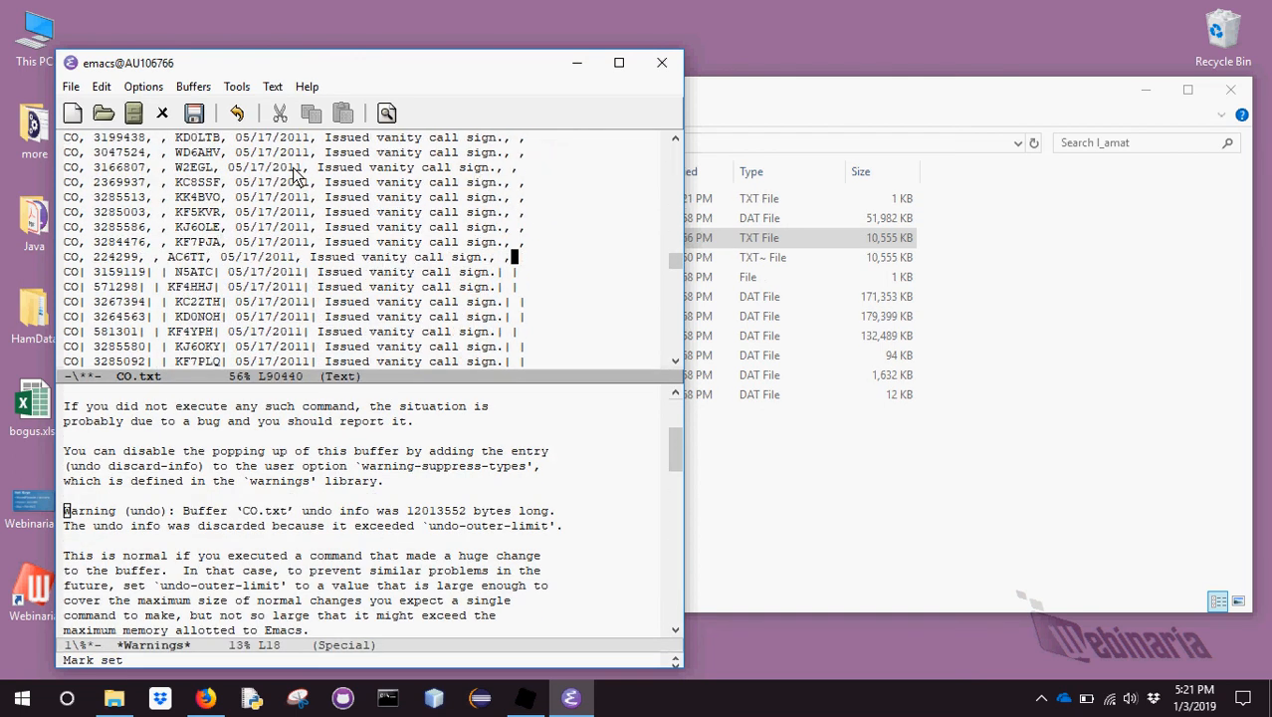
pyautogui.scroll(-3)
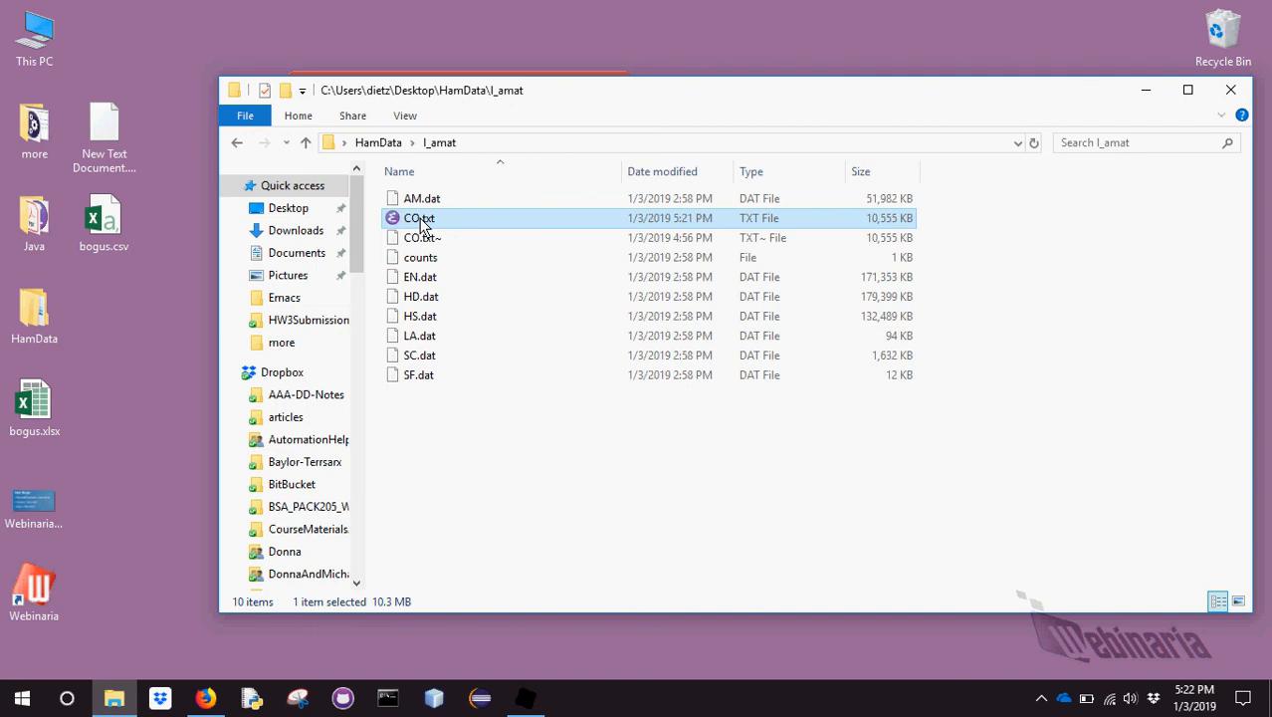
# Rename CO.txt to CO.csv, accept the extension warning, and open it in Excel
pyautogui.rightClick(418, 217)
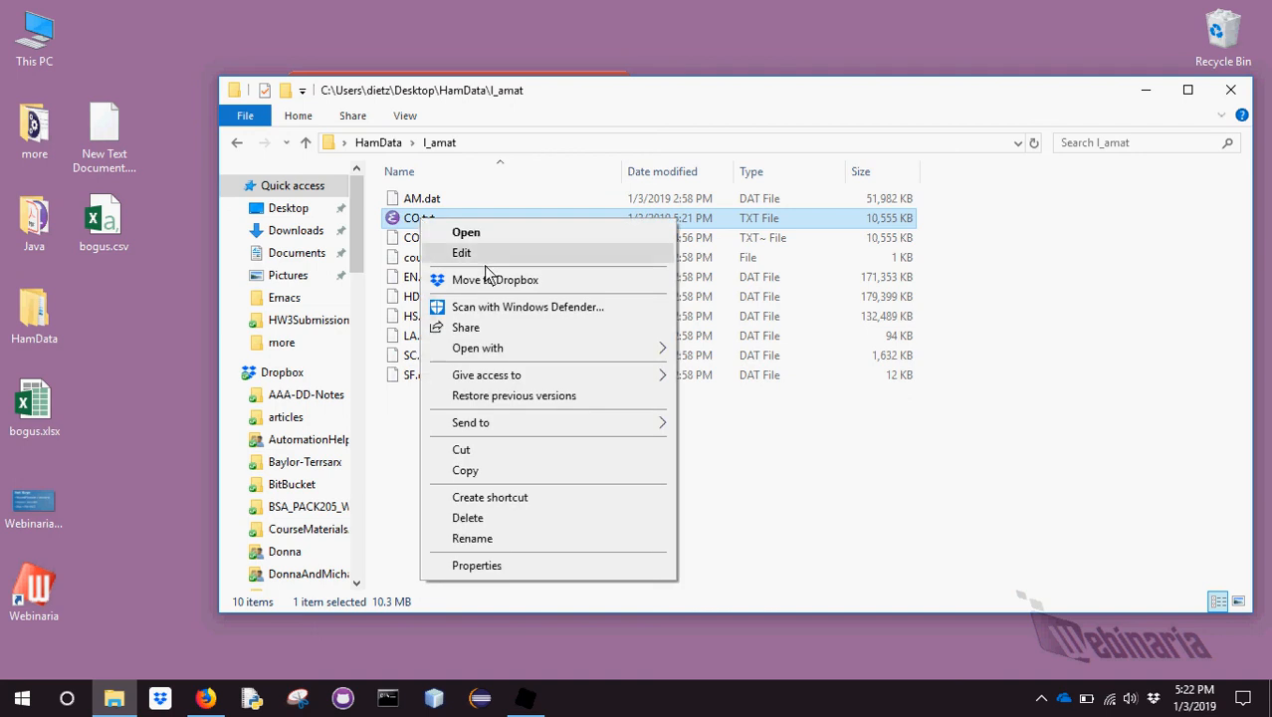
pyautogui.click(472, 537)
pyautogui.write('CO.cs')
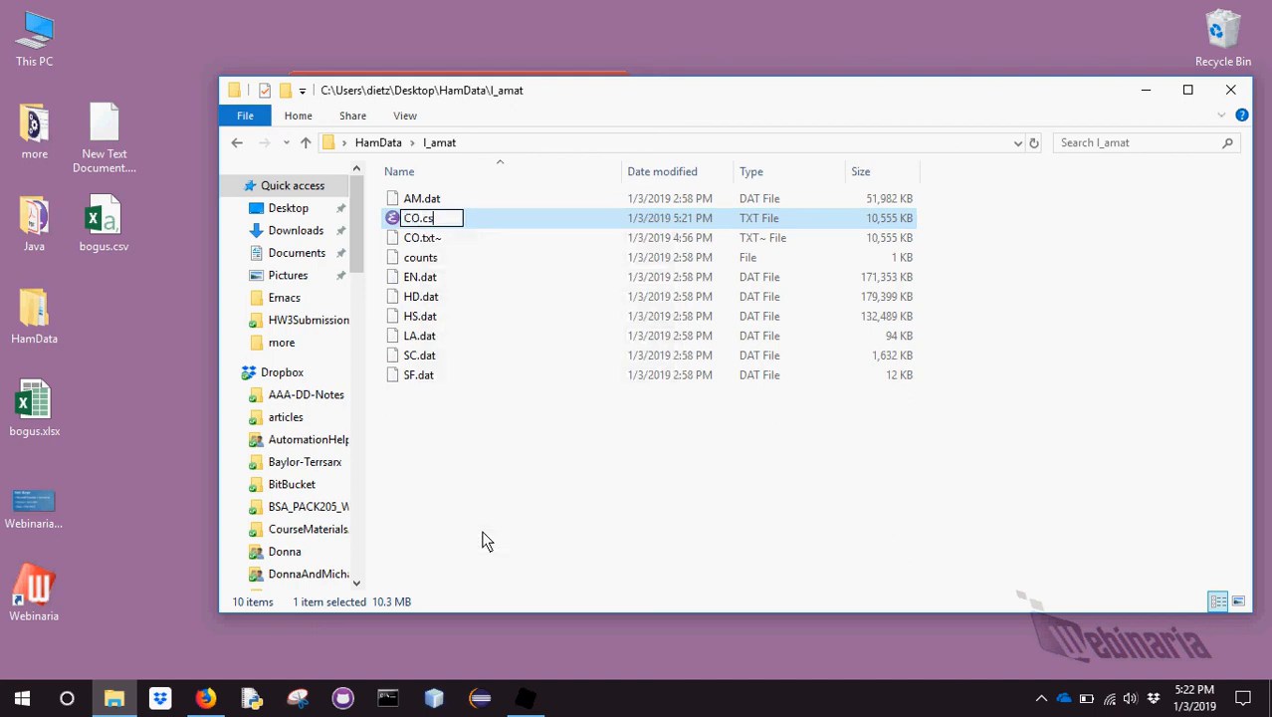
pyautogui.press('Return')
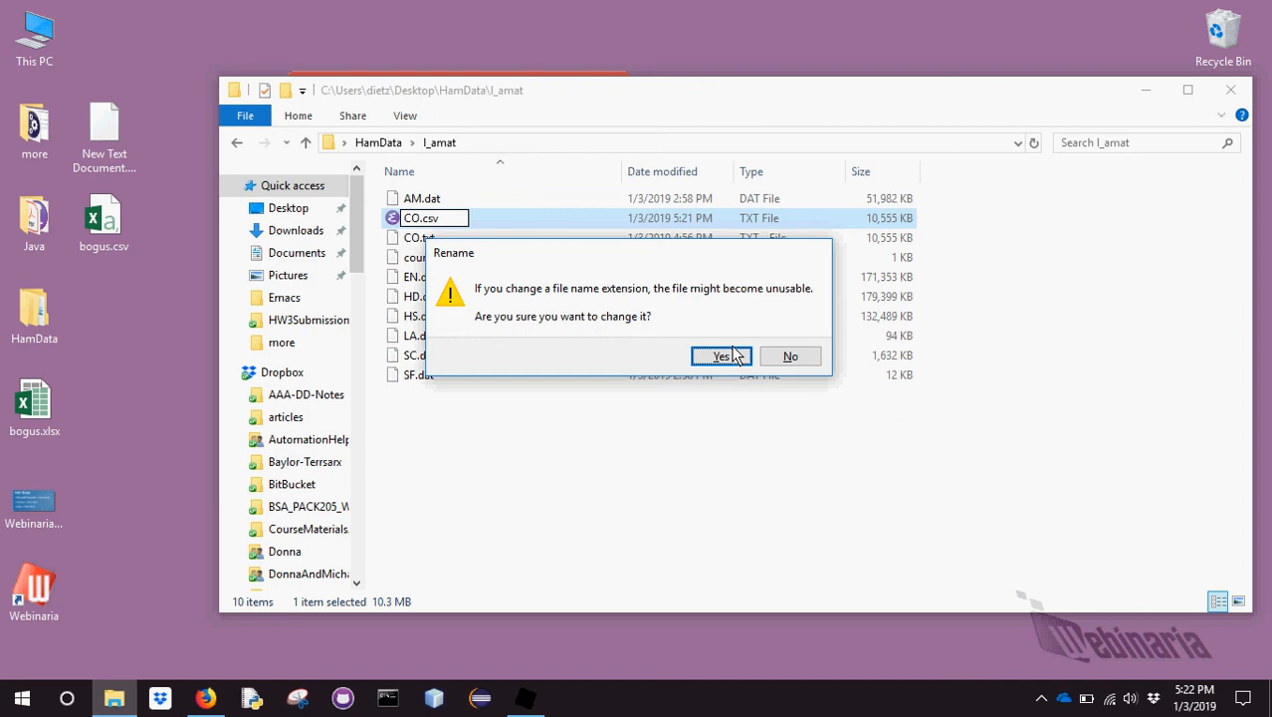
pyautogui.click(721, 354)
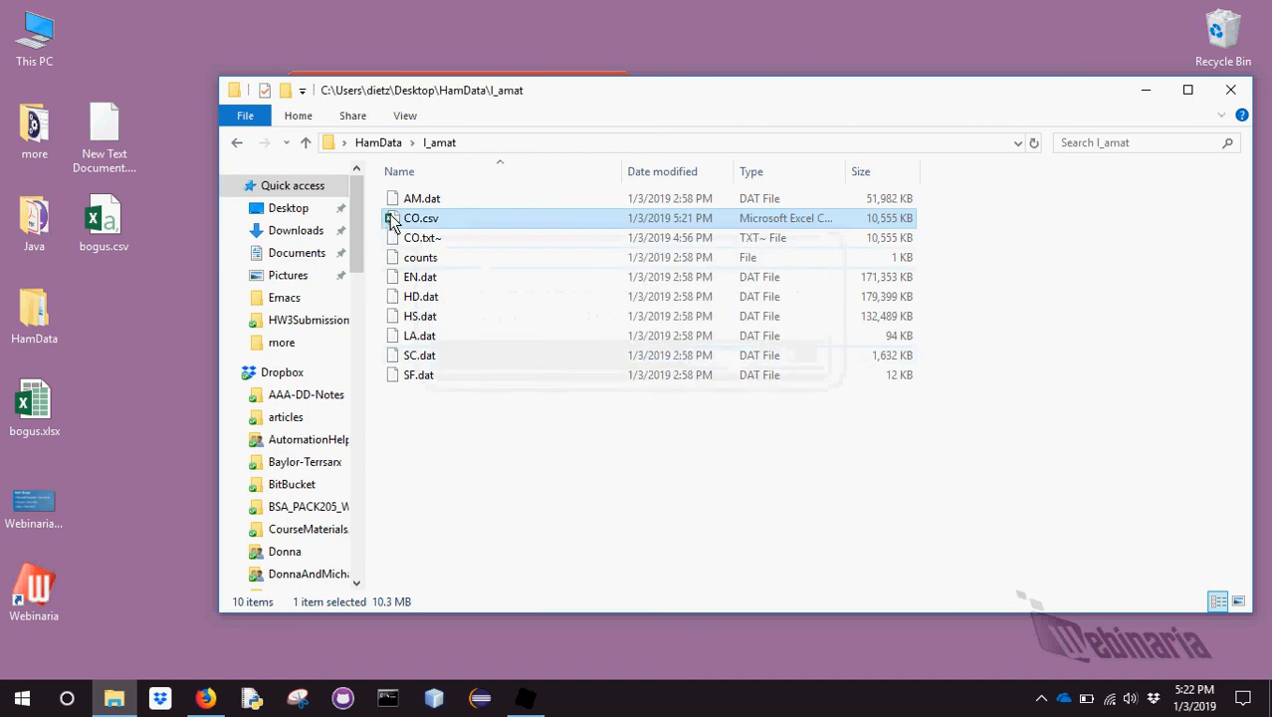
pyautogui.doubleClick(420, 217)
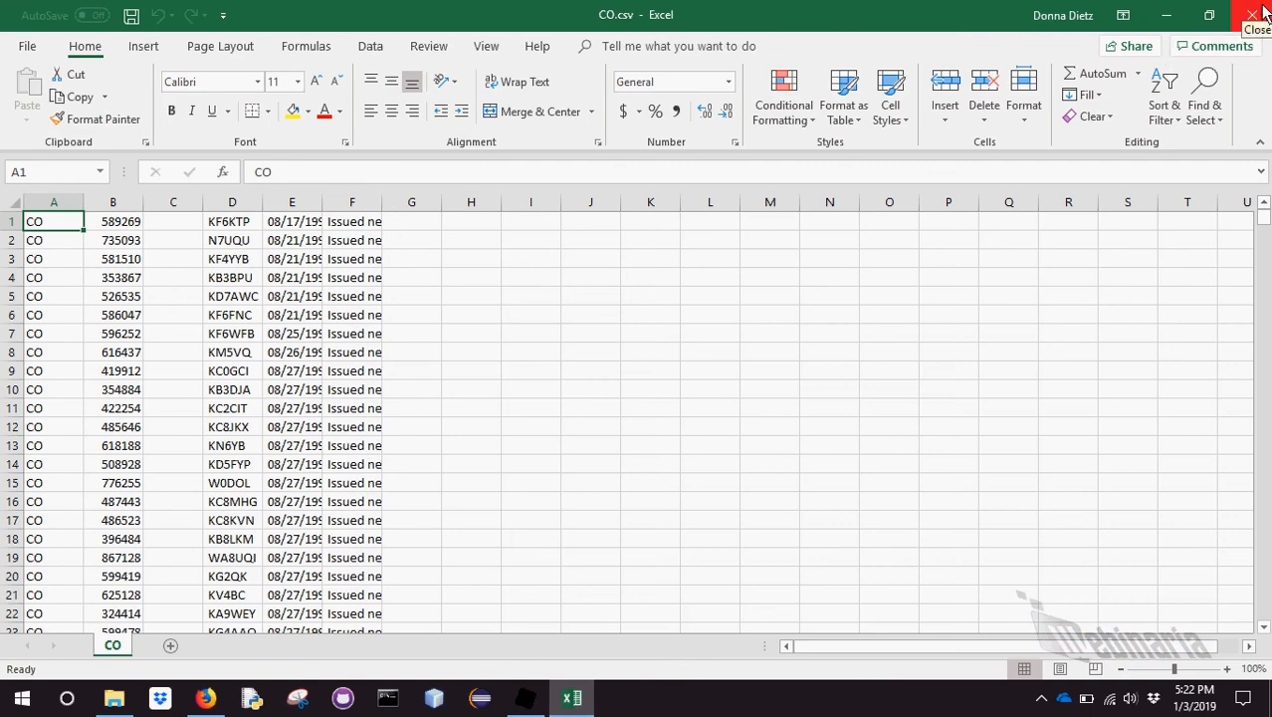
# Close the CO.csv workbook and the folder window, returning to the desktop
pyautogui.click(1256, 18)
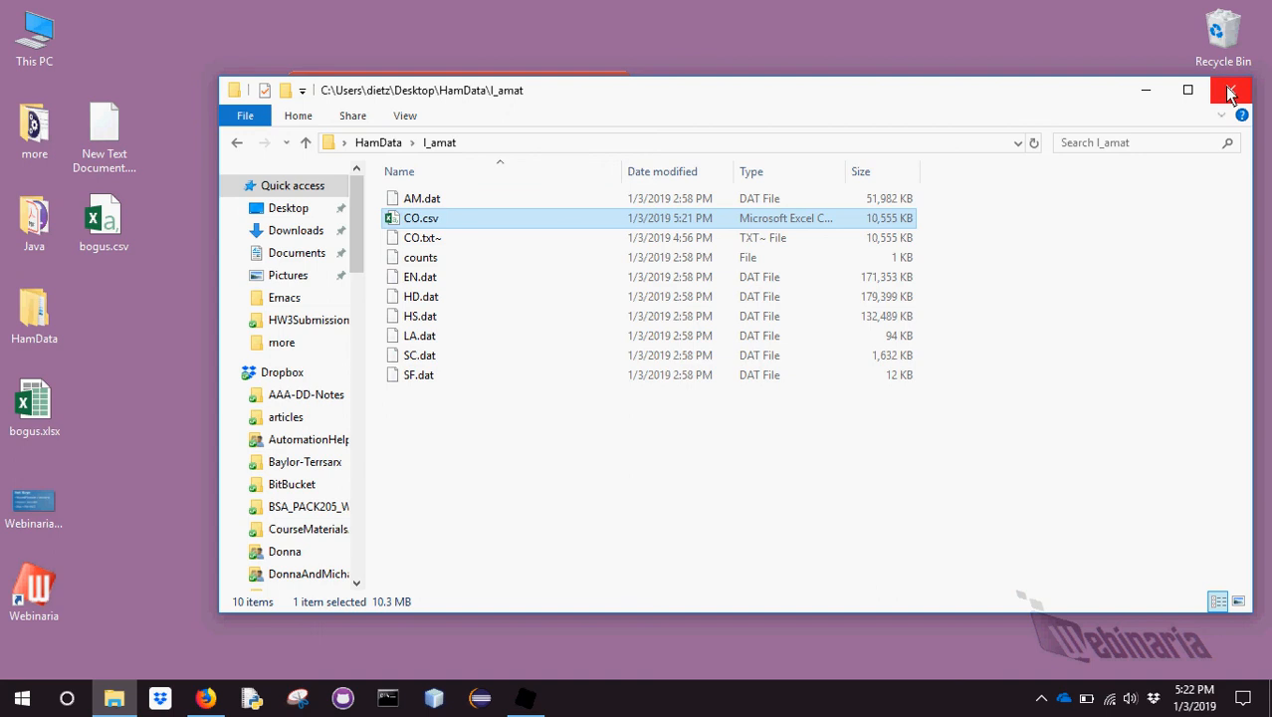
pyautogui.click(1230, 90)
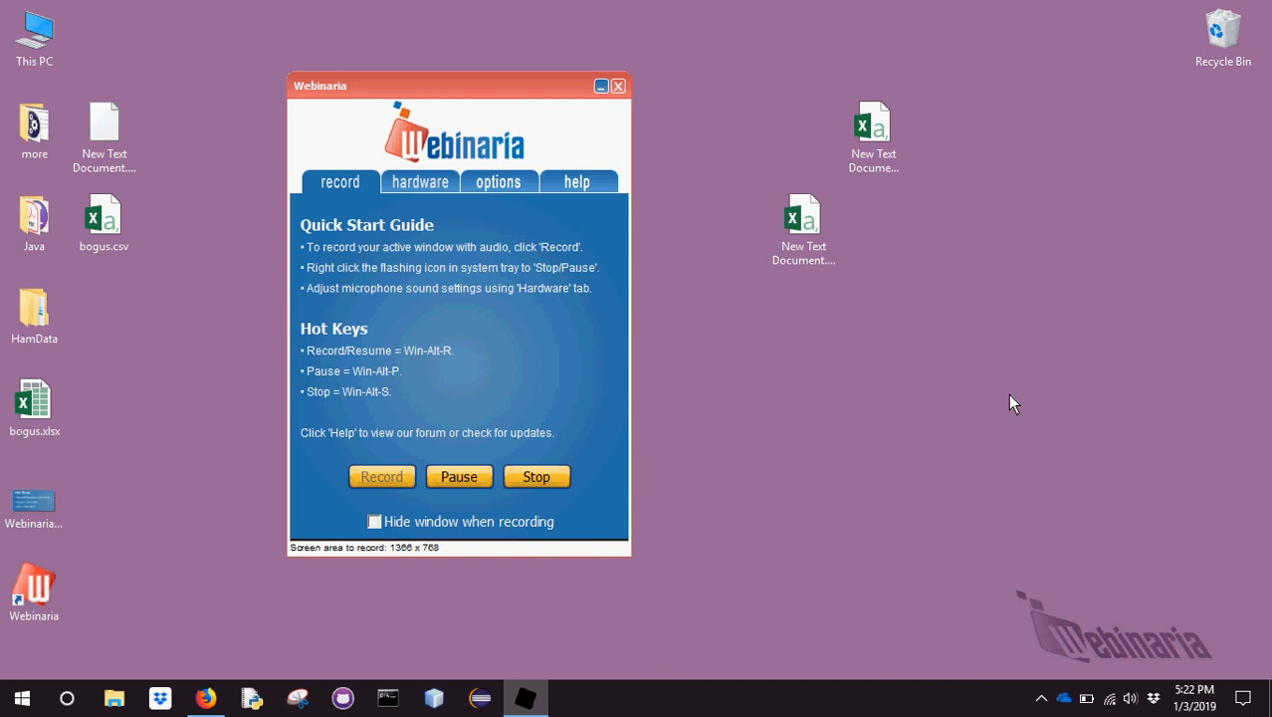
pyautogui.moveTo(374, 697)
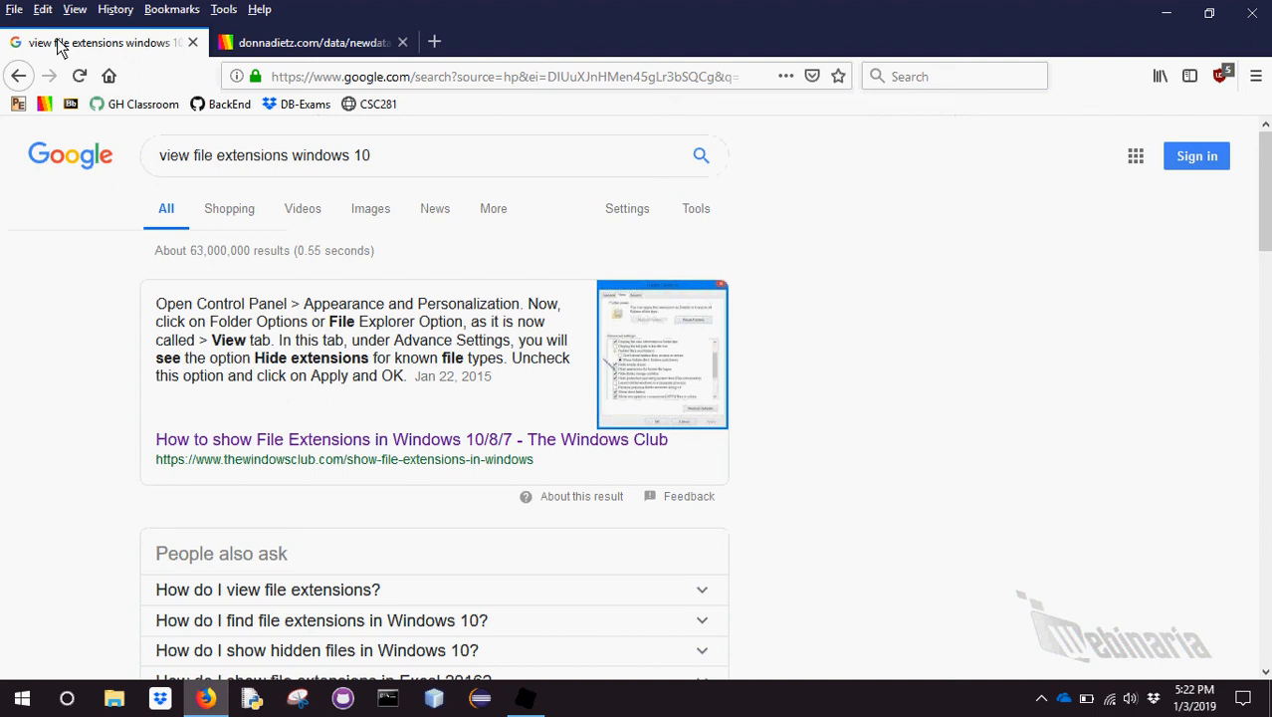
pyautogui.moveTo(872, 263)
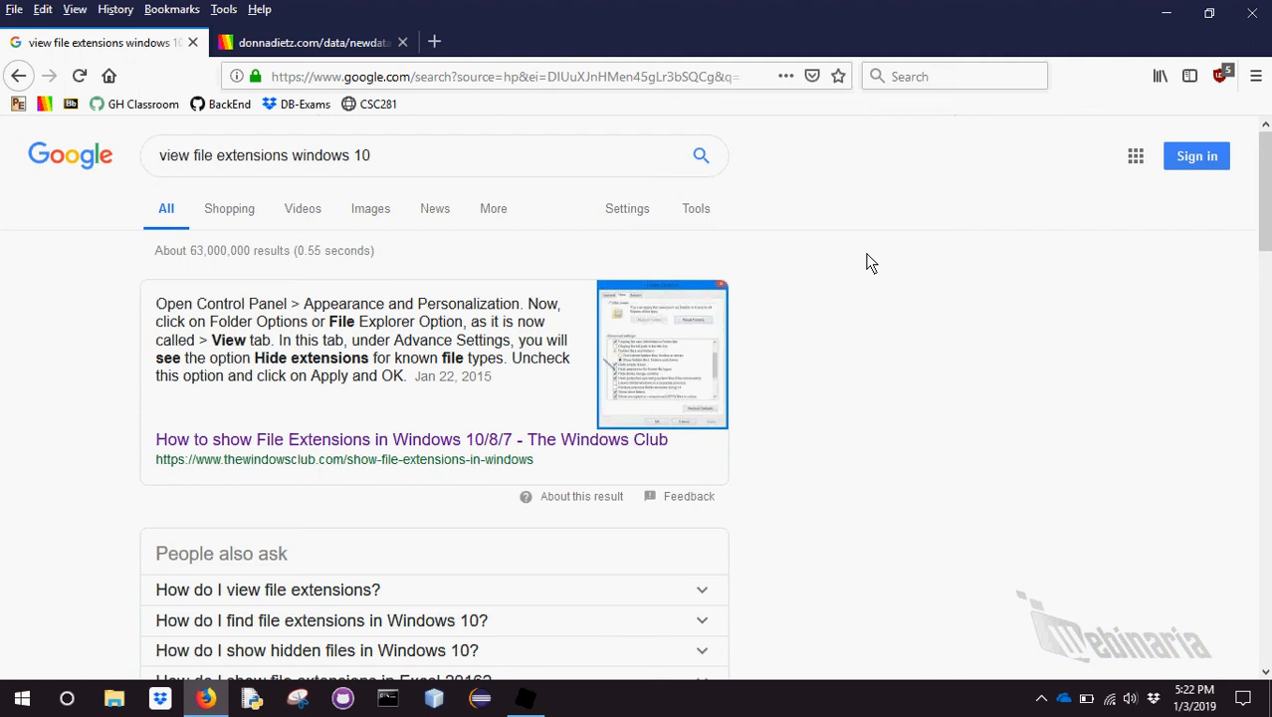
pyautogui.moveTo(836, 291)
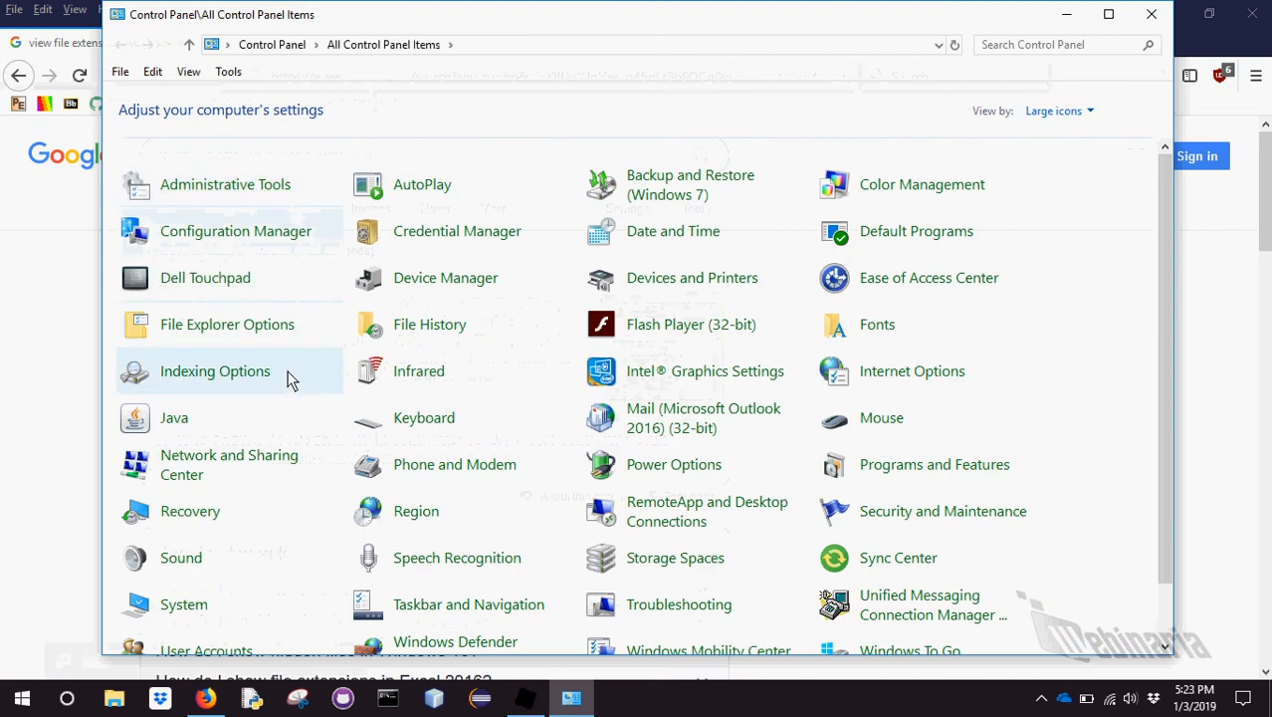
pyautogui.moveTo(1031, 87)
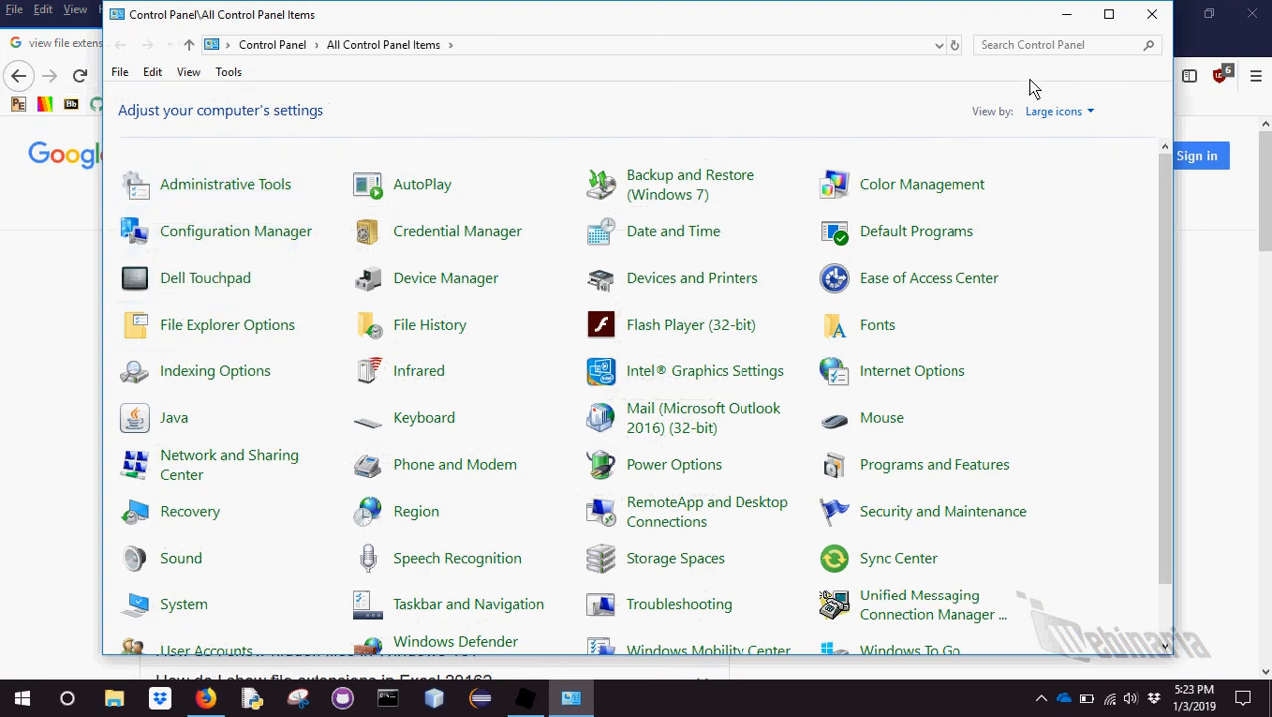
# Search Control Panel for 'appearance', correcting a misspelled ending
pyautogui.write('appear')
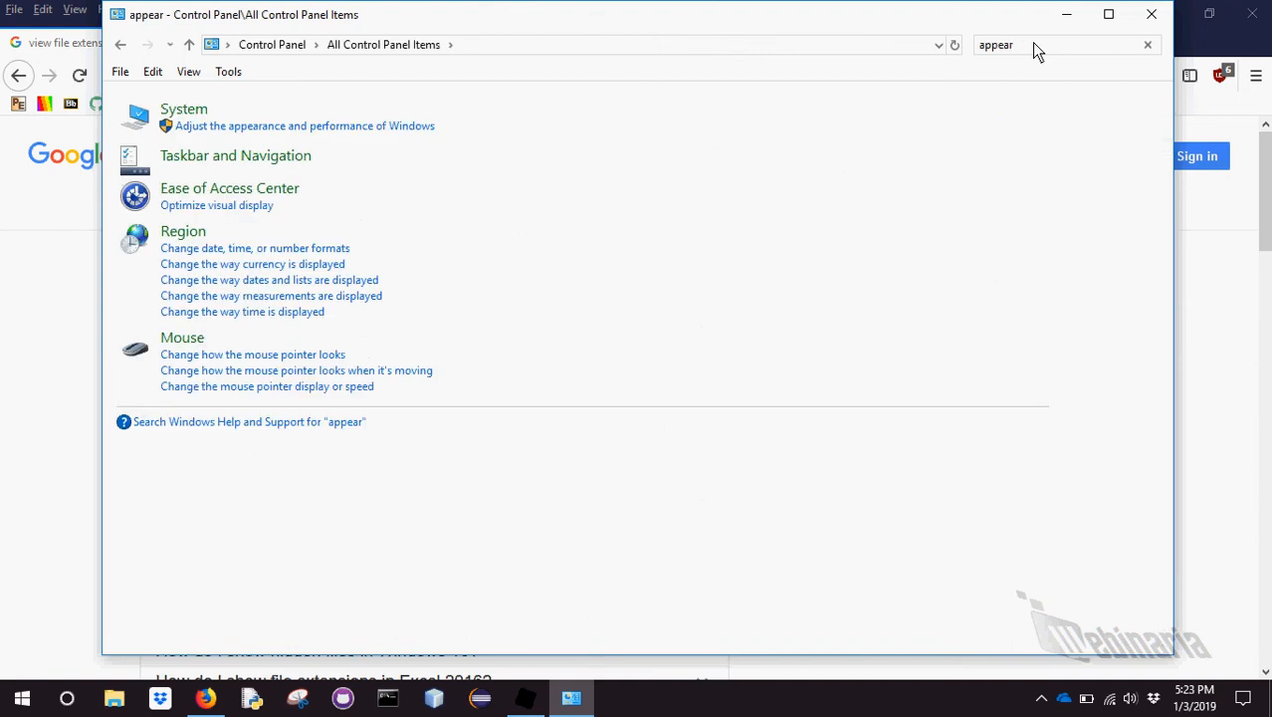
pyautogui.moveTo(1102, 56)
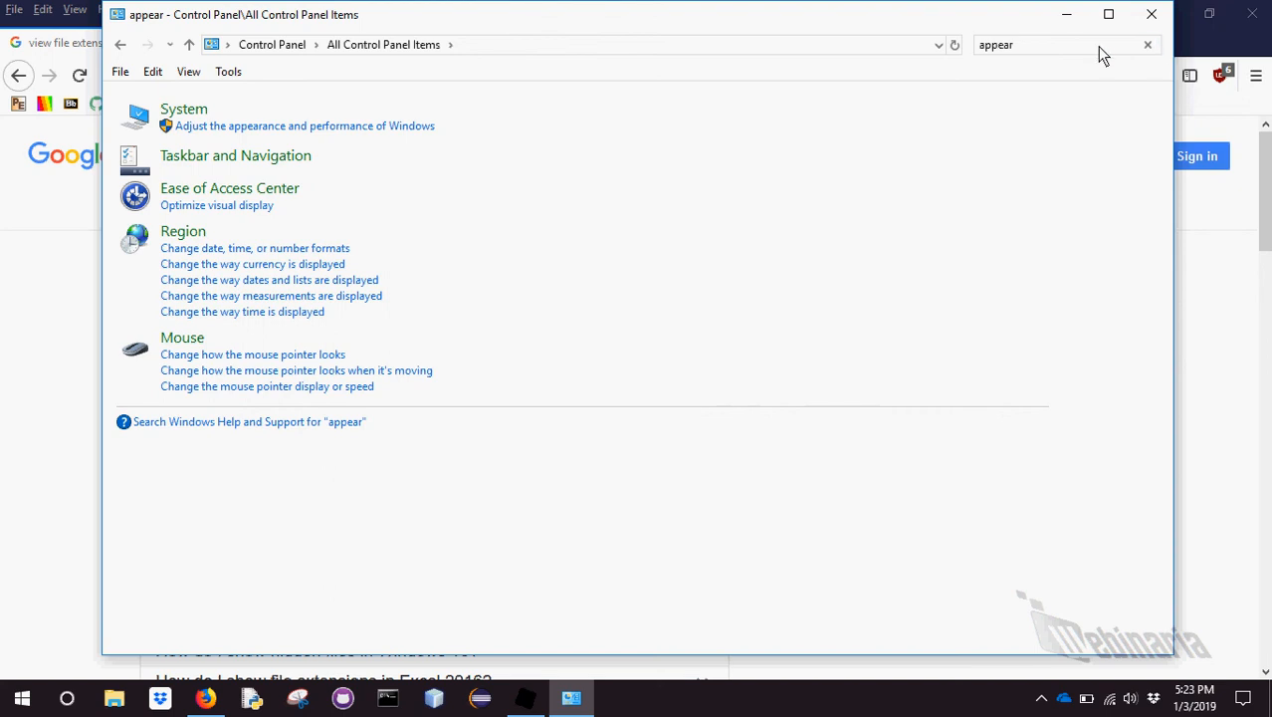
pyautogui.press('BackSpace')
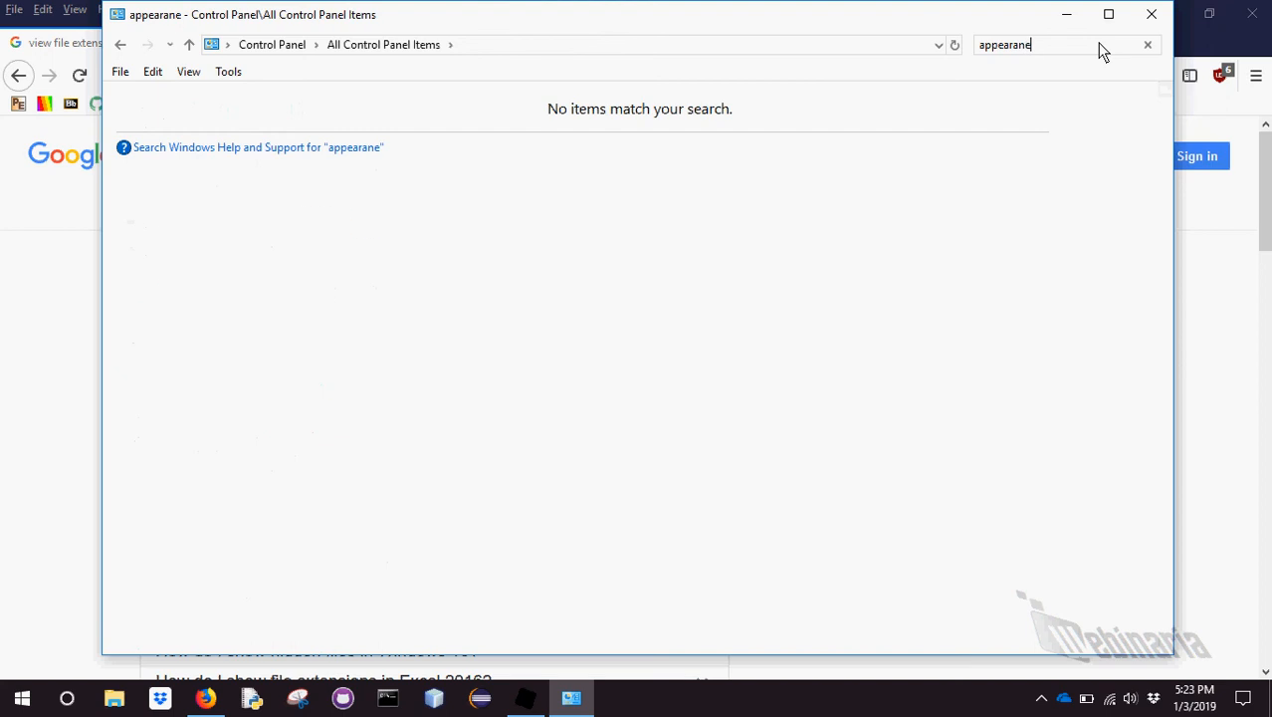
pyautogui.press('BackSpace')
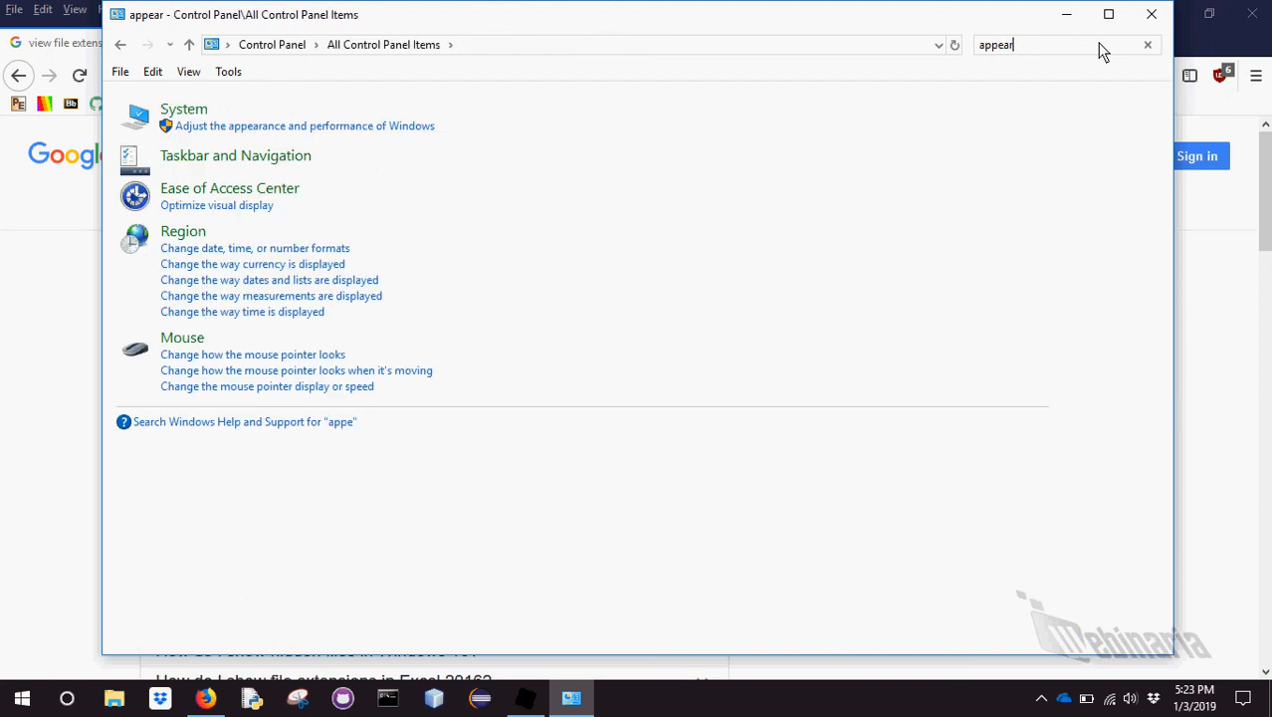
pyautogui.write('ance')
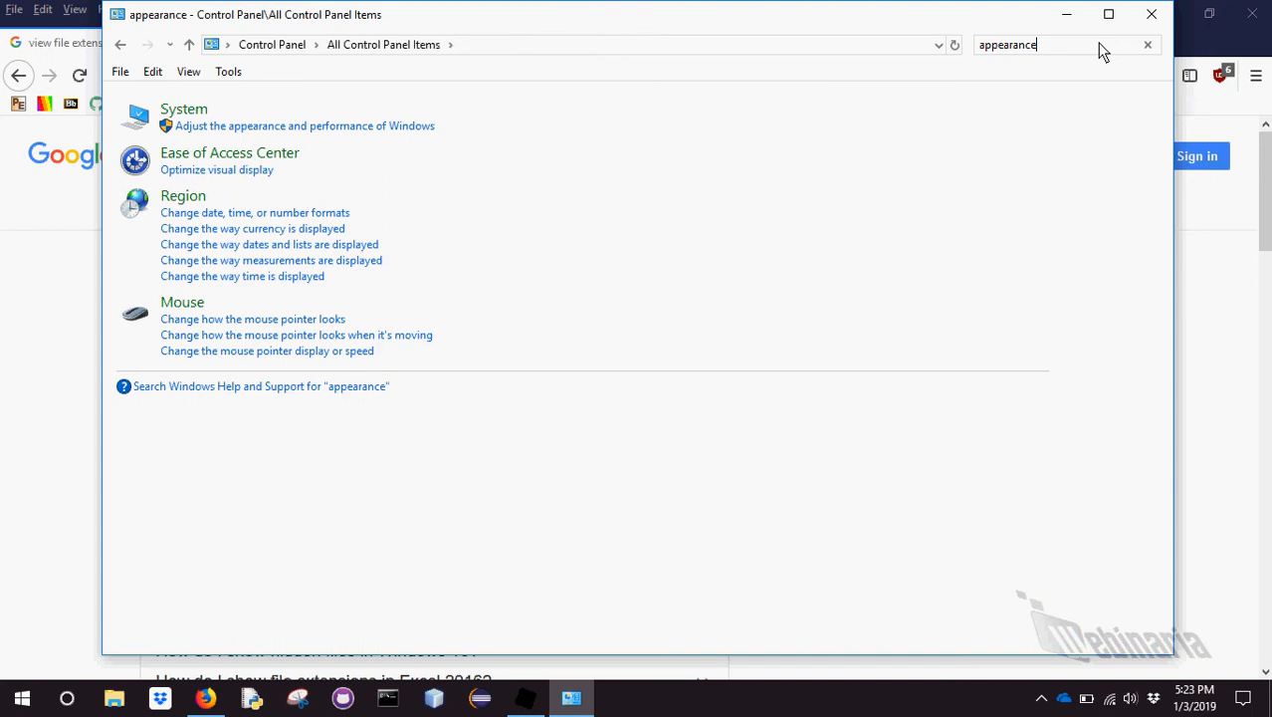
pyautogui.moveTo(418, 135)
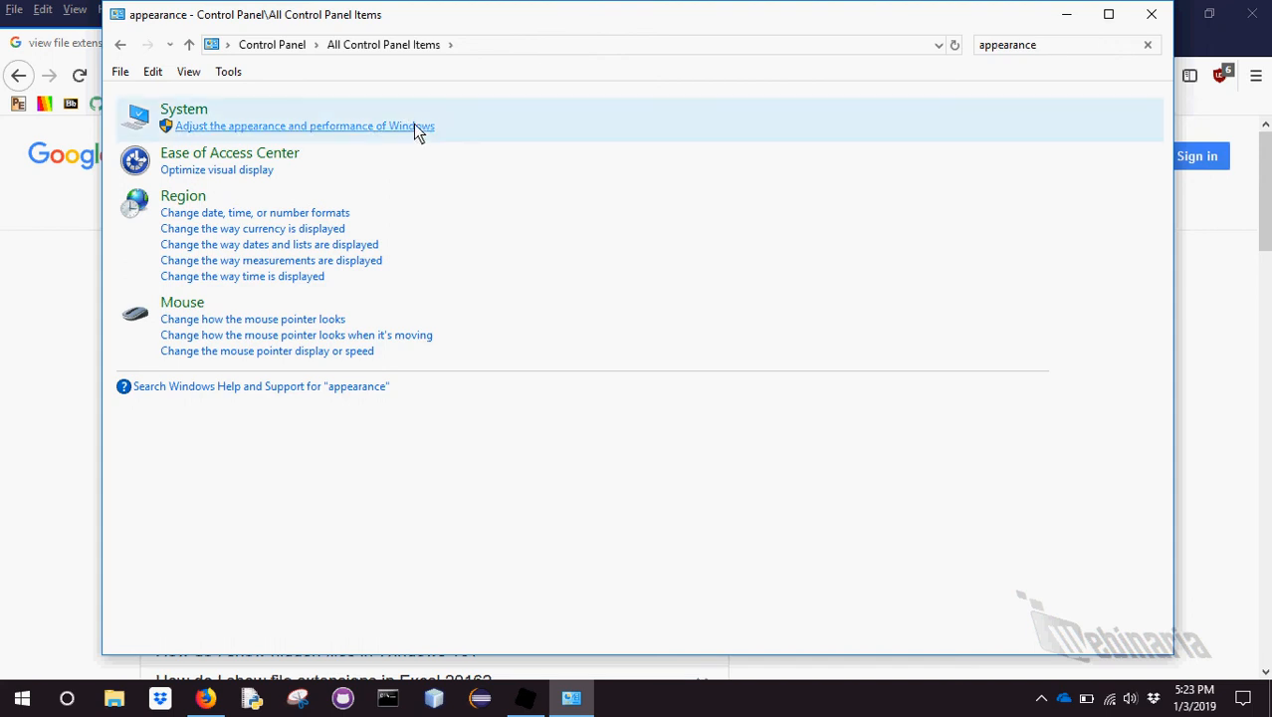
# Review the Windows performance options' Advanced and Visual Effects settings and close them unchanged
pyautogui.click(303, 126)
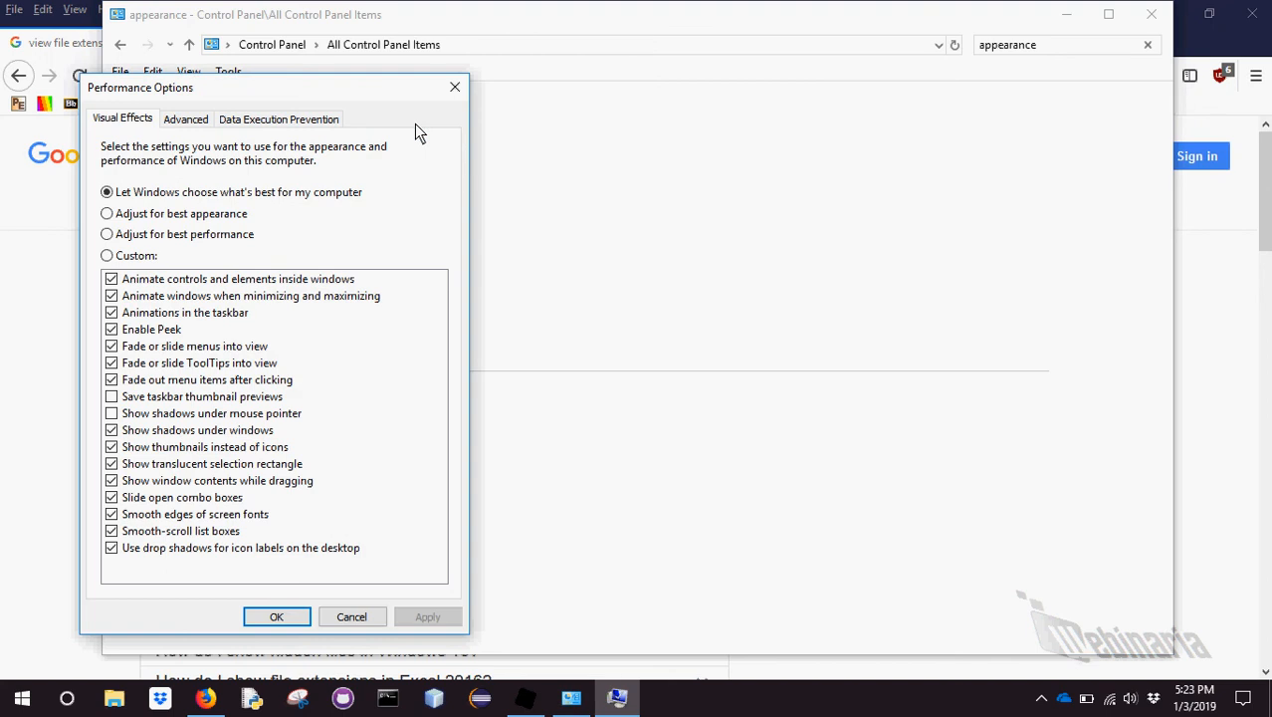
pyautogui.click(185, 119)
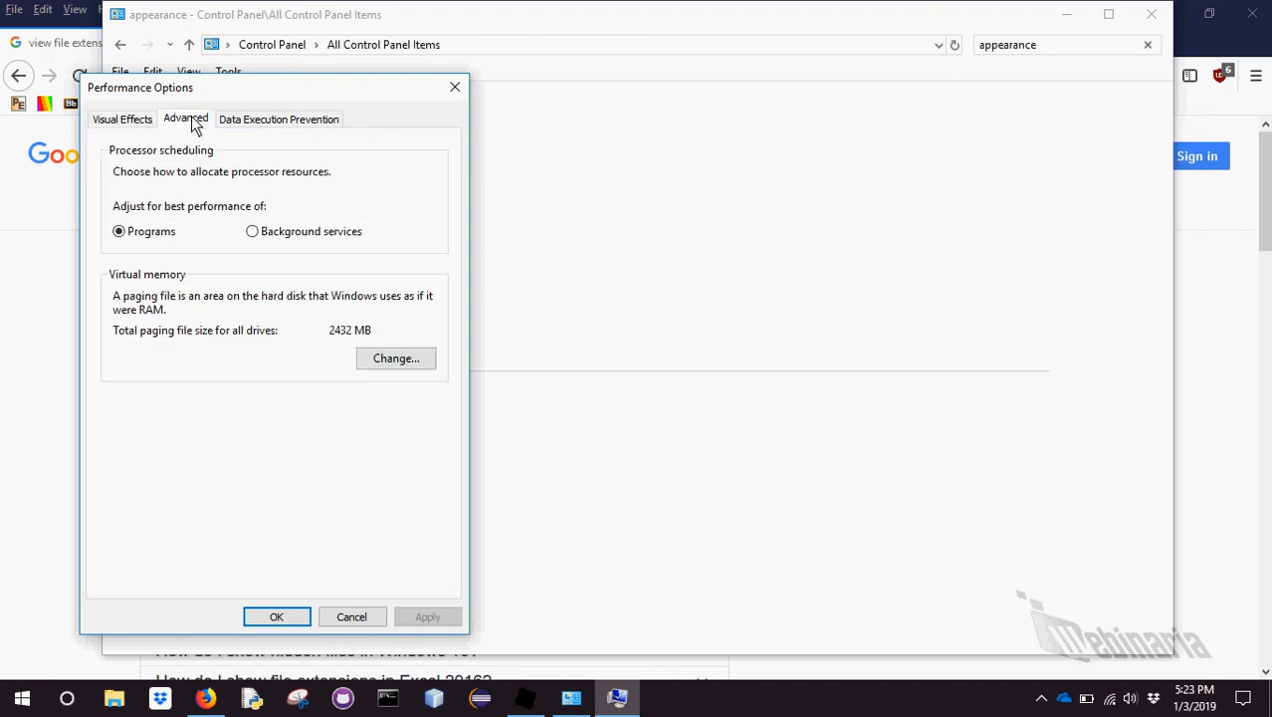
pyautogui.click(124, 120)
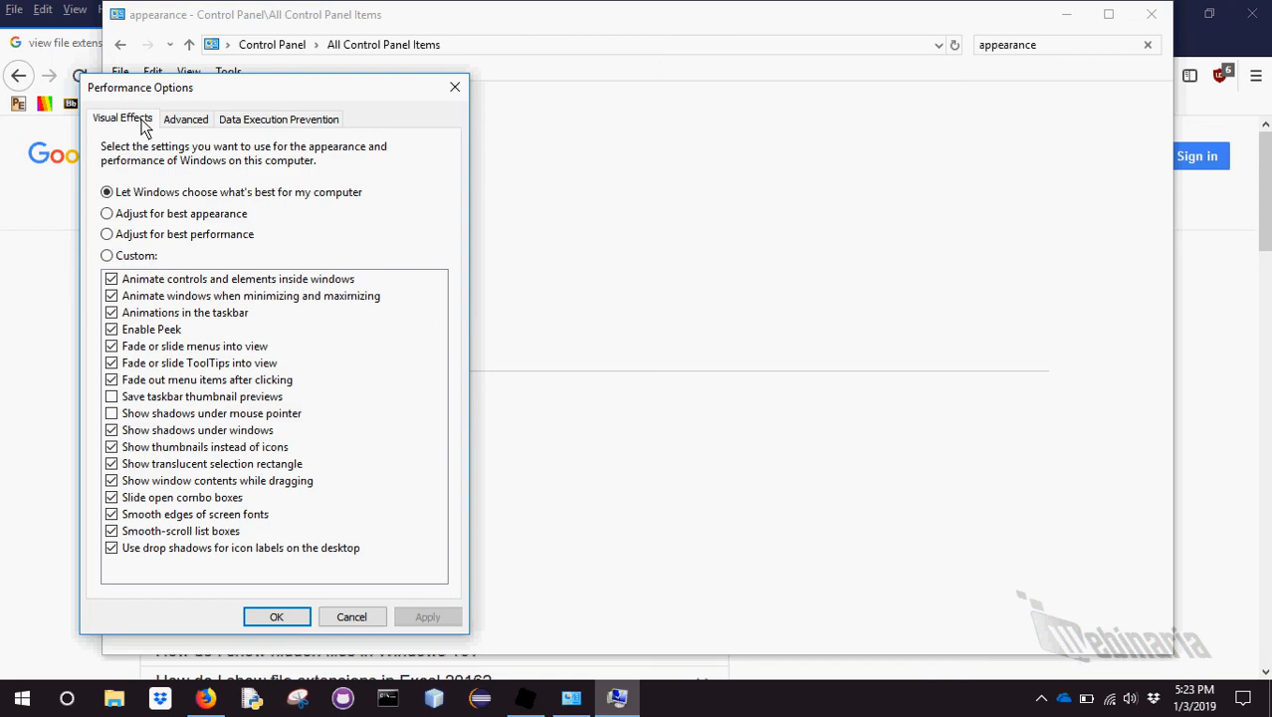
pyautogui.moveTo(462, 199)
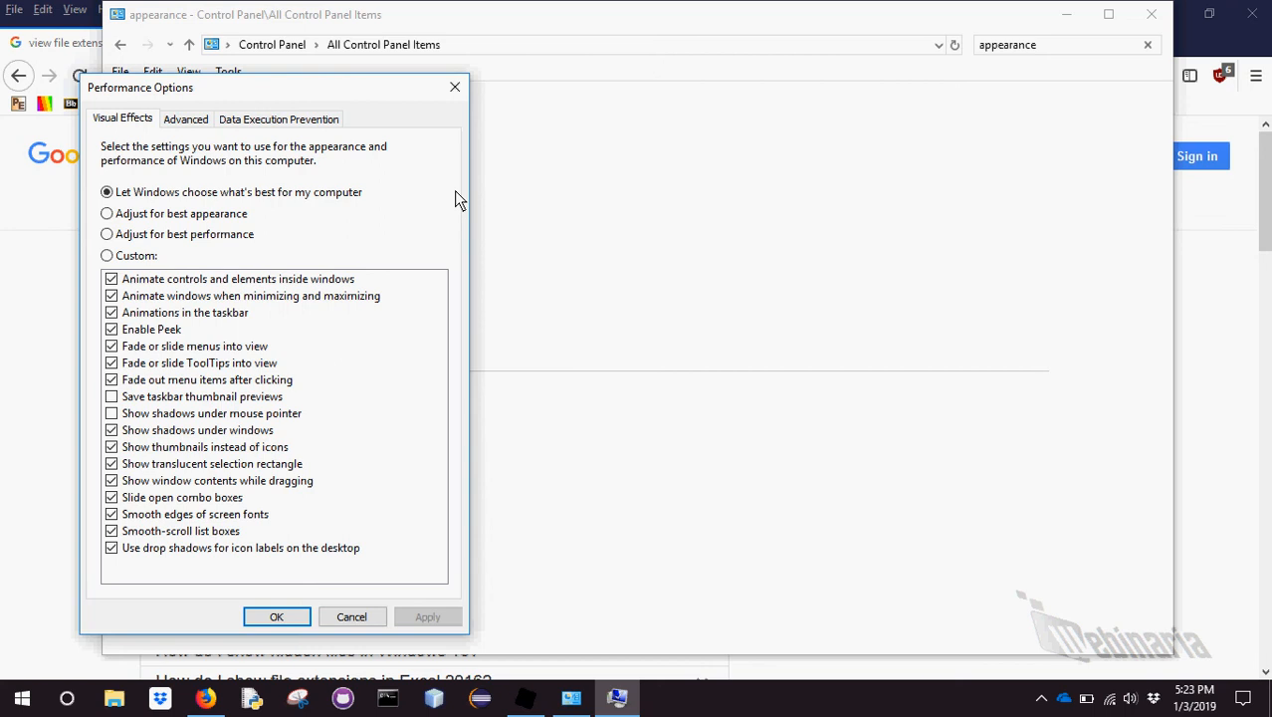
pyautogui.moveTo(454, 88)
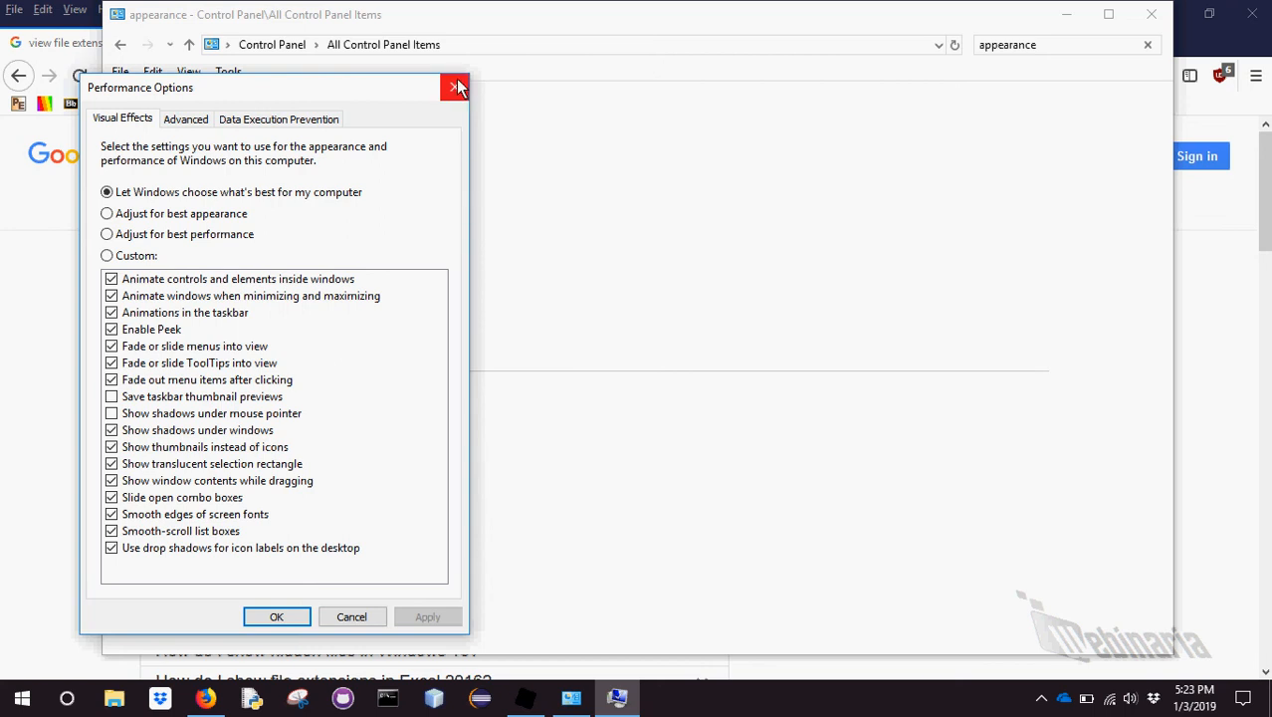
pyautogui.click(454, 88)
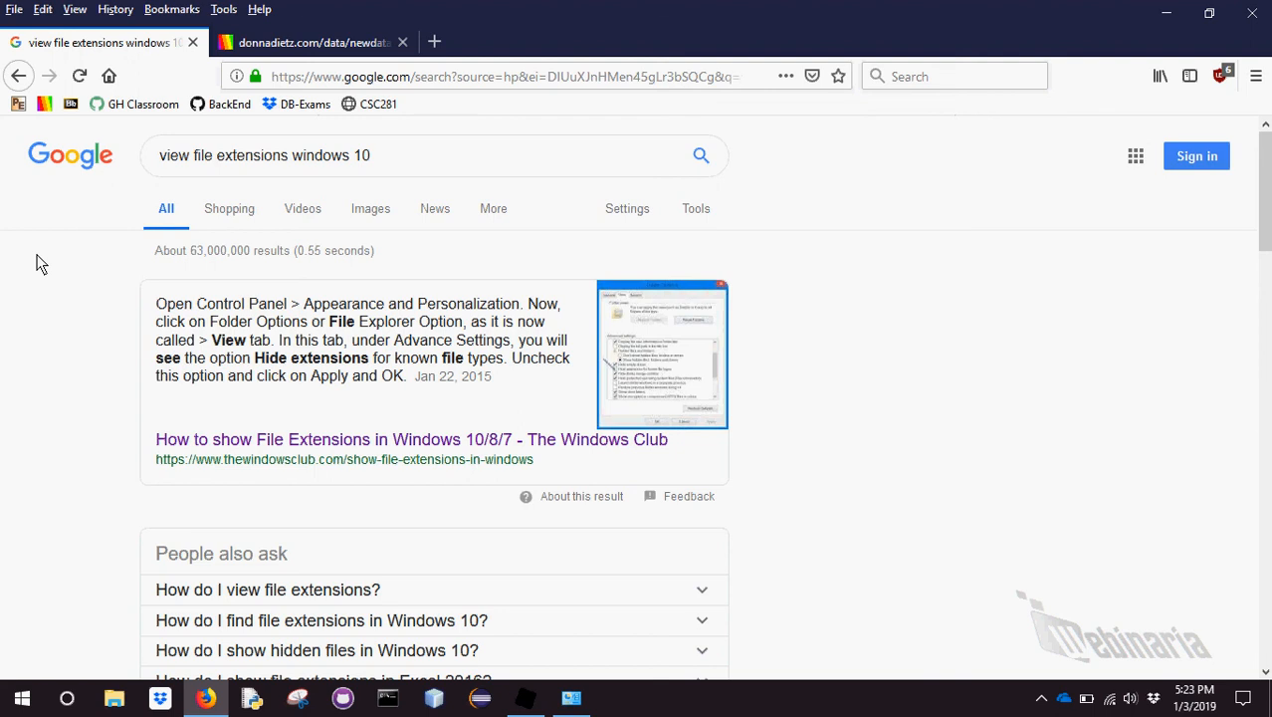
pyautogui.moveTo(414, 343)
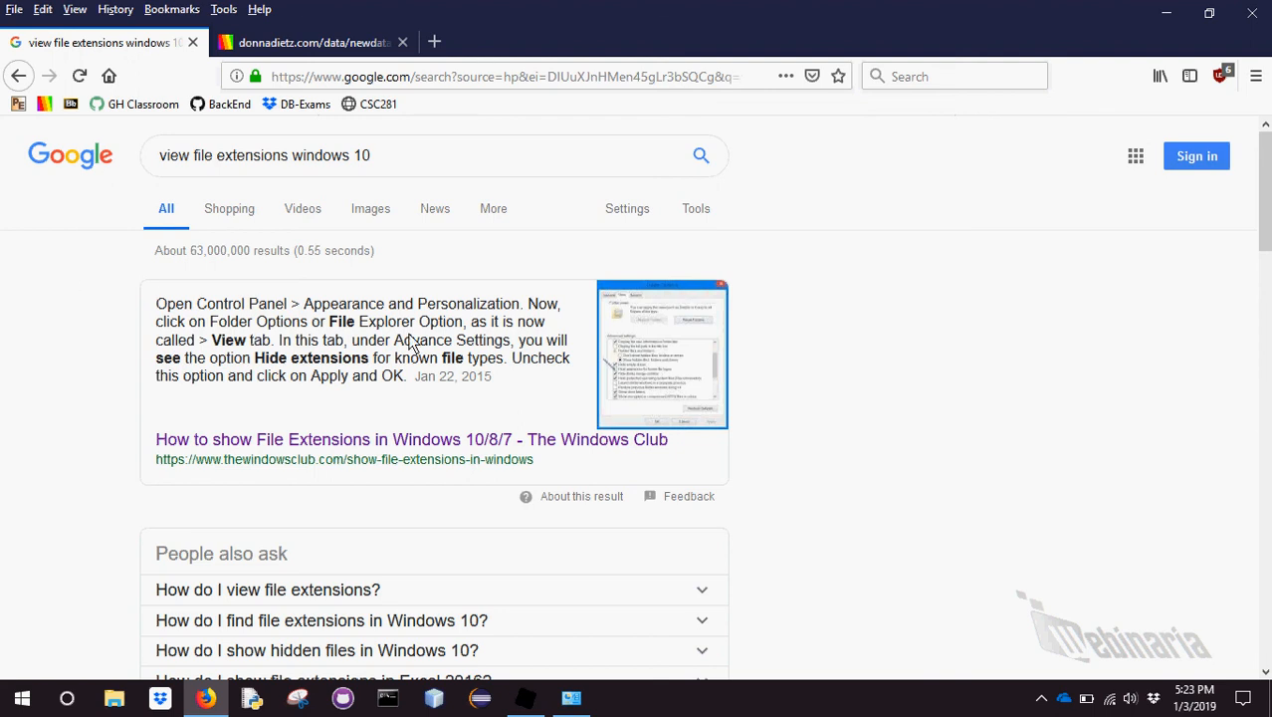
pyautogui.moveTo(323, 347)
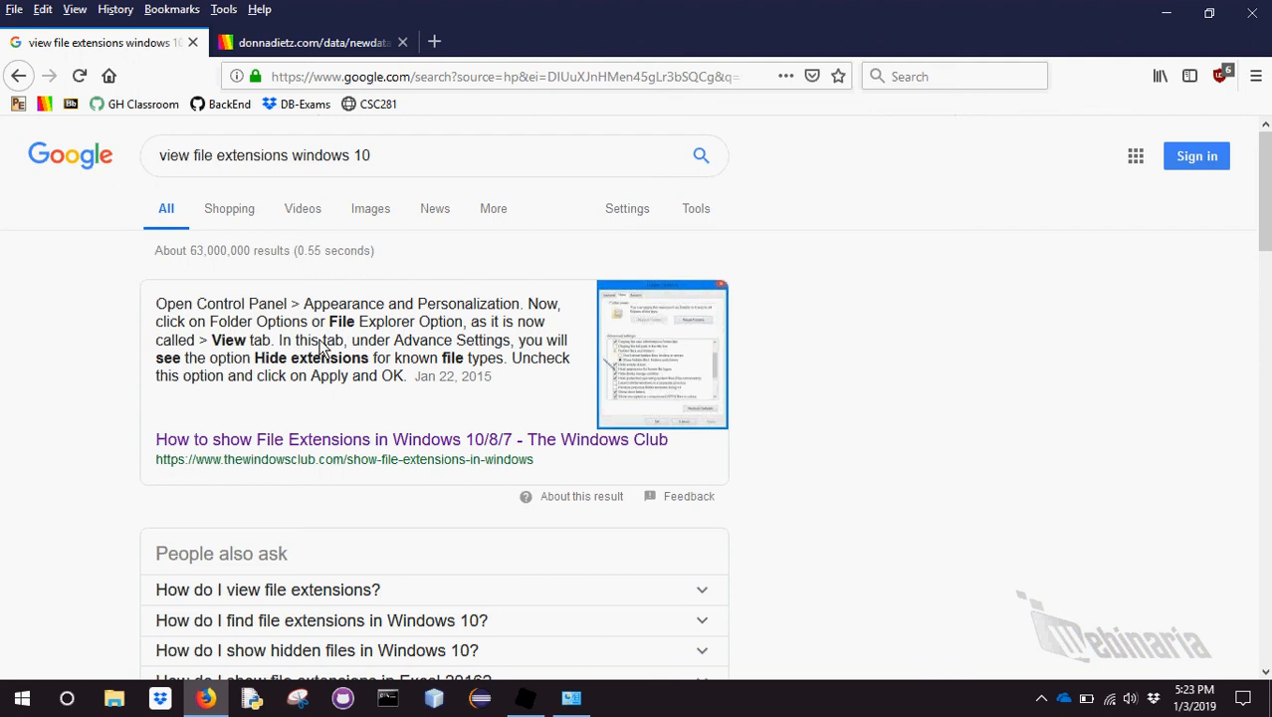
pyautogui.moveTo(39, 687)
pyautogui.write('control')
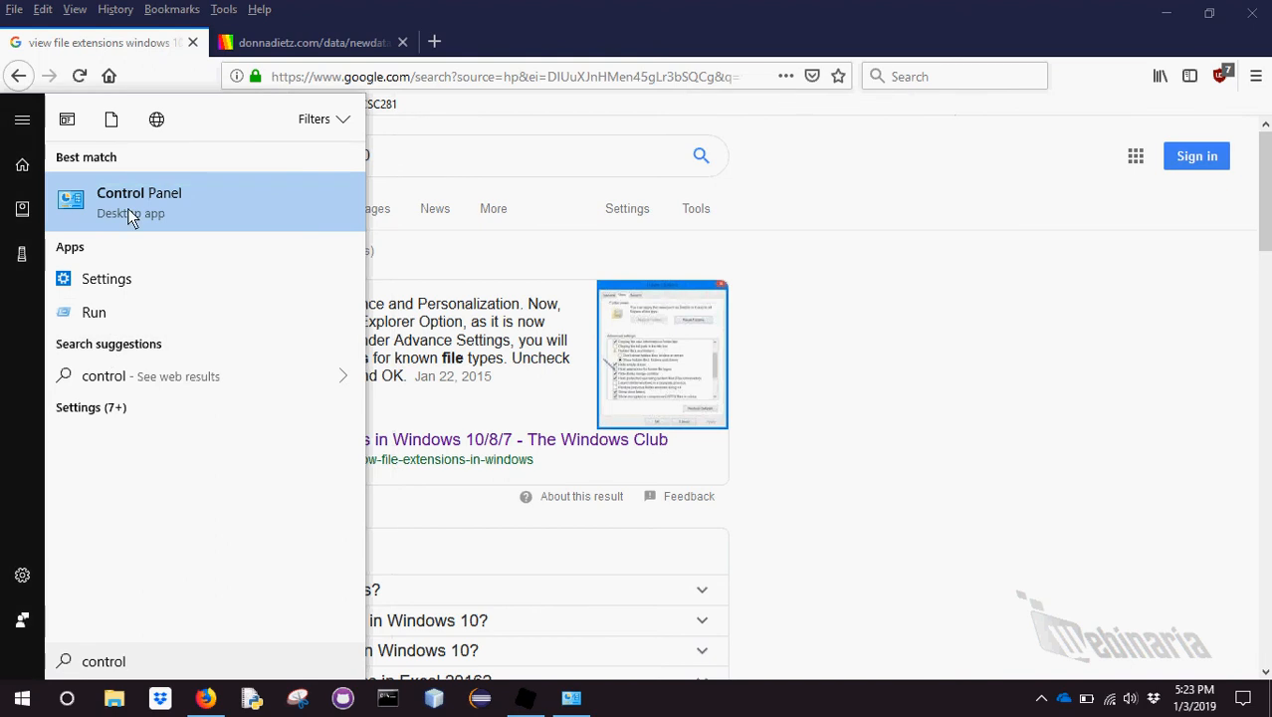
# Reopen Control Panel and search its settings for 'folder'
pyautogui.click(139, 191)
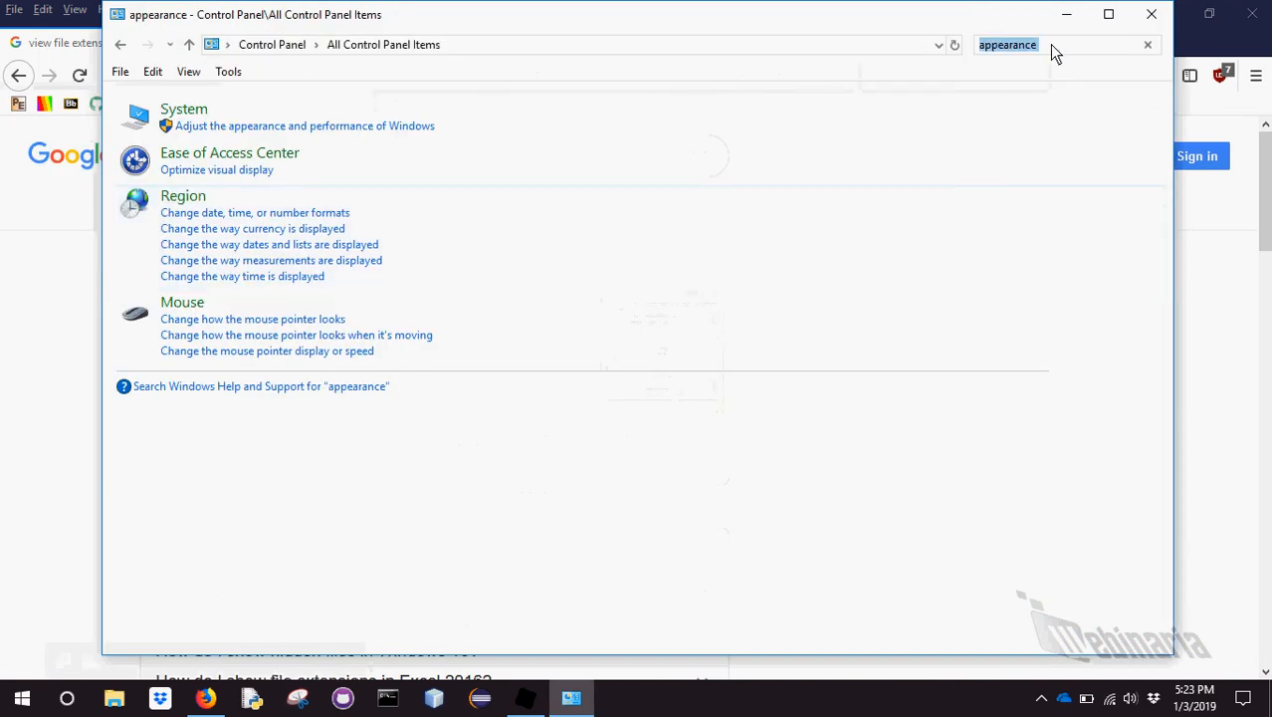
pyautogui.click(1146, 44)
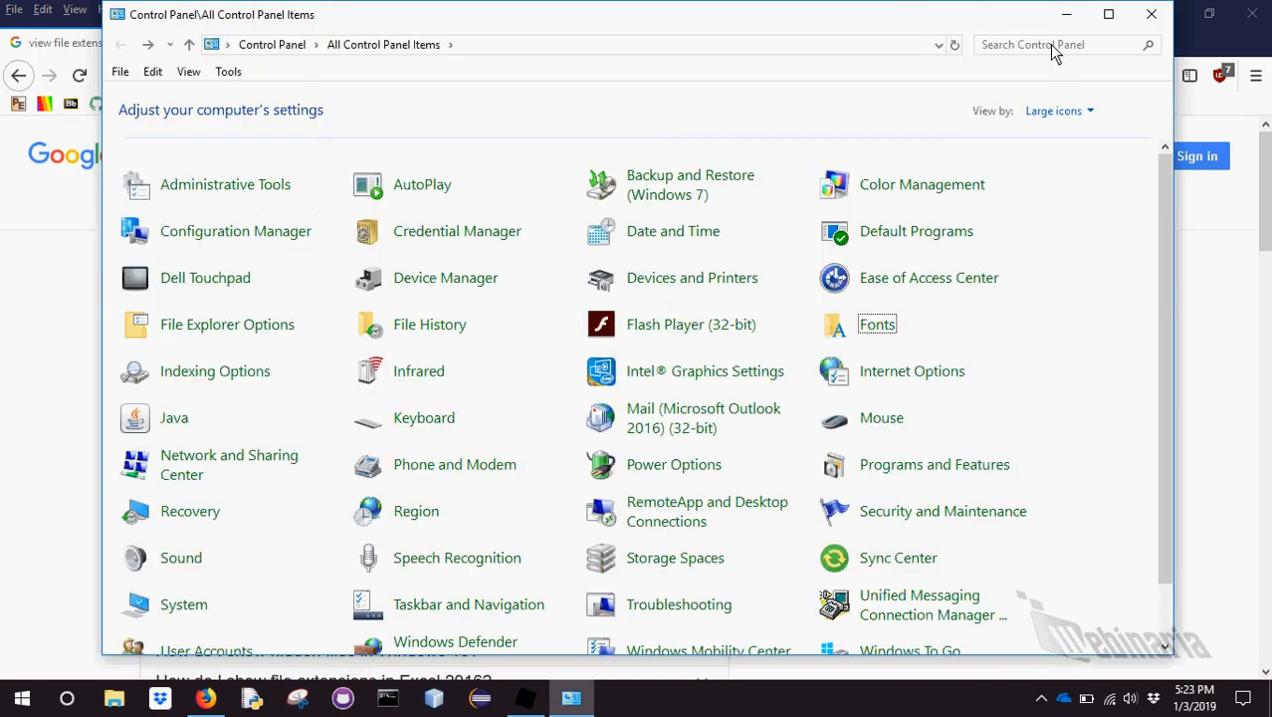
pyautogui.click(1054, 43)
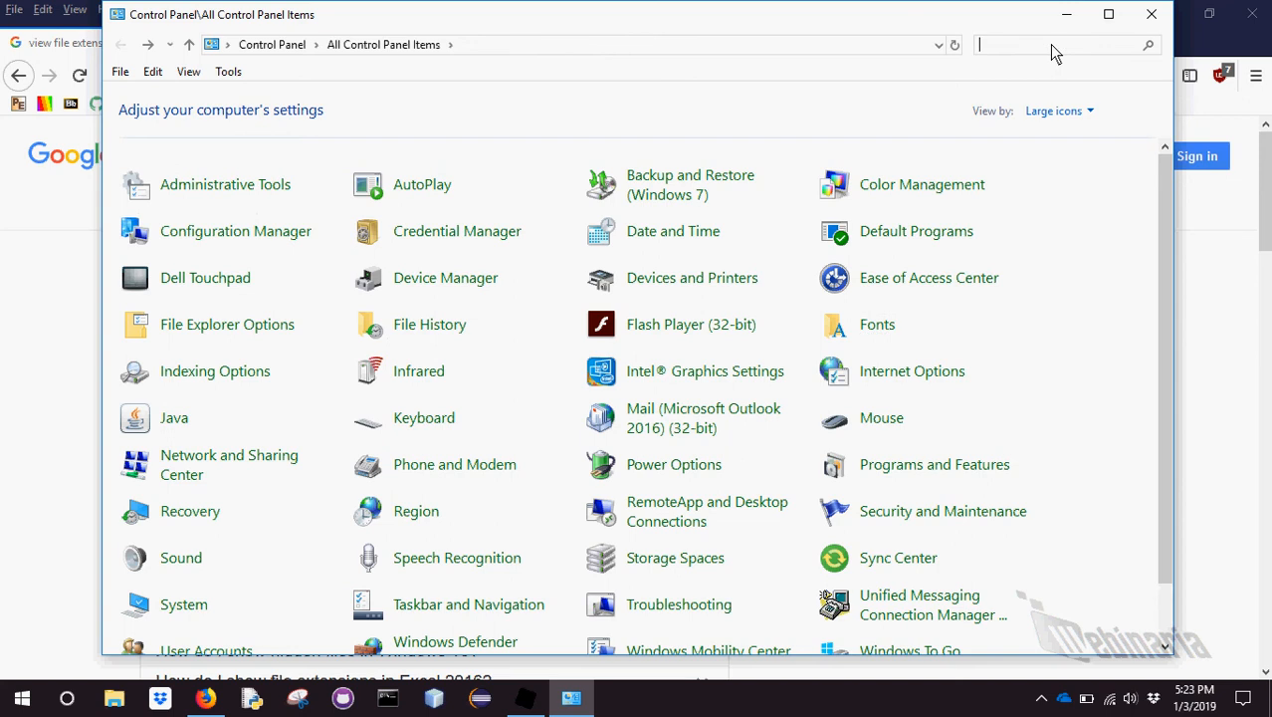
pyautogui.write('folder')
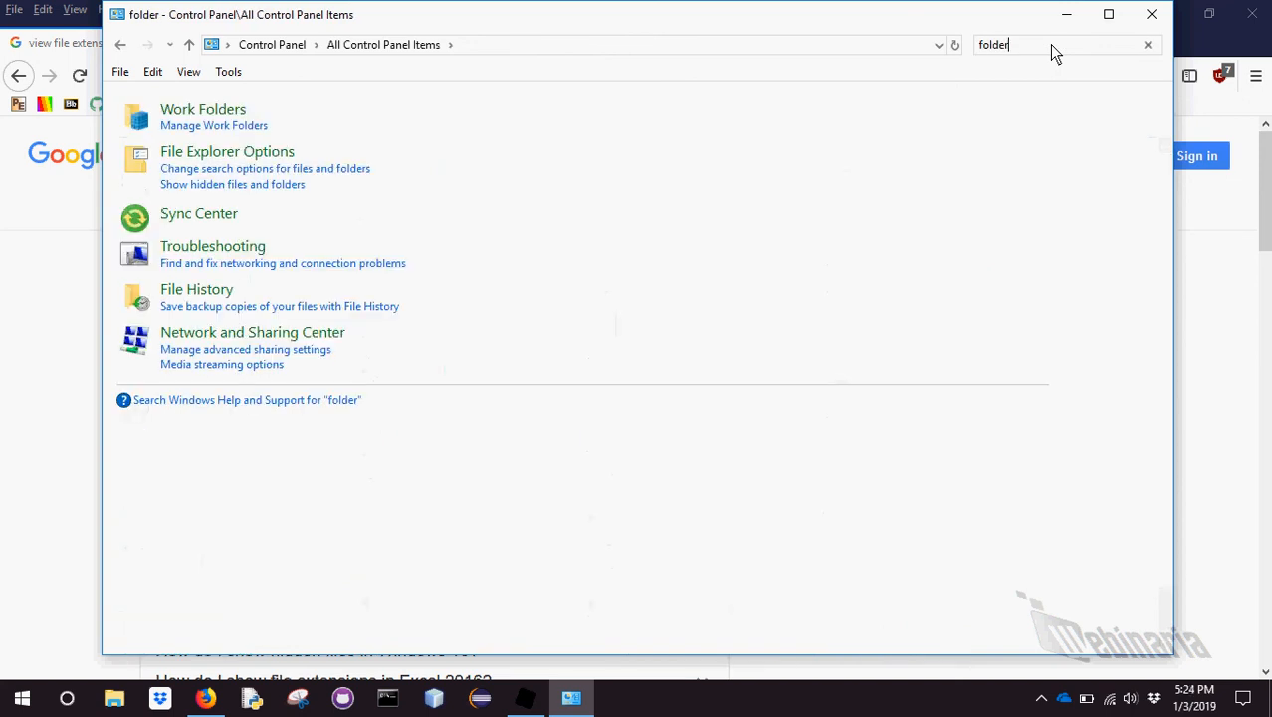
pyautogui.moveTo(896, 82)
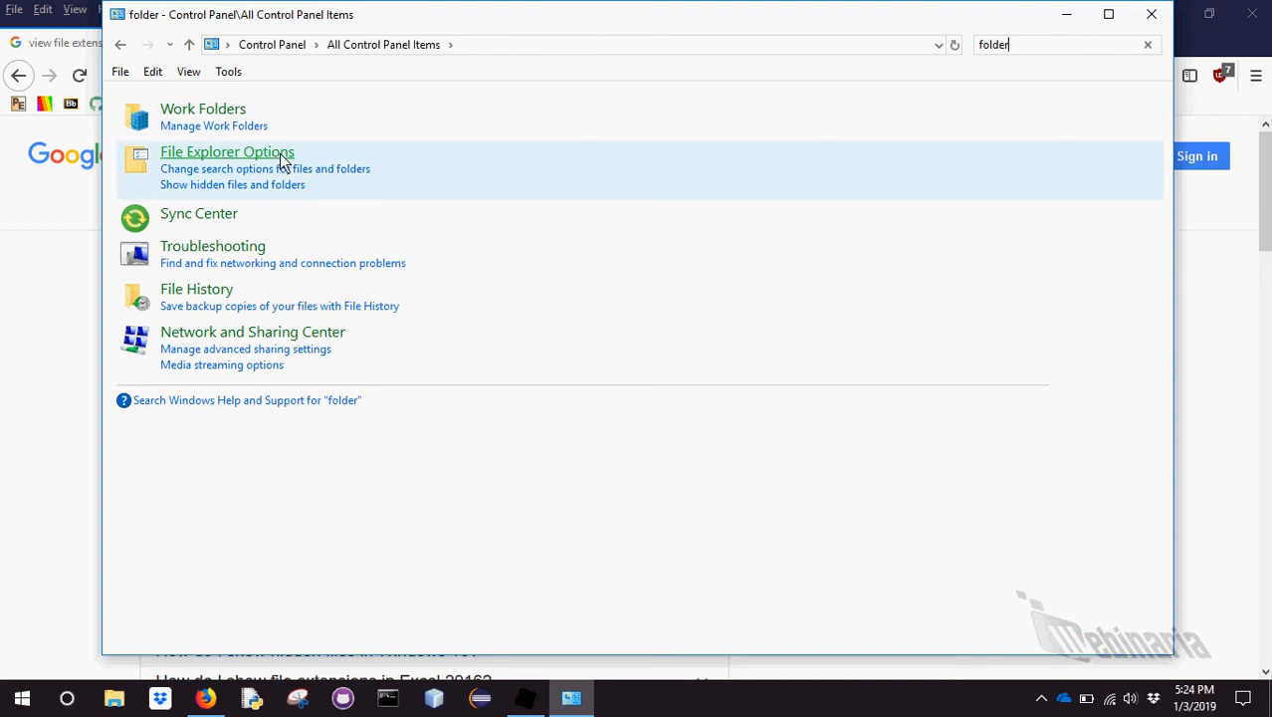
# In File Explorer Options View settings, turn off 'Hide extensions for known file types', apply, and close Control Panel
pyautogui.click(227, 152)
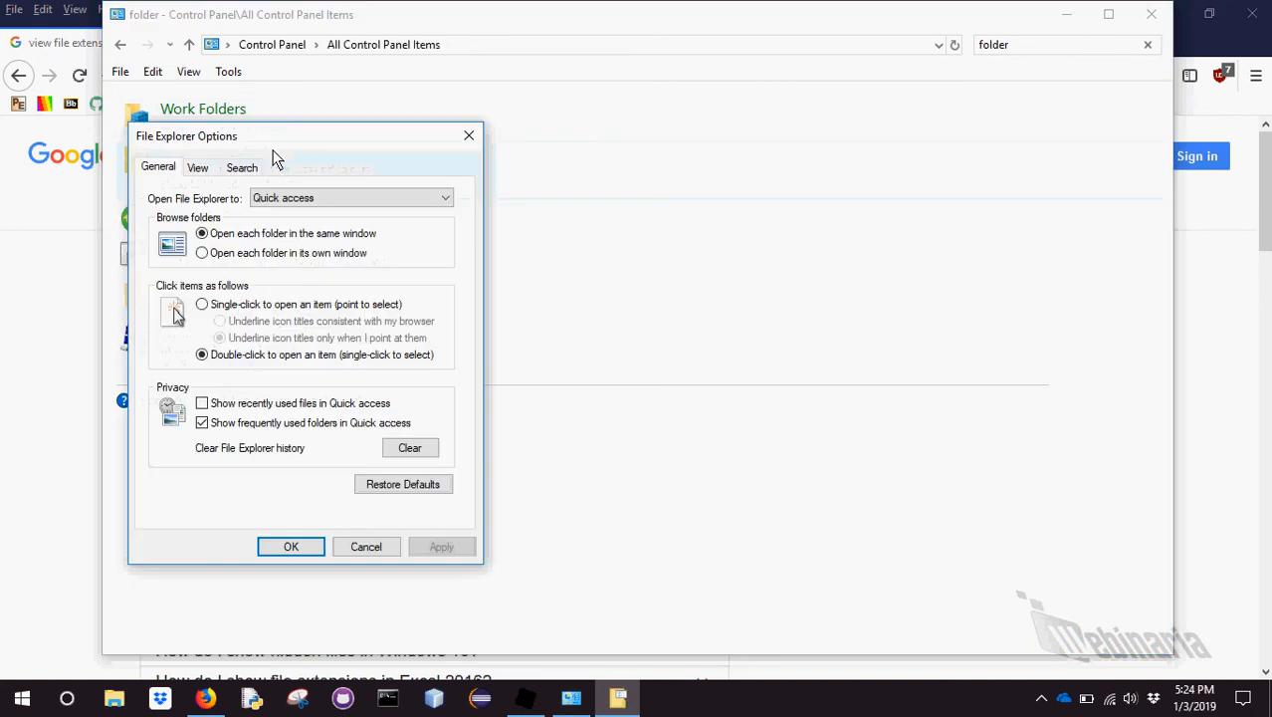
pyautogui.click(197, 168)
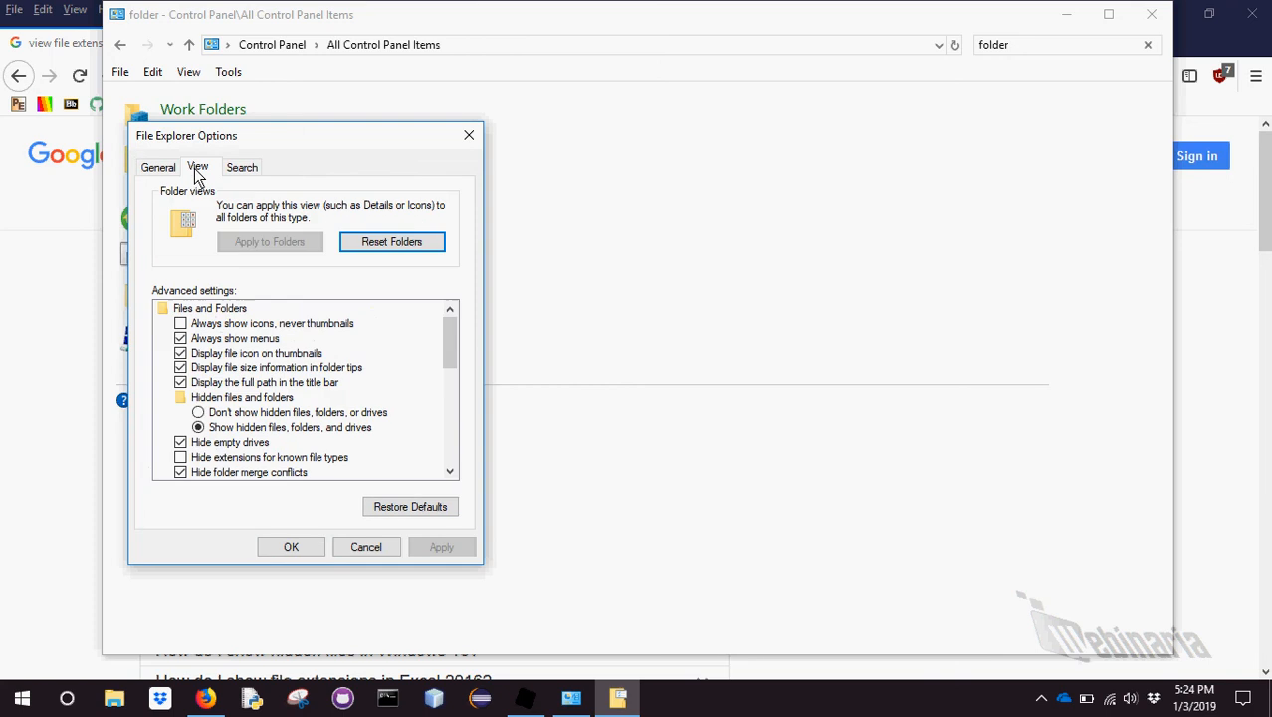
pyautogui.moveTo(338, 382)
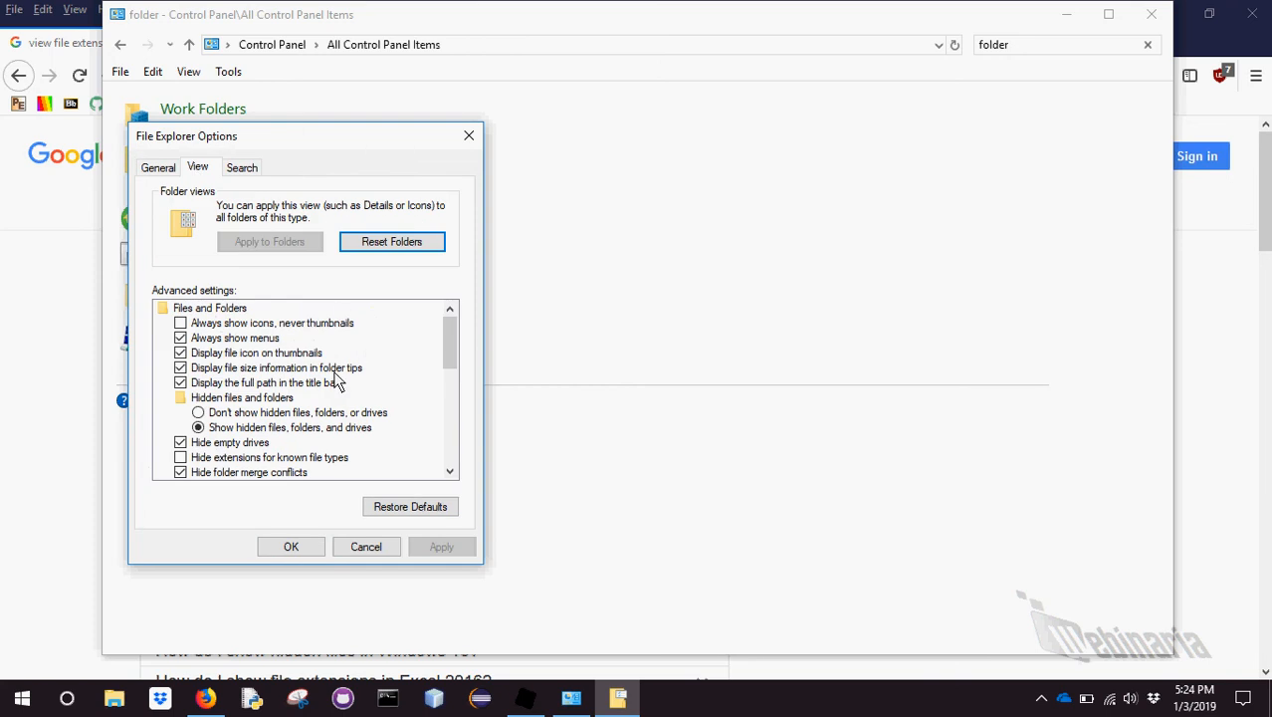
pyautogui.moveTo(236, 400)
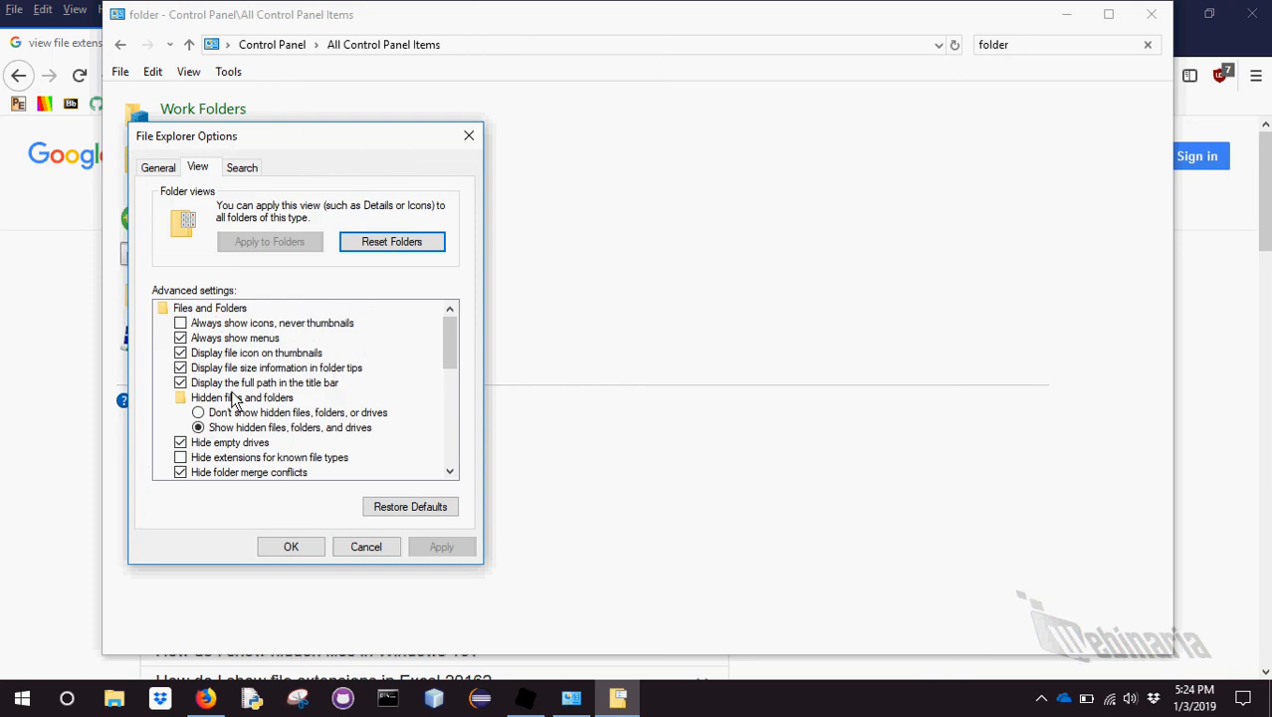
pyautogui.moveTo(296, 342)
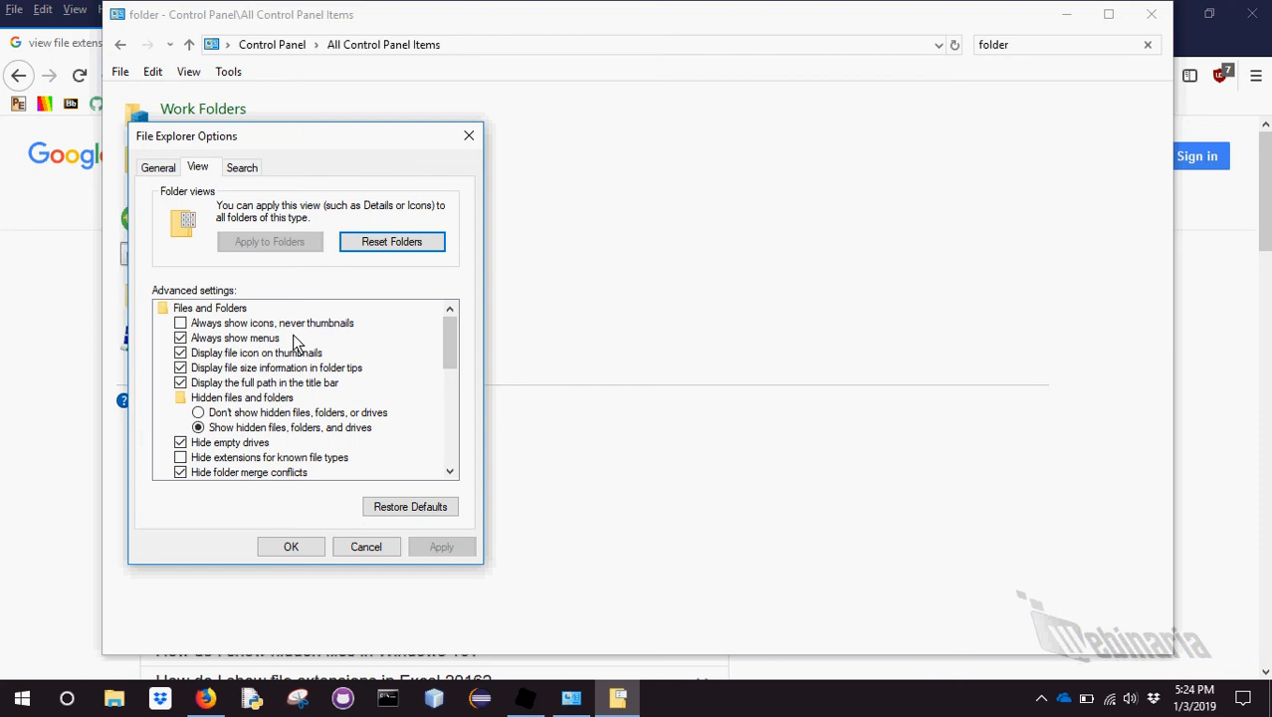
pyautogui.moveTo(306, 460)
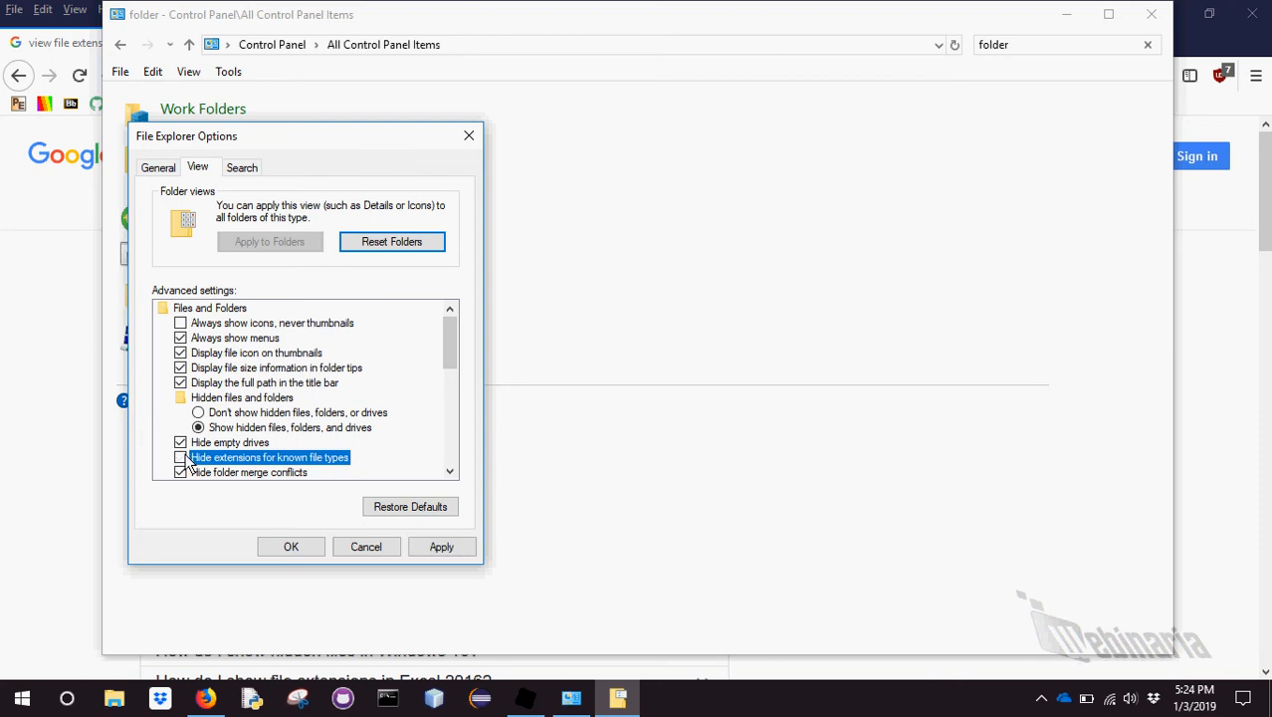
pyautogui.click(179, 456)
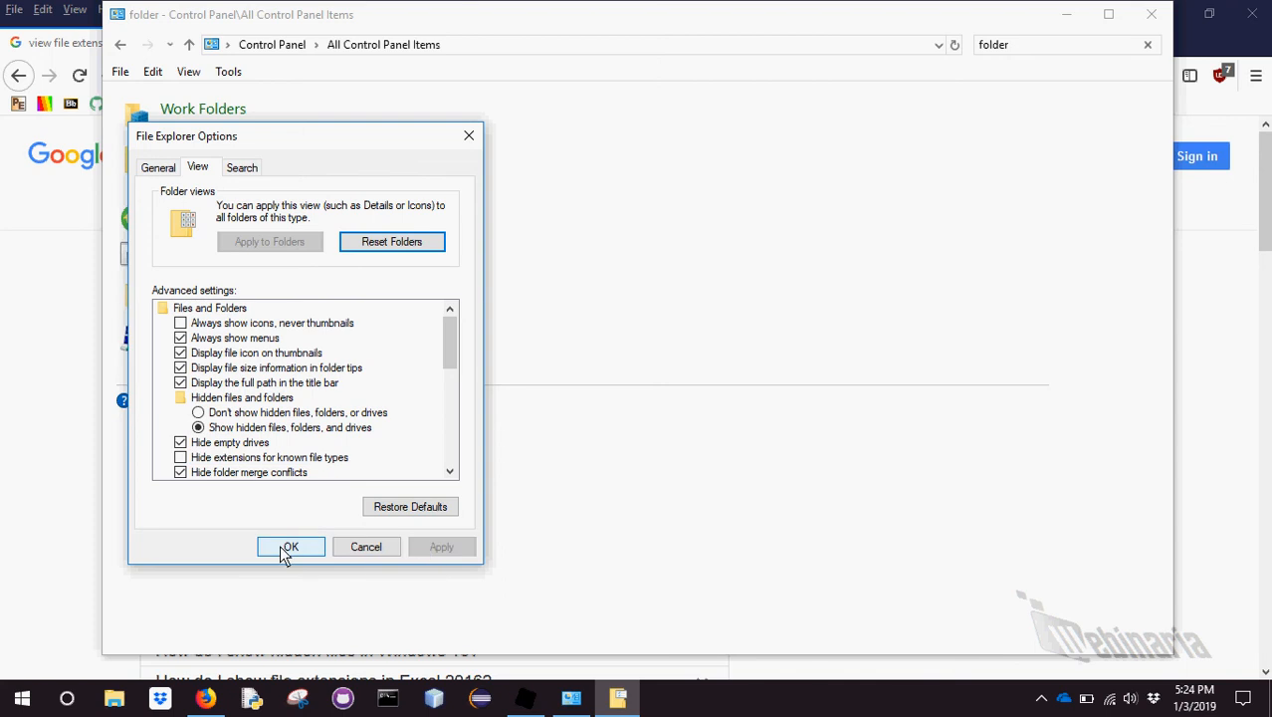
pyautogui.click(290, 546)
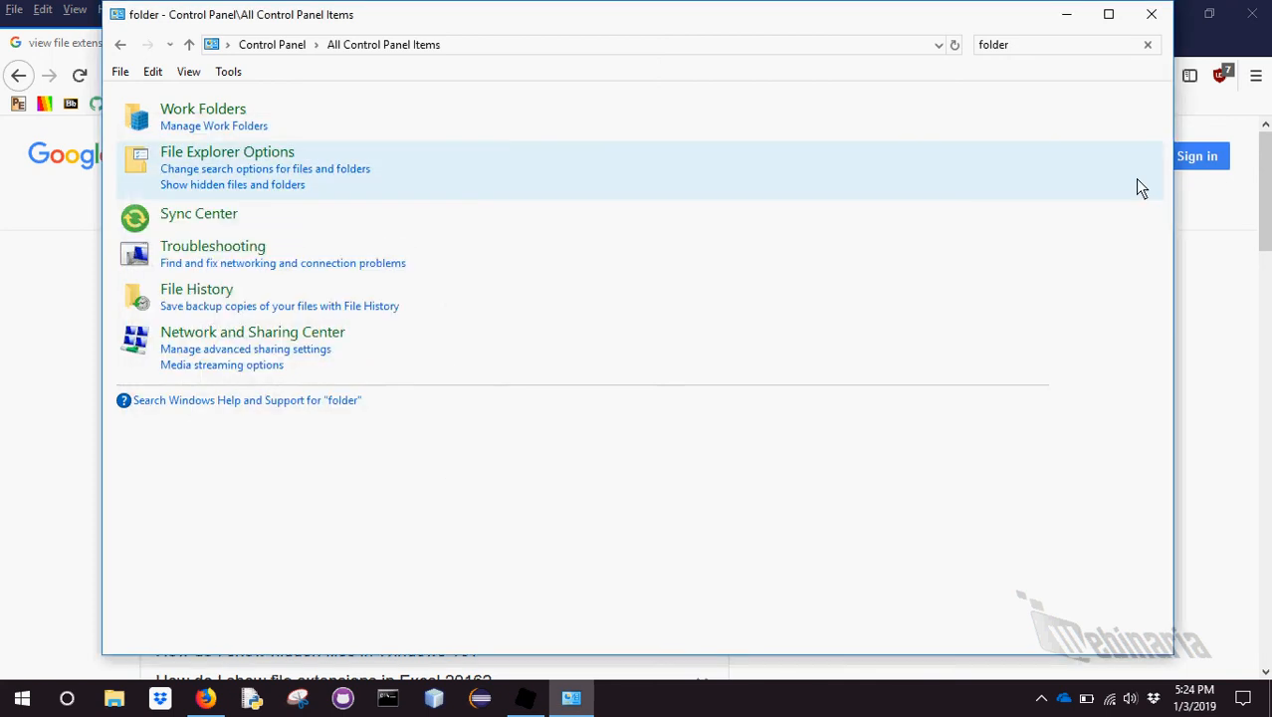
pyautogui.moveTo(1151, 20)
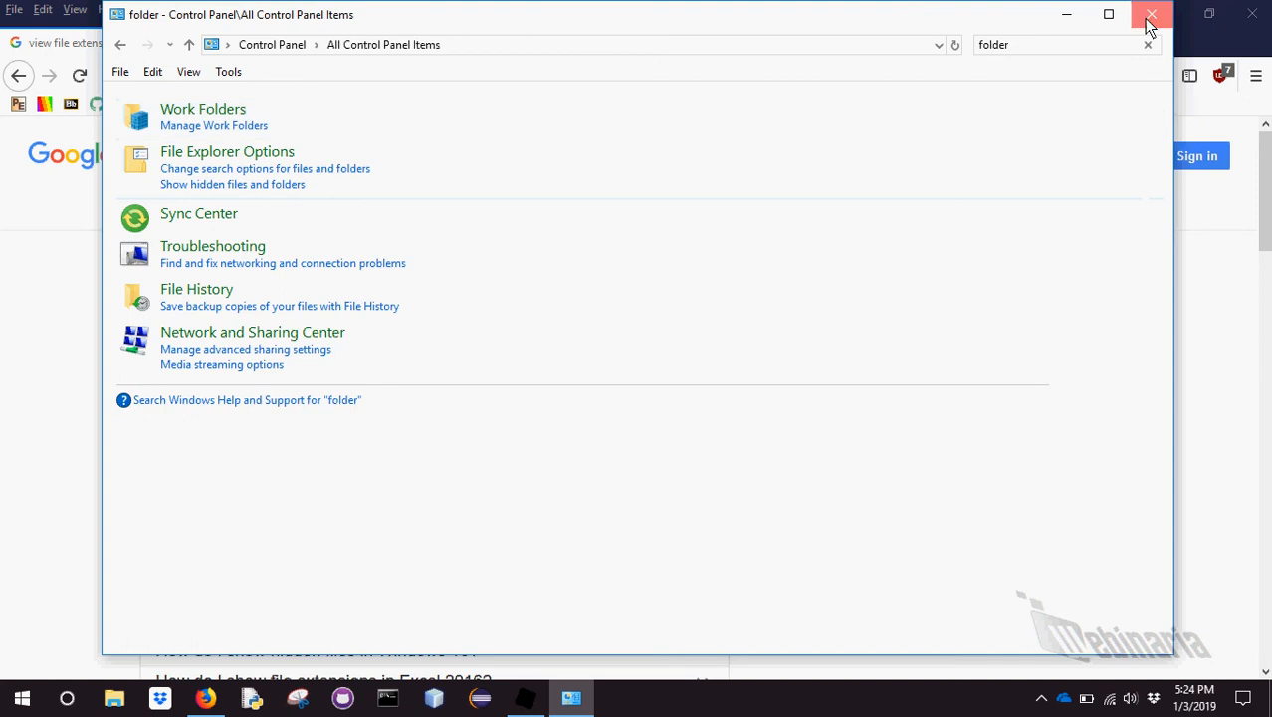
pyautogui.click(1150, 14)
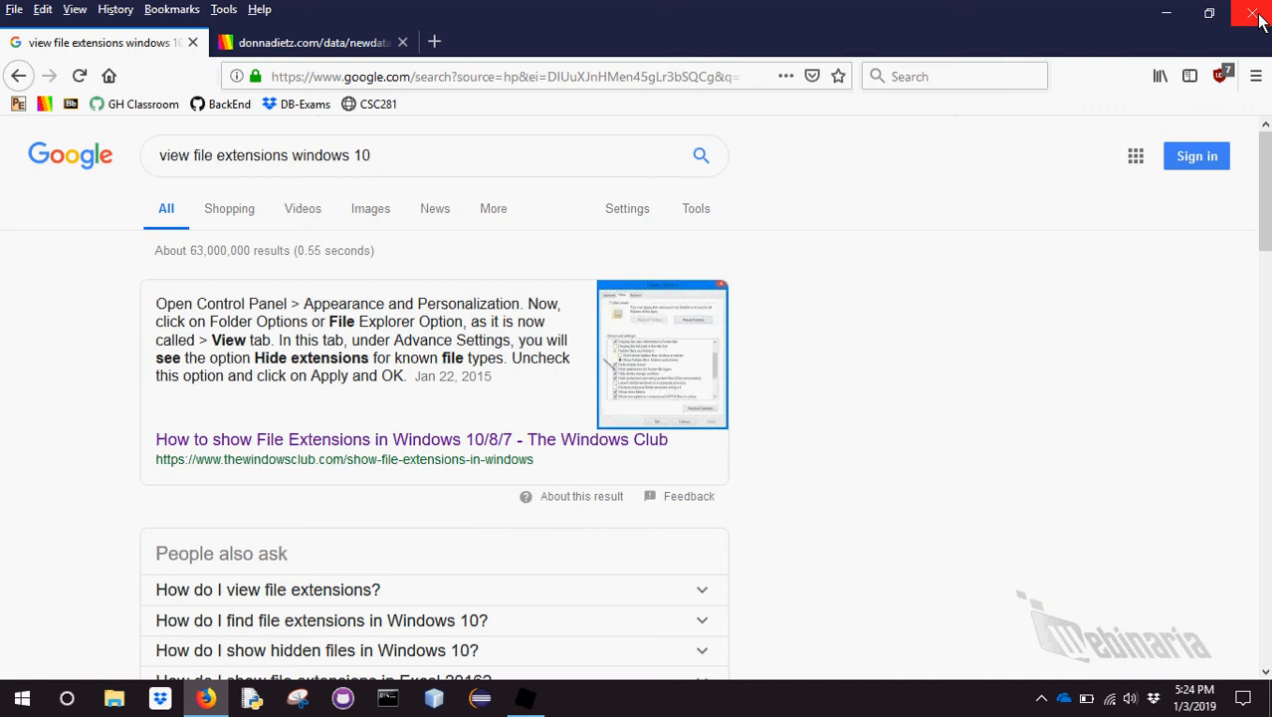
# Close the browser and delete both New Text Document files from the desktop
pyautogui.click(1250, 12)
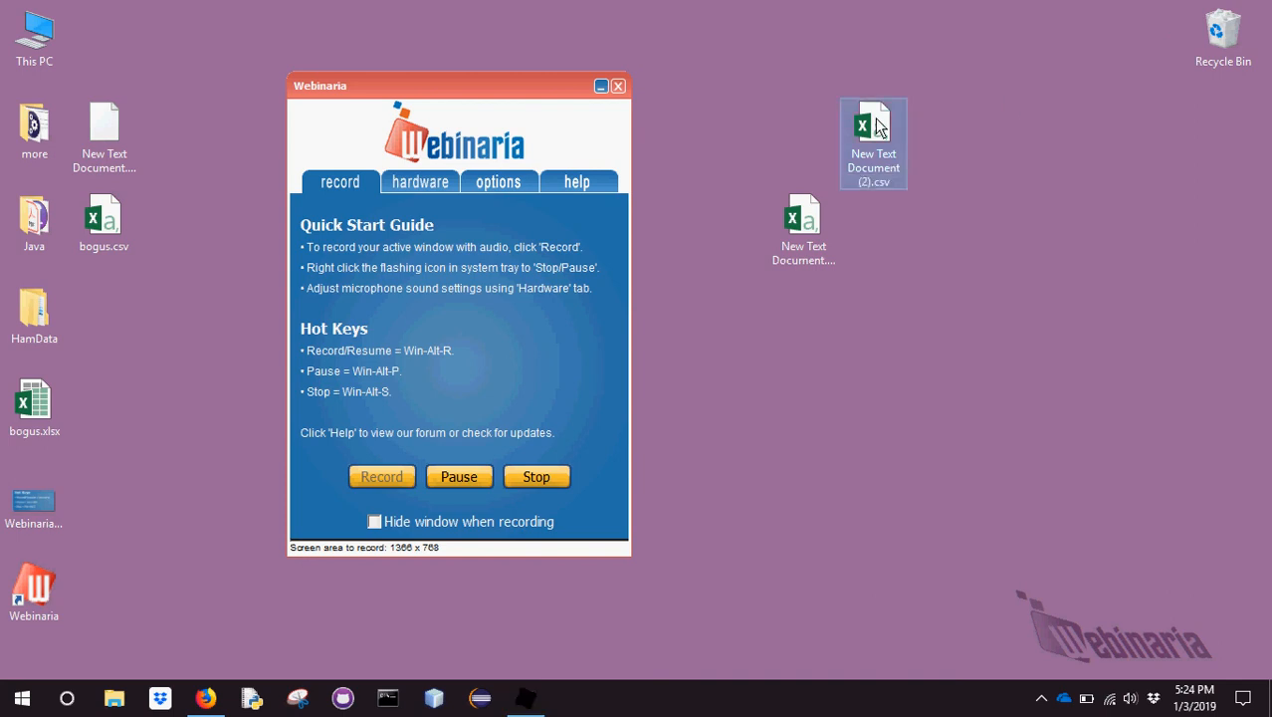
pyautogui.moveTo(681, 69)
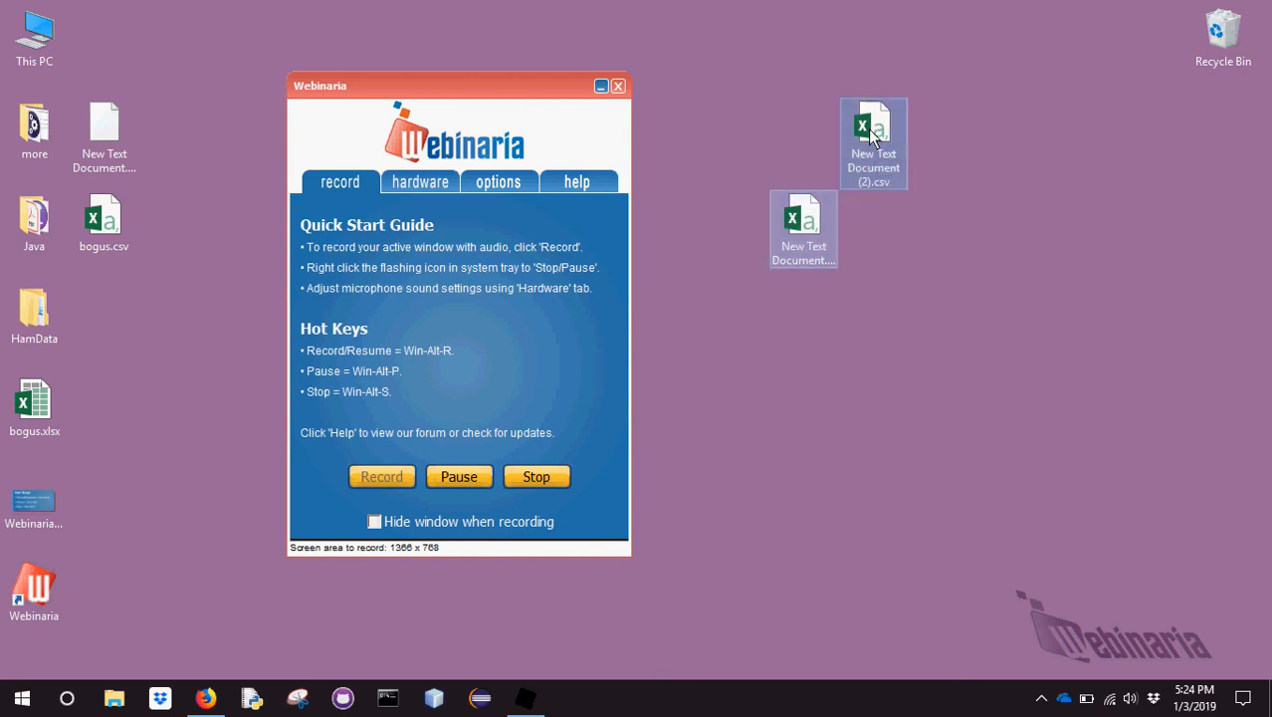
pyautogui.rightClick(872, 140)
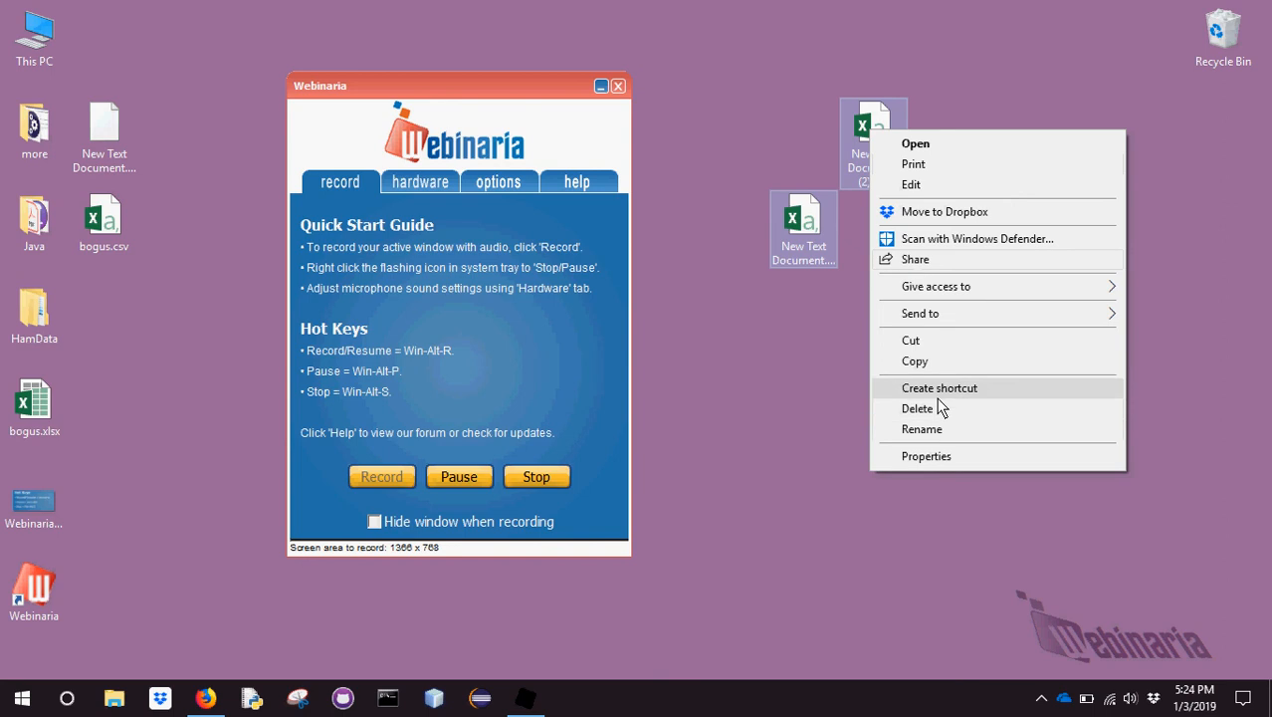
pyautogui.click(916, 408)
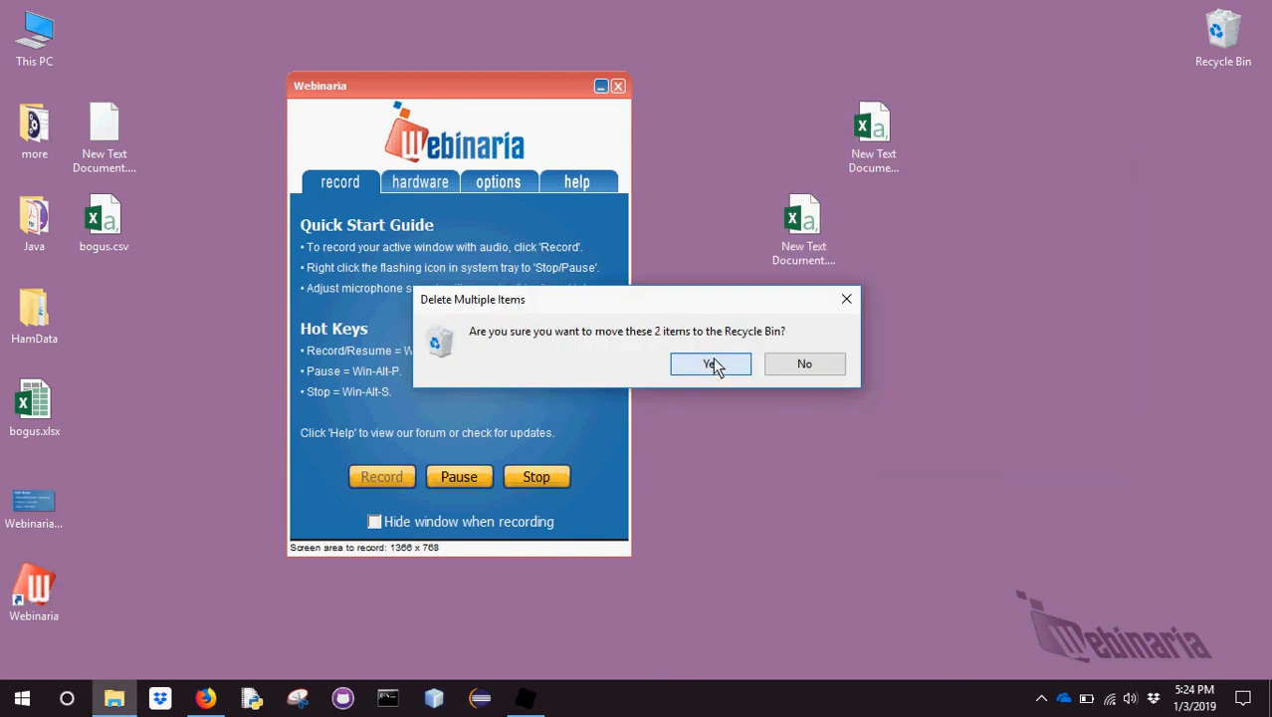
pyautogui.click(709, 362)
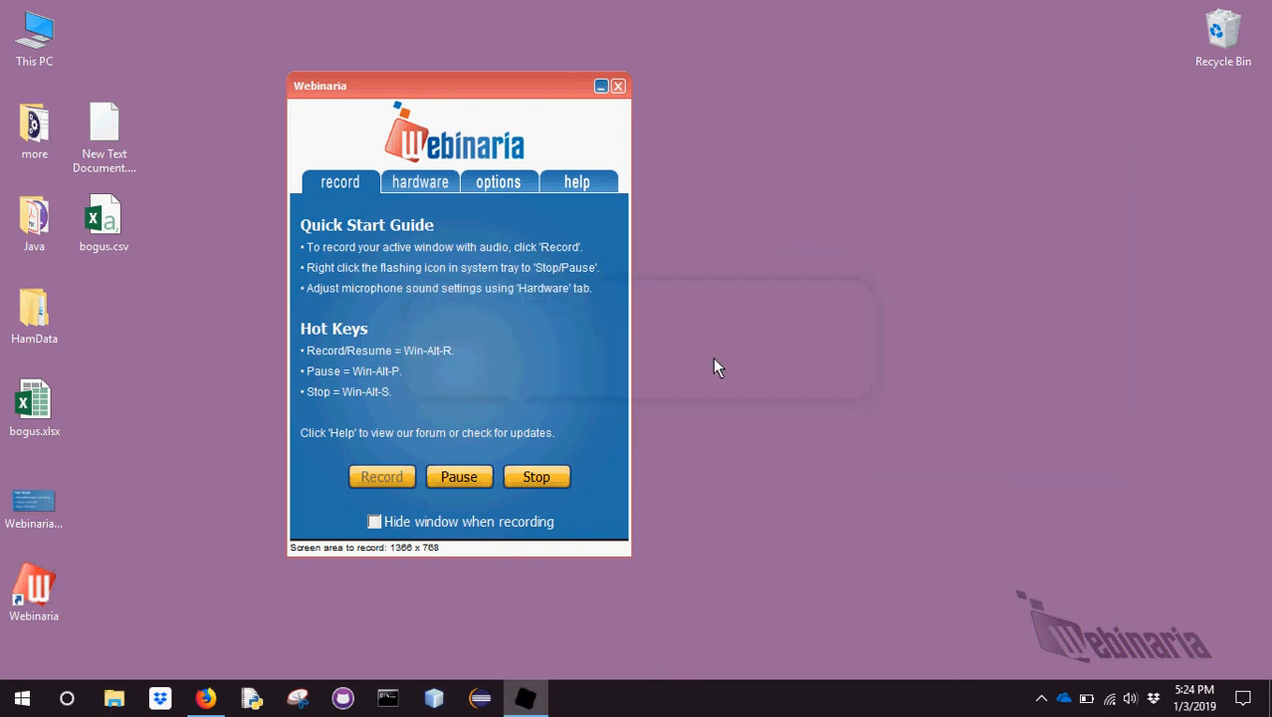